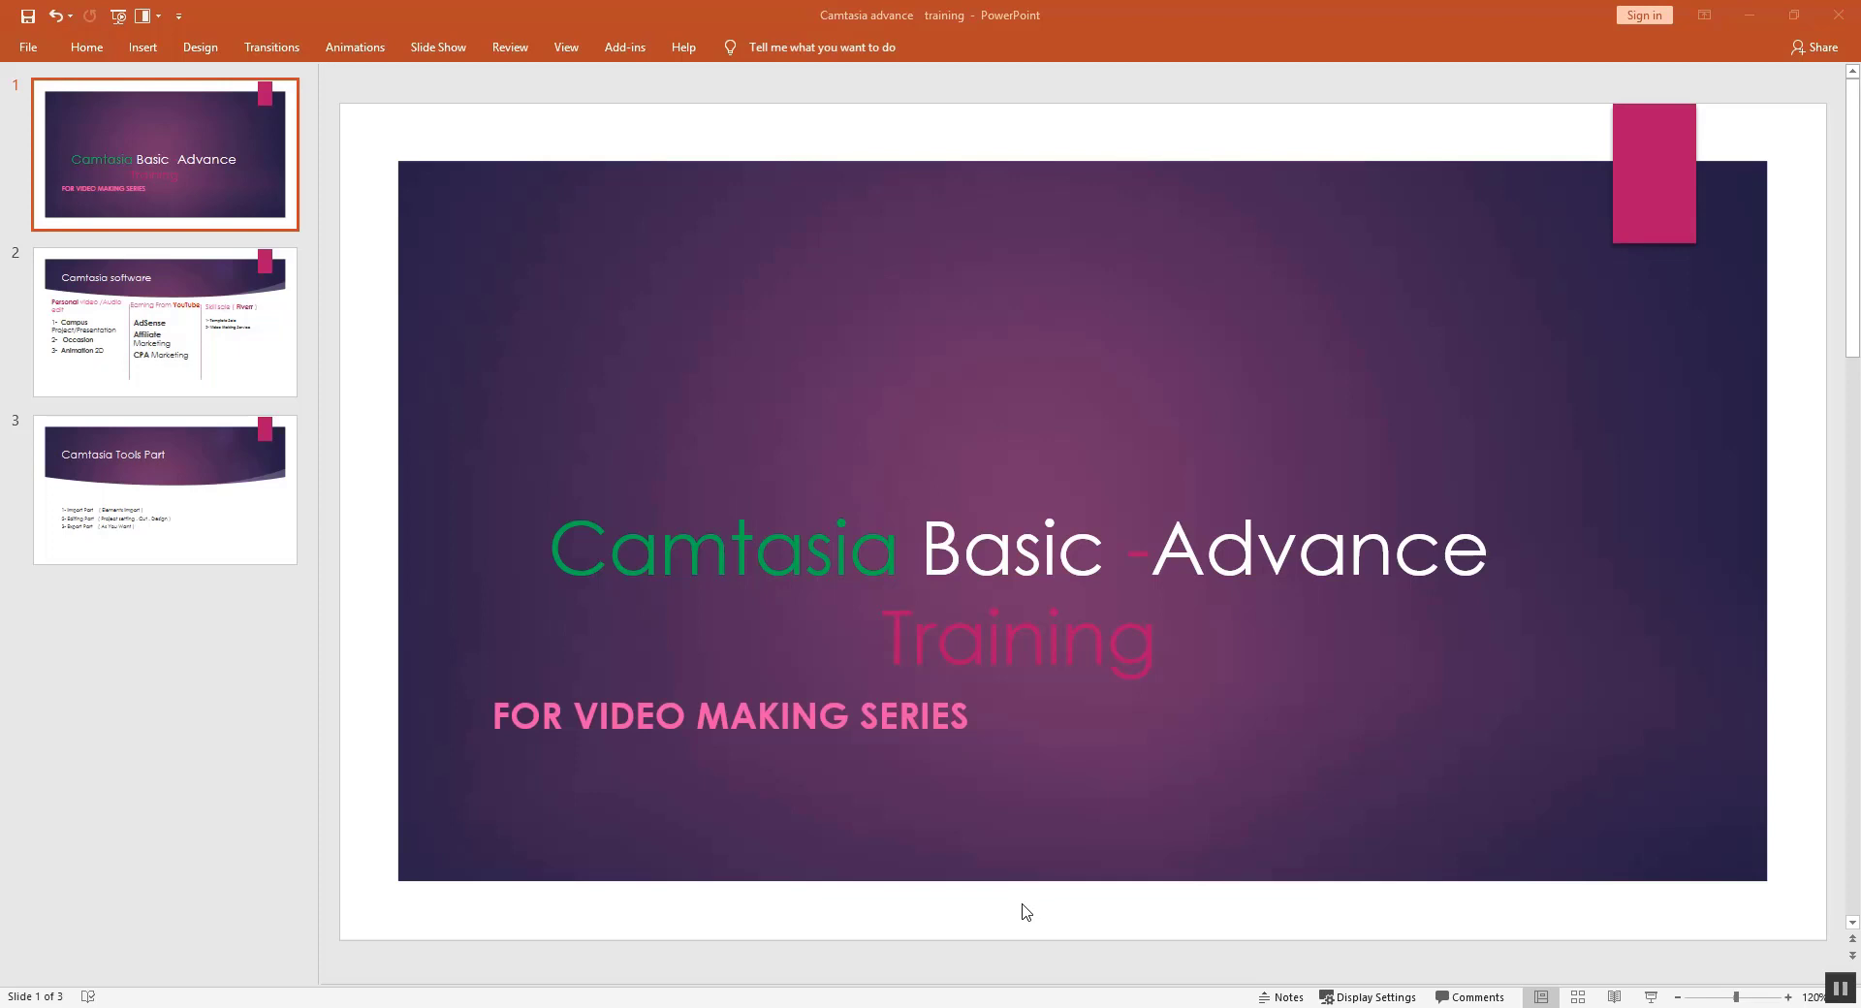
mouse_move(1014, 880)
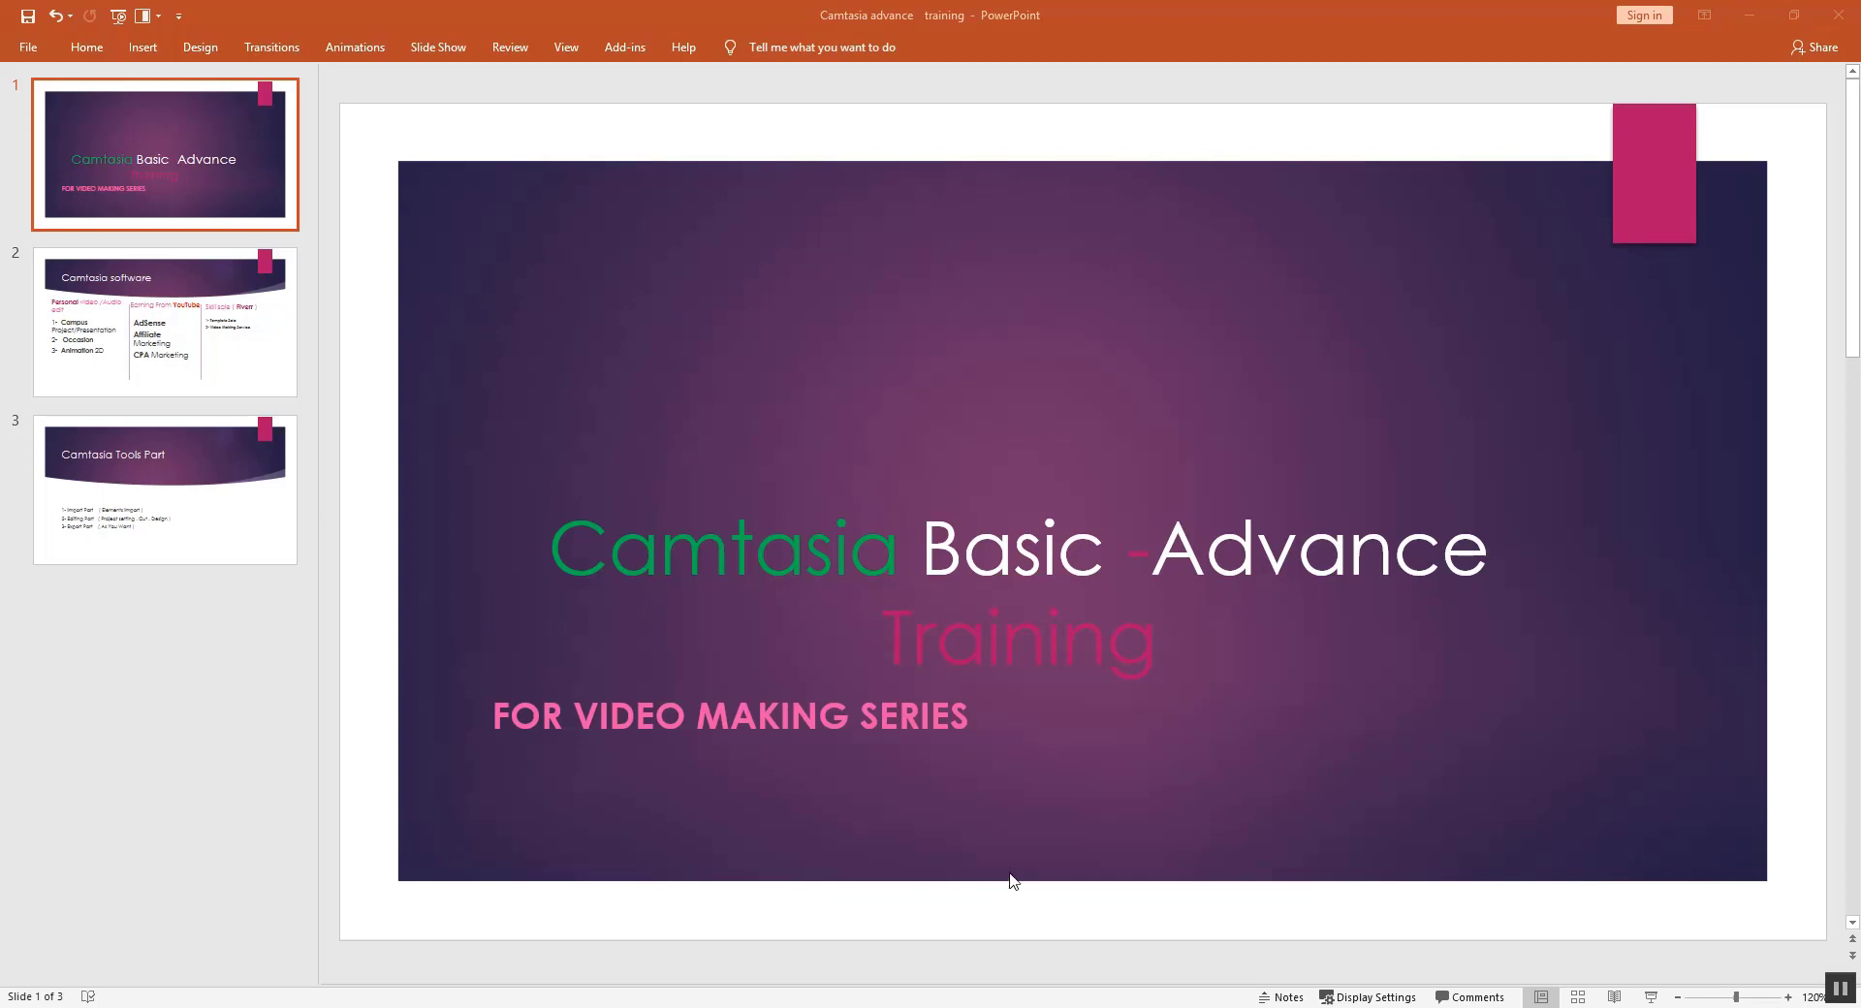
mouse_move(971, 876)
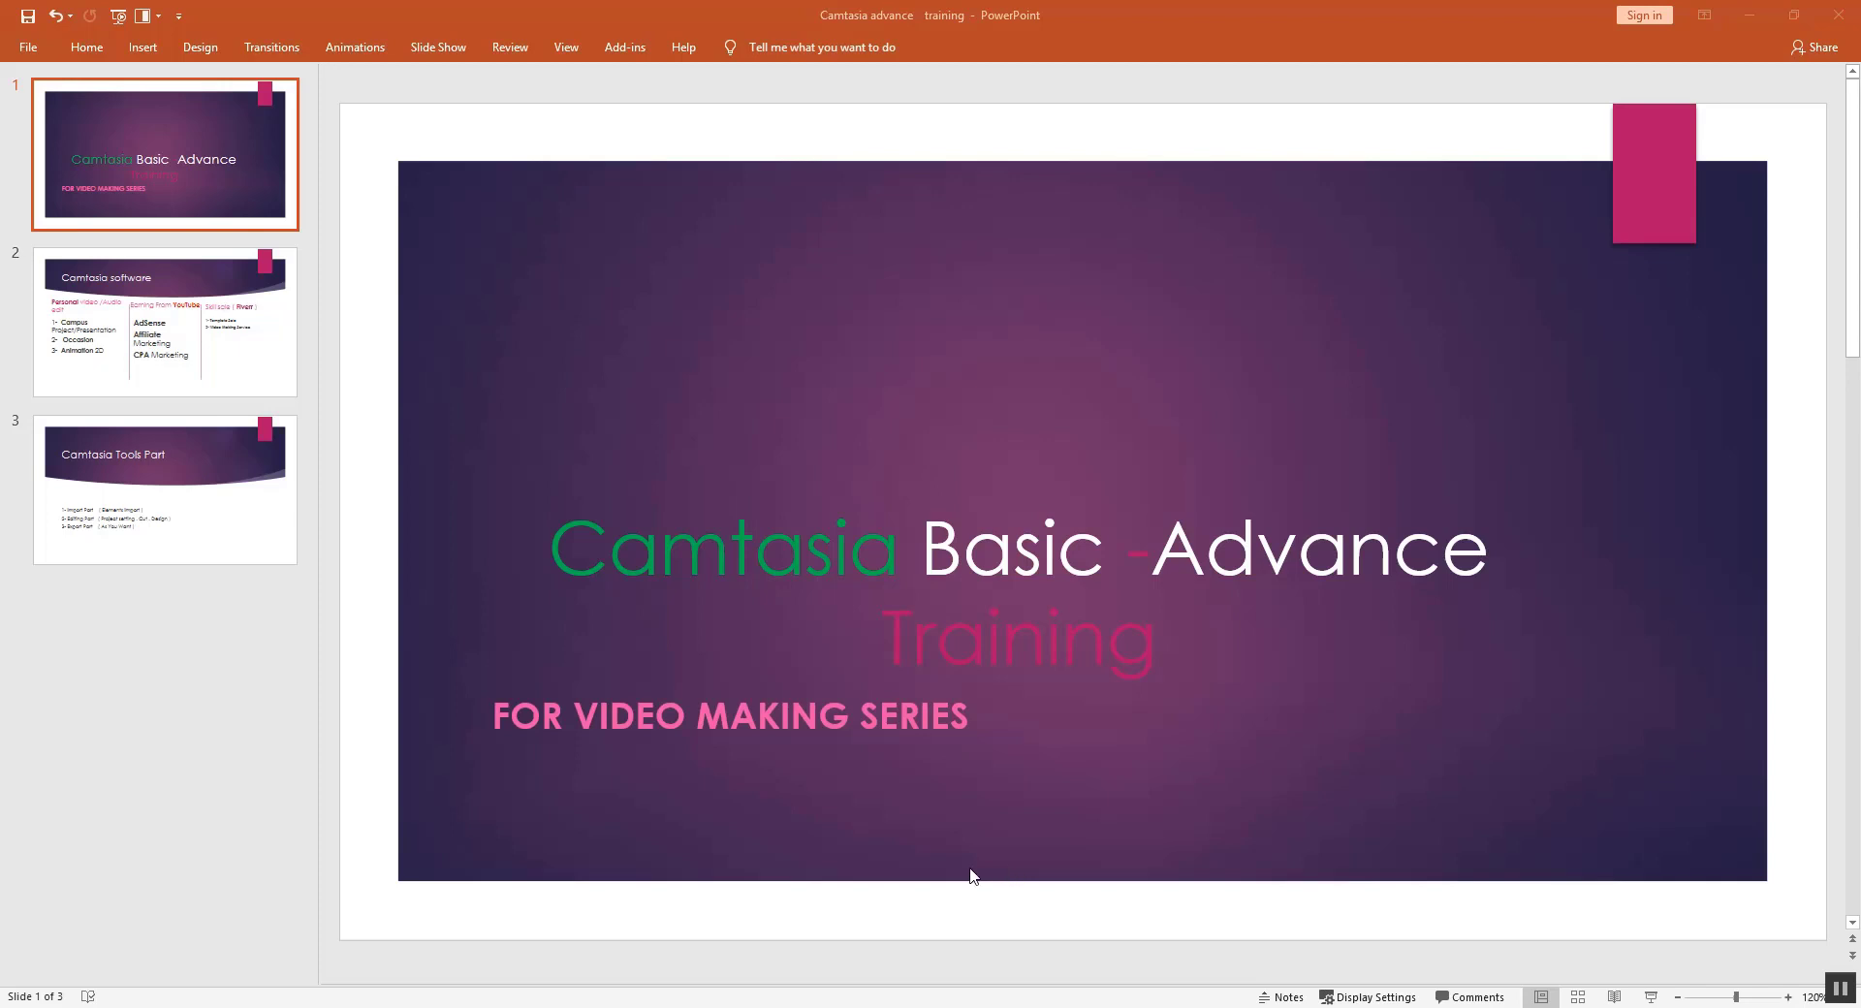
mouse_move(822, 688)
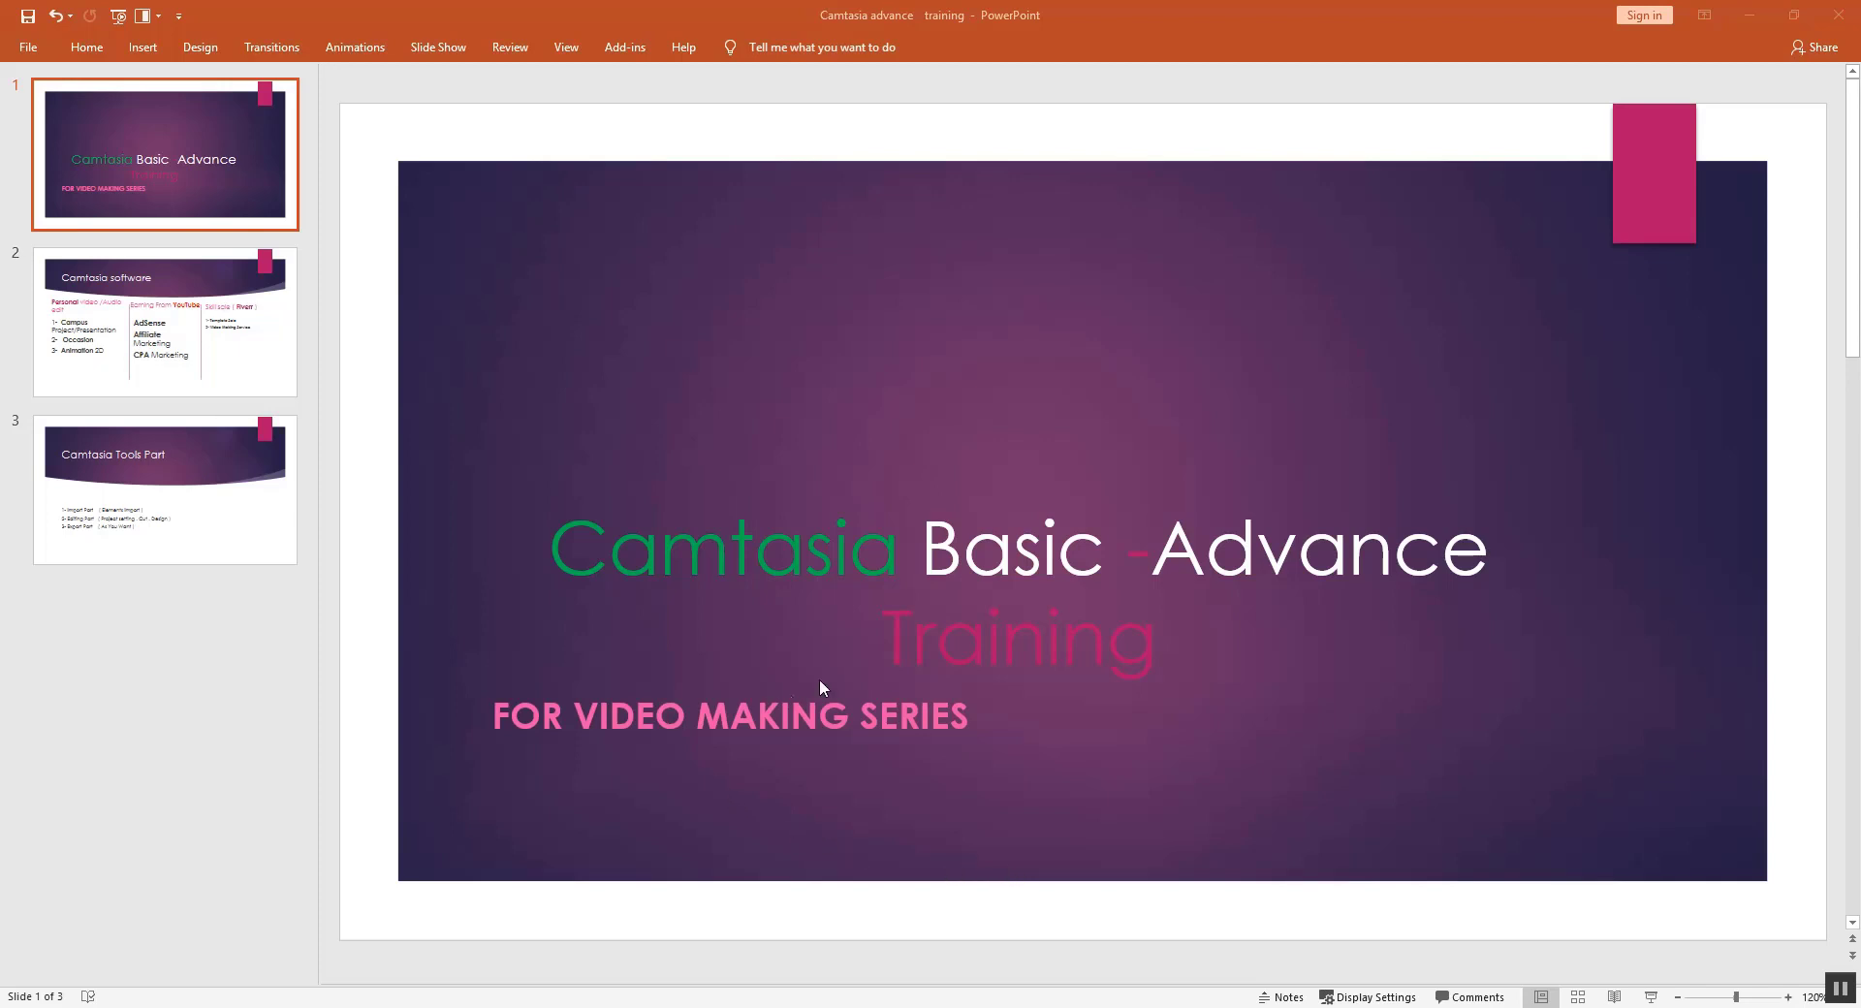
mouse_move(896, 665)
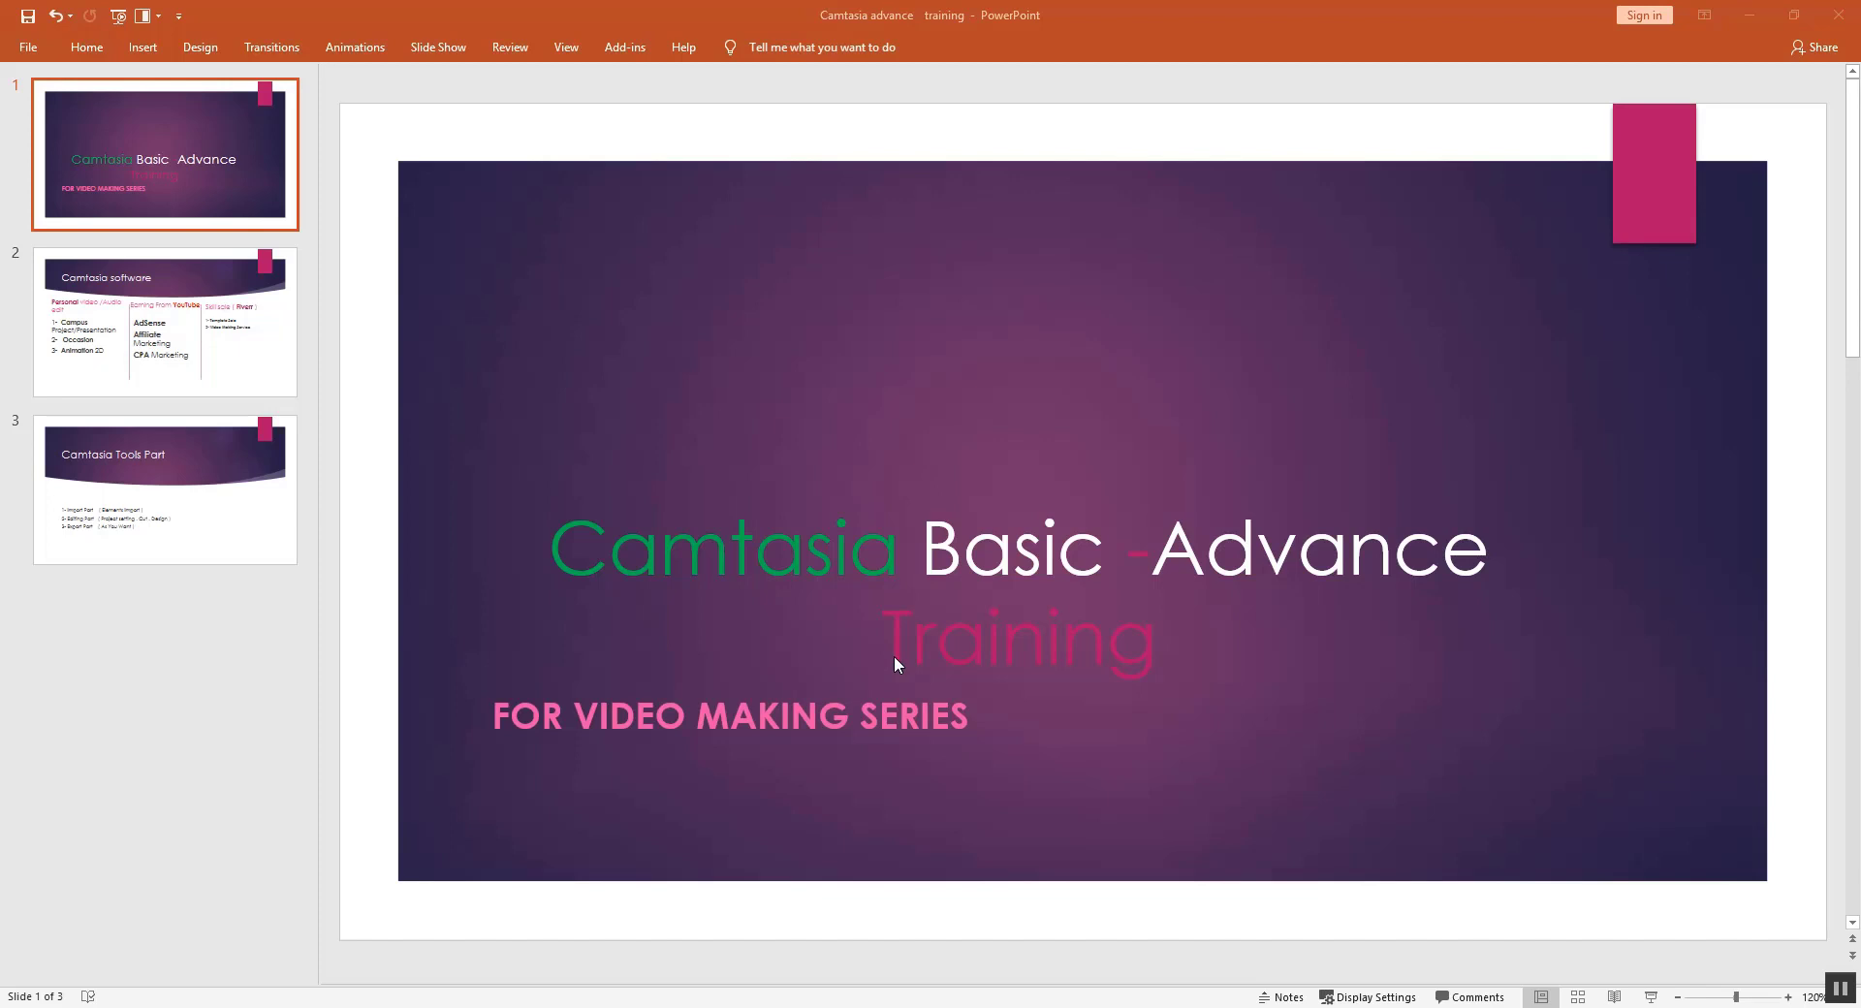
mouse_move(818, 653)
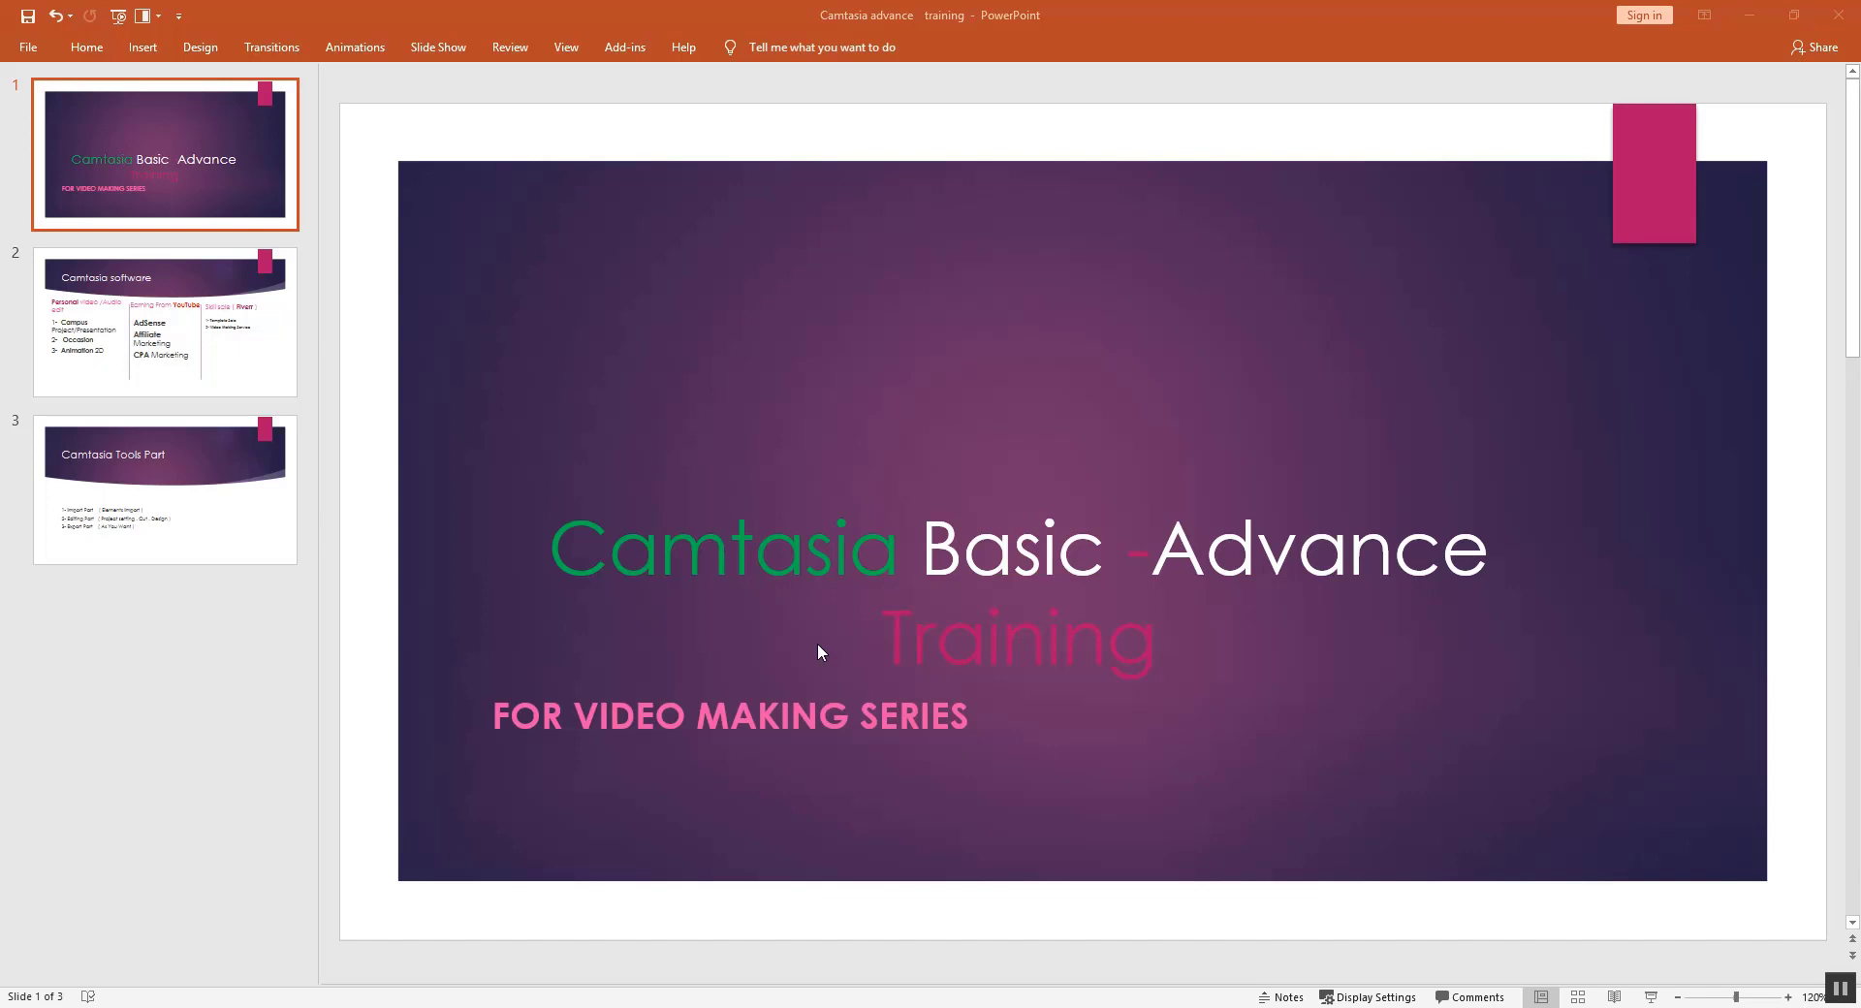
Underline the word Occasion in the personal video list on the Camtasia software slide
click(165, 322)
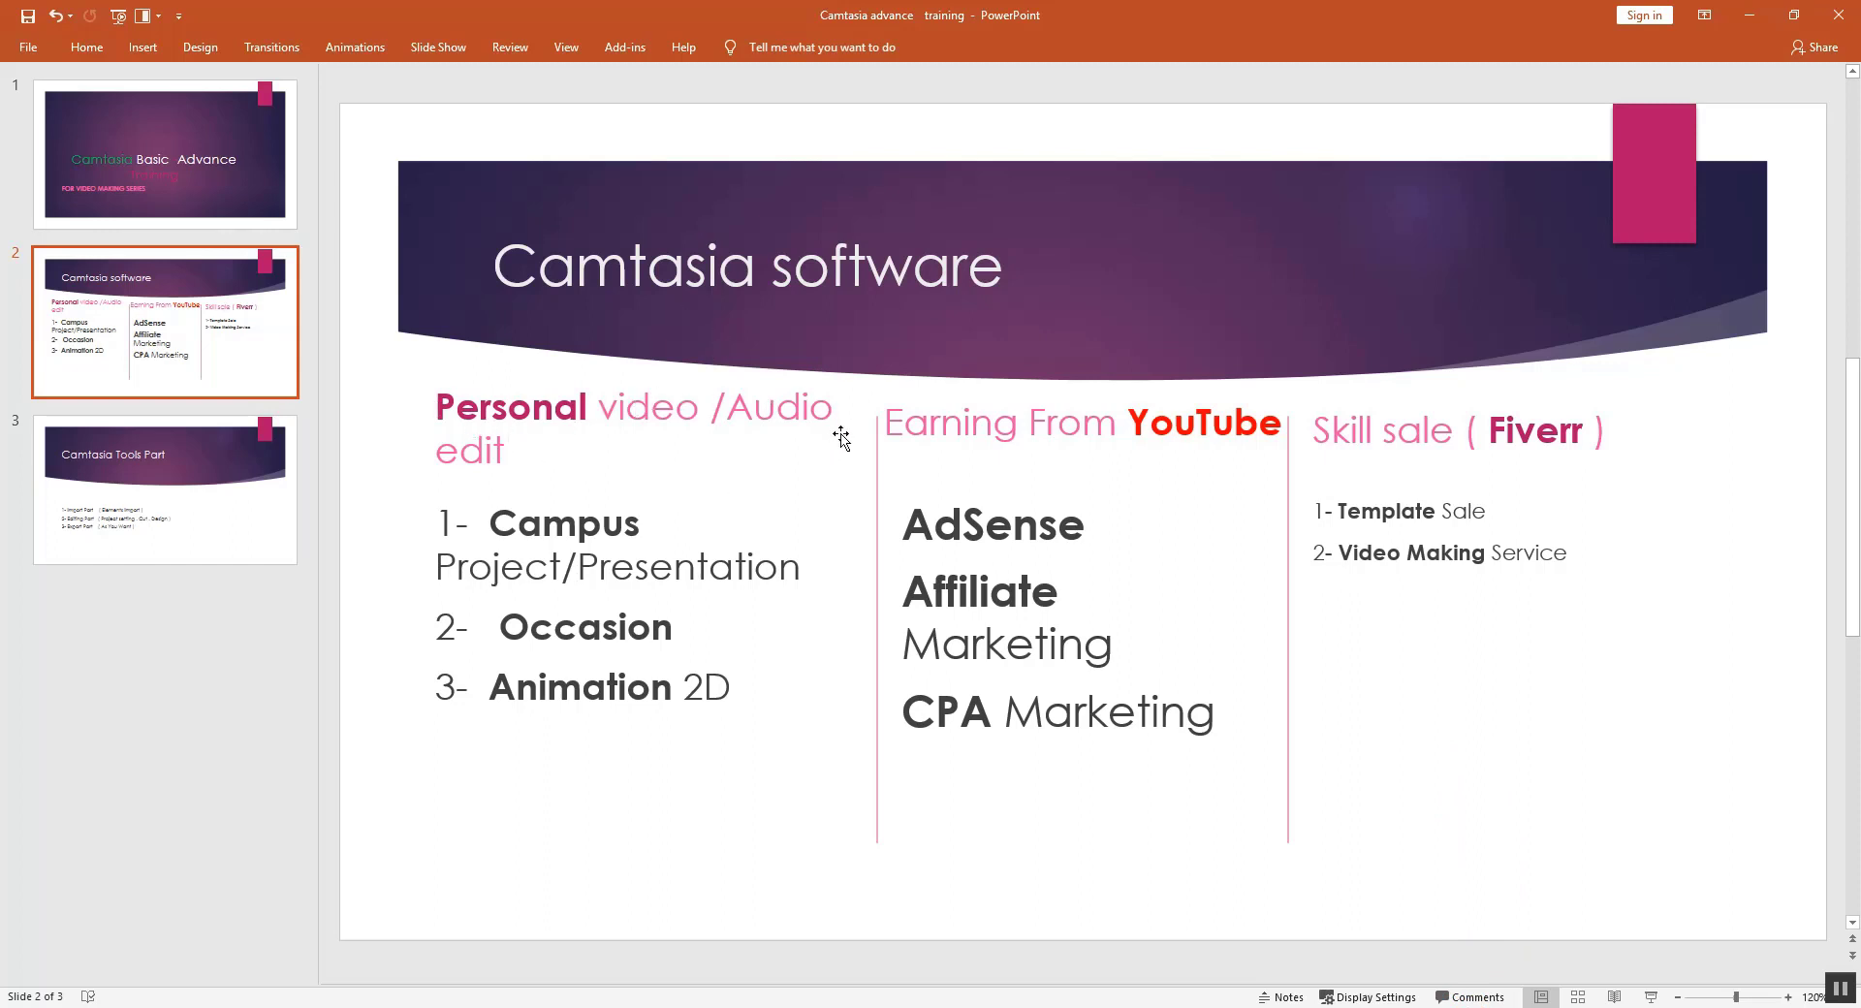
mouse_move(699, 520)
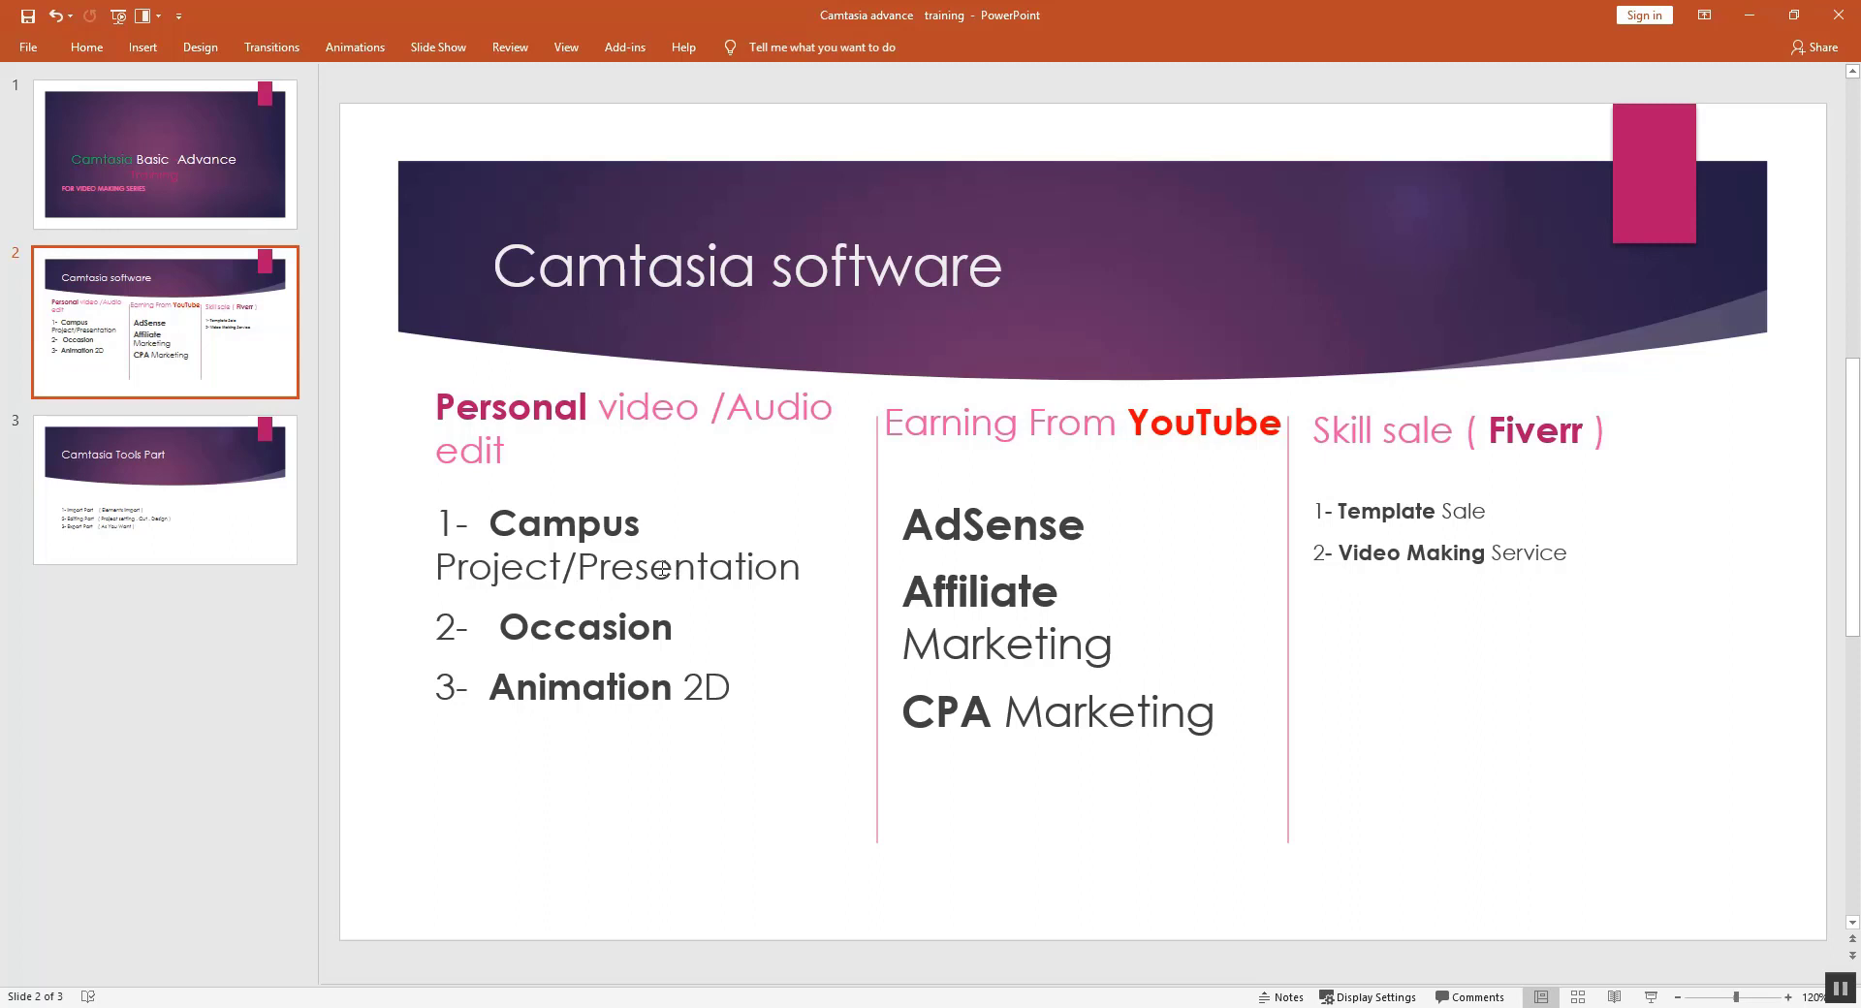
double_click(585, 626)
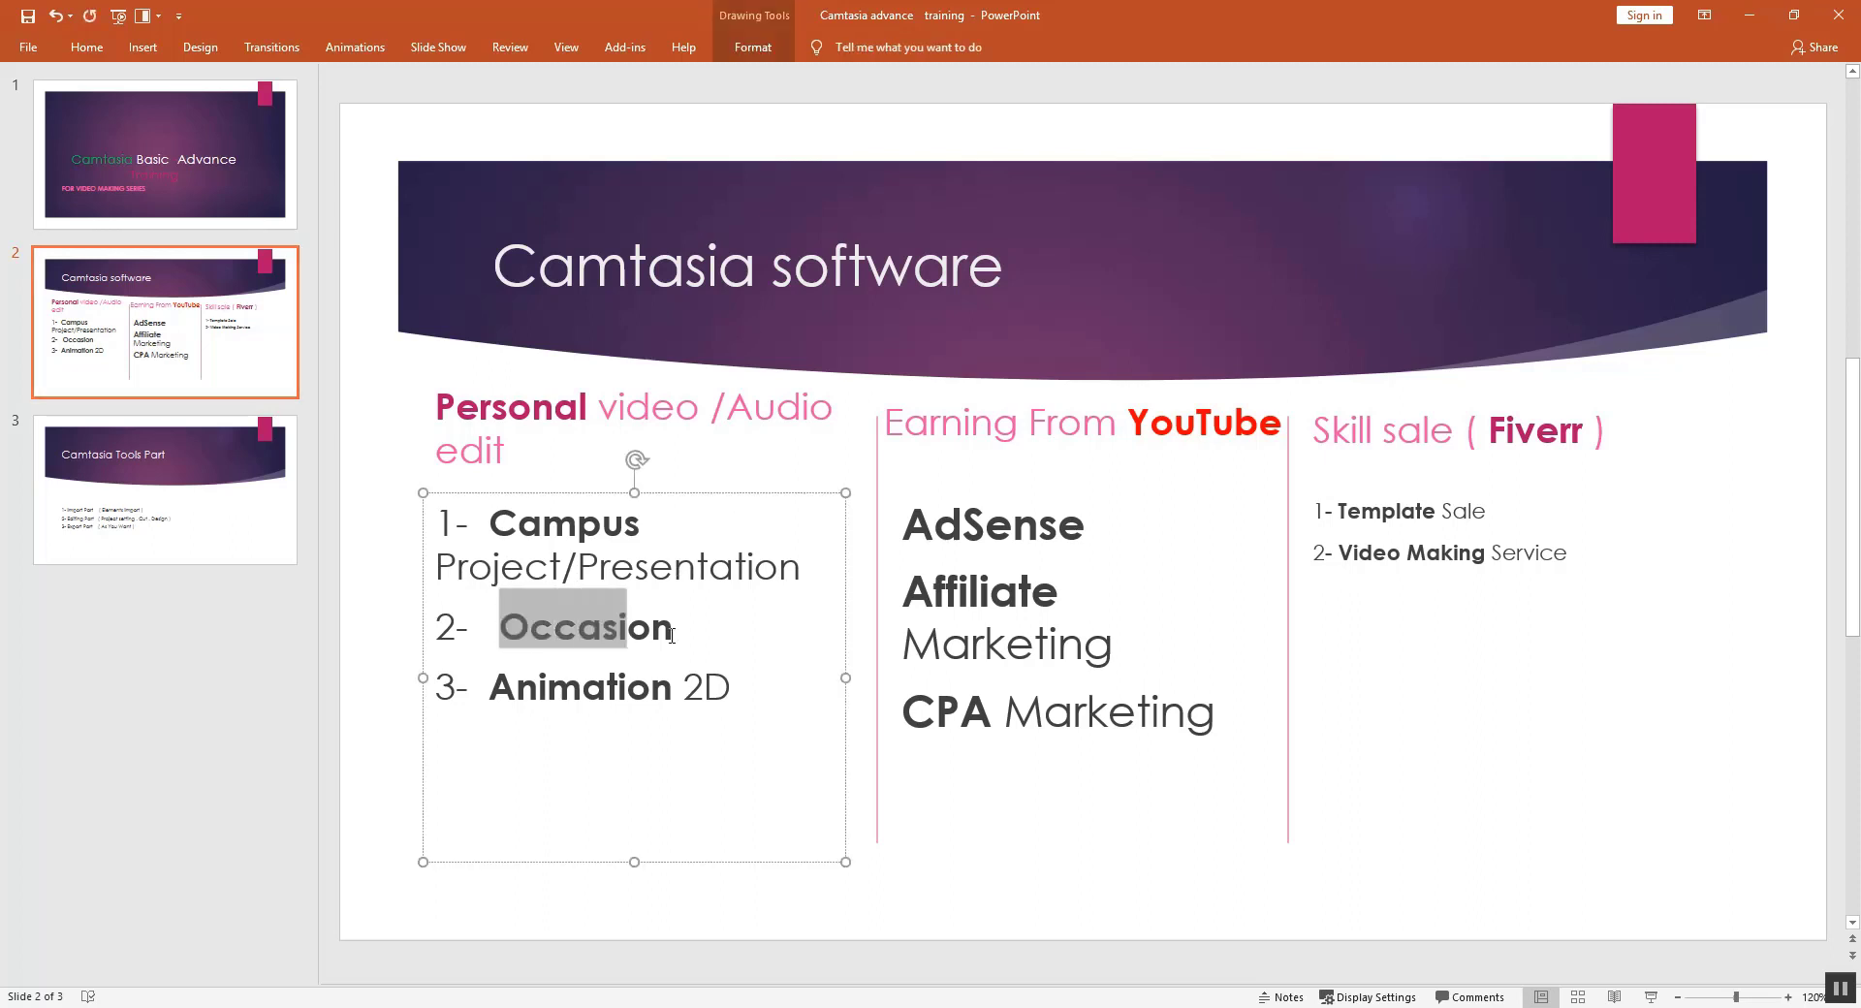
click(740, 605)
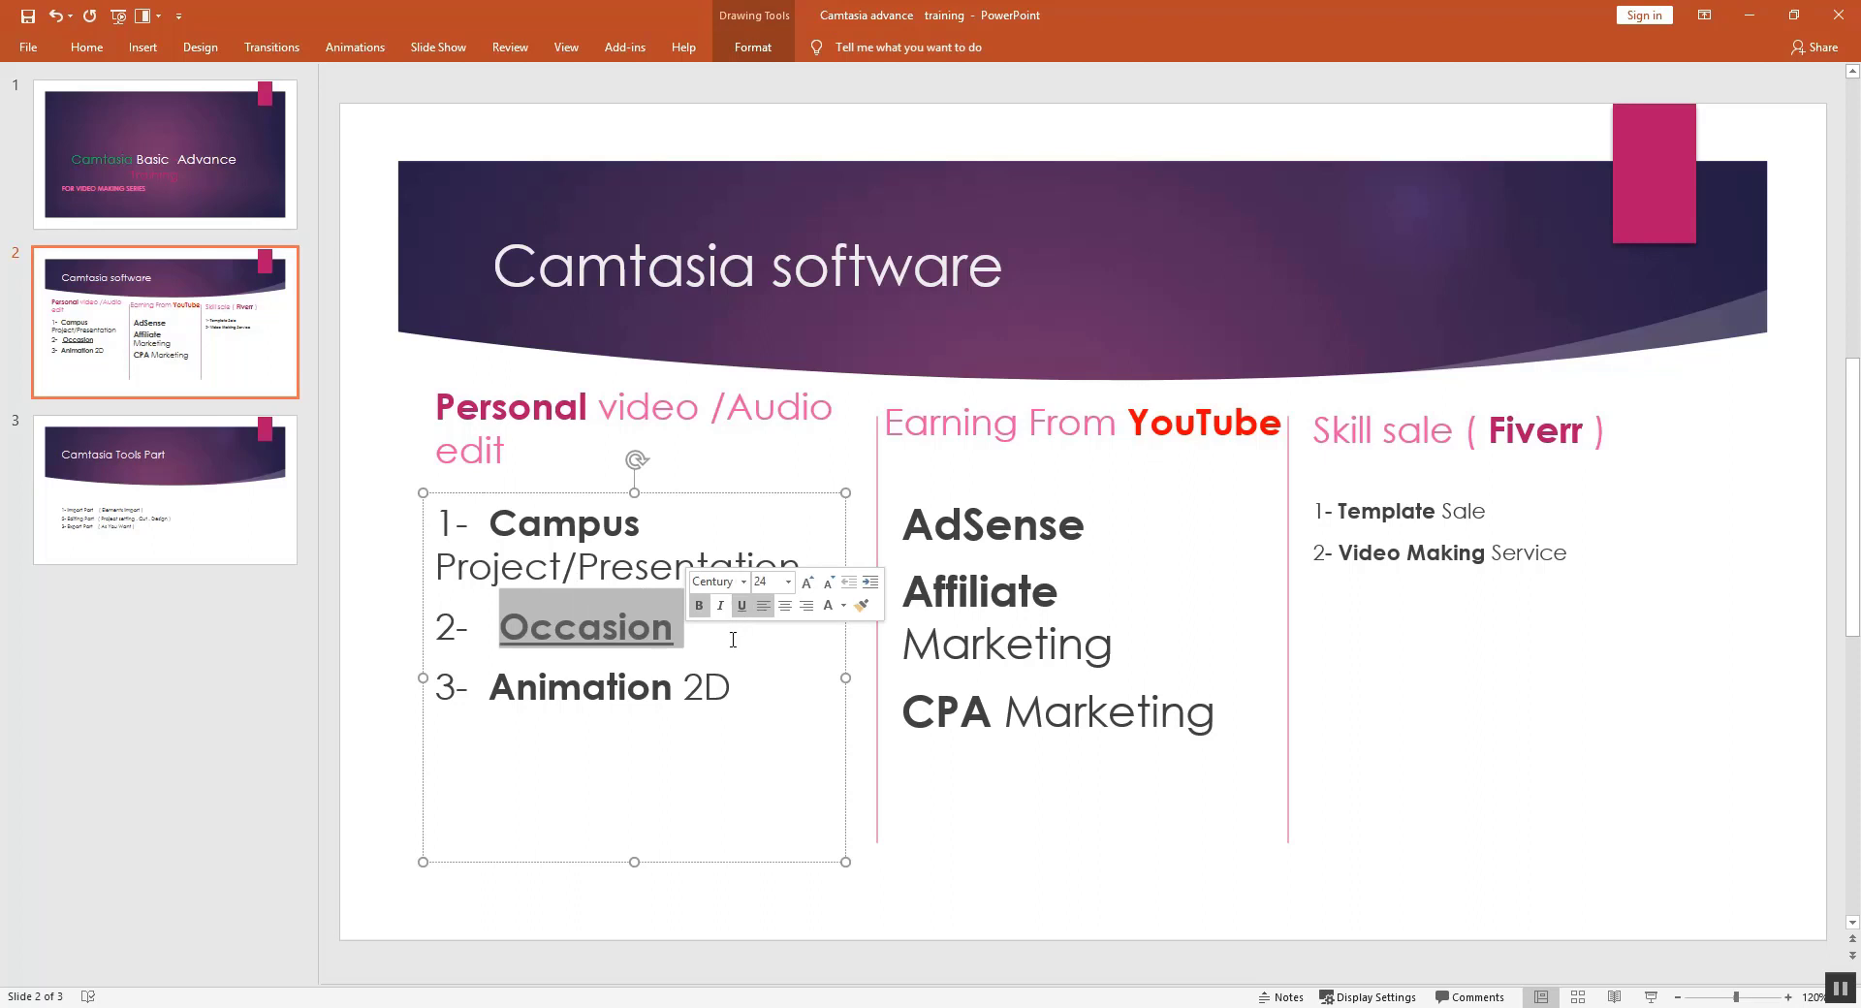
click(684, 626)
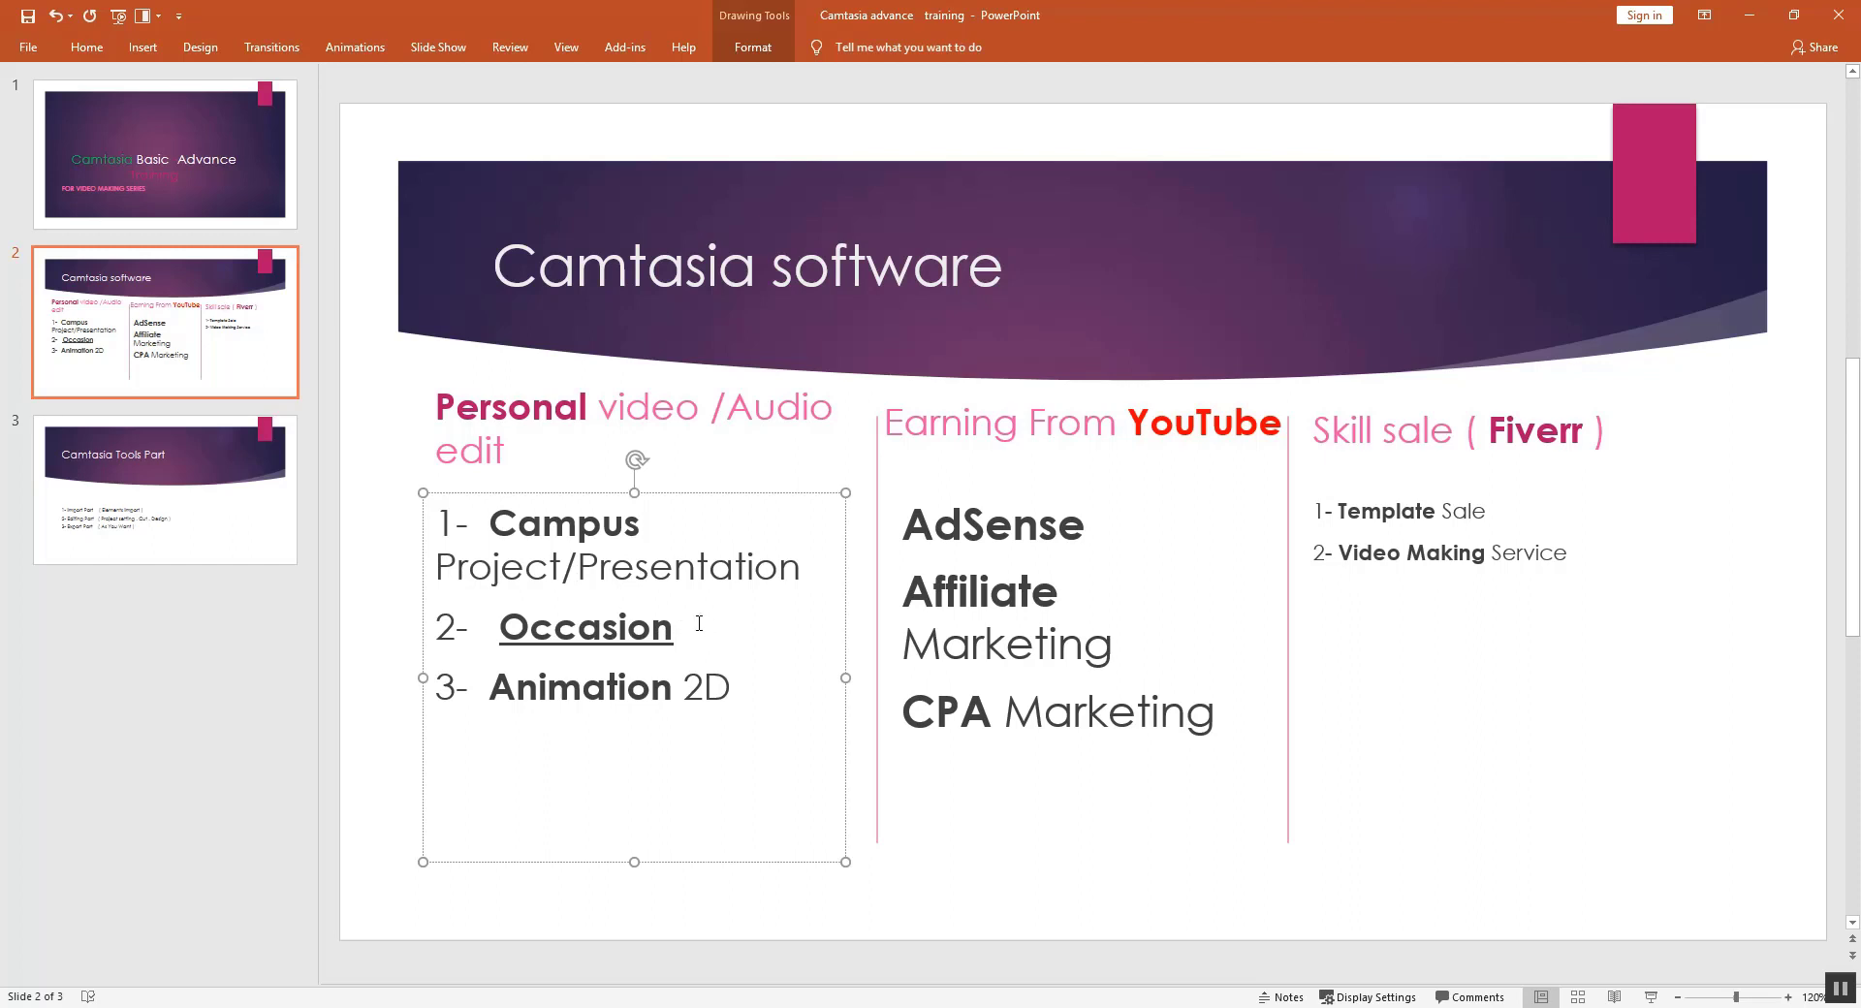
mouse_move(549, 368)
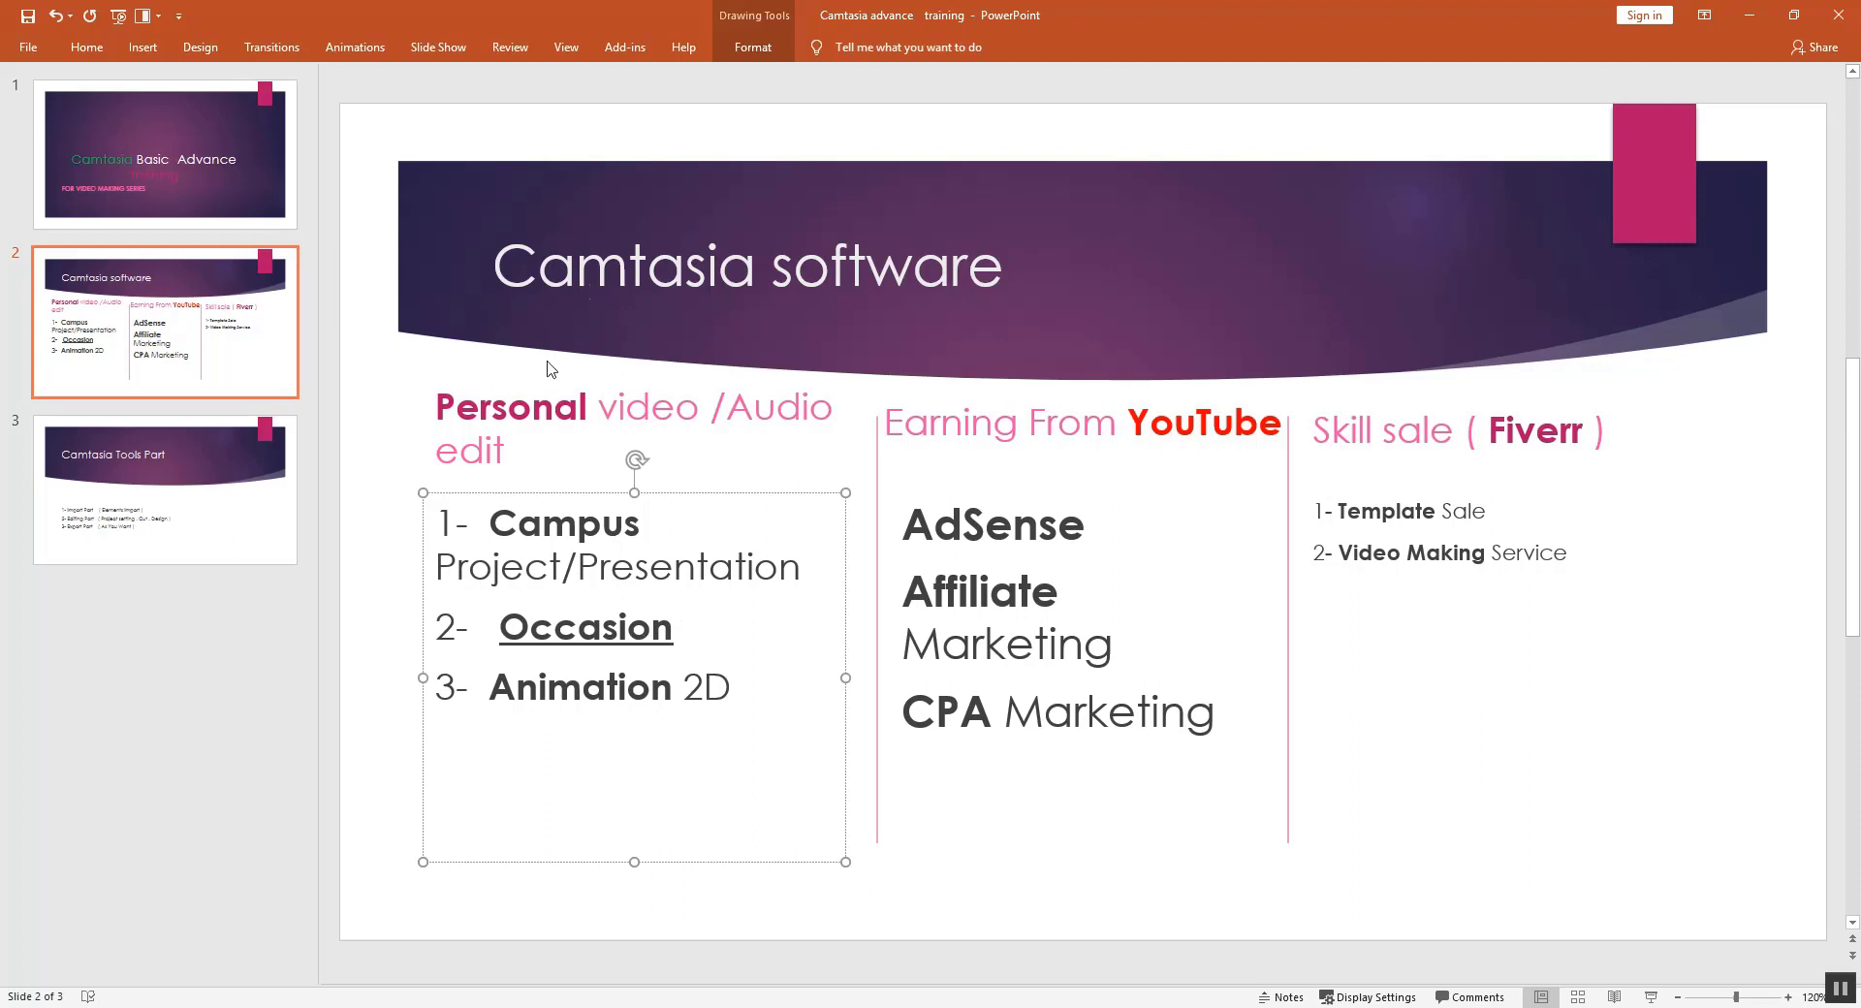
click(489, 686)
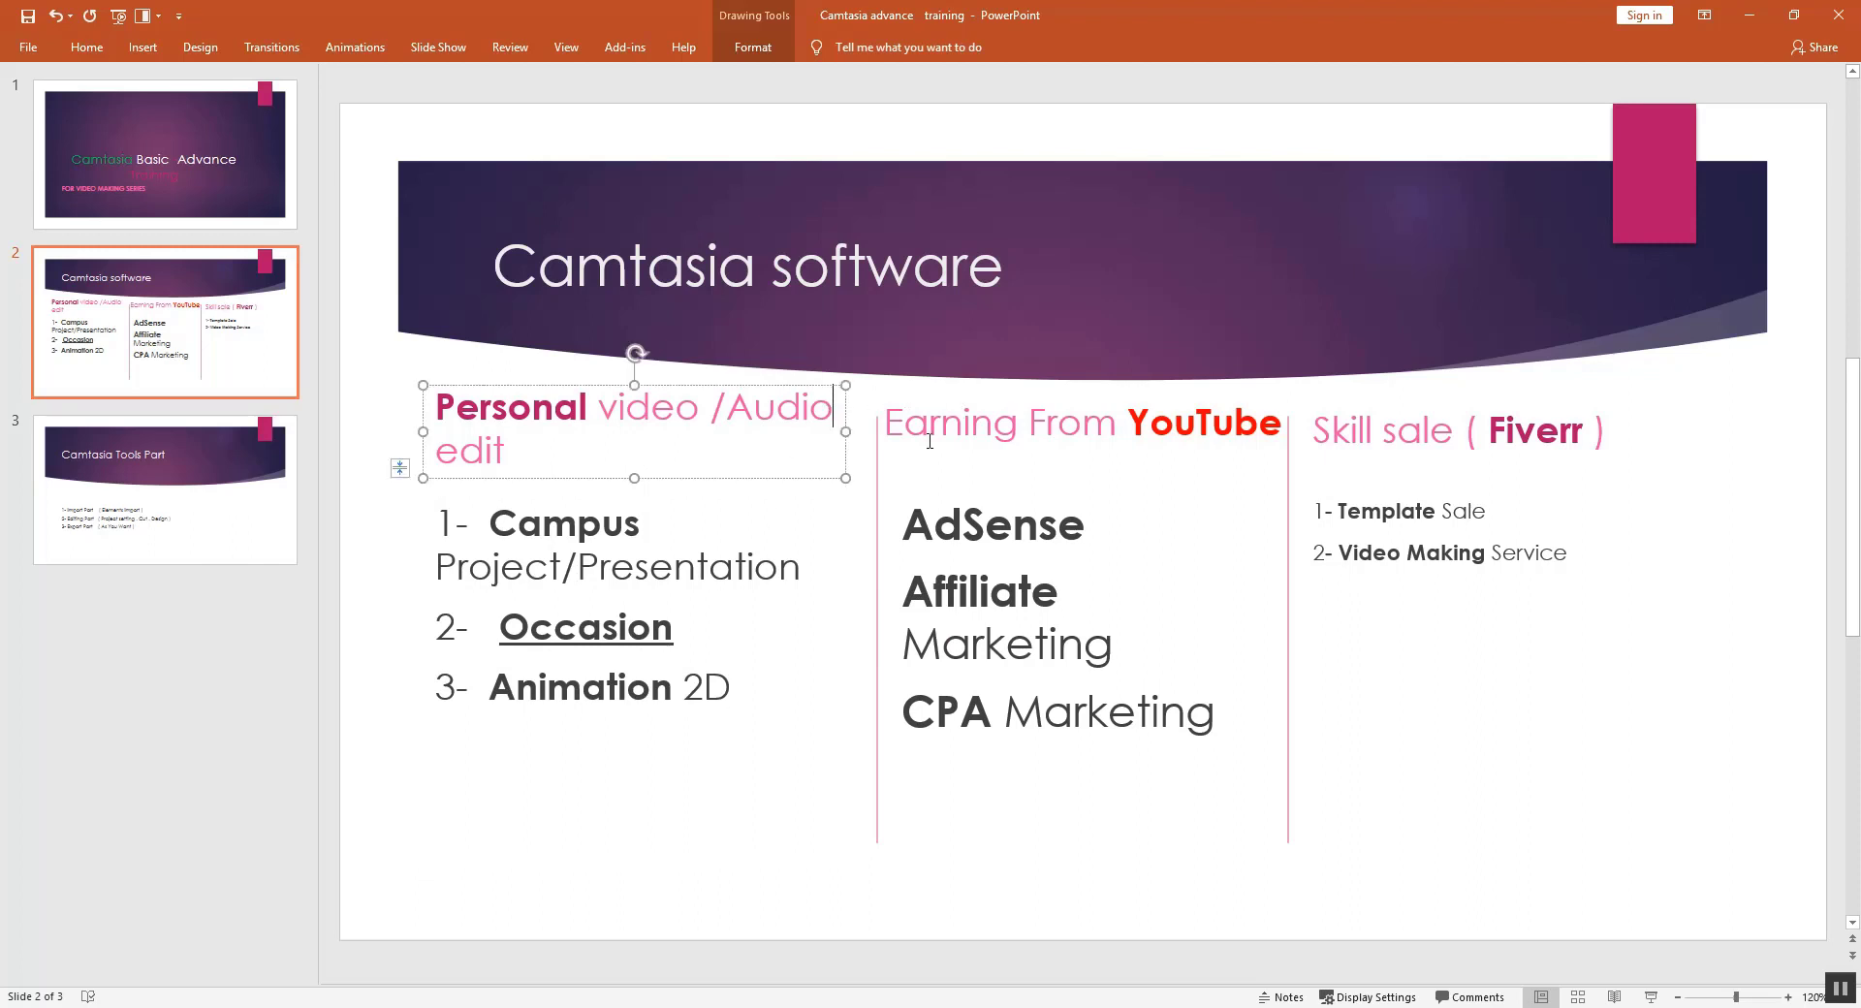
click(1079, 425)
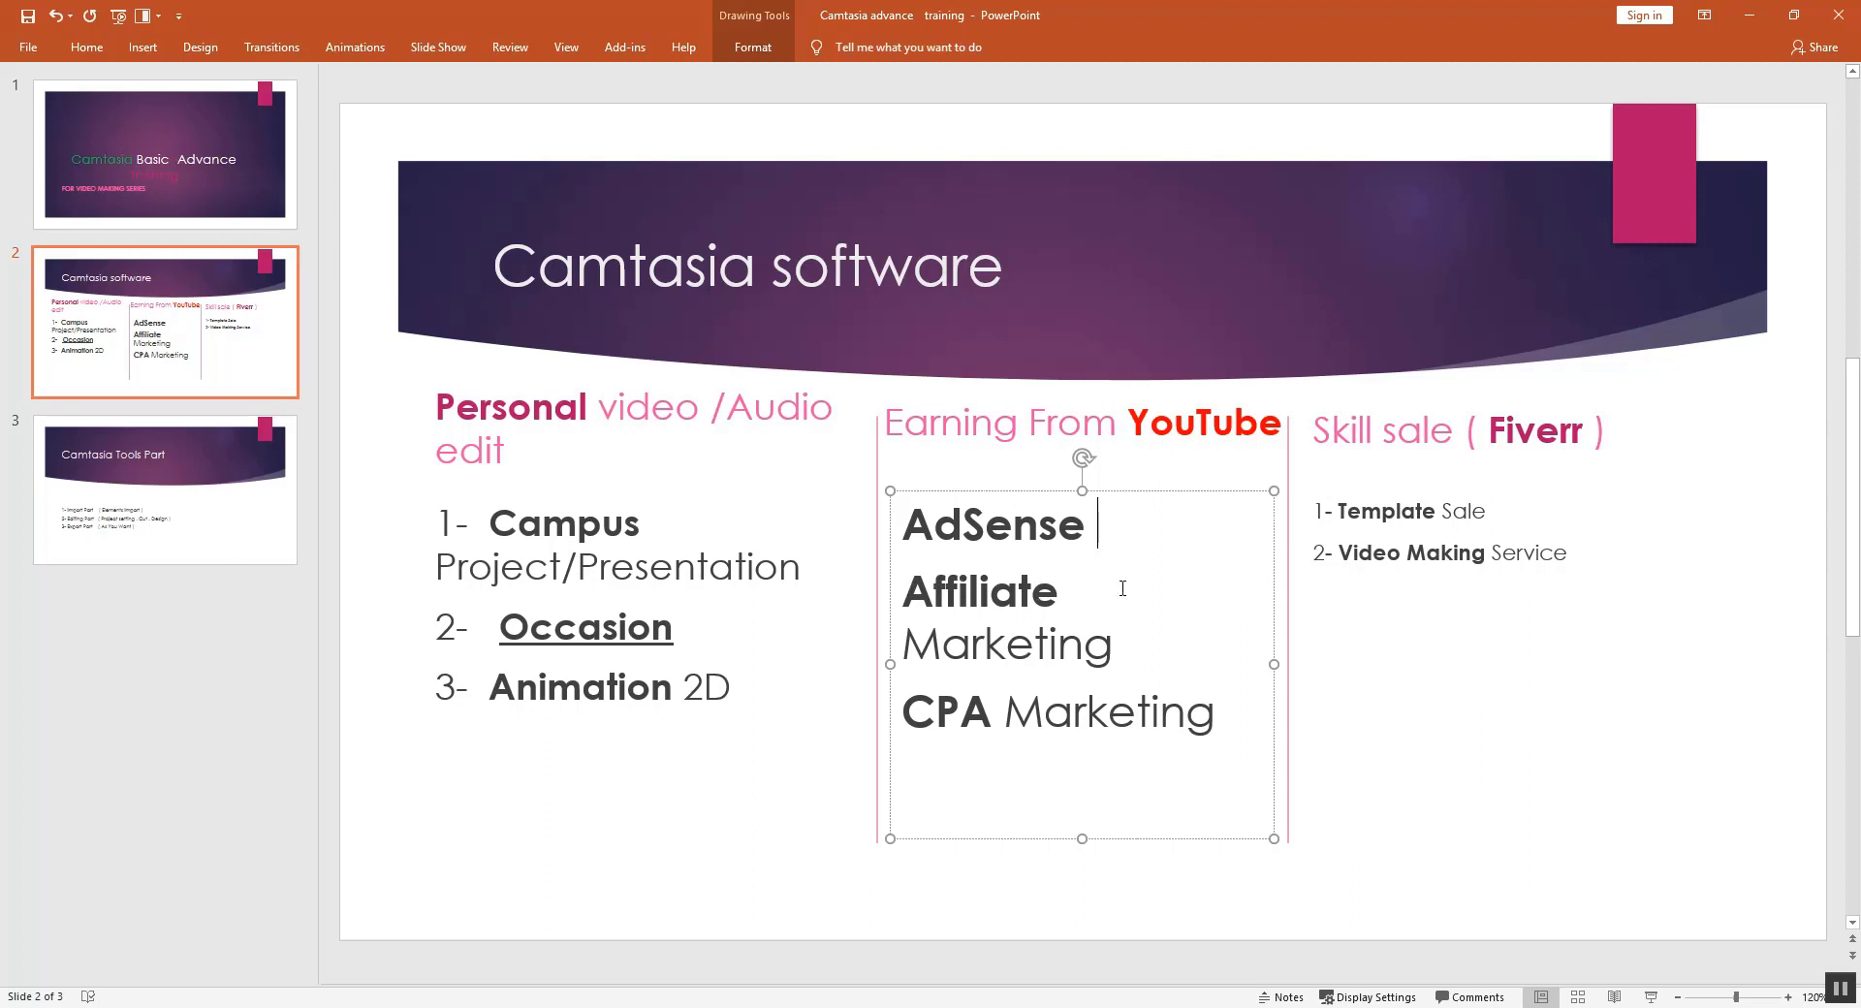
double_click(977, 591)
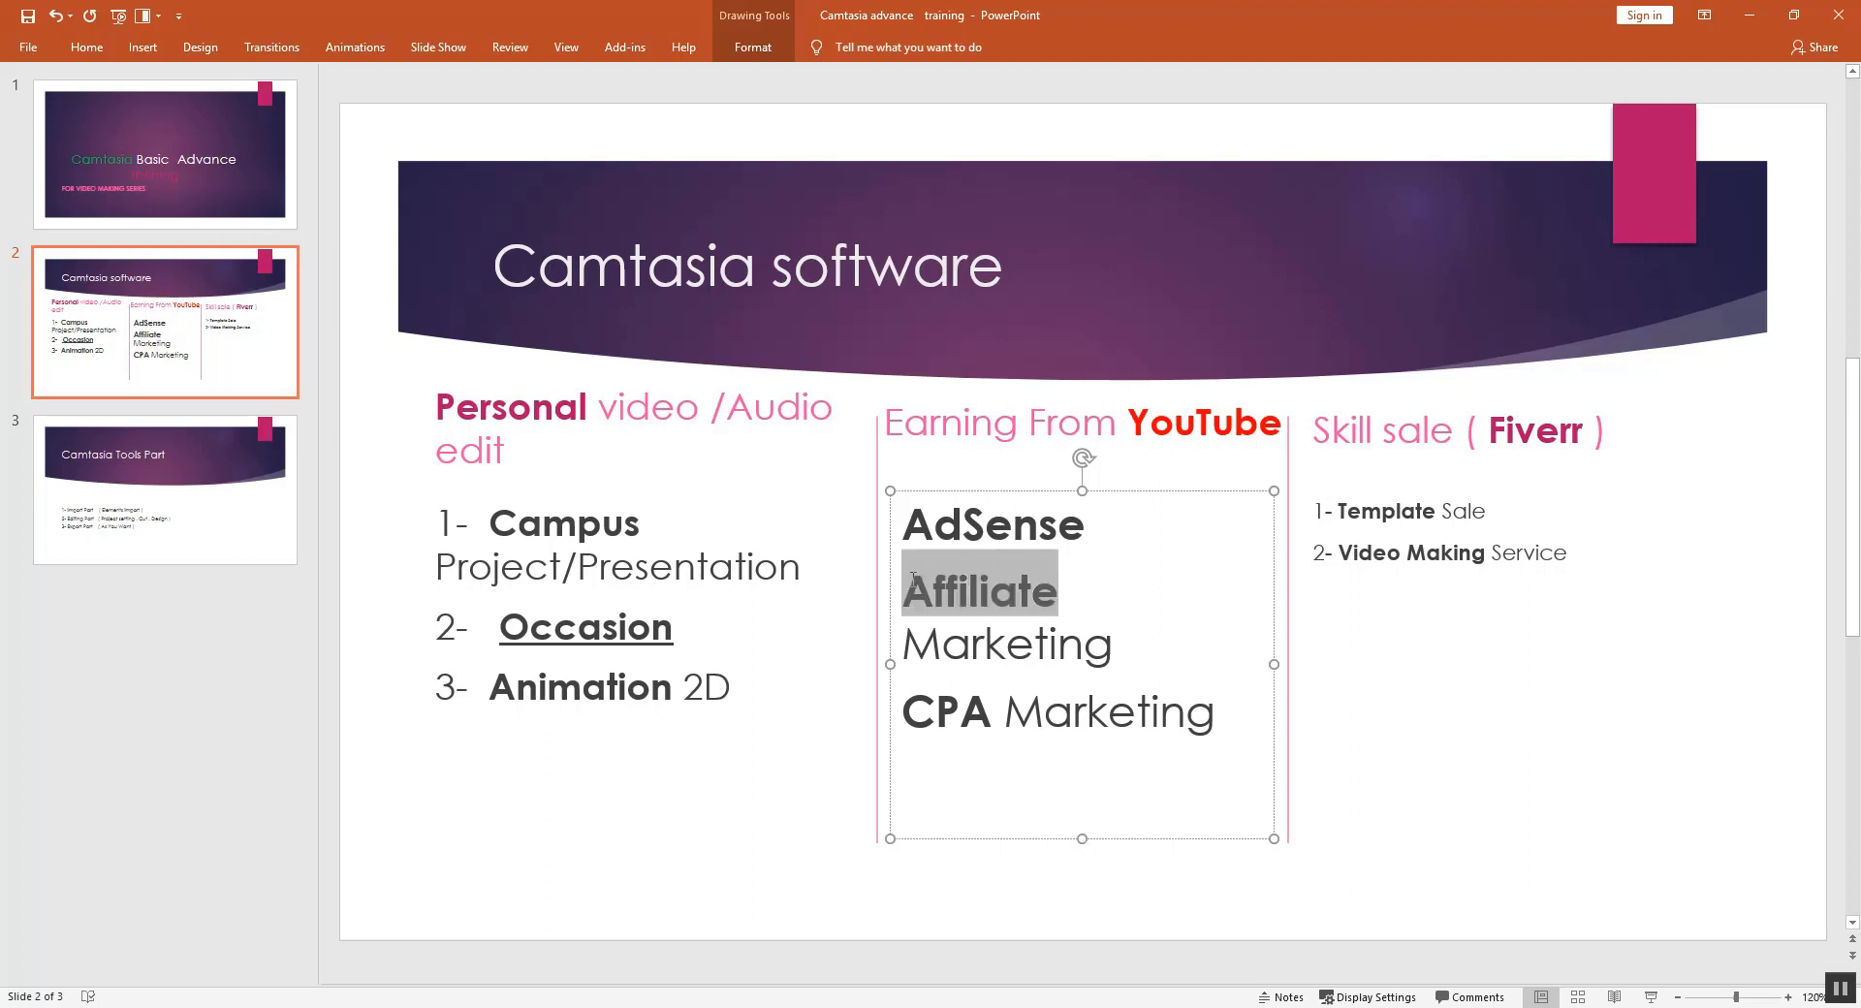
mouse_move(1002, 617)
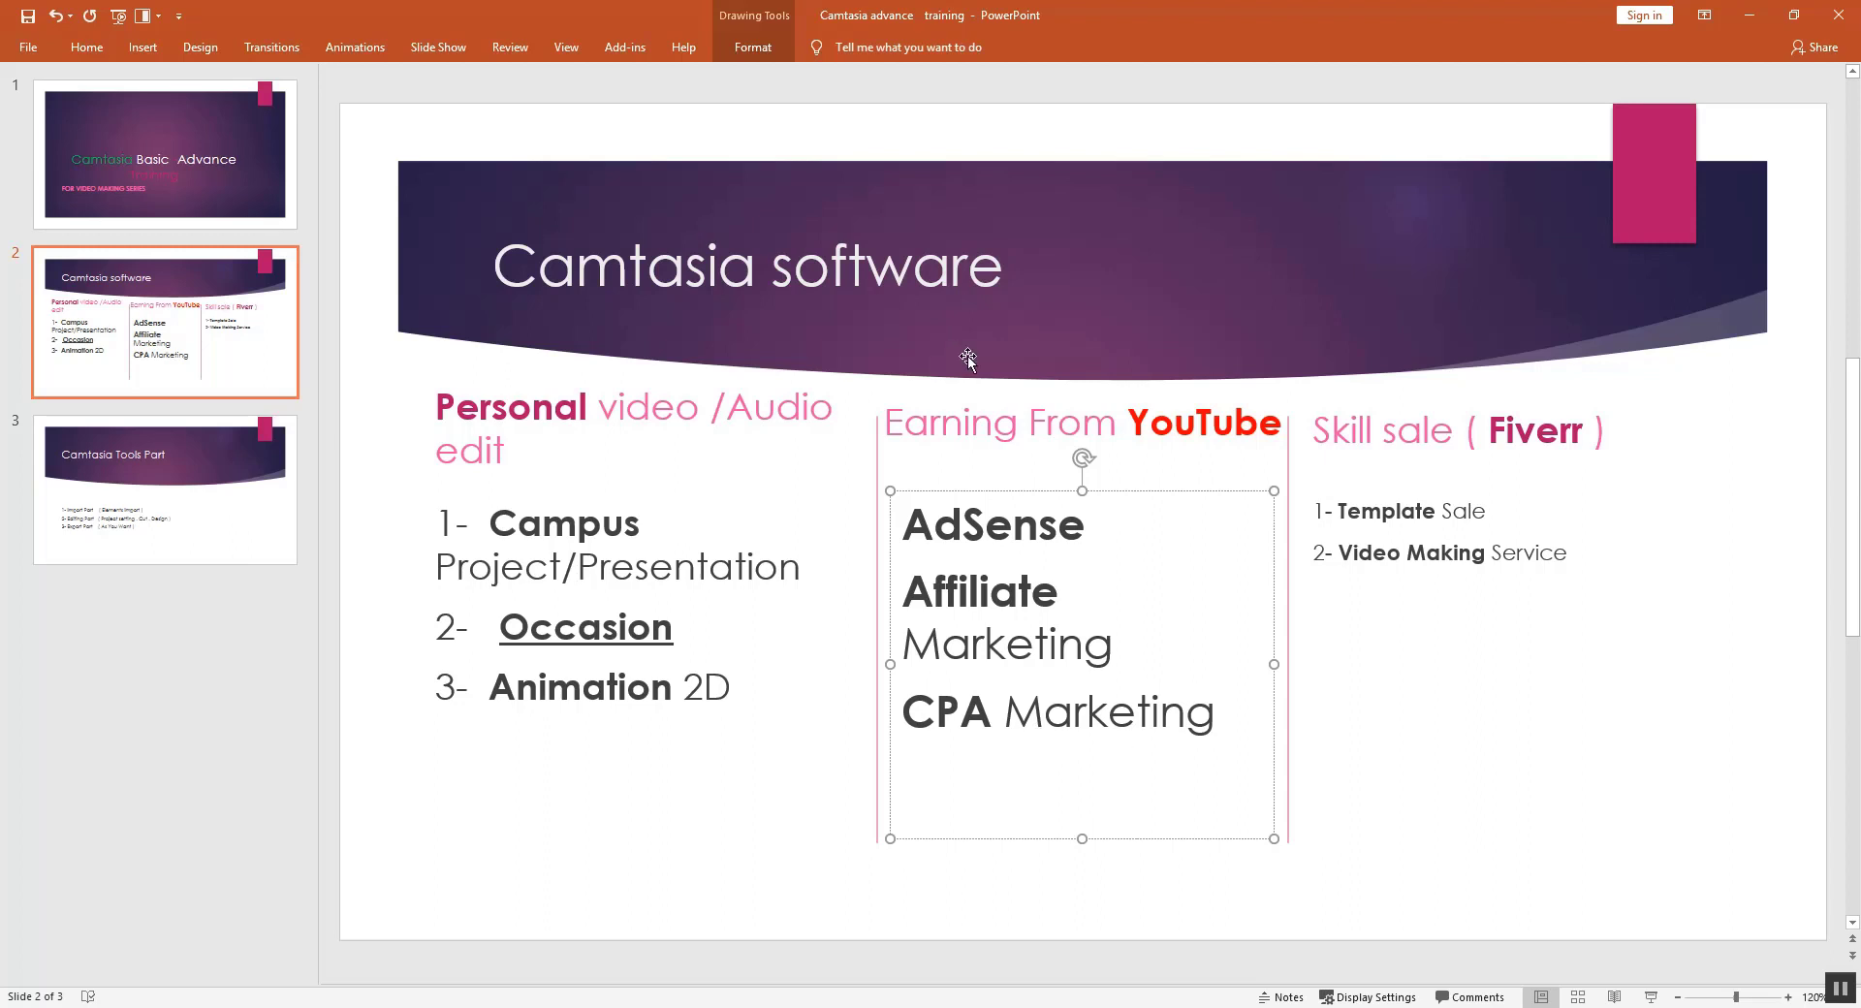
mouse_move(558, 521)
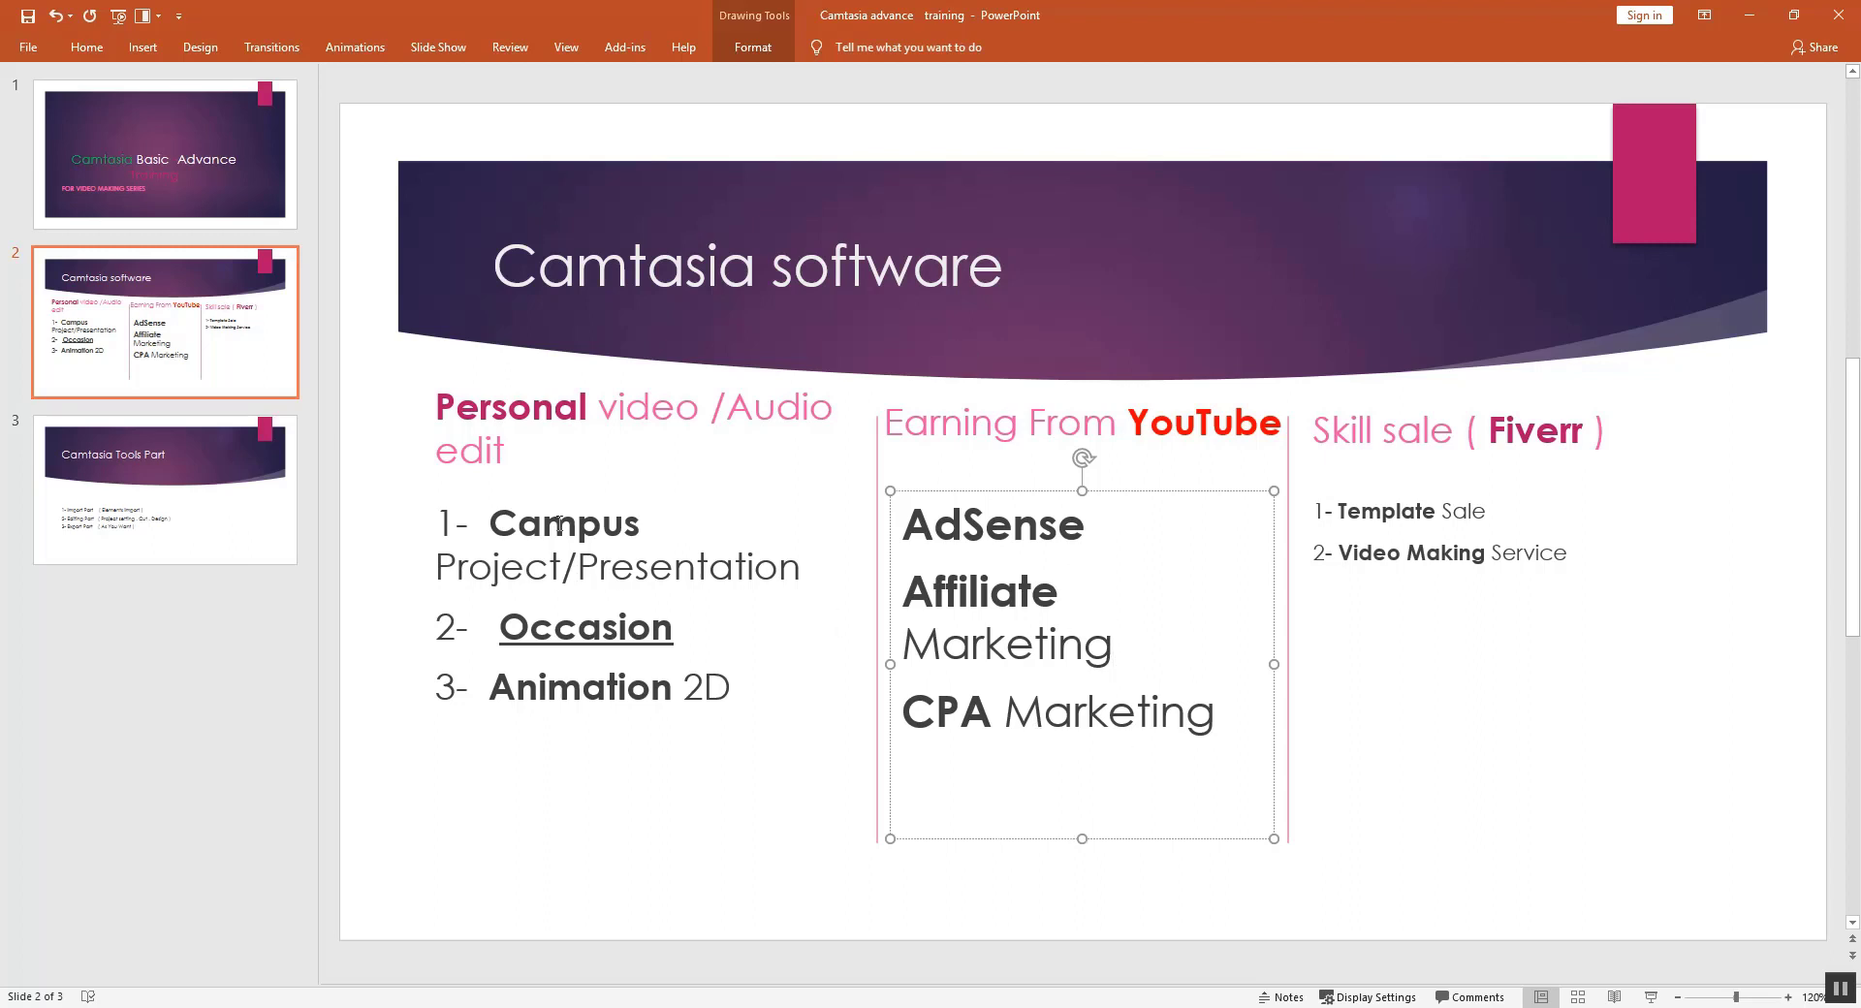
mouse_move(1068, 642)
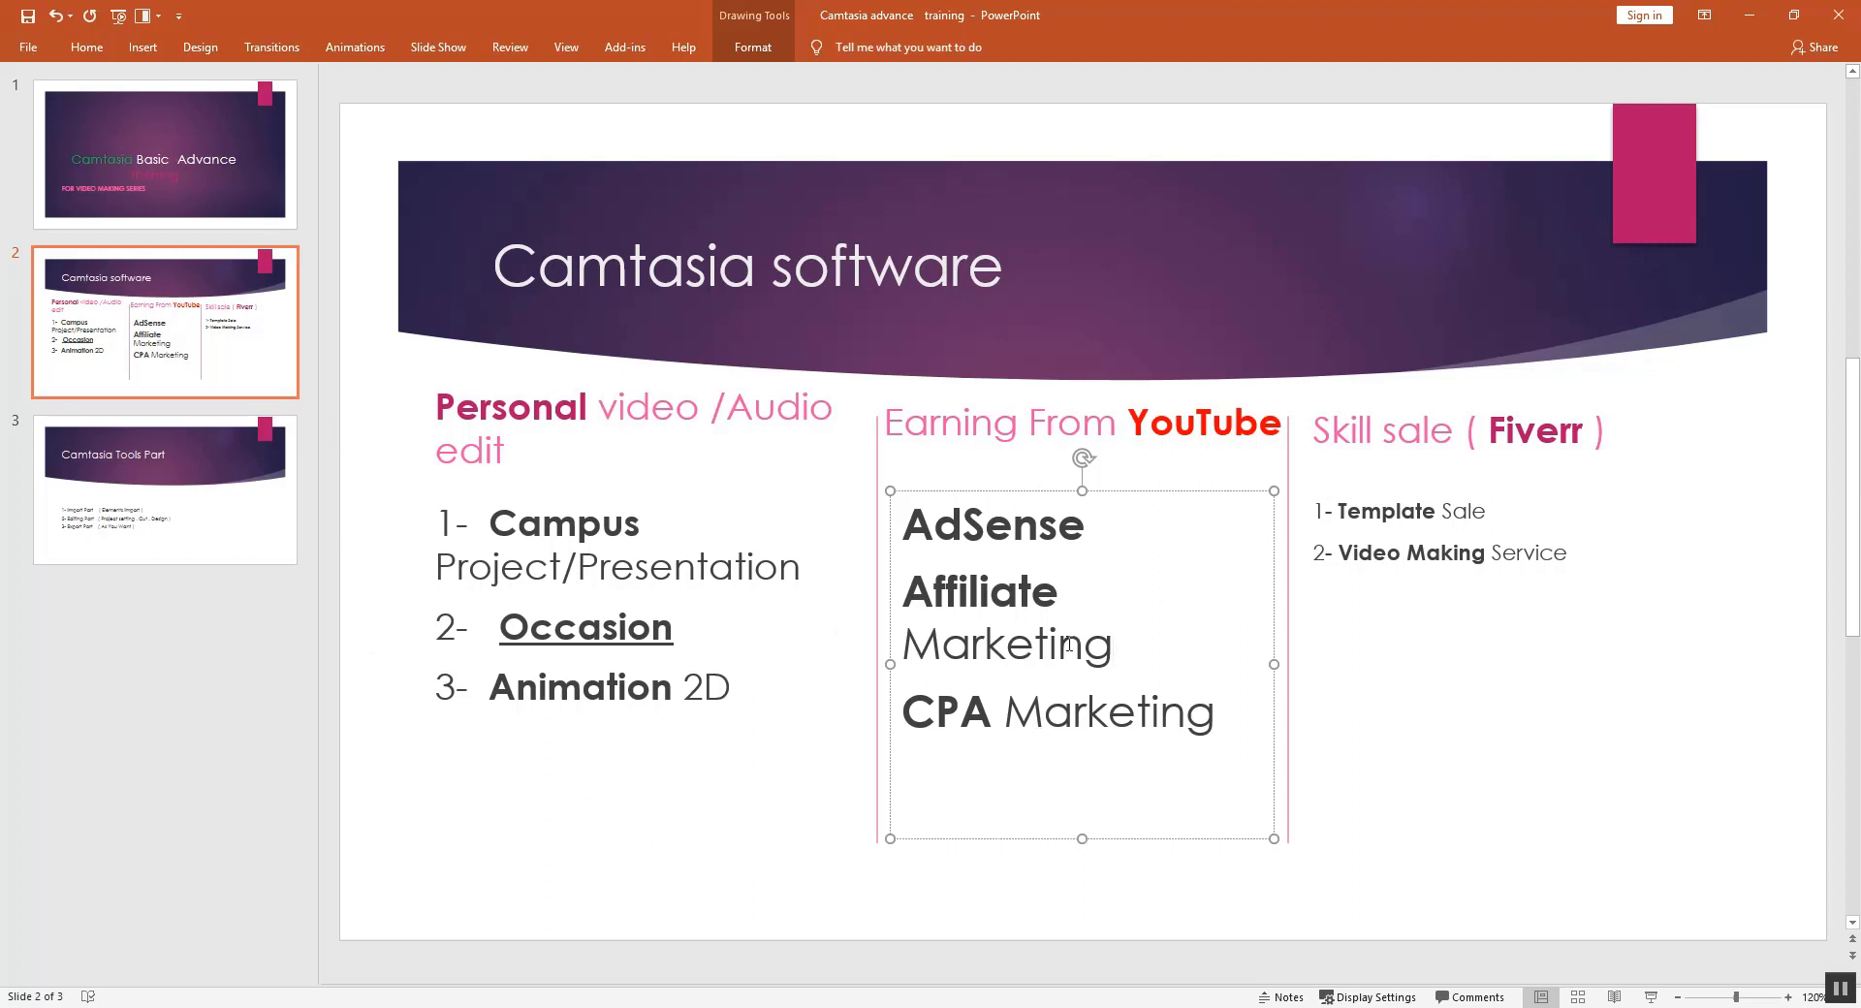
mouse_move(615, 622)
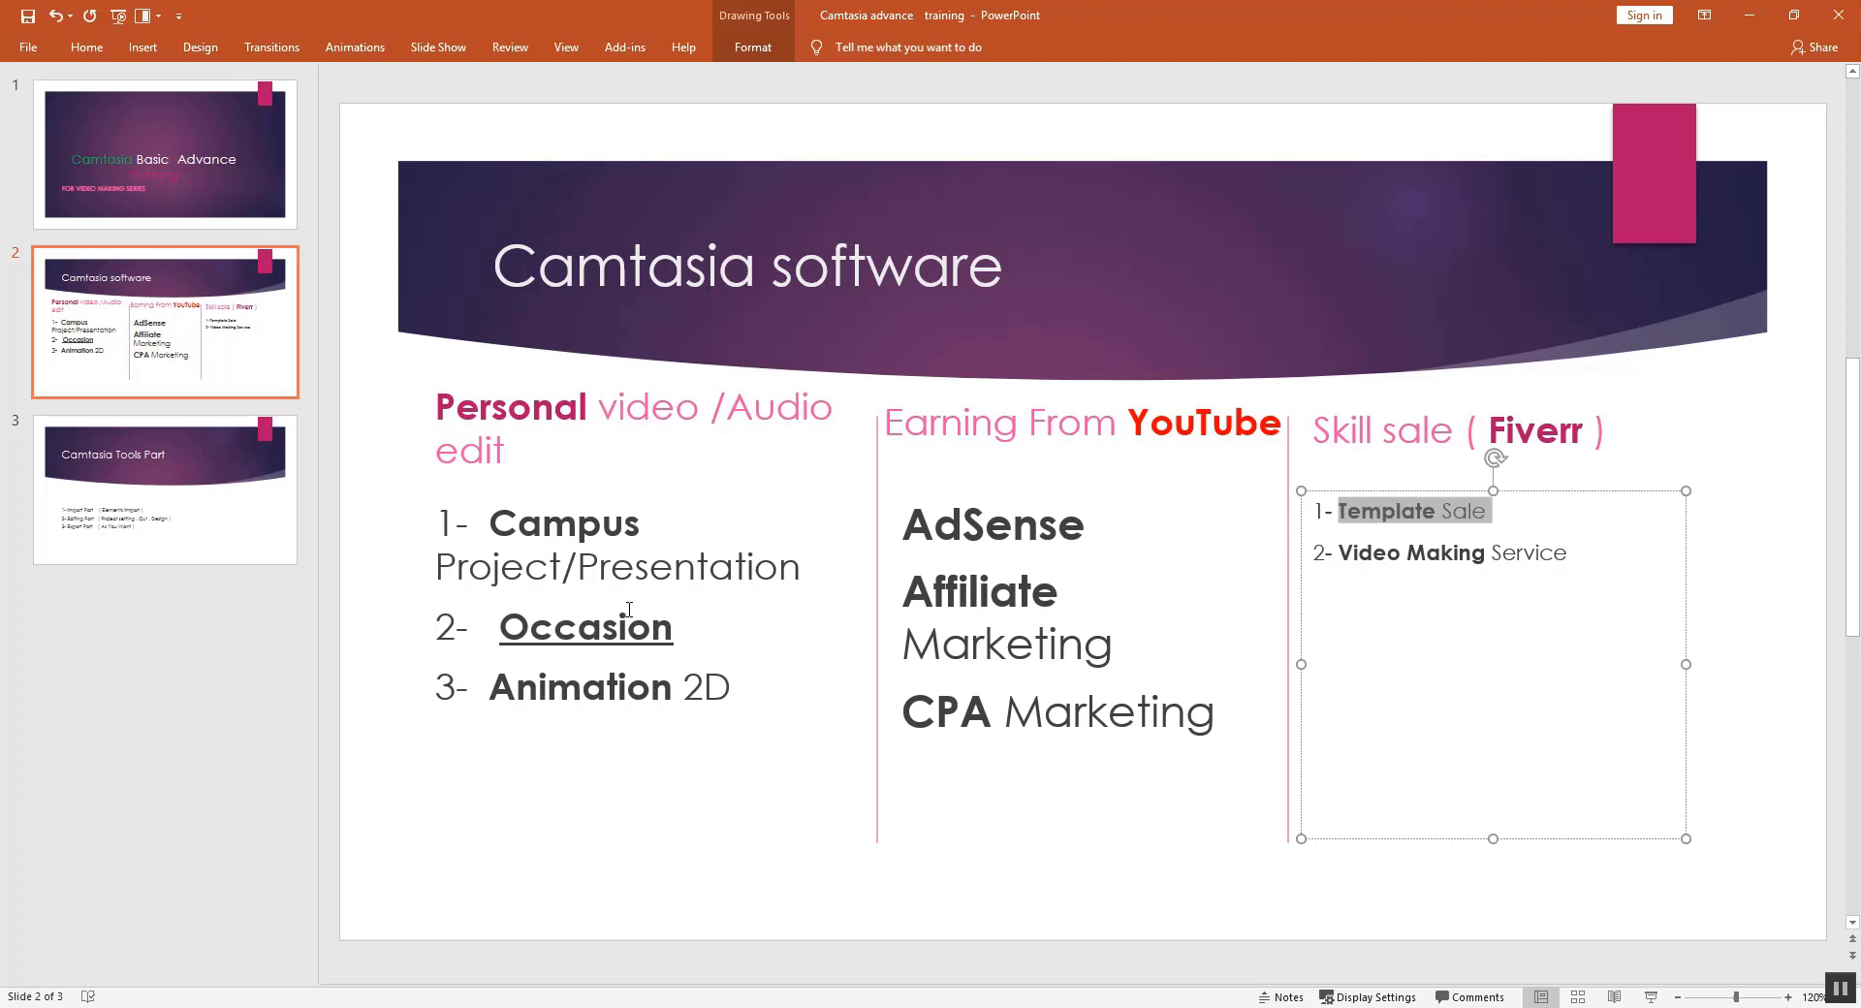
mouse_move(639, 593)
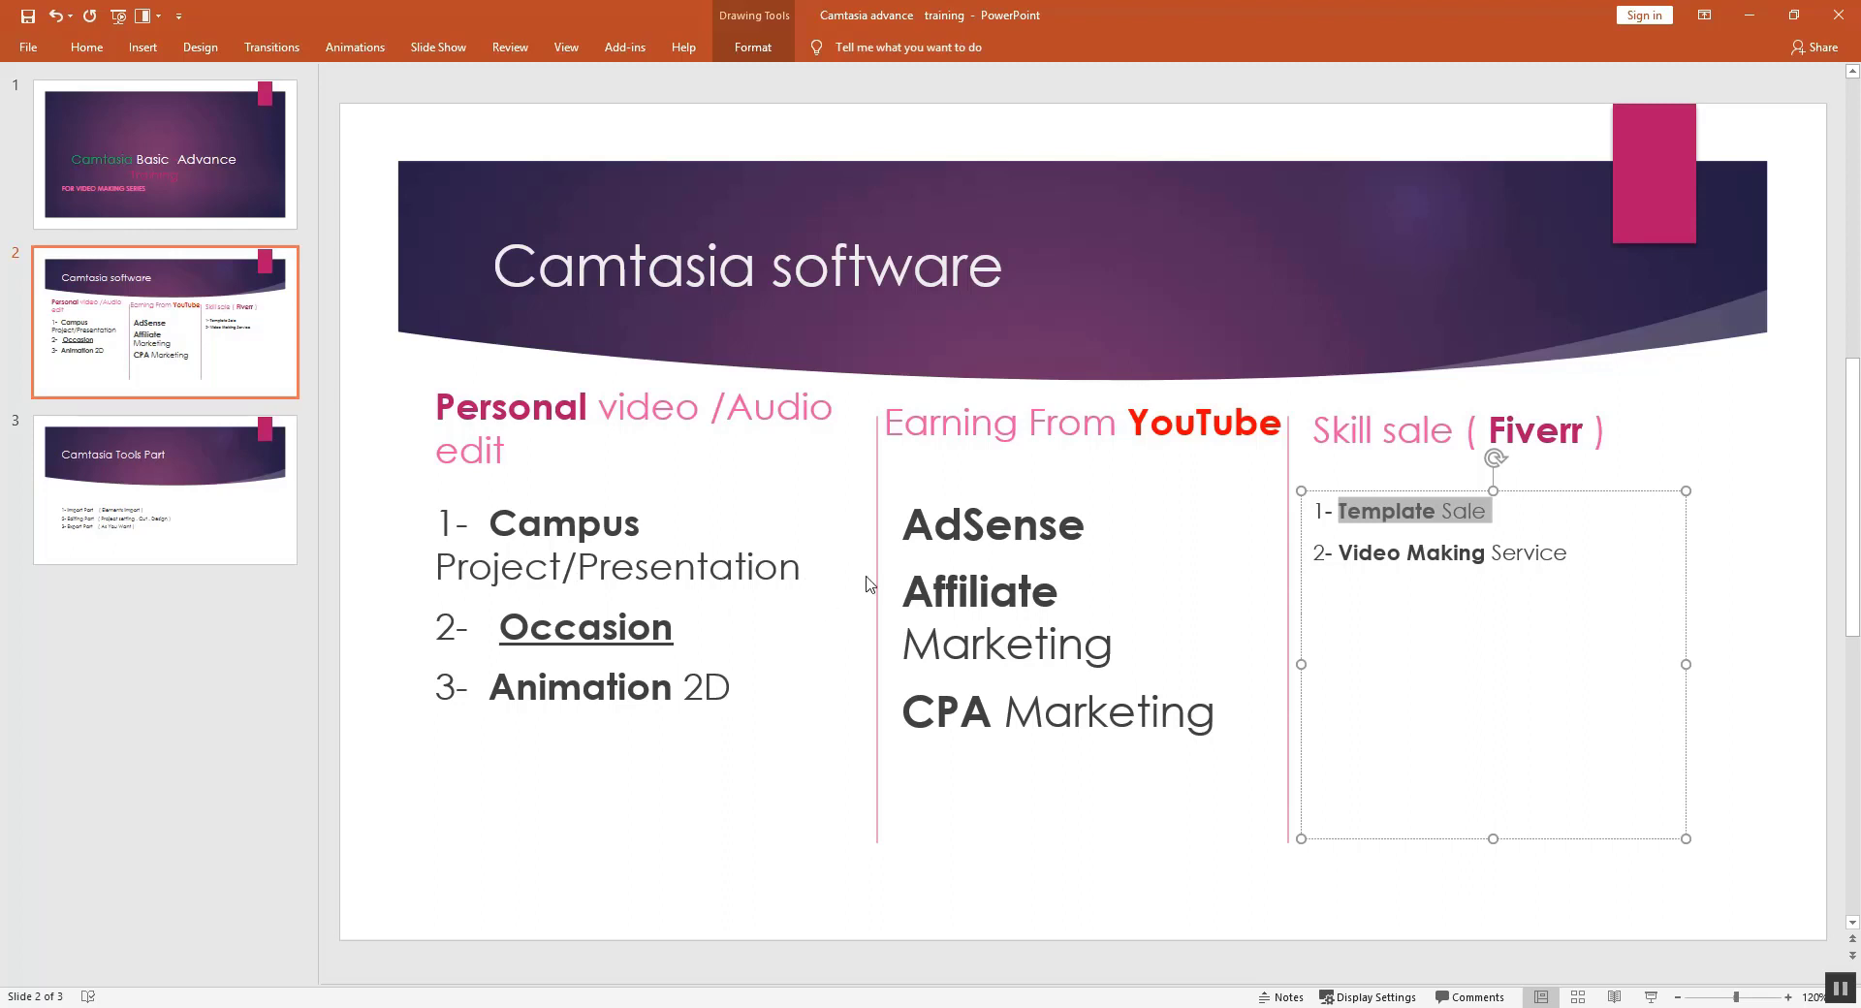
mouse_move(1043, 573)
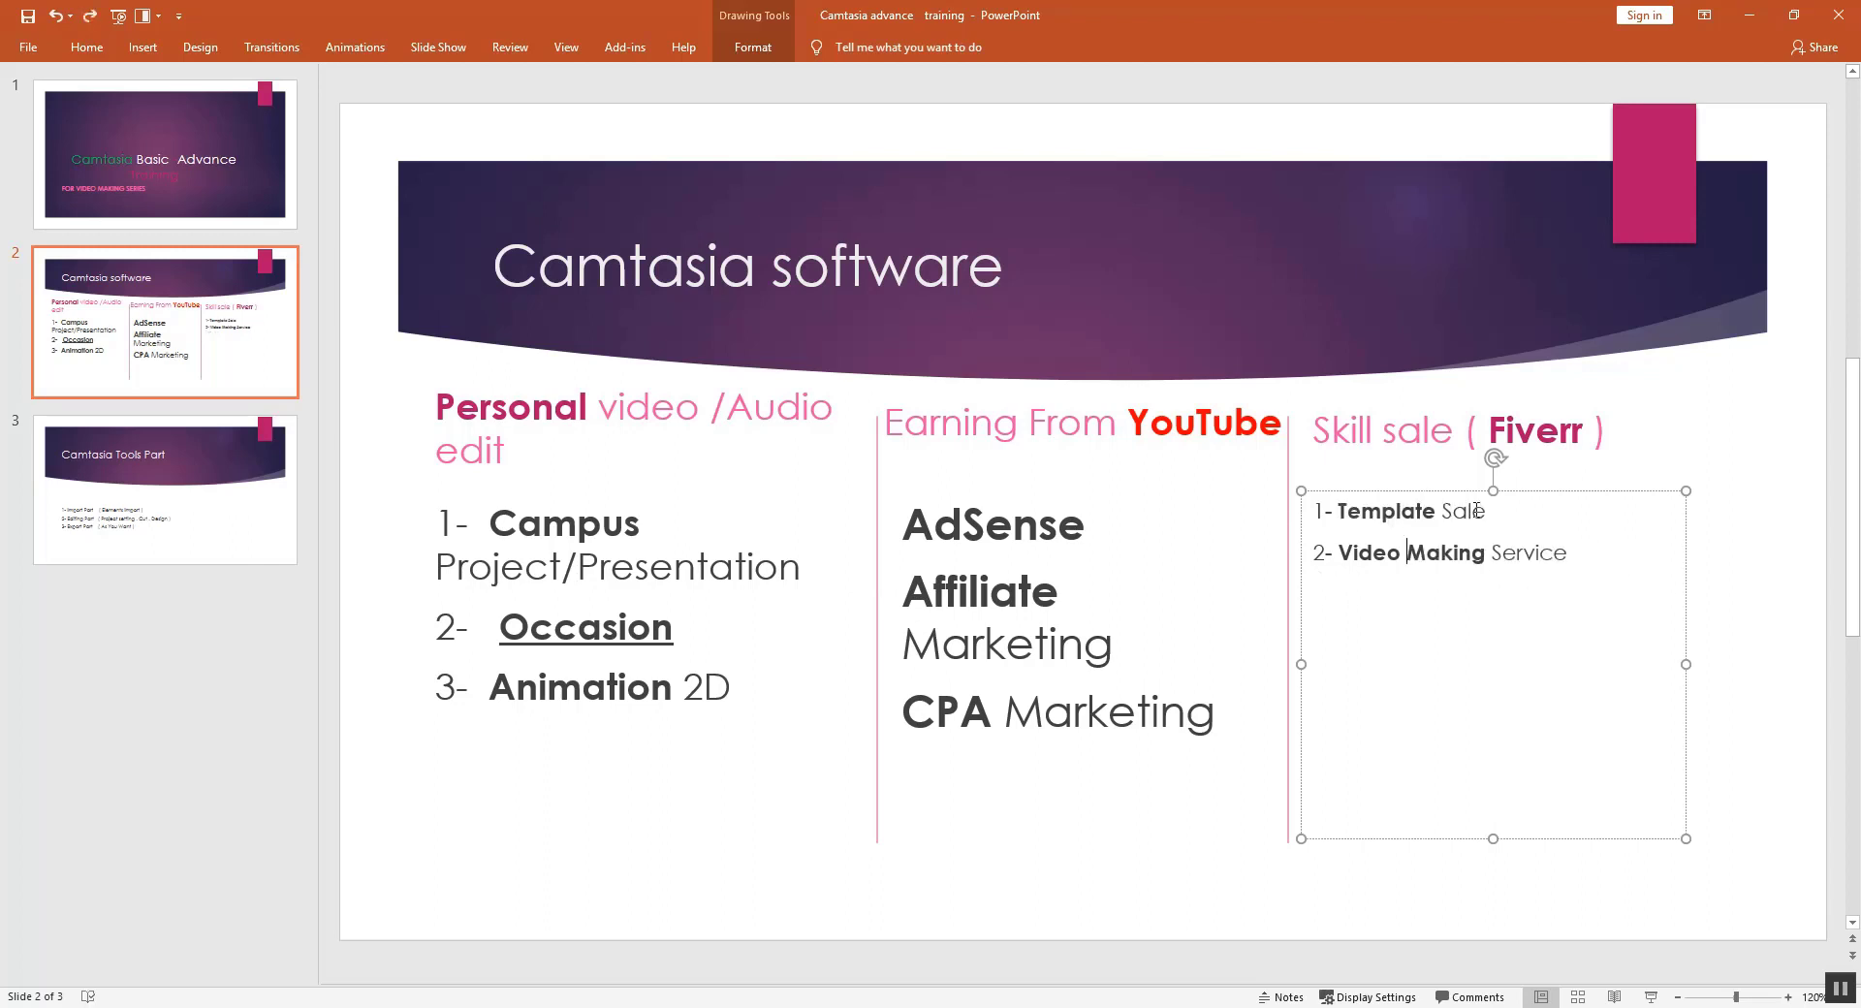
double_click(1398, 510)
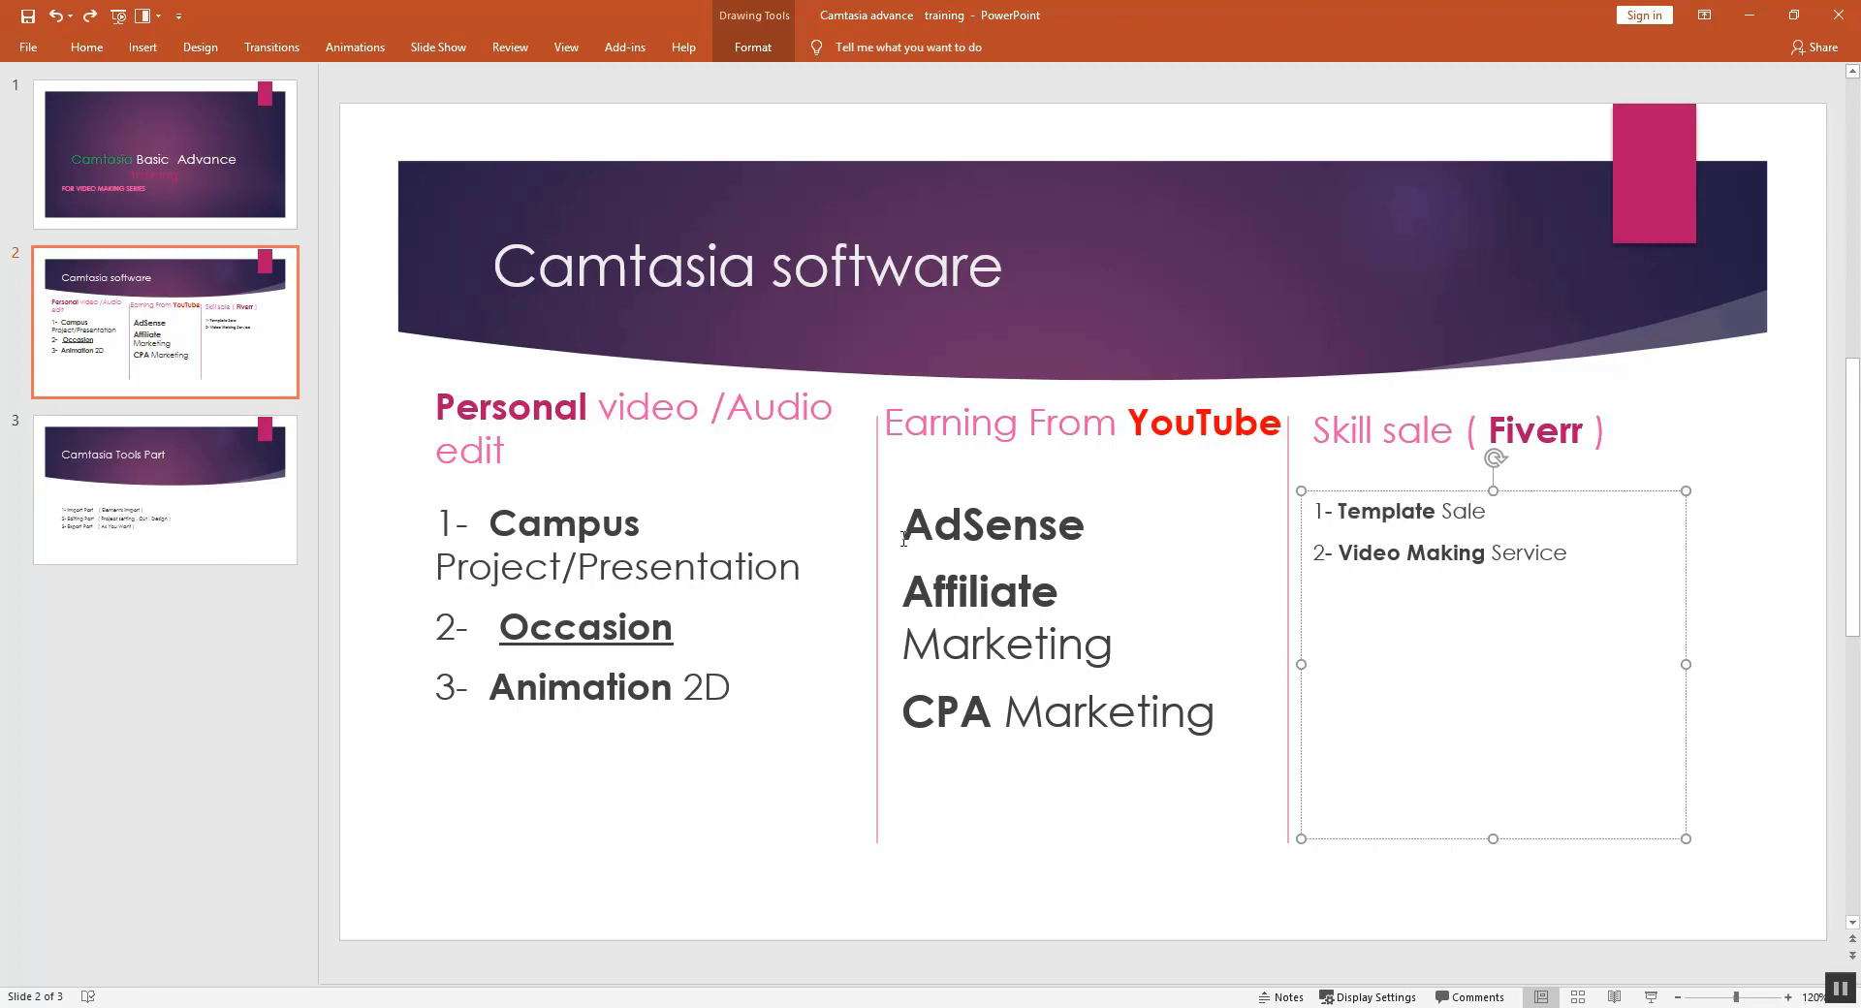
click(1493, 512)
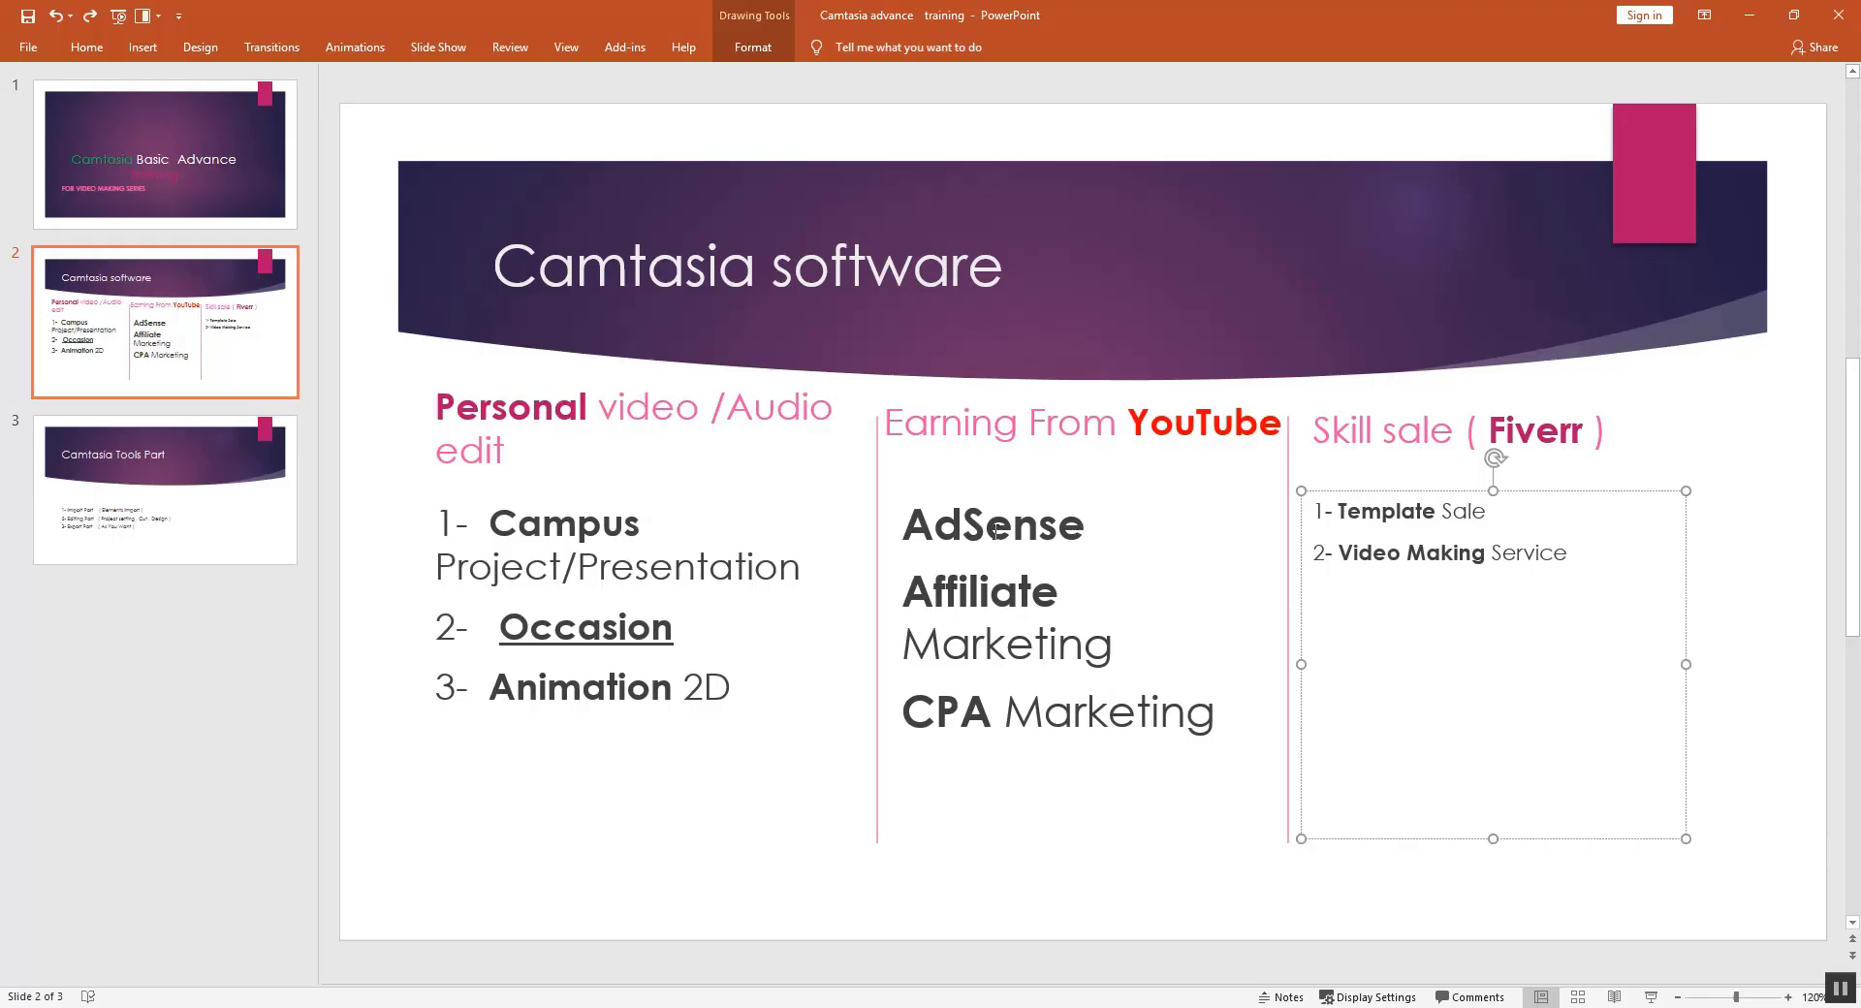
mouse_move(1089, 541)
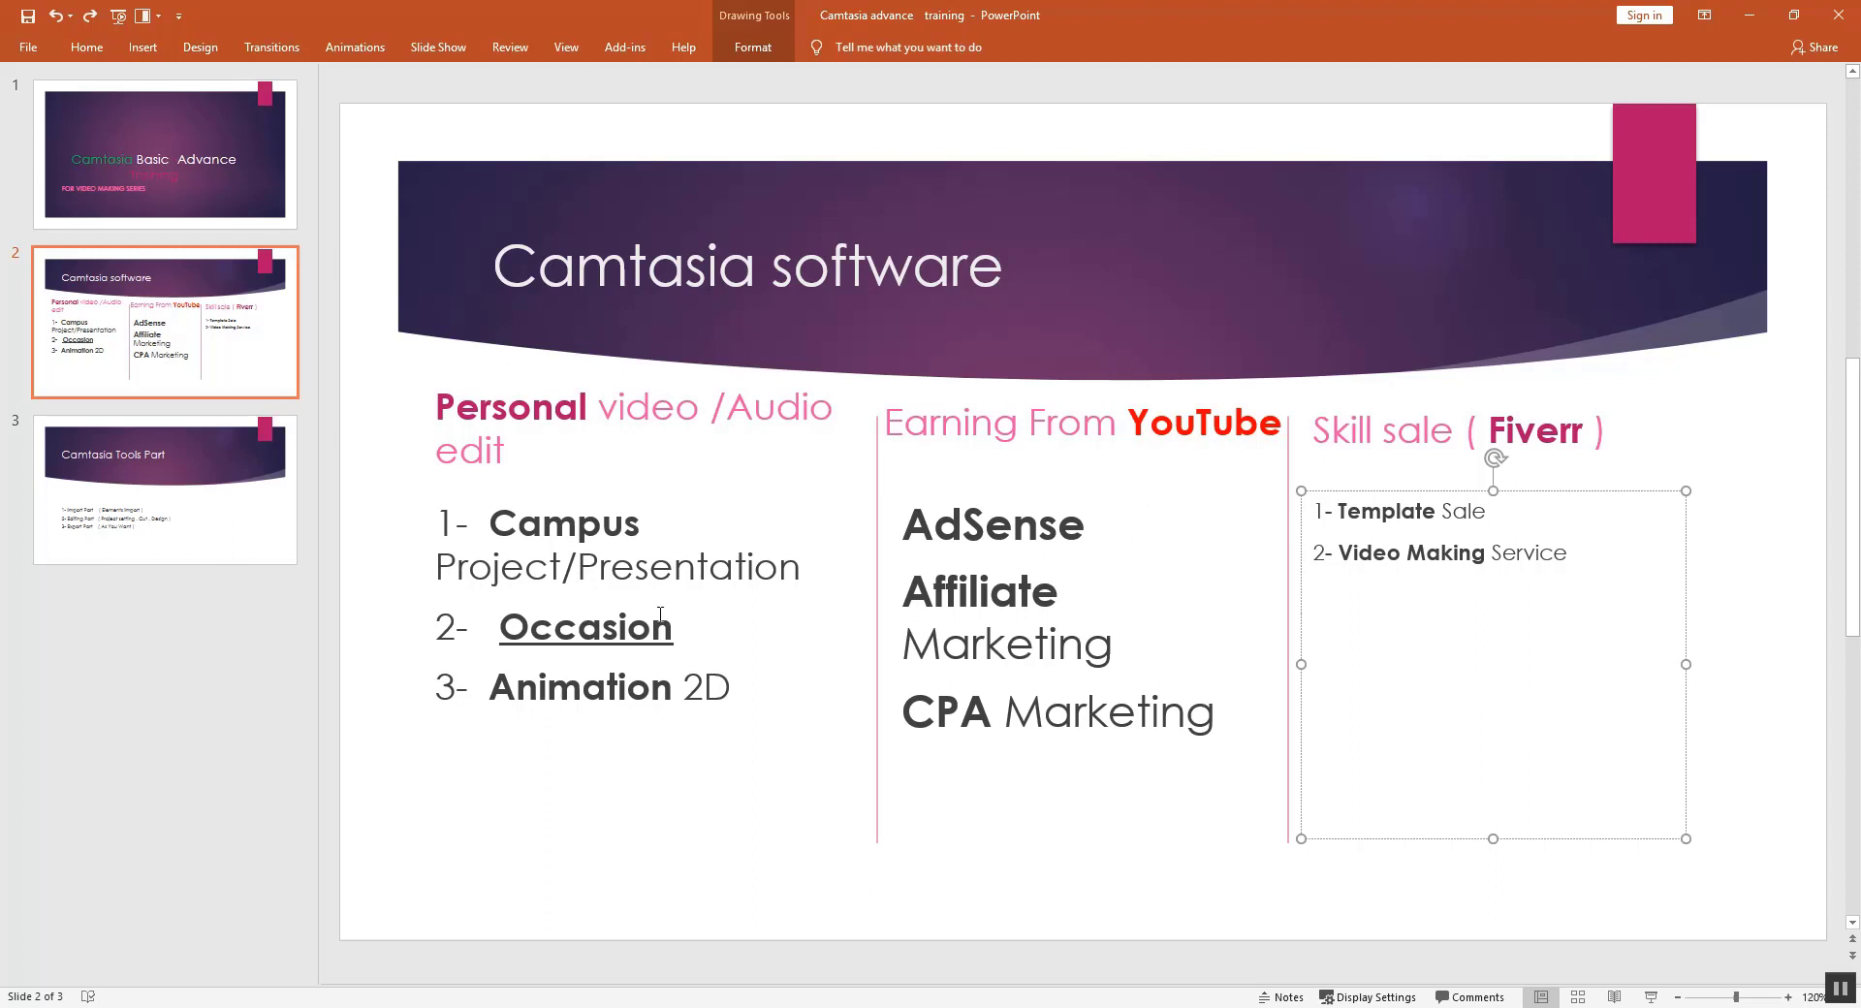
mouse_move(1140, 543)
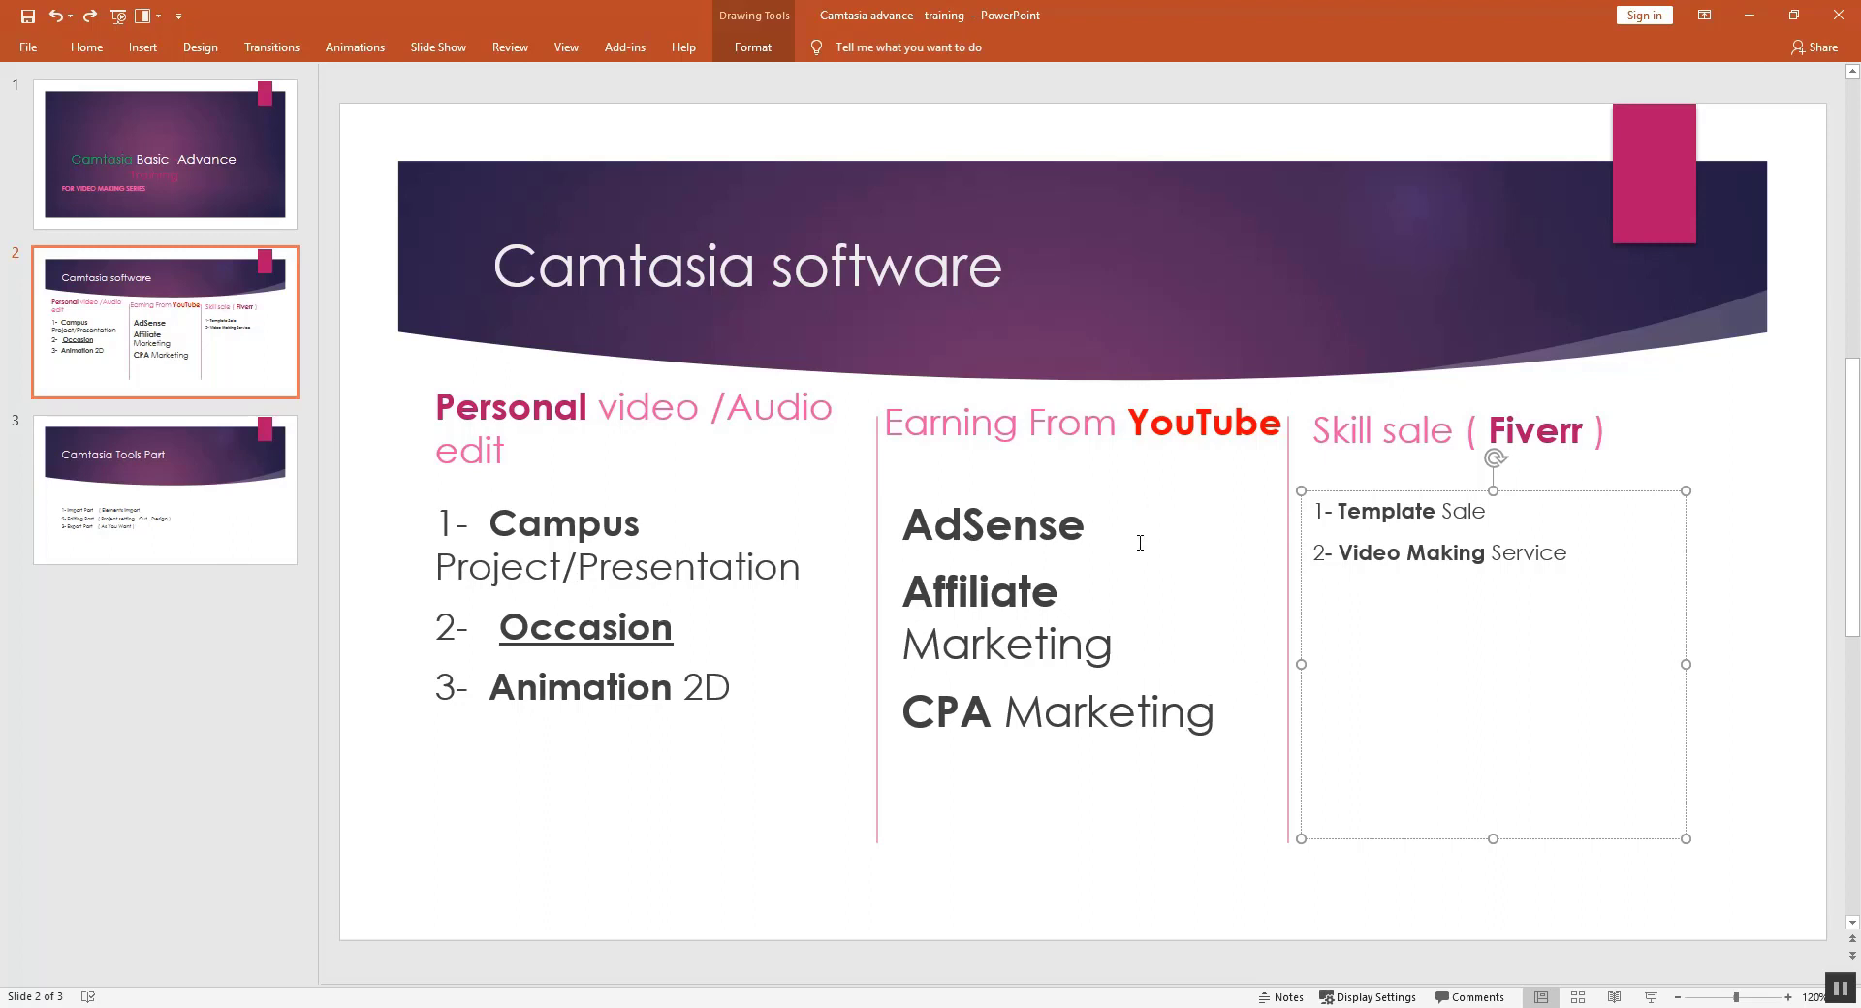
mouse_move(549, 636)
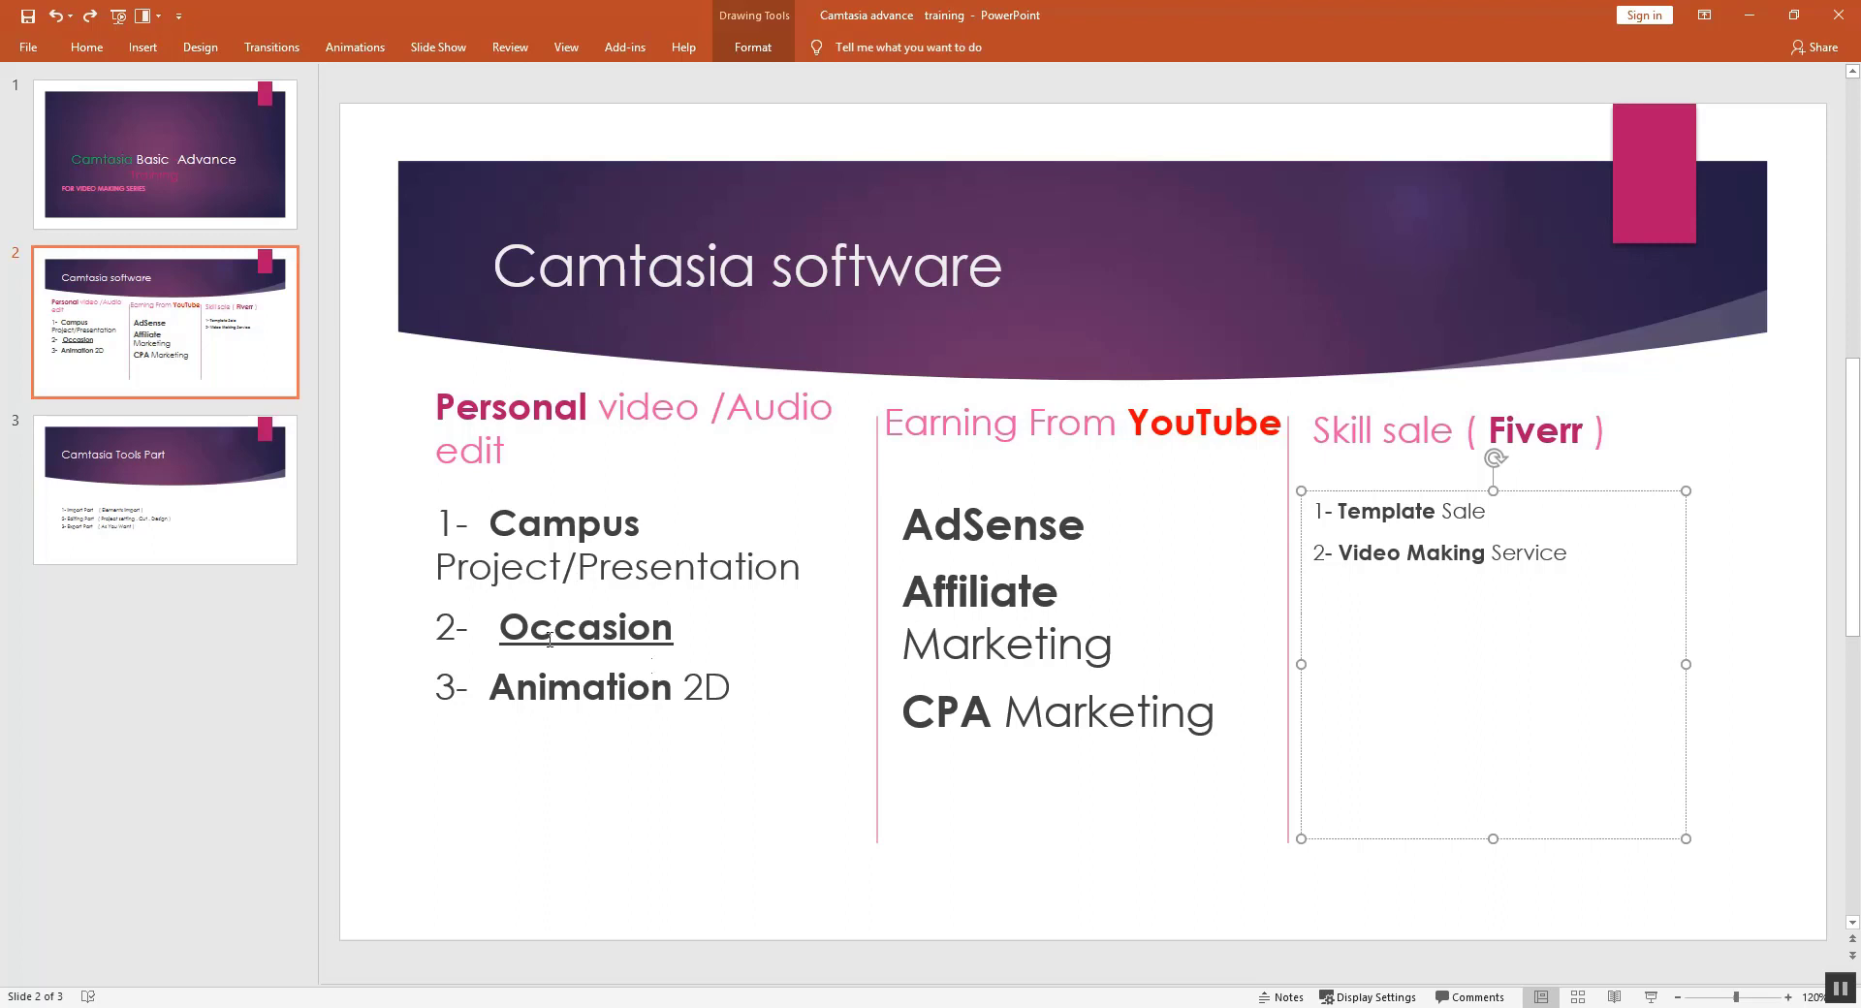
Show the Camtasia Tools Part slide and select text in its three-item parts list
click(165, 490)
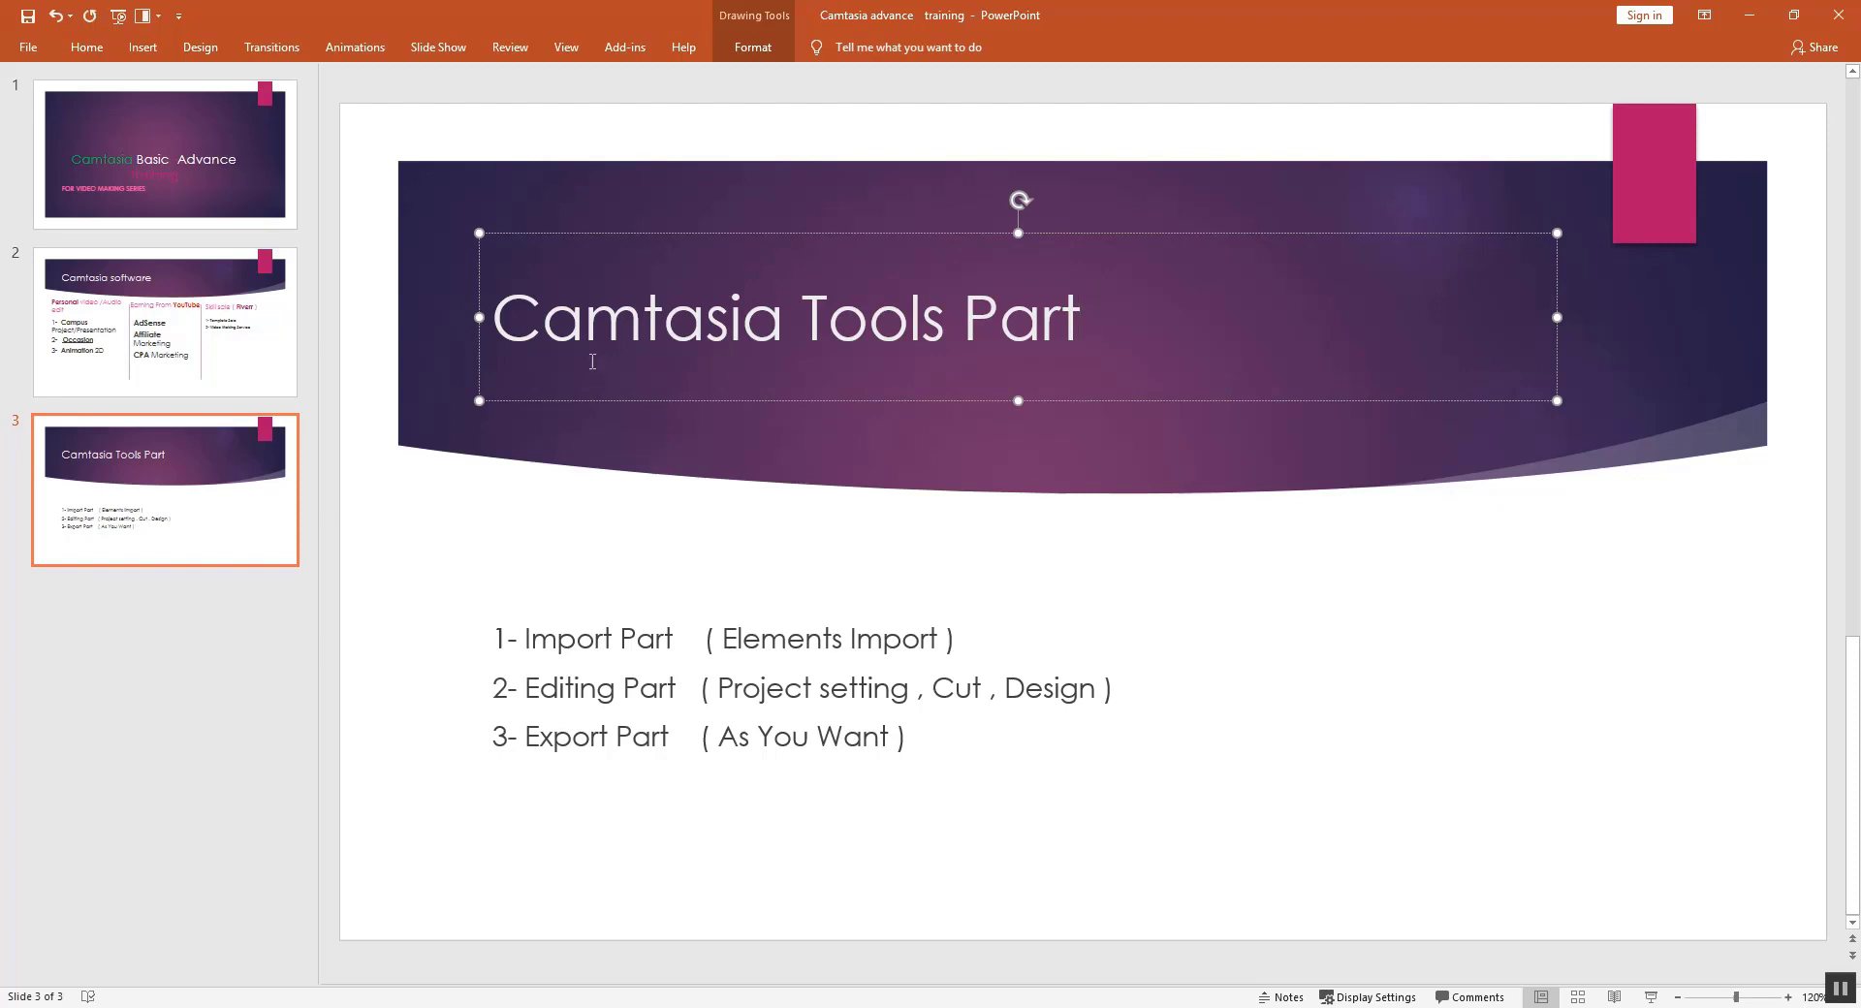
mouse_move(954, 795)
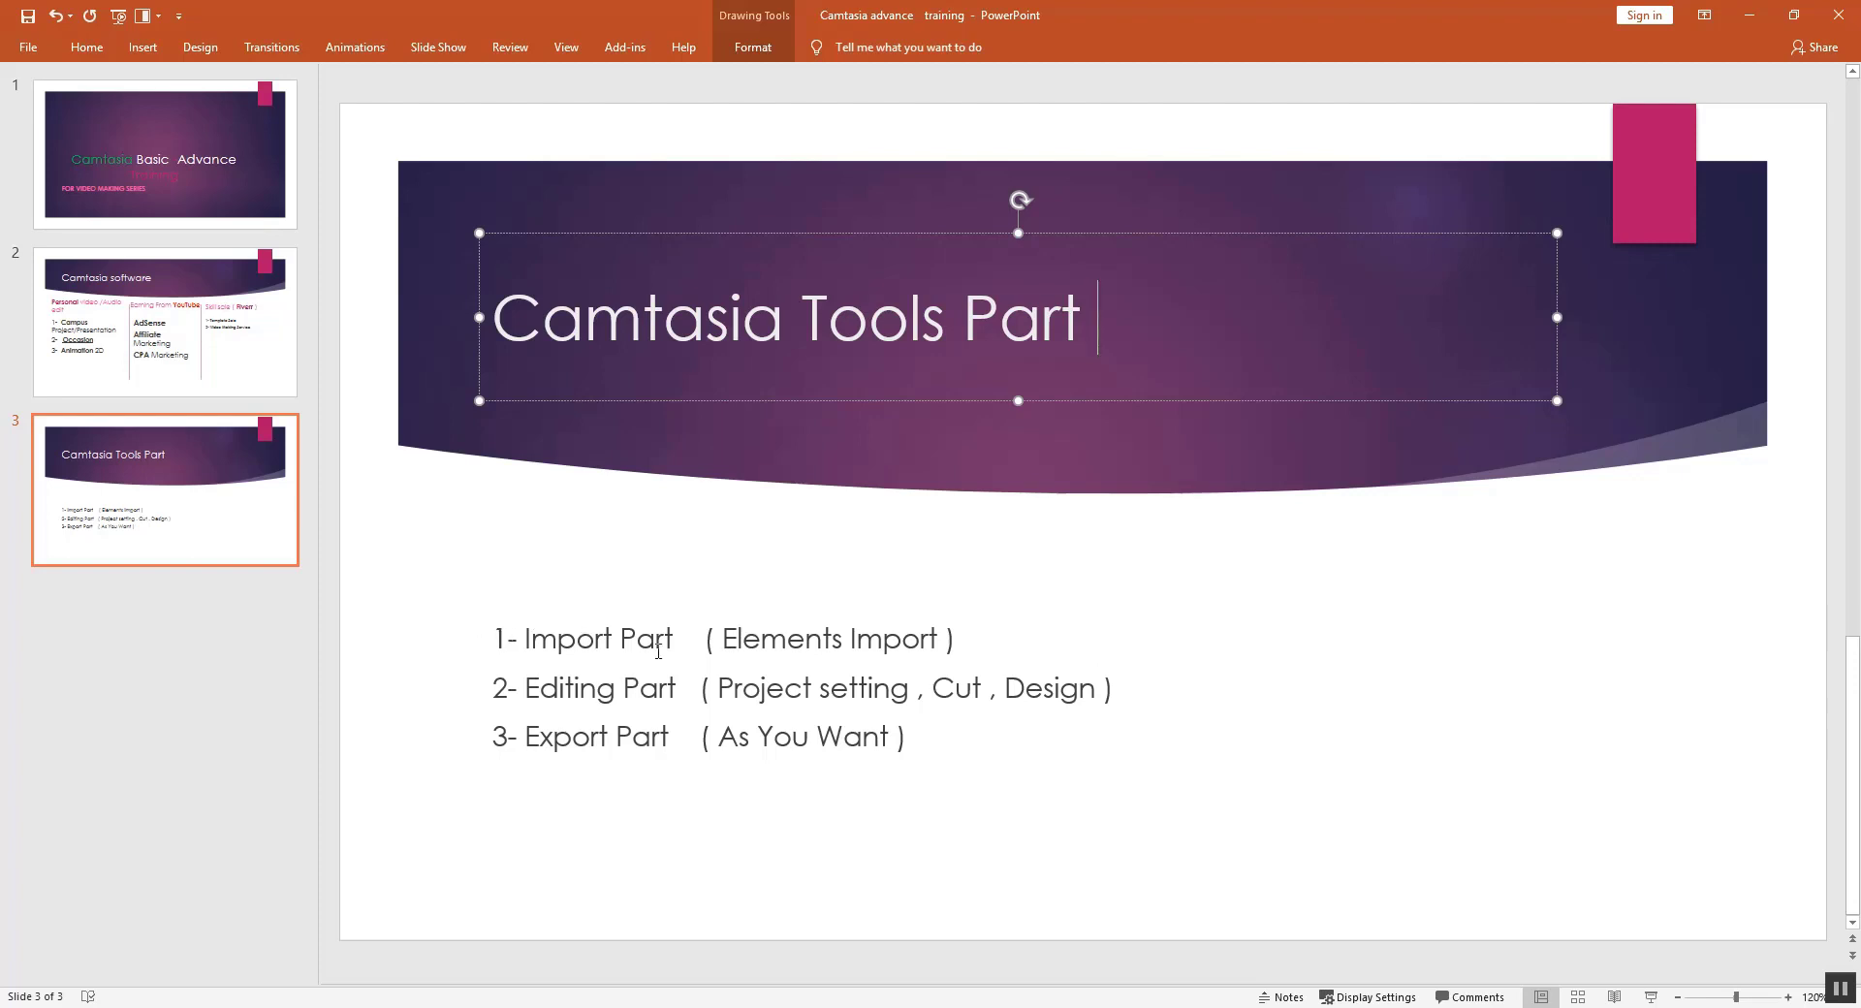
mouse_move(721, 636)
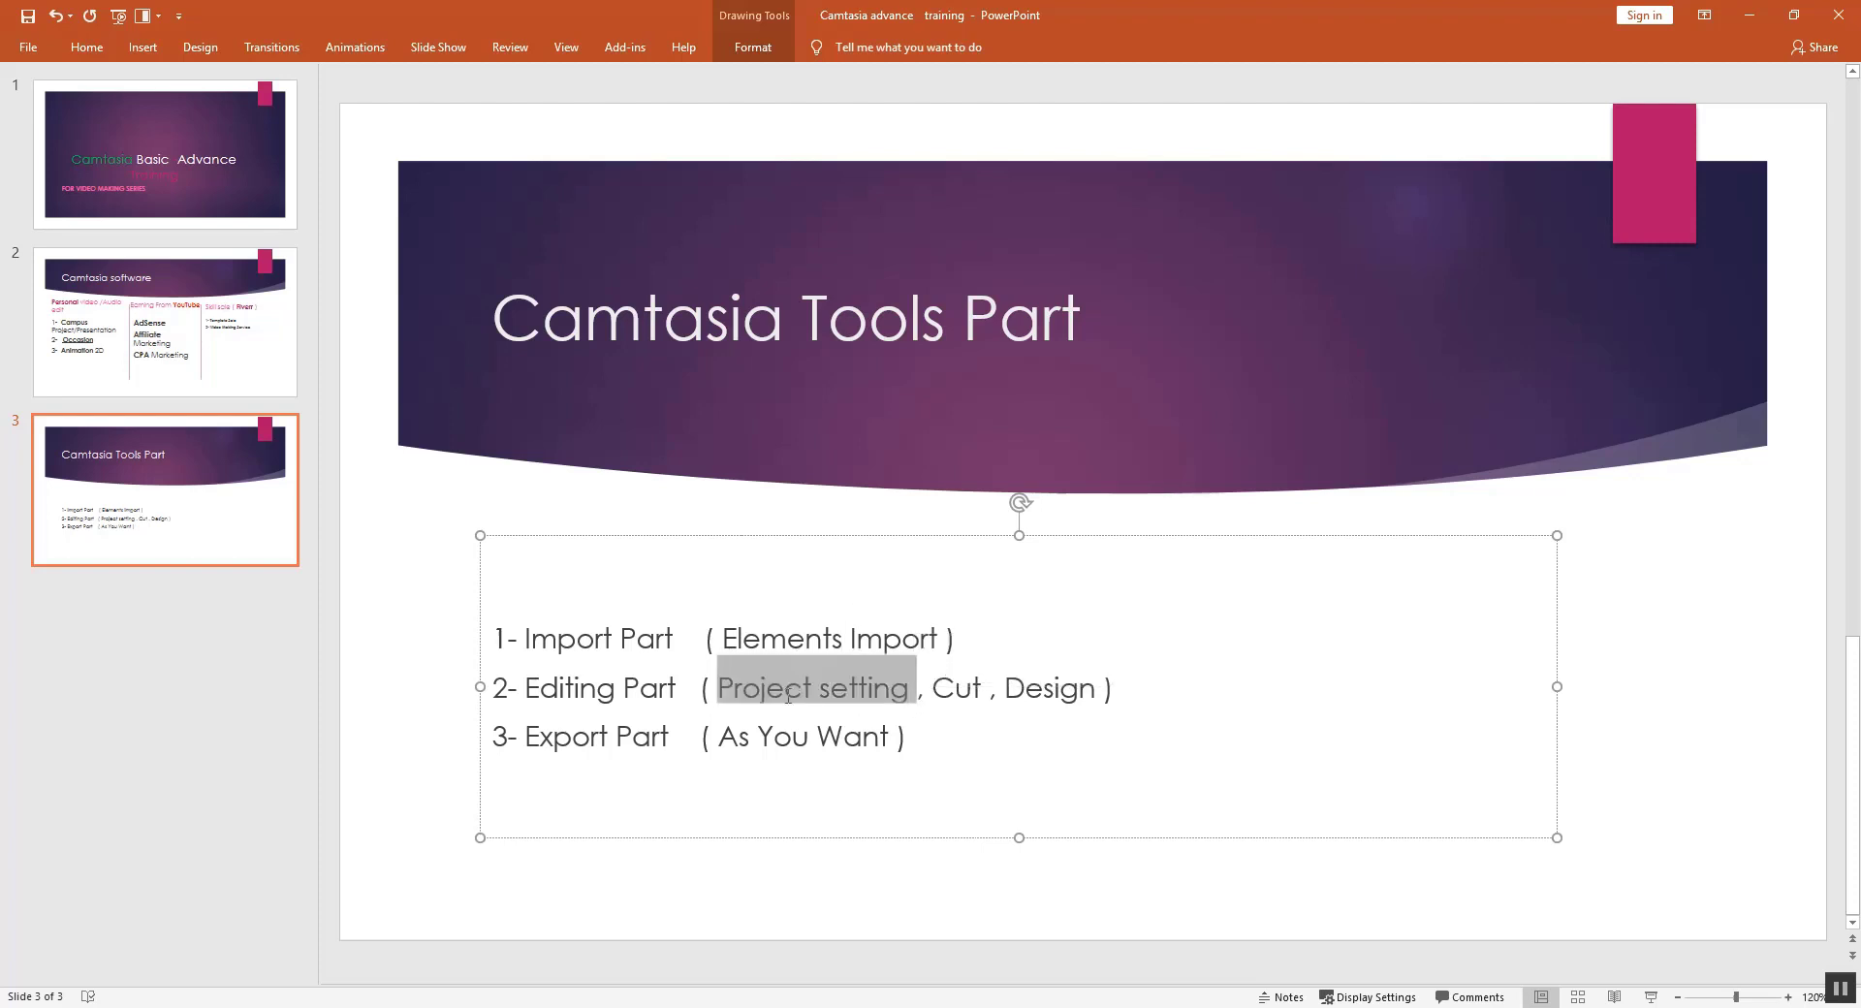
click(907, 737)
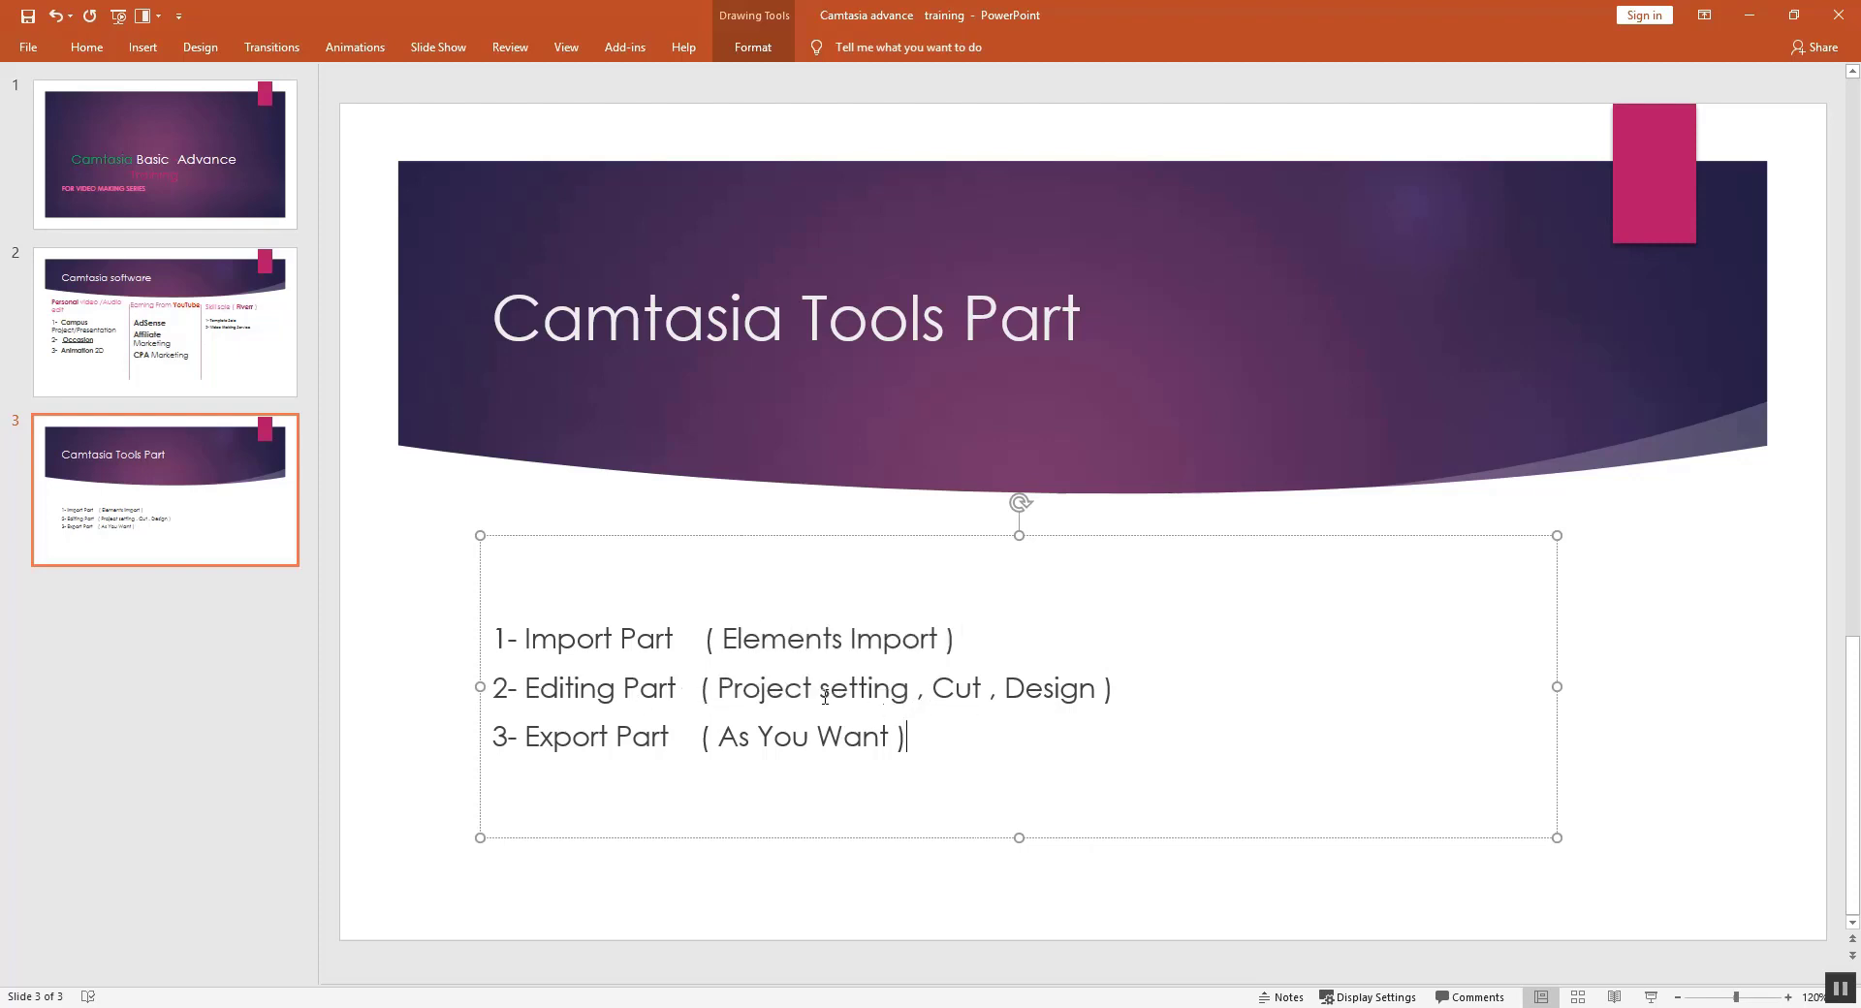
drag(933, 688, 1094, 689)
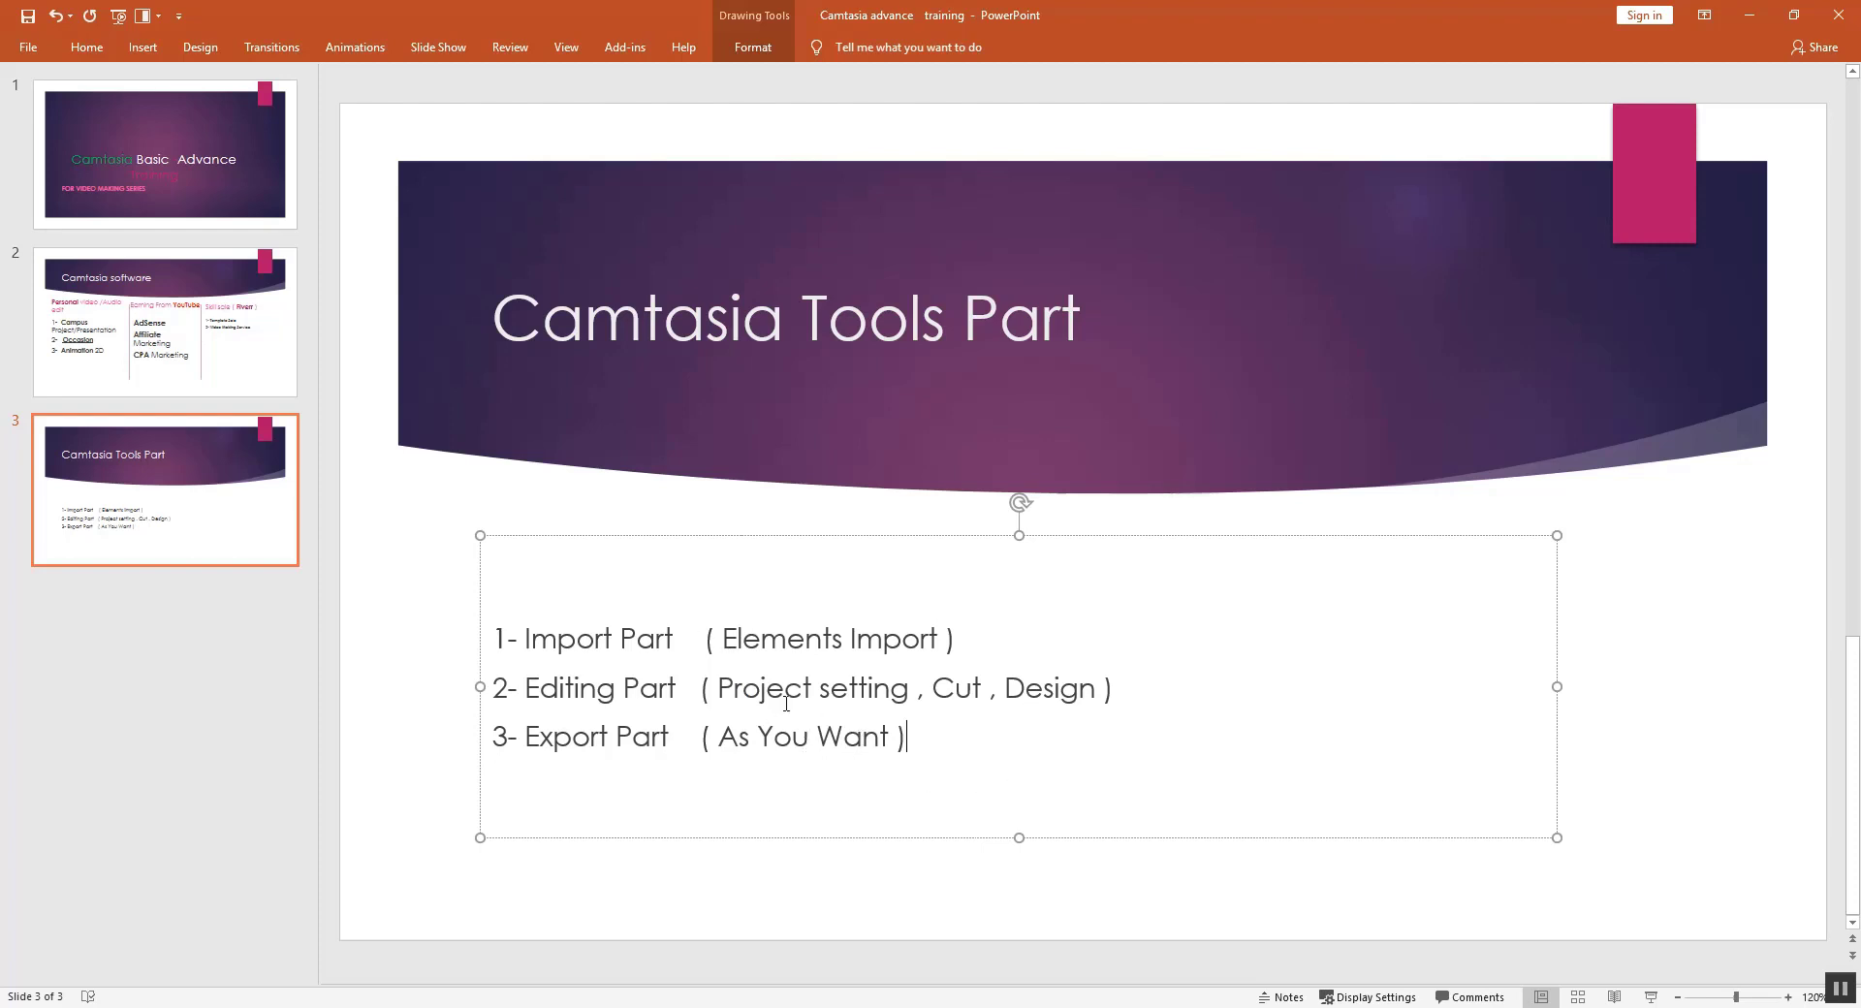
mouse_move(1072, 982)
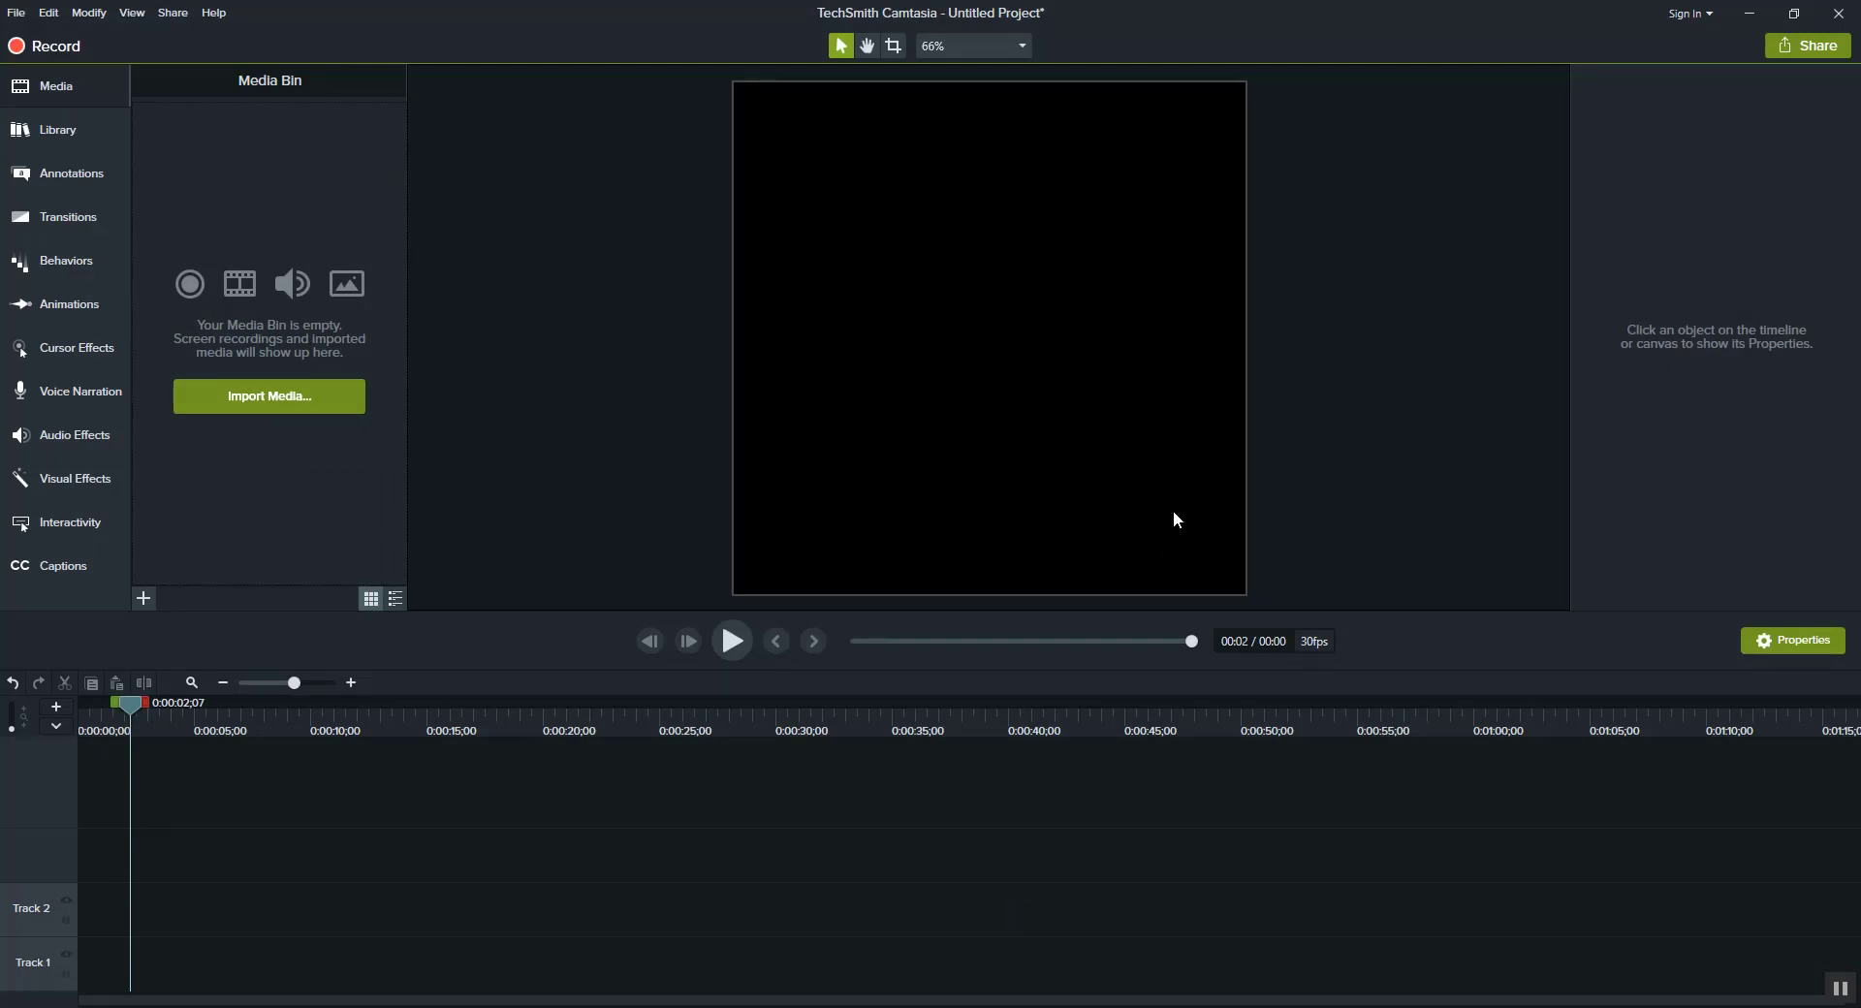
mouse_move(128, 720)
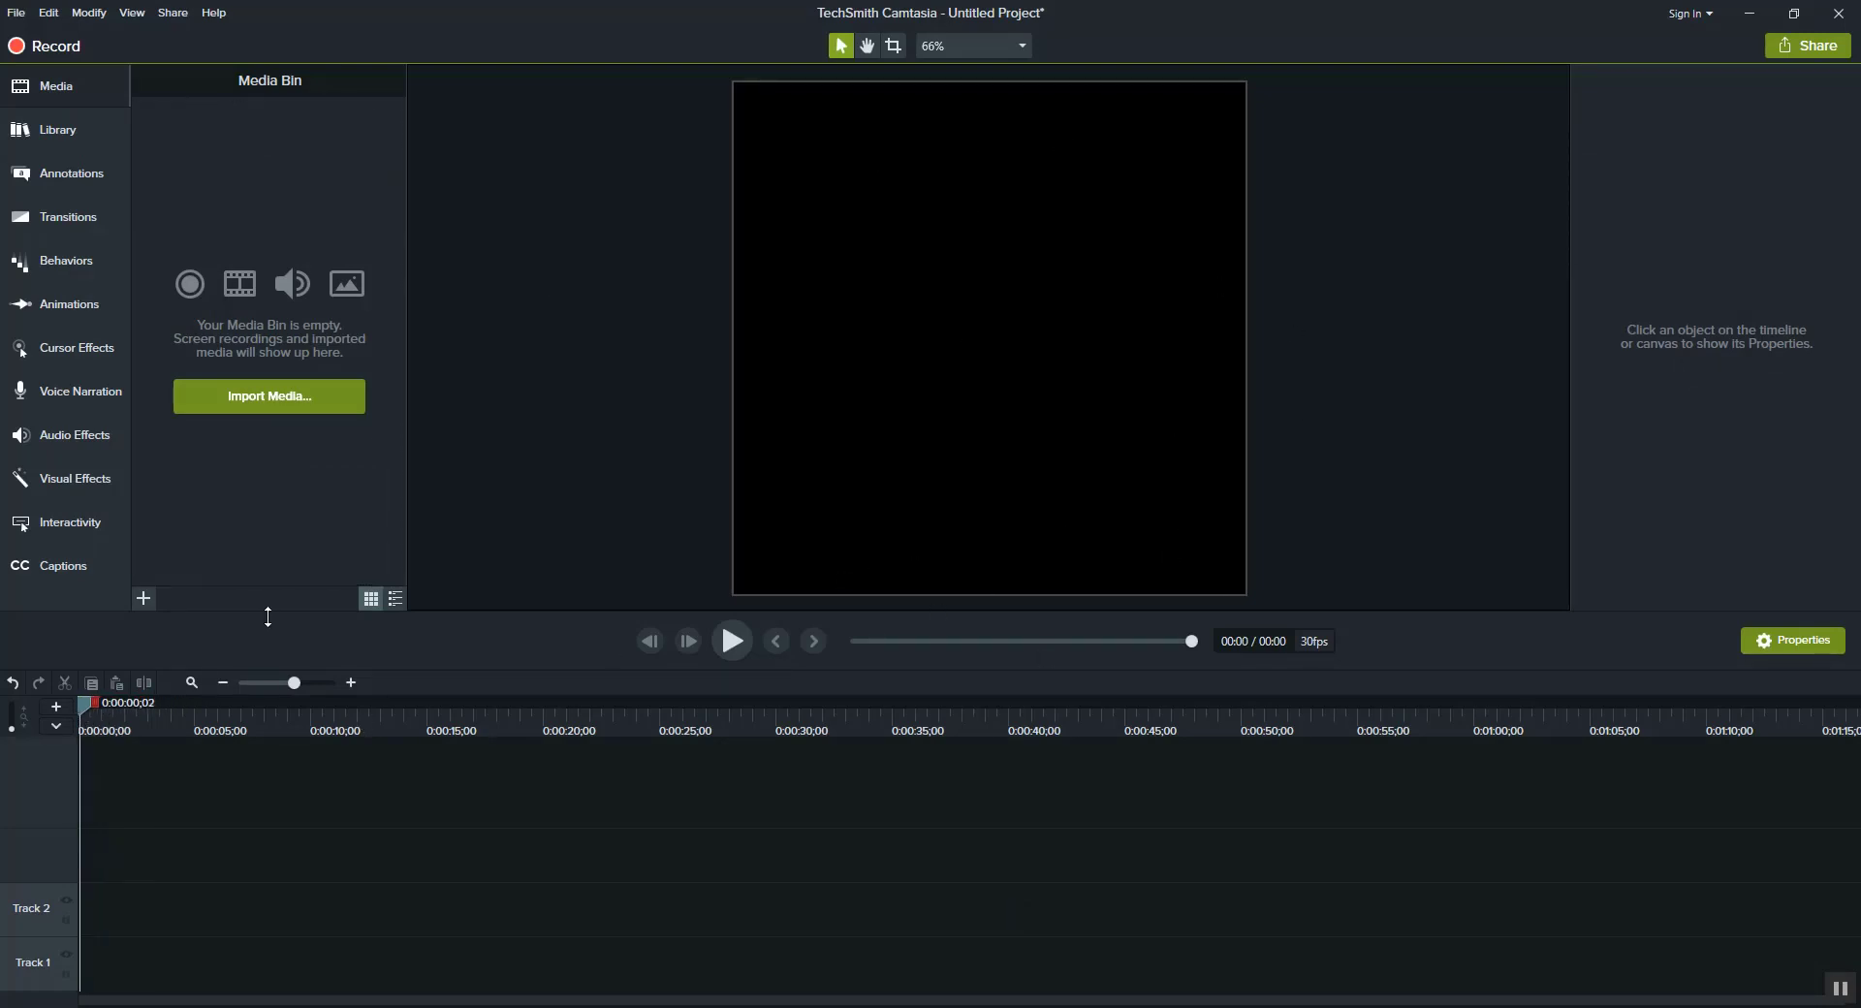
mouse_move(326, 425)
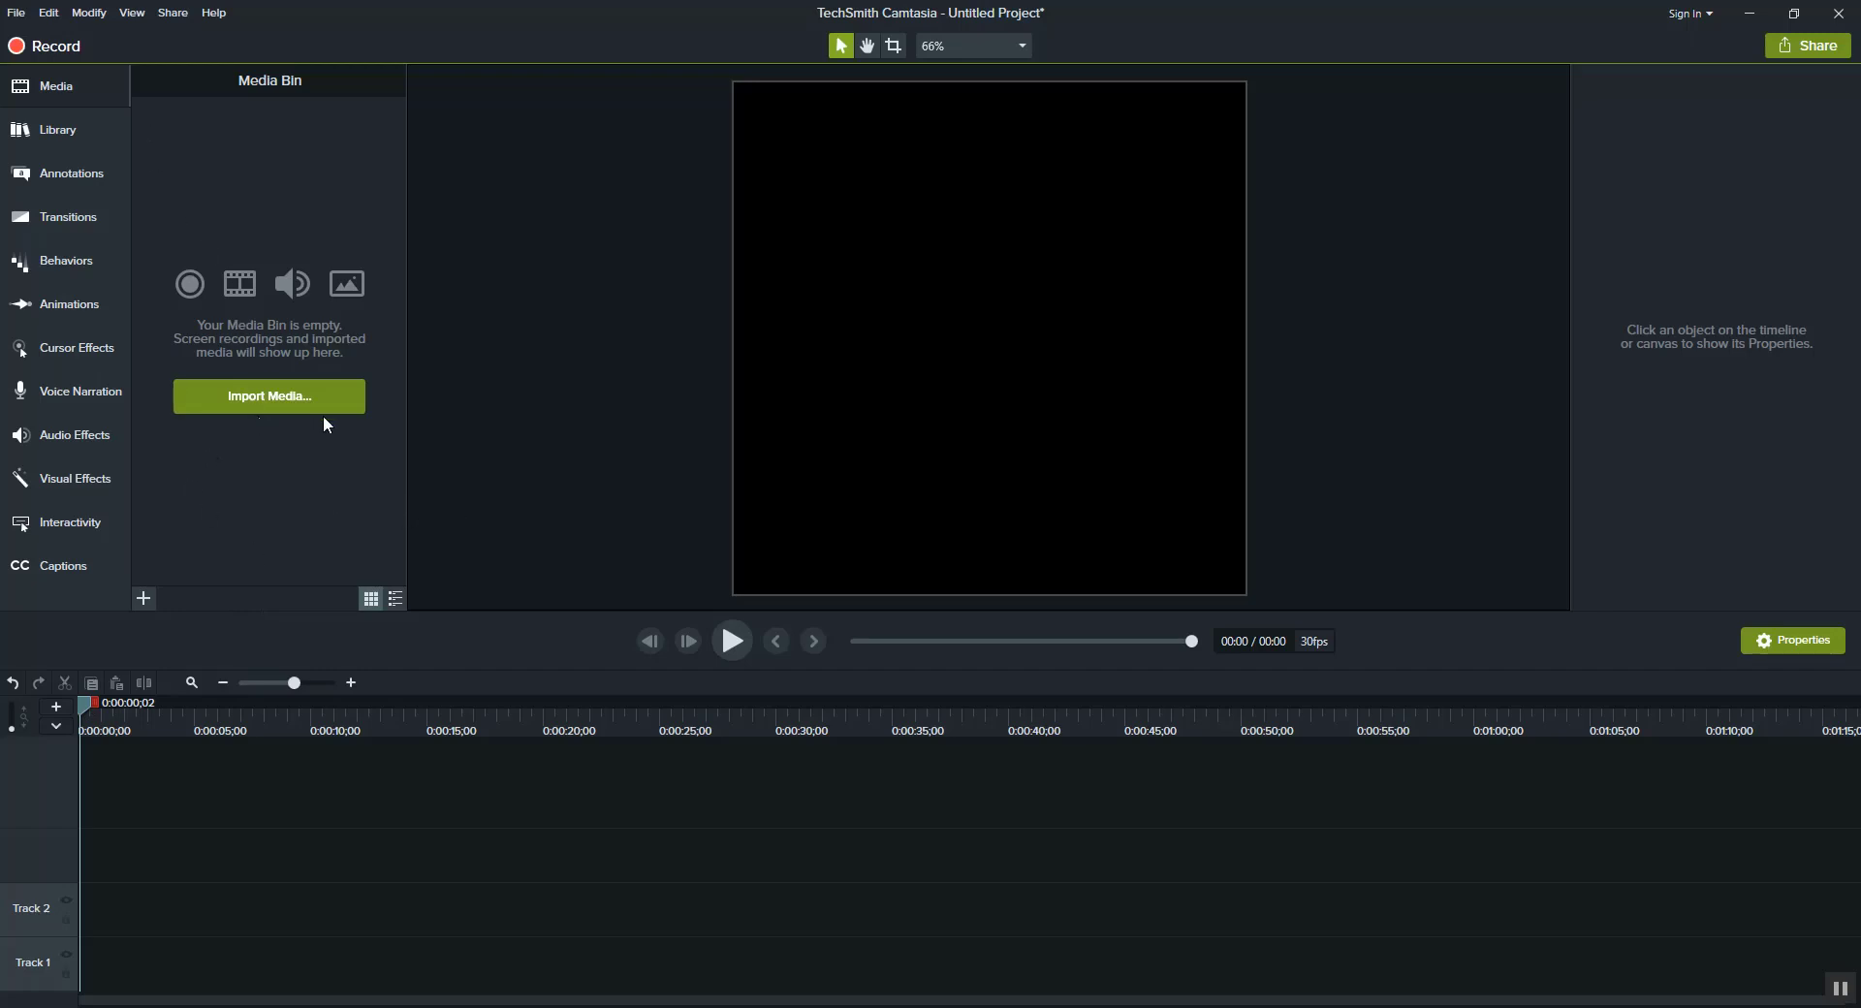
mouse_move(209, 442)
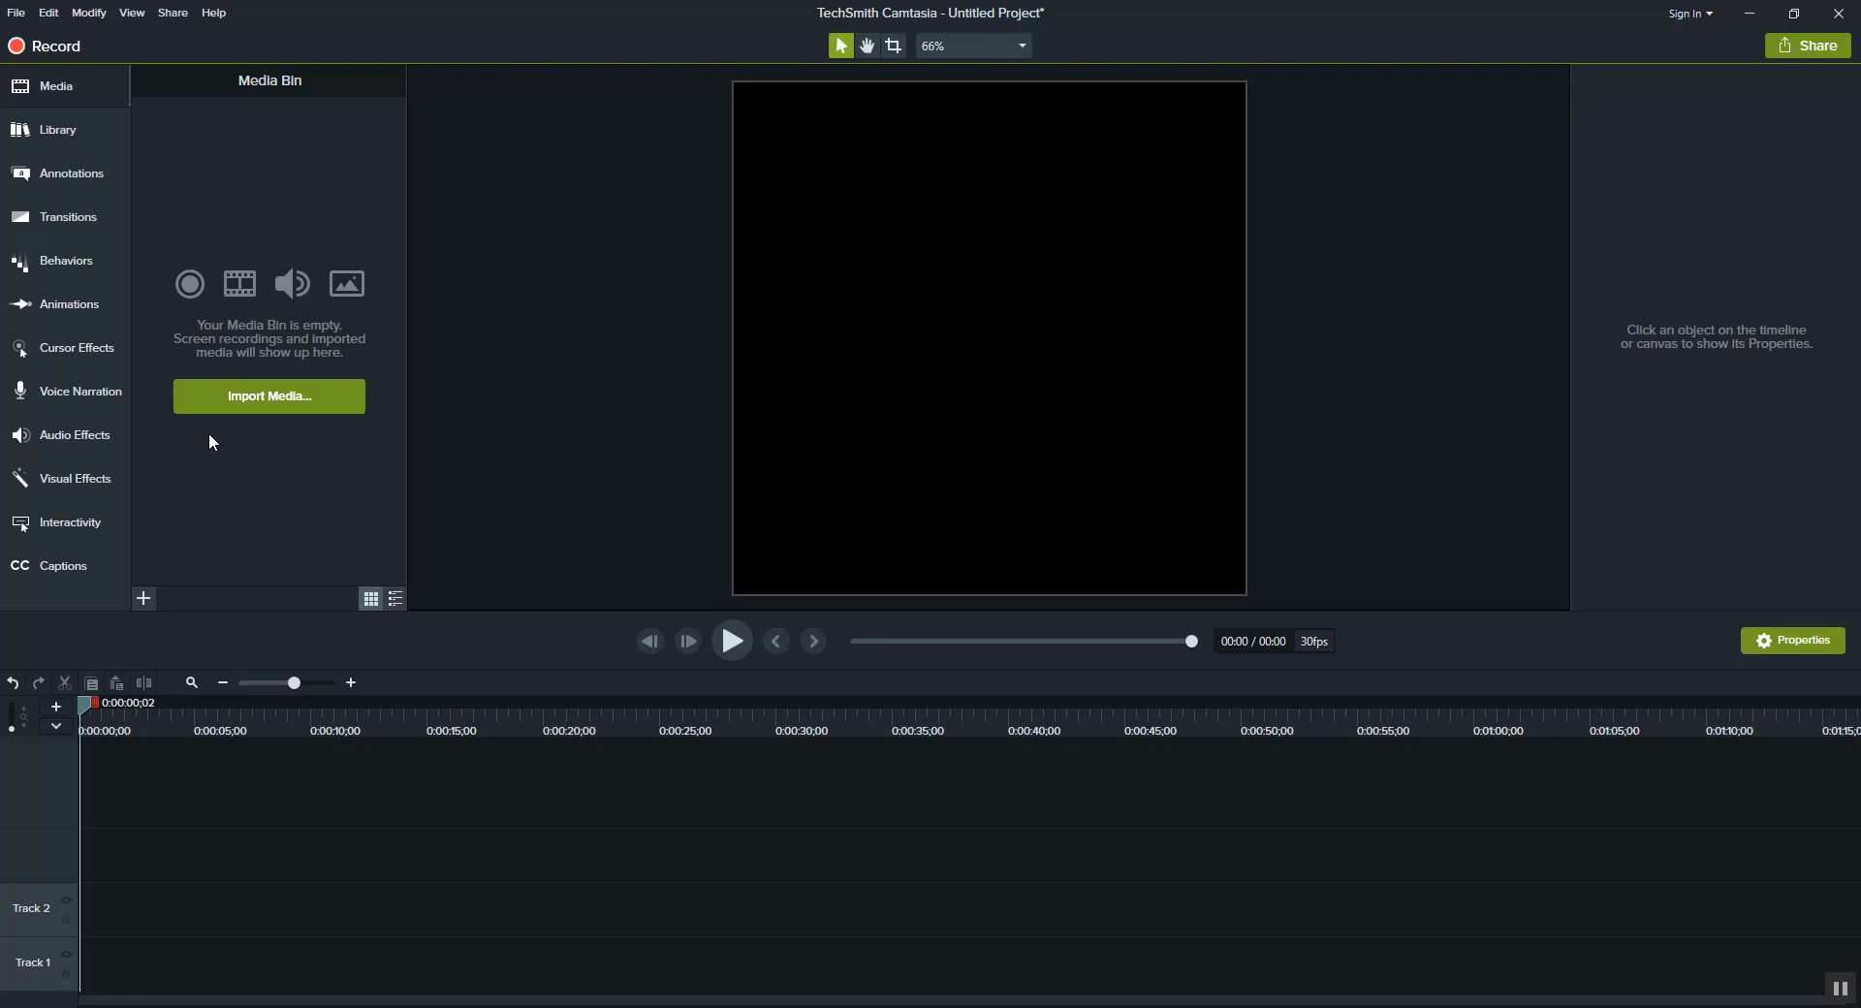
mouse_move(459, 264)
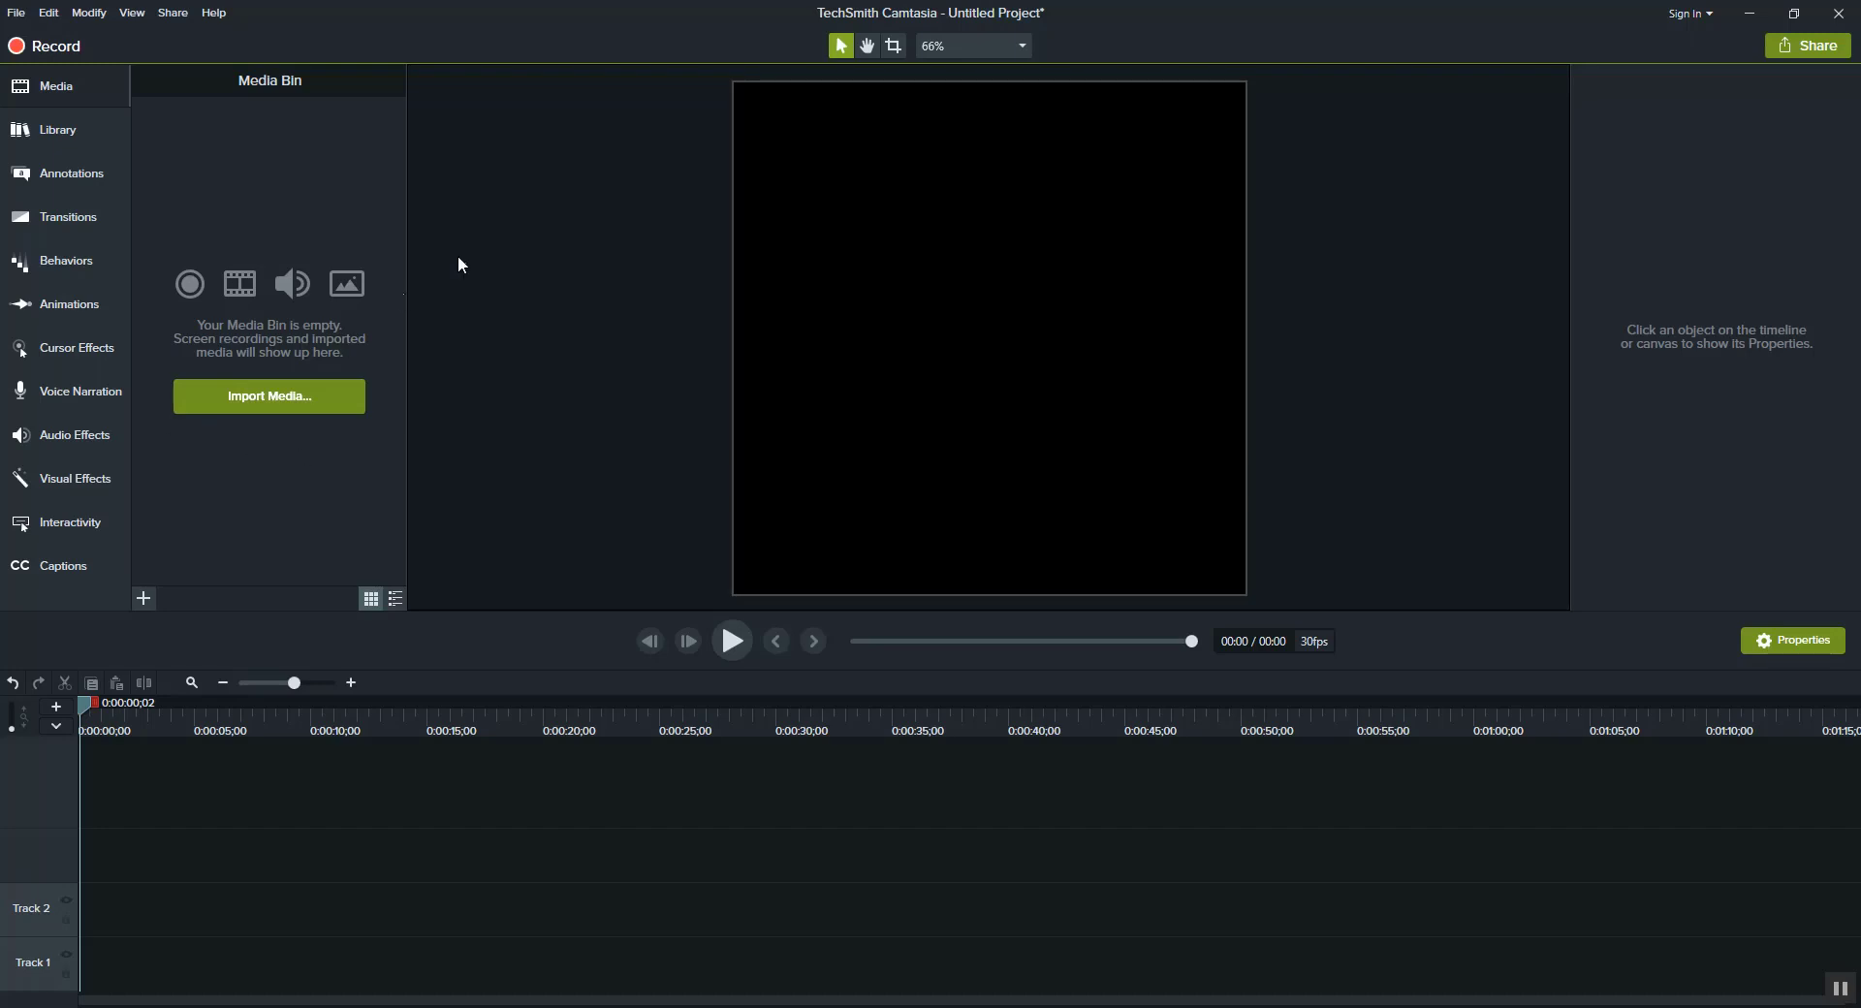
mouse_move(582, 610)
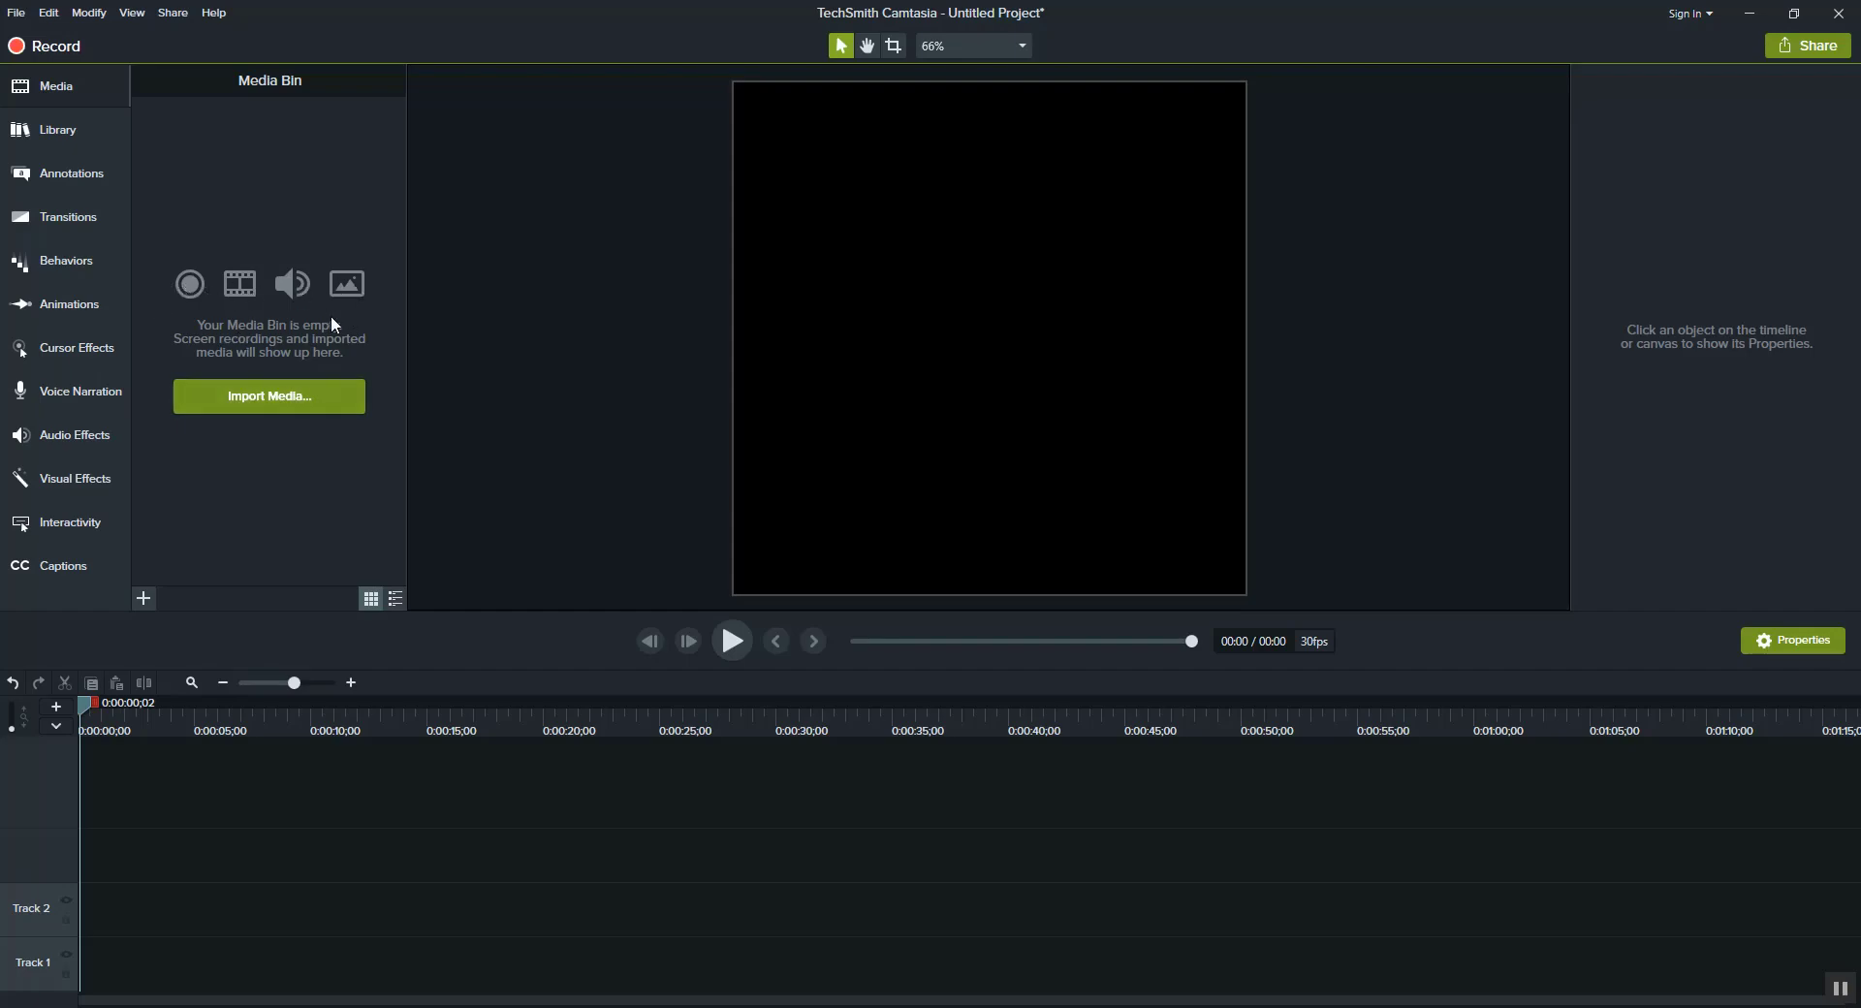
Import the two FEVRAL shoe images from Downloads into the media bin
click(268, 395)
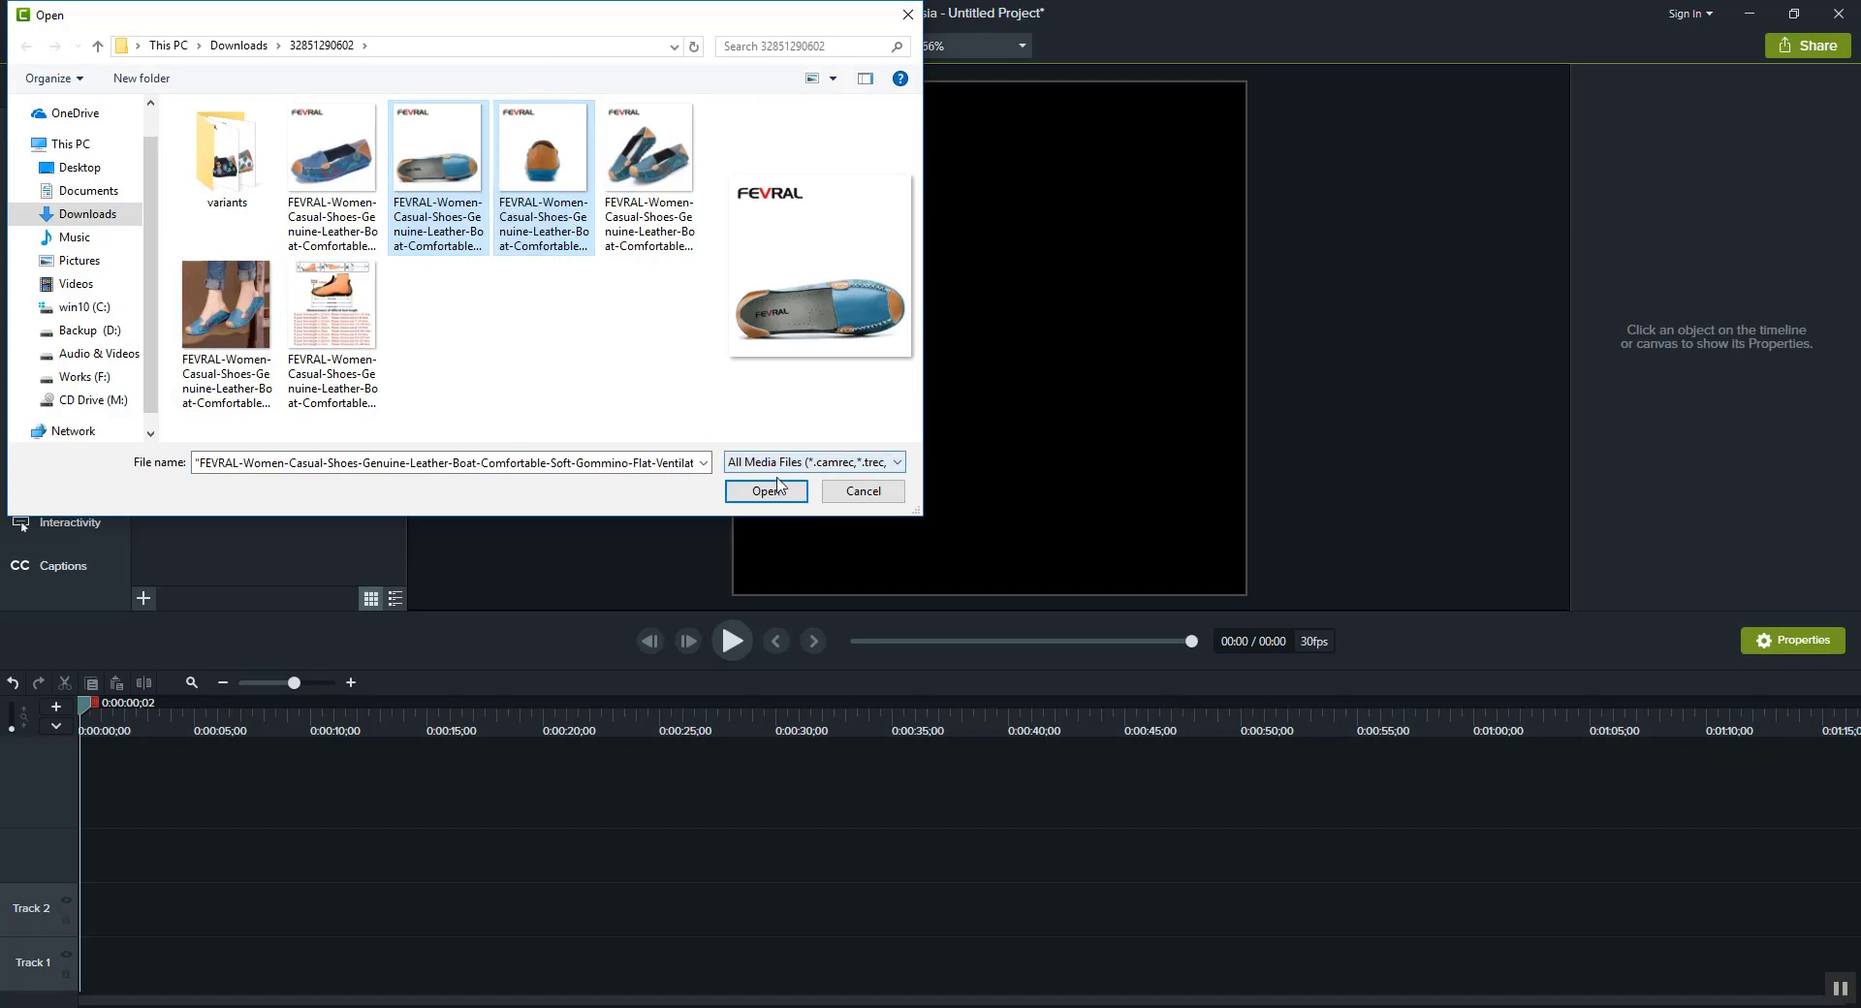
click(766, 491)
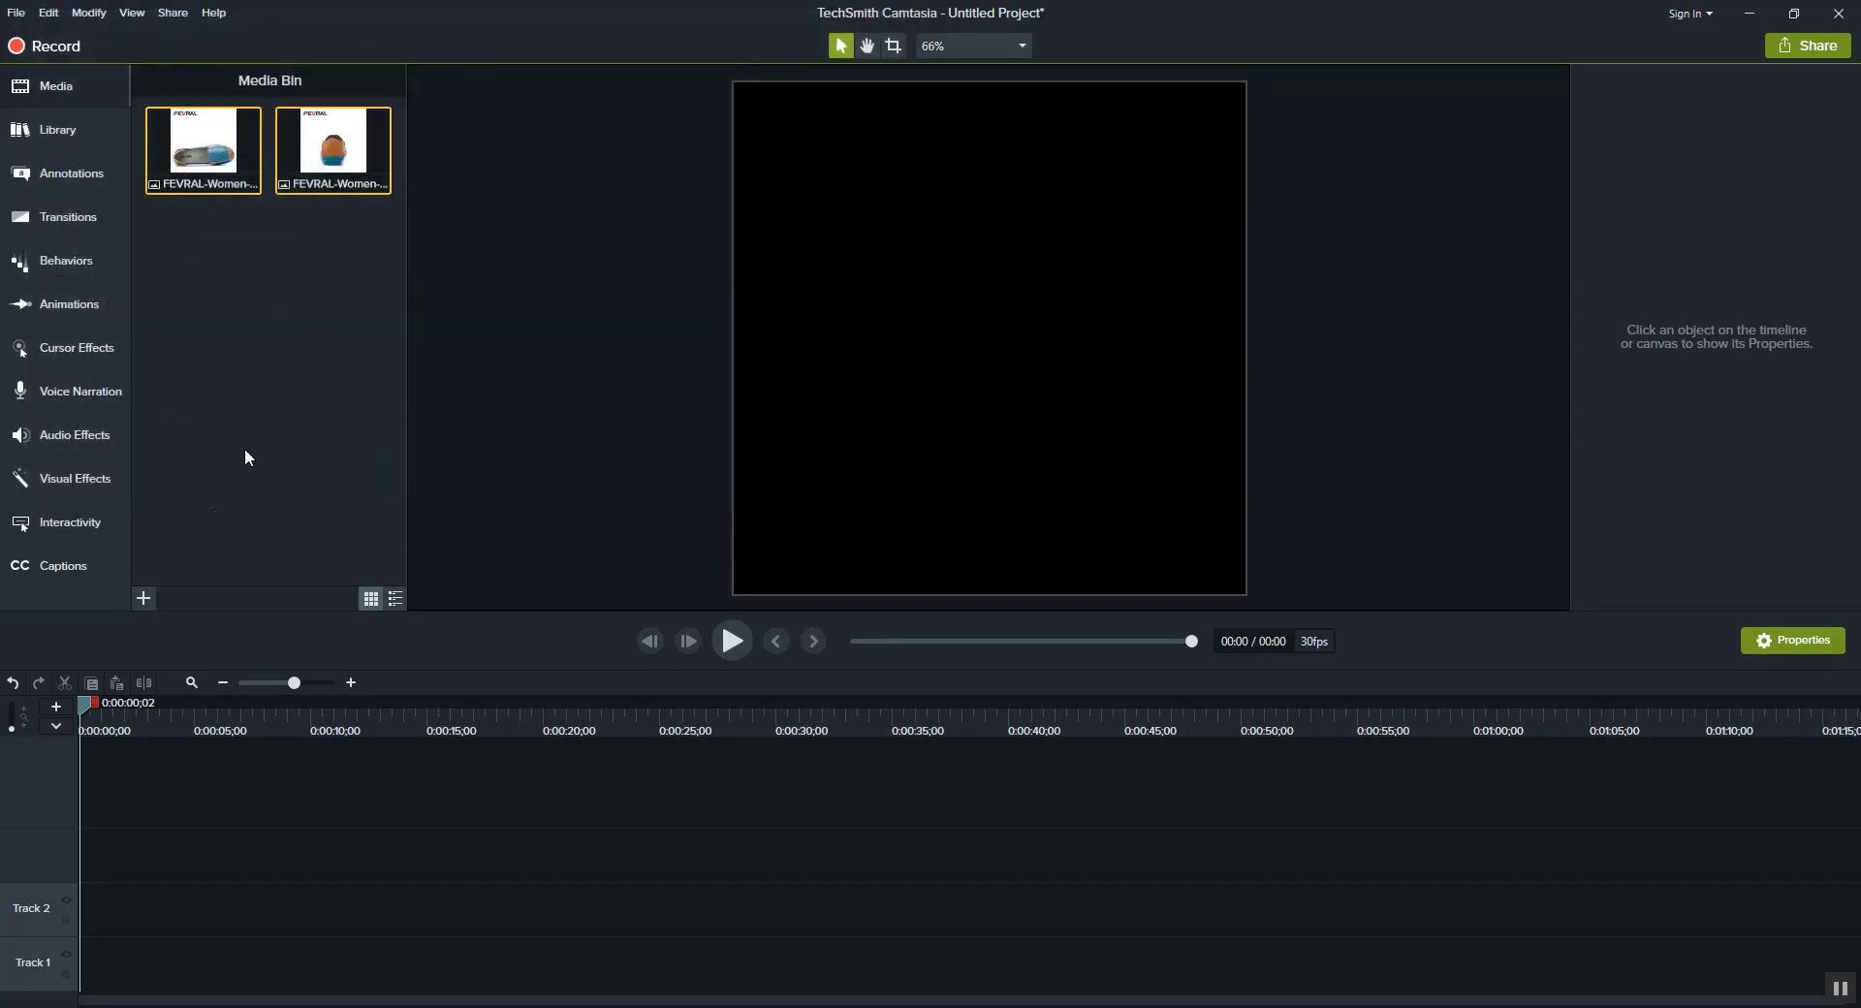
mouse_move(272, 962)
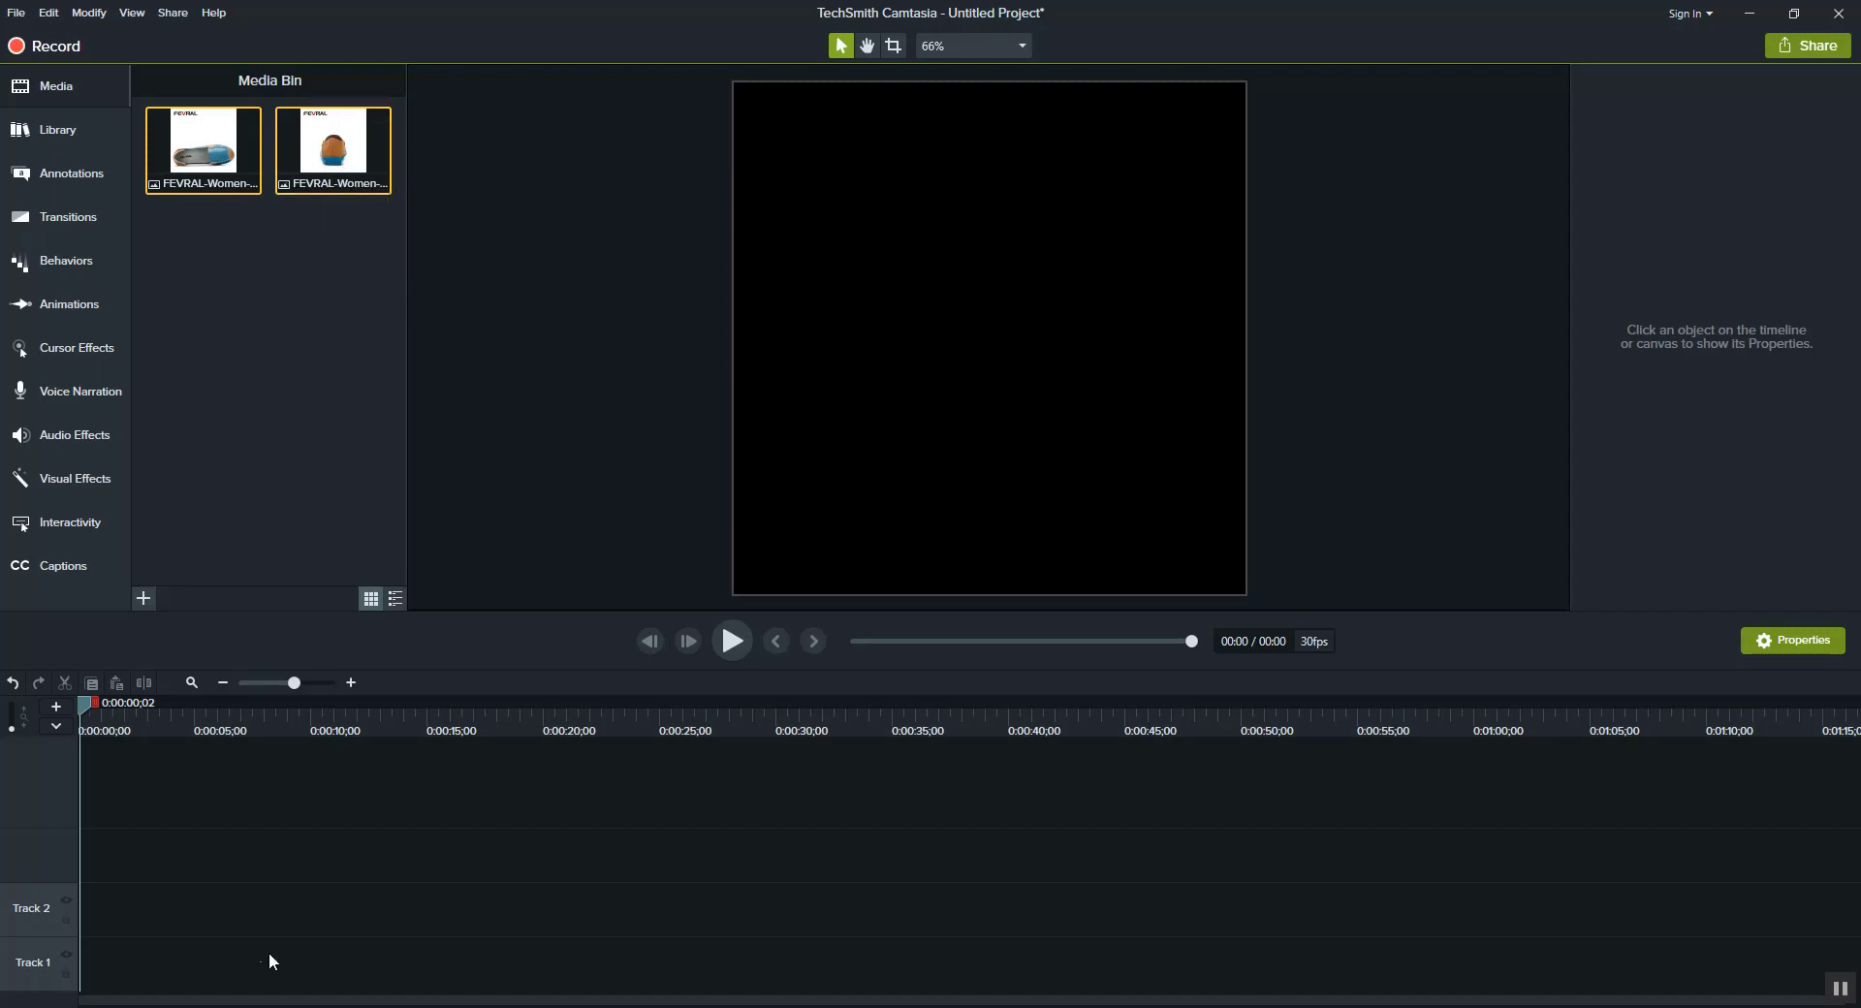
mouse_move(331, 843)
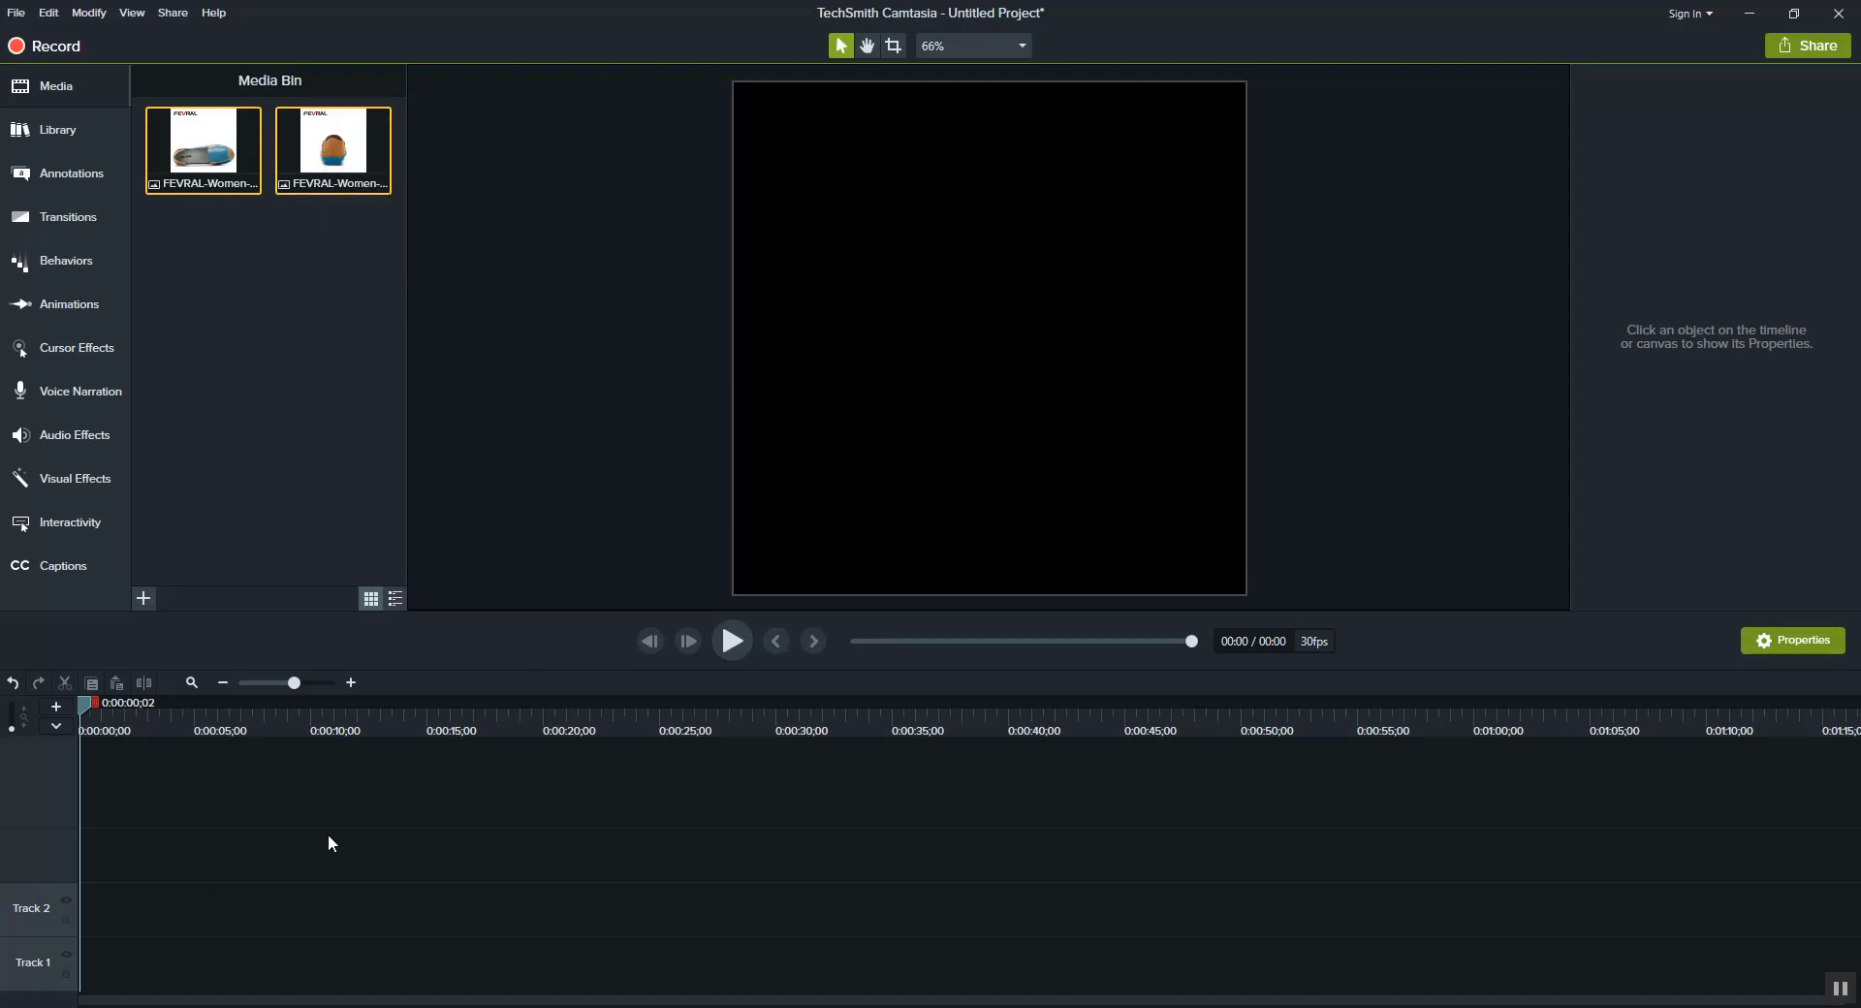
mouse_move(1008, 925)
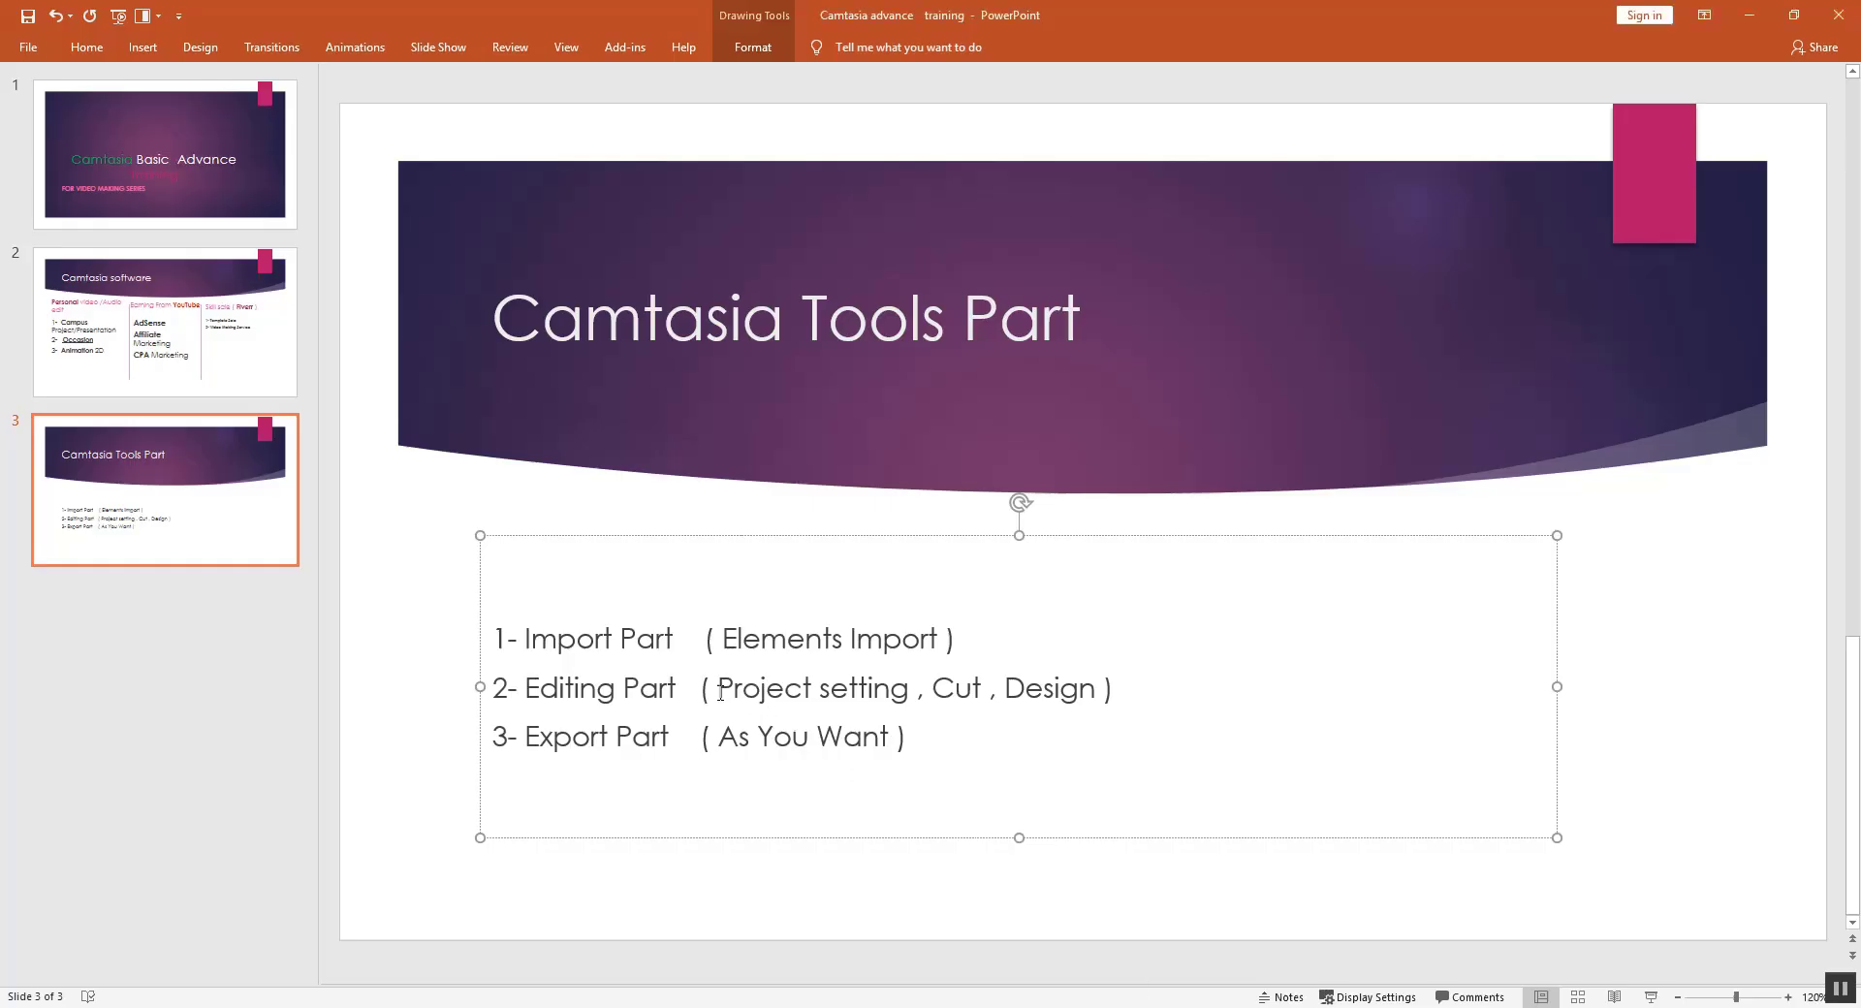
drag(723, 688, 907, 688)
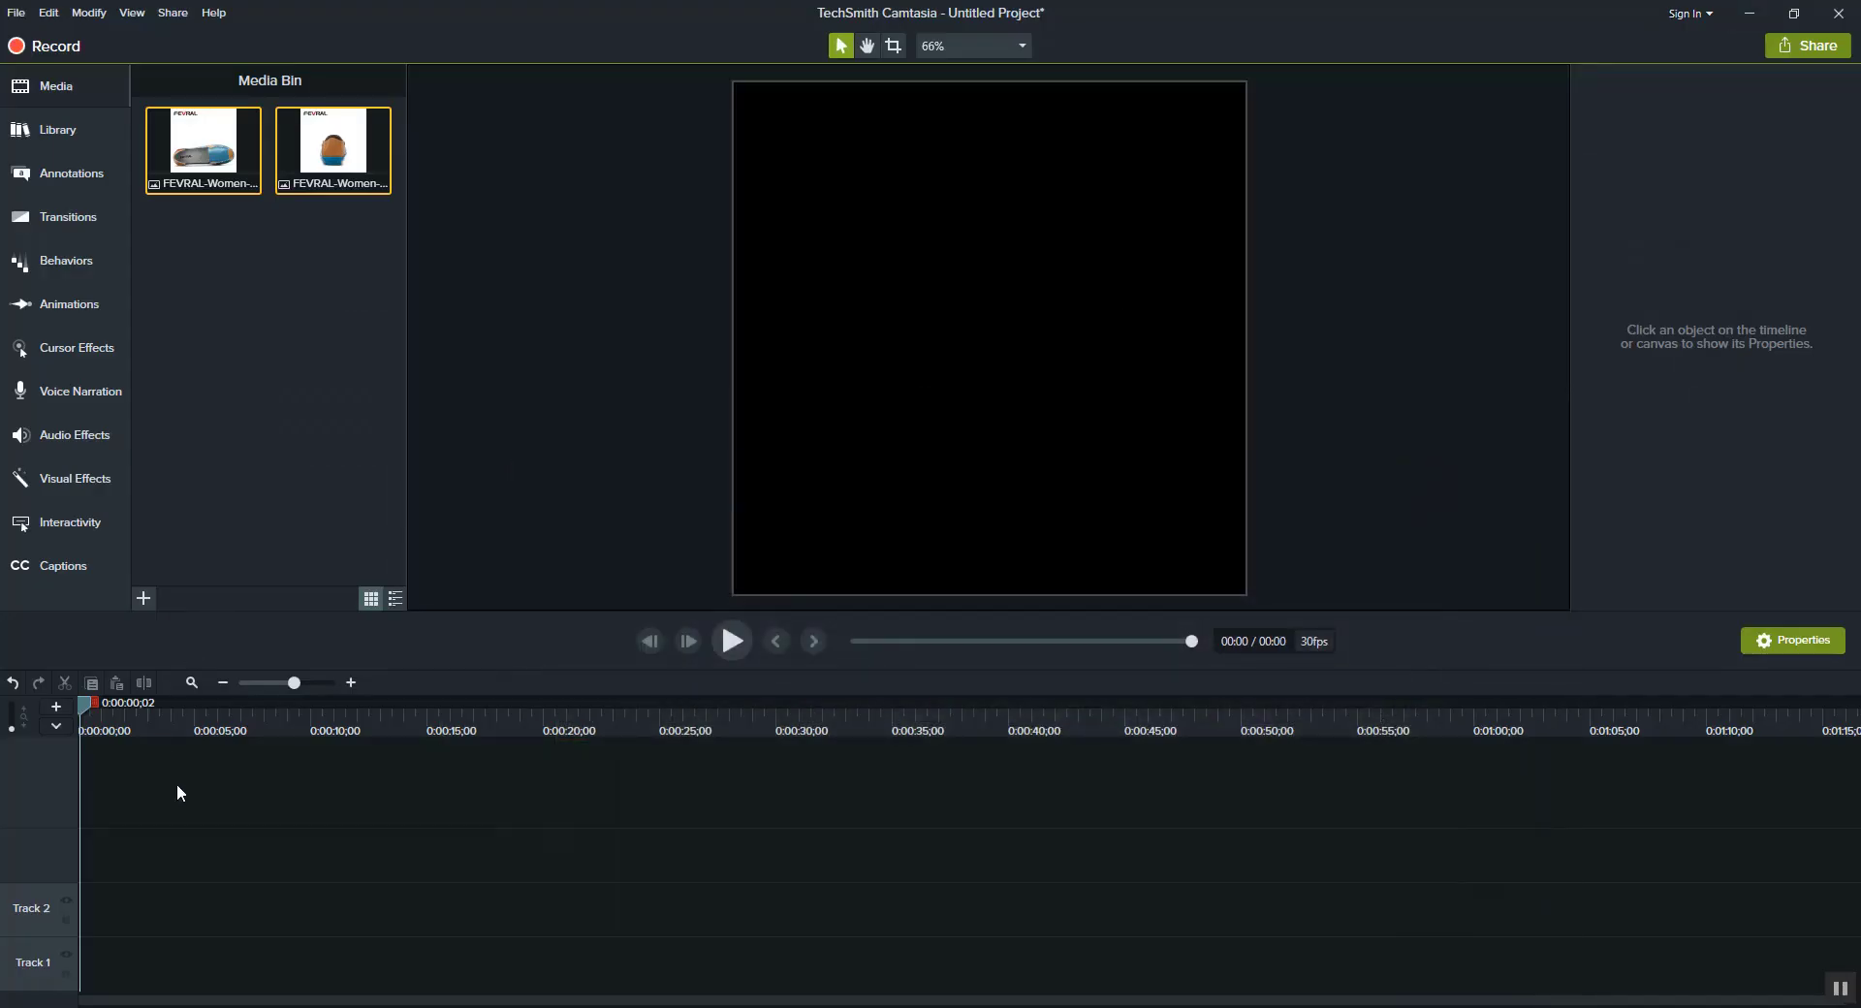
mouse_move(585, 884)
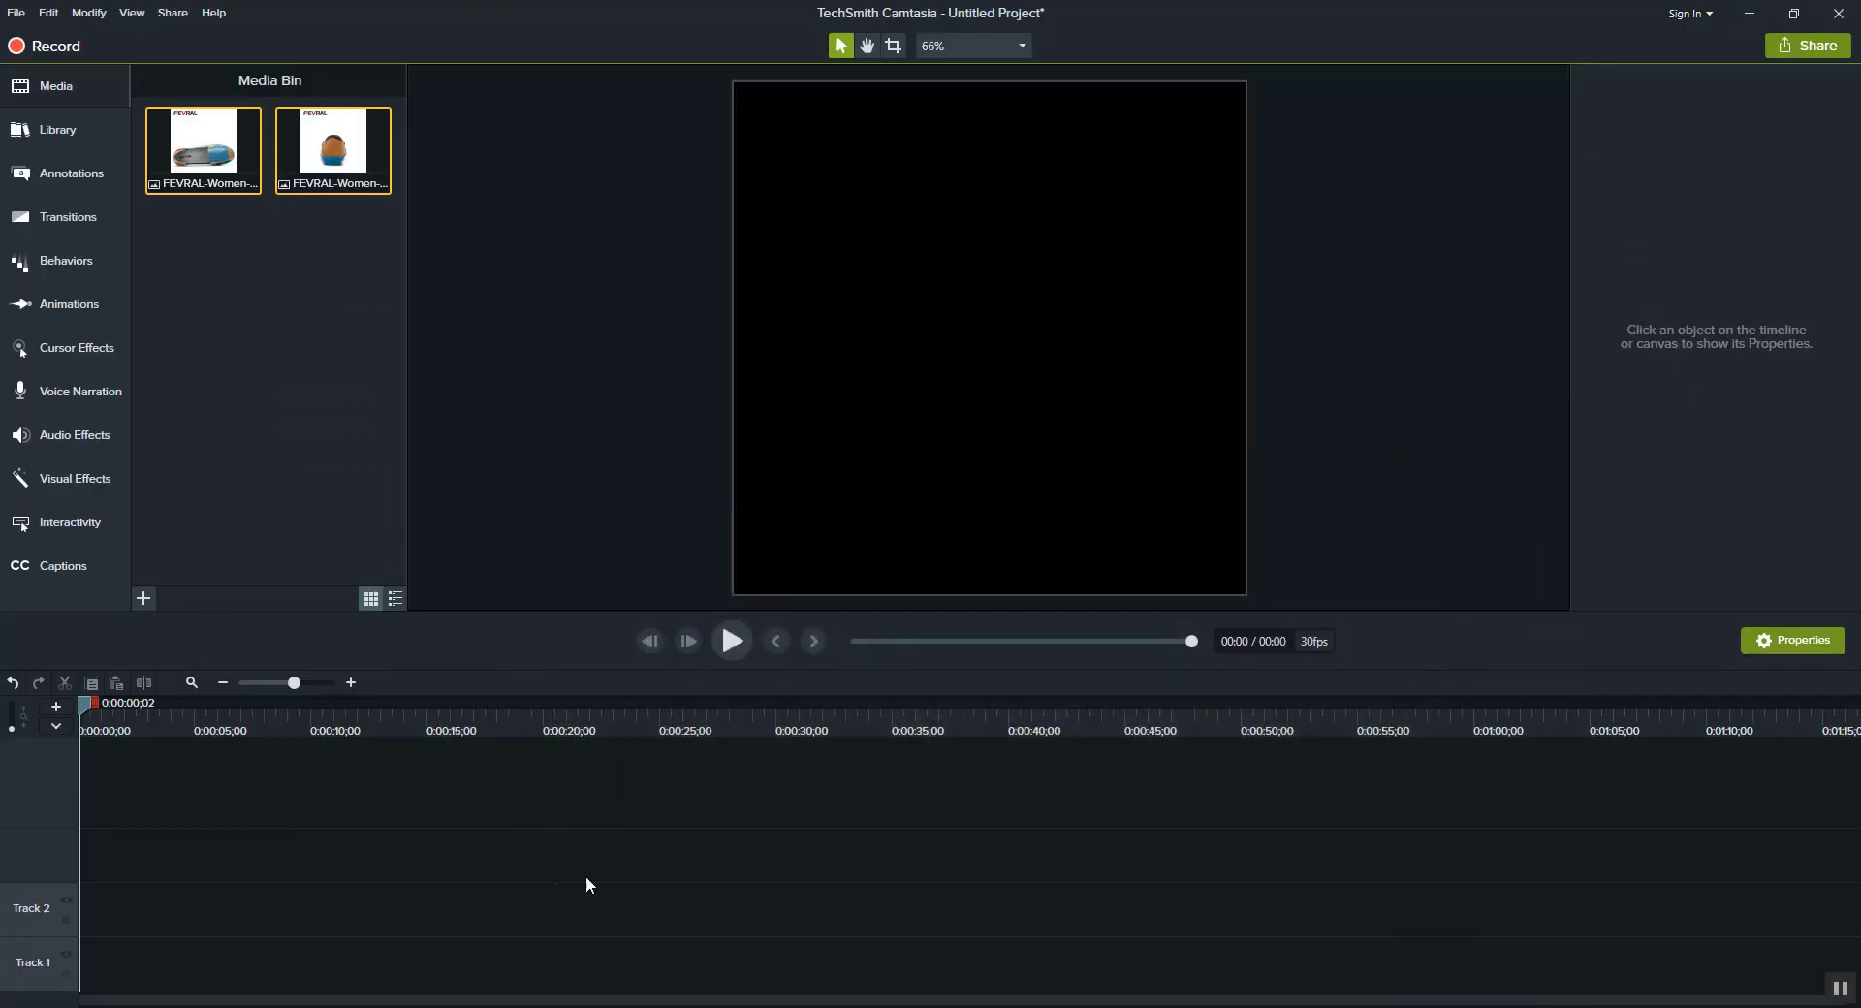
mouse_move(25, 671)
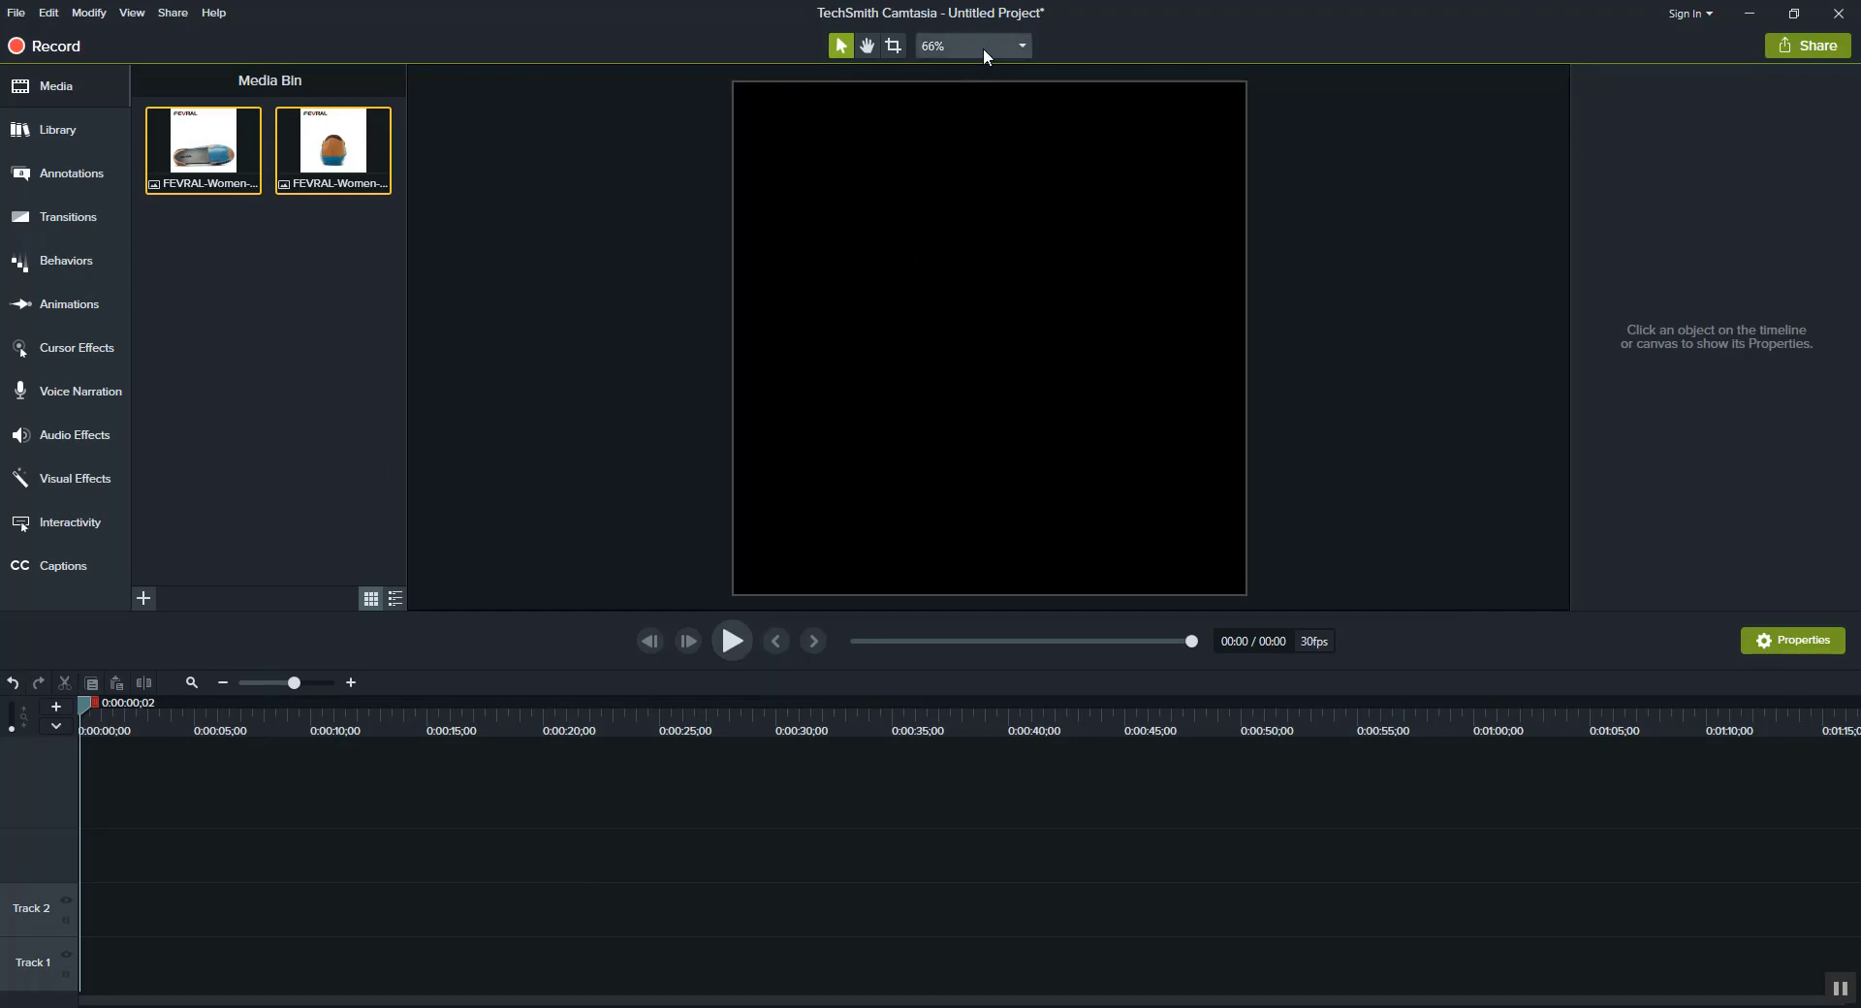
Show the canvas zoom choices with the Project Settings entry
click(1018, 44)
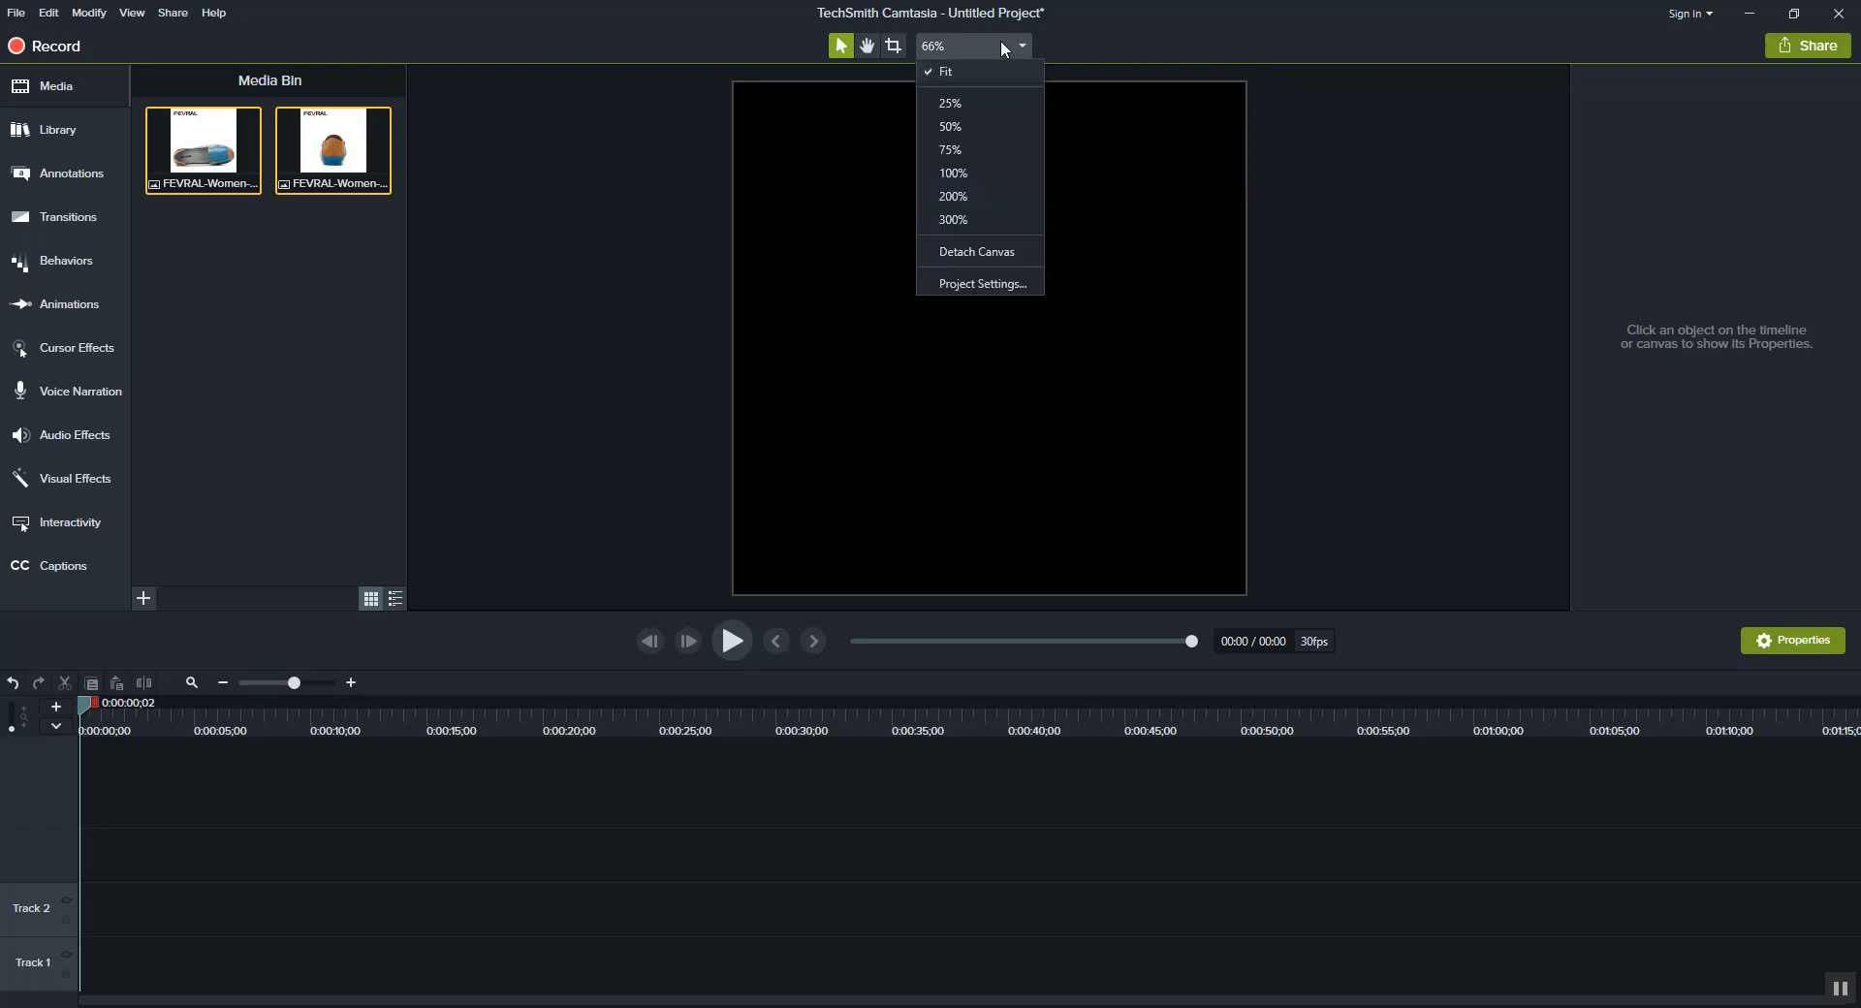
mouse_move(997, 290)
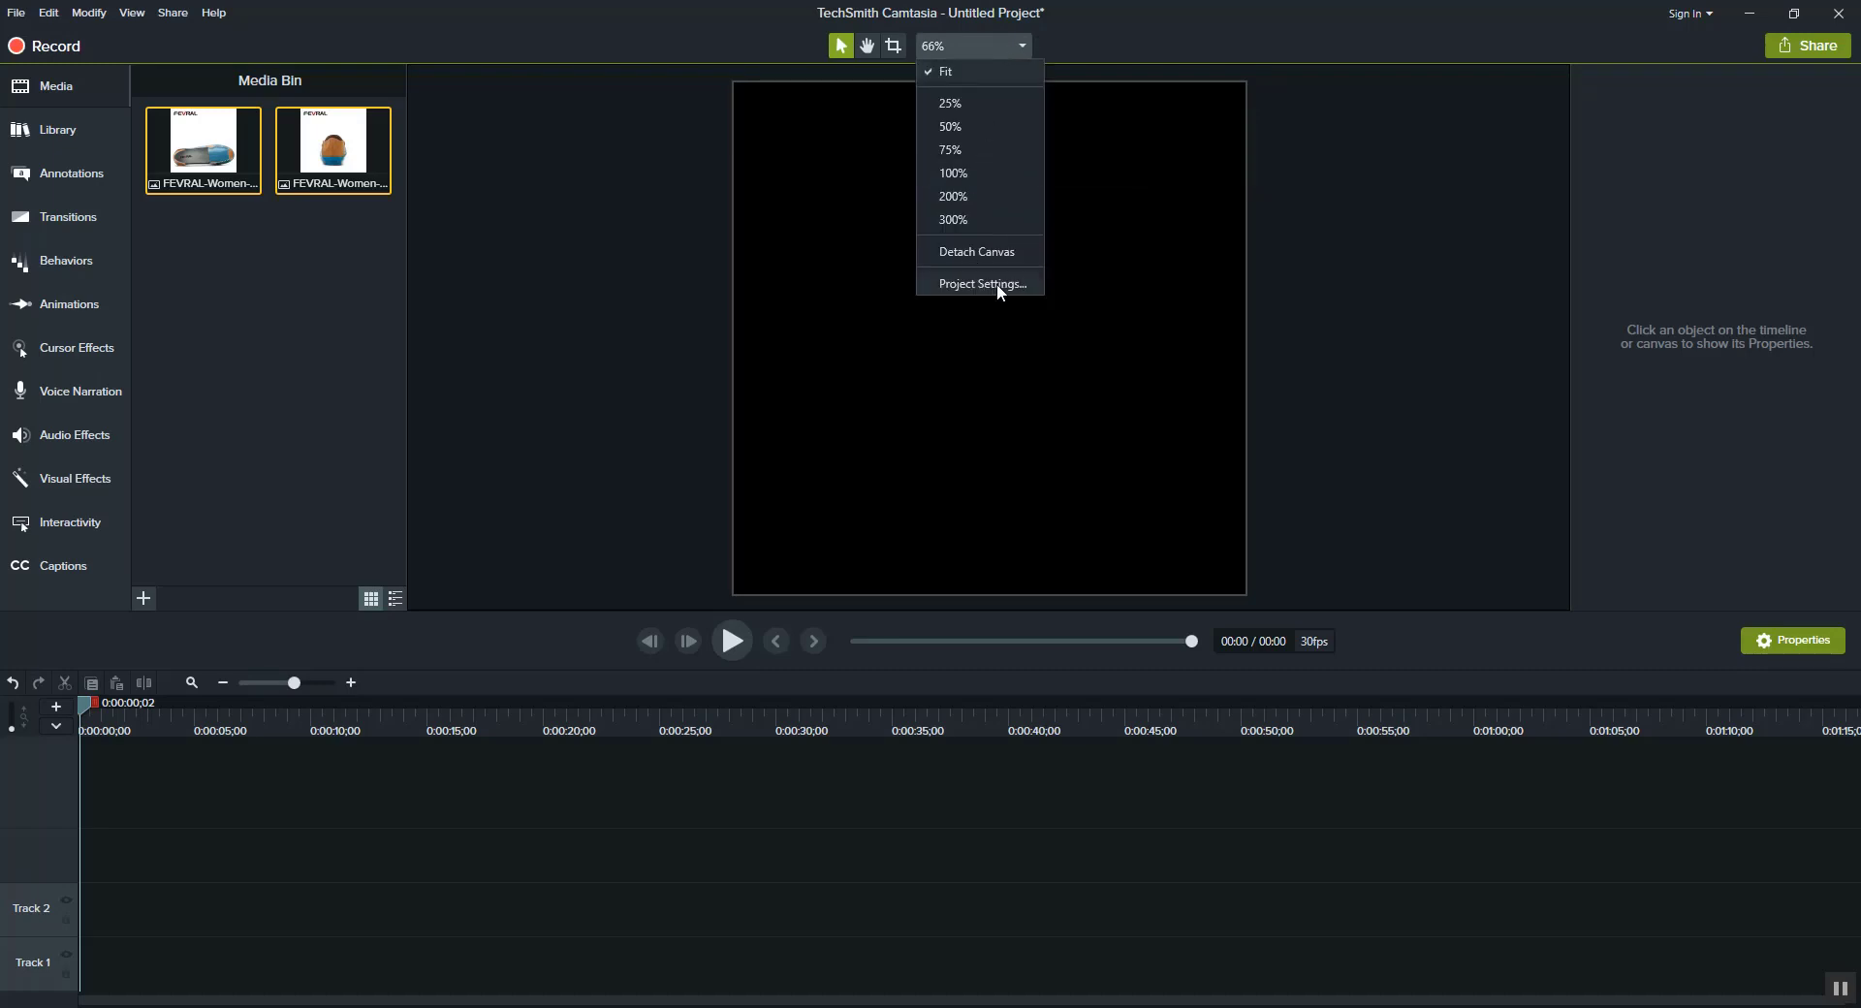
Set Canvas Dimensions to 1080p HD (1920x1080) in Project Settings
click(981, 283)
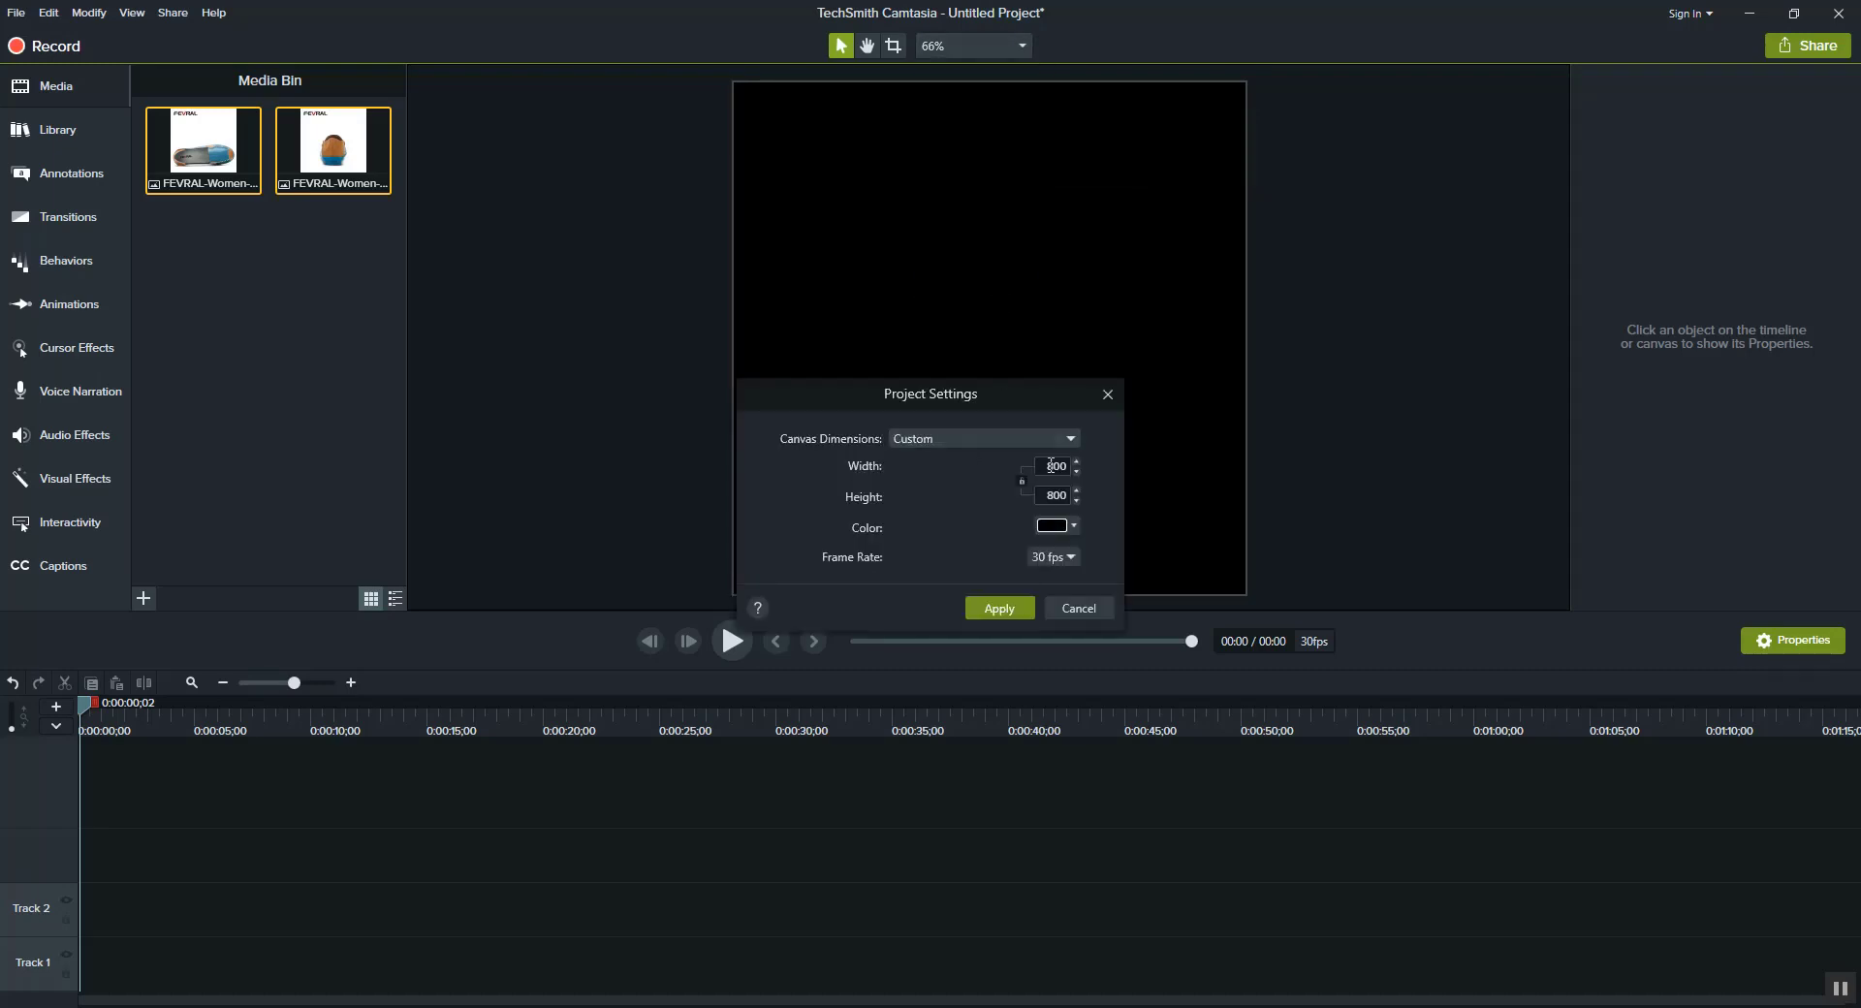
mouse_move(1313, 314)
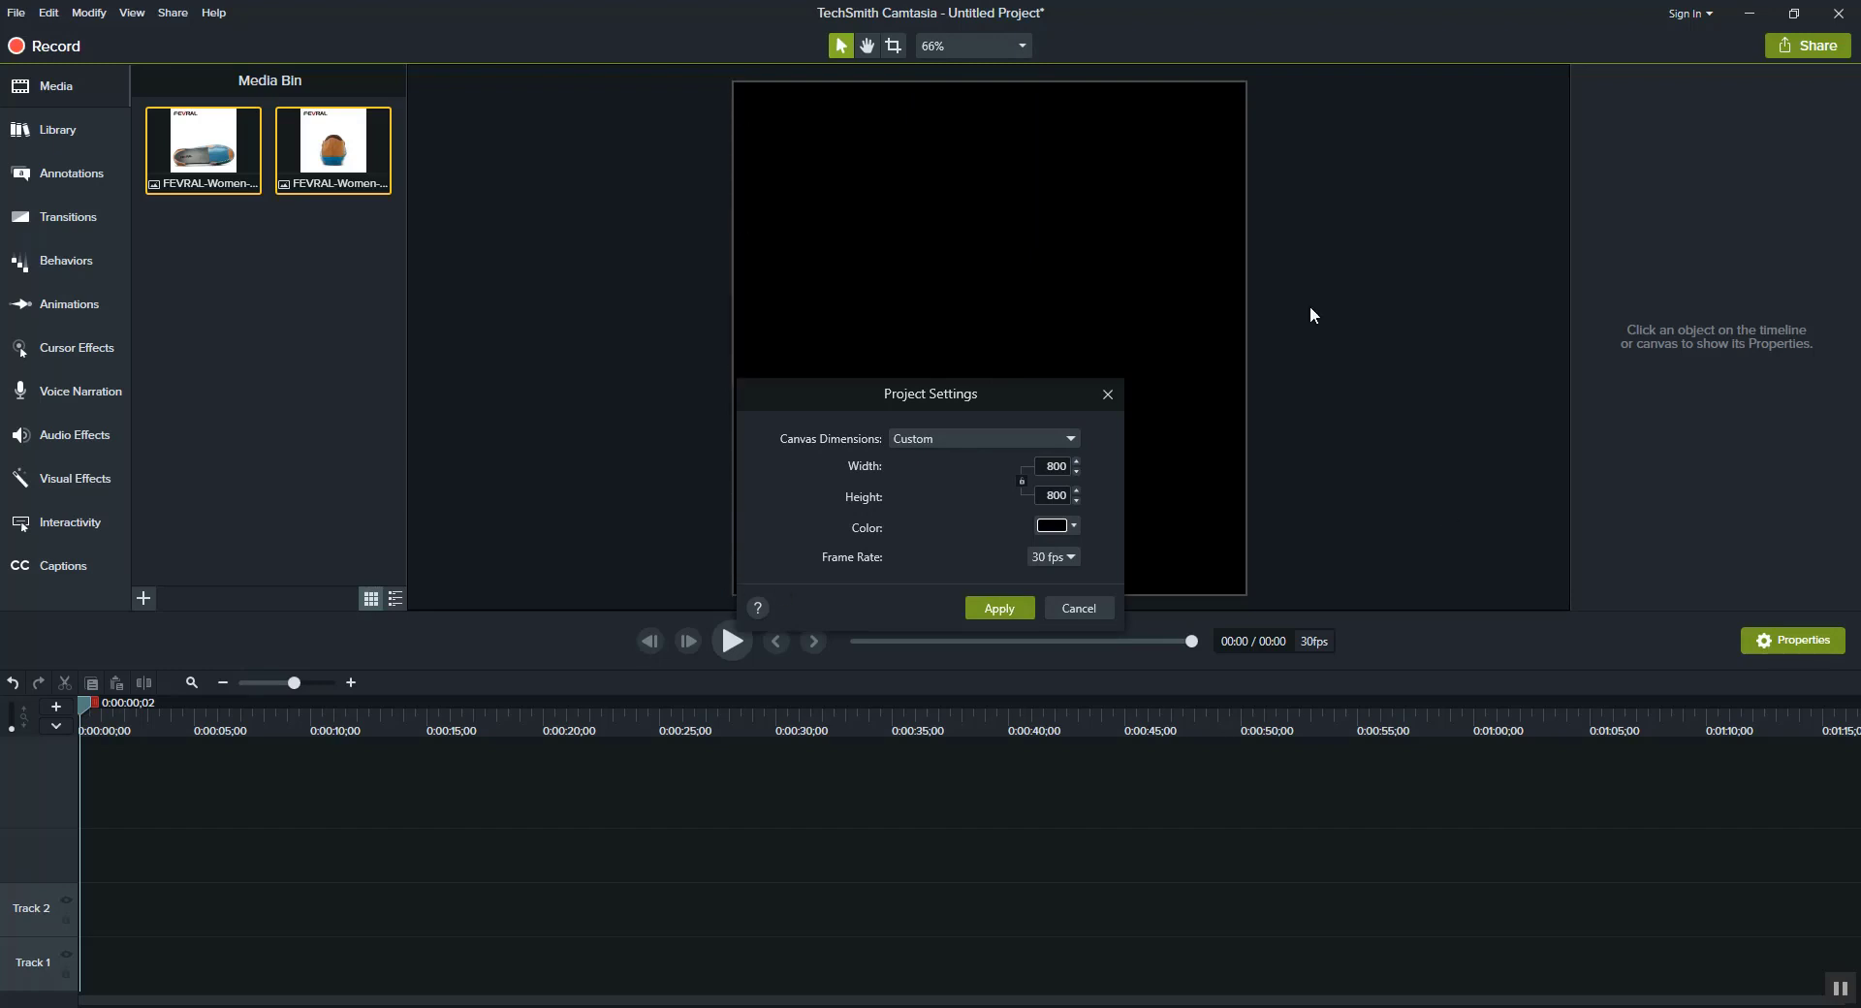
mouse_move(752, 313)
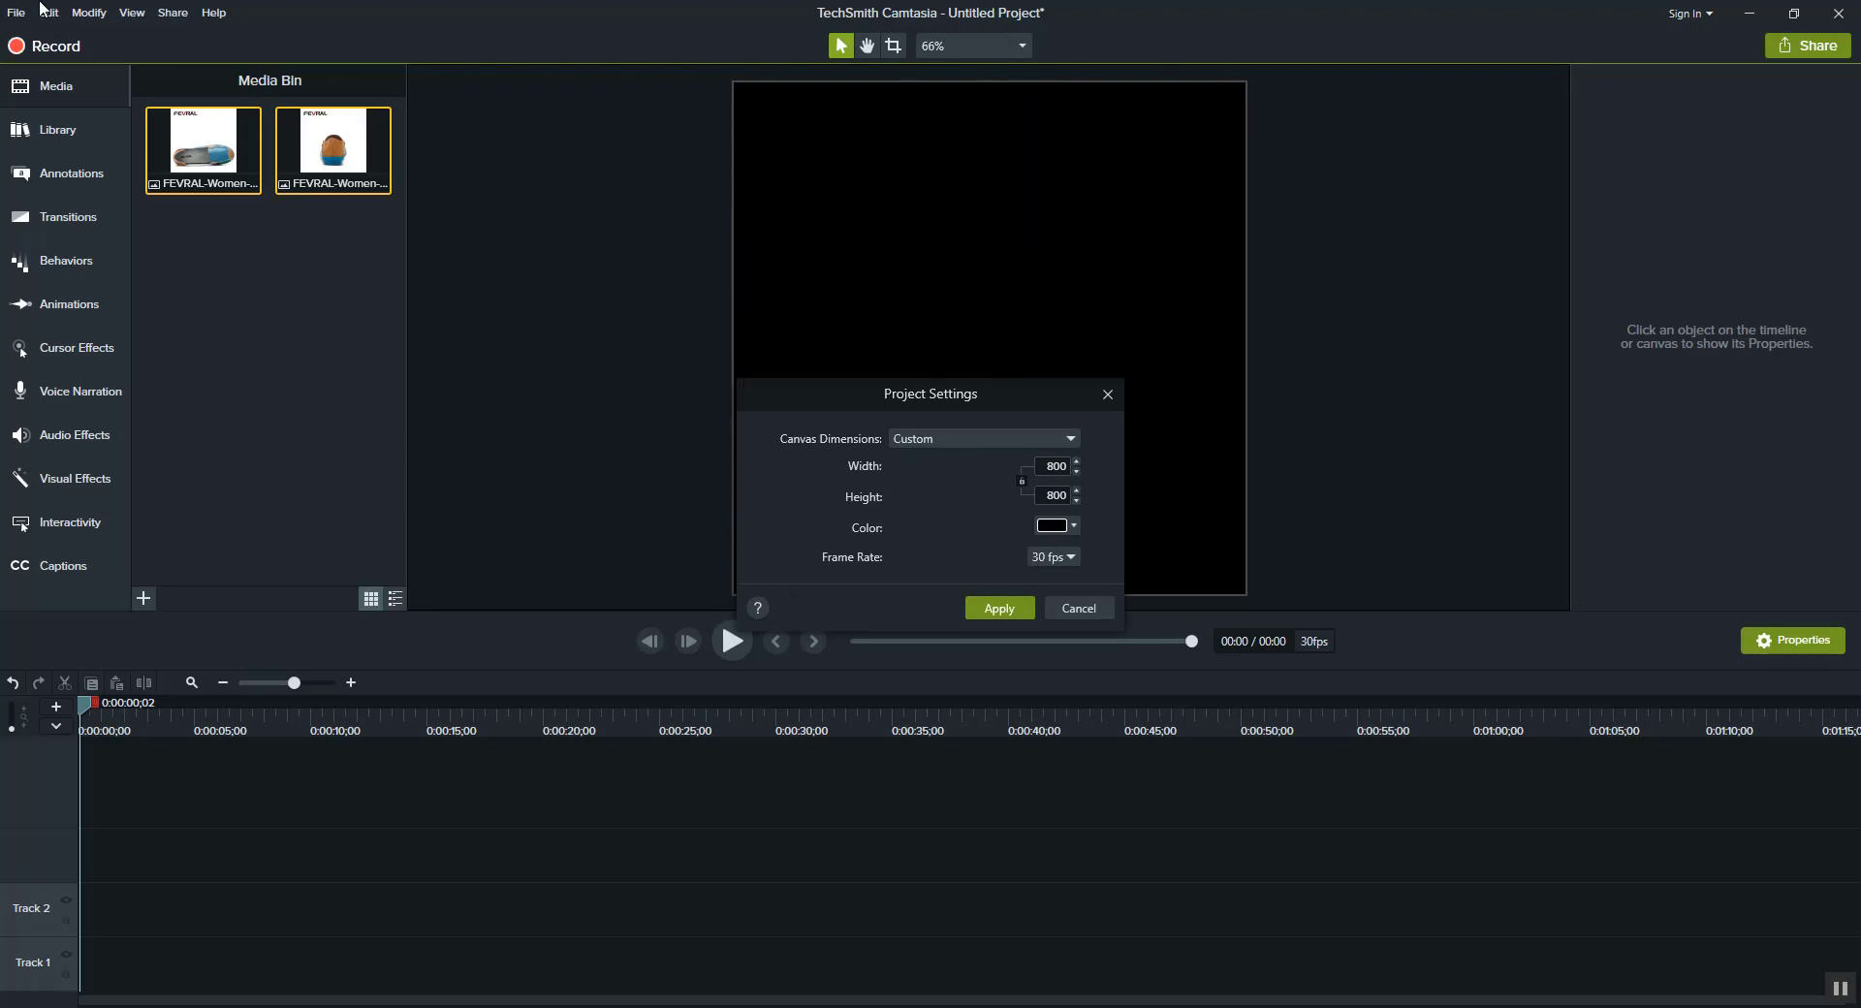
mouse_move(814, 232)
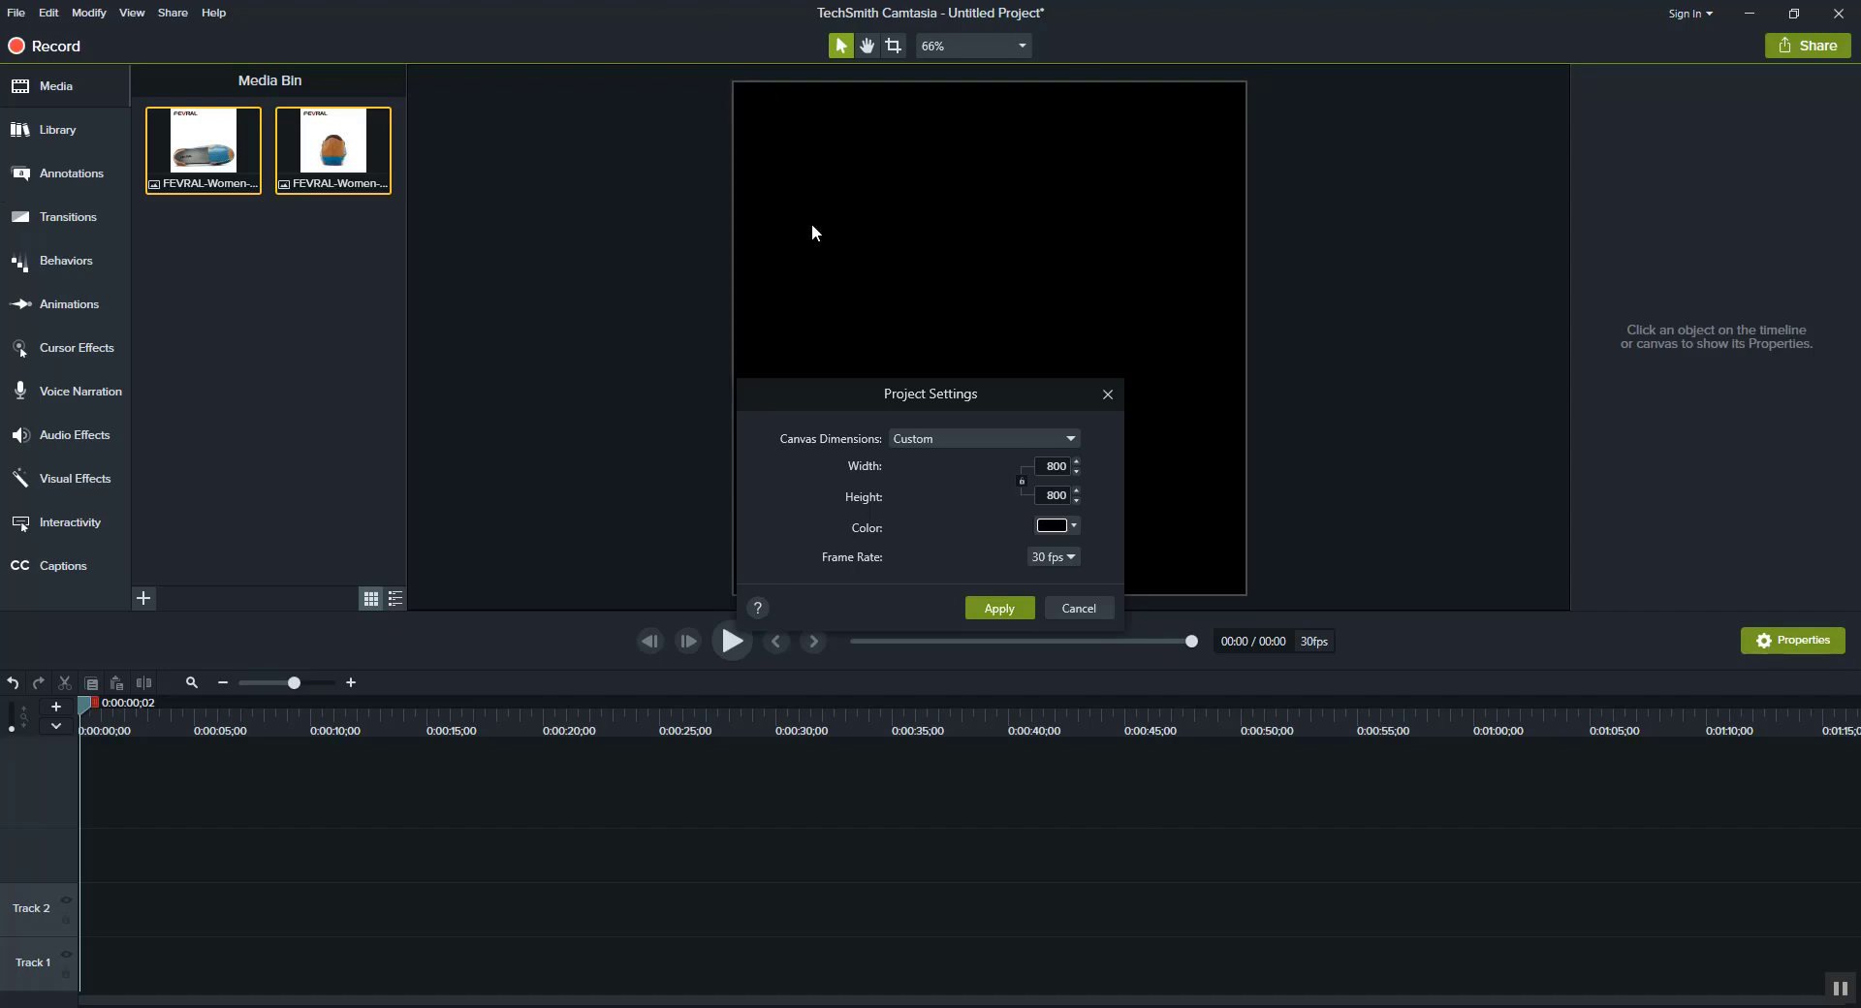
mouse_move(694, 345)
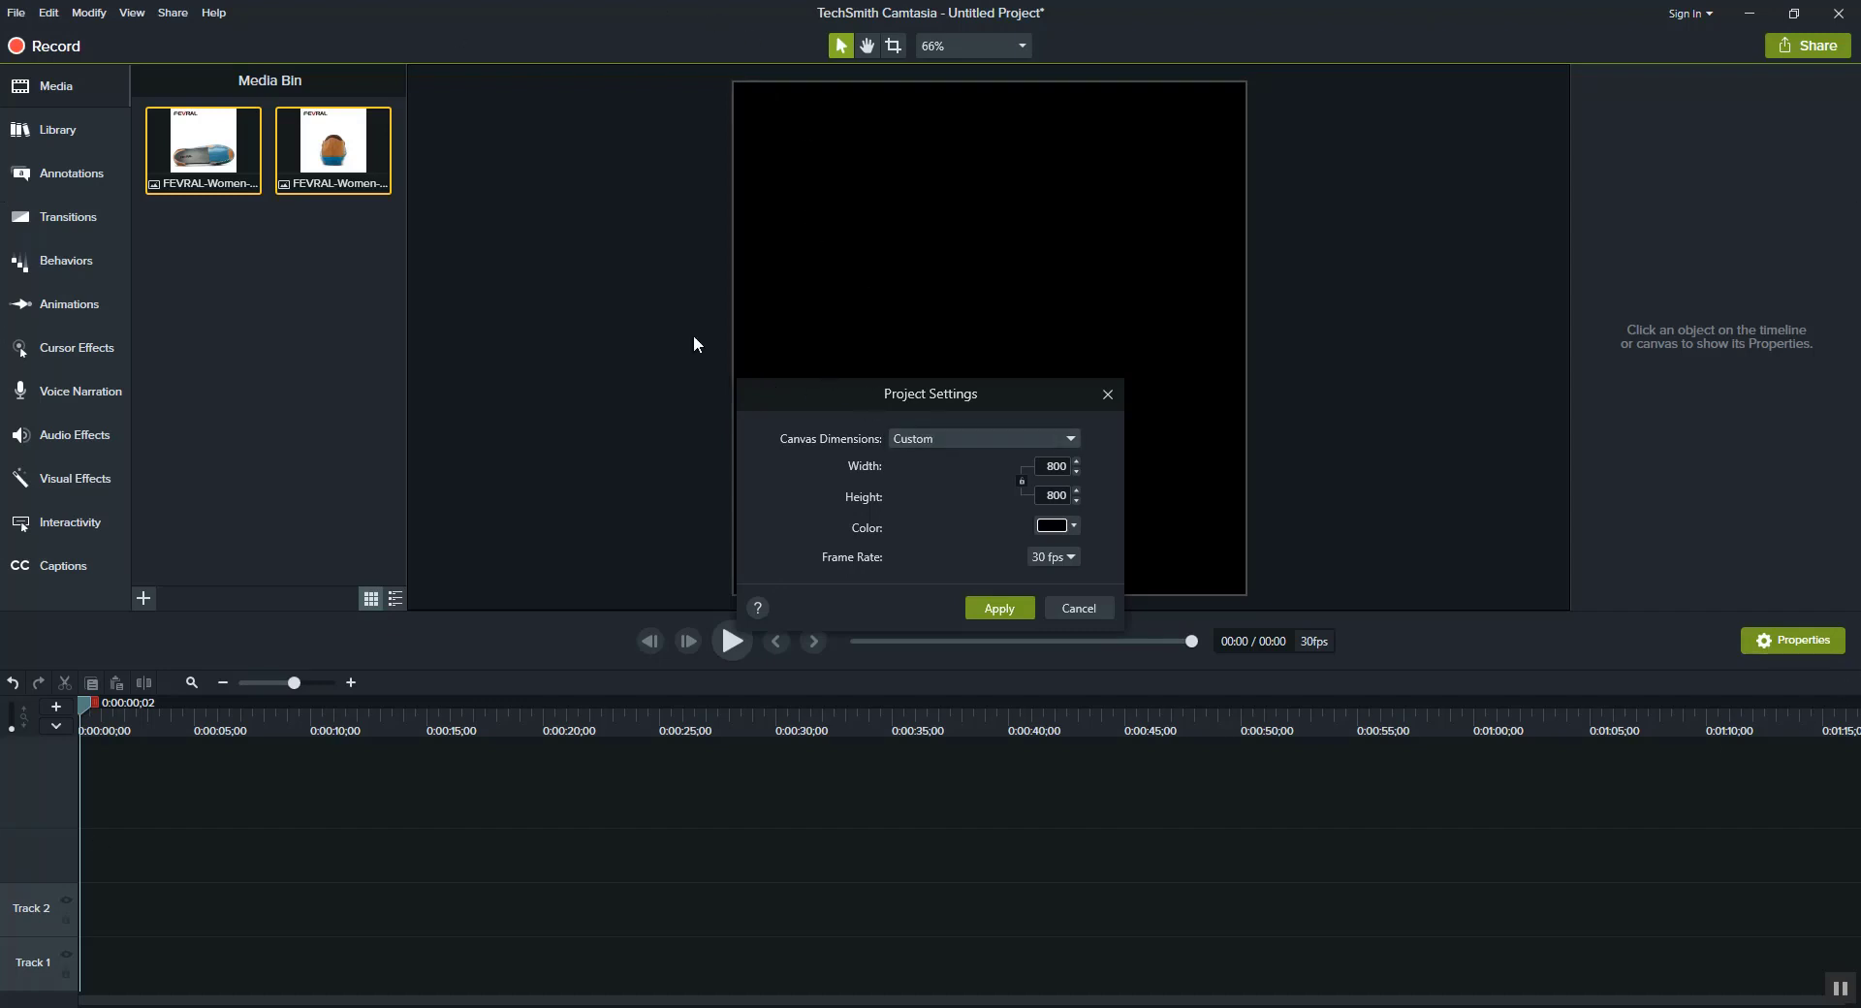
mouse_move(1027, 461)
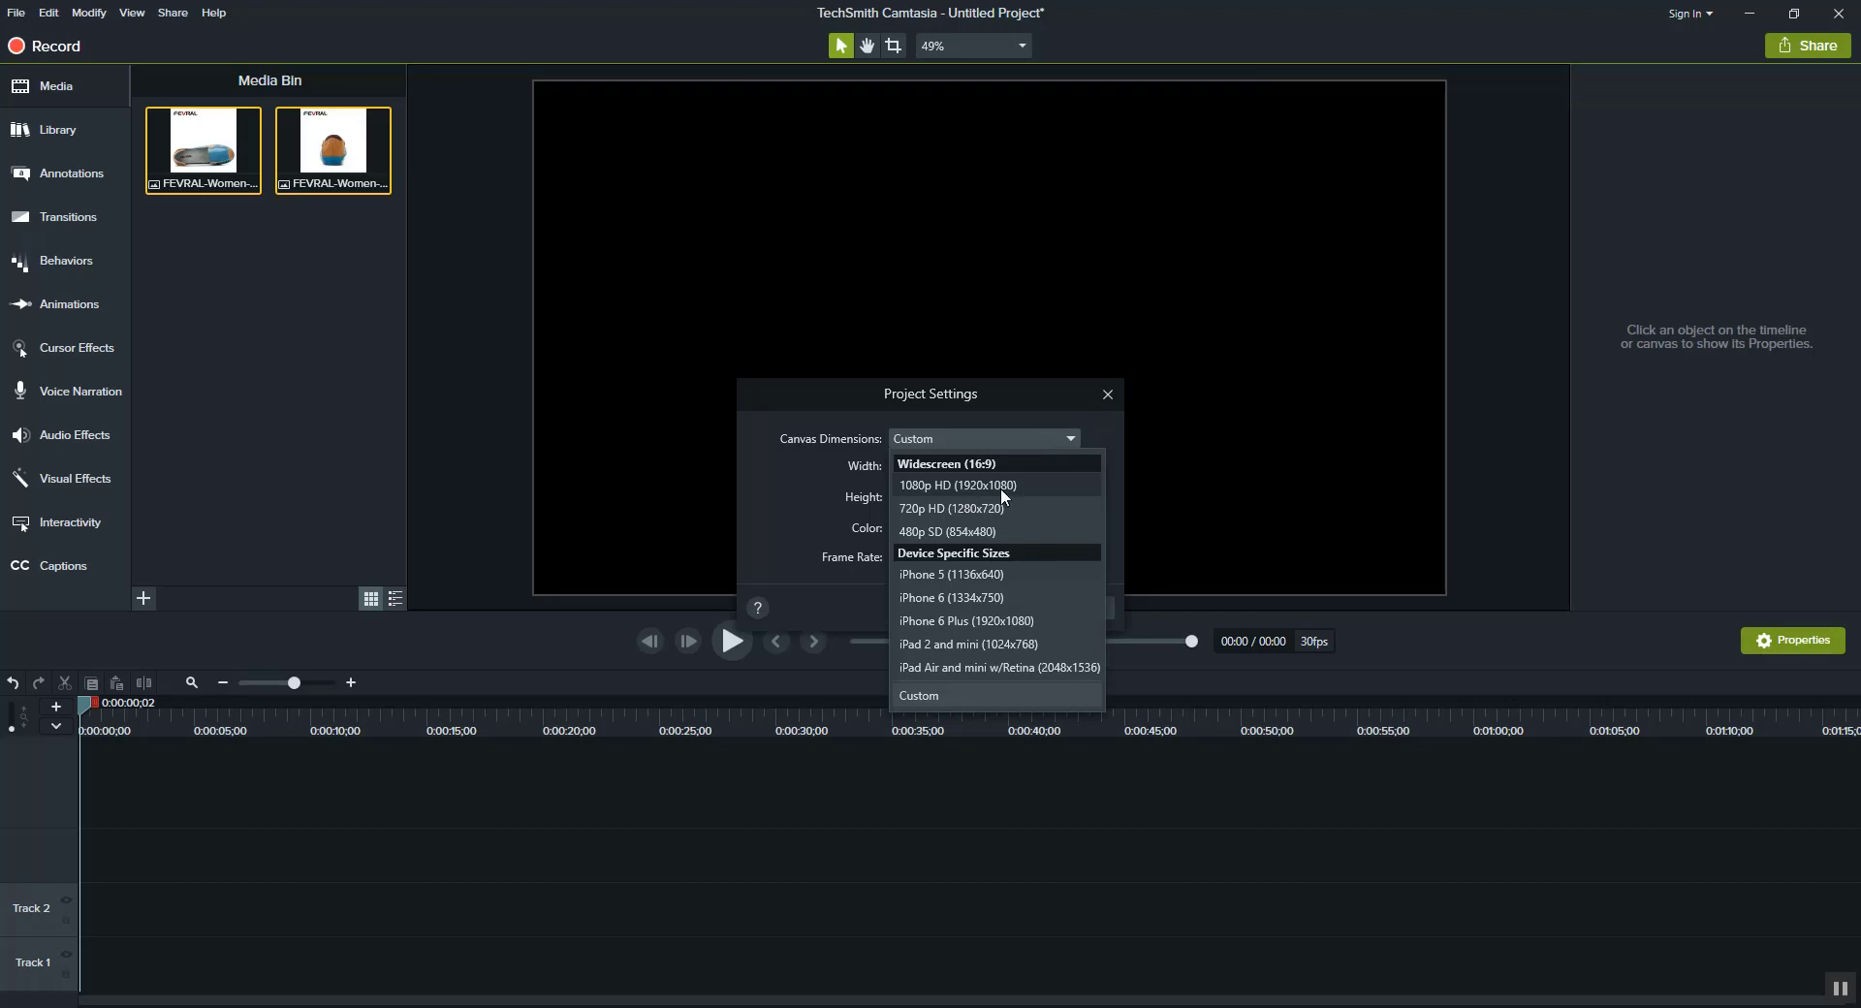
click(956, 485)
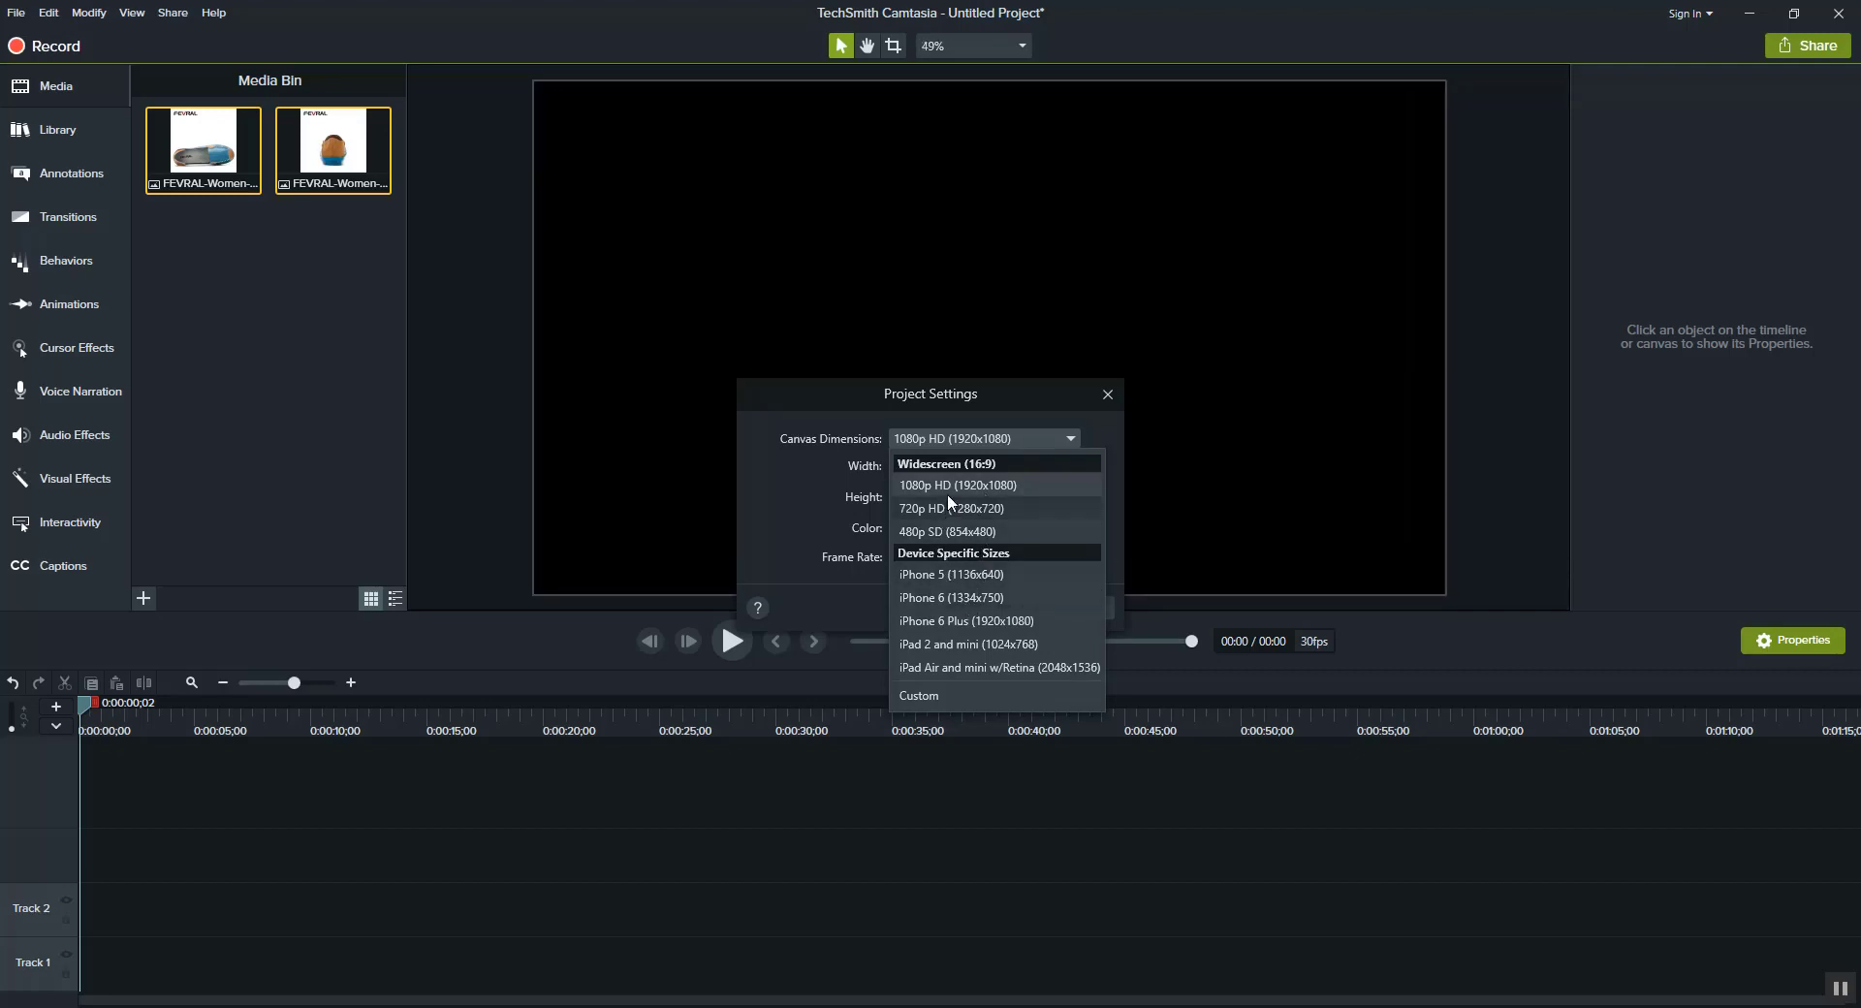
click(956, 485)
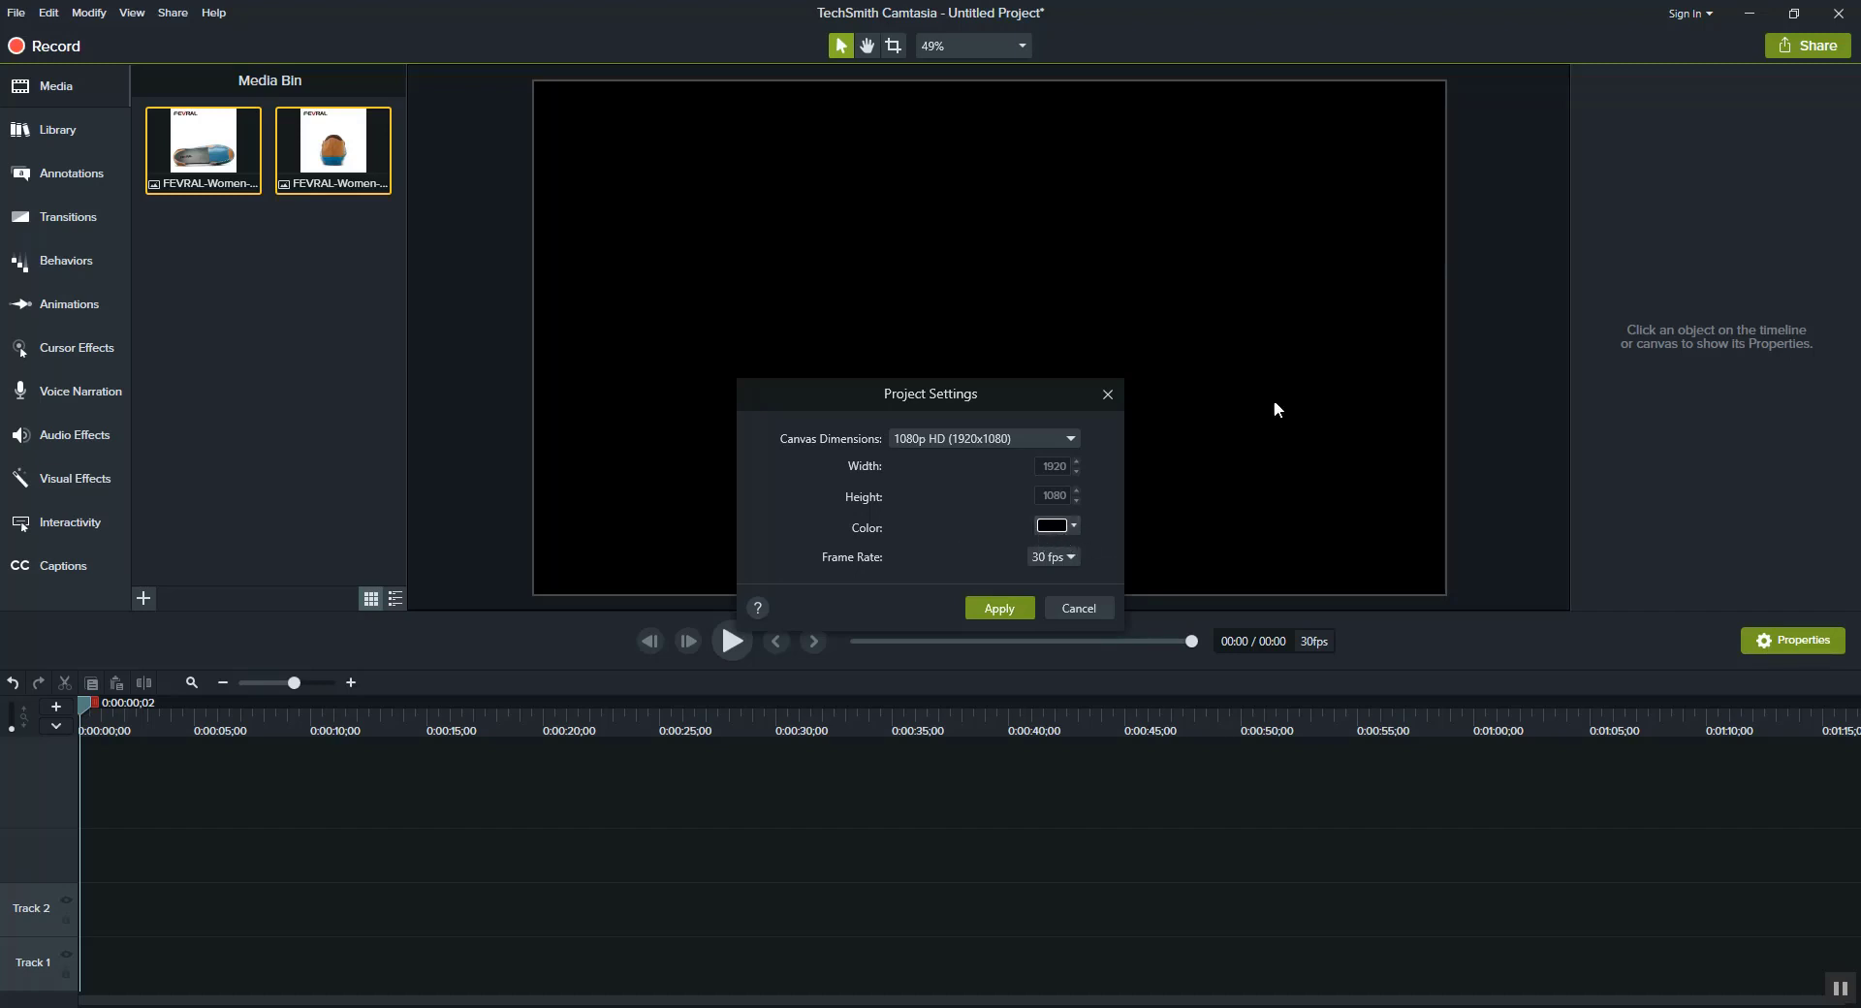
mouse_move(1382, 477)
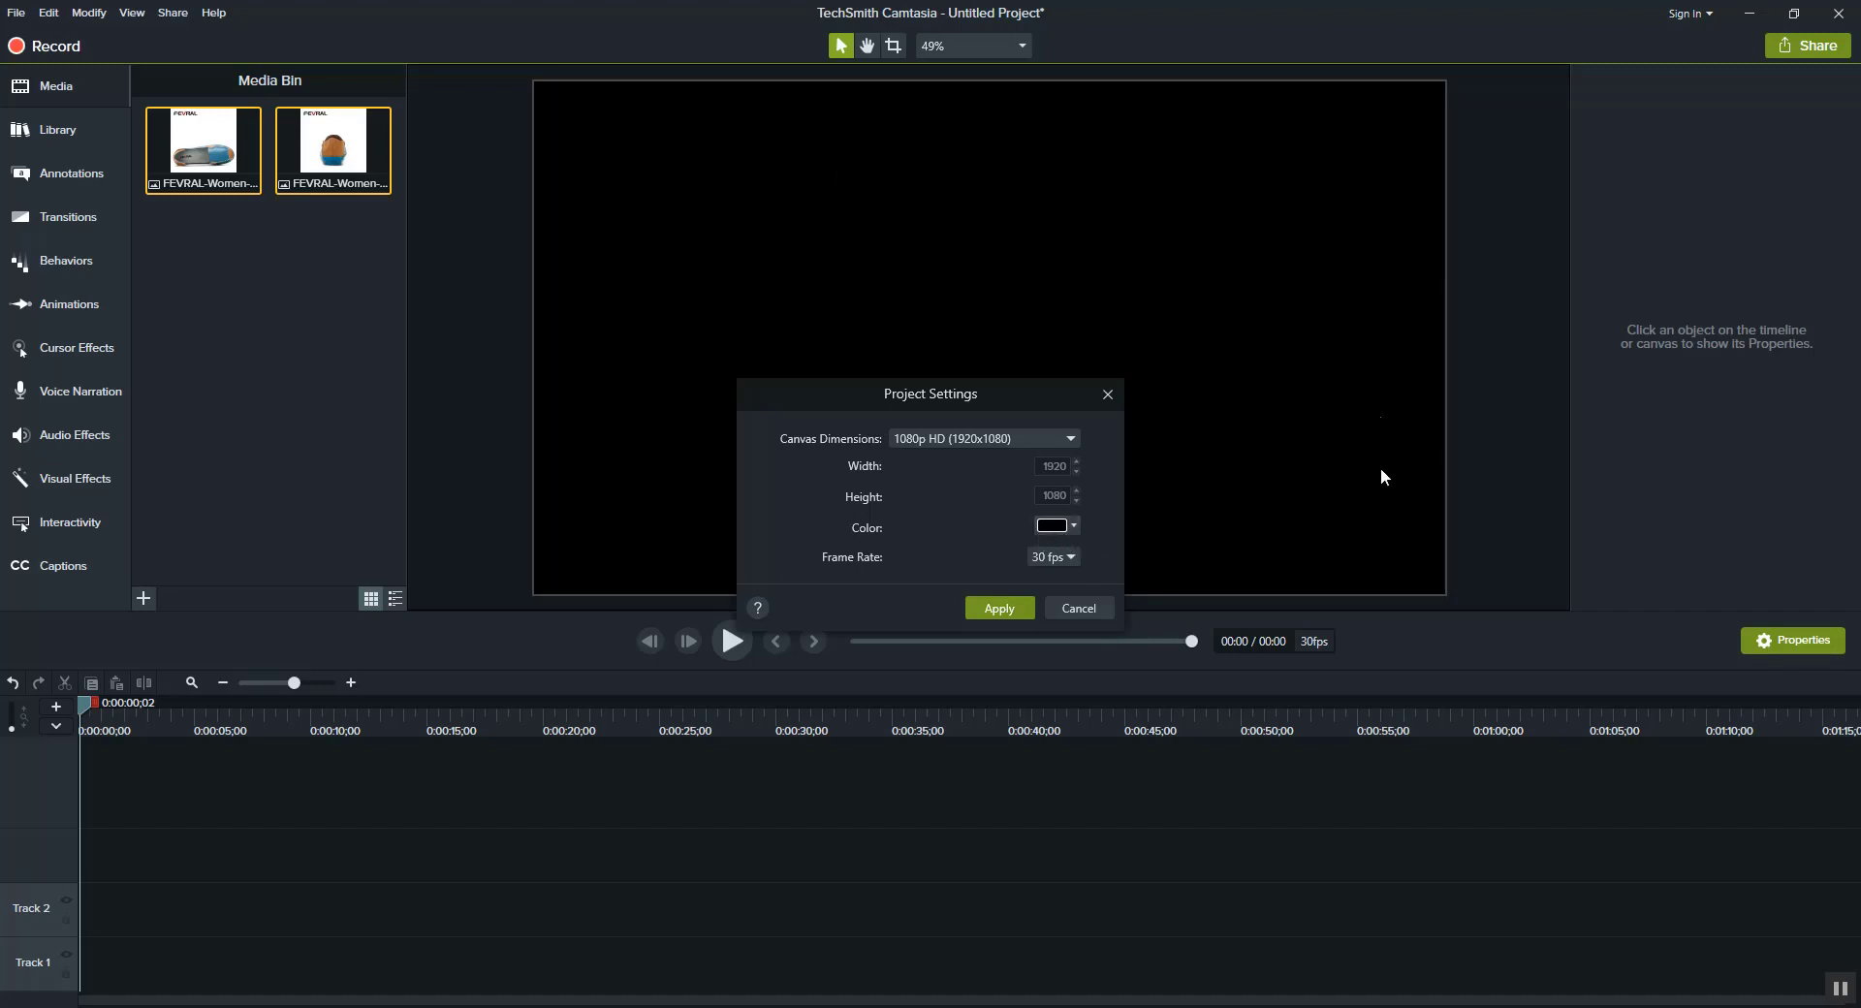
mouse_move(871, 235)
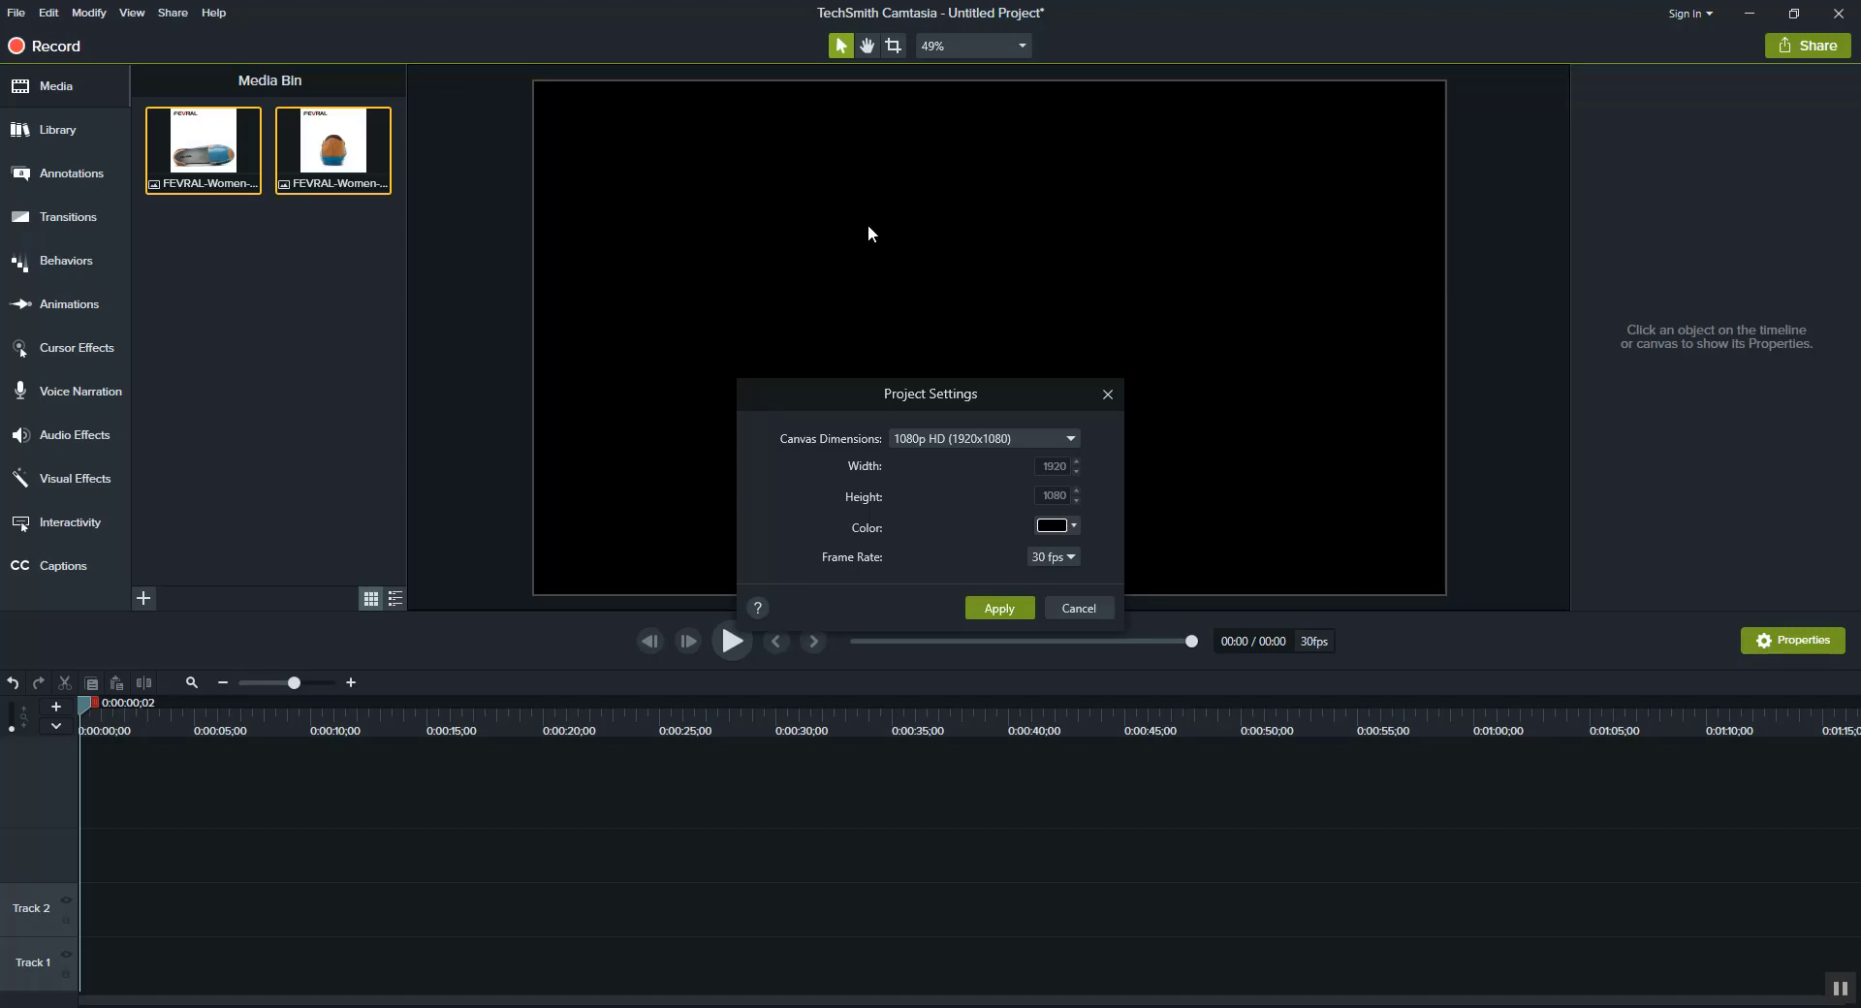
mouse_move(1067, 547)
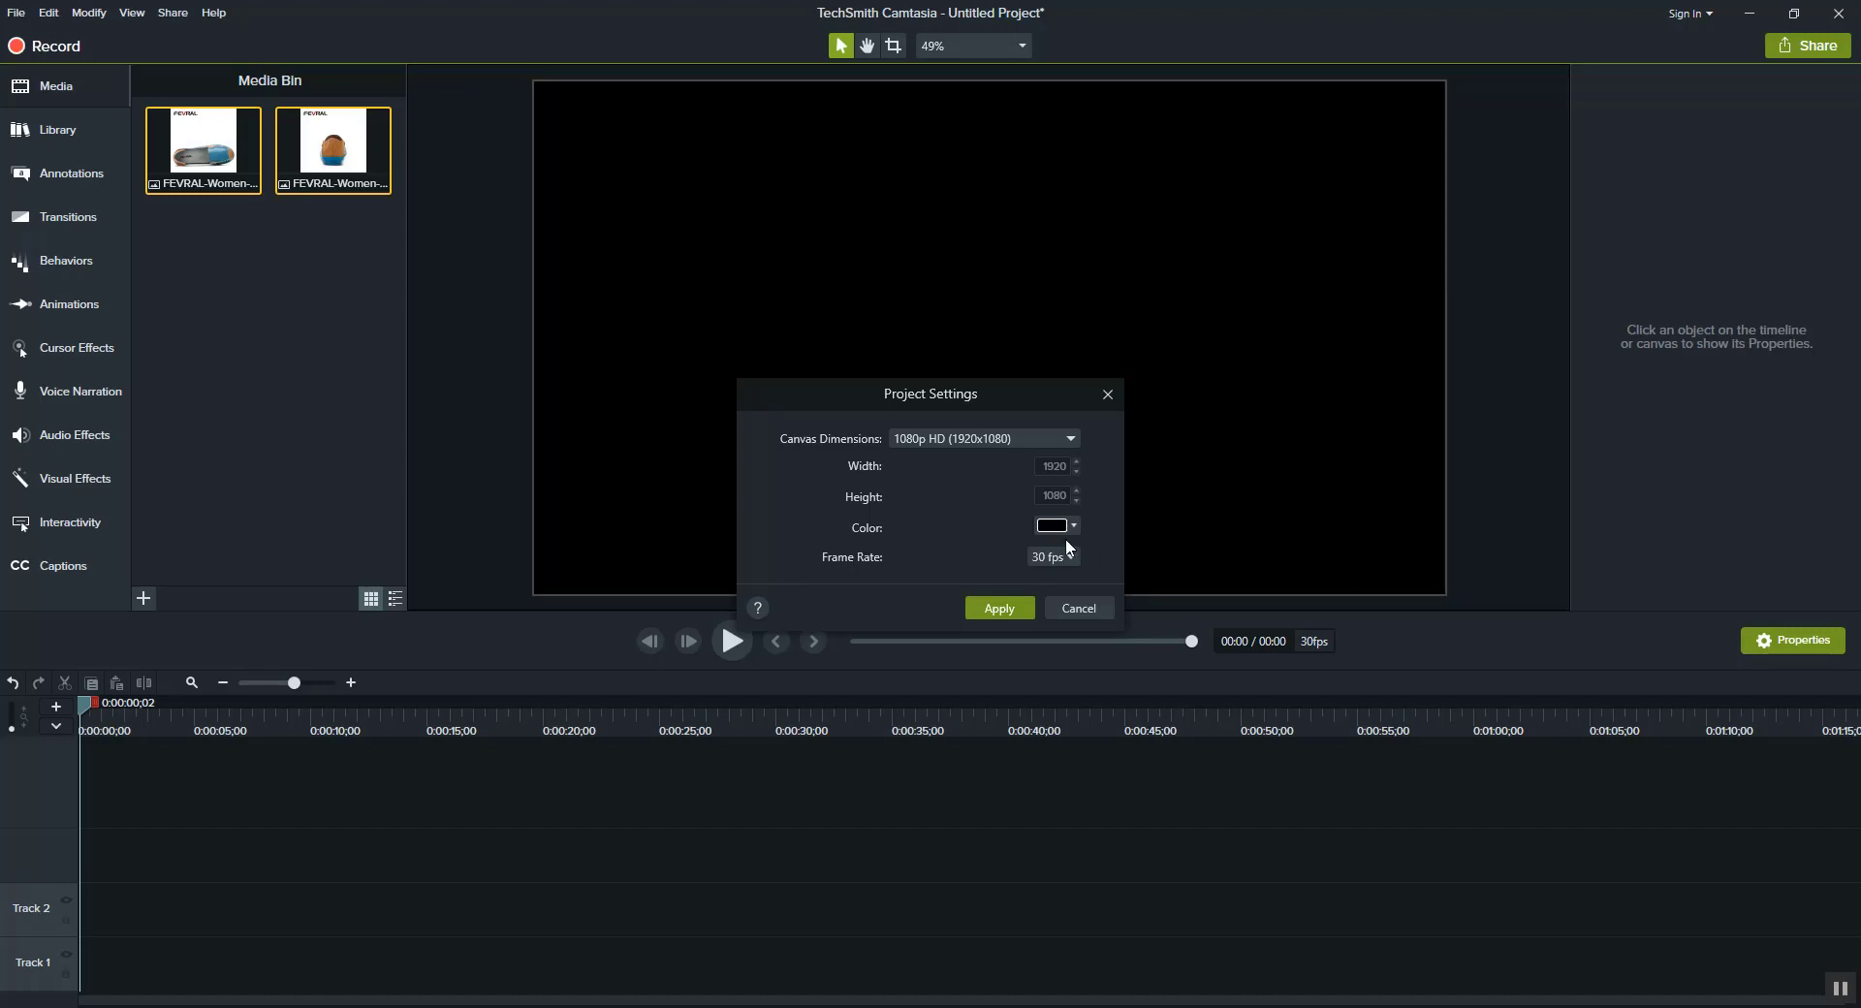
click(1072, 526)
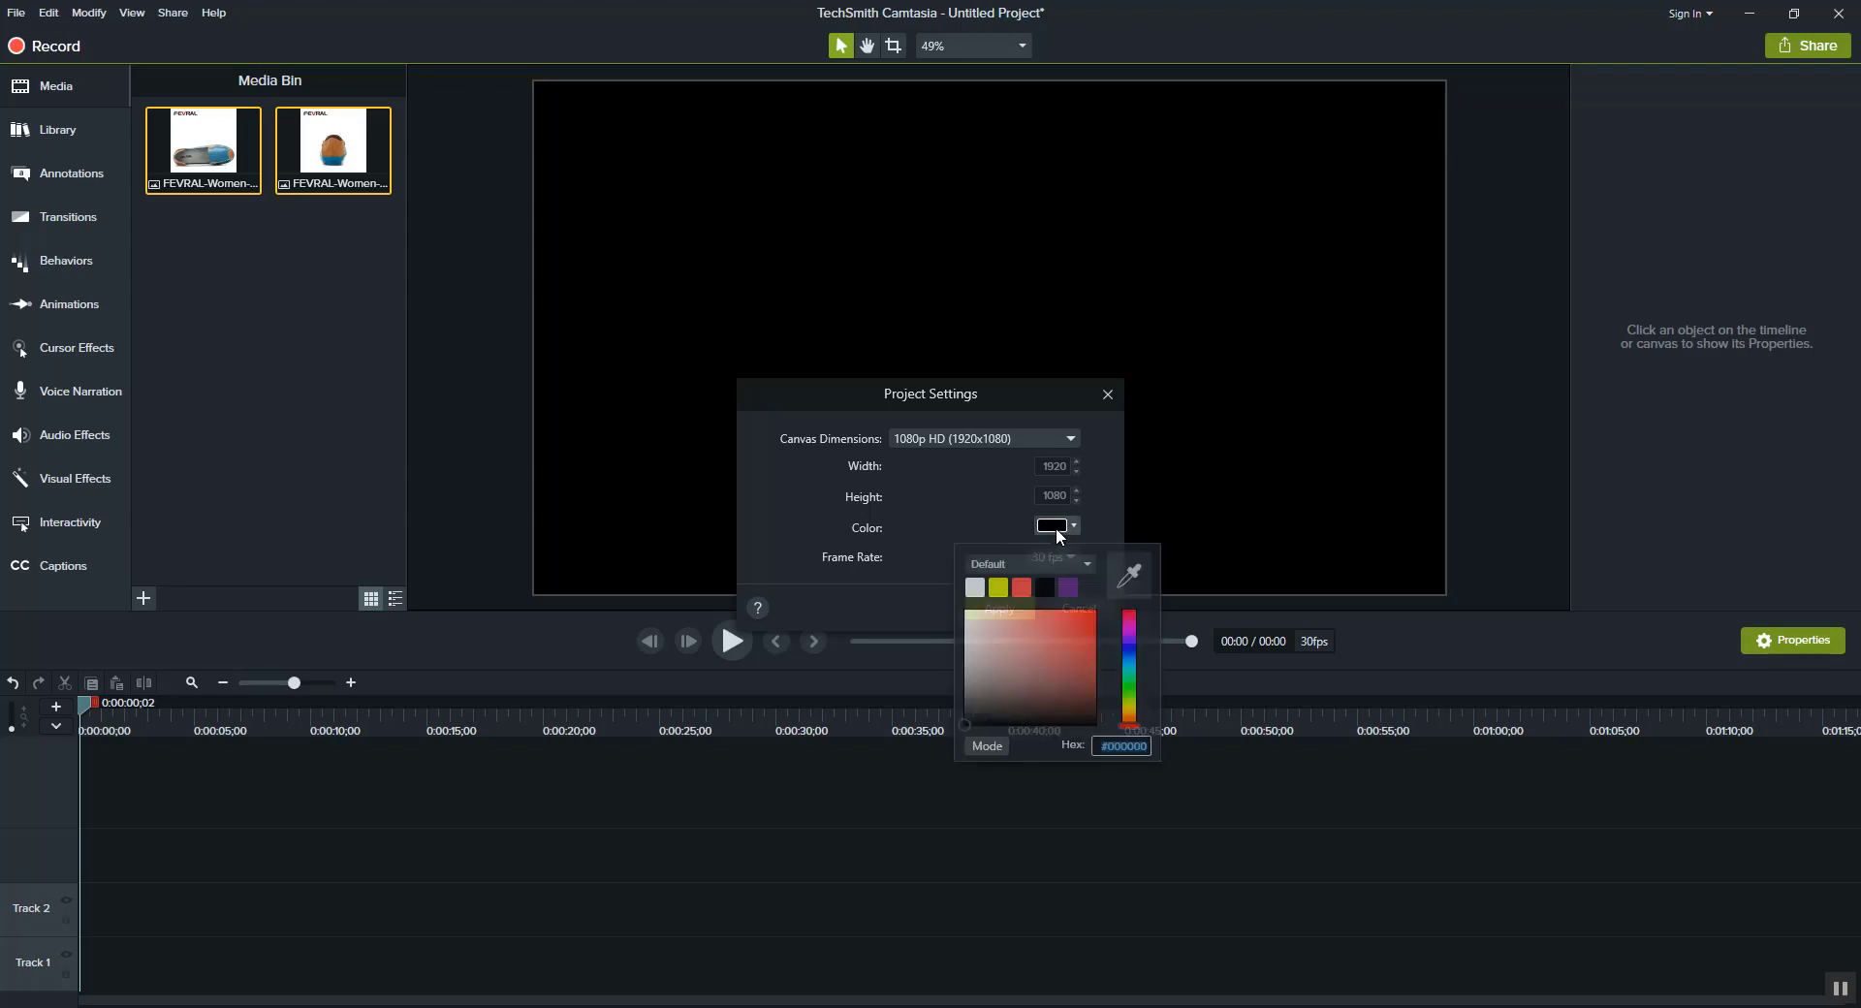
click(971, 588)
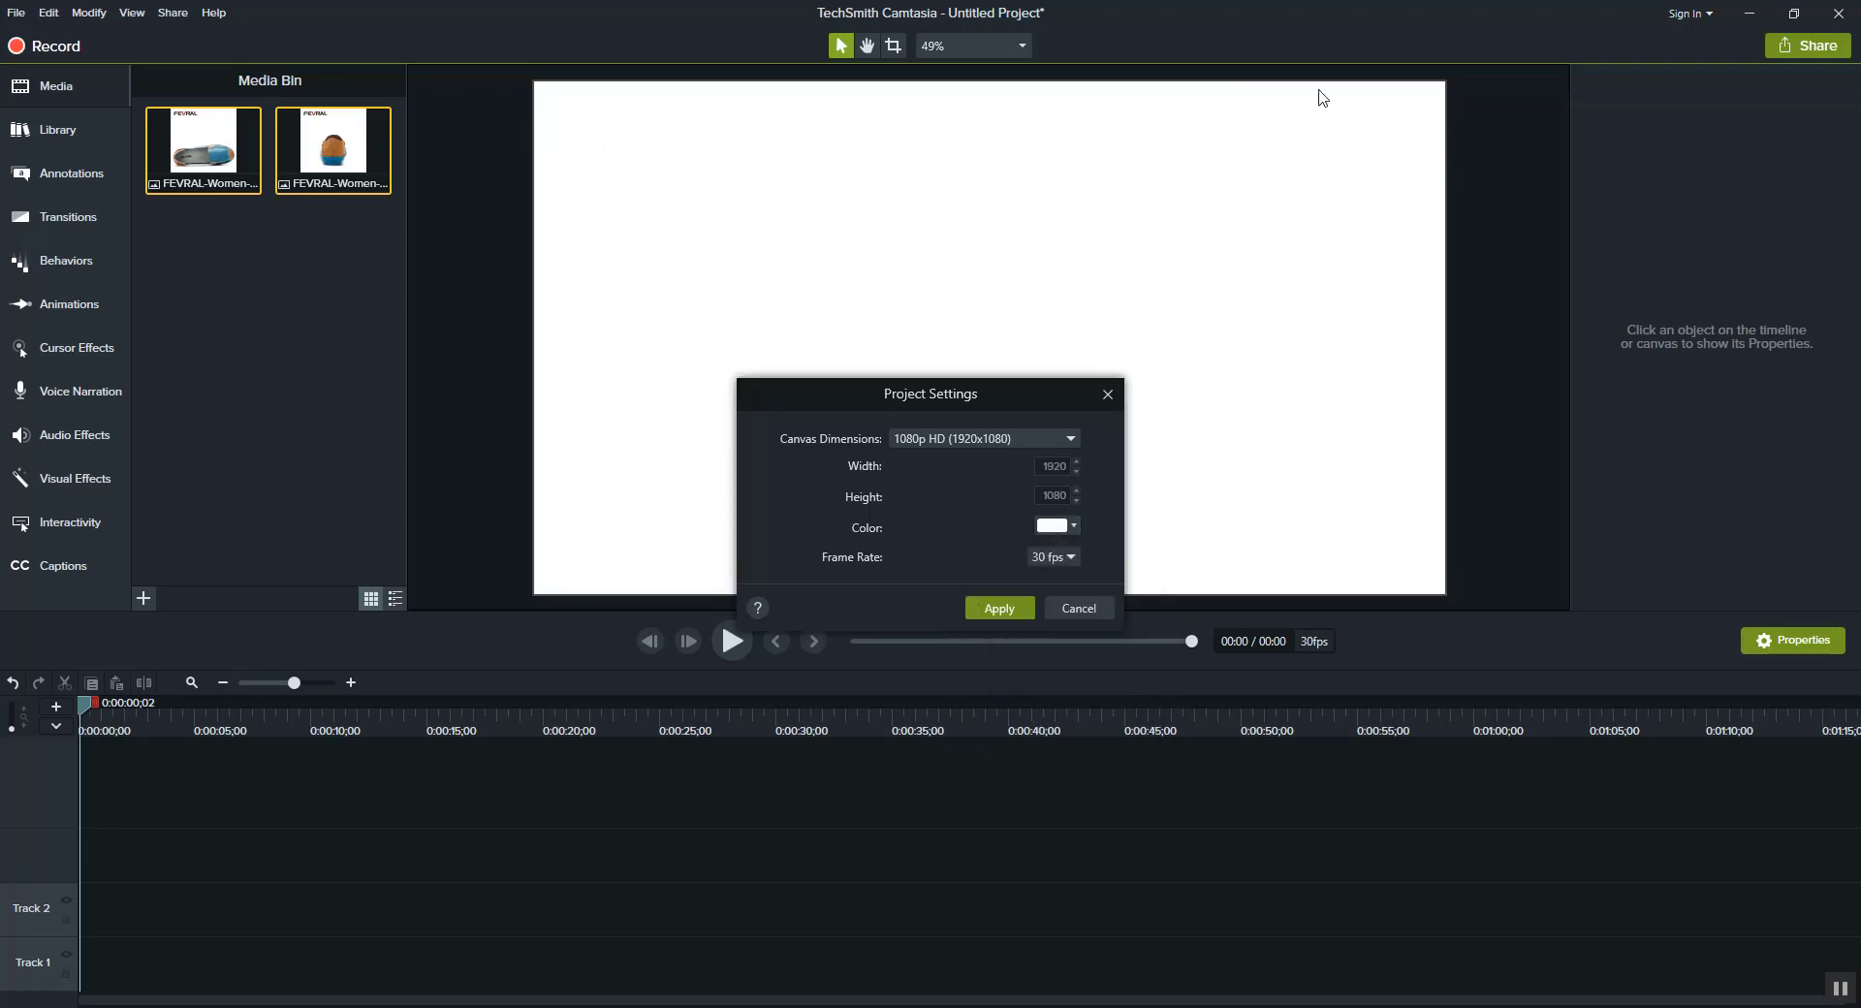
mouse_move(573, 393)
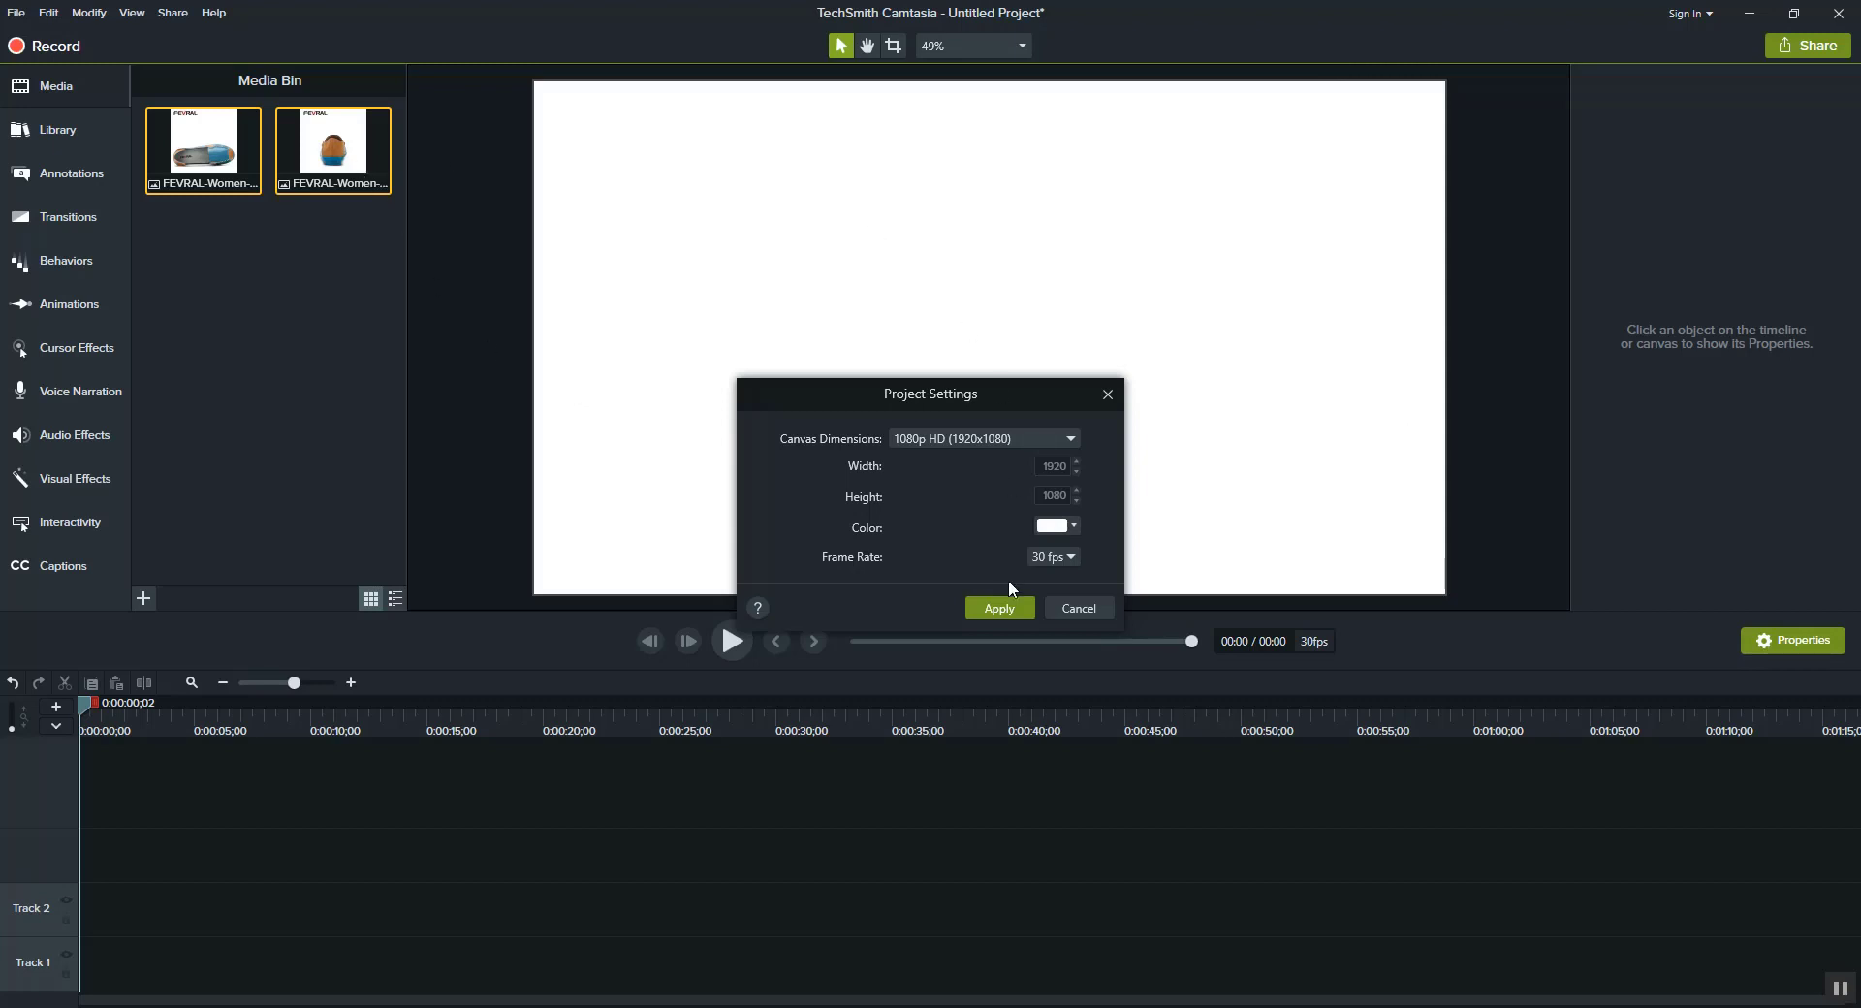
click(1053, 525)
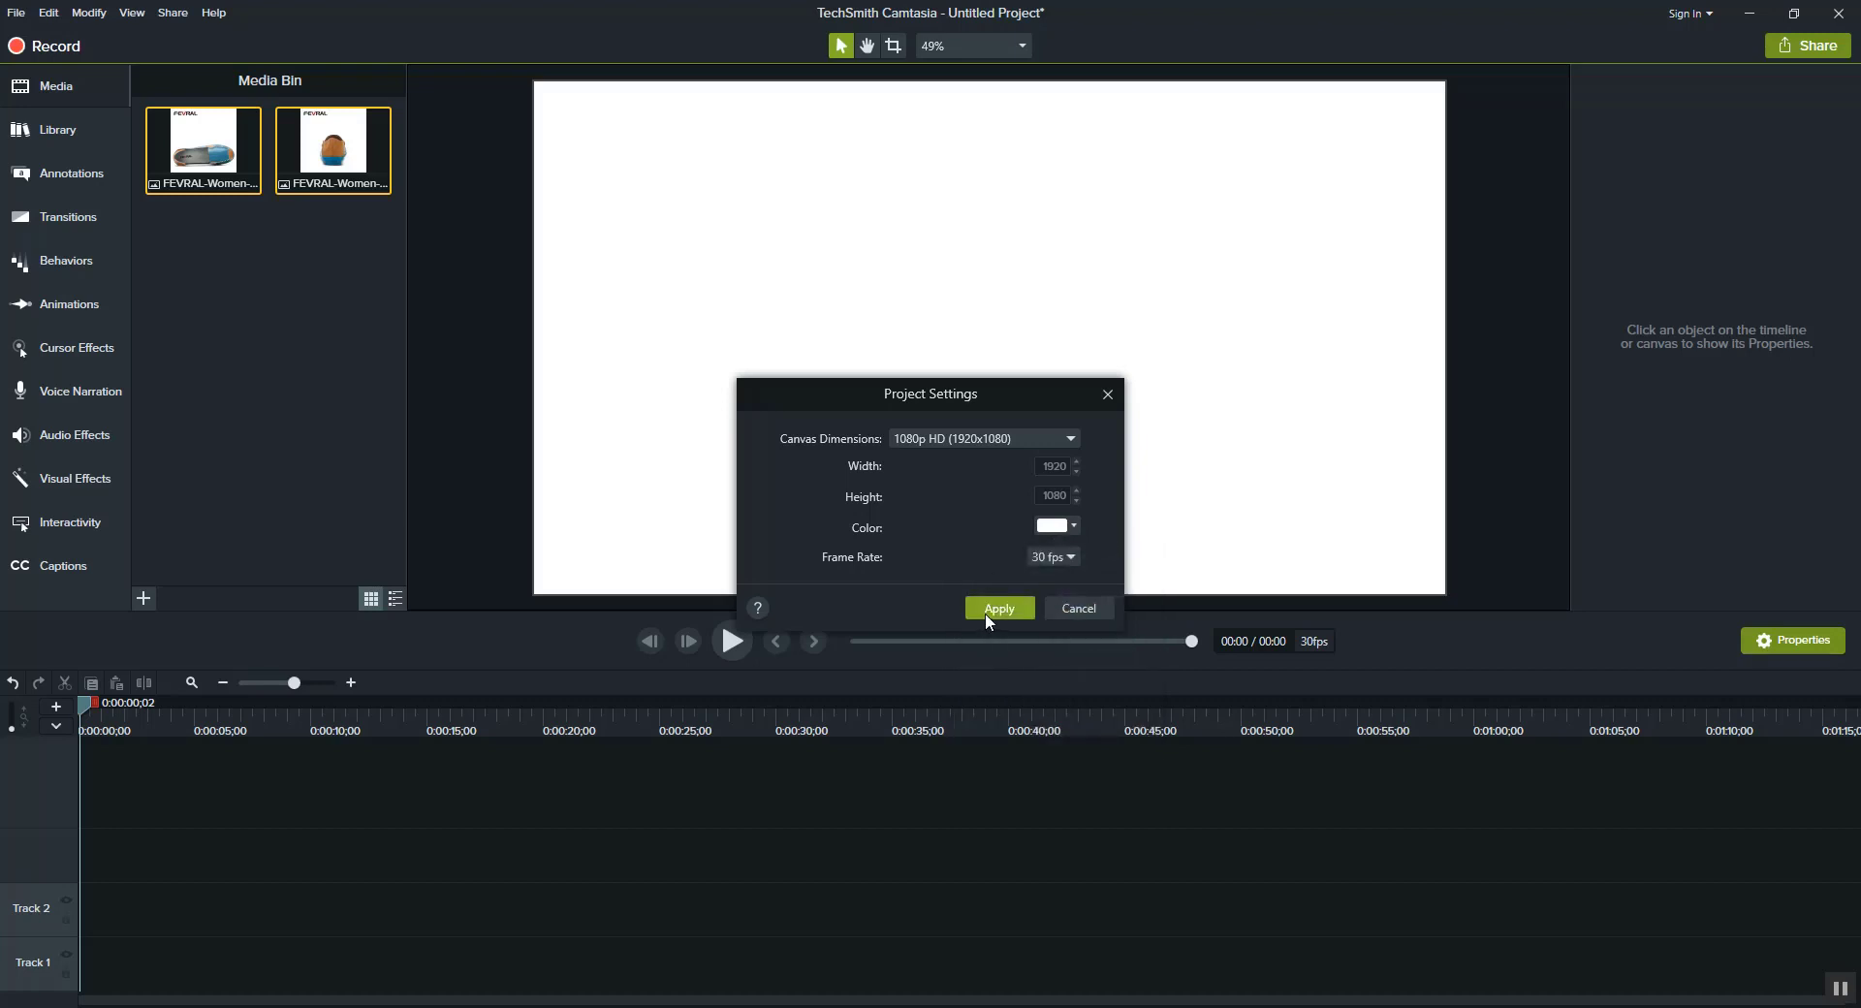
click(998, 609)
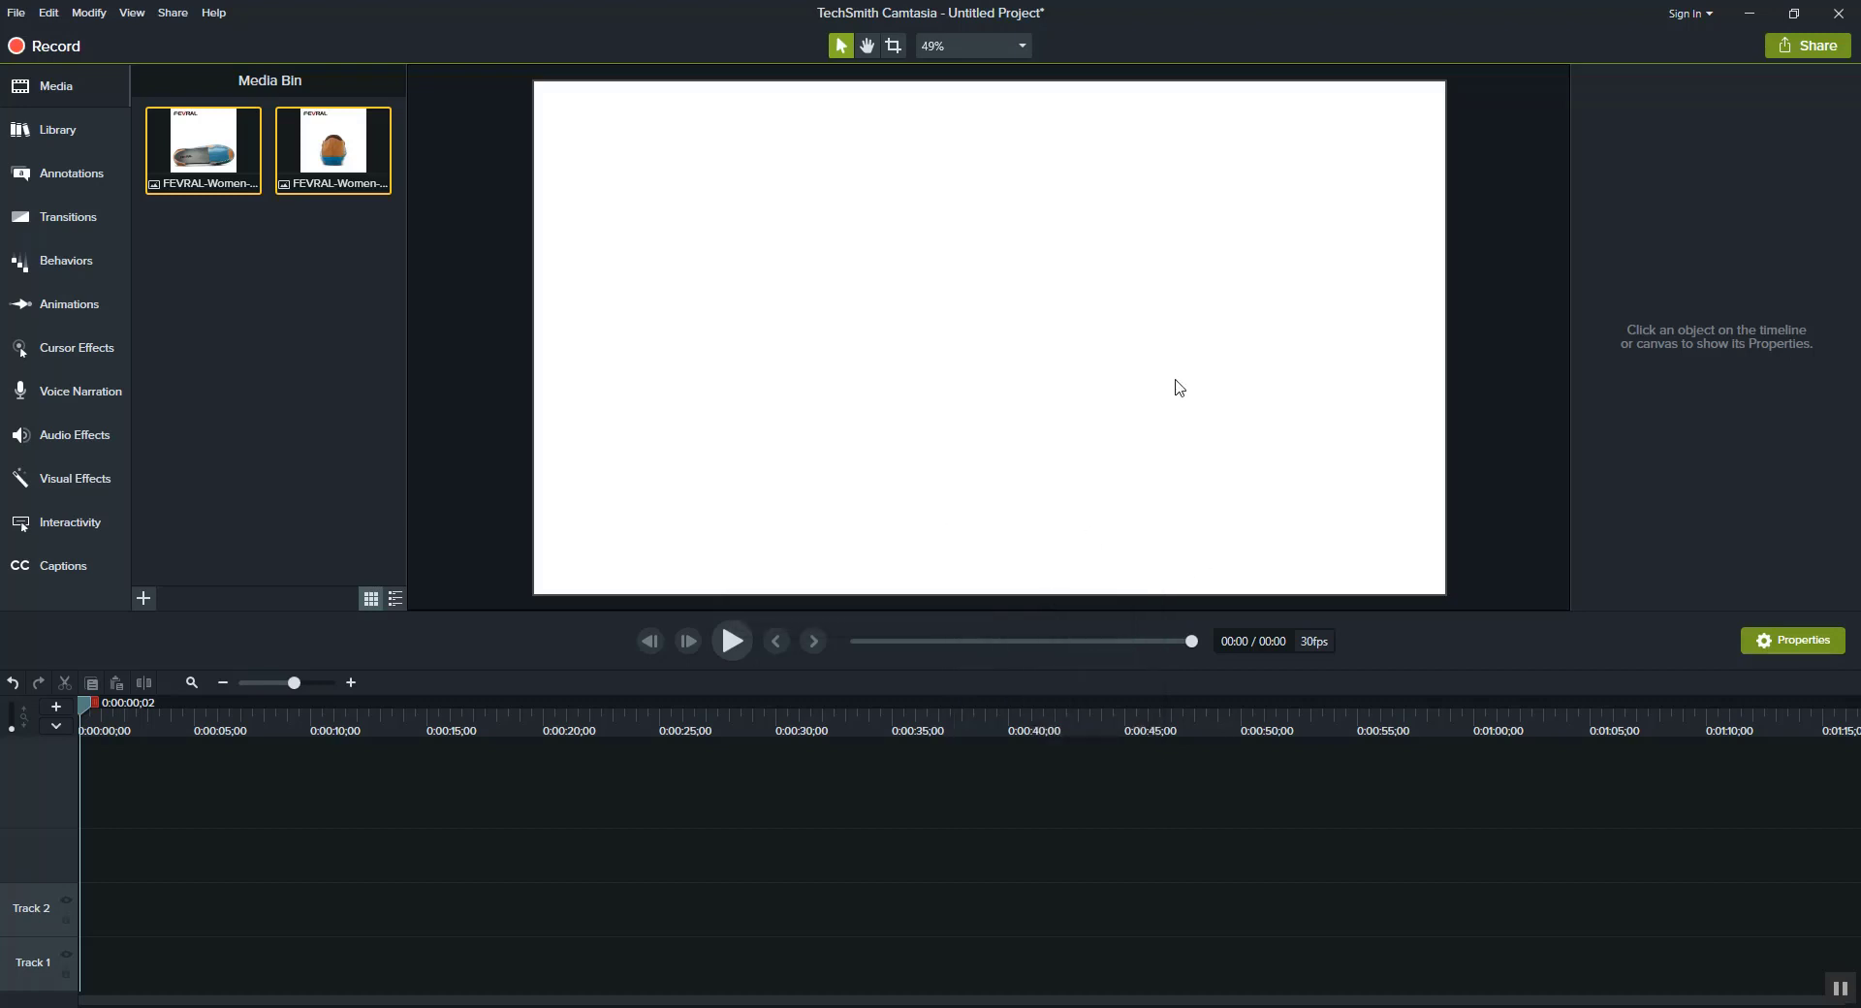
Set the project Frame Rate to 60 fps in Project Settings
click(1022, 45)
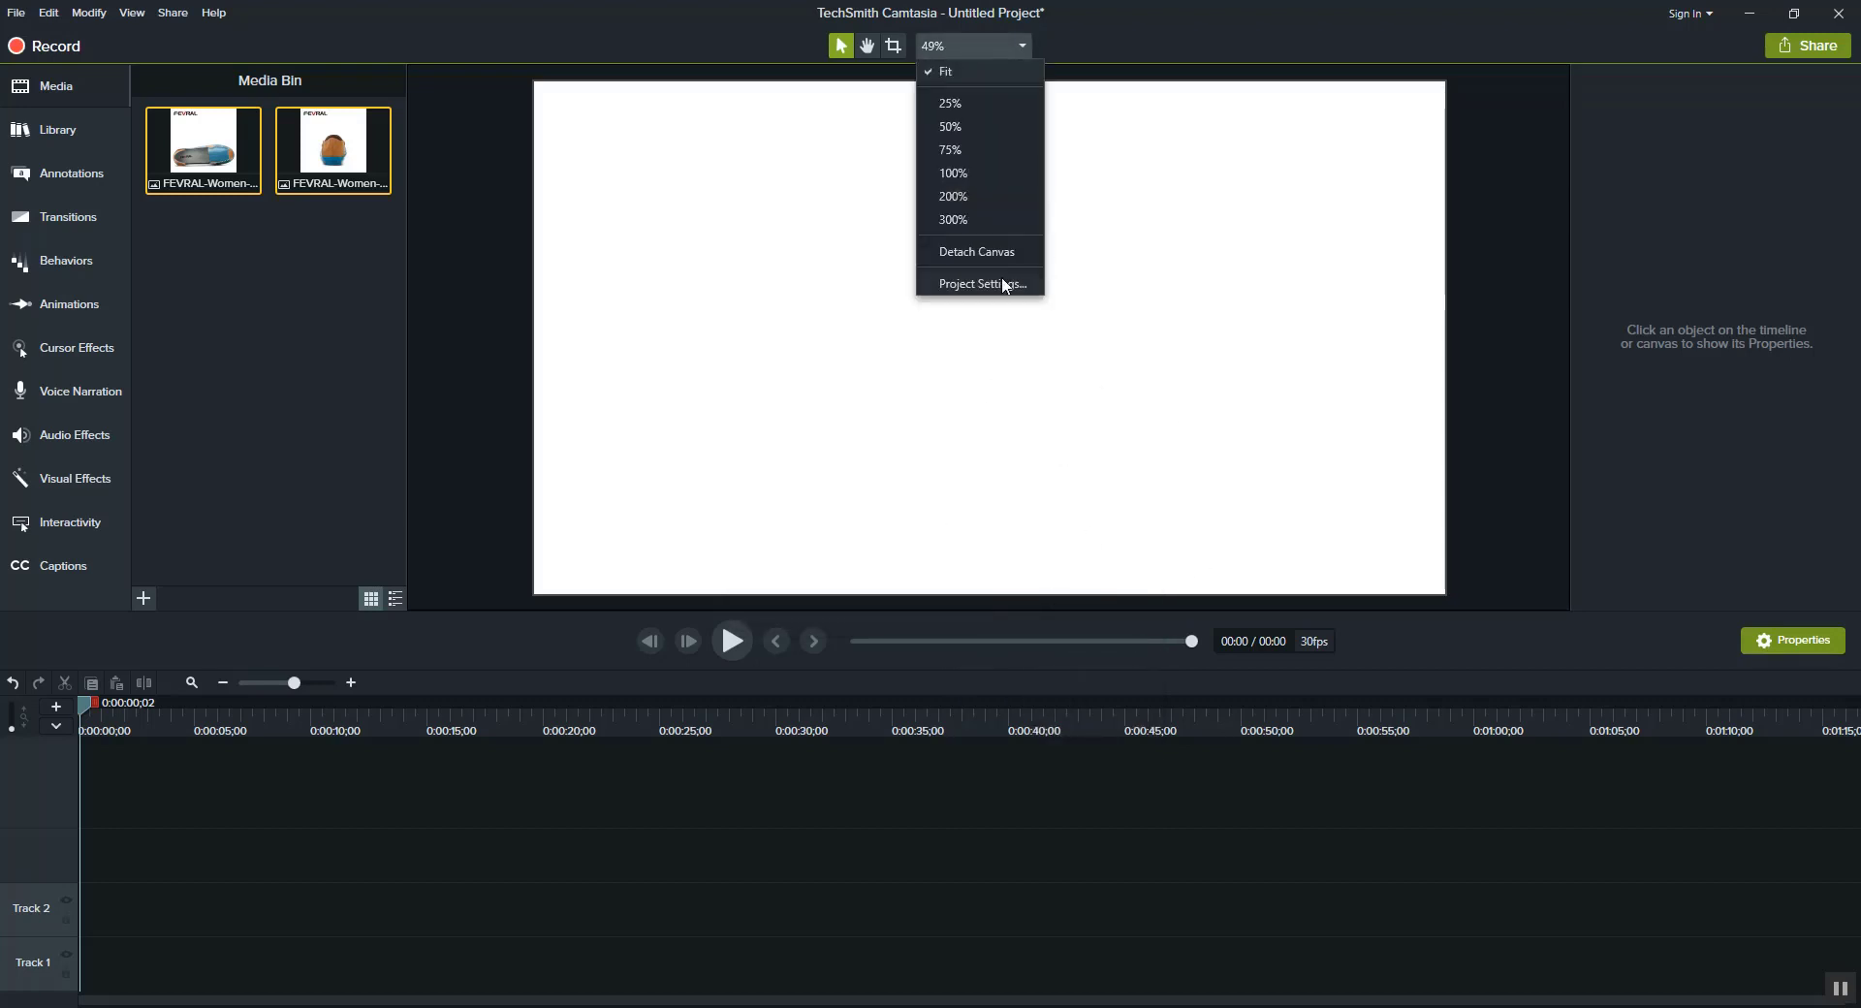
click(981, 283)
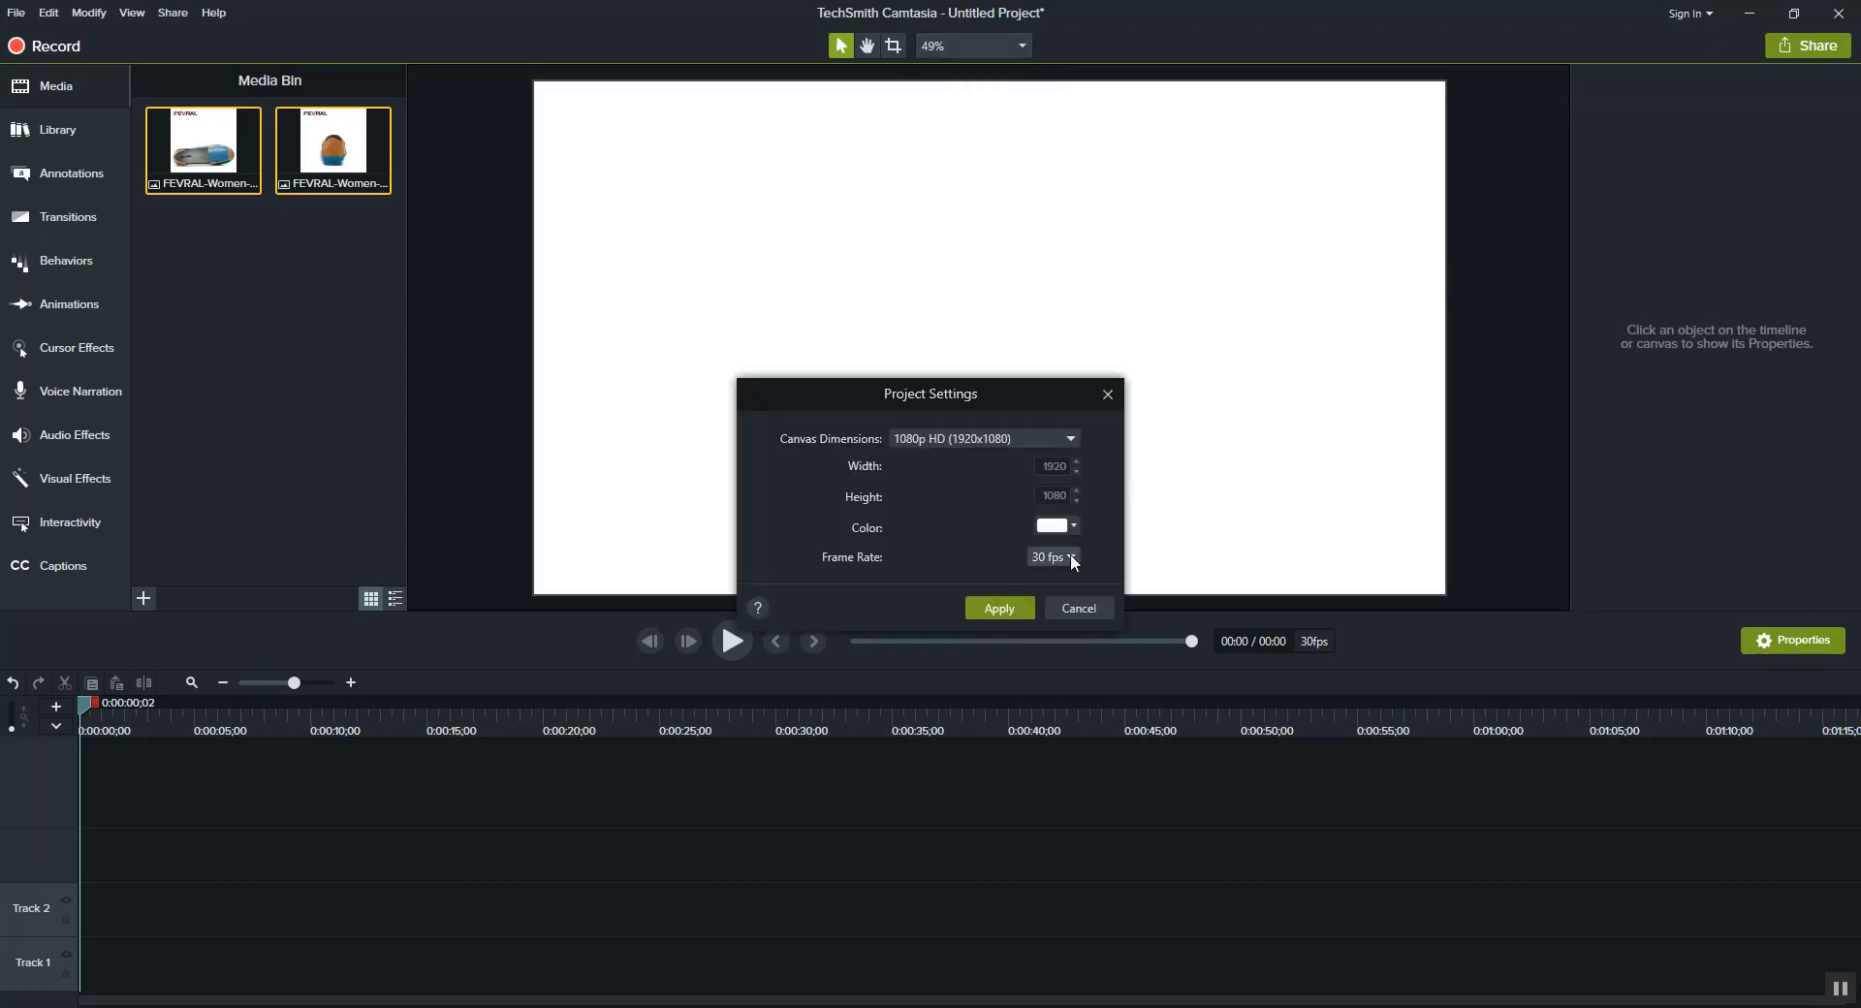
click(1051, 556)
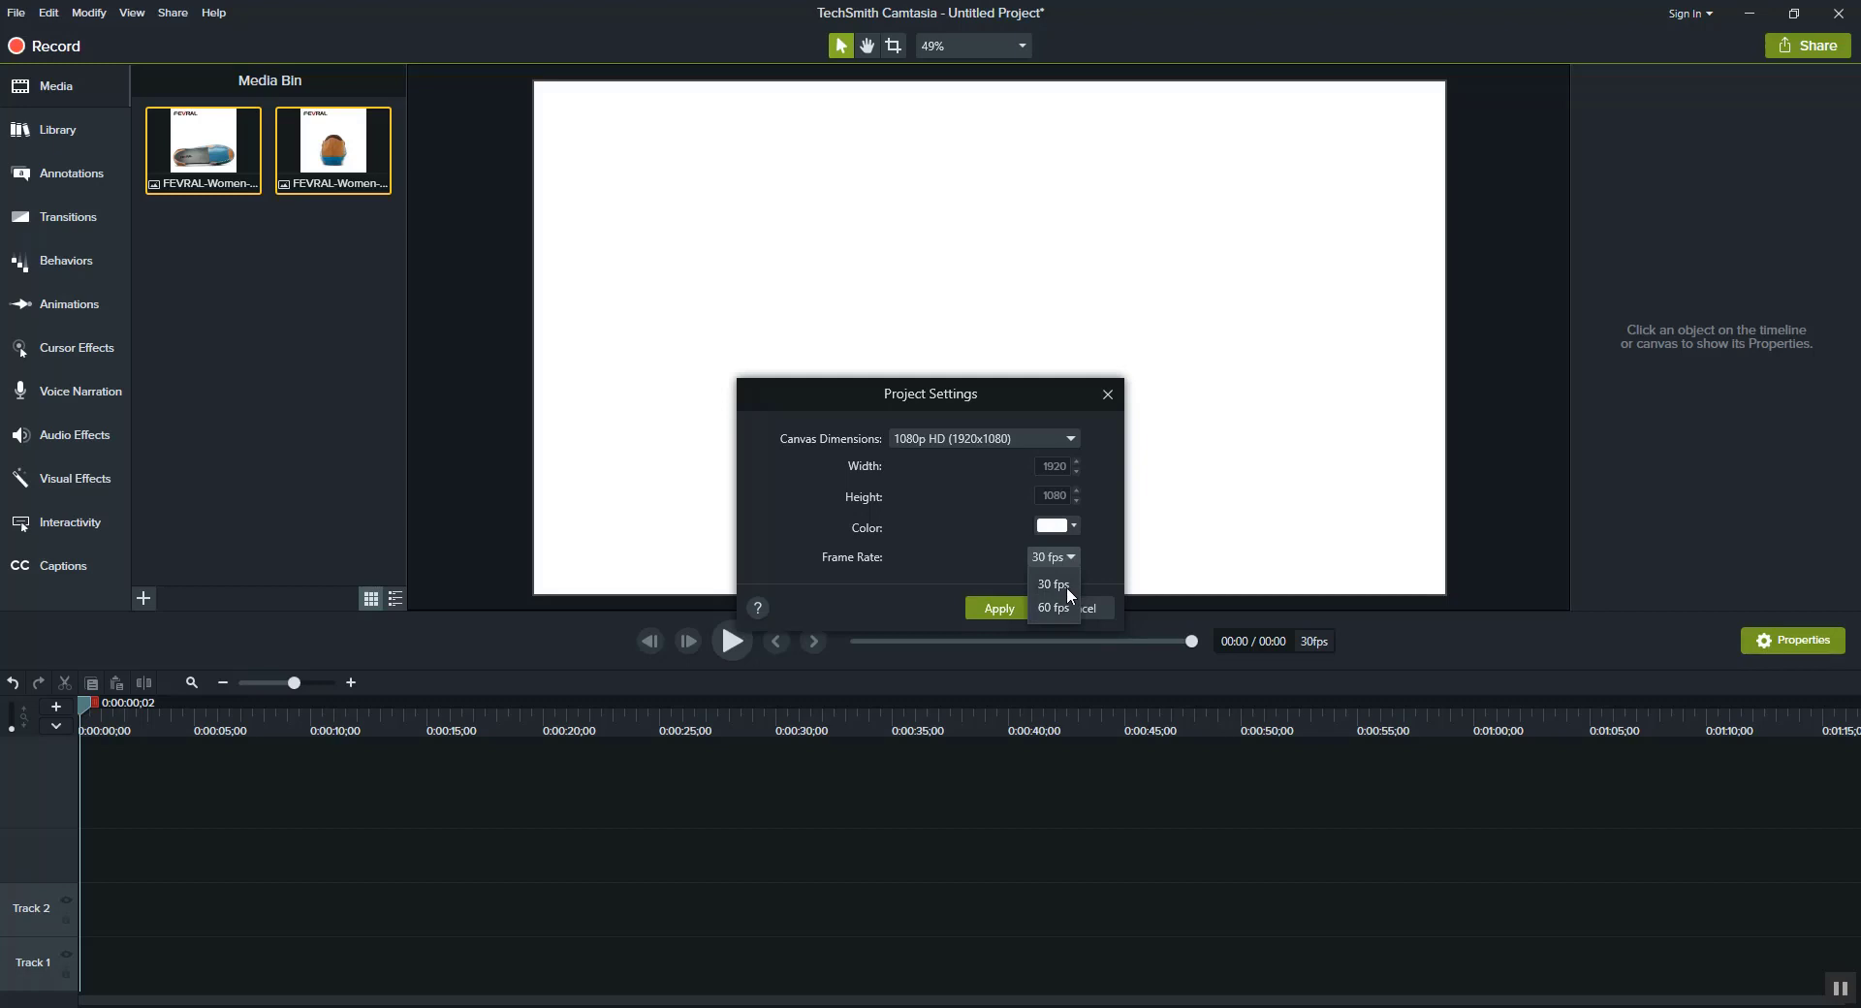
mouse_move(1055, 606)
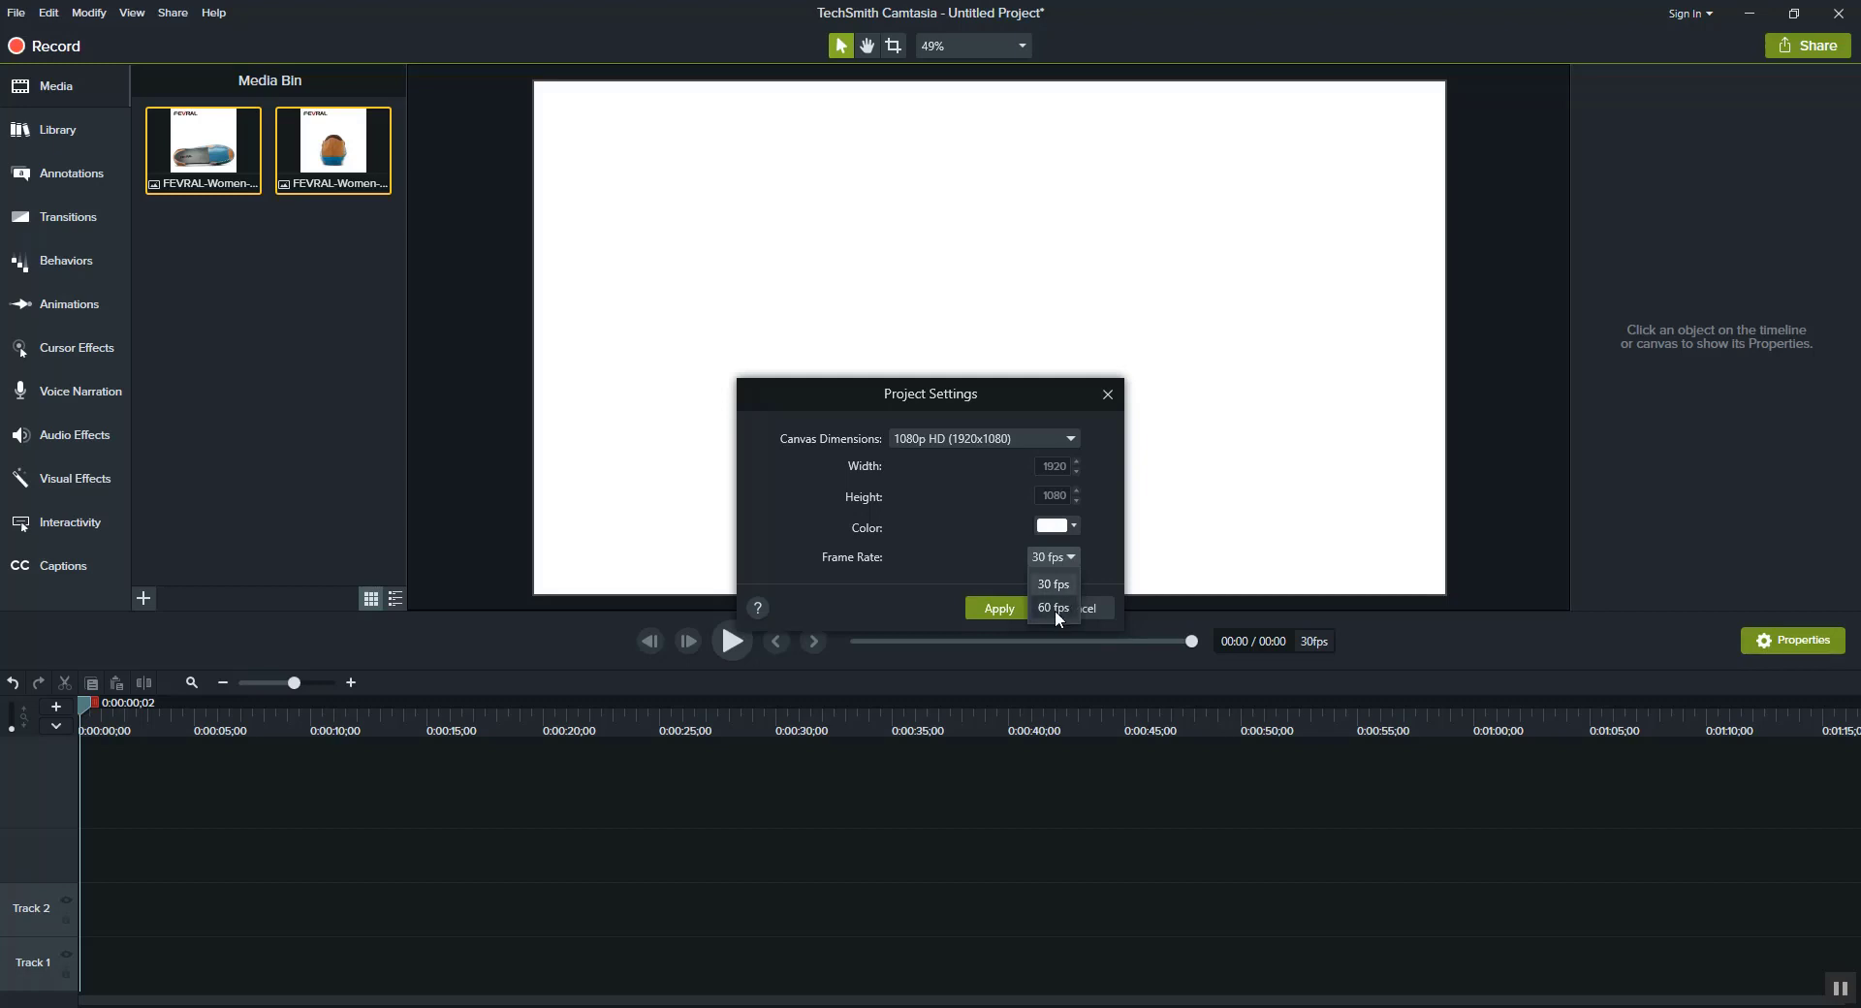
click(1052, 606)
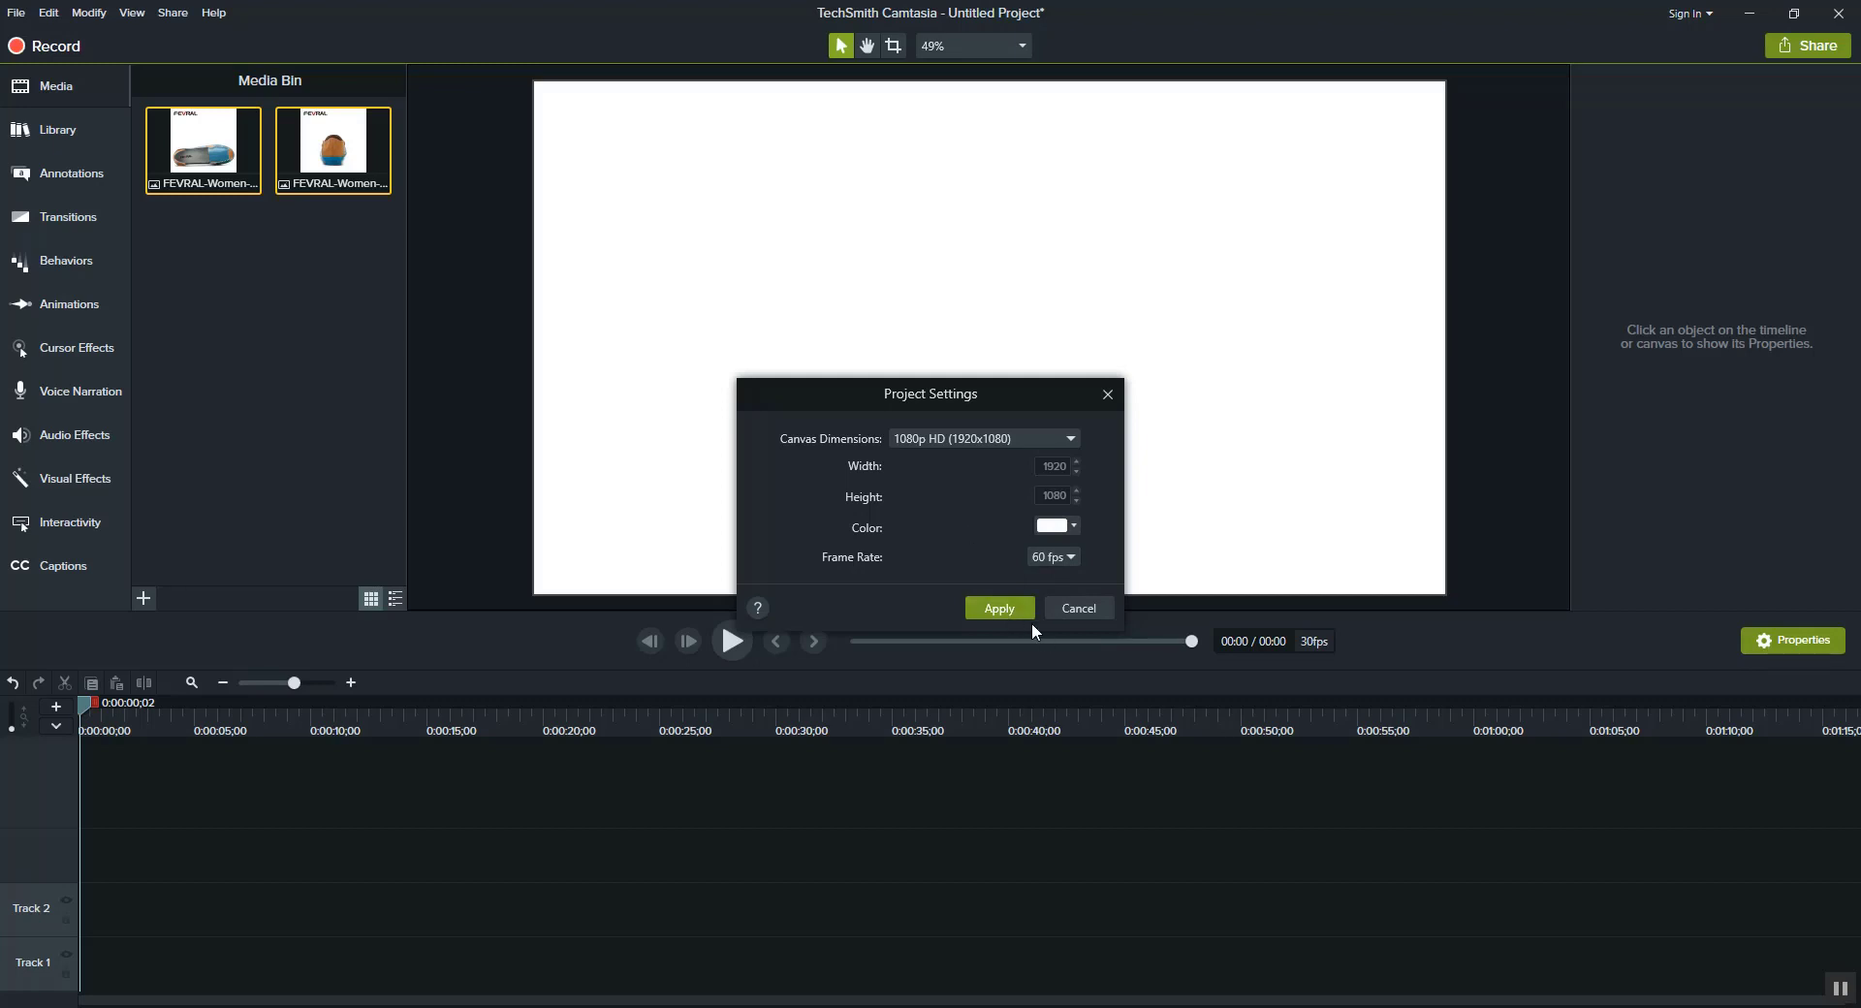
click(1051, 557)
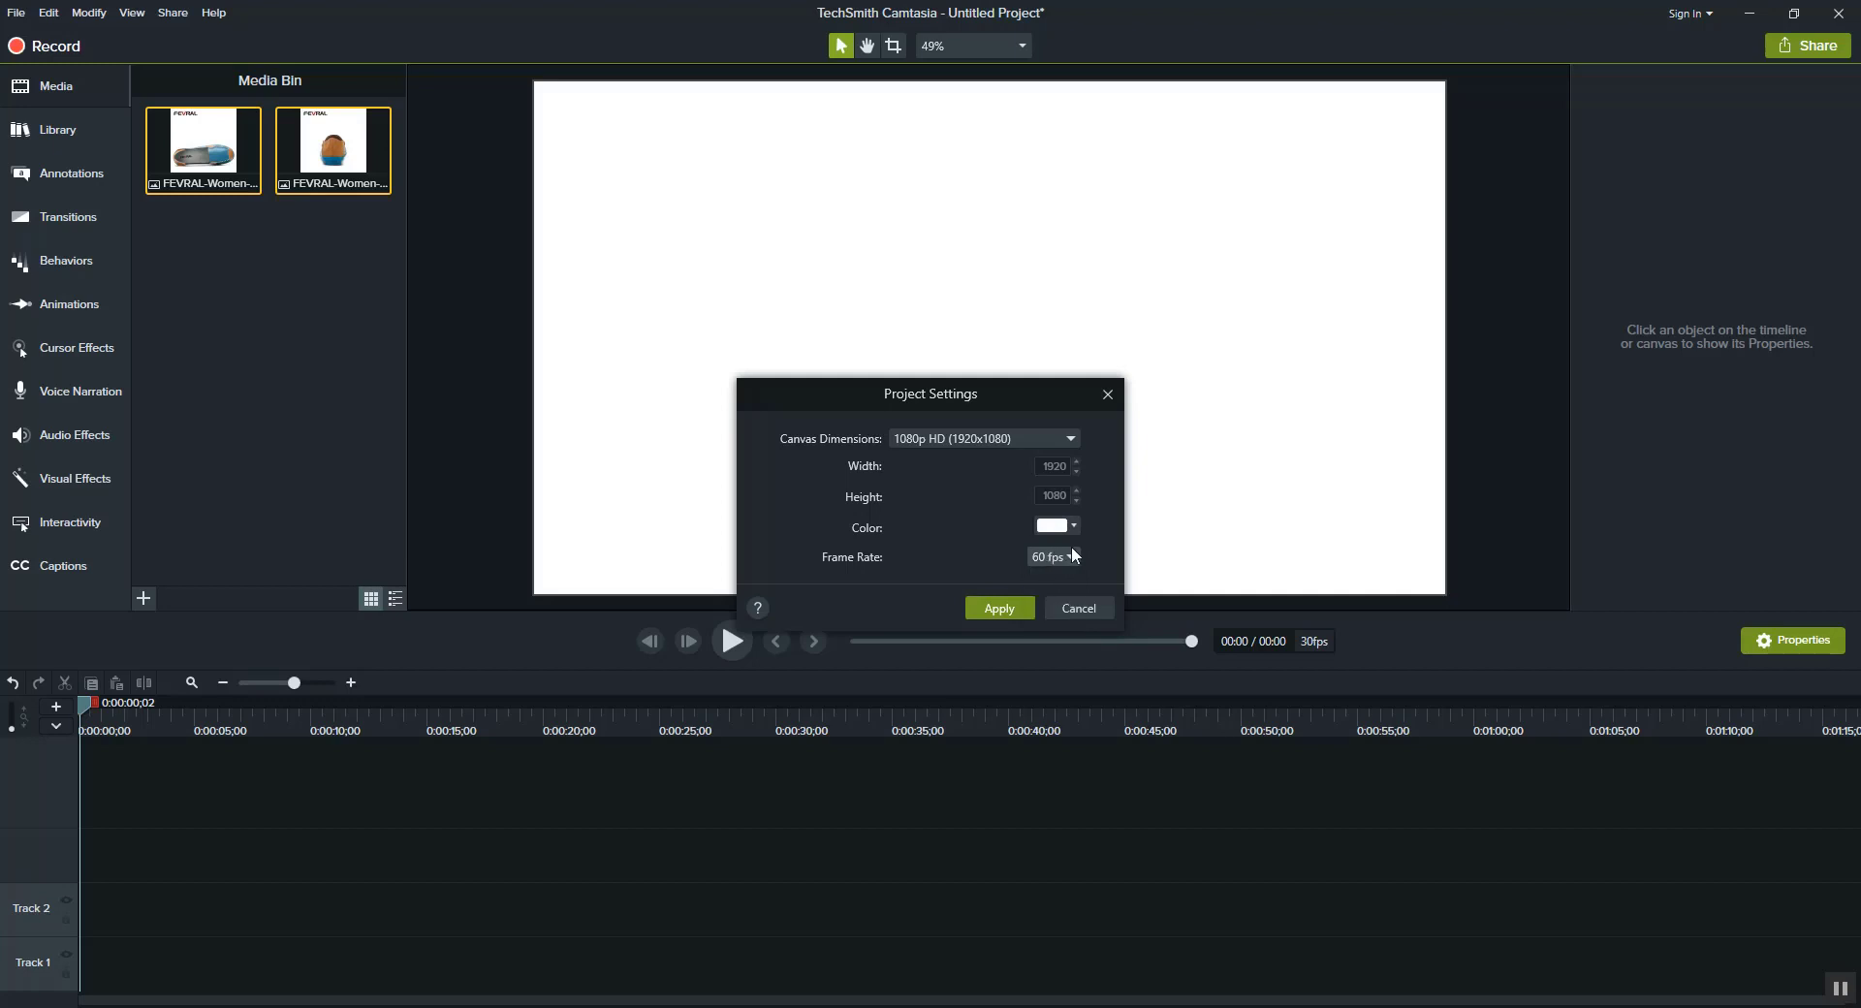
In Manage Themes, make the default theme's Foreground colour red and confirm with OK
click(1048, 525)
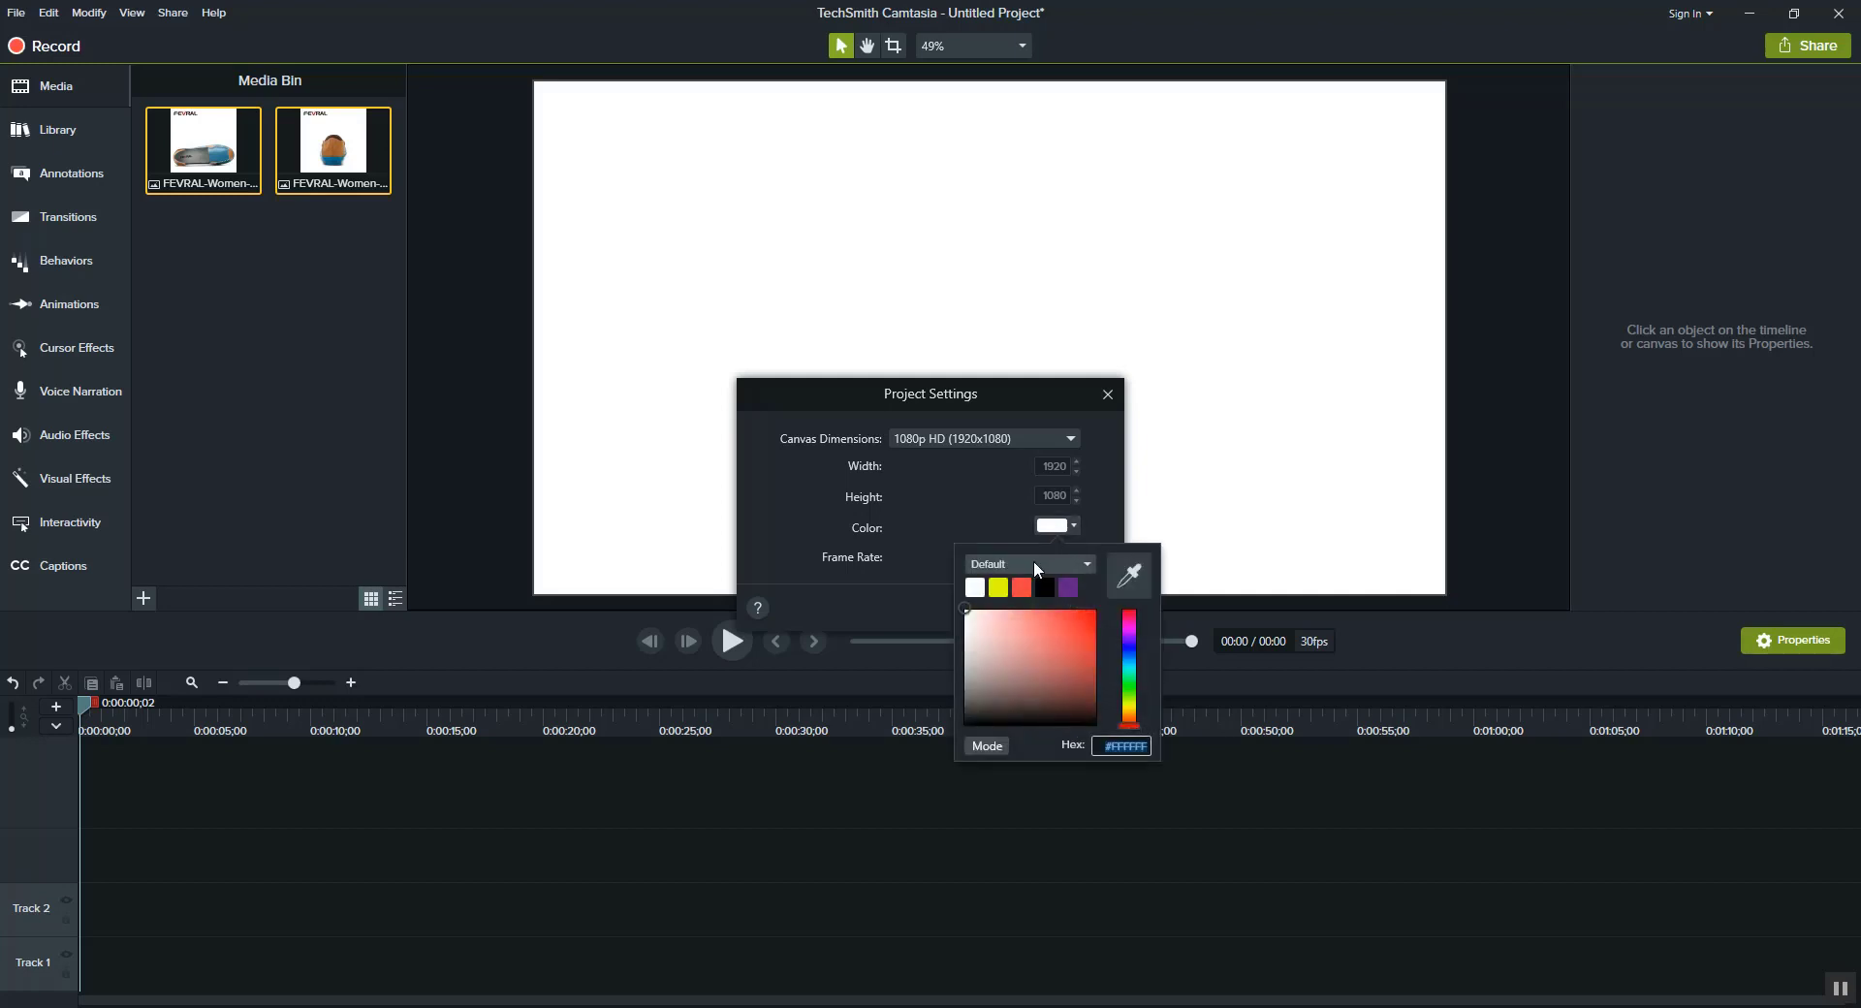
click(1023, 562)
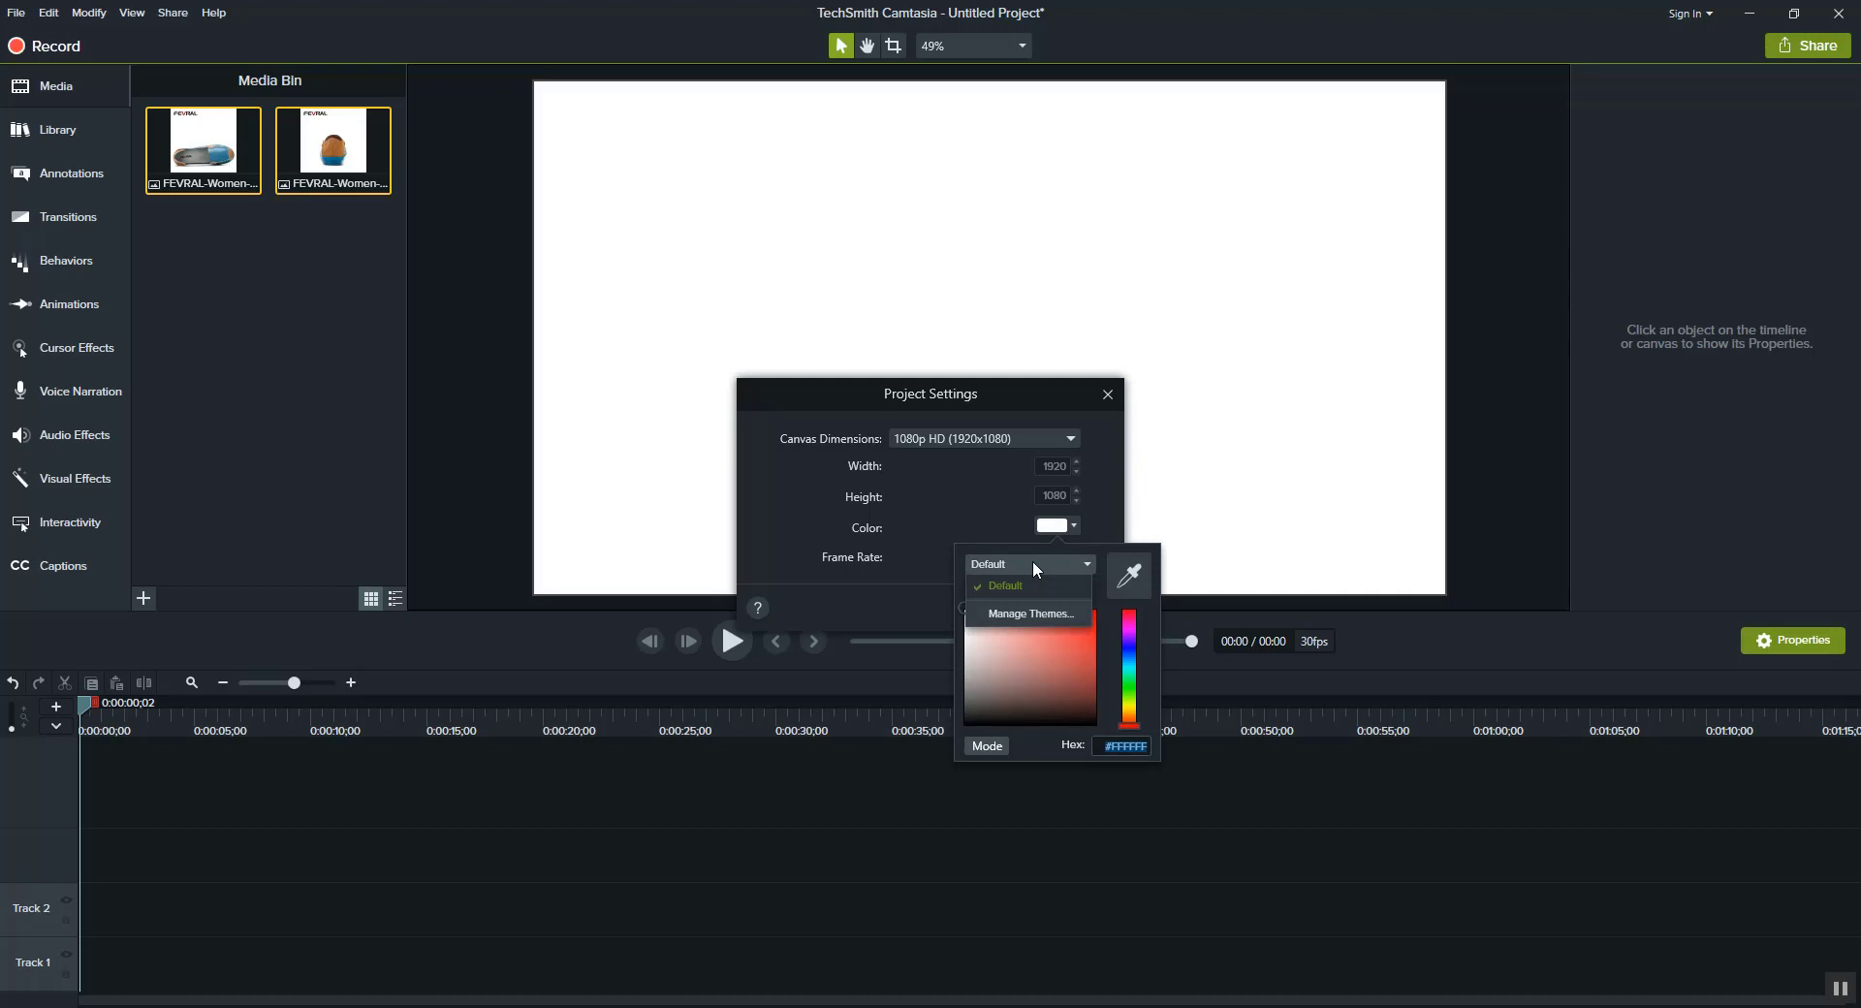
mouse_move(1026, 619)
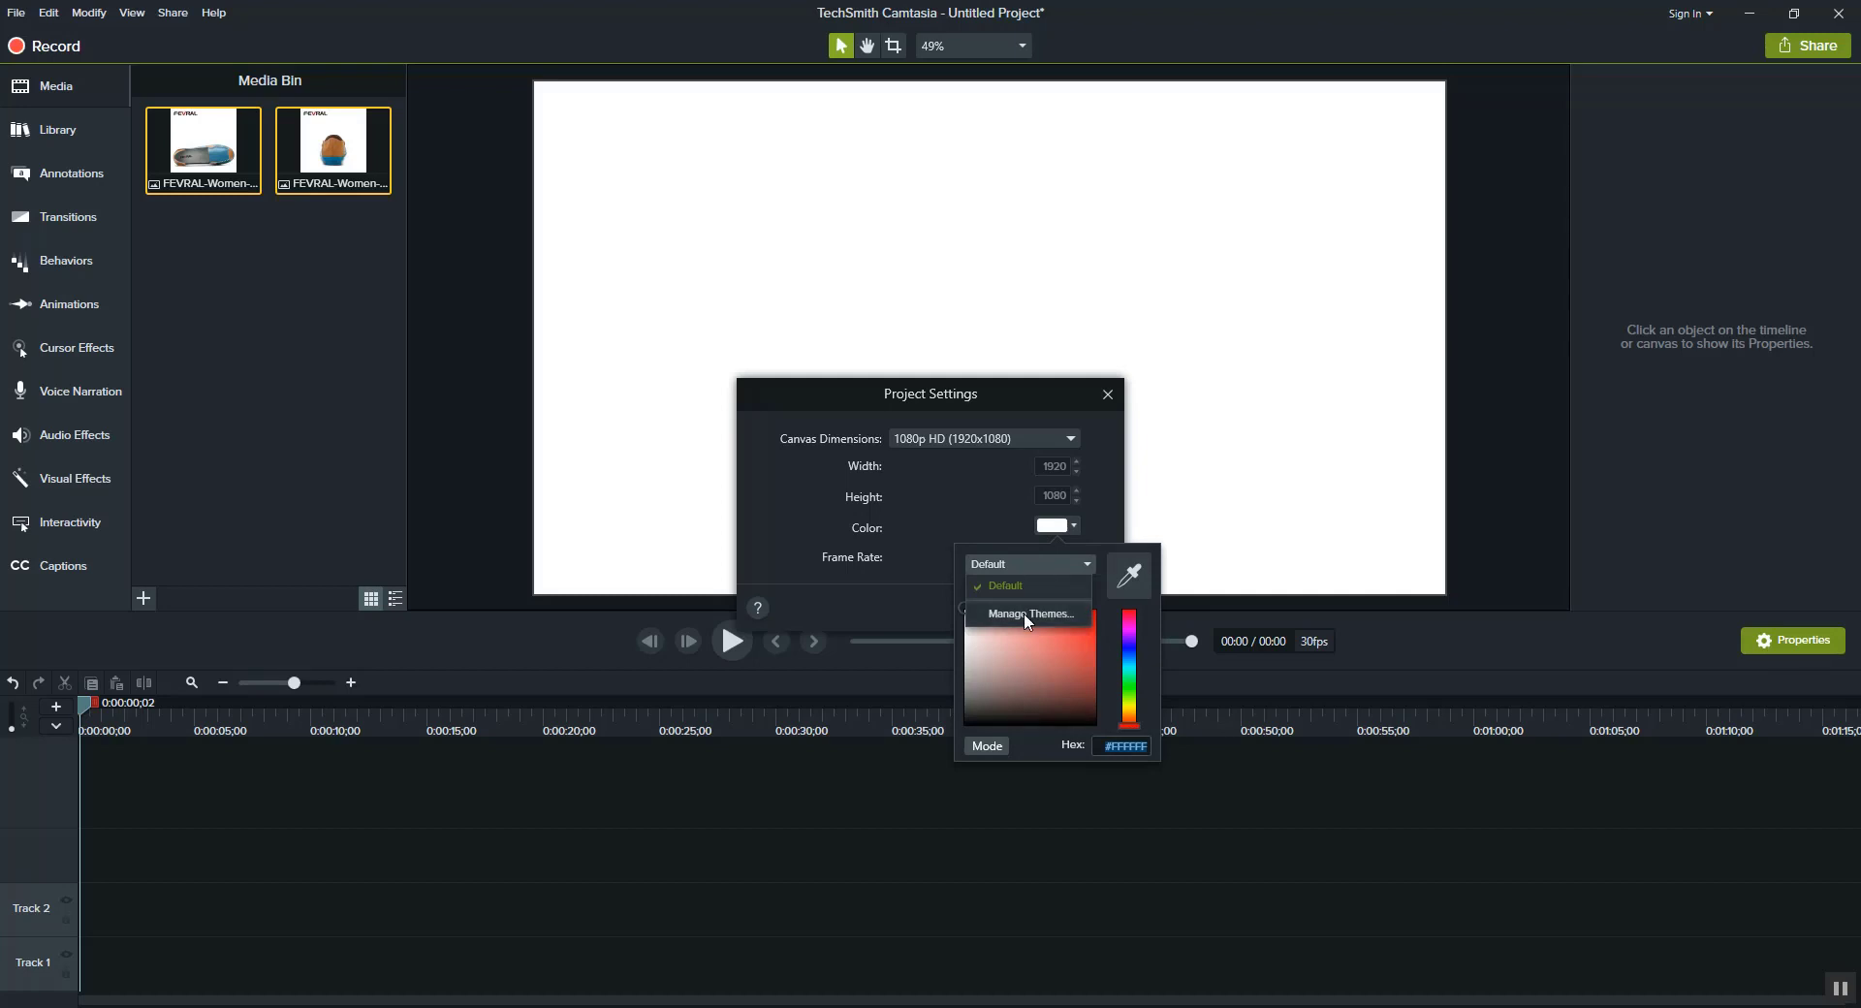
click(1025, 615)
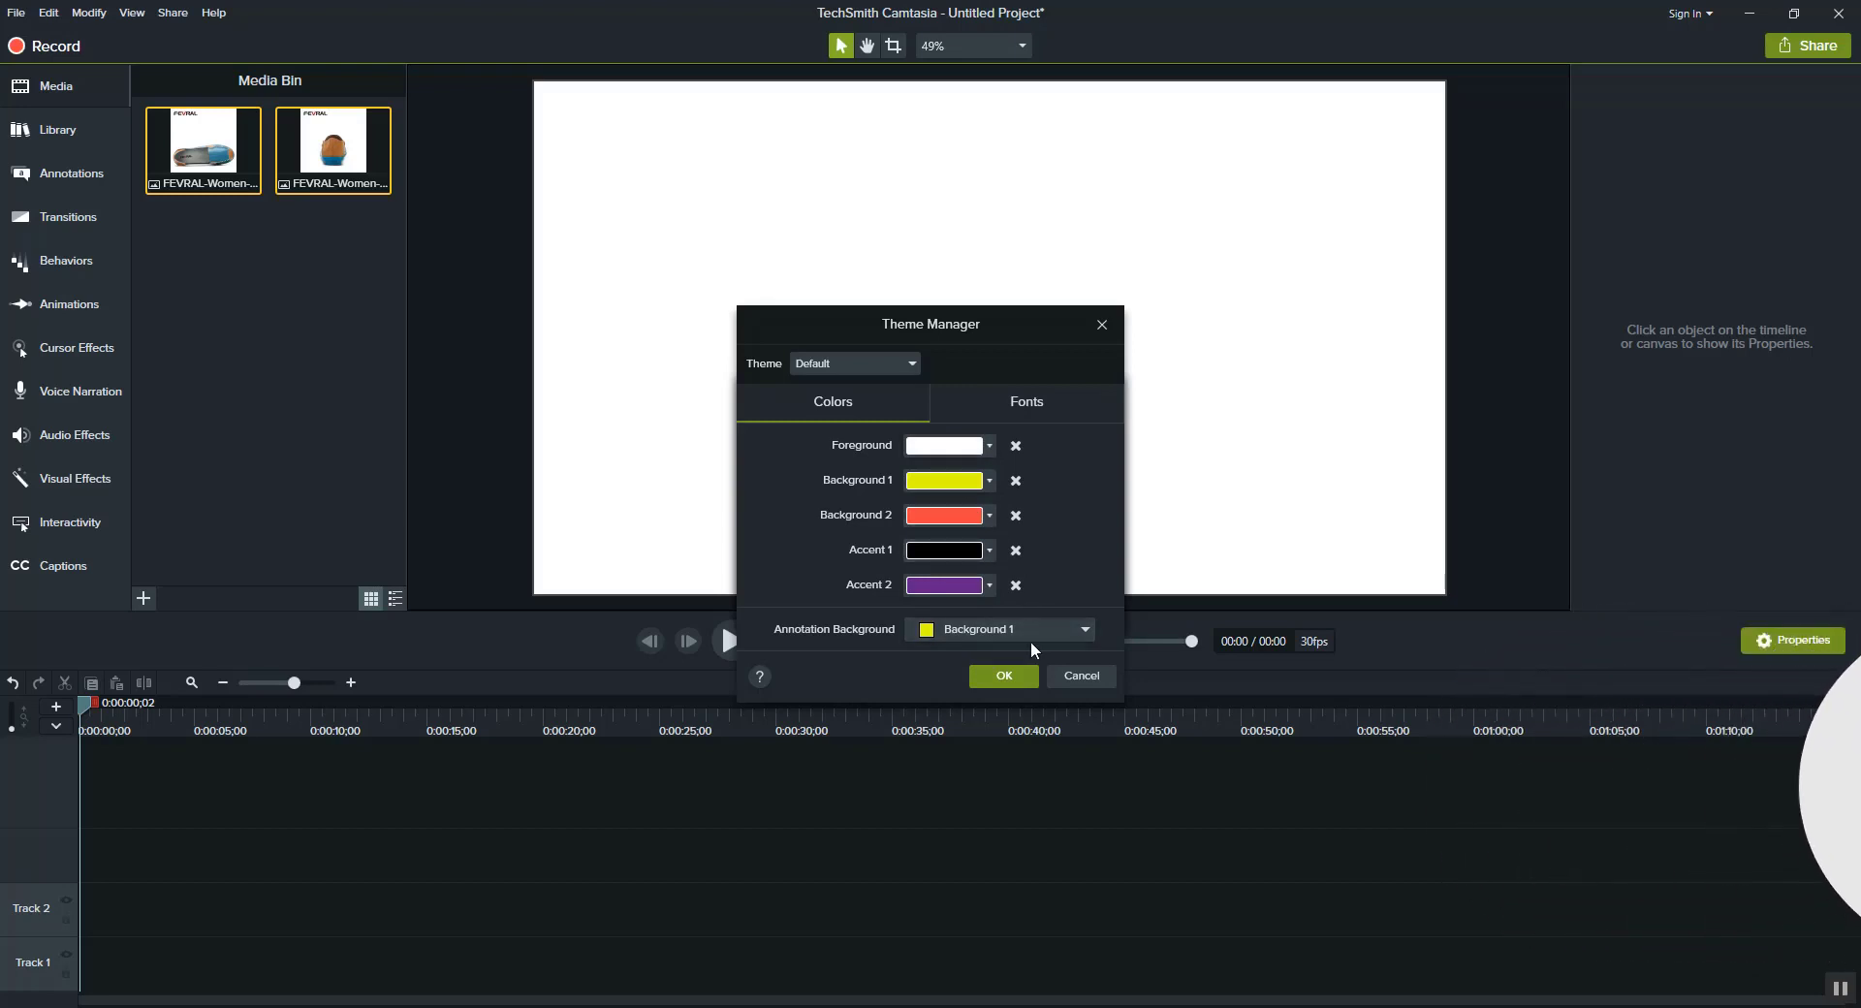
click(909, 363)
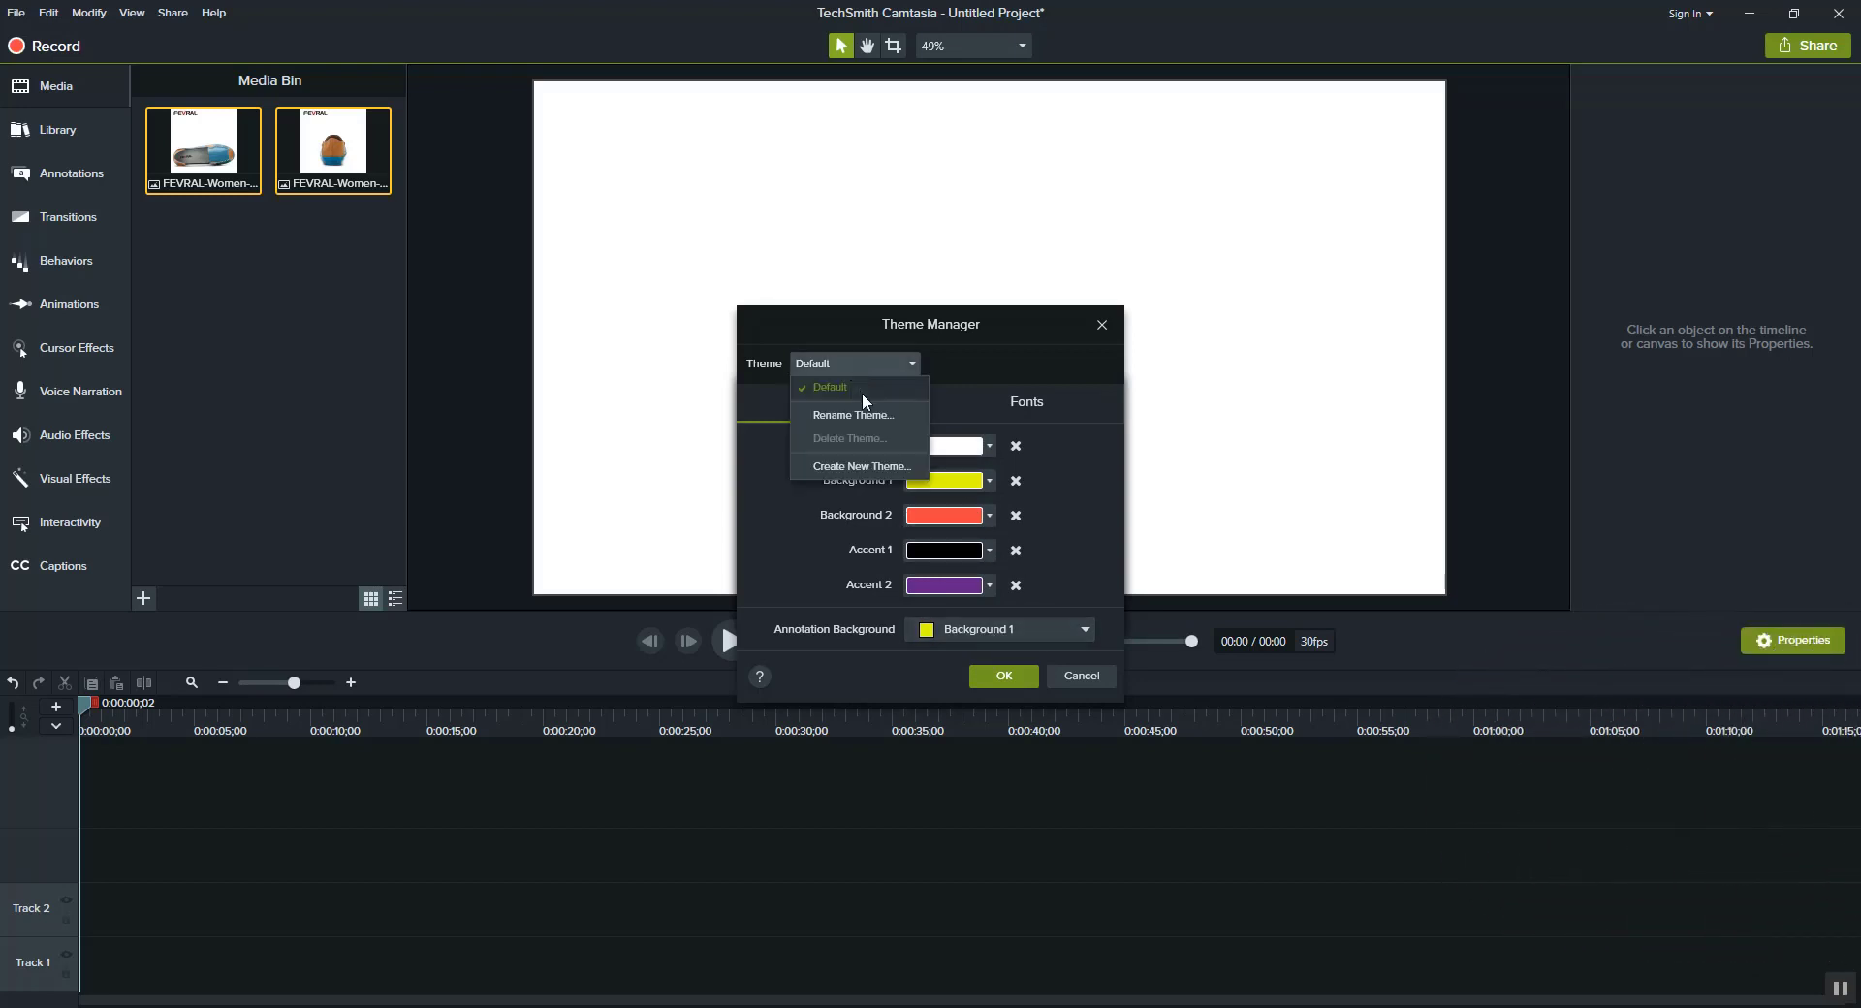
click(828, 386)
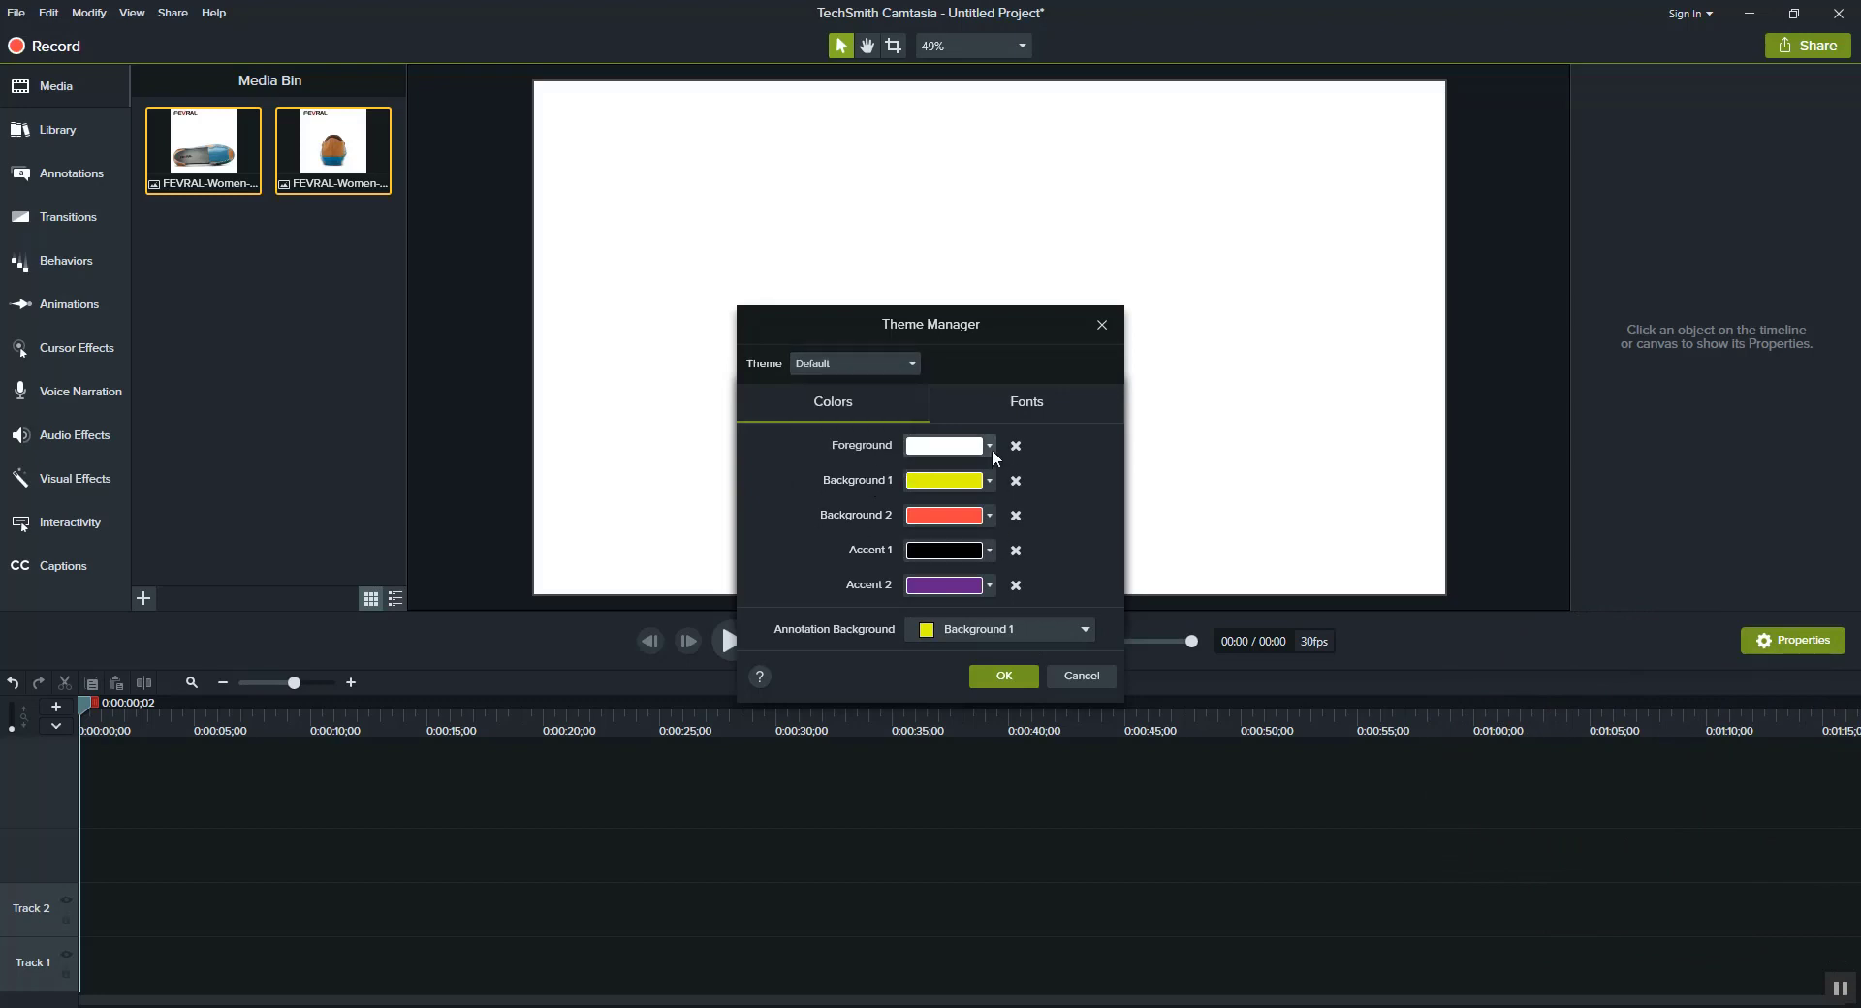
click(942, 446)
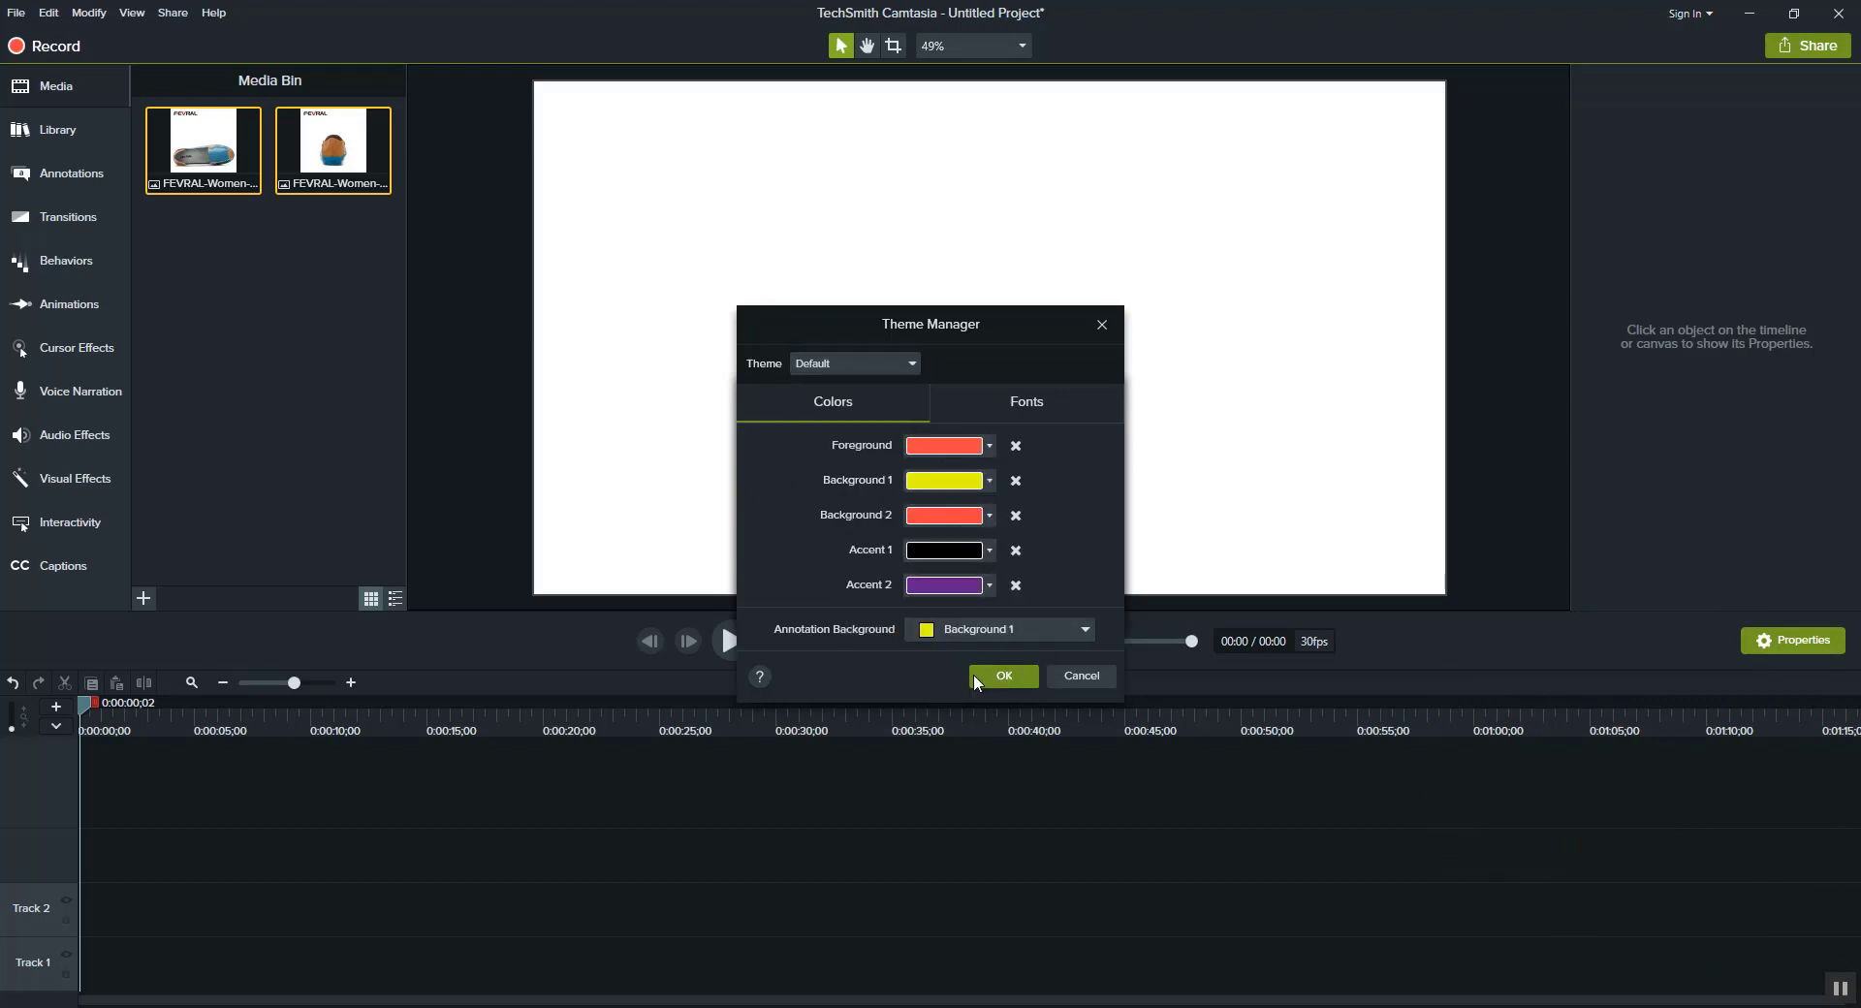
click(1003, 677)
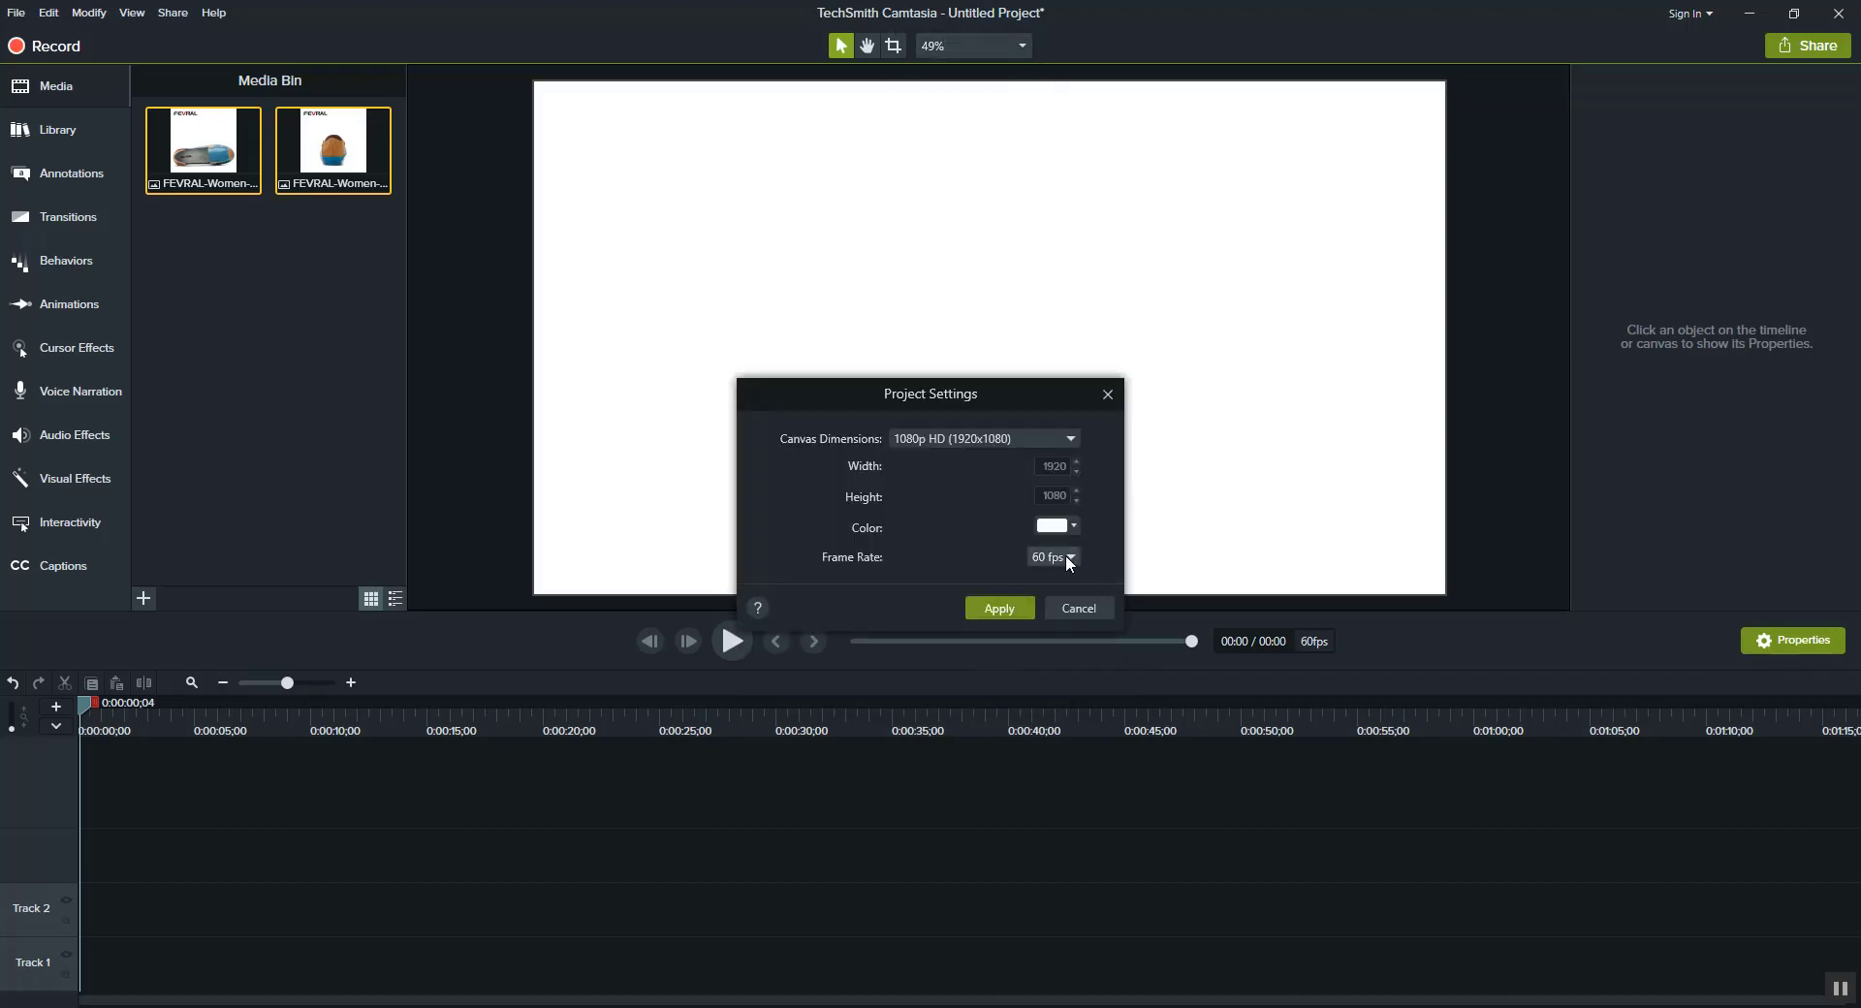
Reset the default theme's Foreground colour to white and reopen Manage Themes
click(1049, 525)
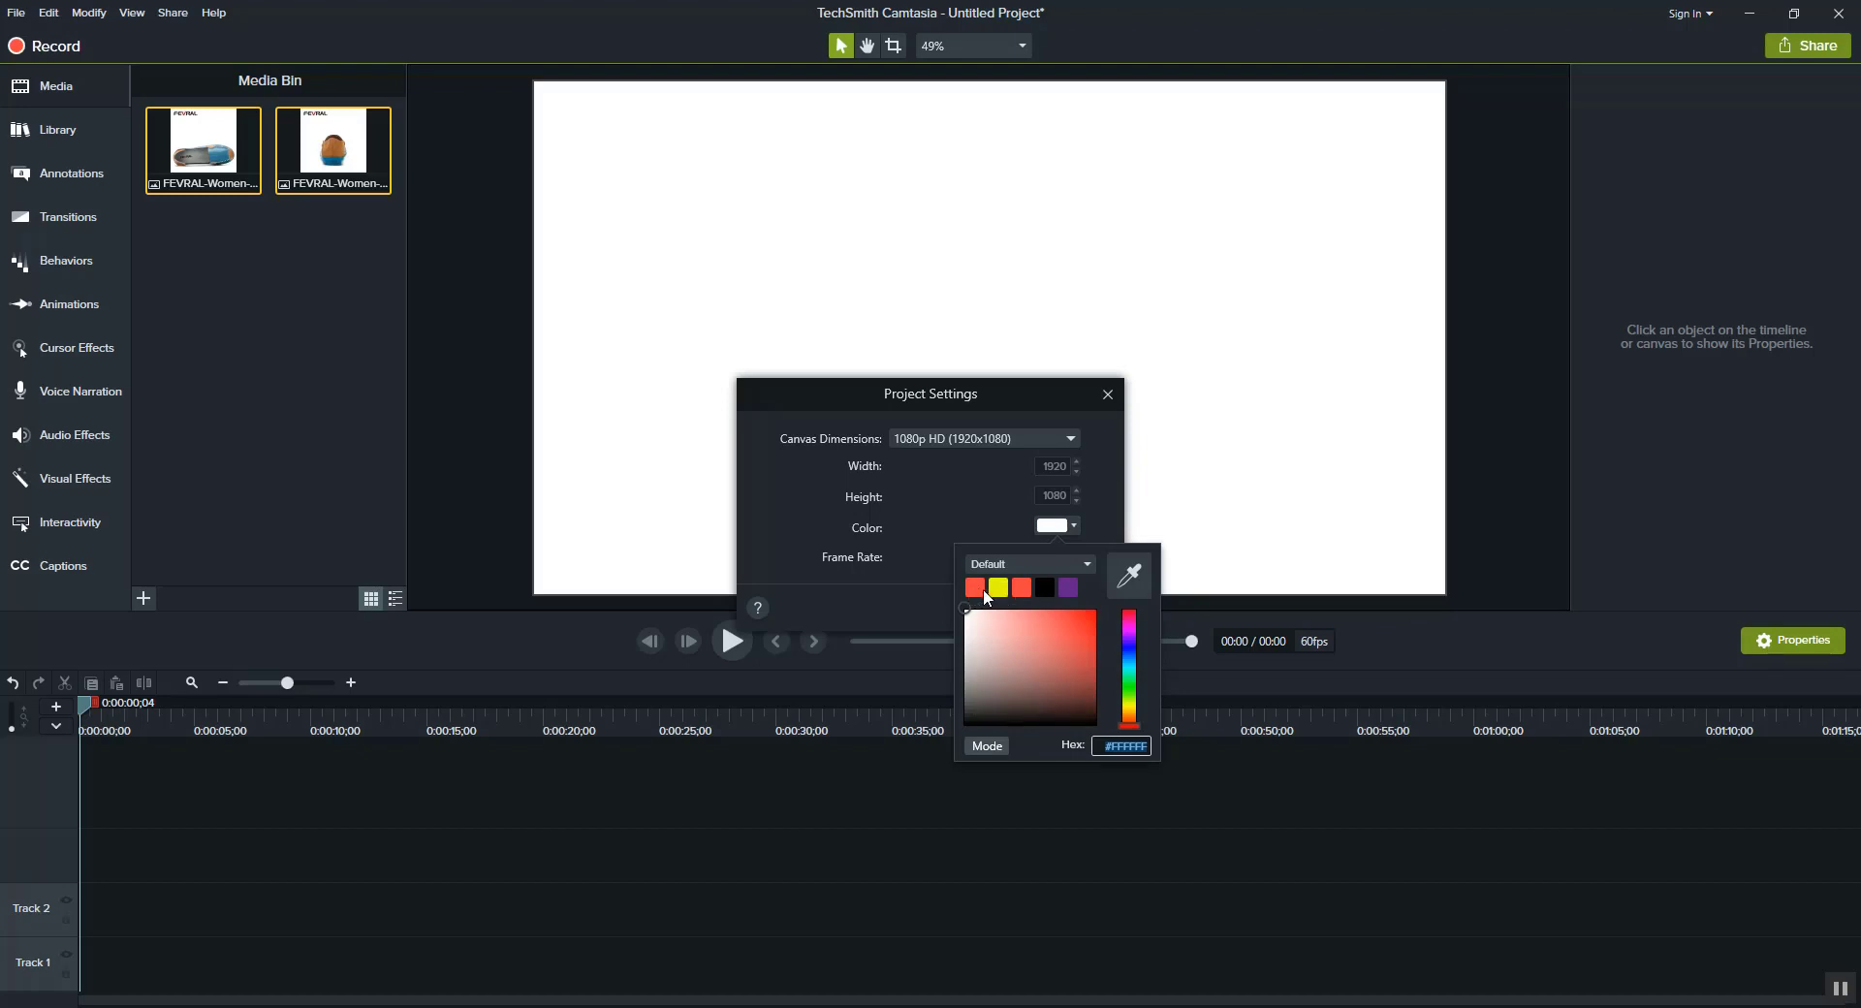
mouse_move(1006, 593)
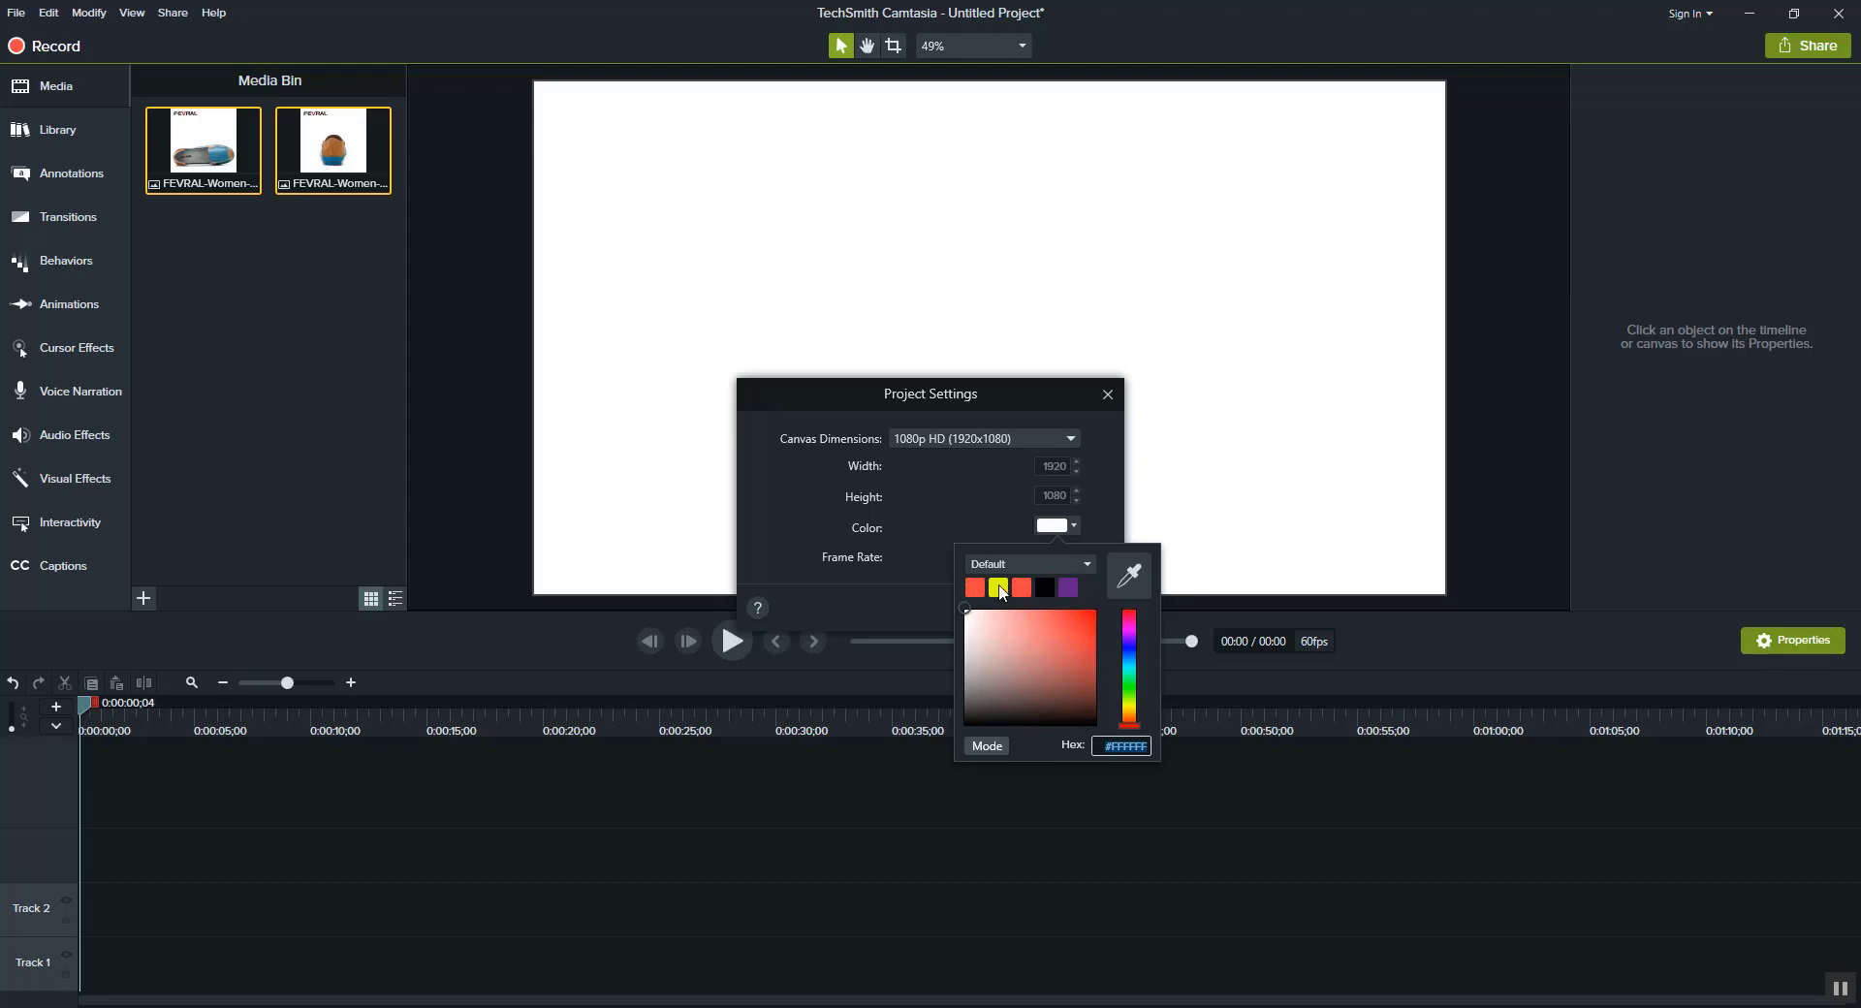
click(1082, 564)
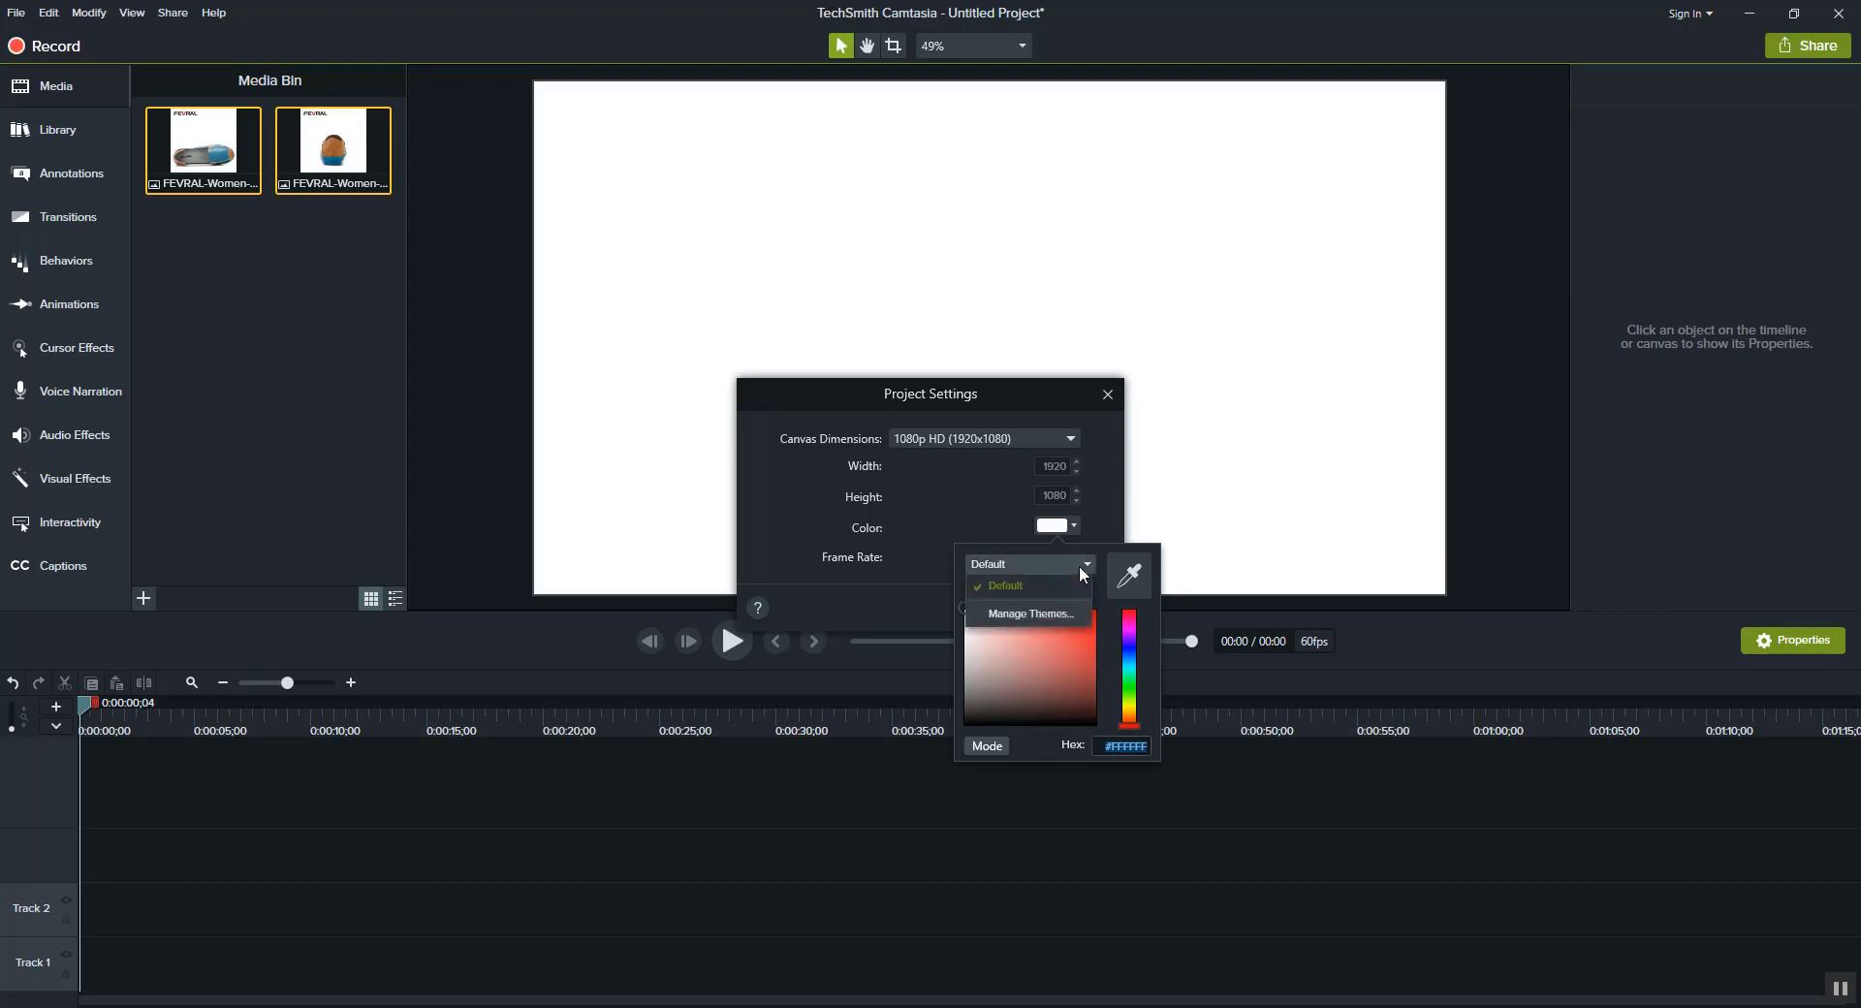
click(1028, 614)
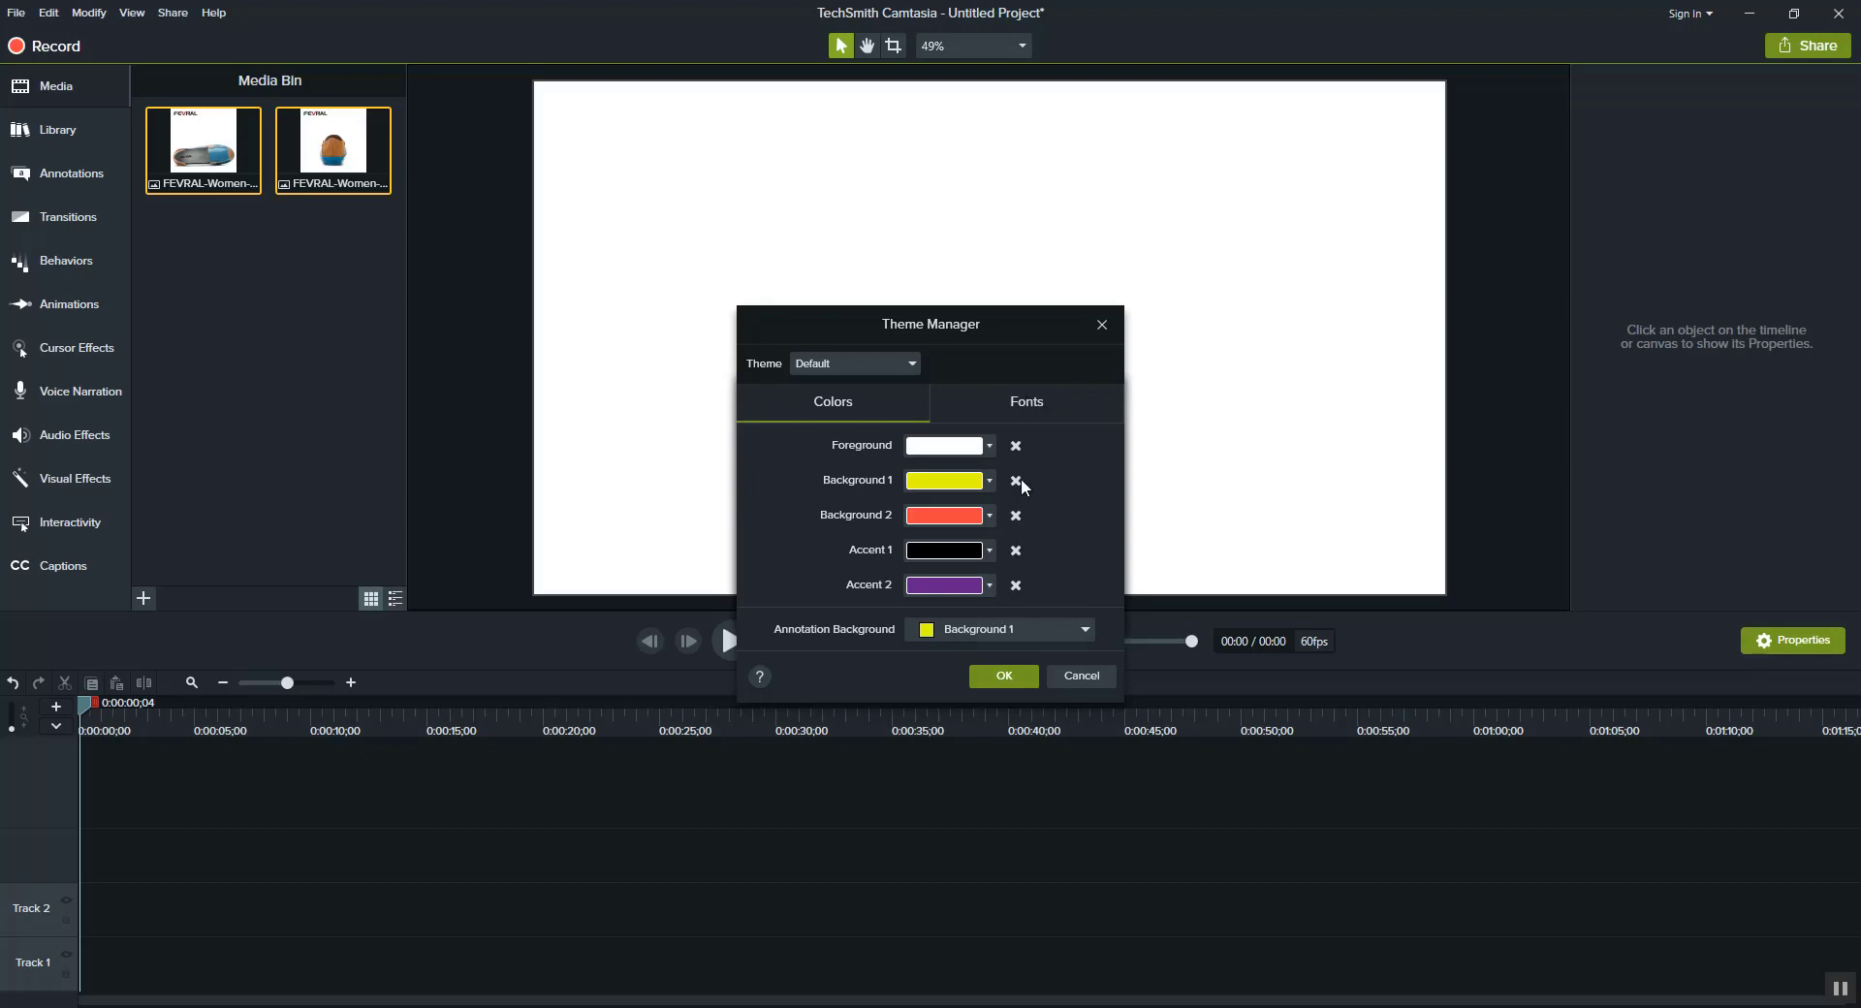
click(1017, 45)
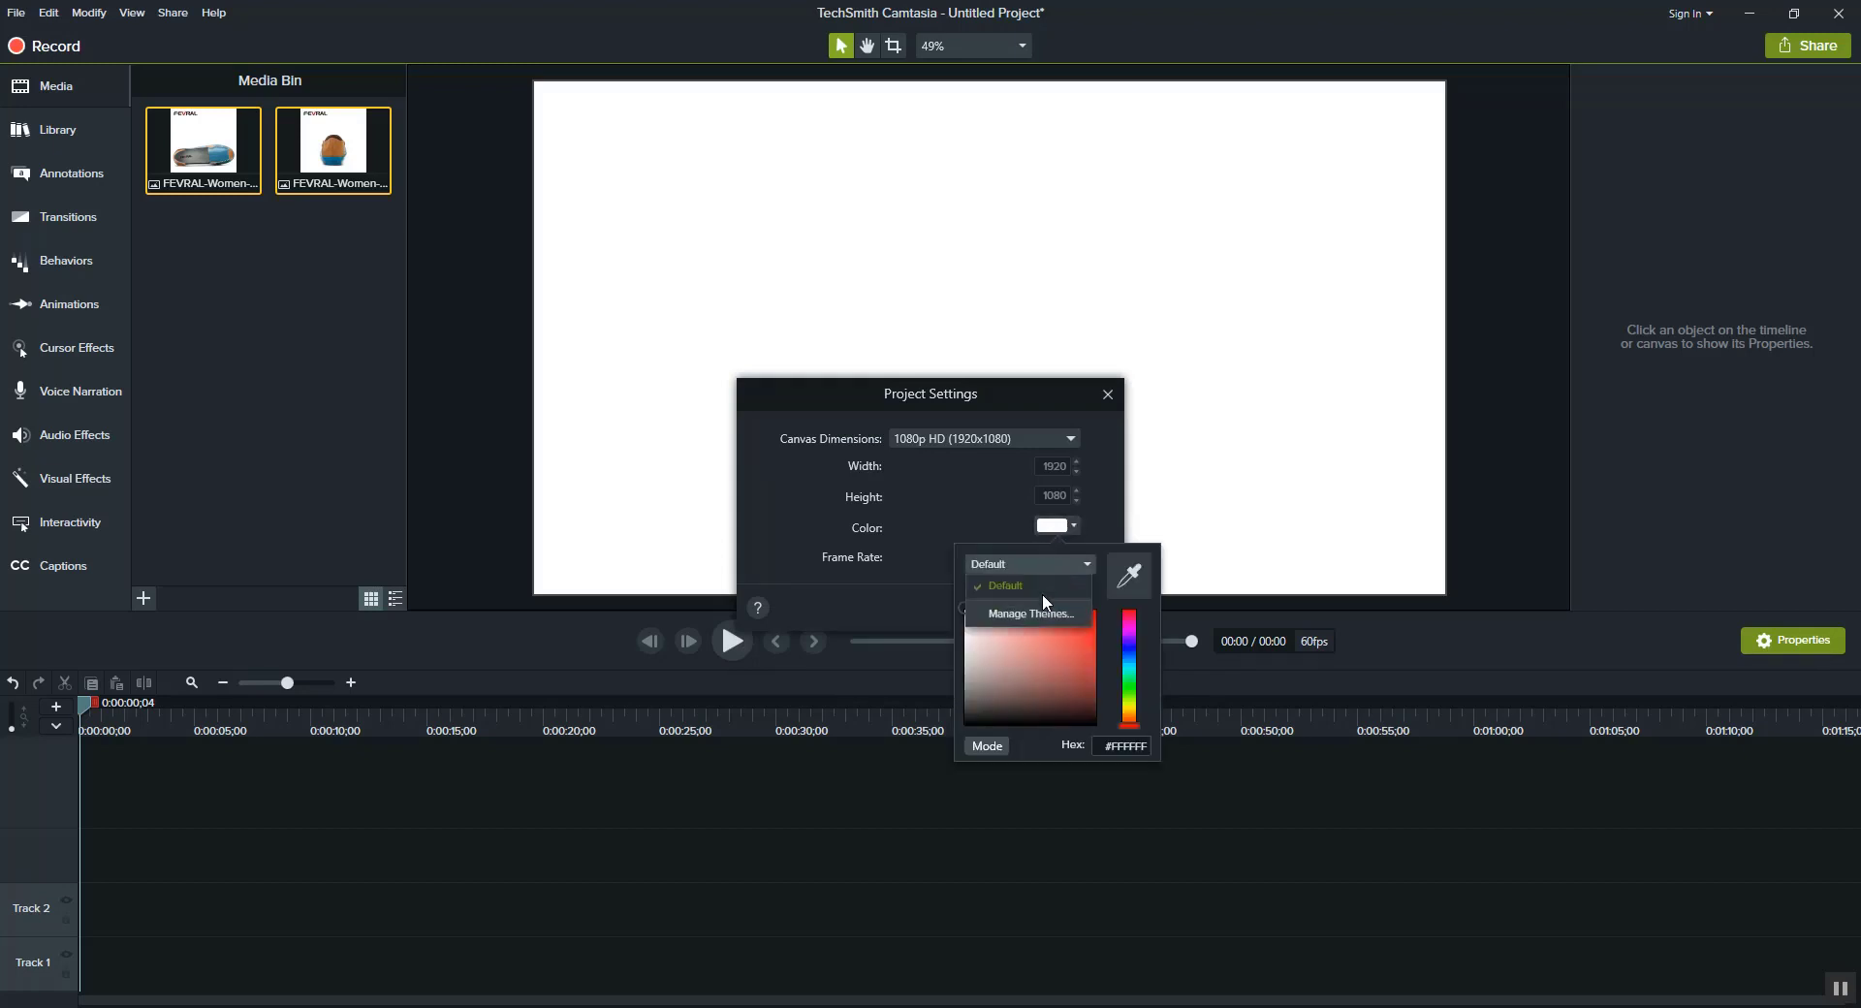
click(1027, 613)
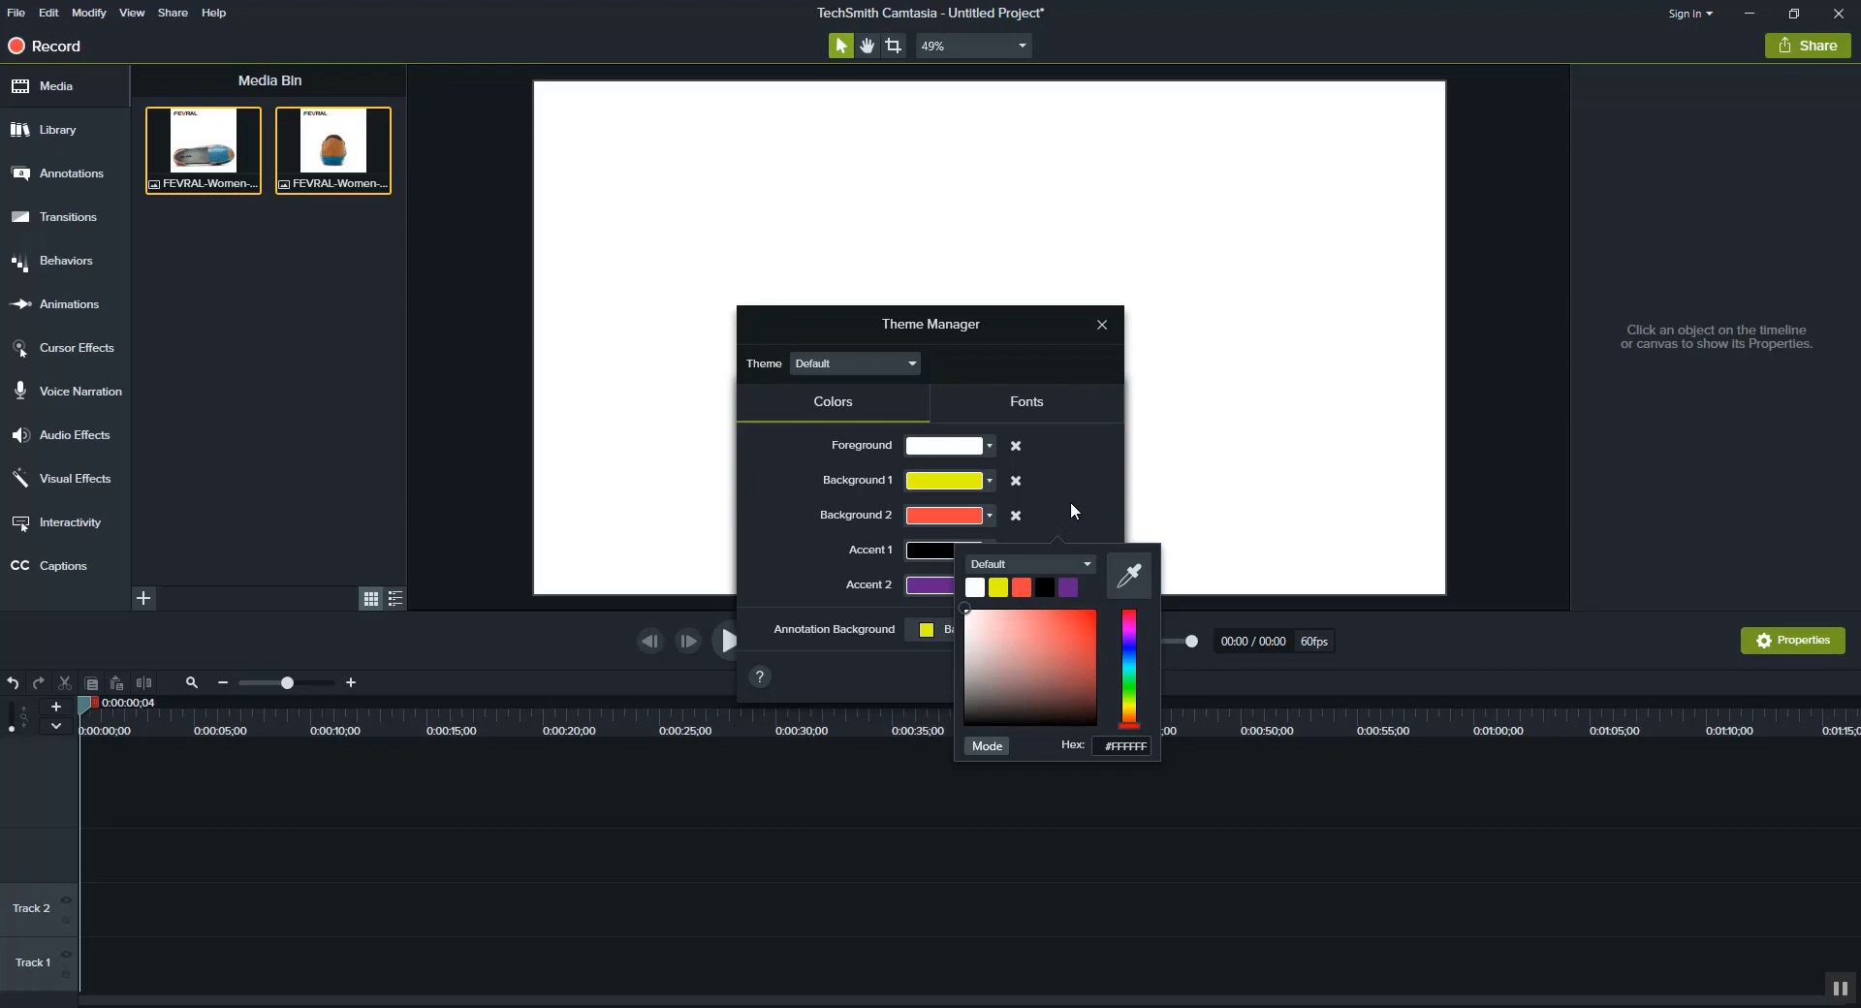
Review the theme's Fonts settings, keeping Gobold and Lato Black unchanged
click(1072, 510)
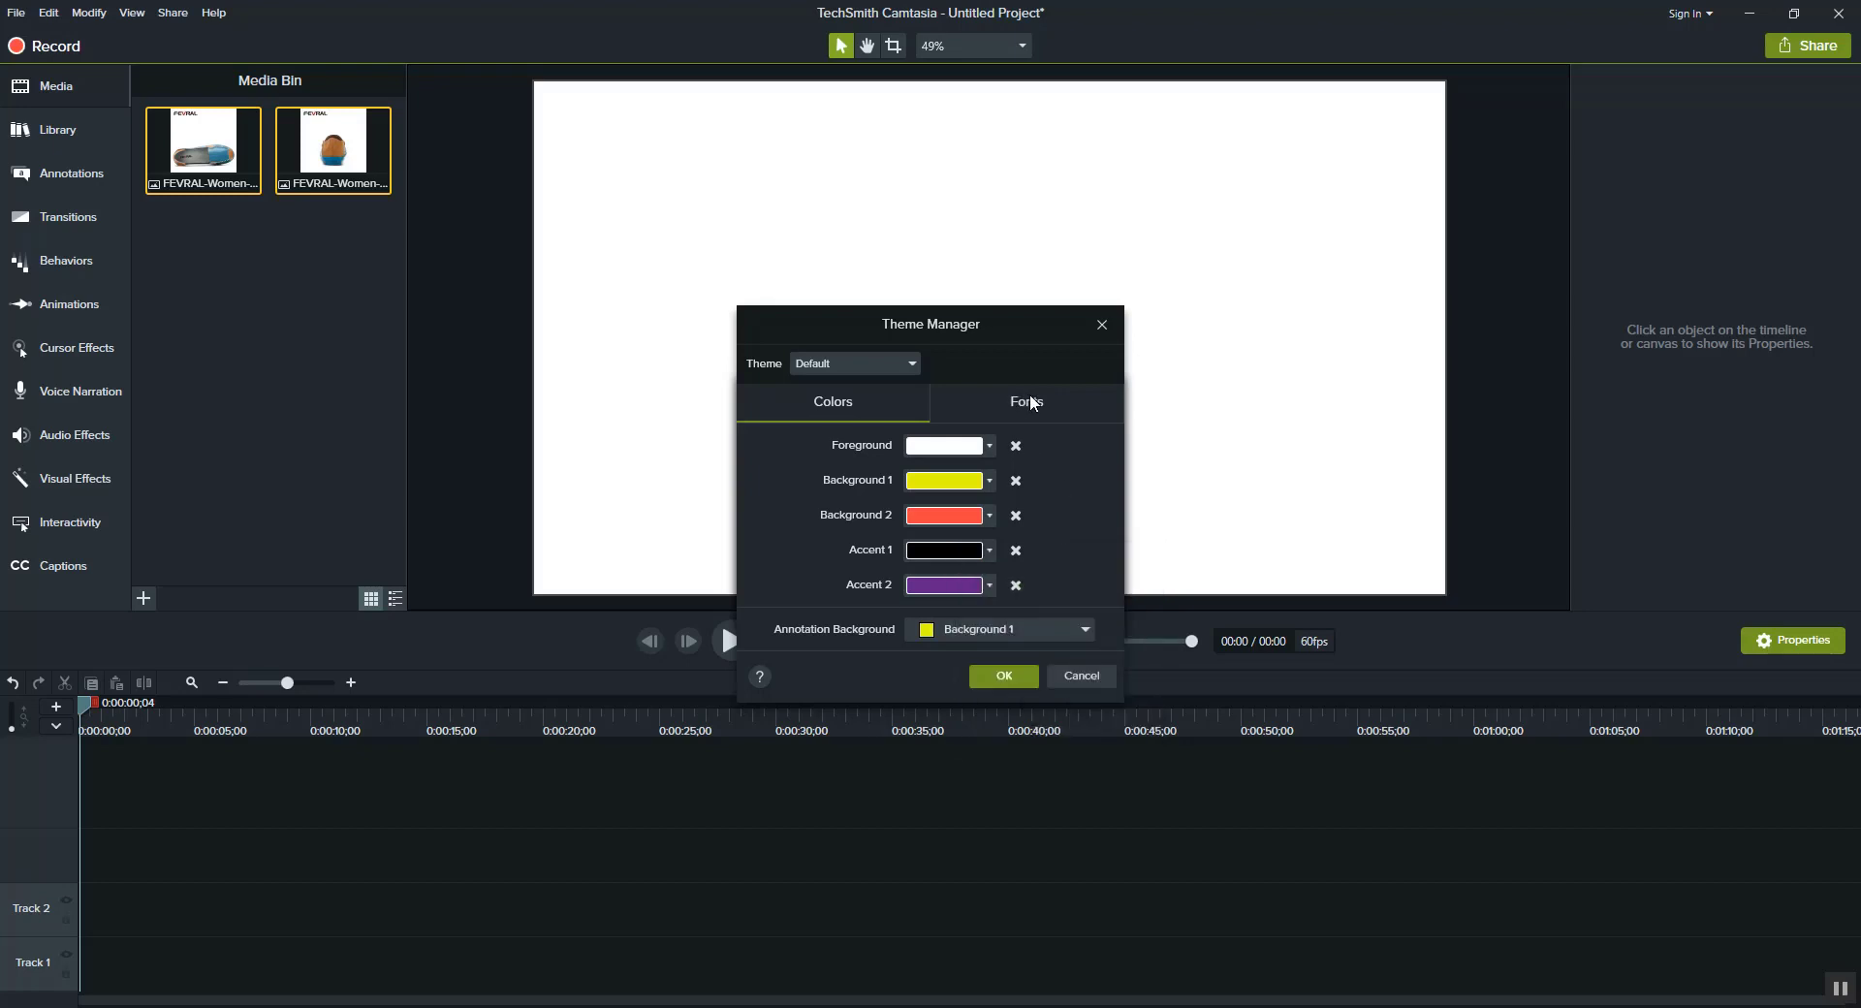
click(1026, 401)
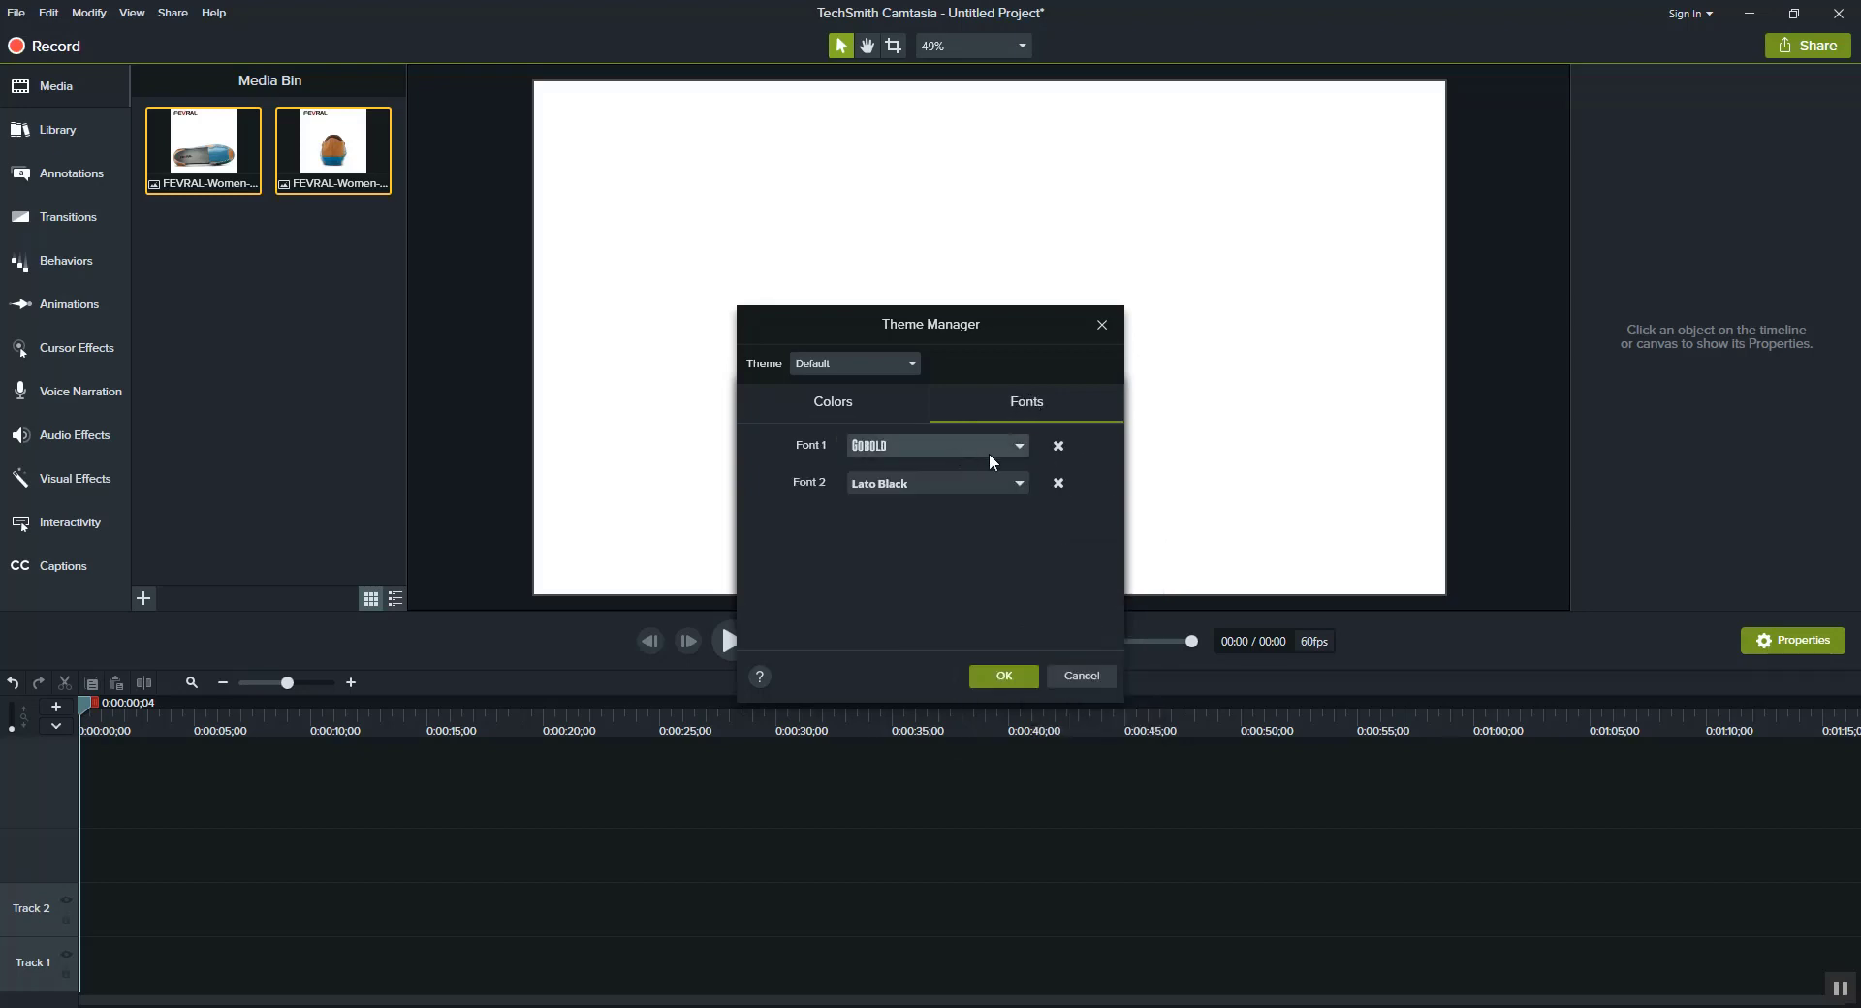
mouse_move(948, 452)
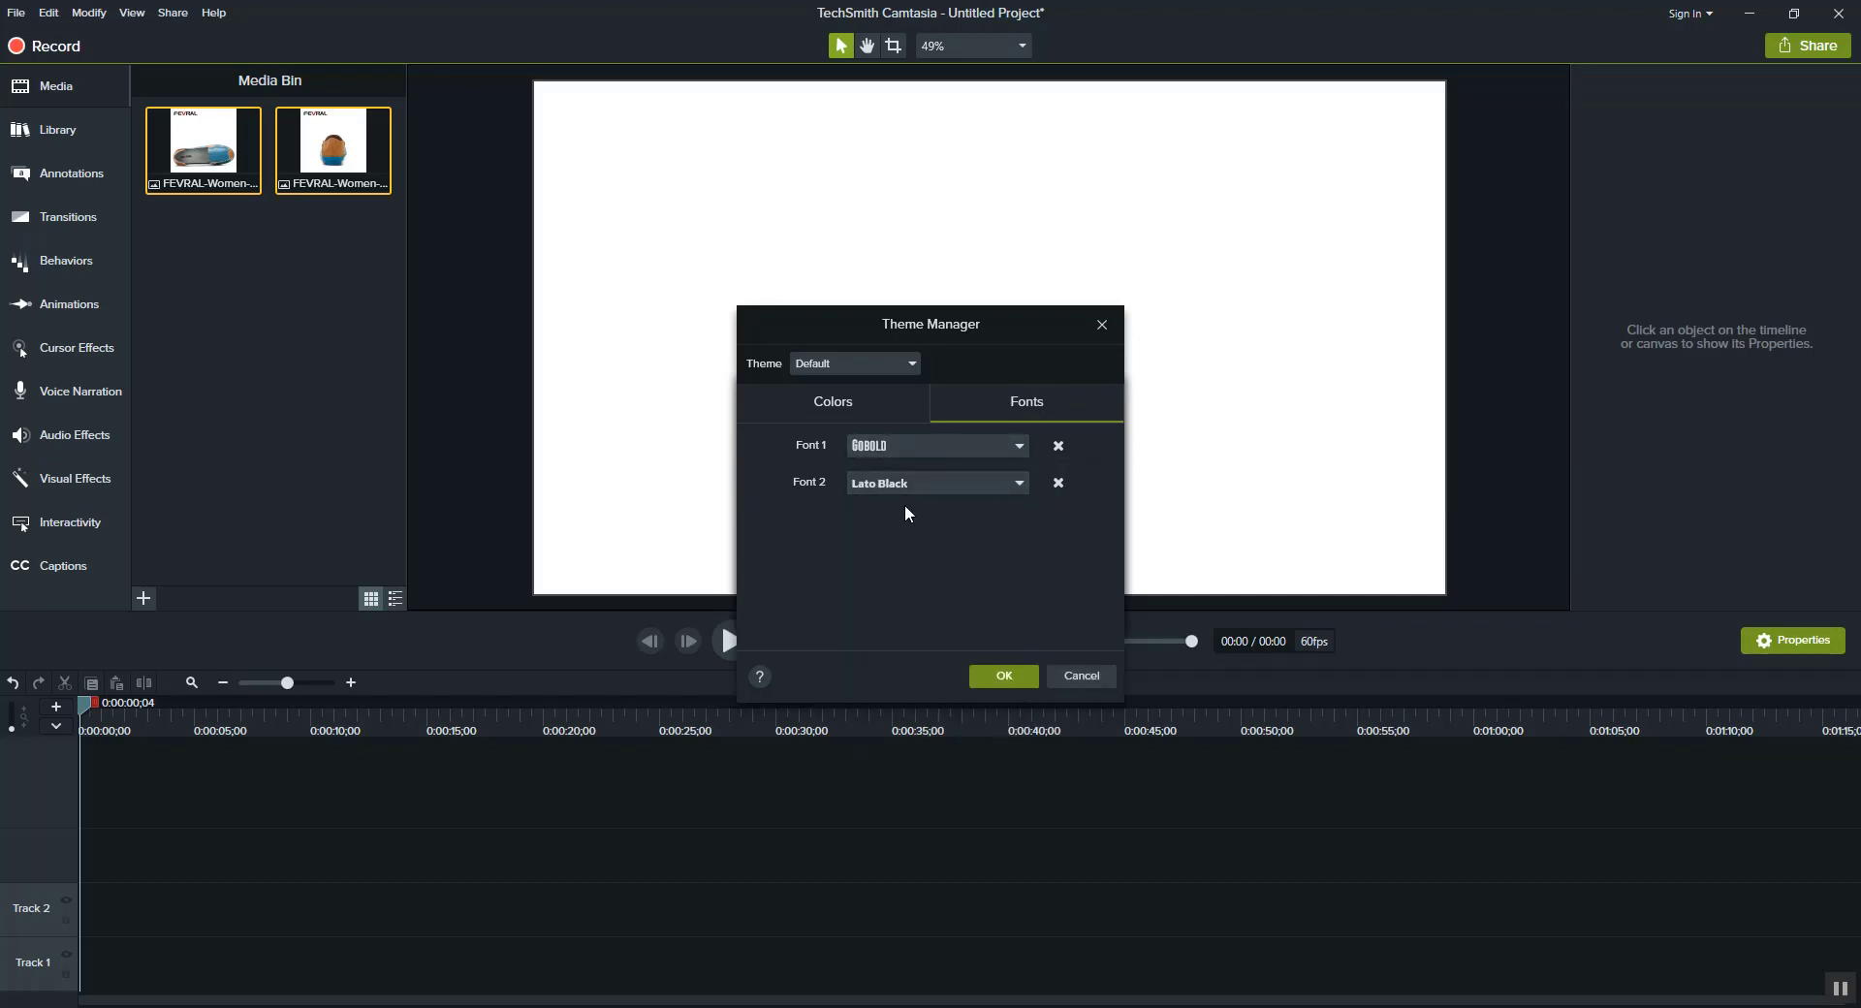
click(1018, 483)
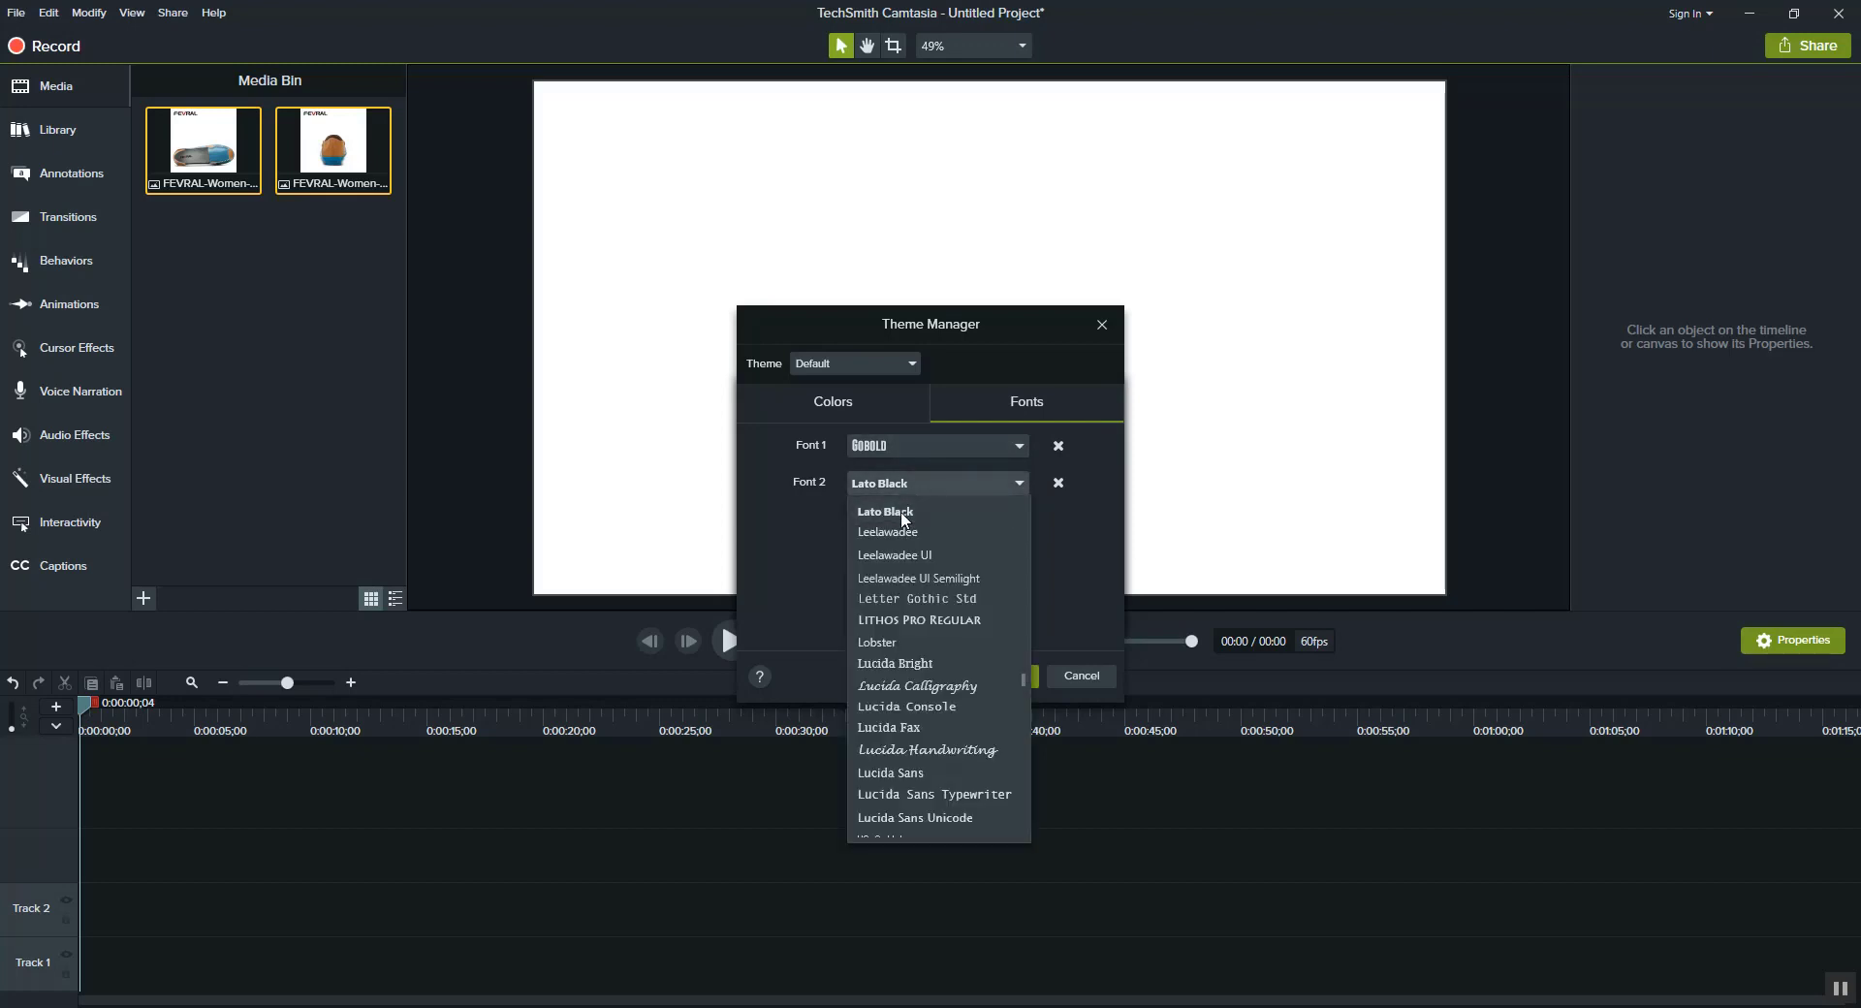
click(885, 511)
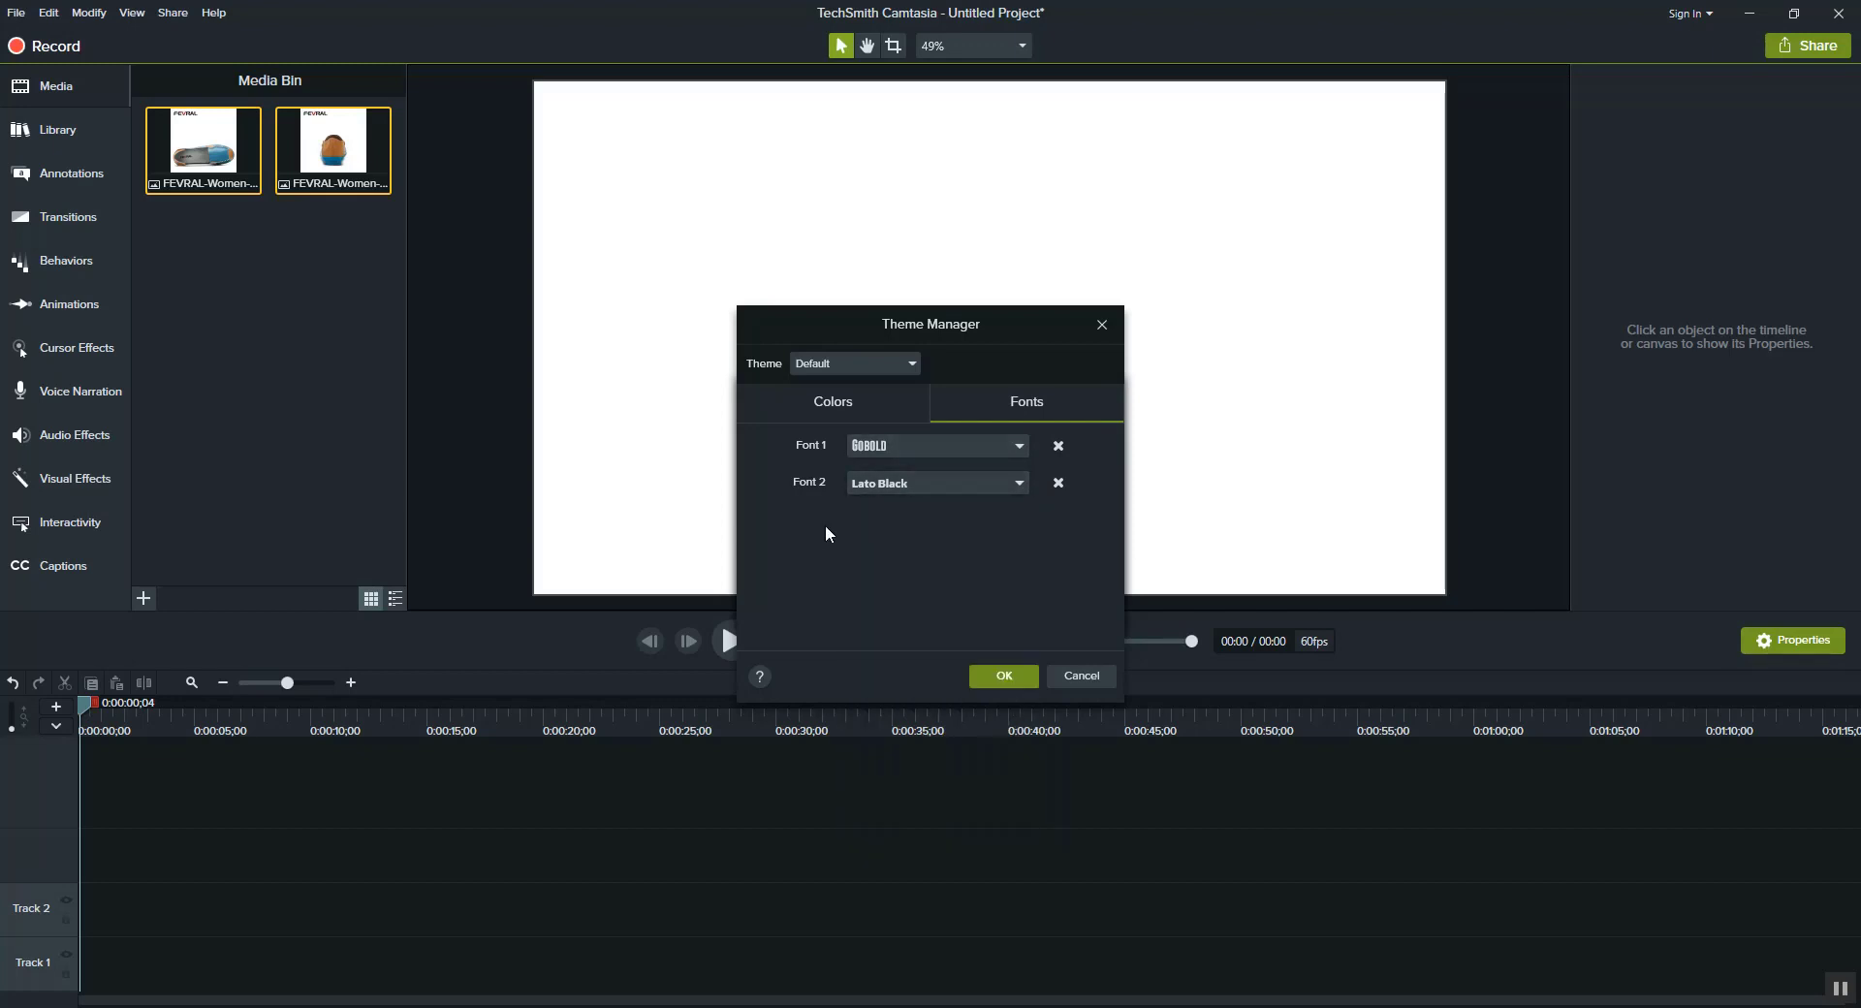
click(1018, 483)
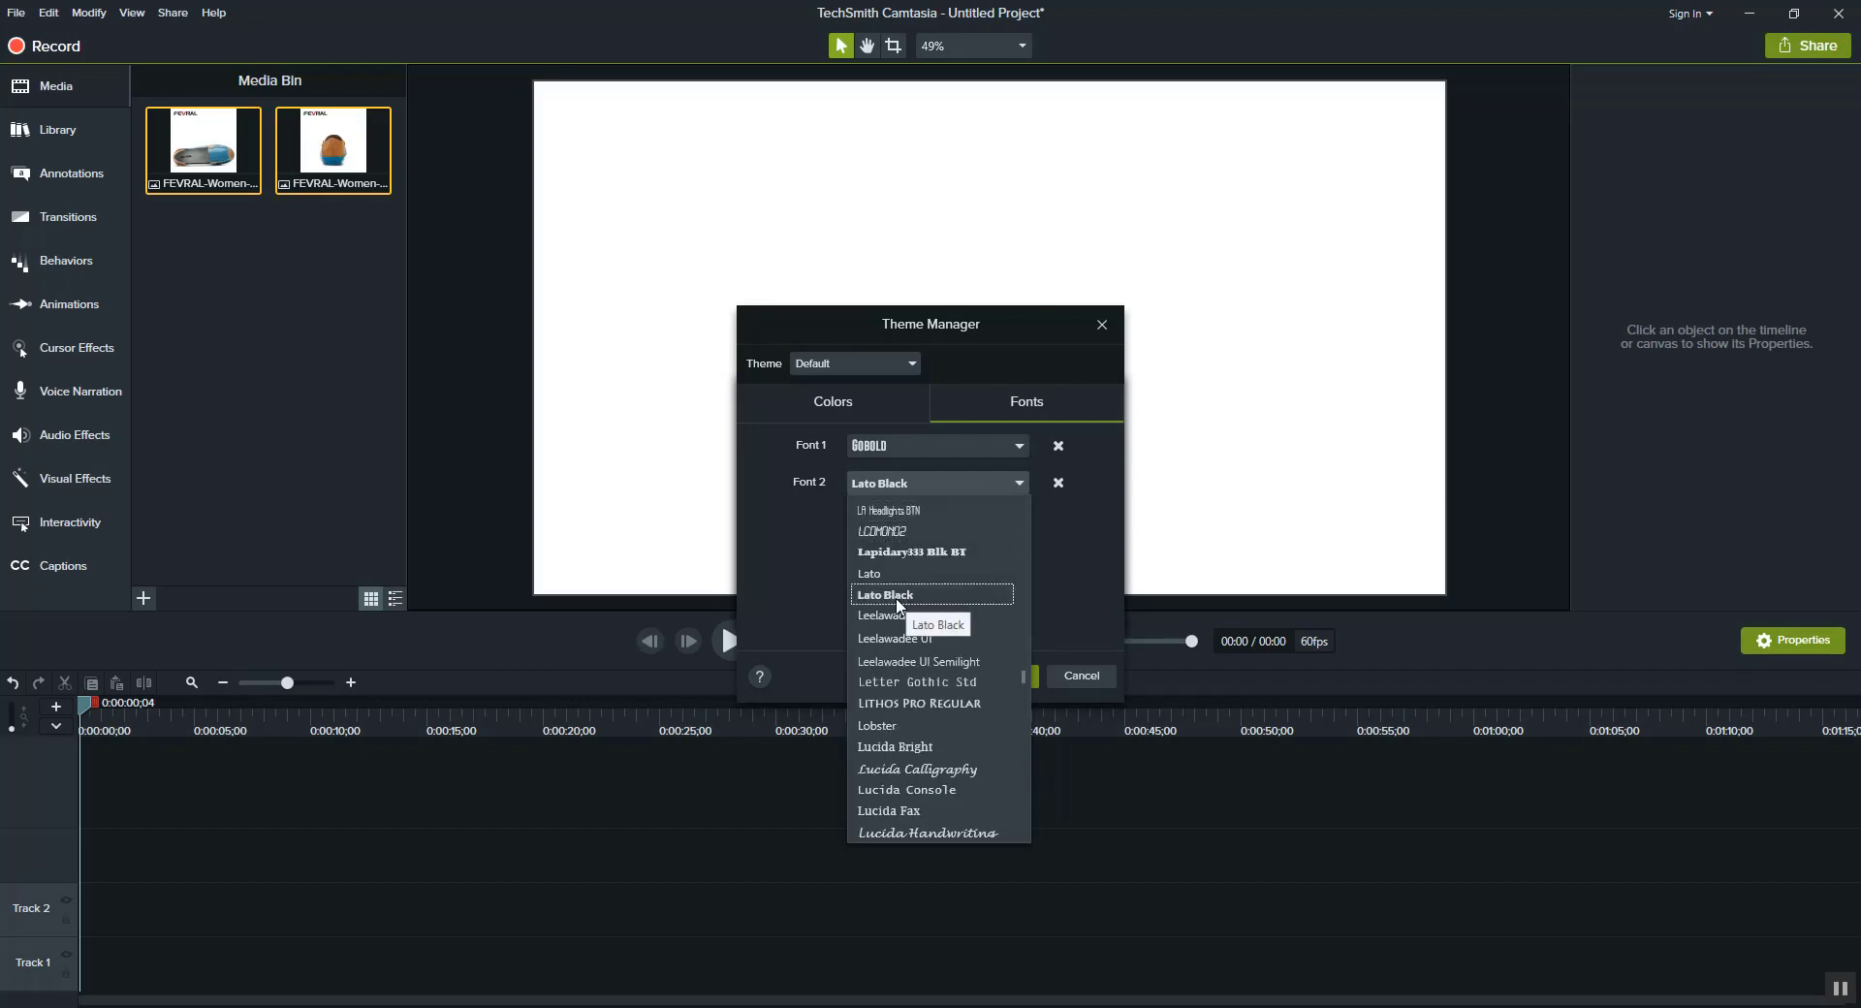
click(934, 445)
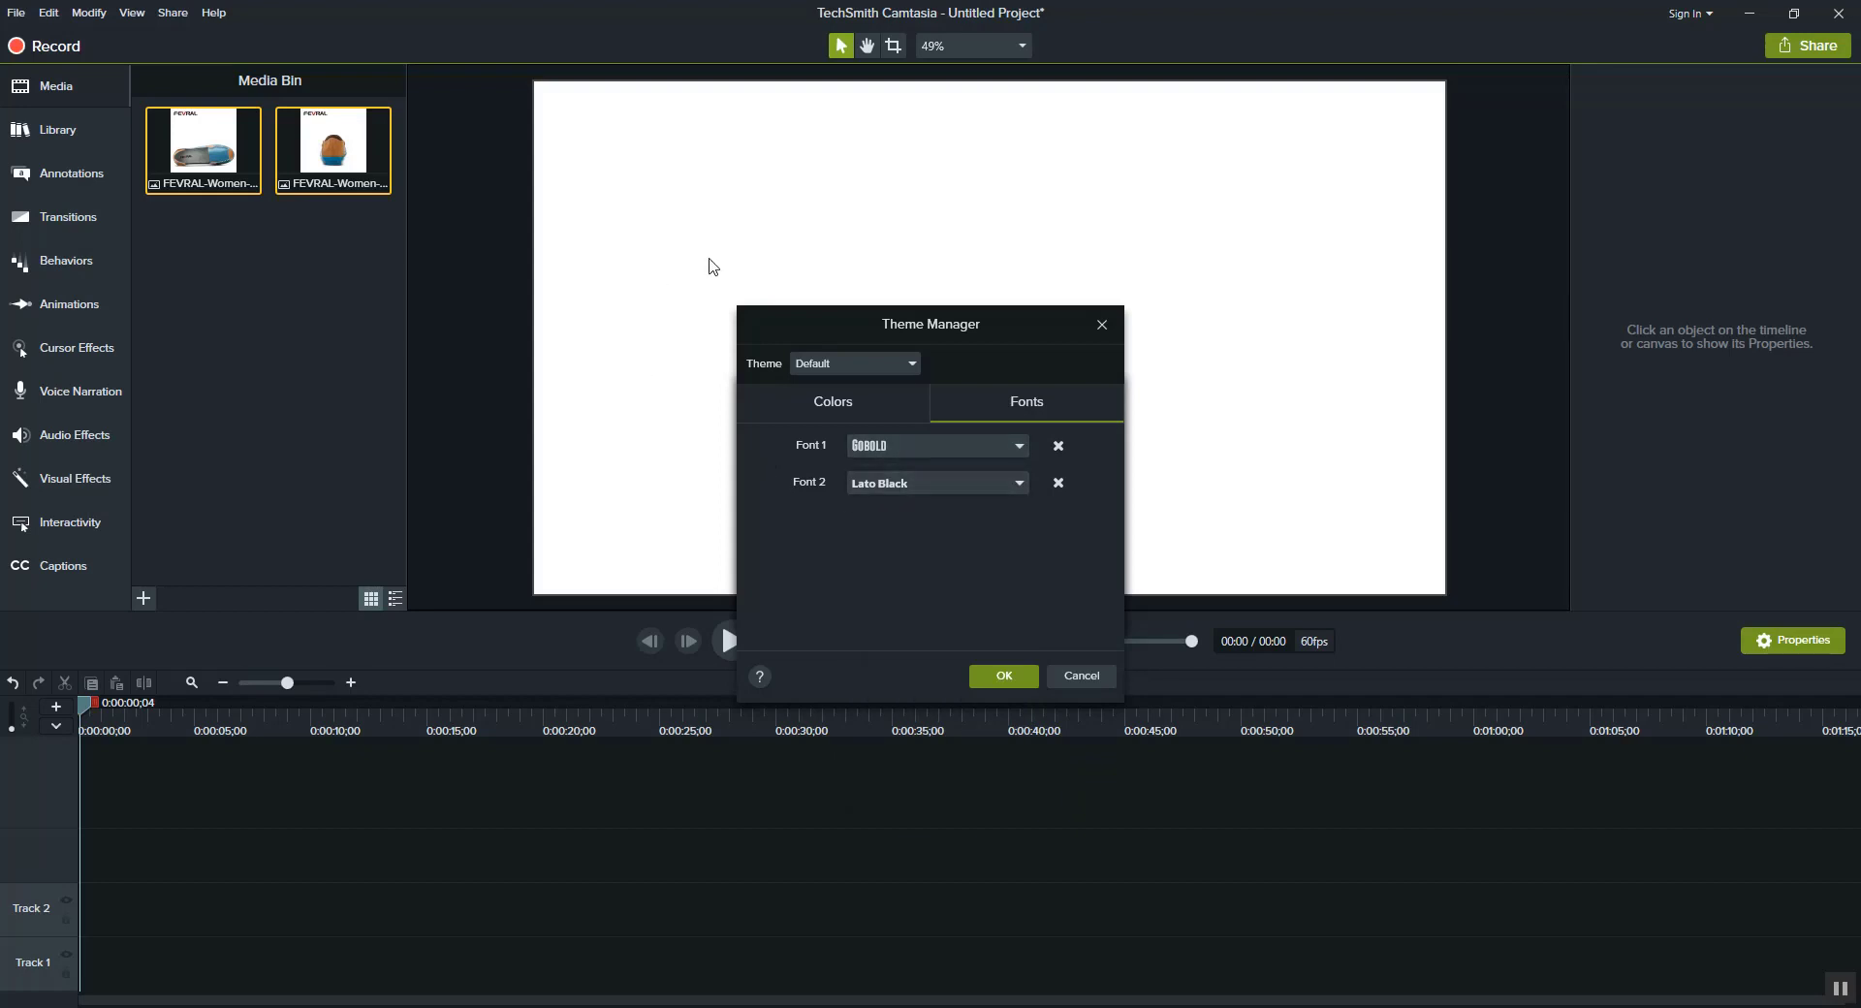
mouse_move(843, 363)
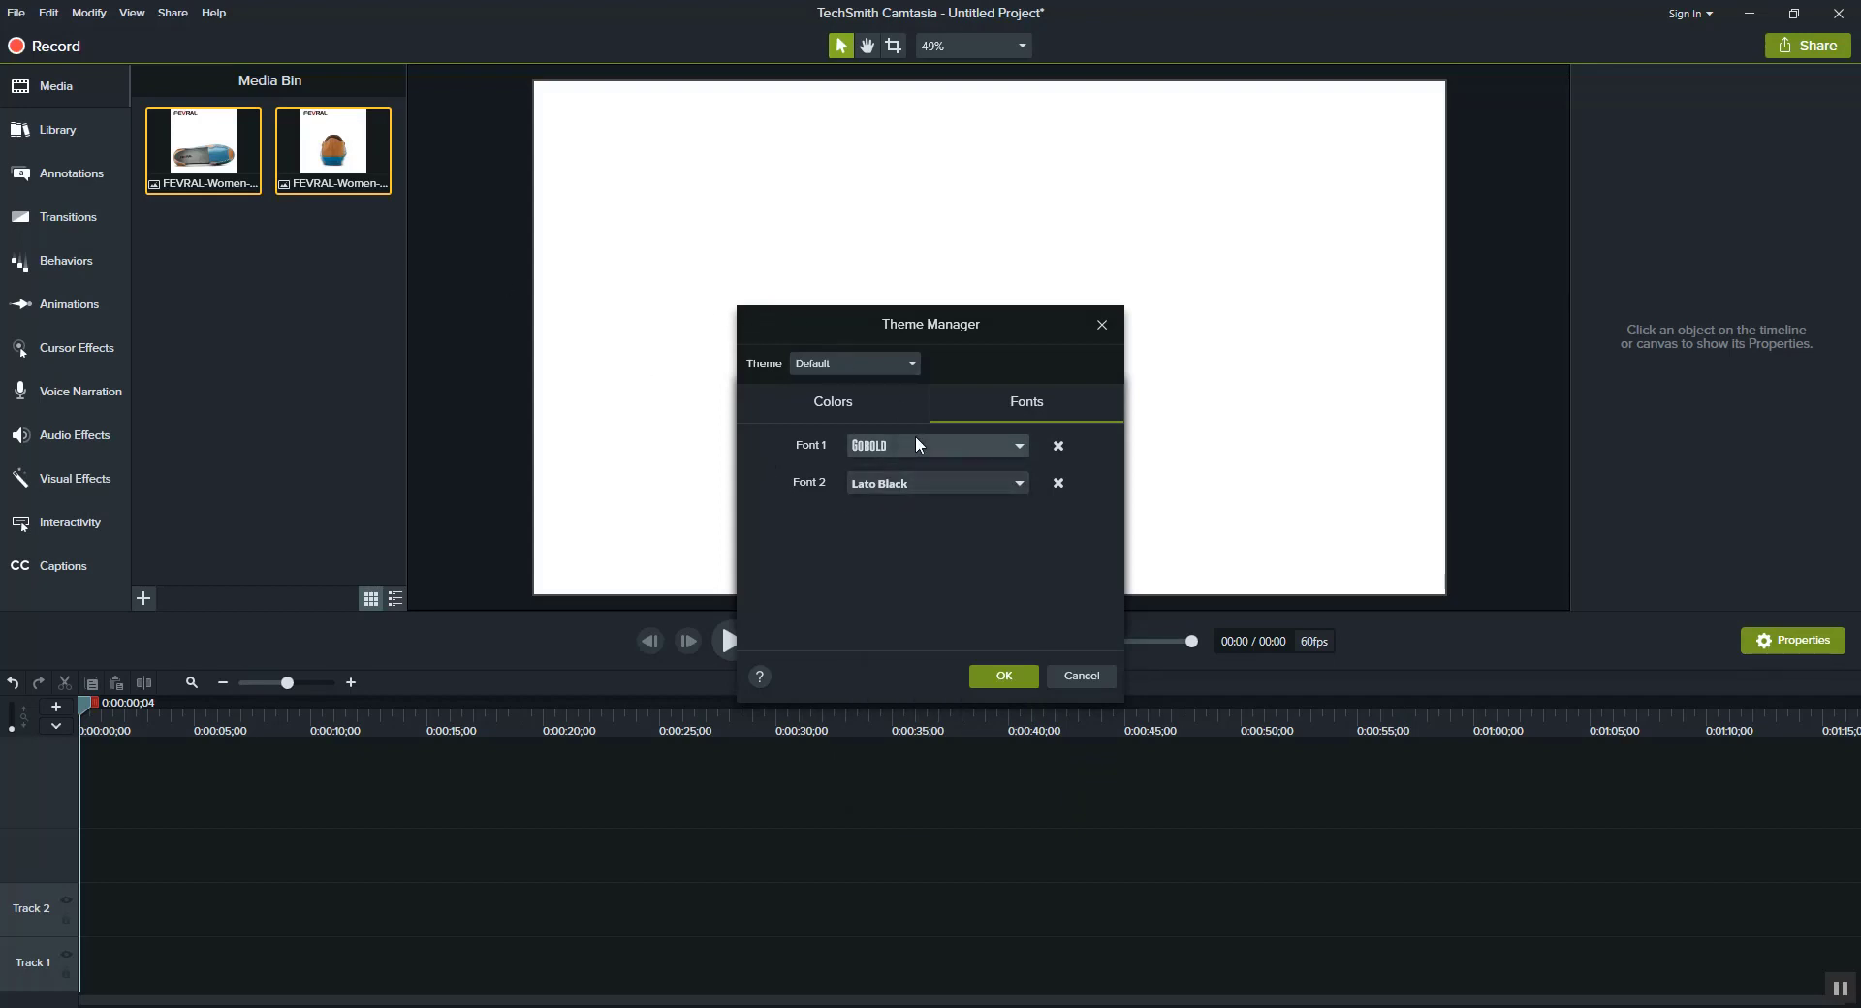
mouse_move(932, 456)
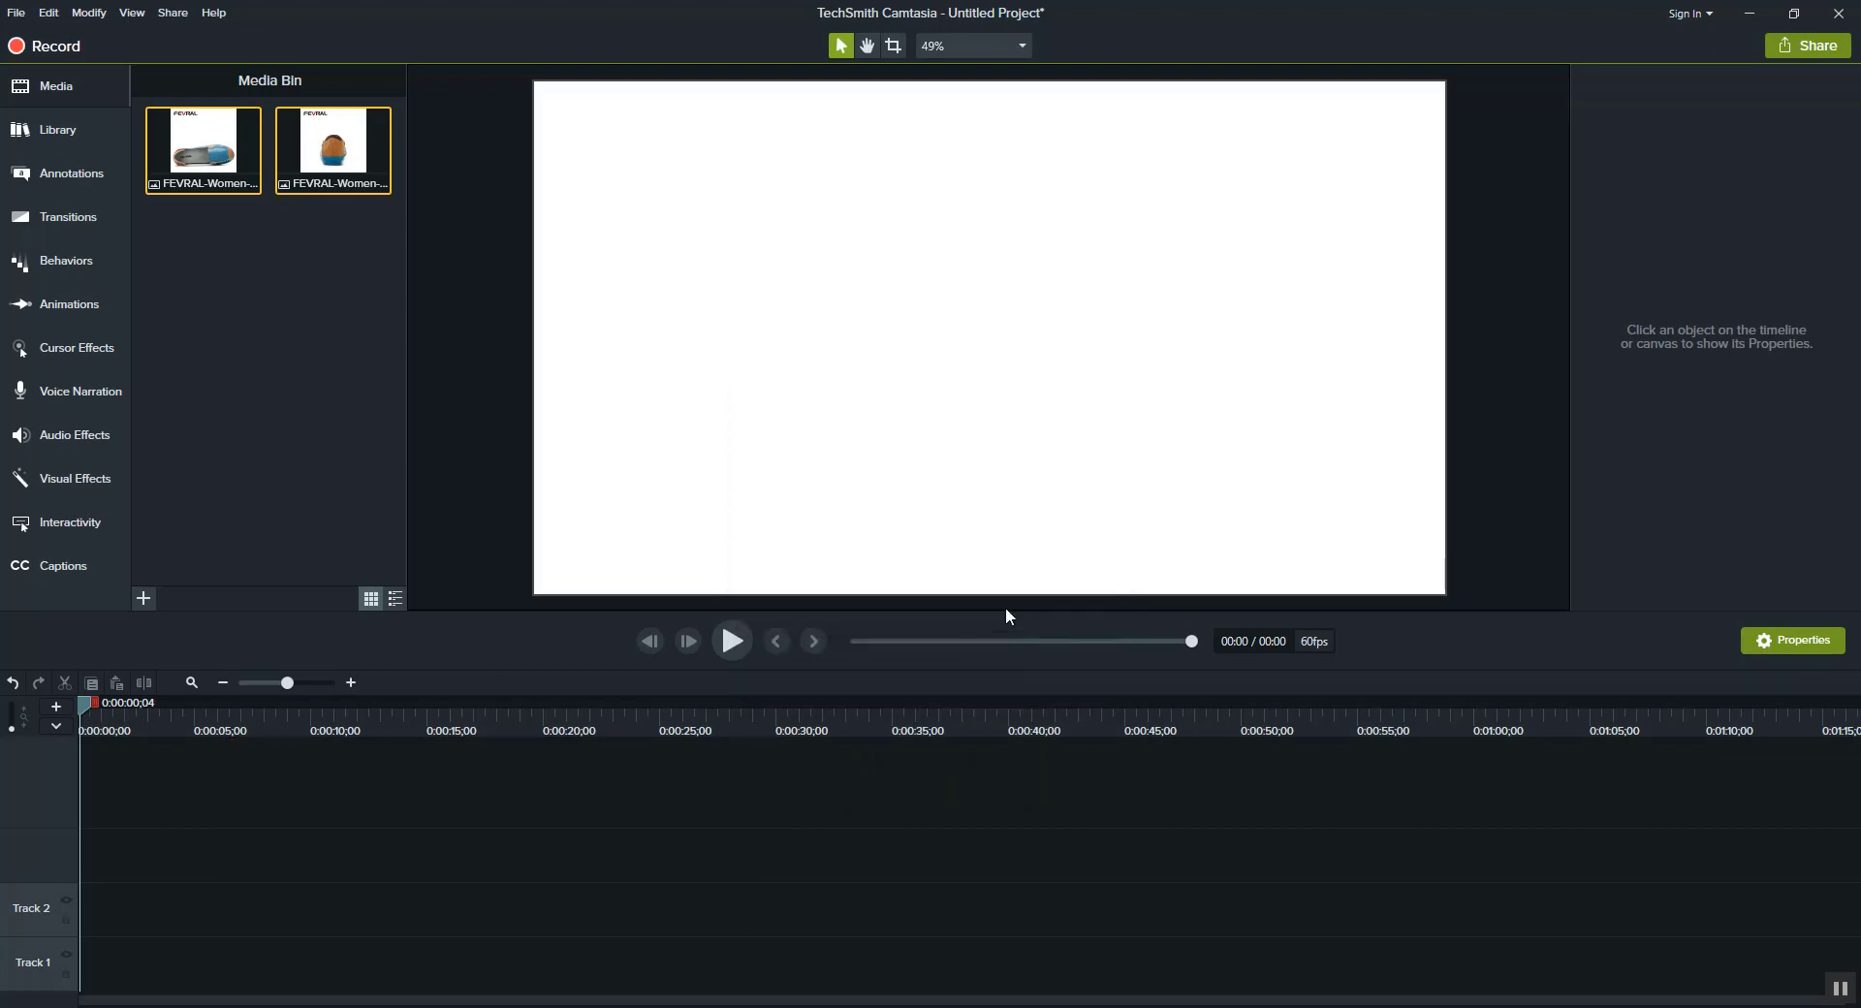
mouse_move(1052, 157)
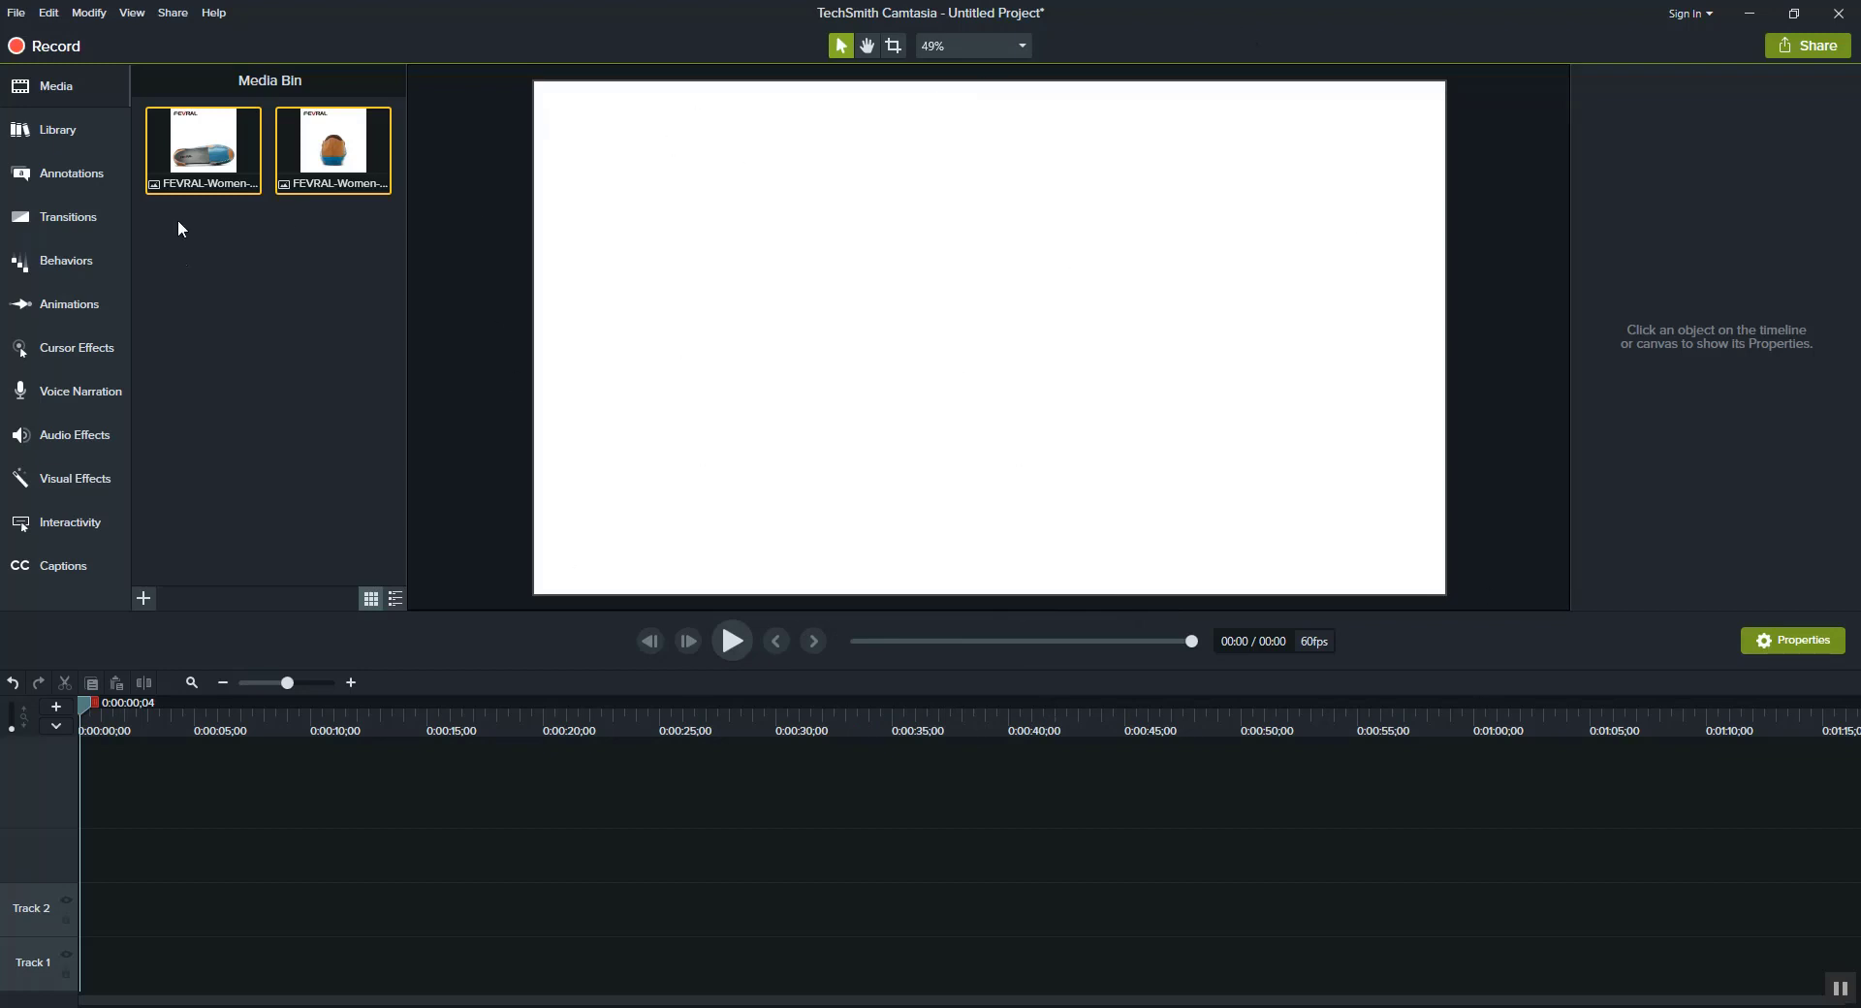
mouse_move(138, 855)
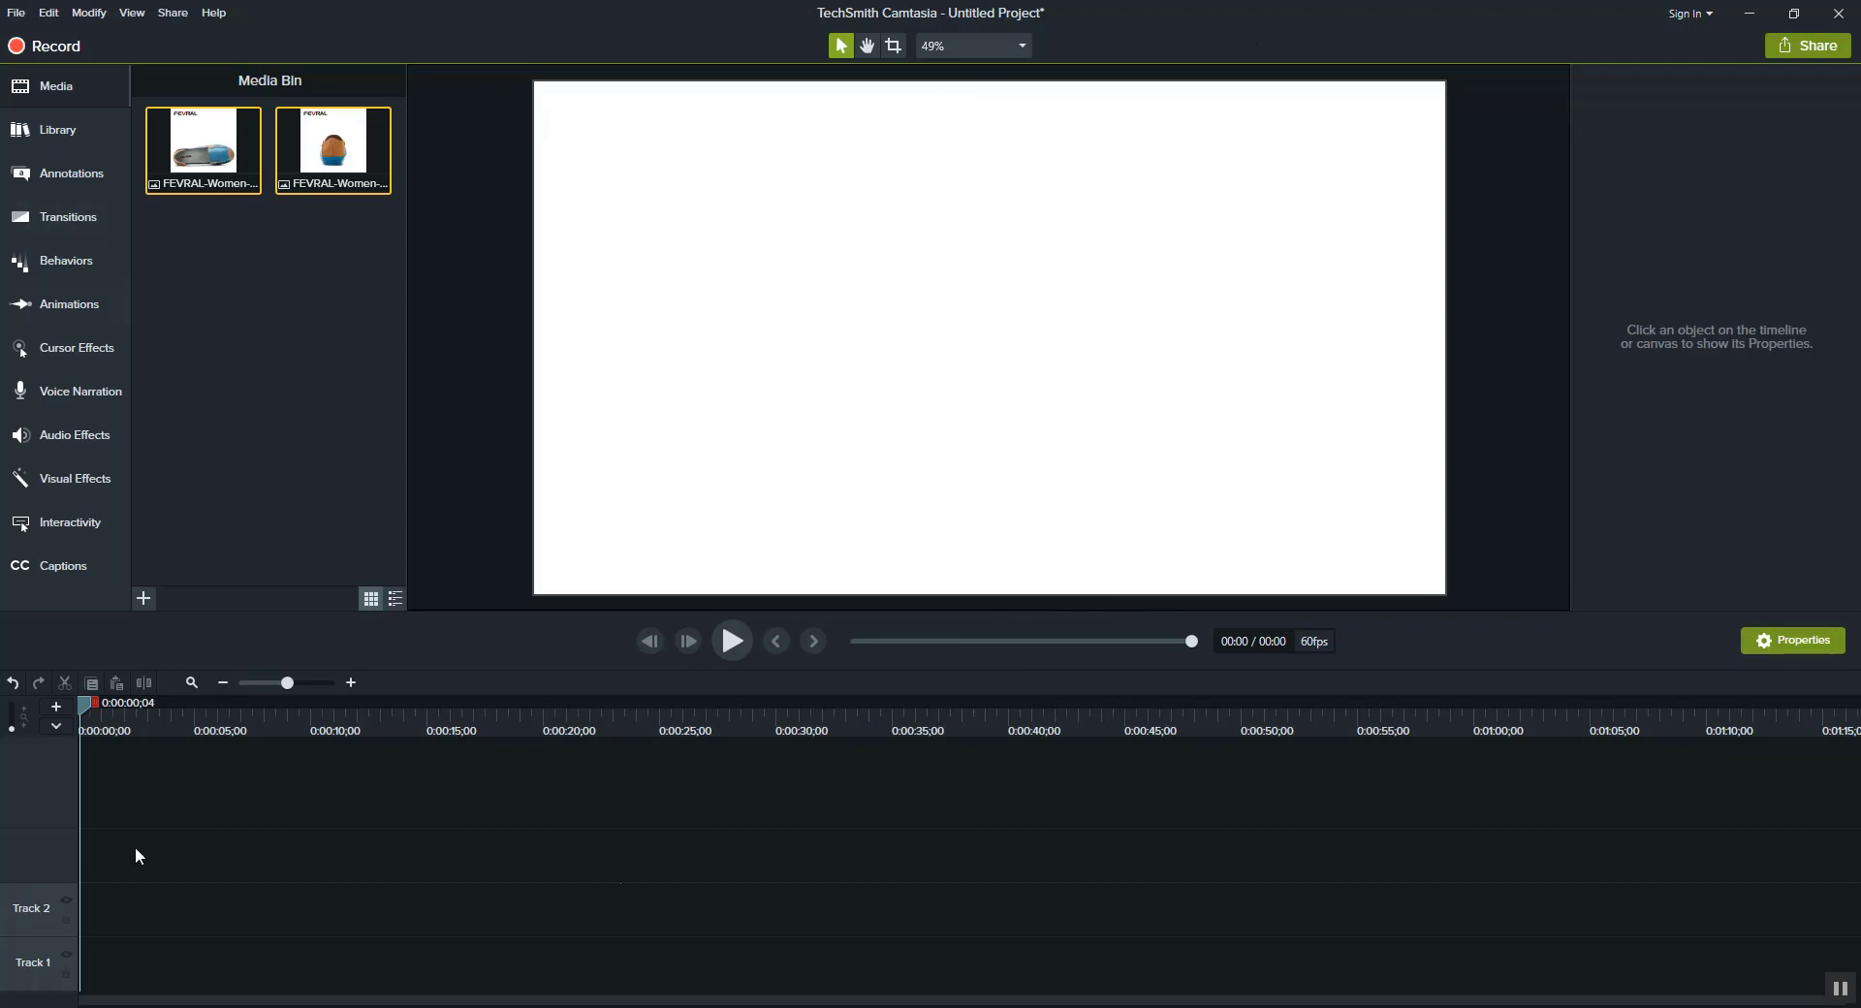
mouse_move(1159, 353)
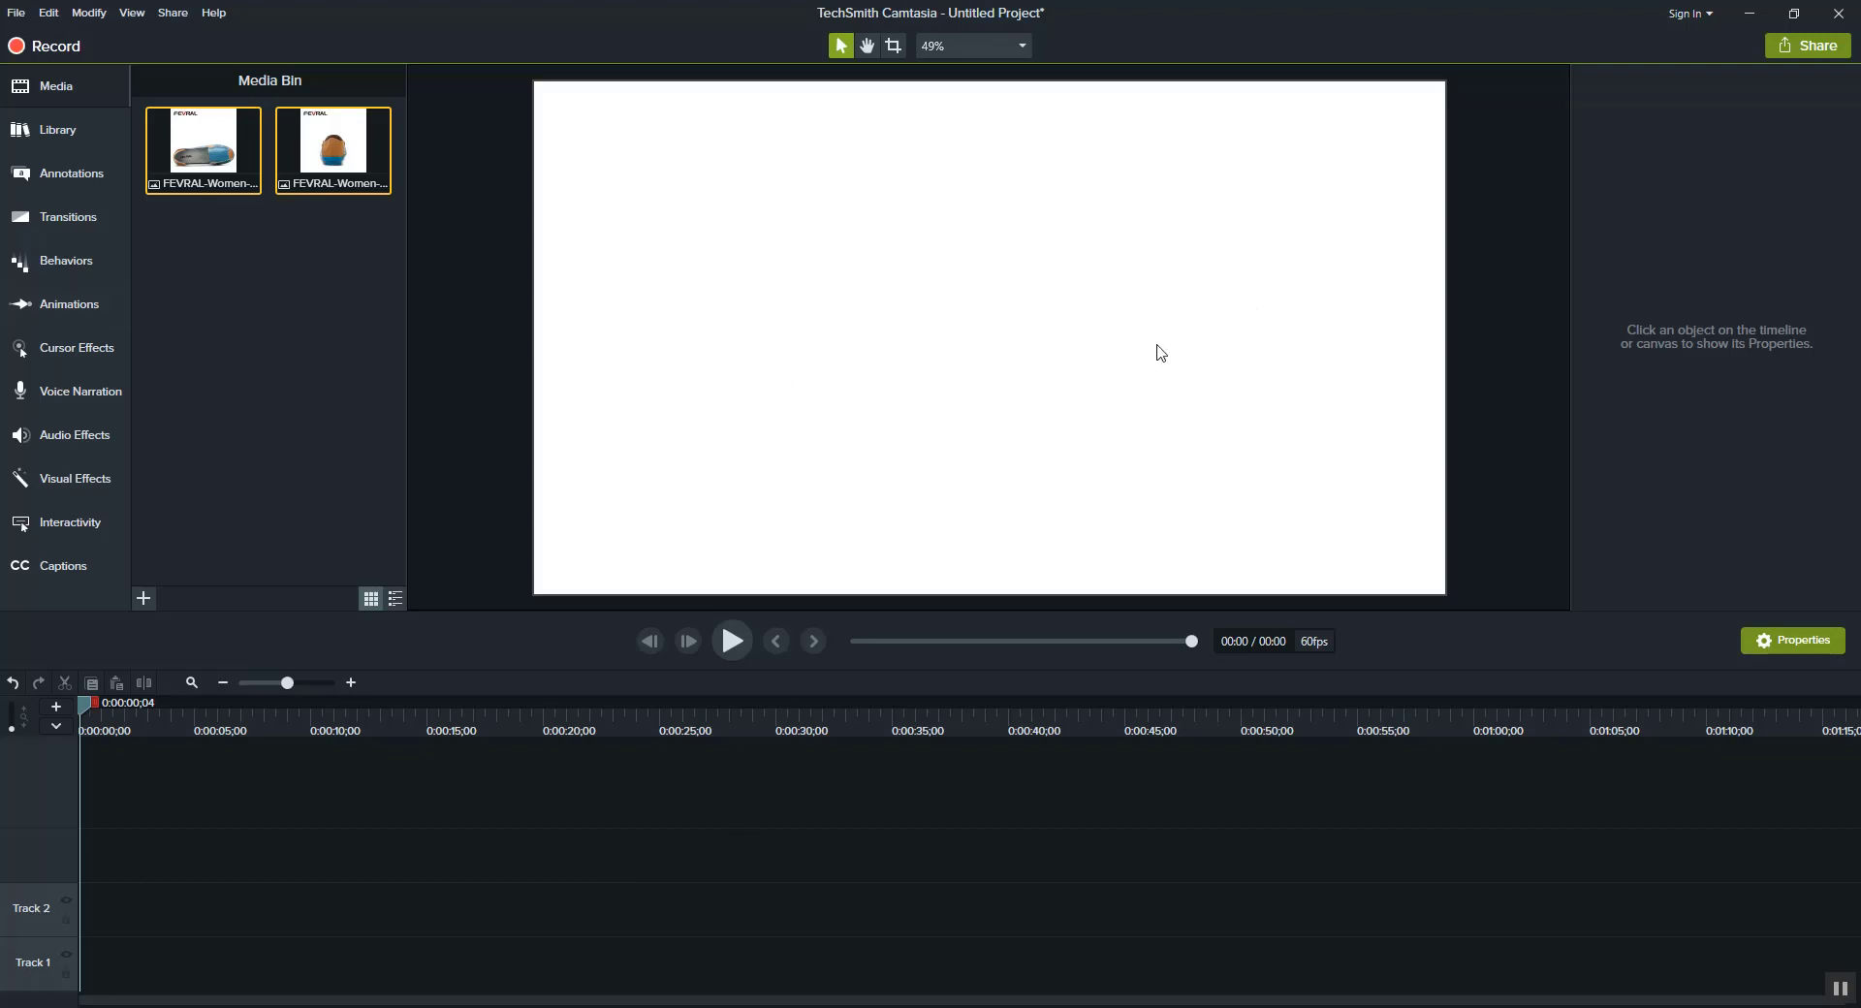
mouse_move(970, 456)
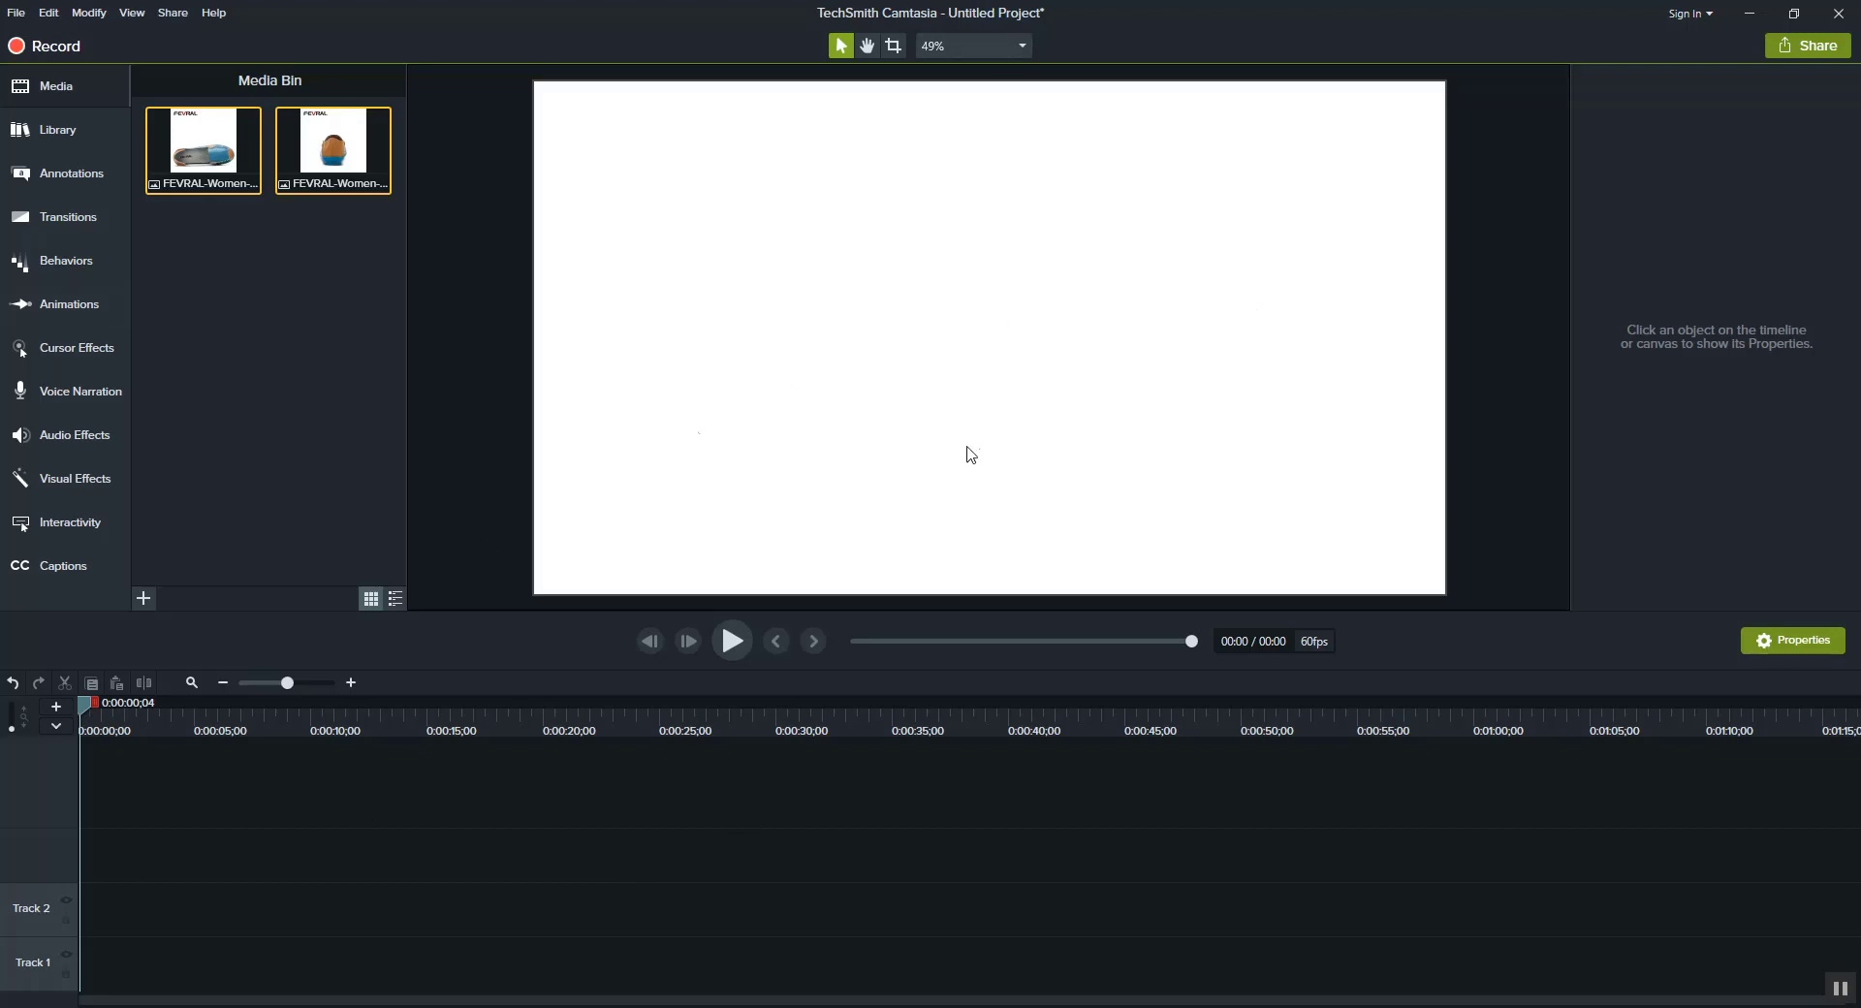
mouse_move(1103, 496)
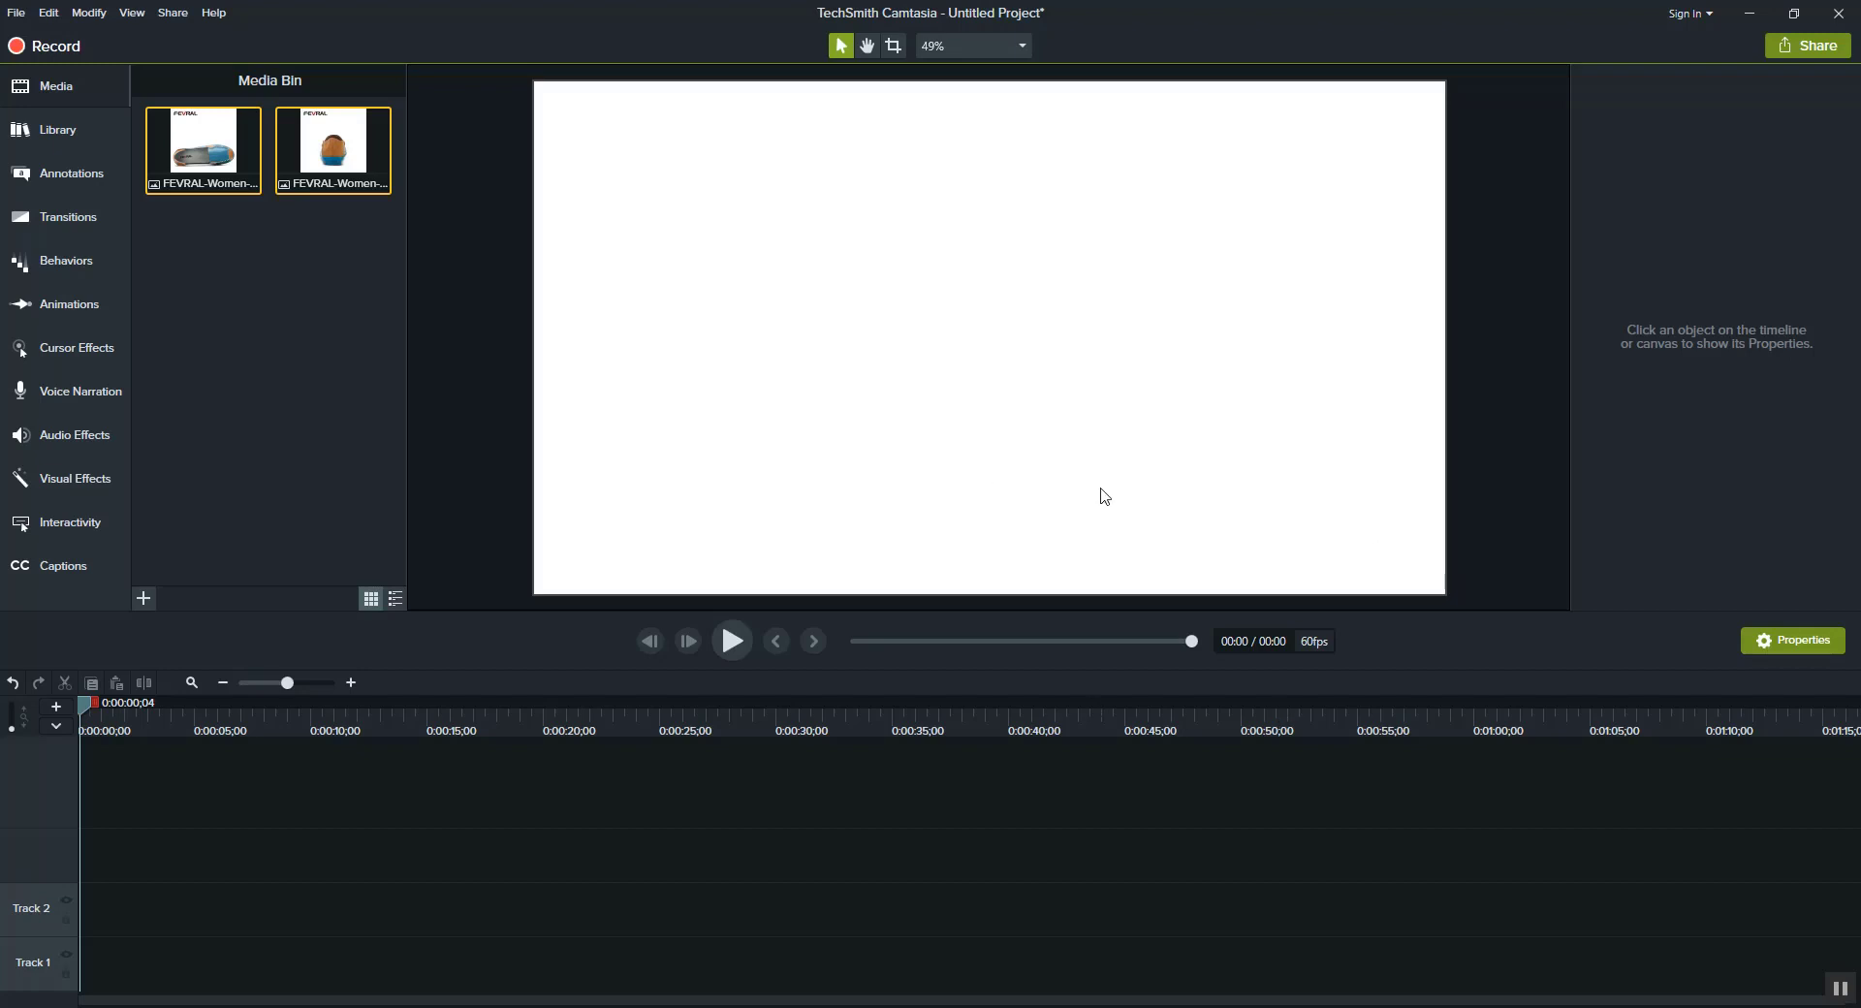
mouse_move(164, 173)
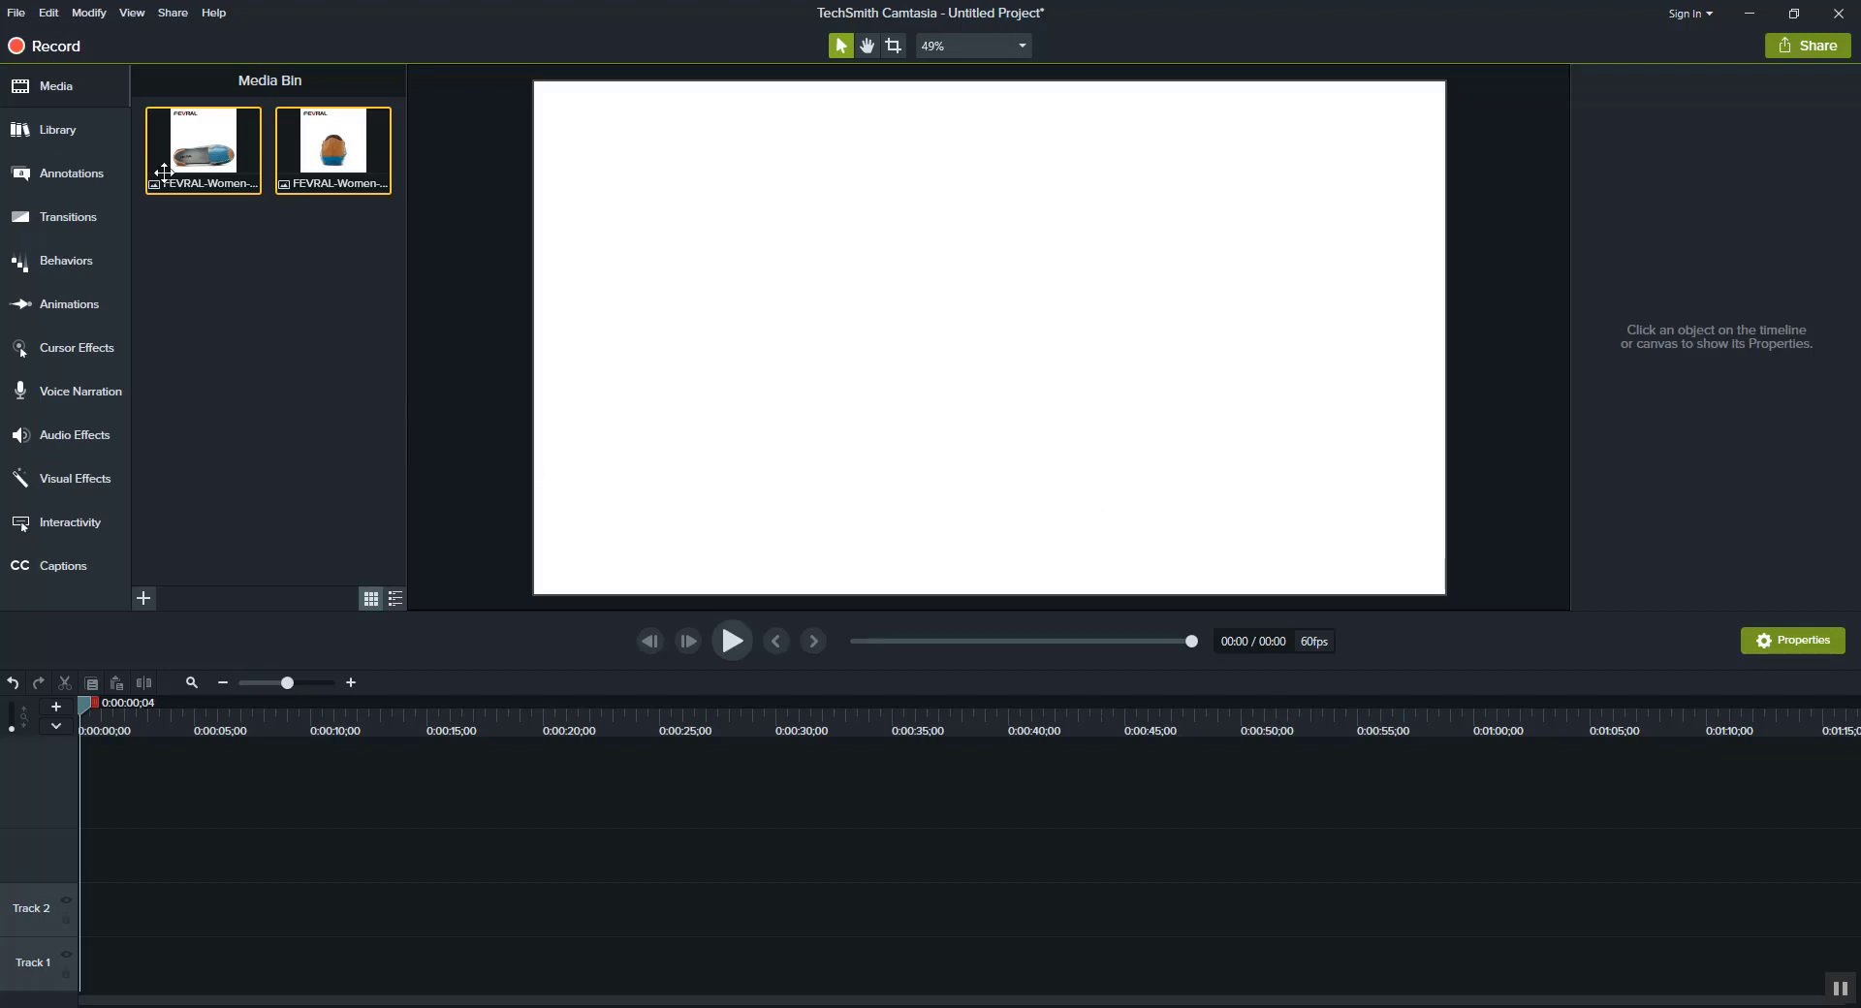
mouse_move(202, 149)
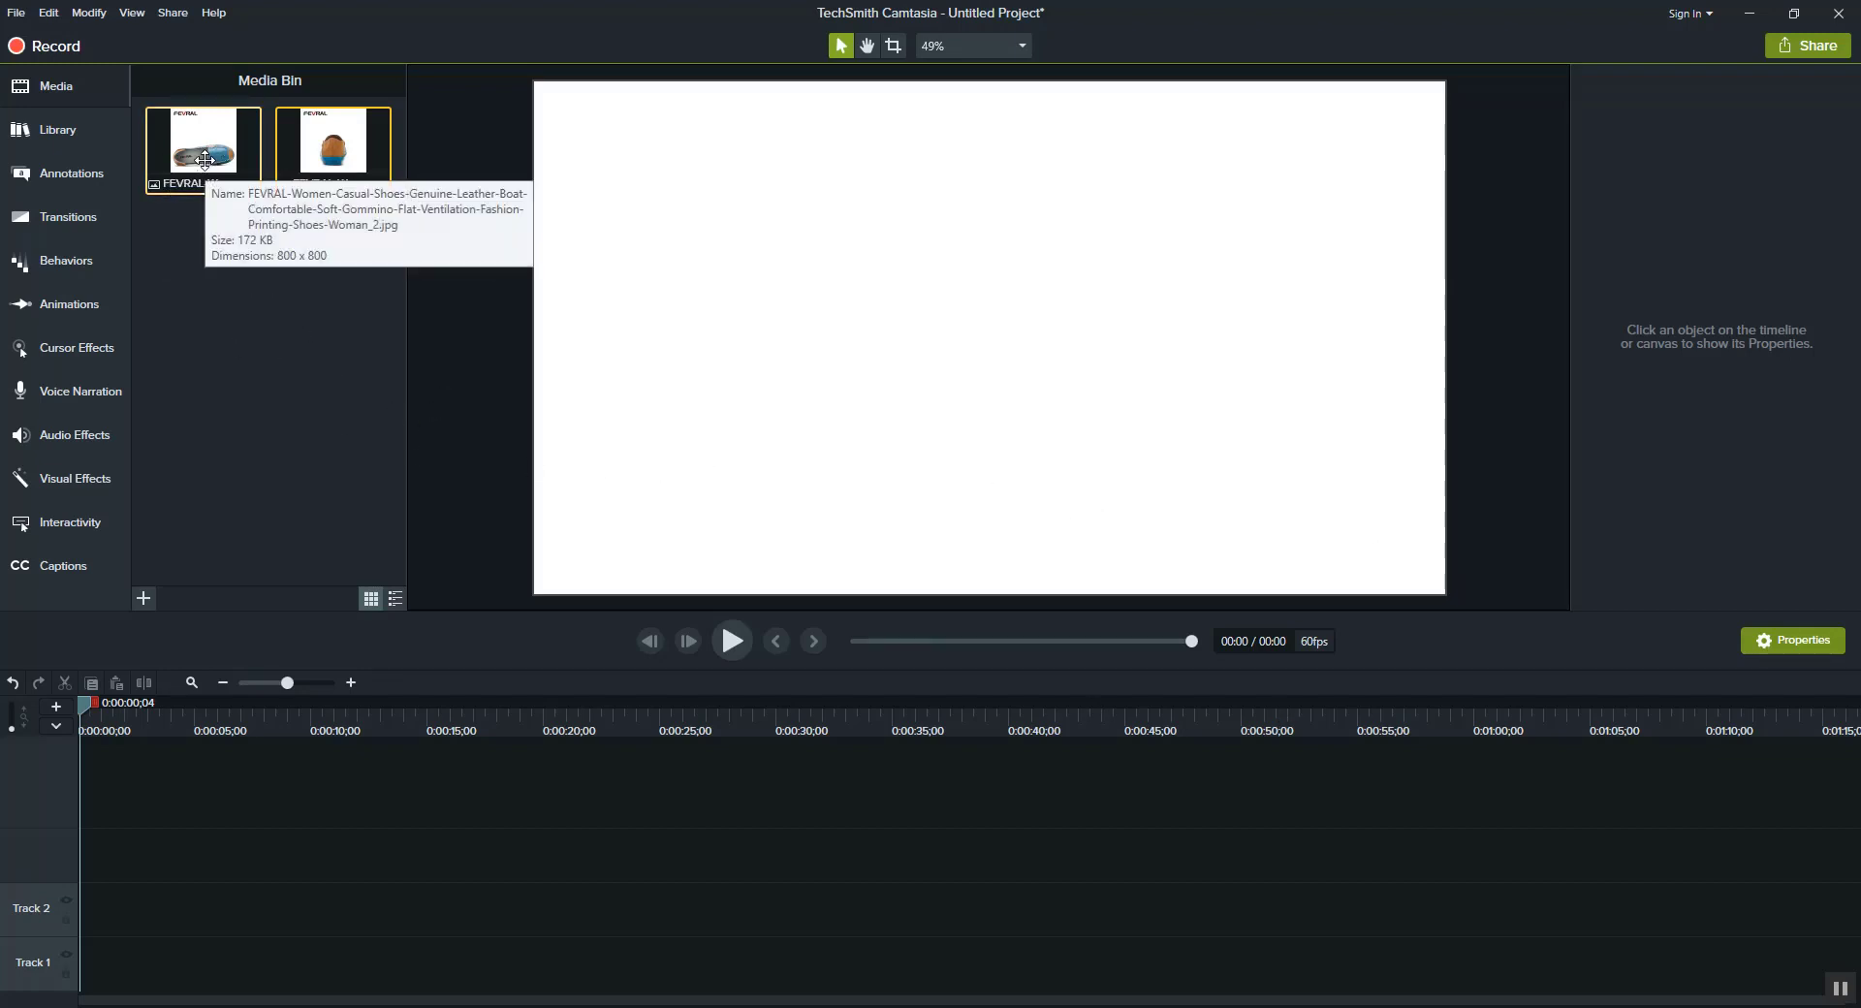
mouse_move(227, 273)
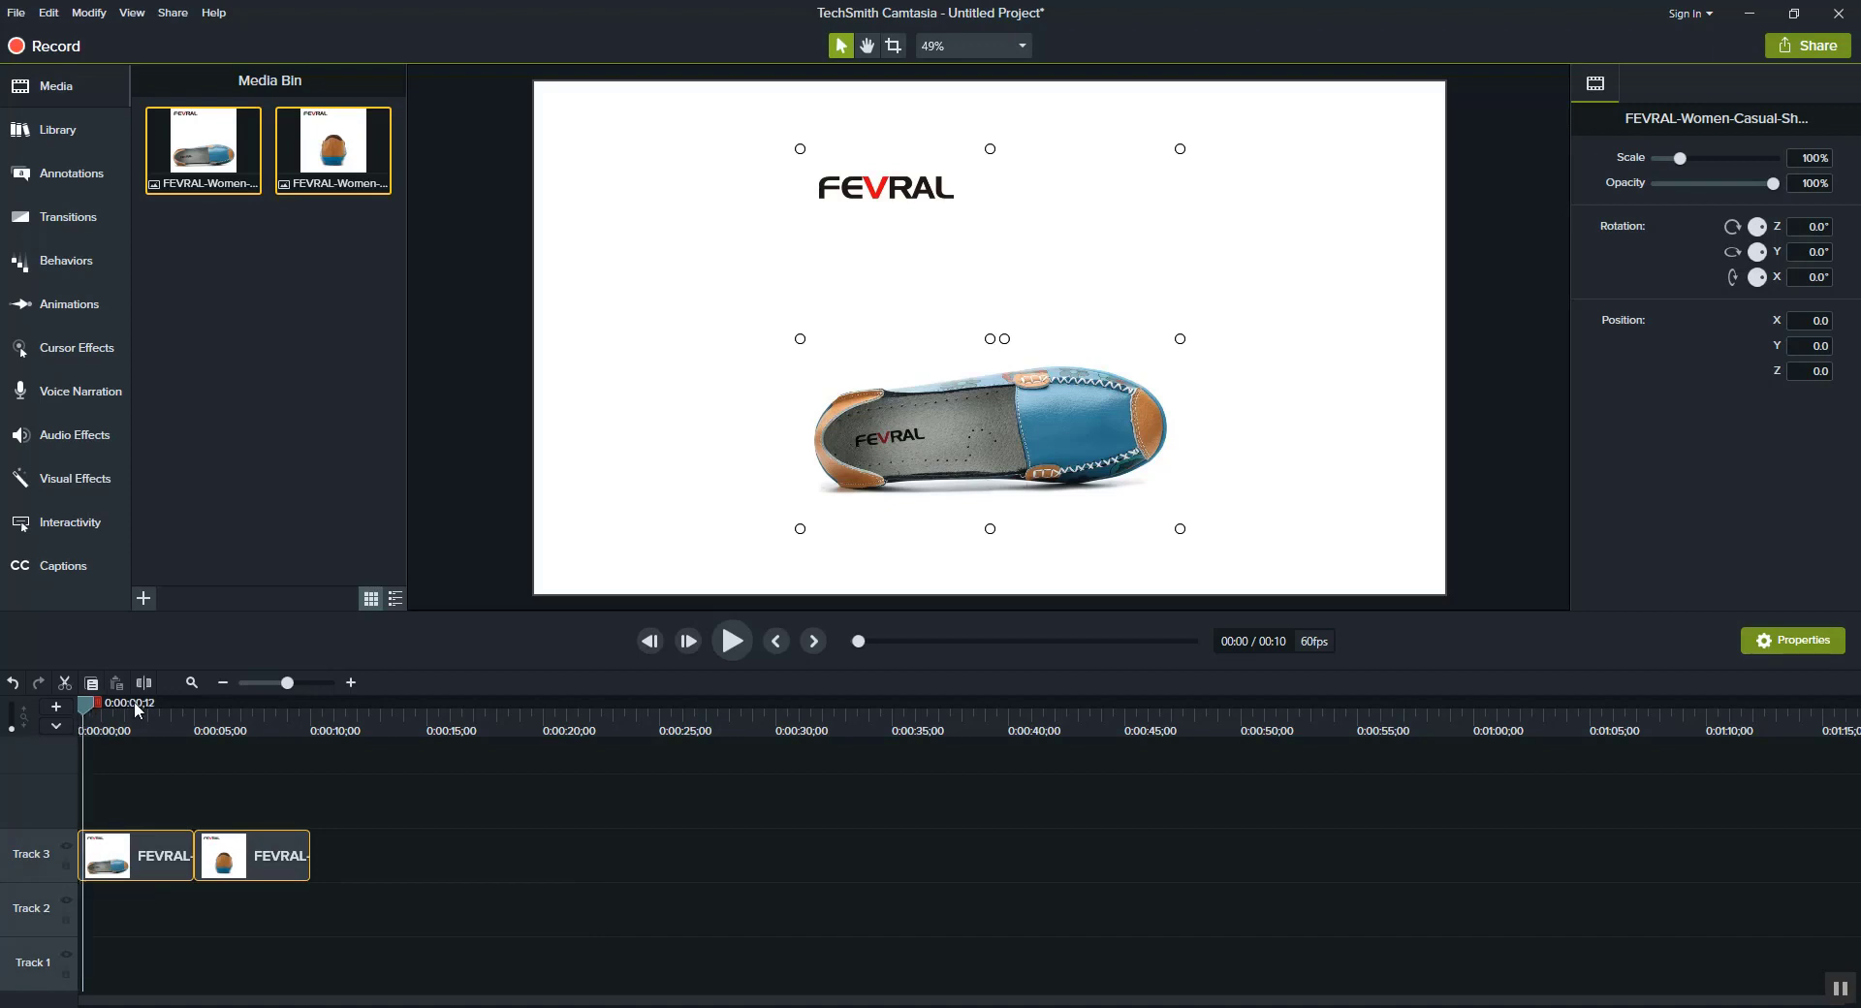
Select the first seconds on the timeline ruler and cut them out
drag(93, 704, 178, 703)
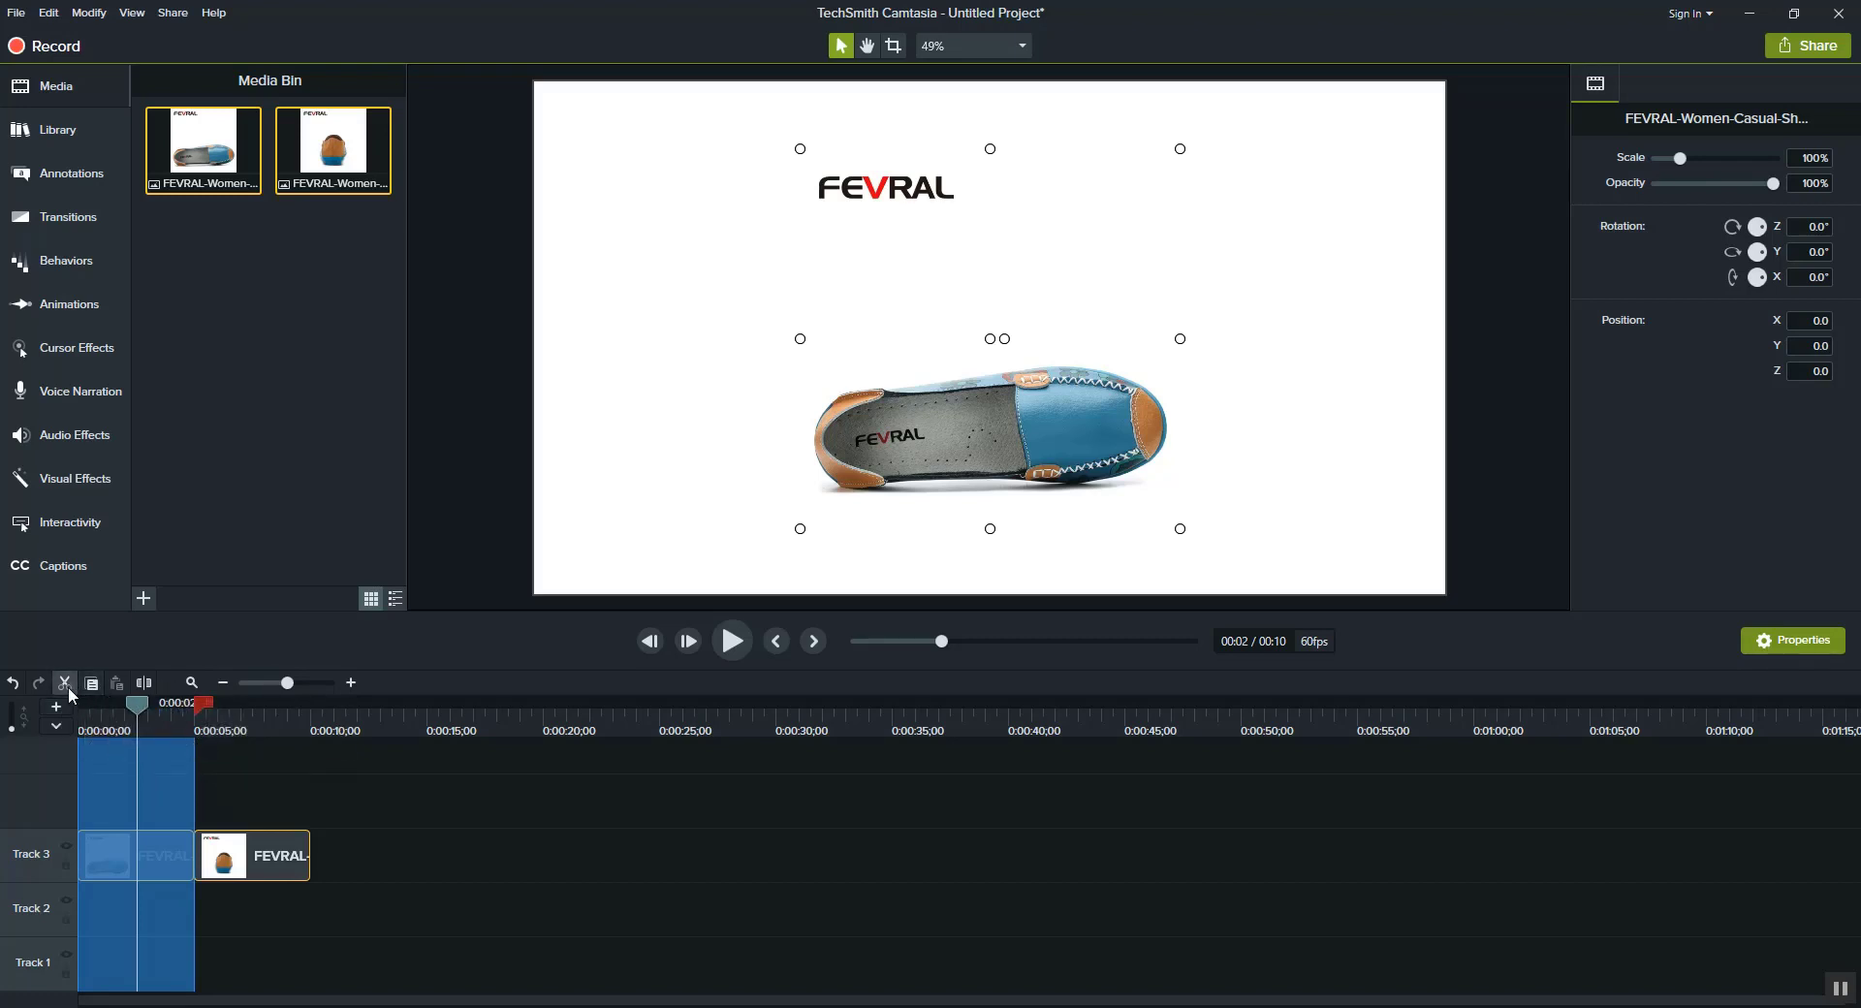
mouse_move(66, 682)
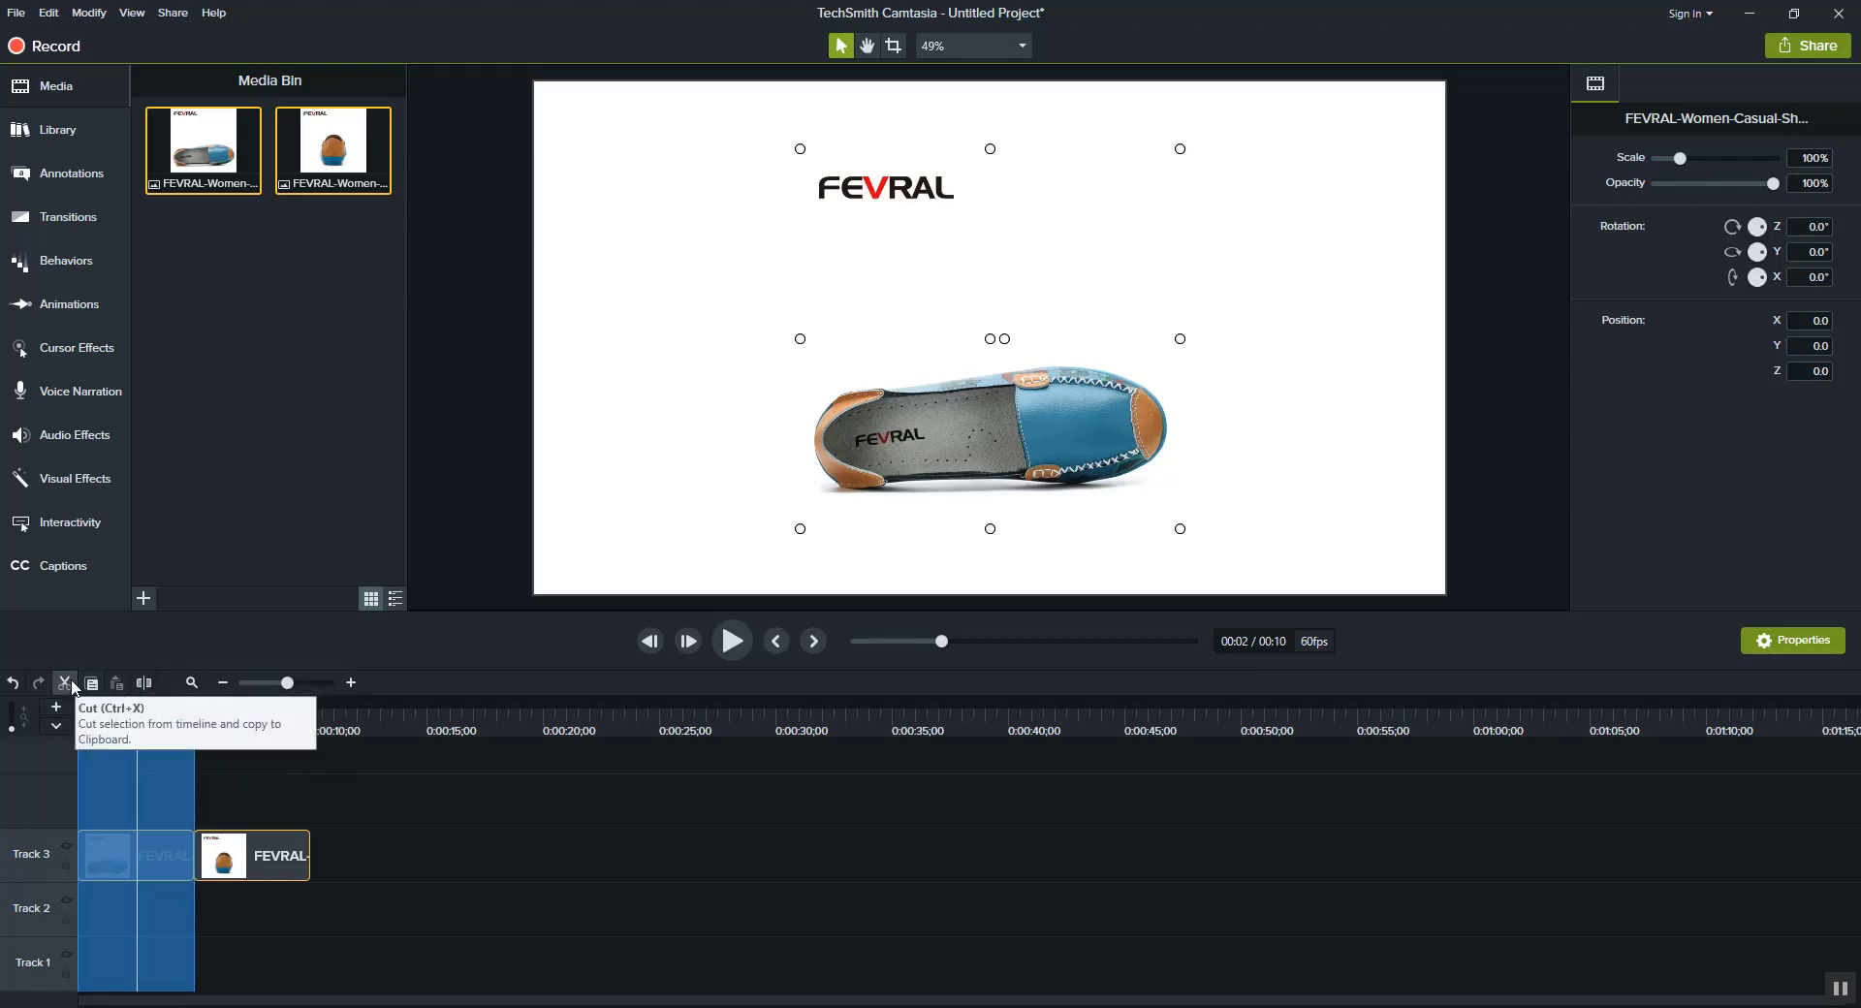
click(66, 682)
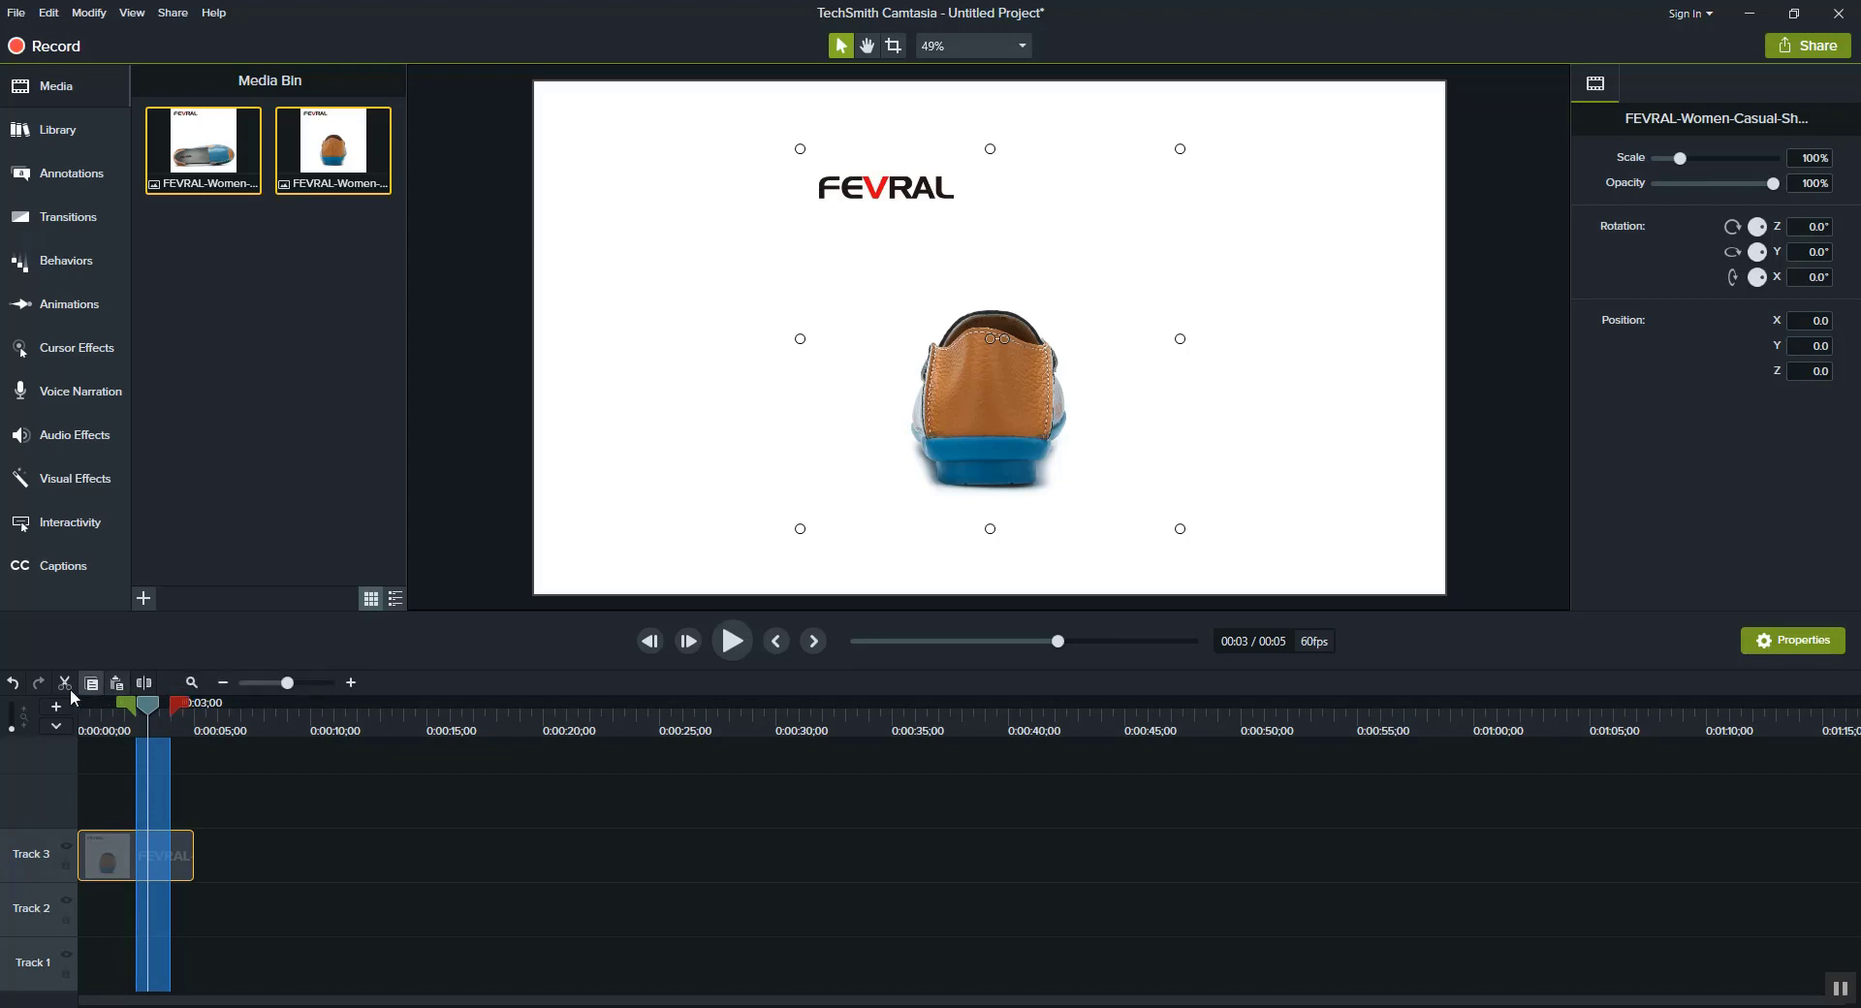
mouse_move(66, 682)
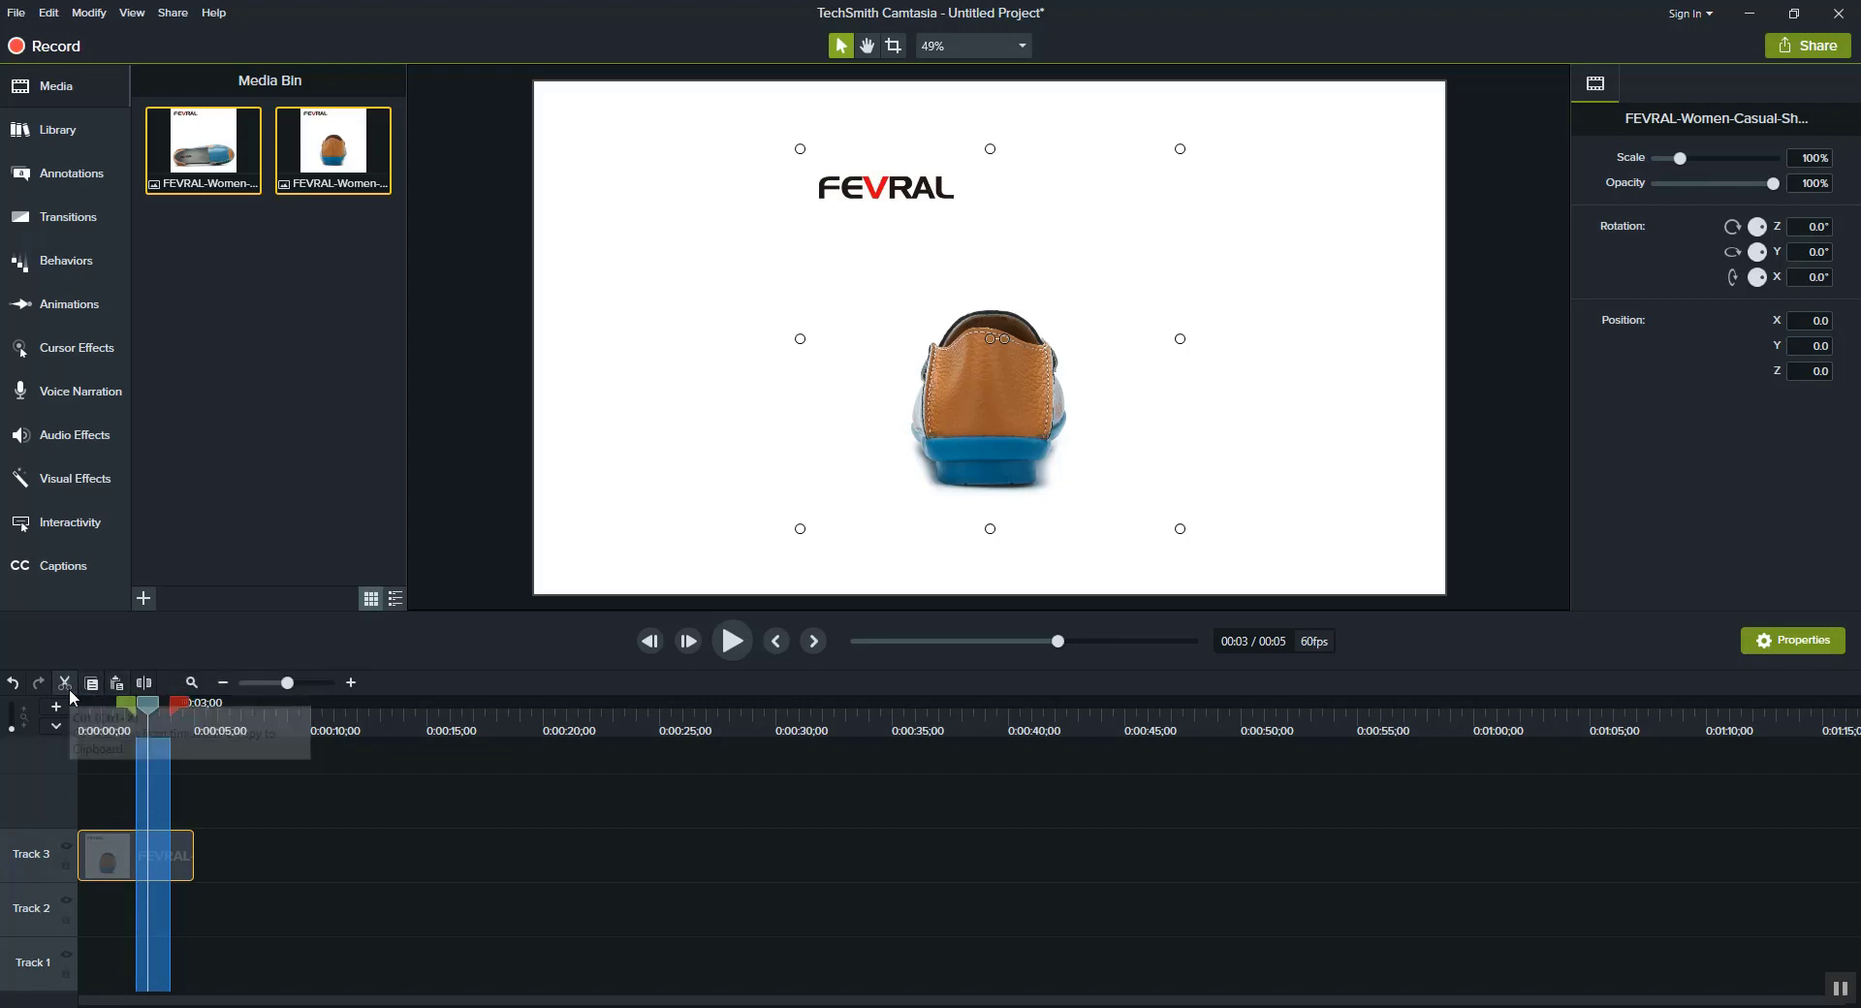
right_click(134, 855)
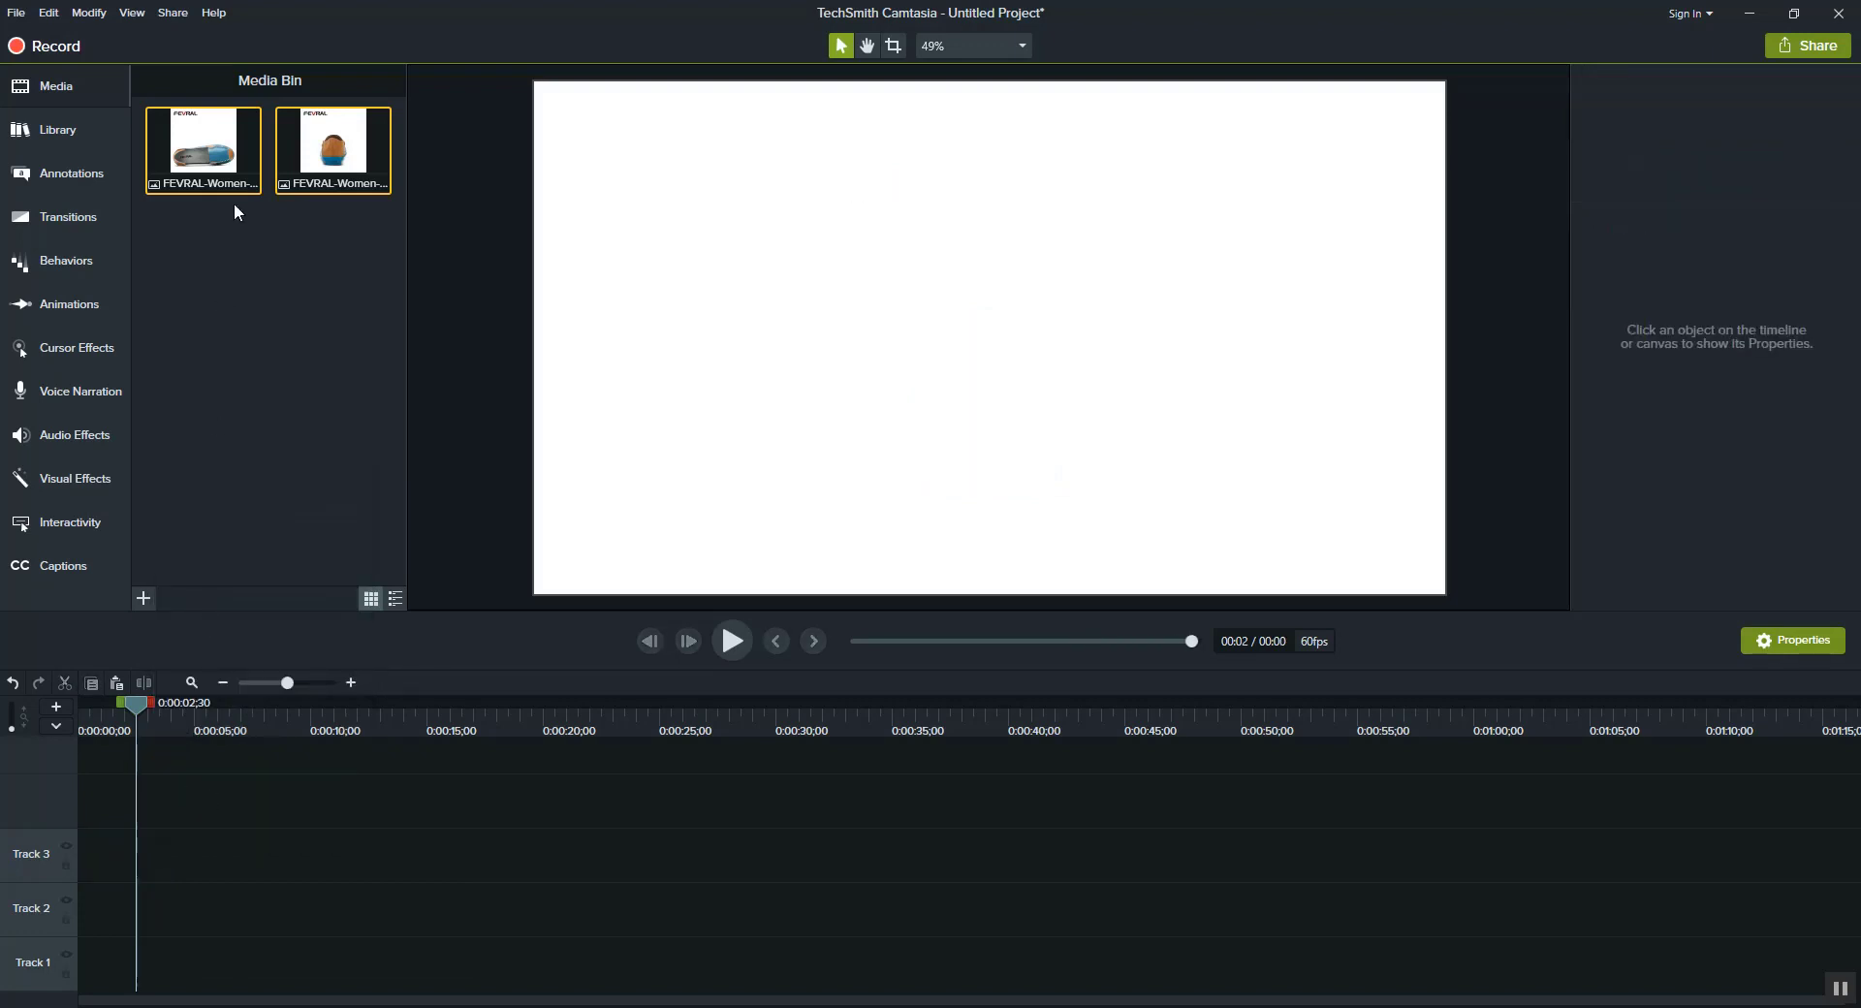
Place both shoe images on Track 4, move the brown shoe later with a gap, and split the blue shoe clip
drag(202, 151, 192, 801)
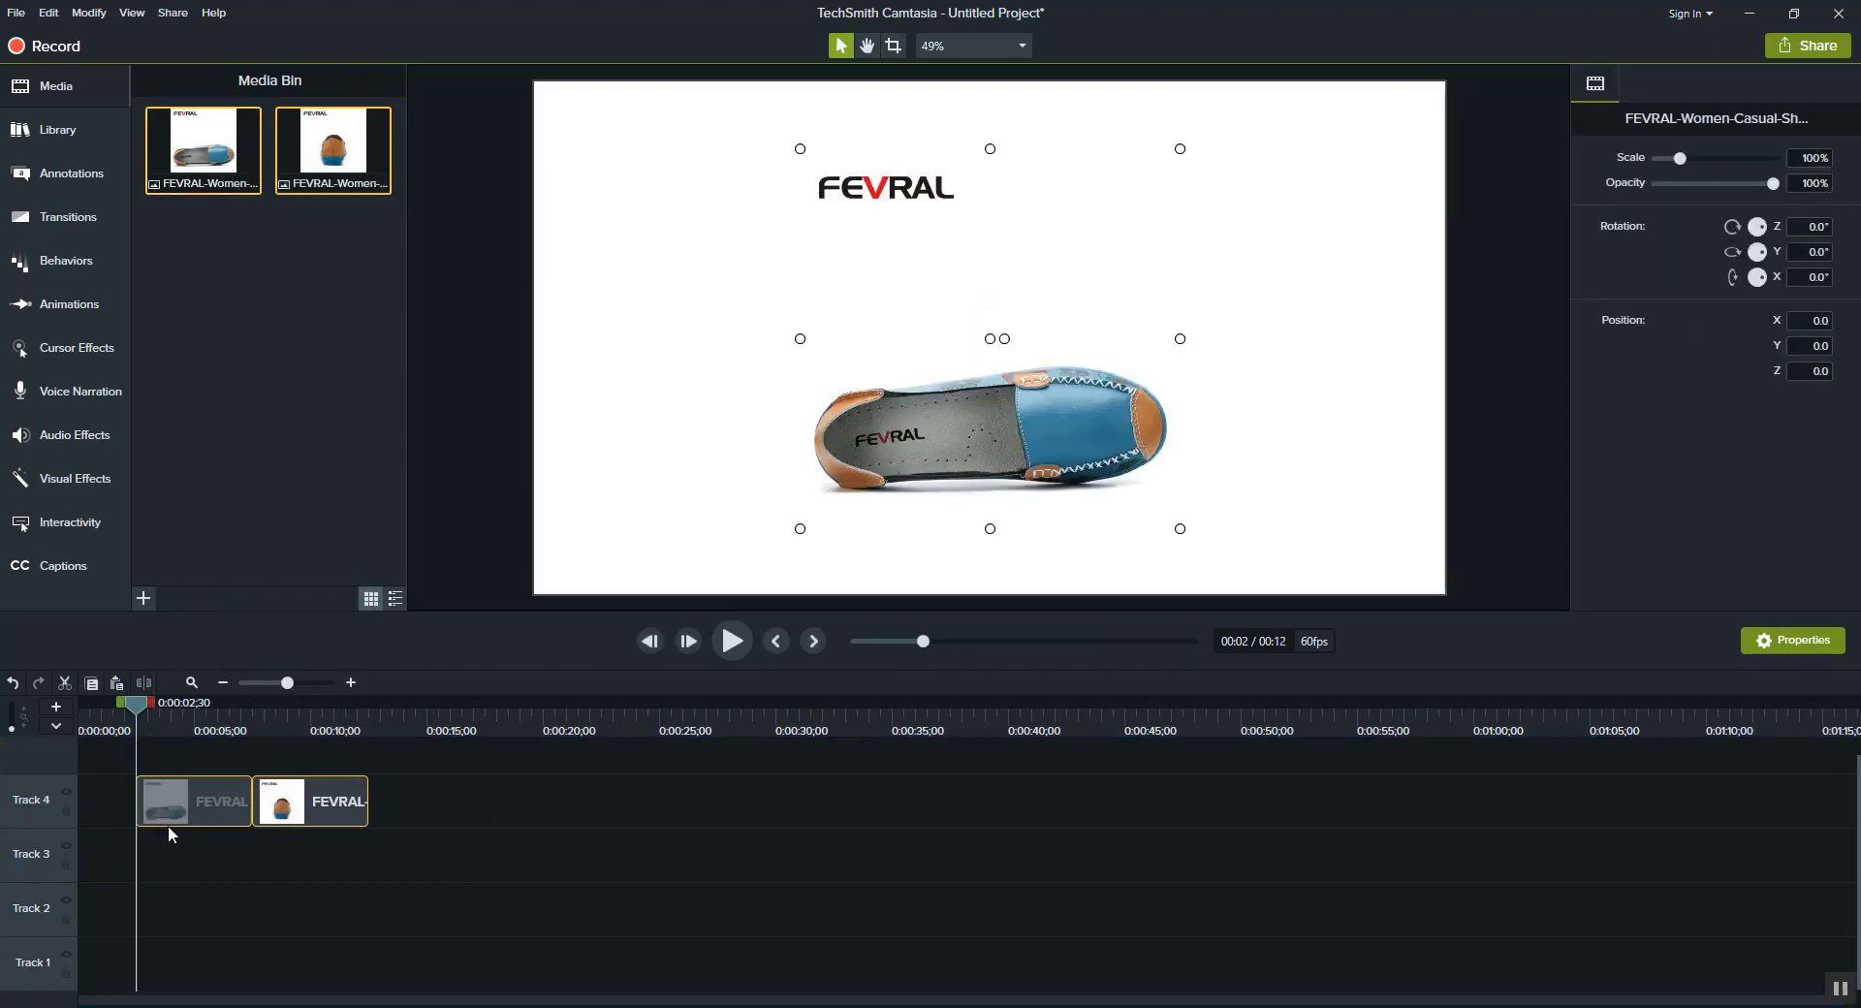
drag(310, 800, 564, 800)
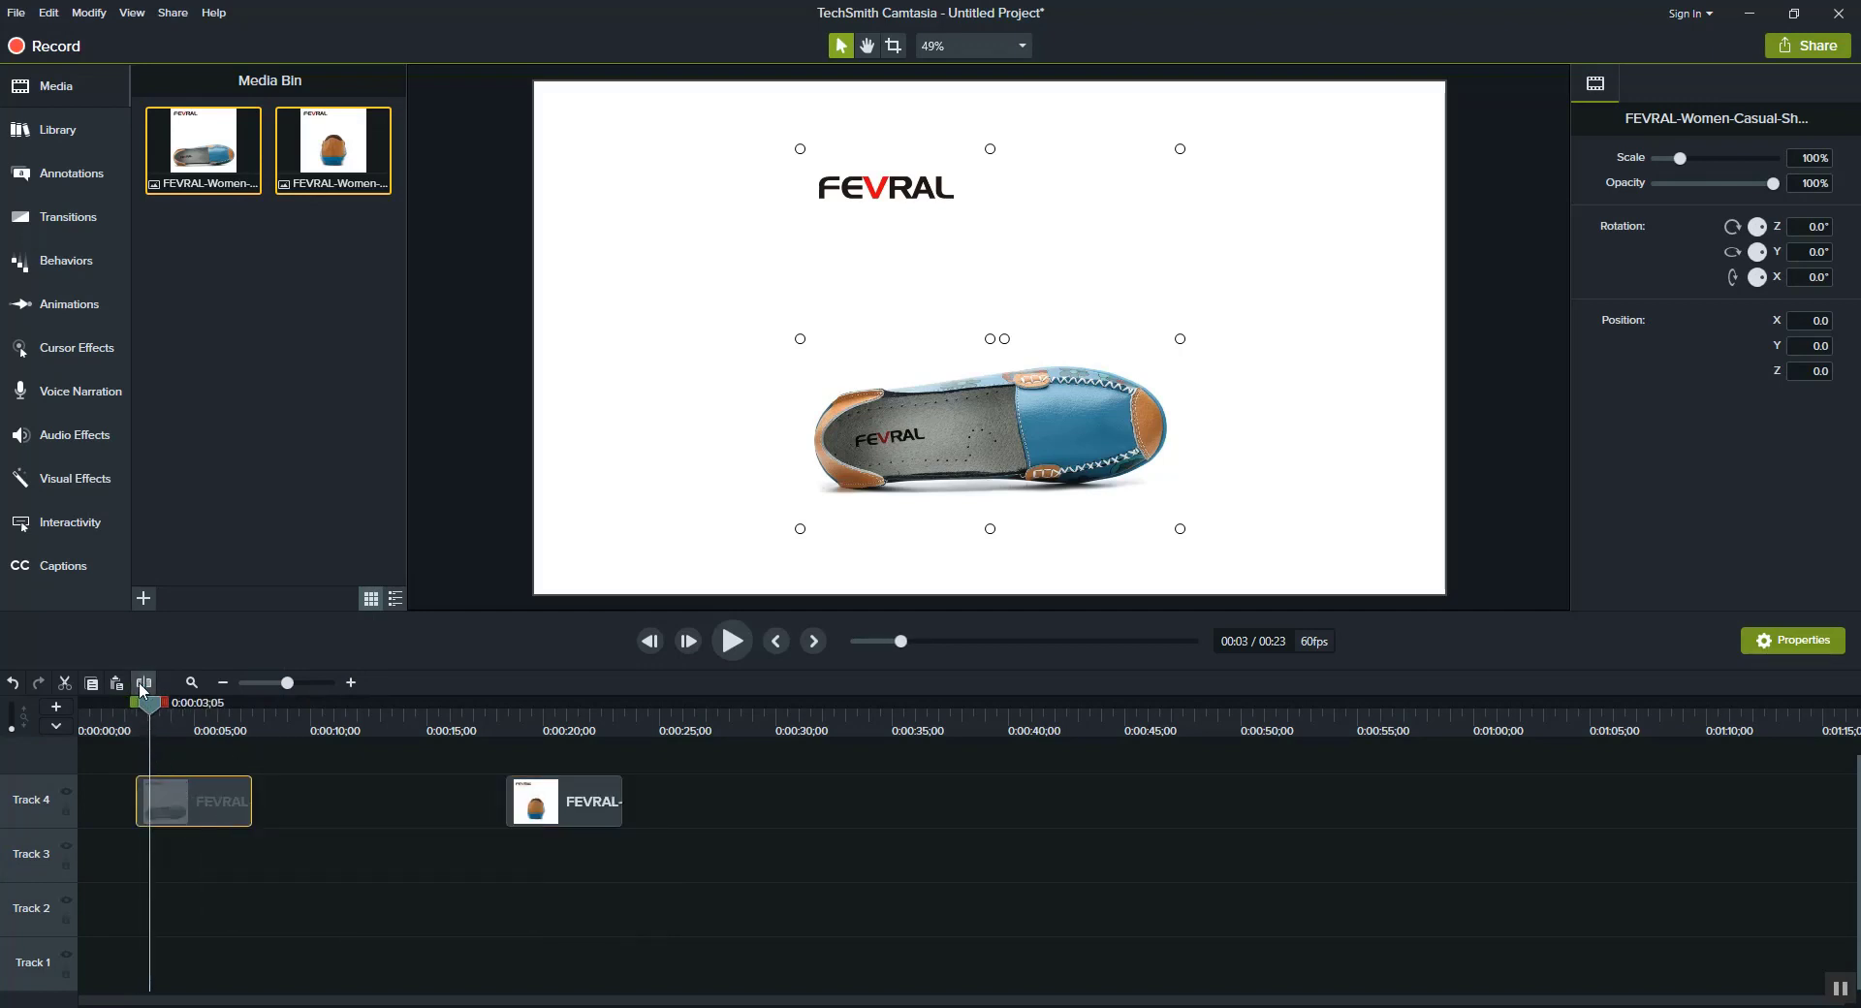
mouse_move(143, 682)
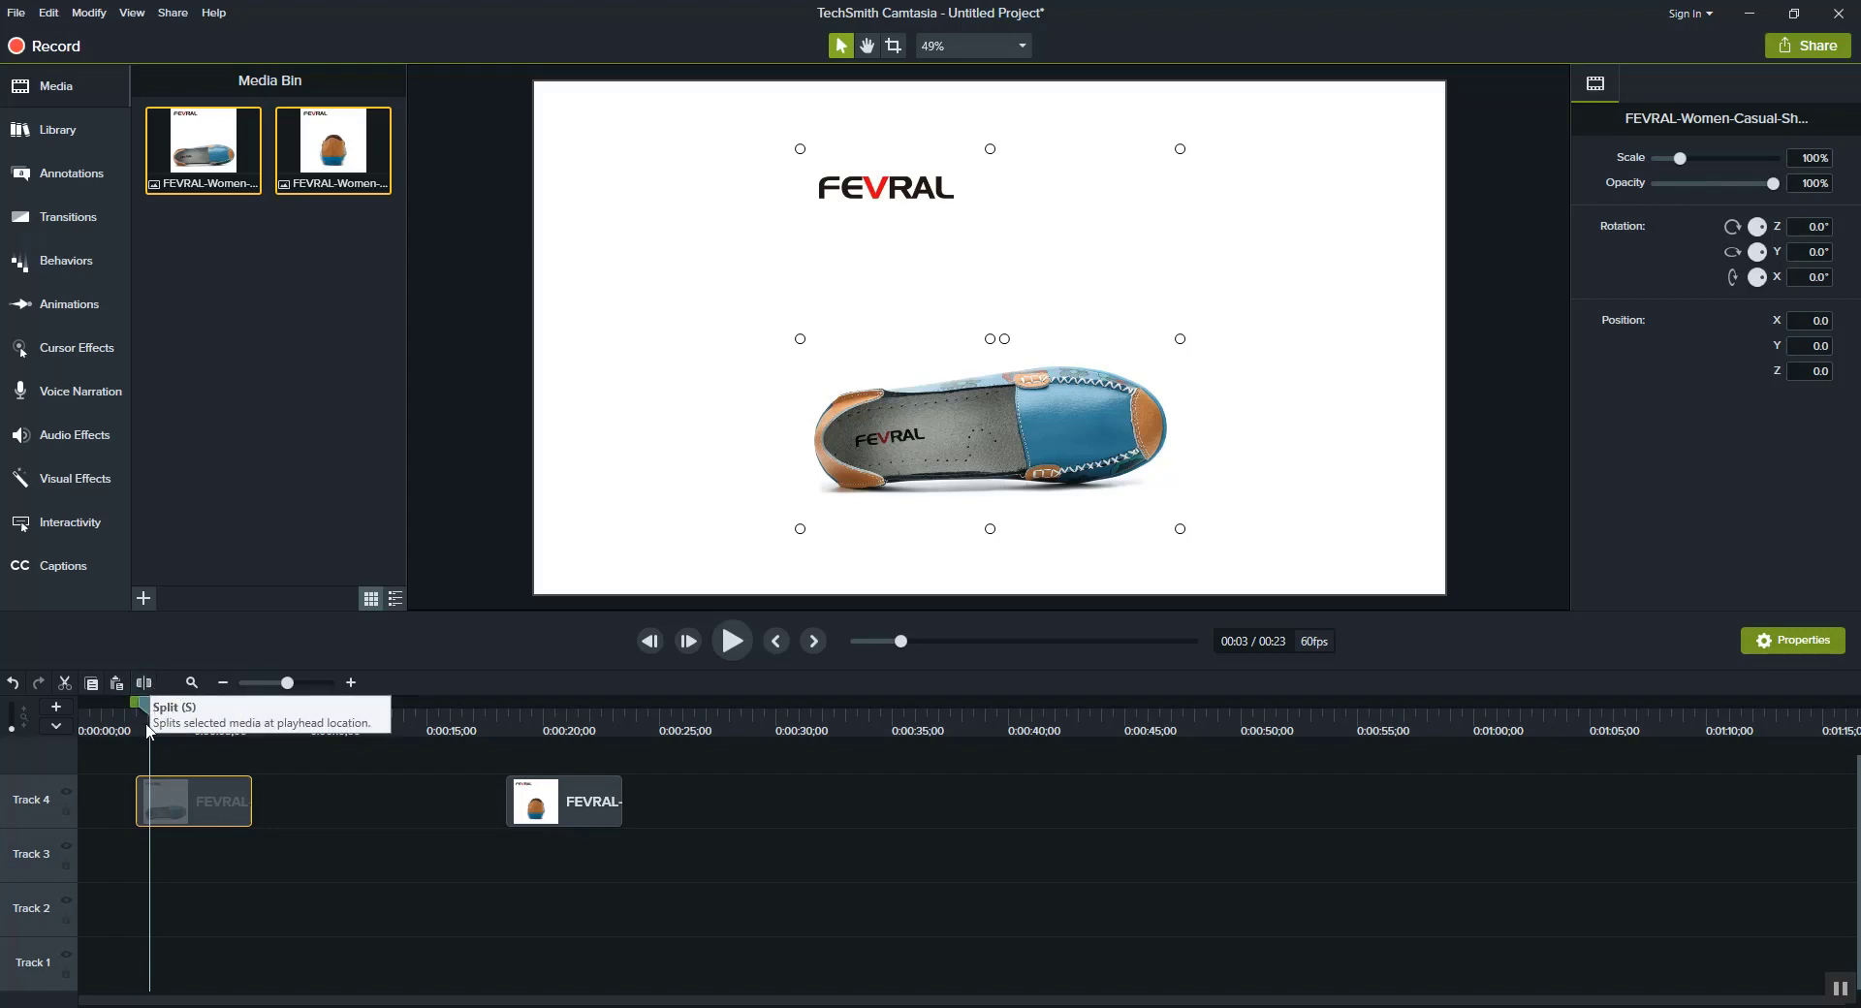
click(194, 801)
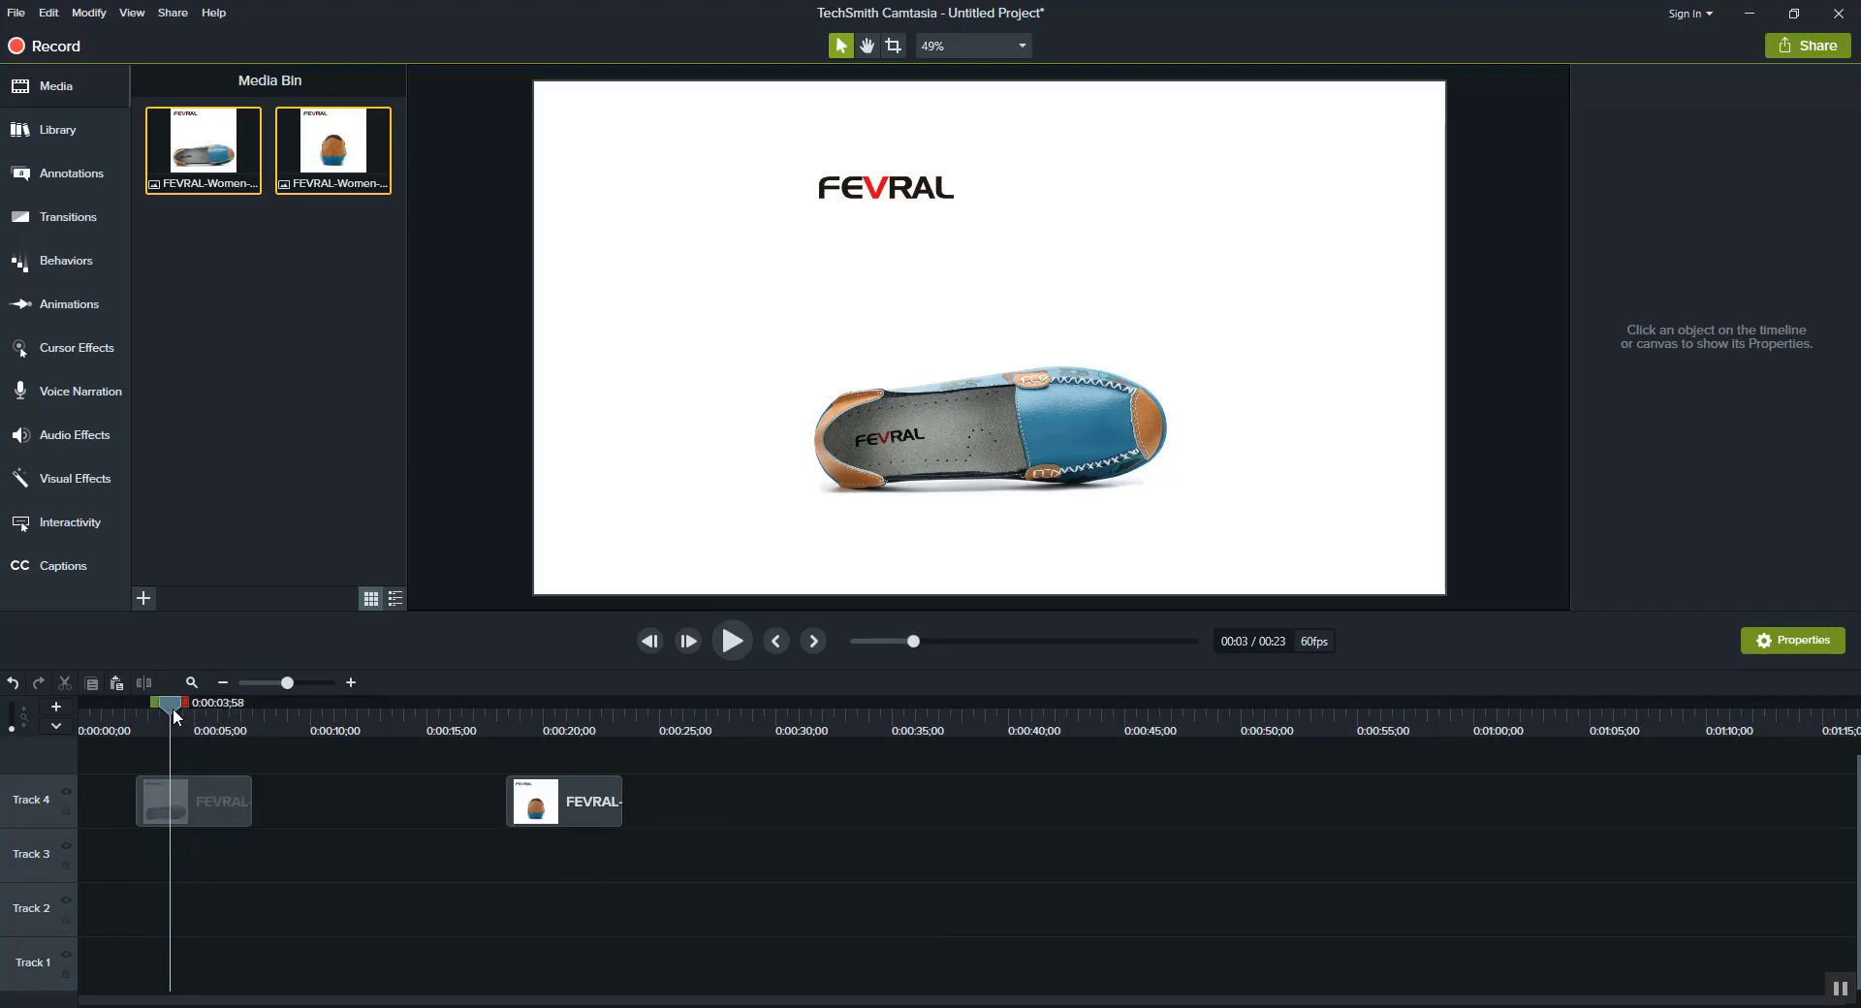
Move part of the split blue shoe clip and split it again at the playhead
click(192, 801)
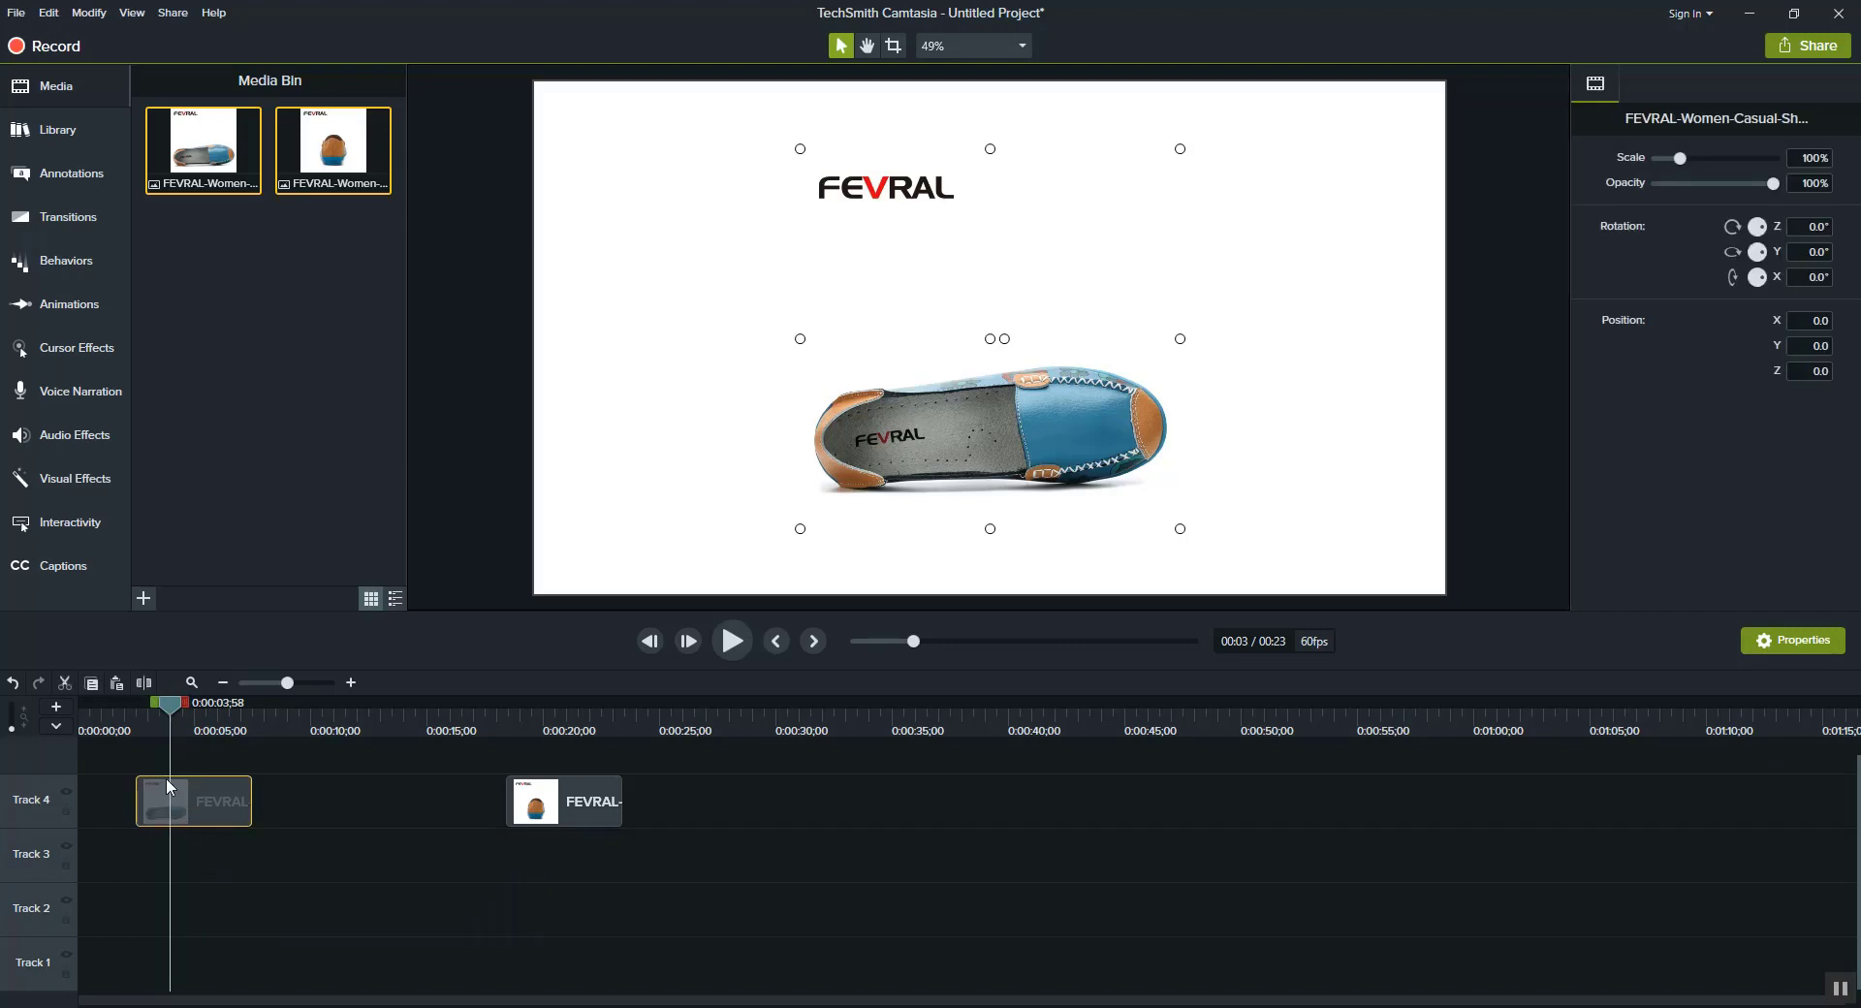
drag(170, 703, 194, 704)
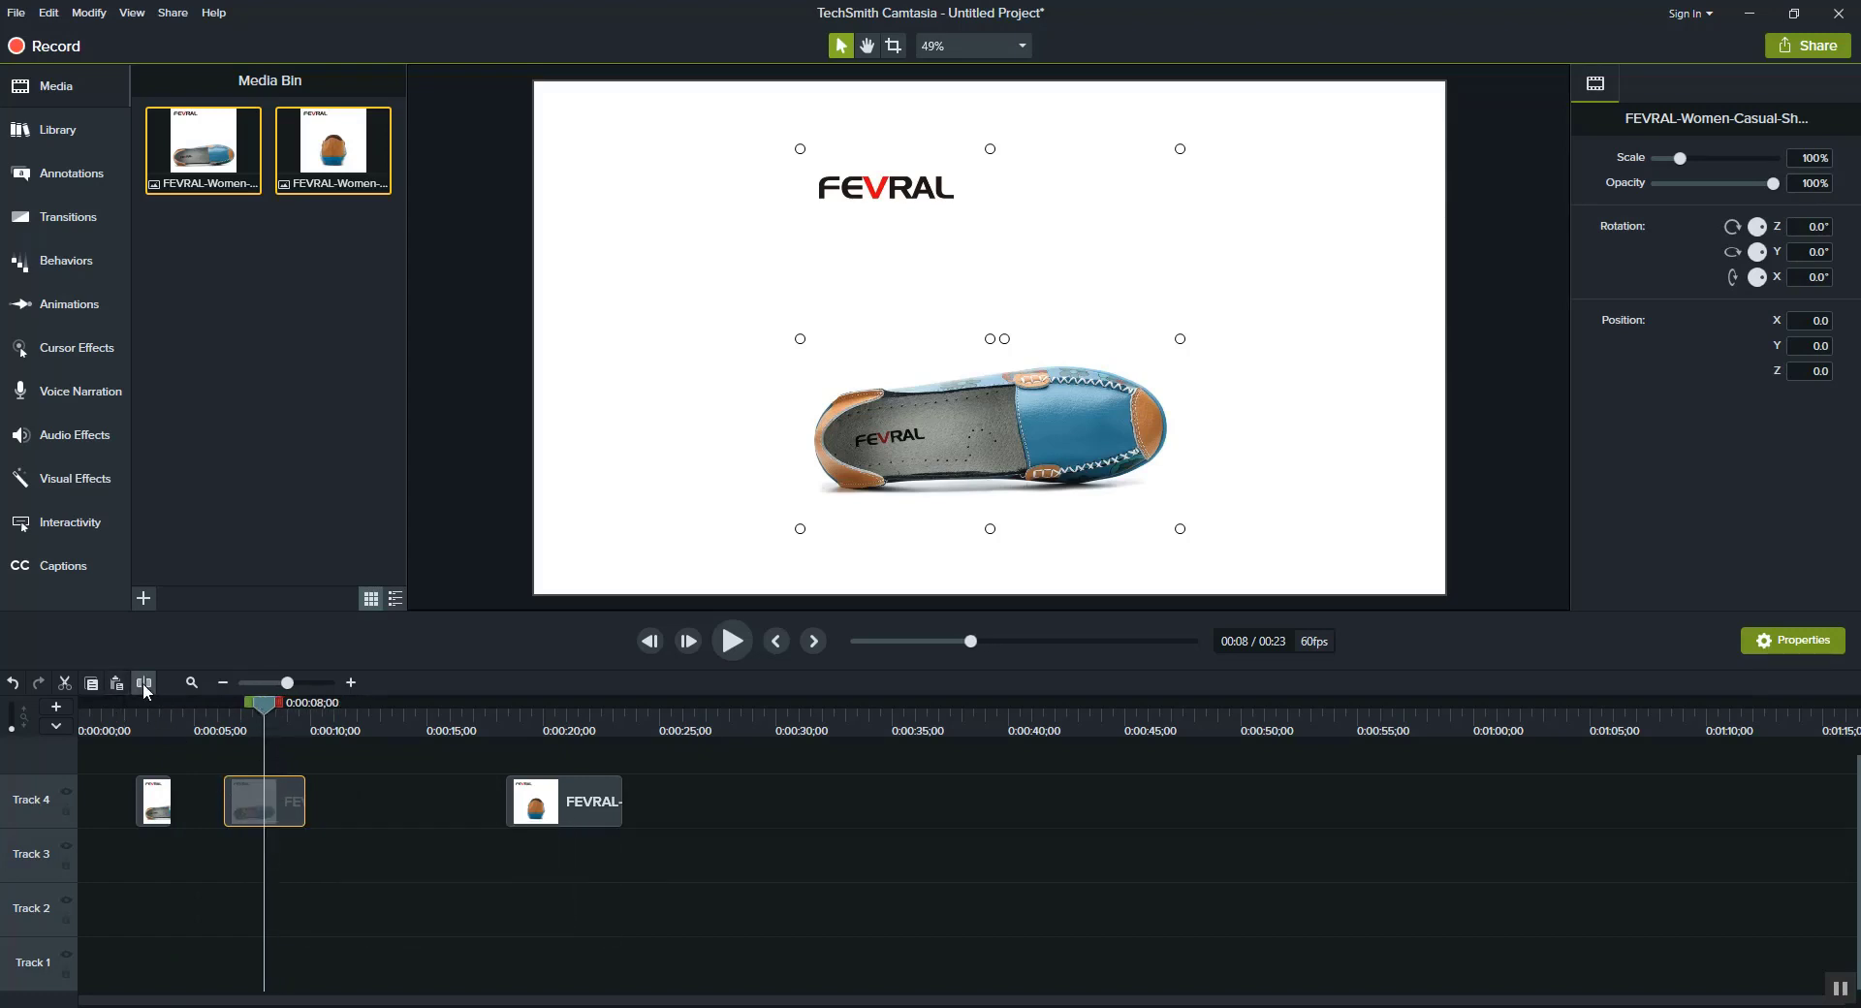
click(142, 683)
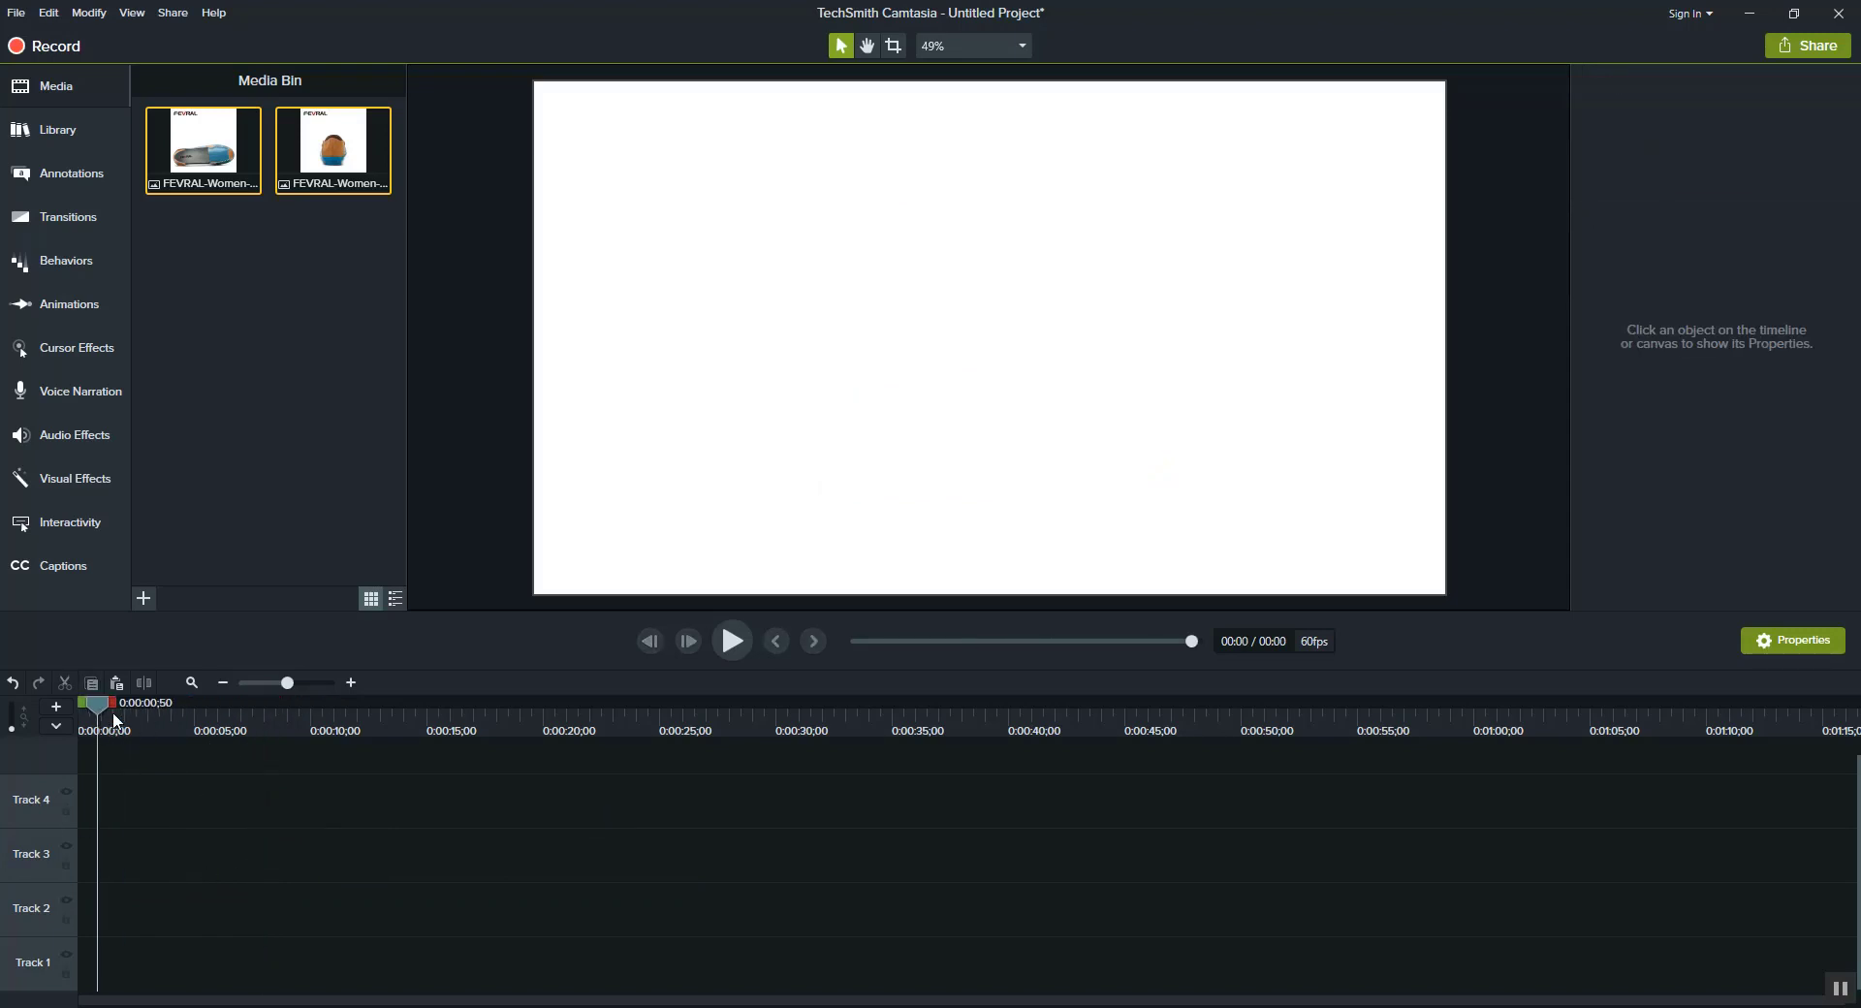
Place both FEVRAL shoe images back to back on Track 3 at time zero
drag(331, 150, 377, 665)
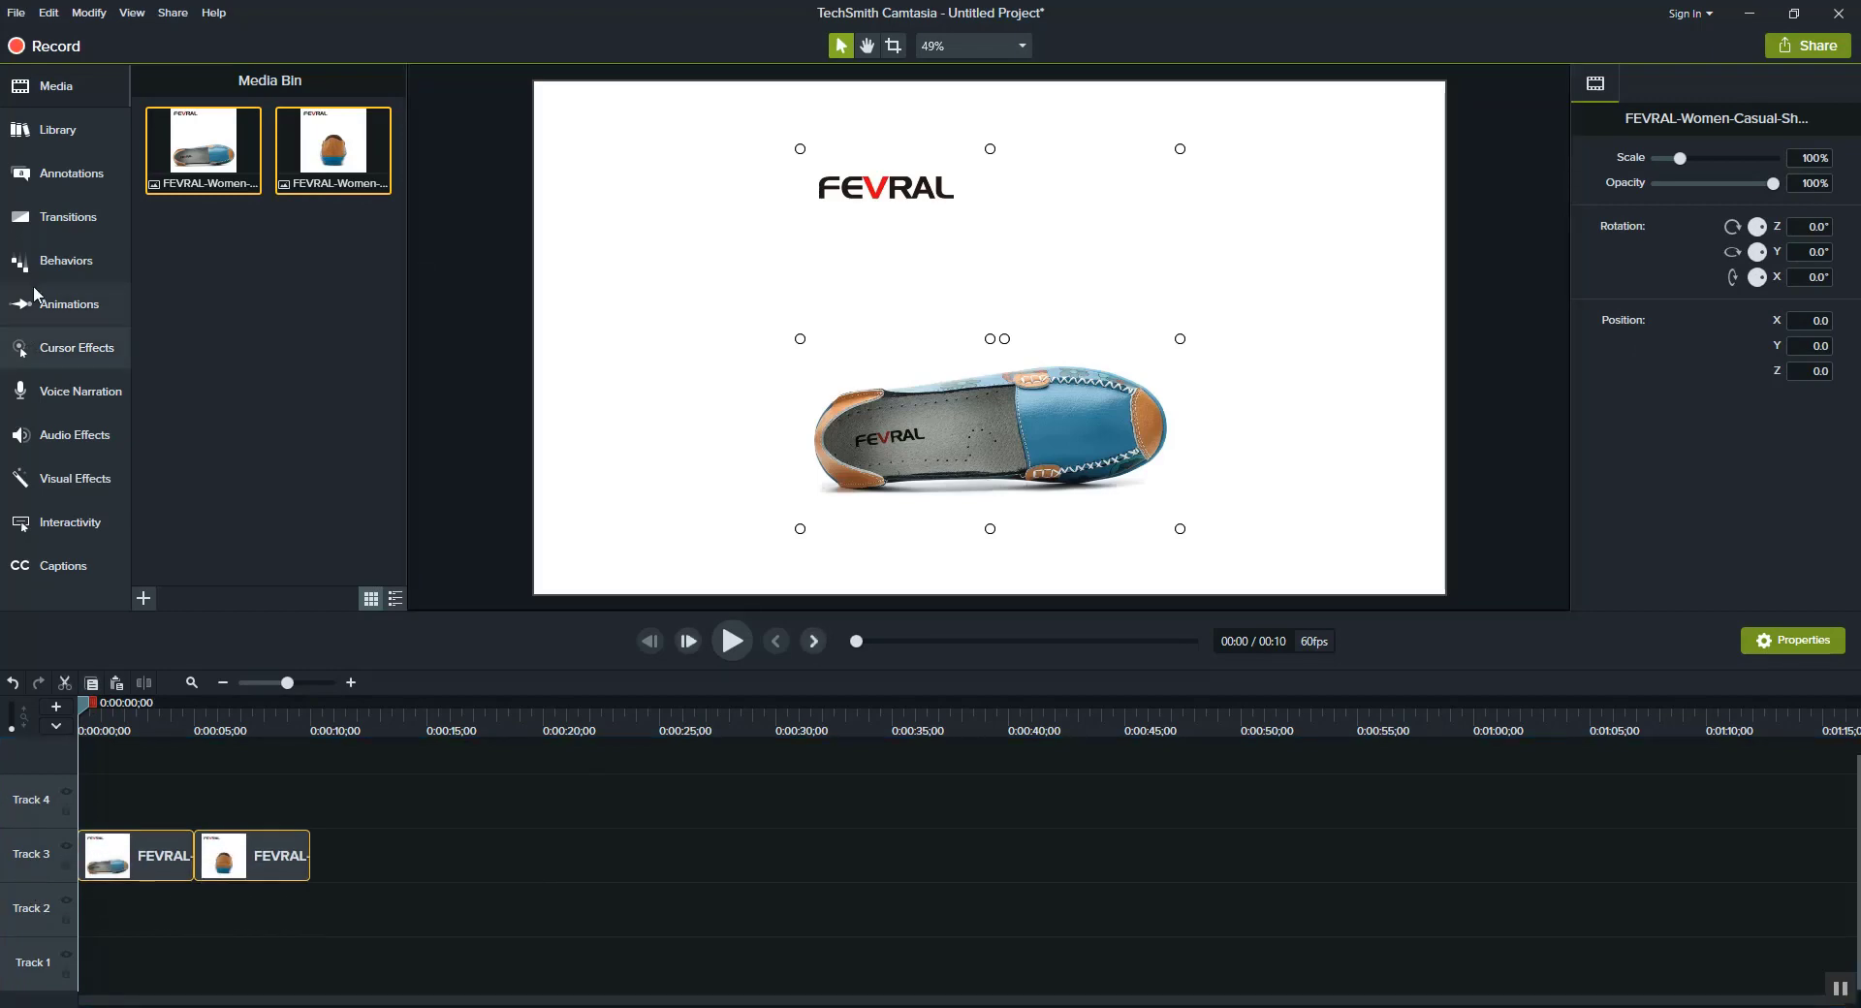
mouse_move(134, 824)
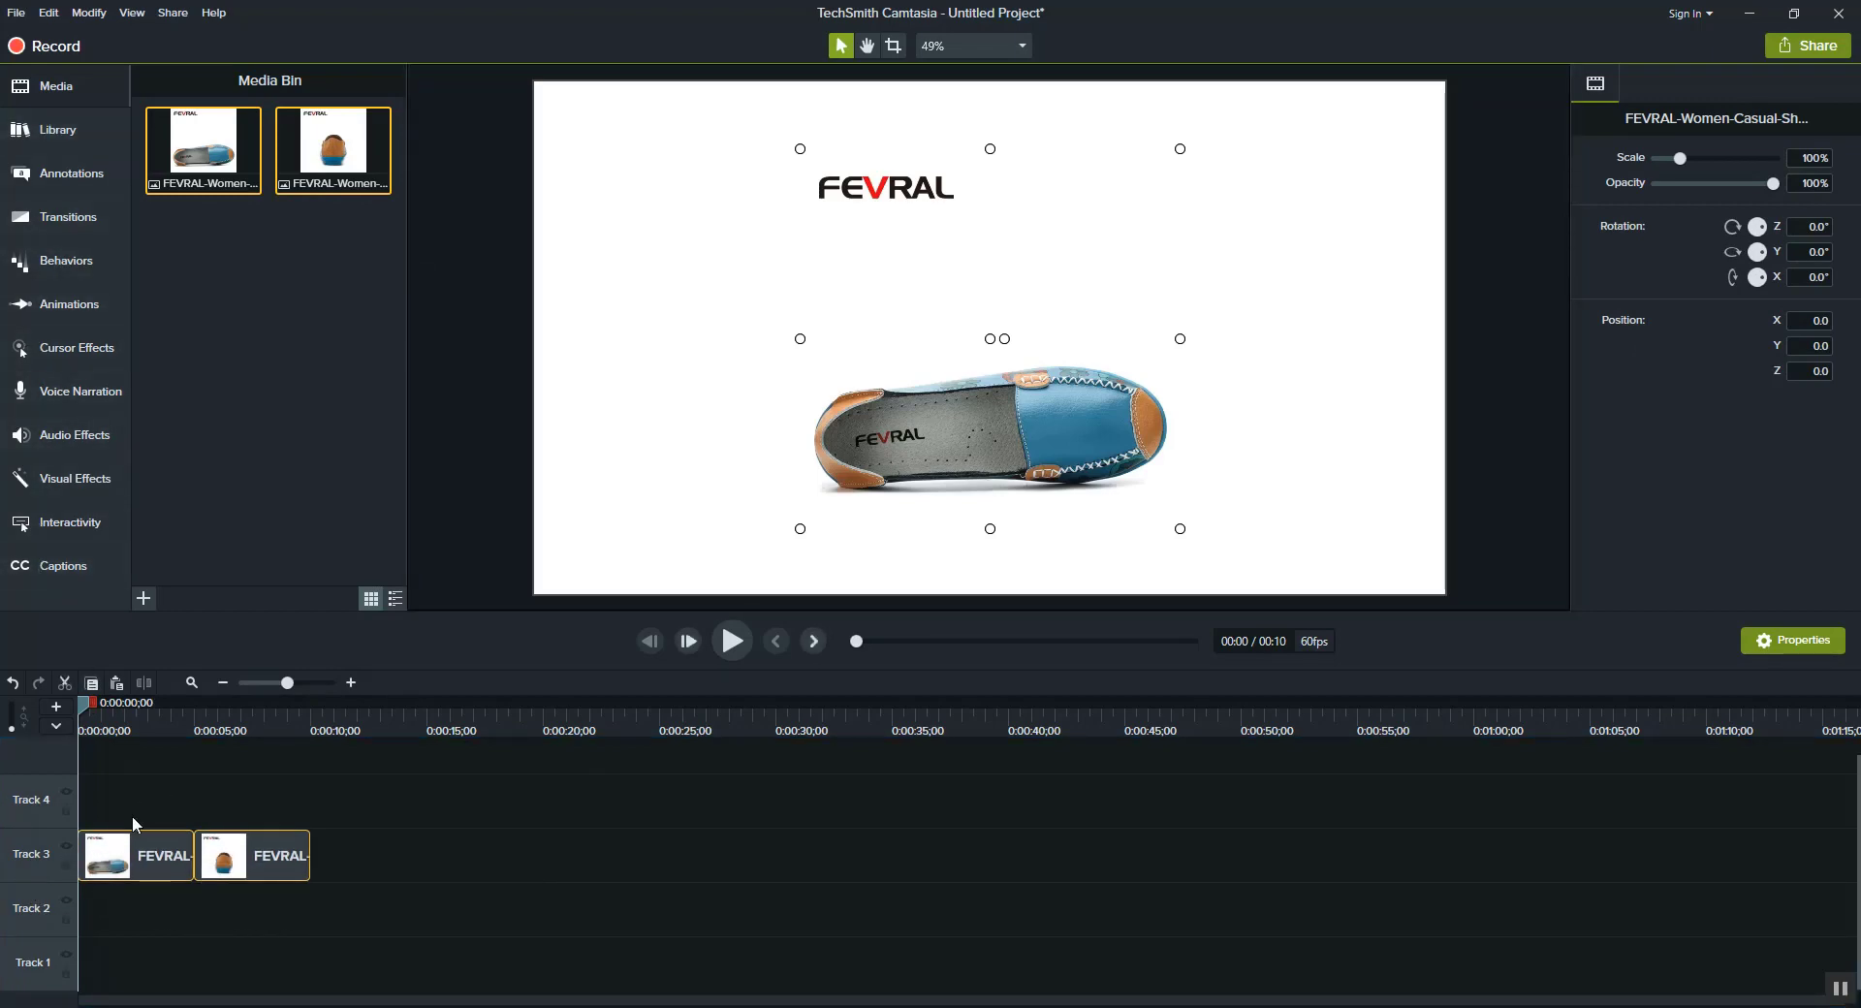
mouse_move(271, 843)
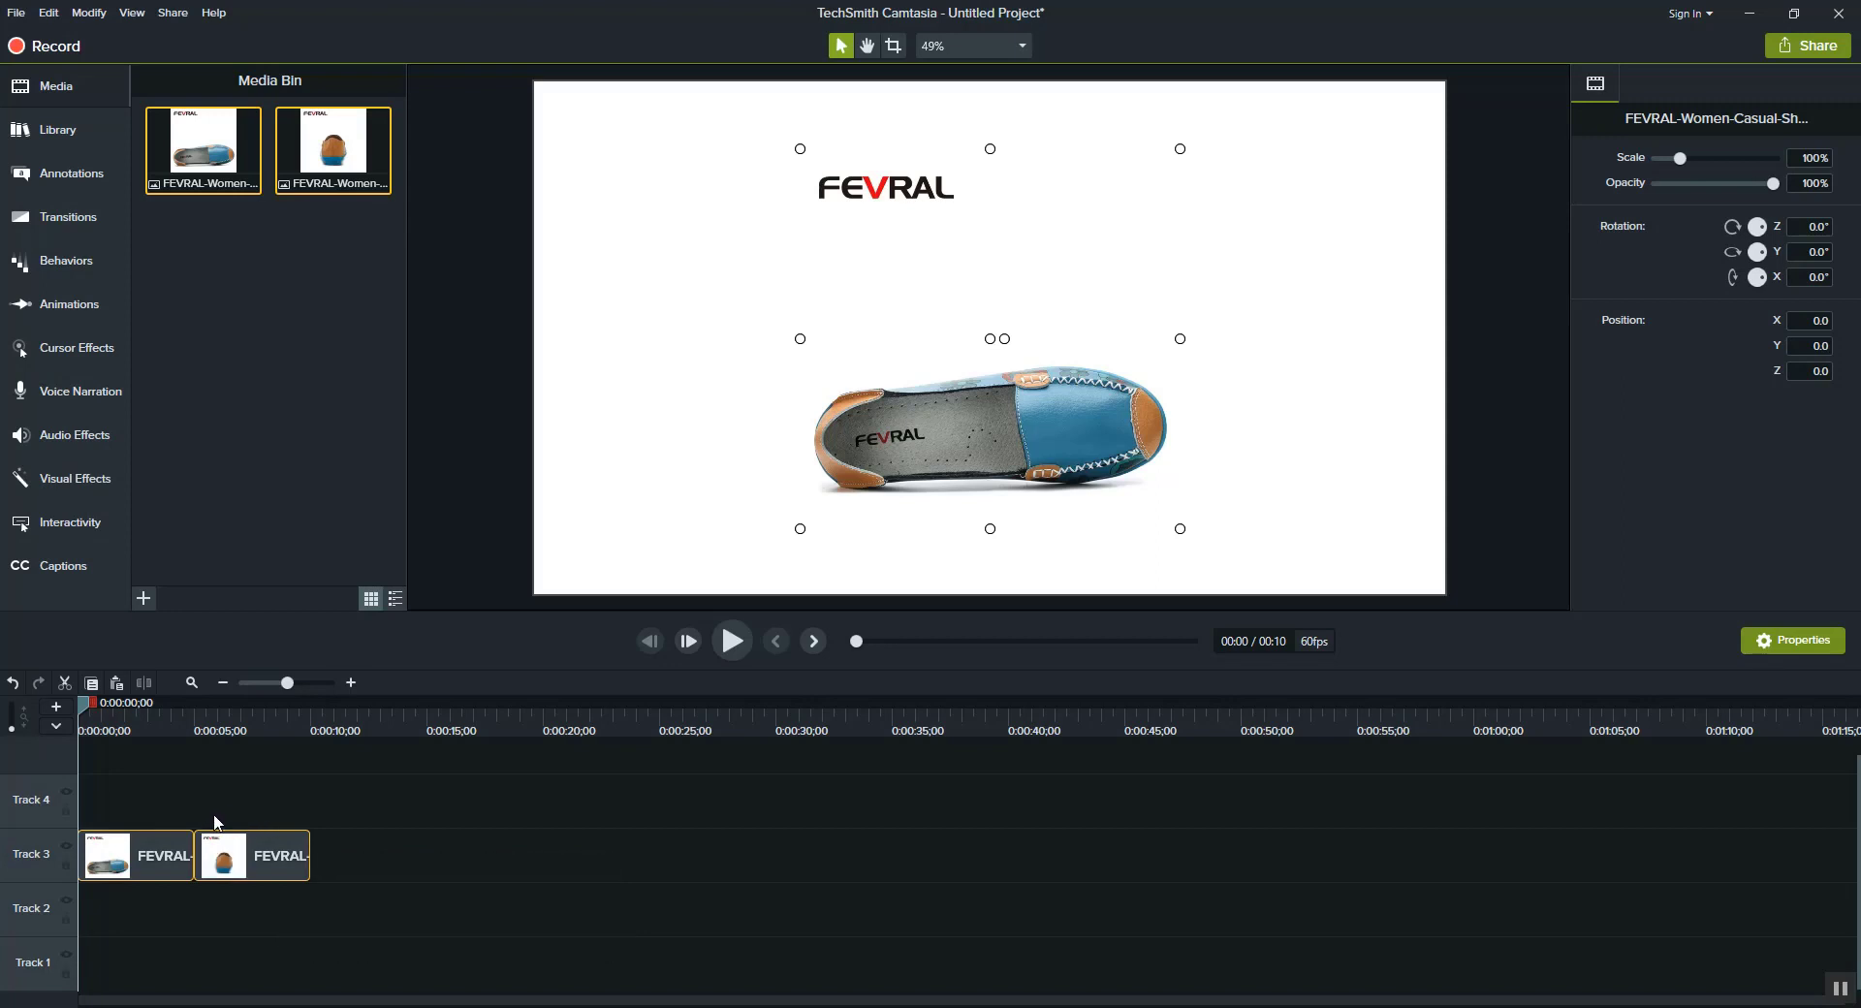
mouse_move(89, 440)
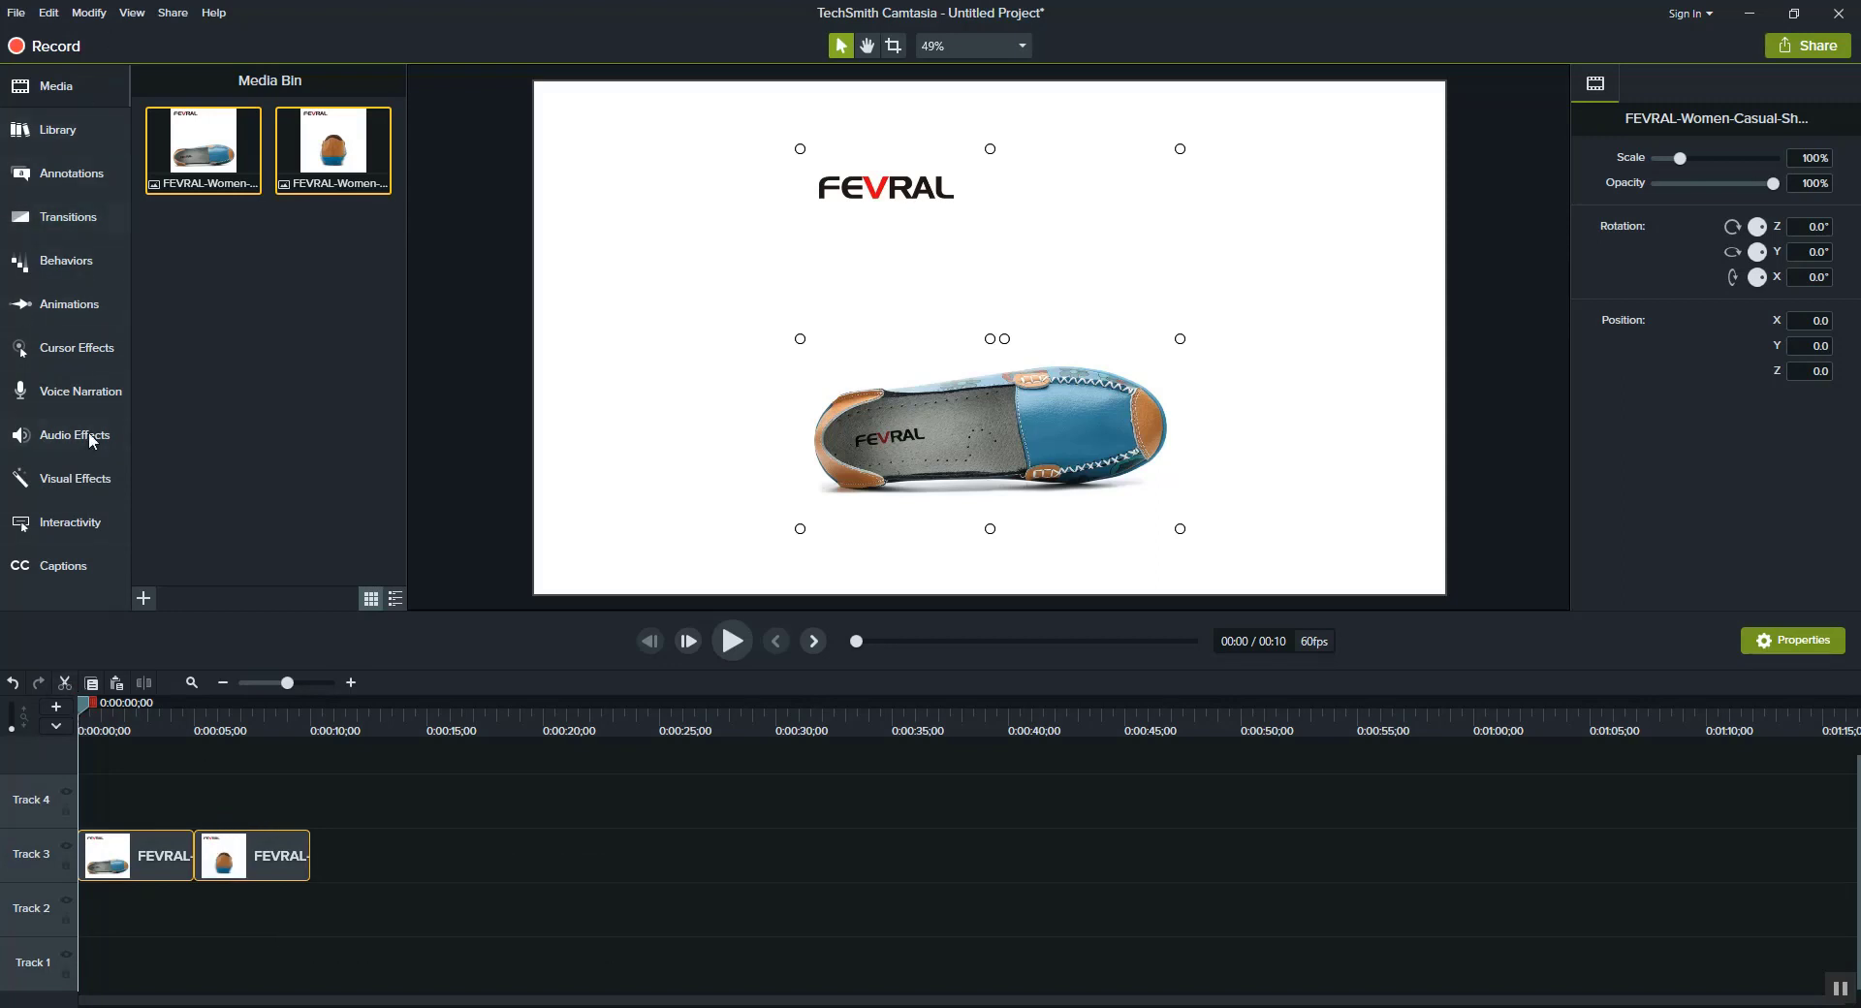
mouse_move(298, 665)
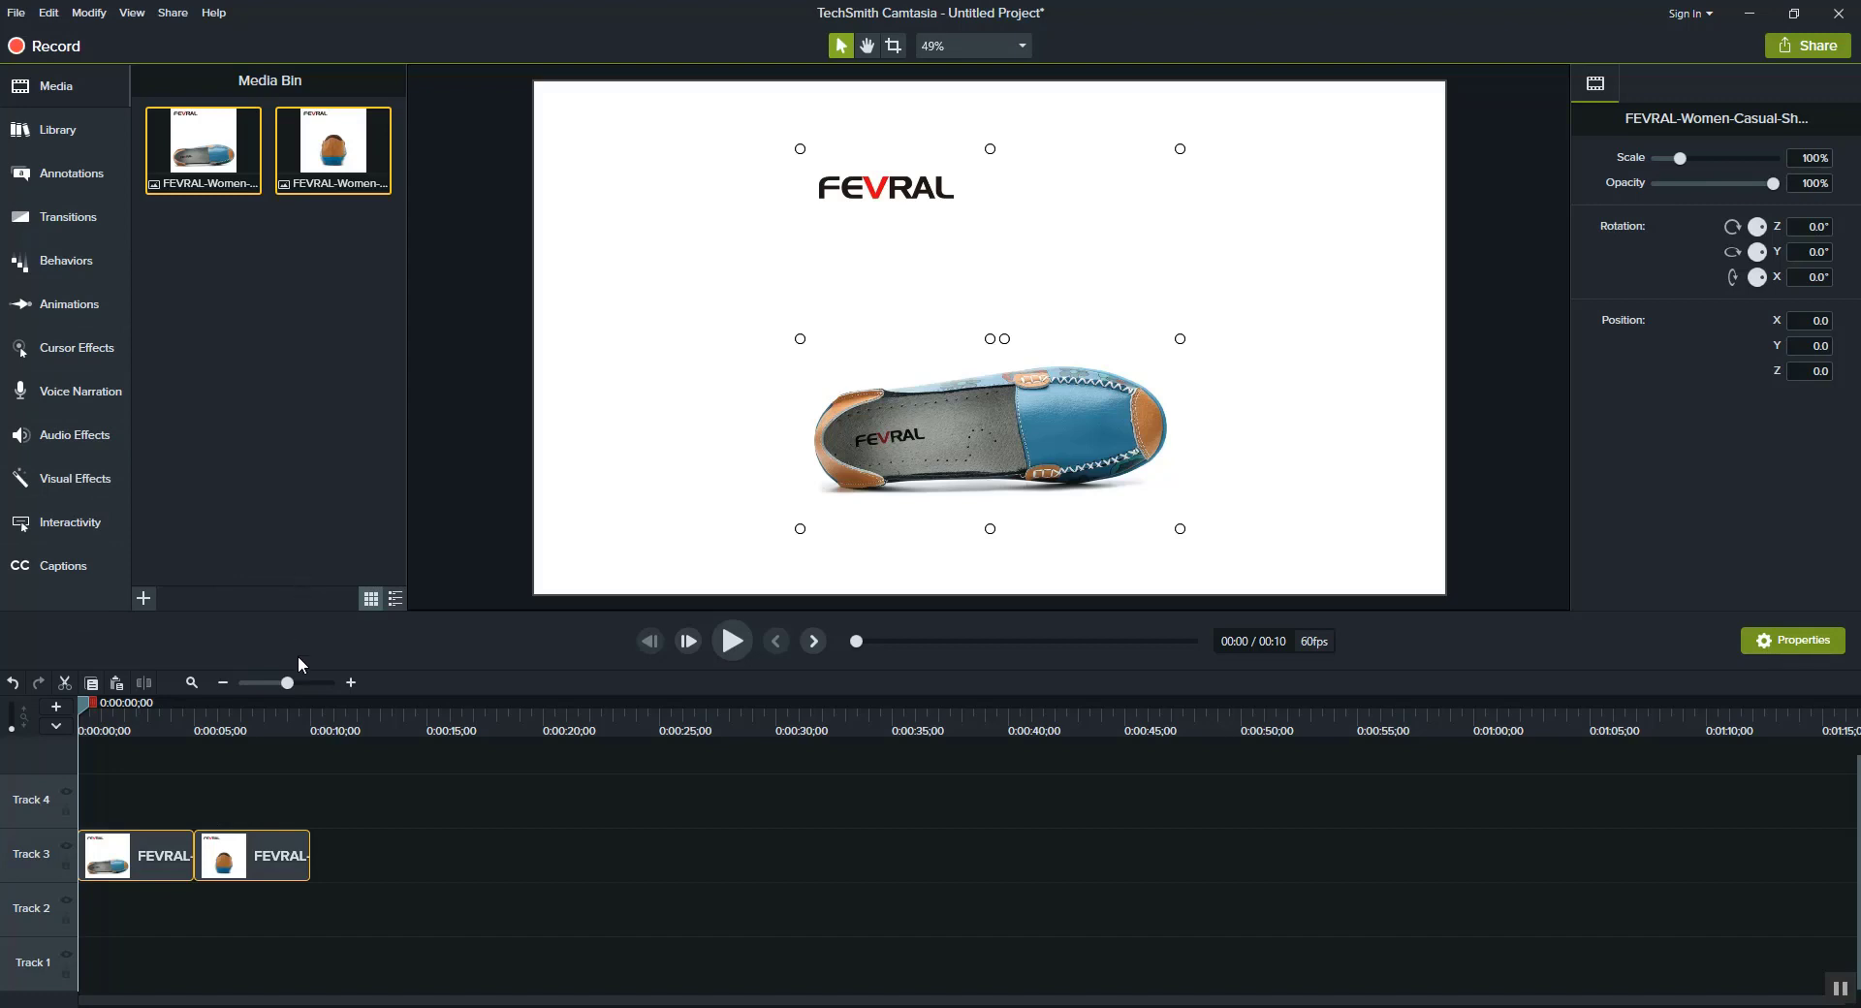
mouse_move(66, 173)
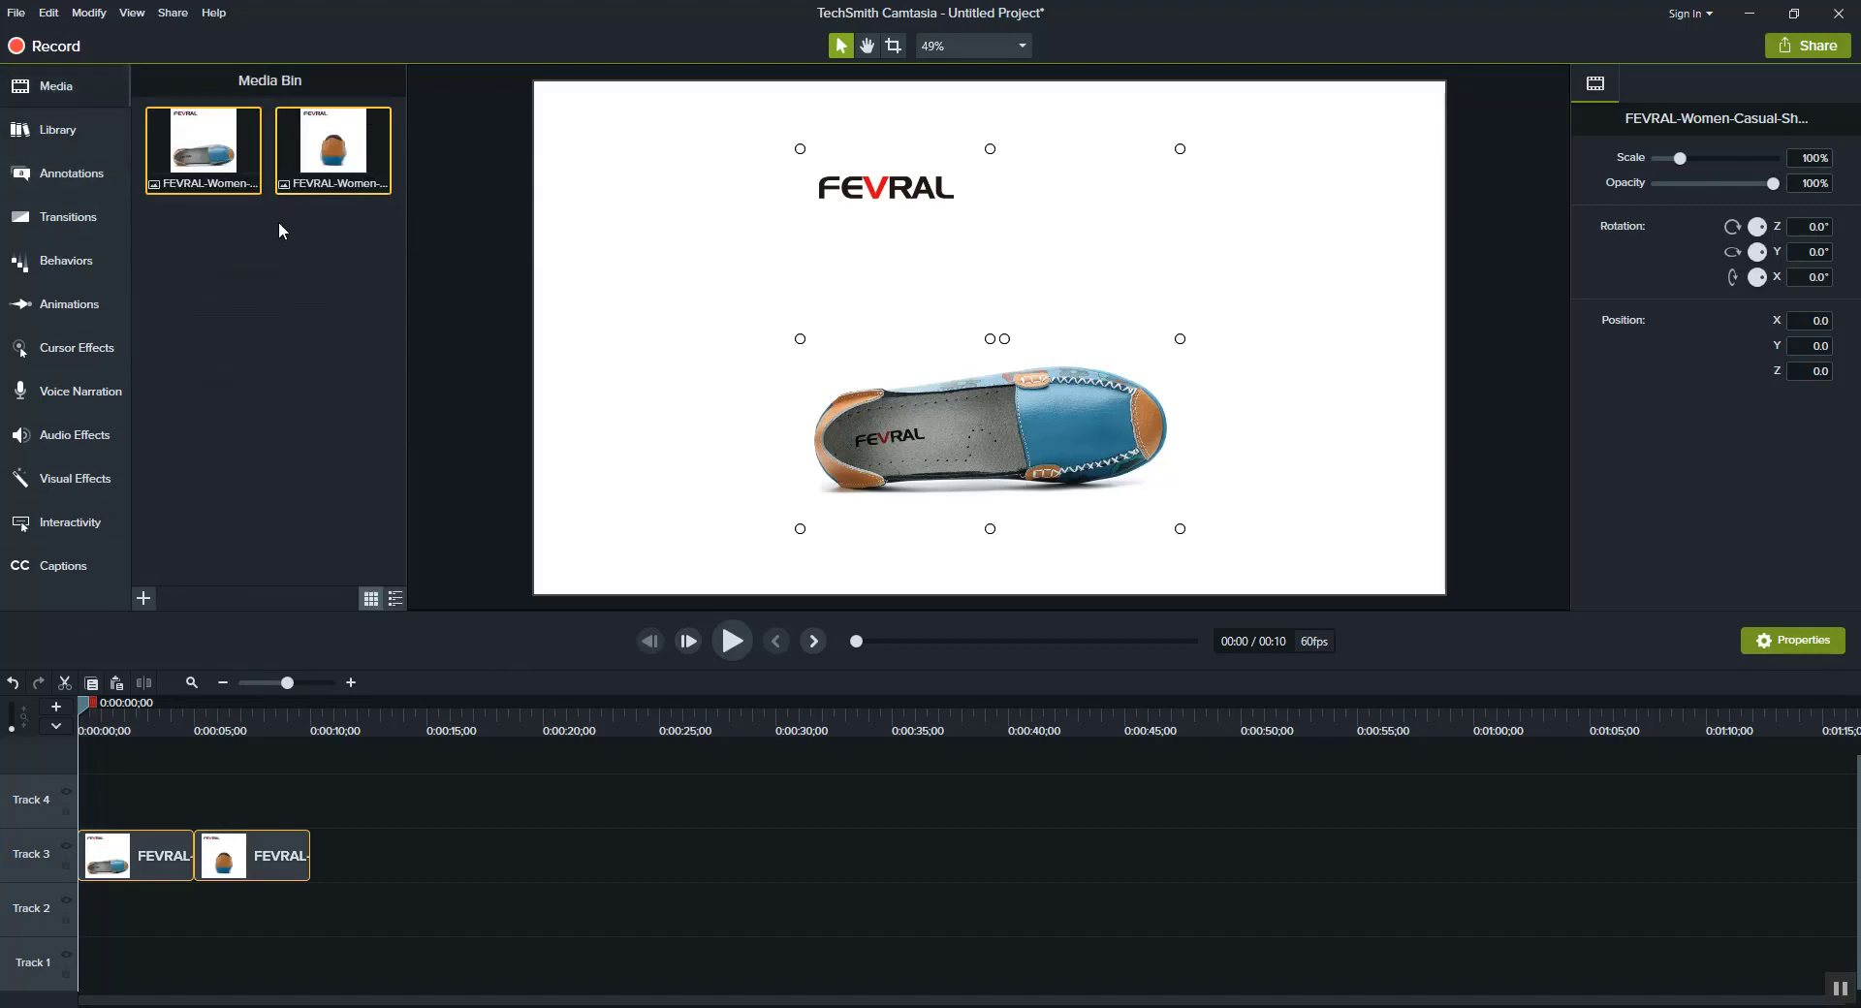
click(252, 855)
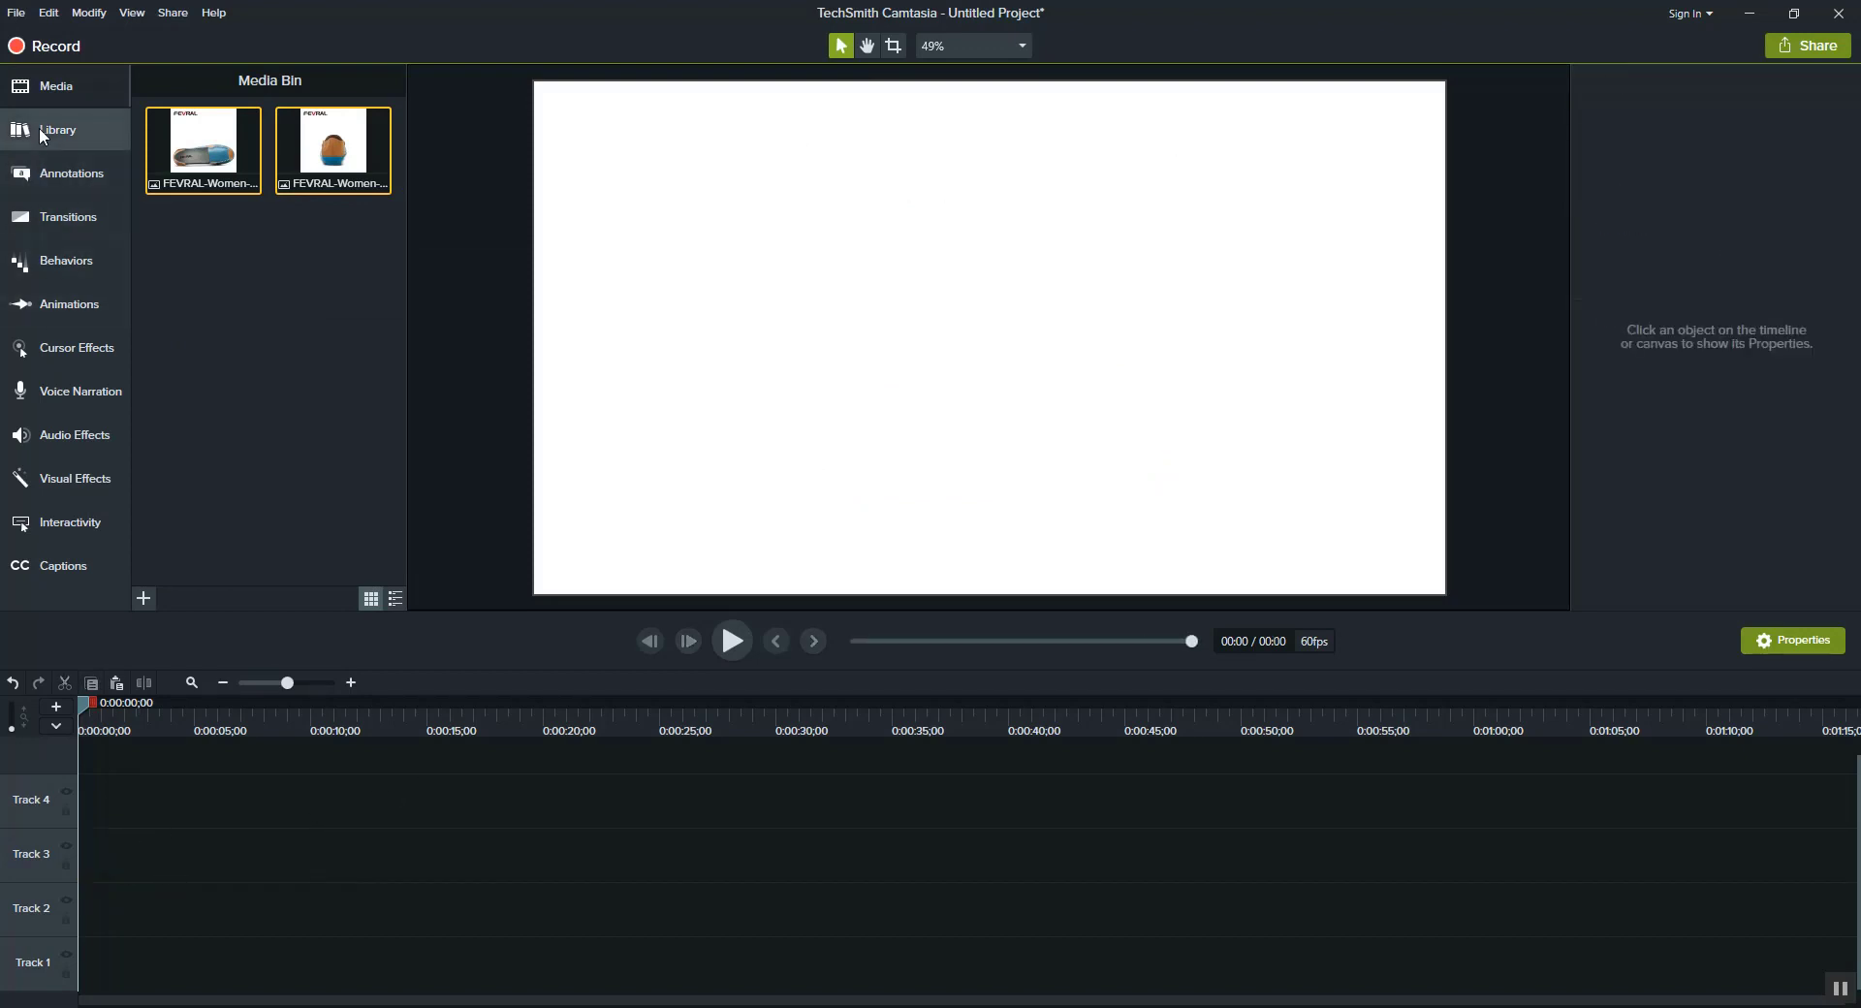
Browse the Library's Icons and Lower Thirds folders, title the Assist lower third and play its preview
click(56, 130)
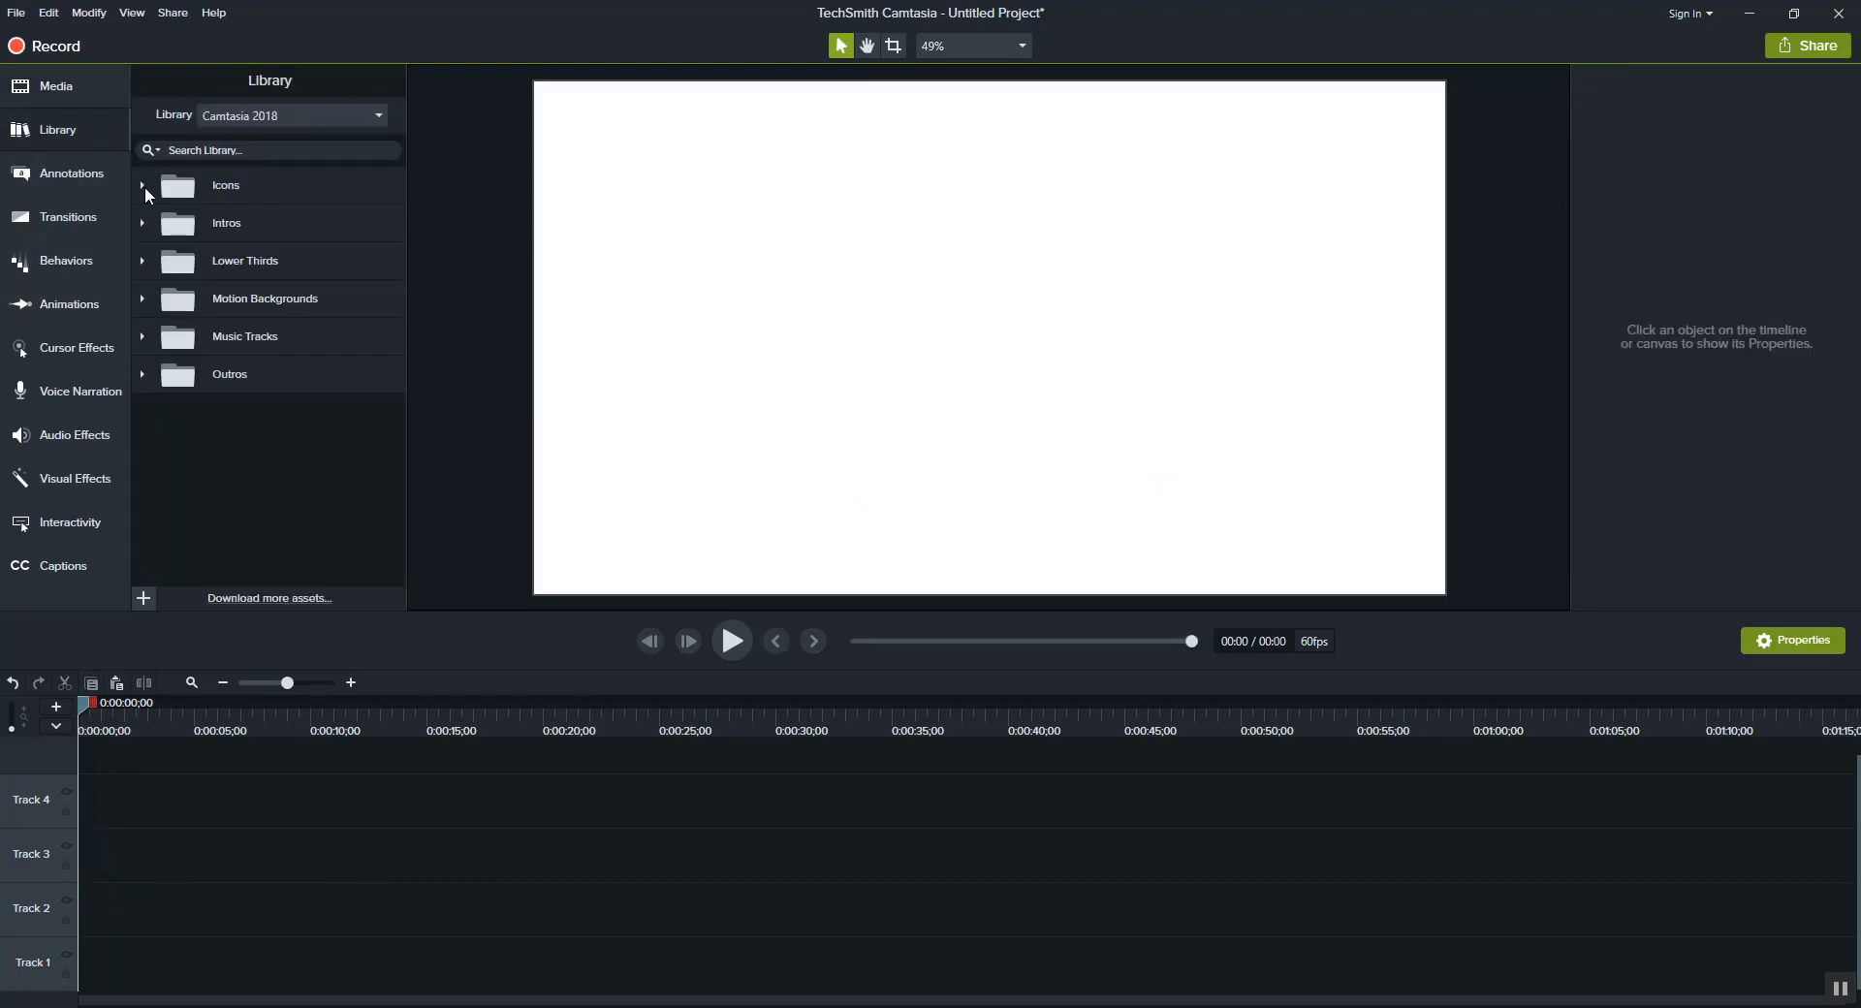
click(142, 186)
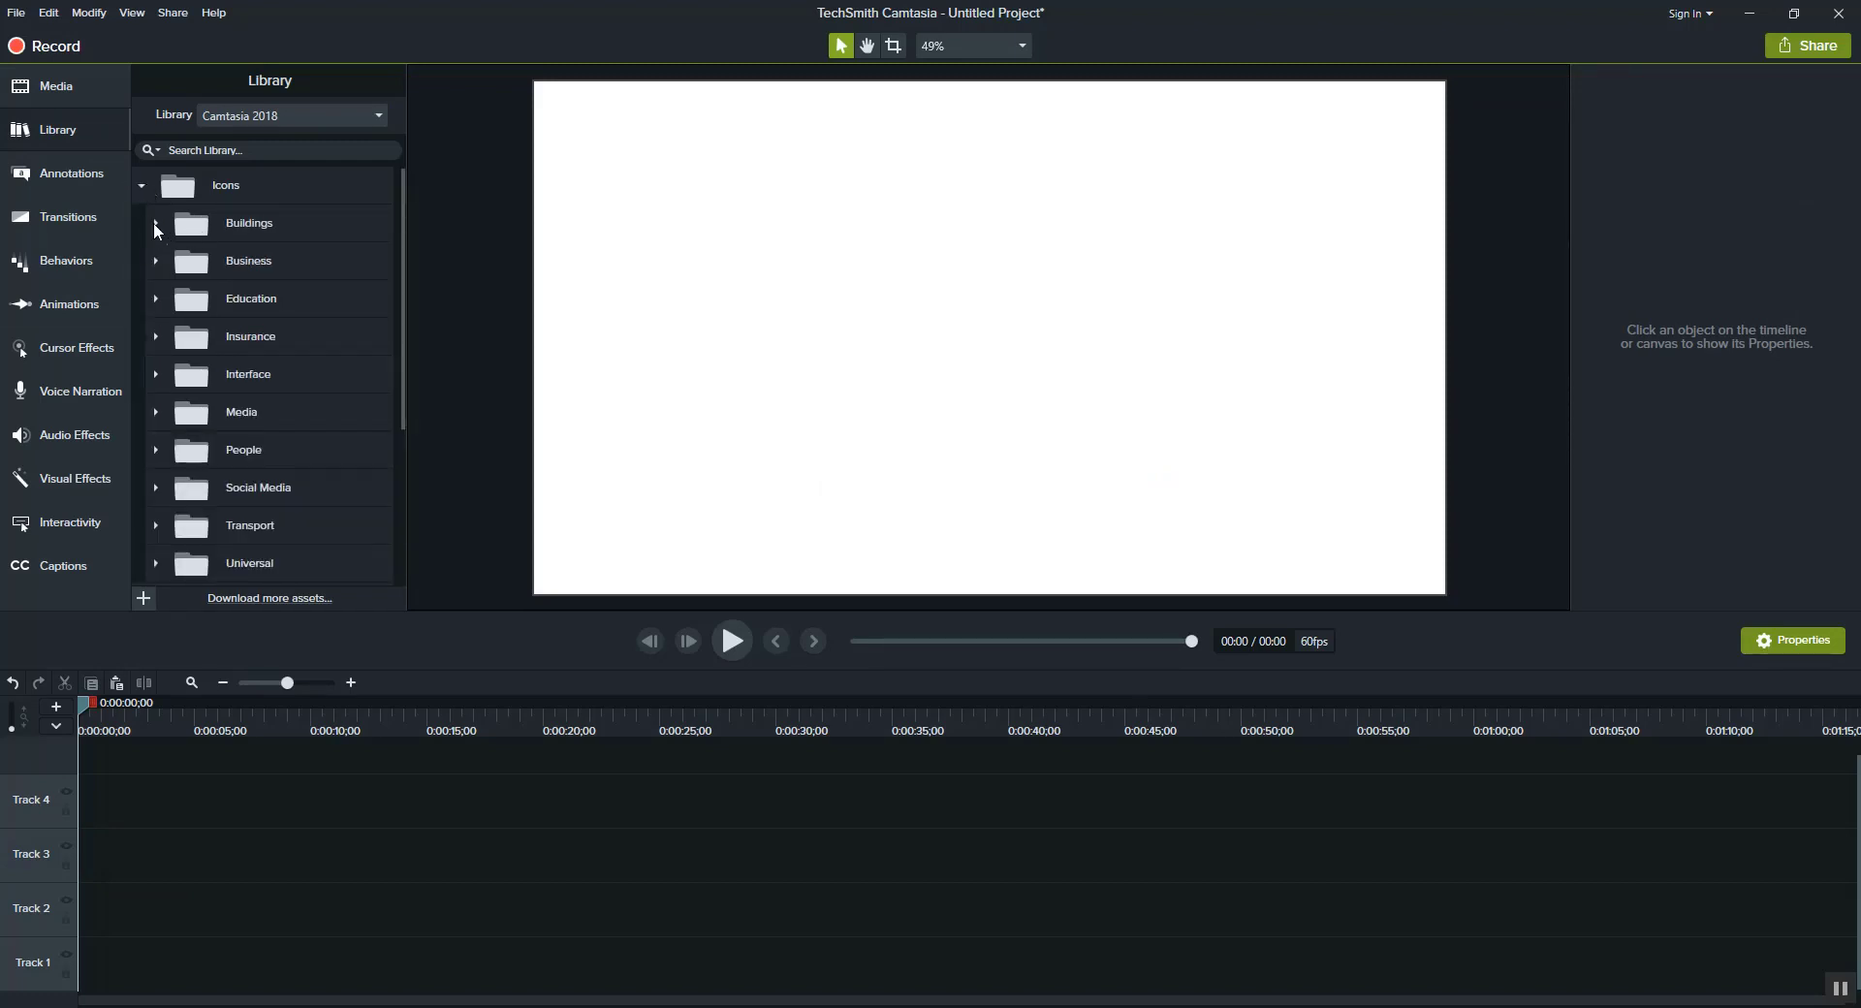
click(155, 223)
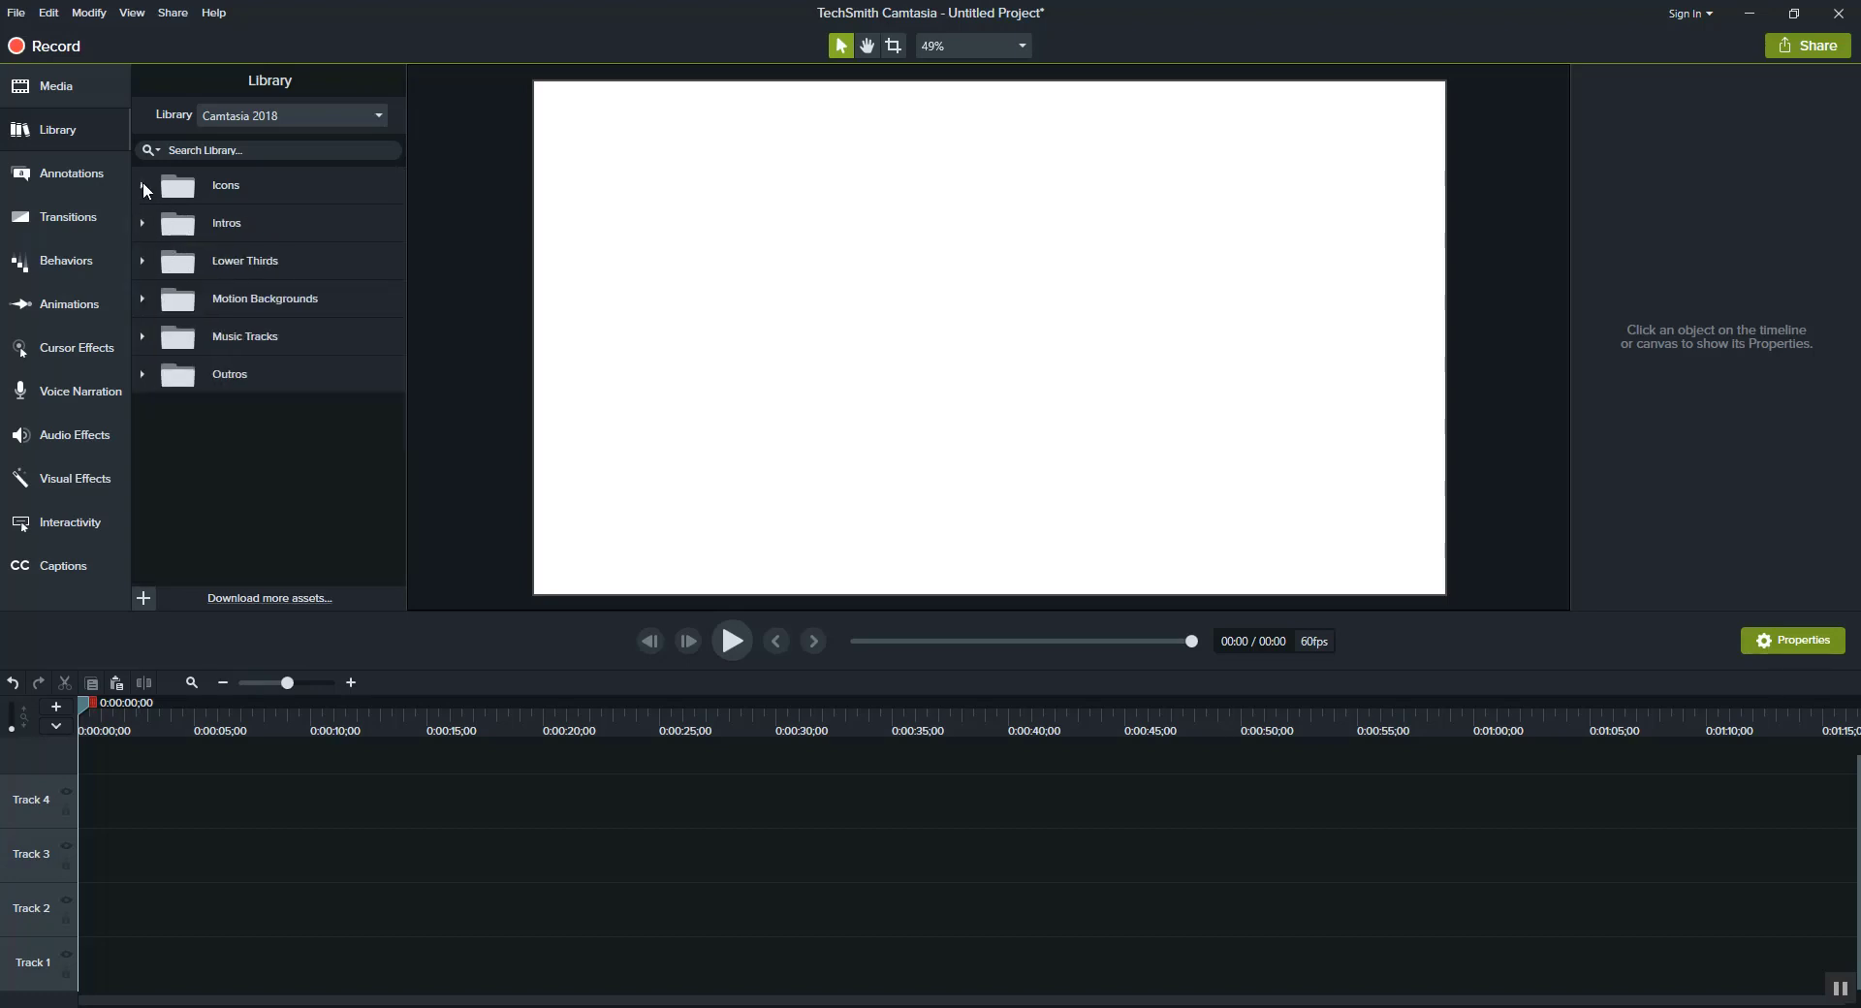
click(142, 260)
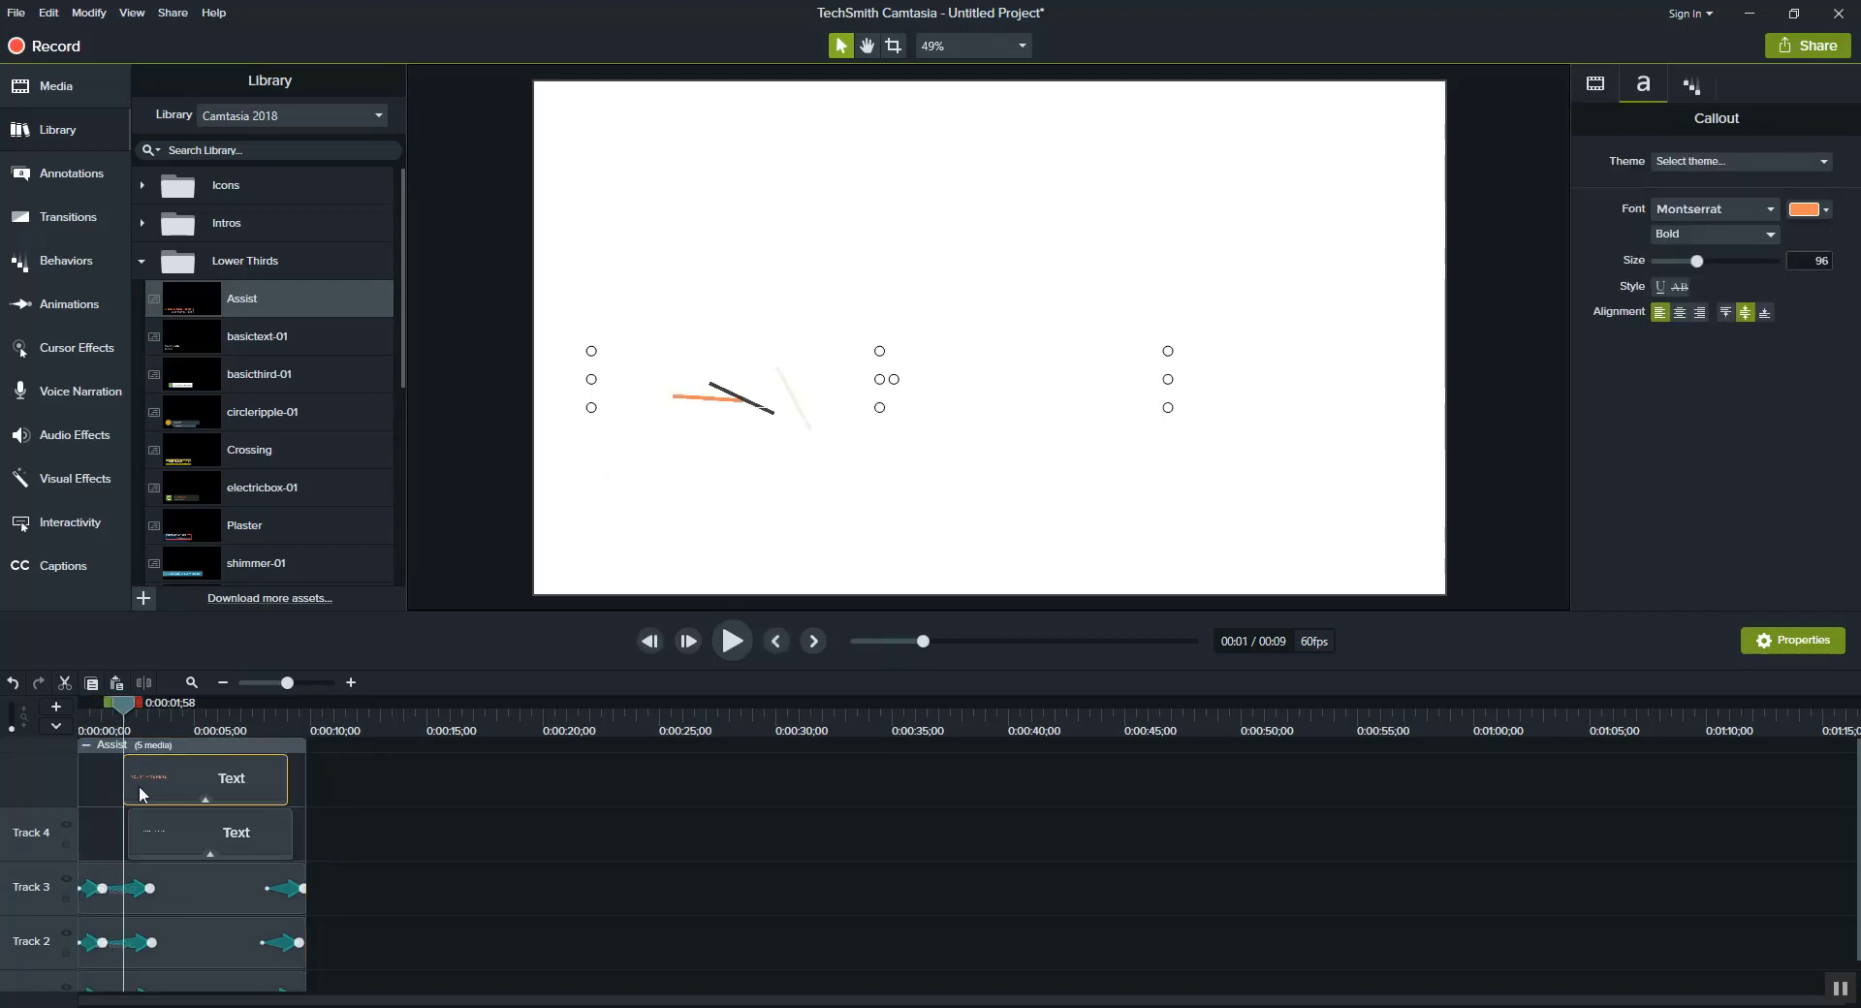
mouse_move(147, 787)
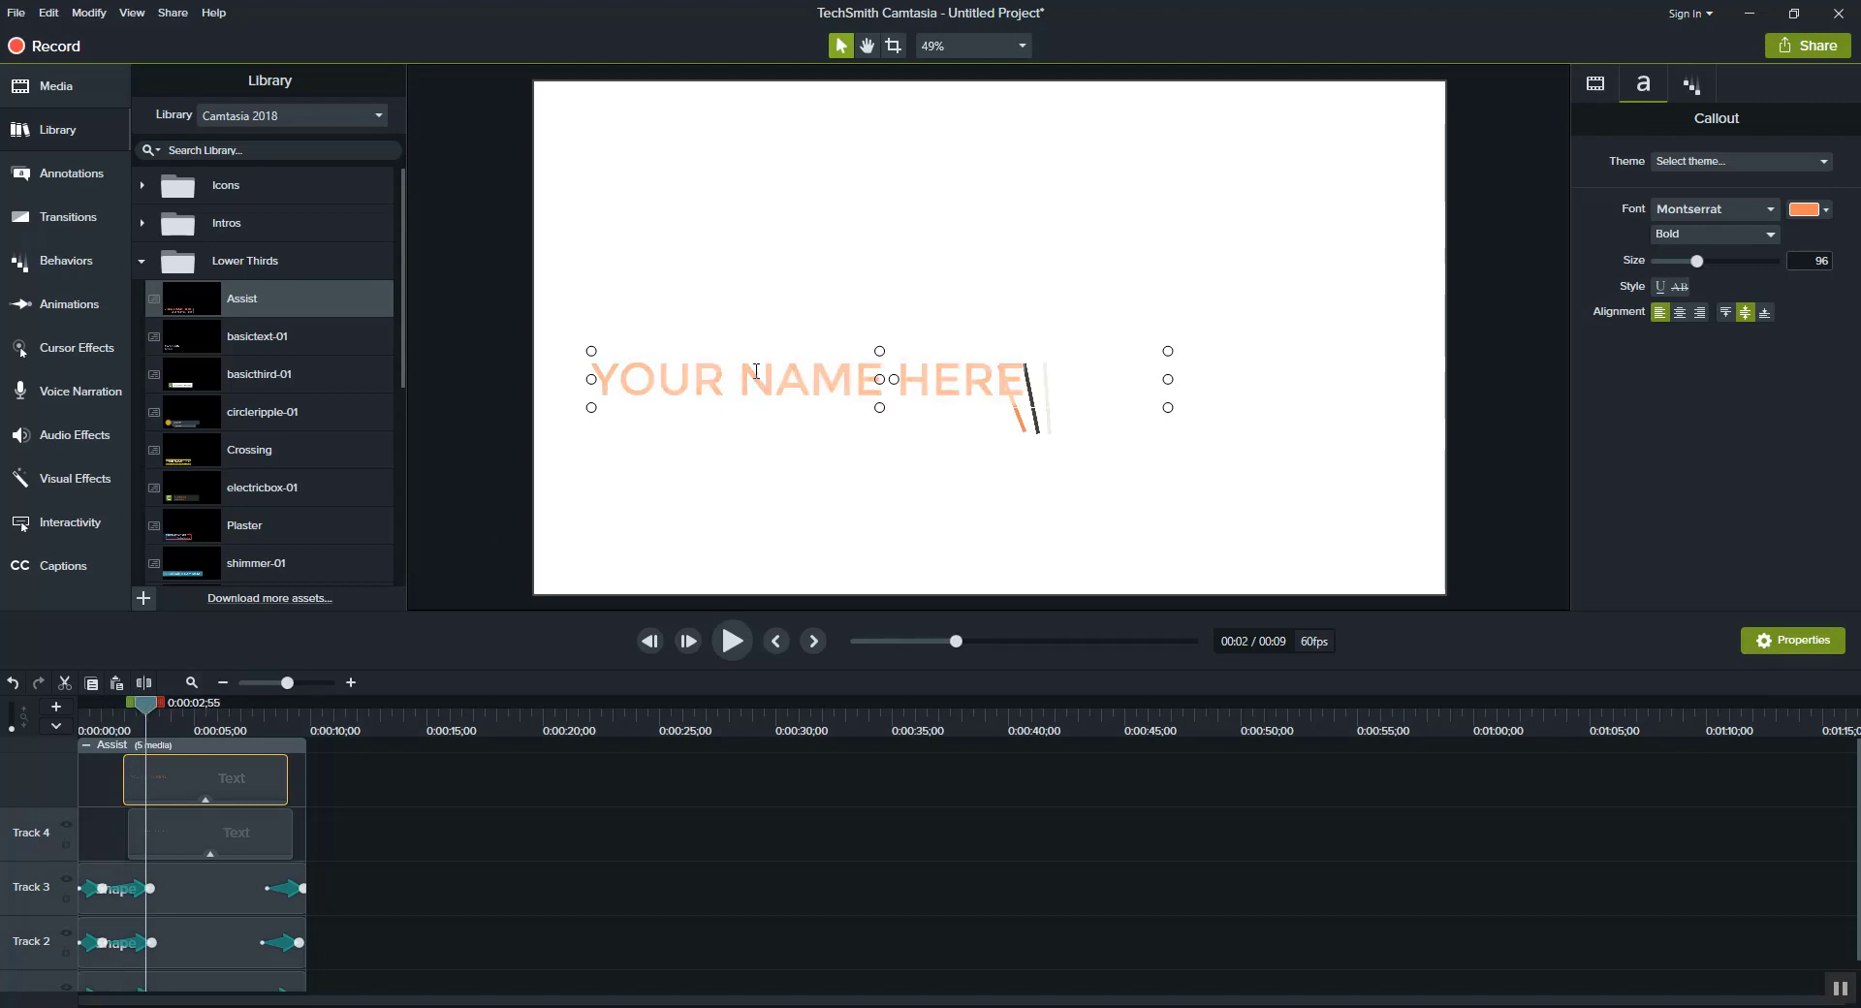
text(ishrar kavir)
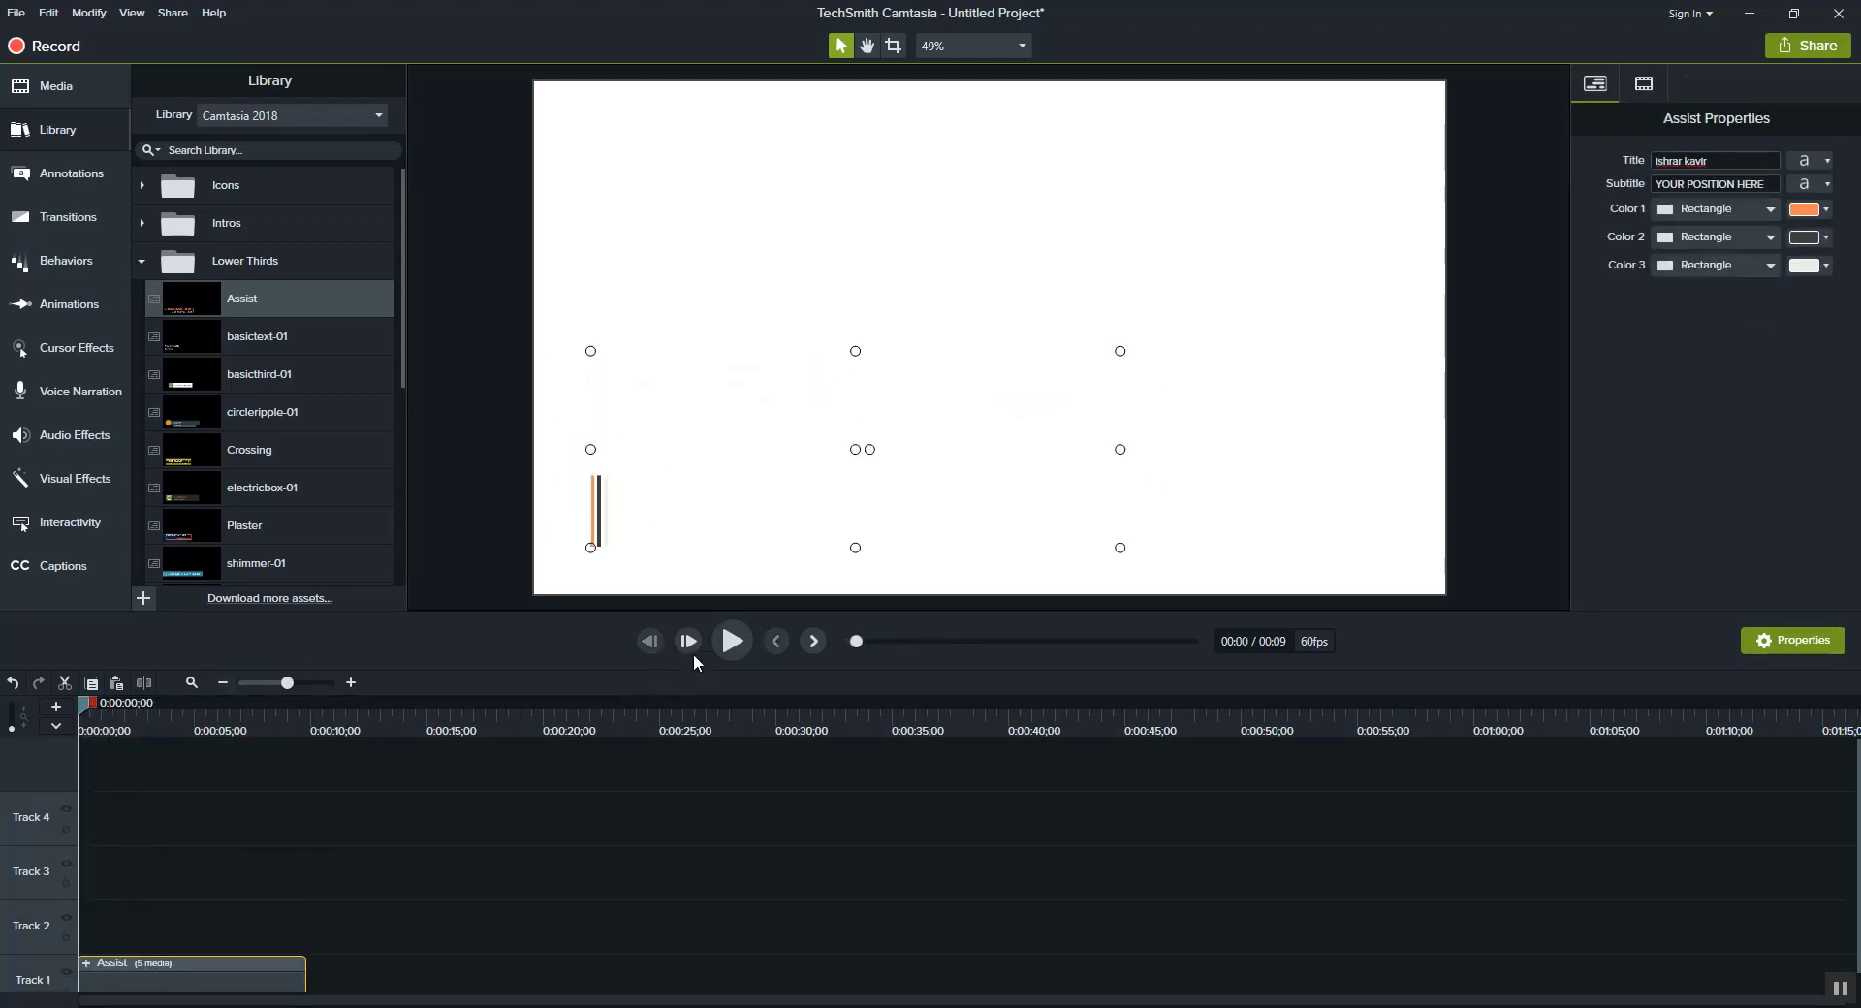
click(733, 641)
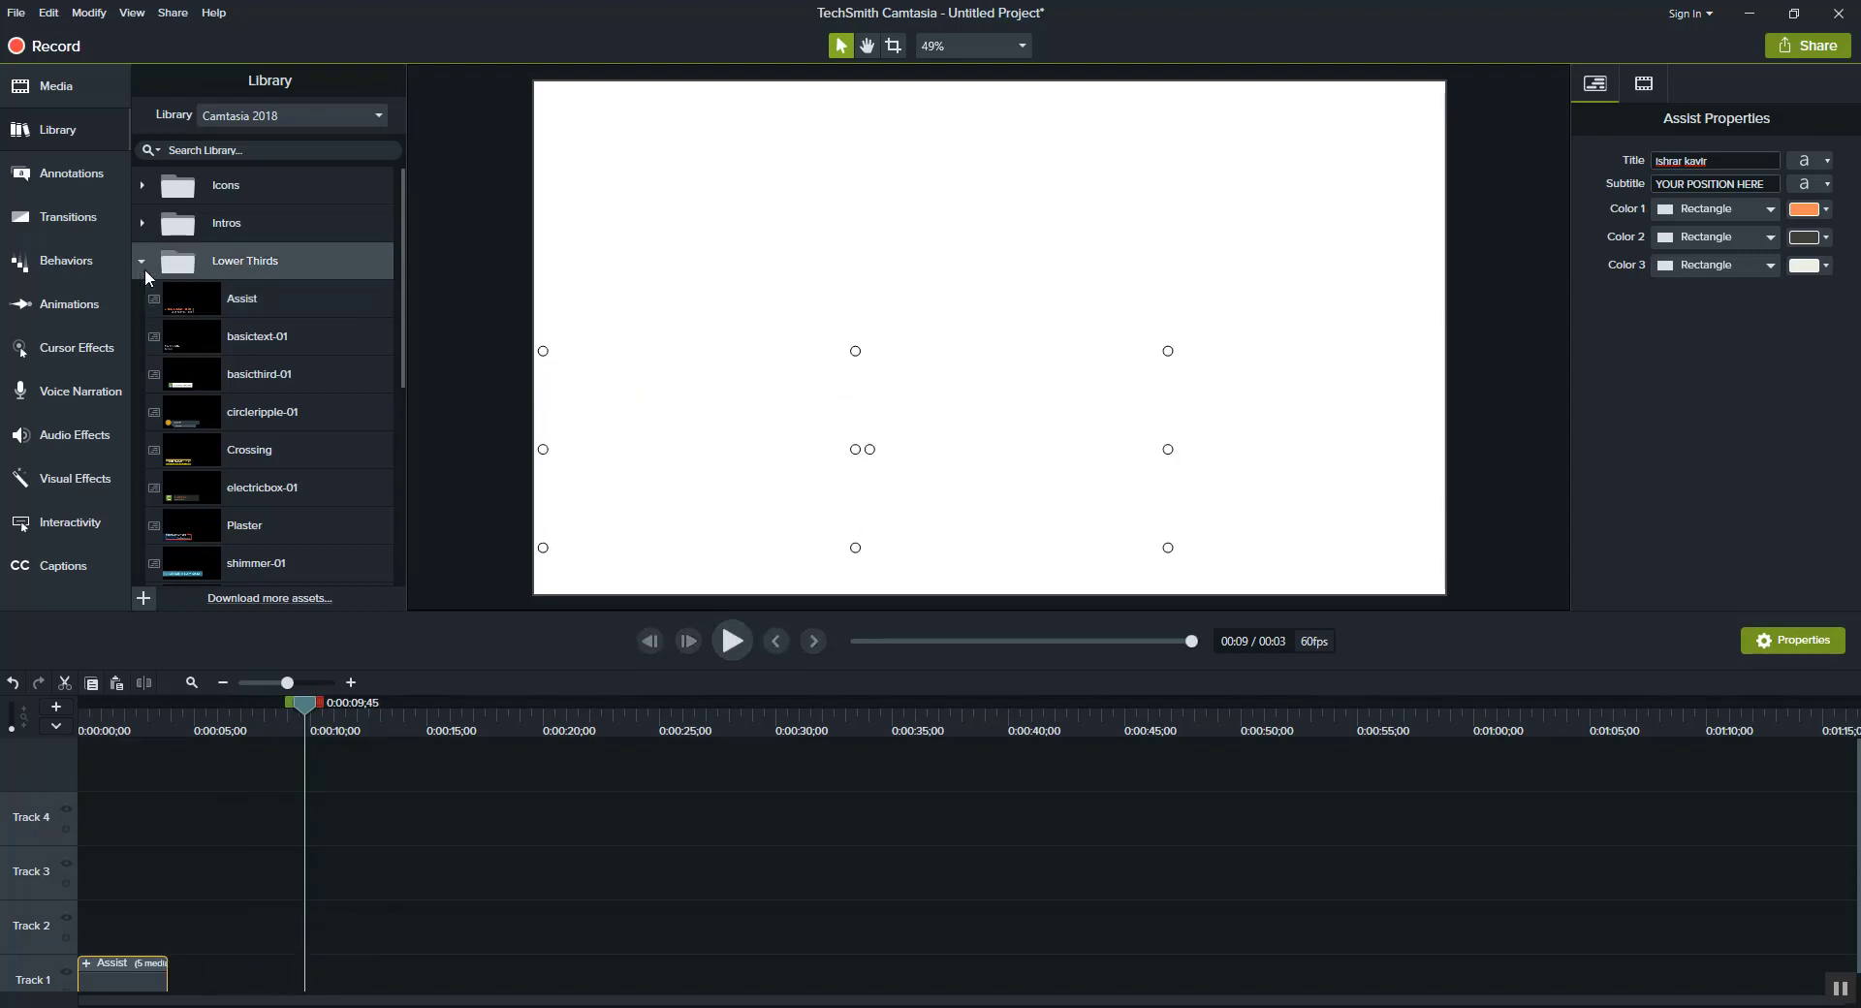
Collapse the Lower Thirds folder in the Library
click(142, 262)
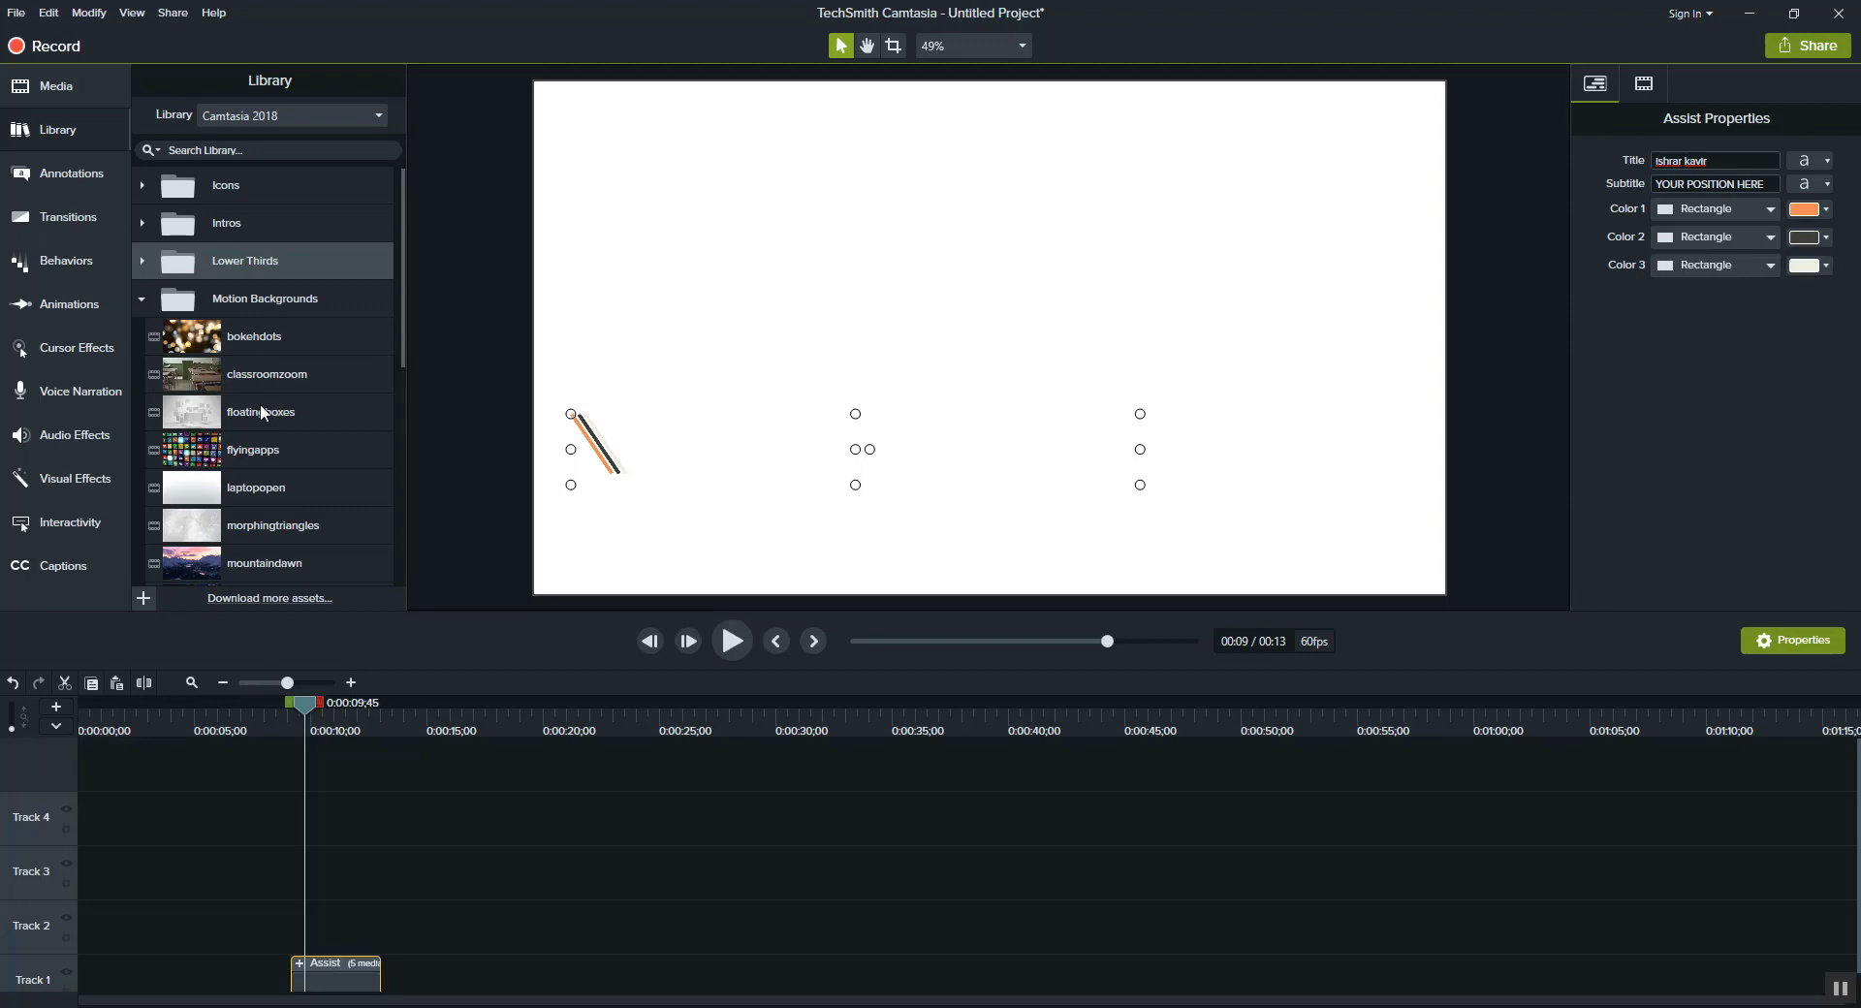
mouse_move(580, 413)
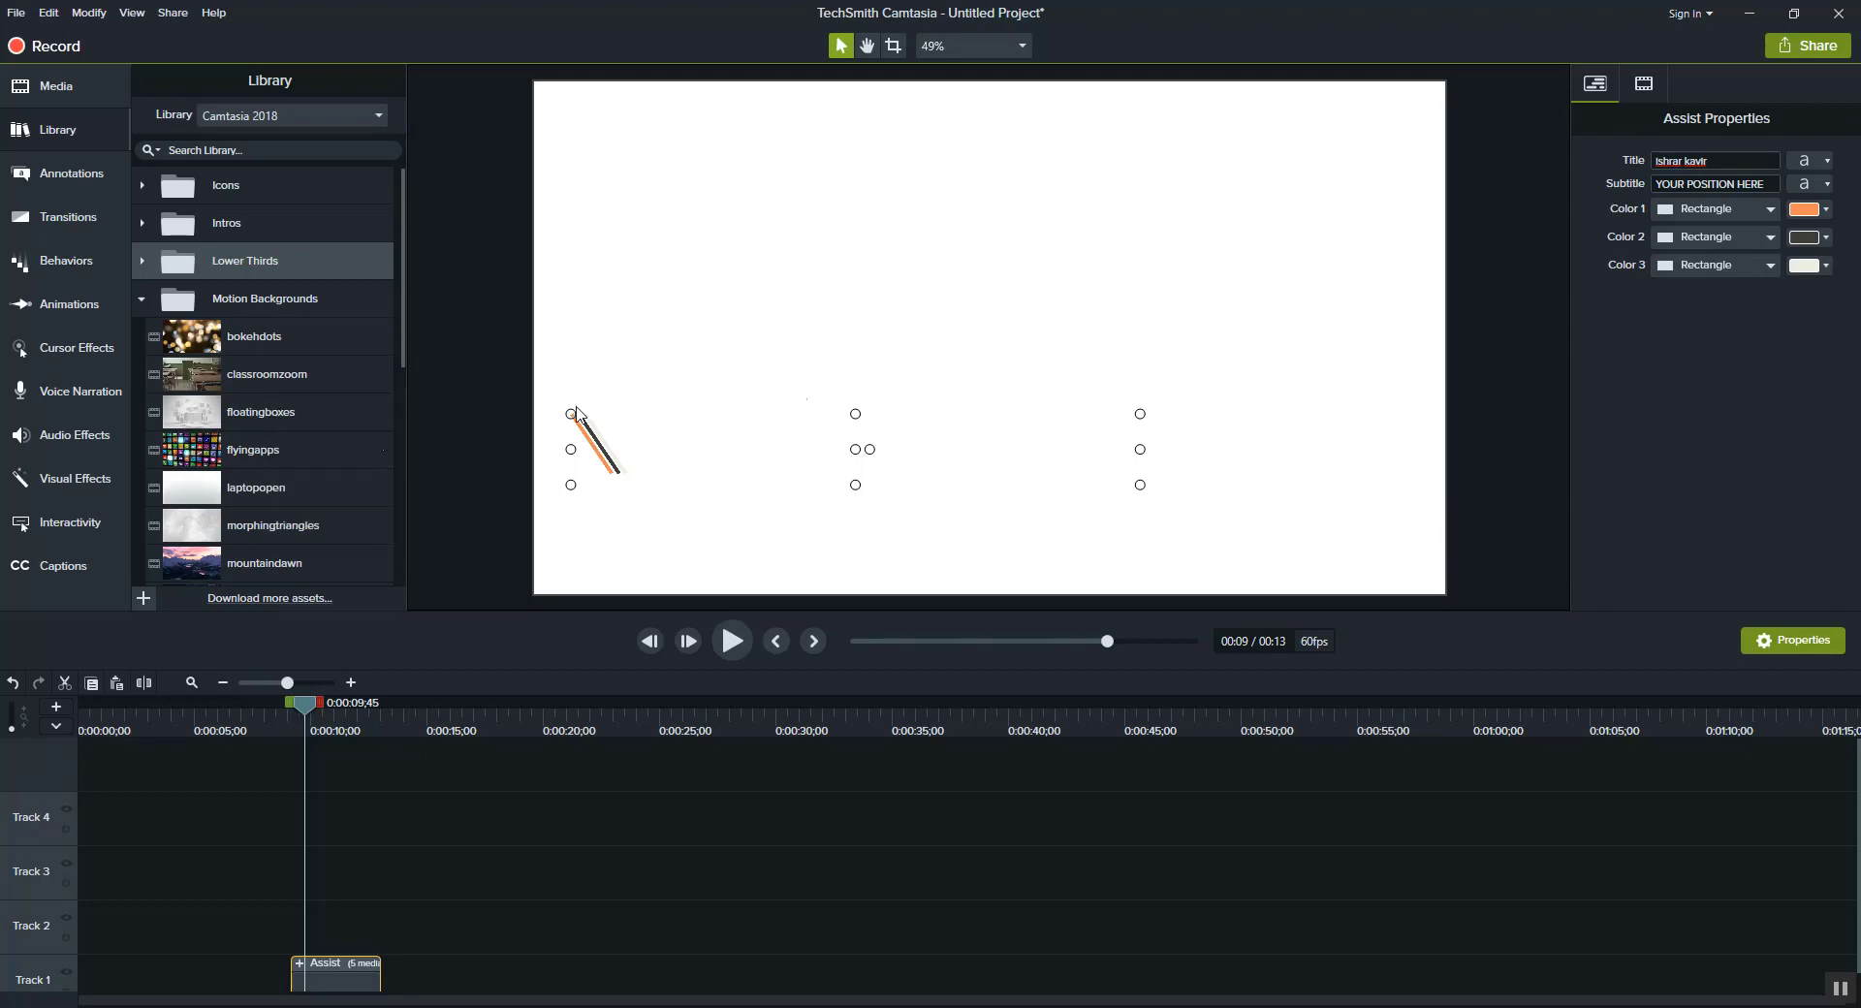
mouse_move(279, 394)
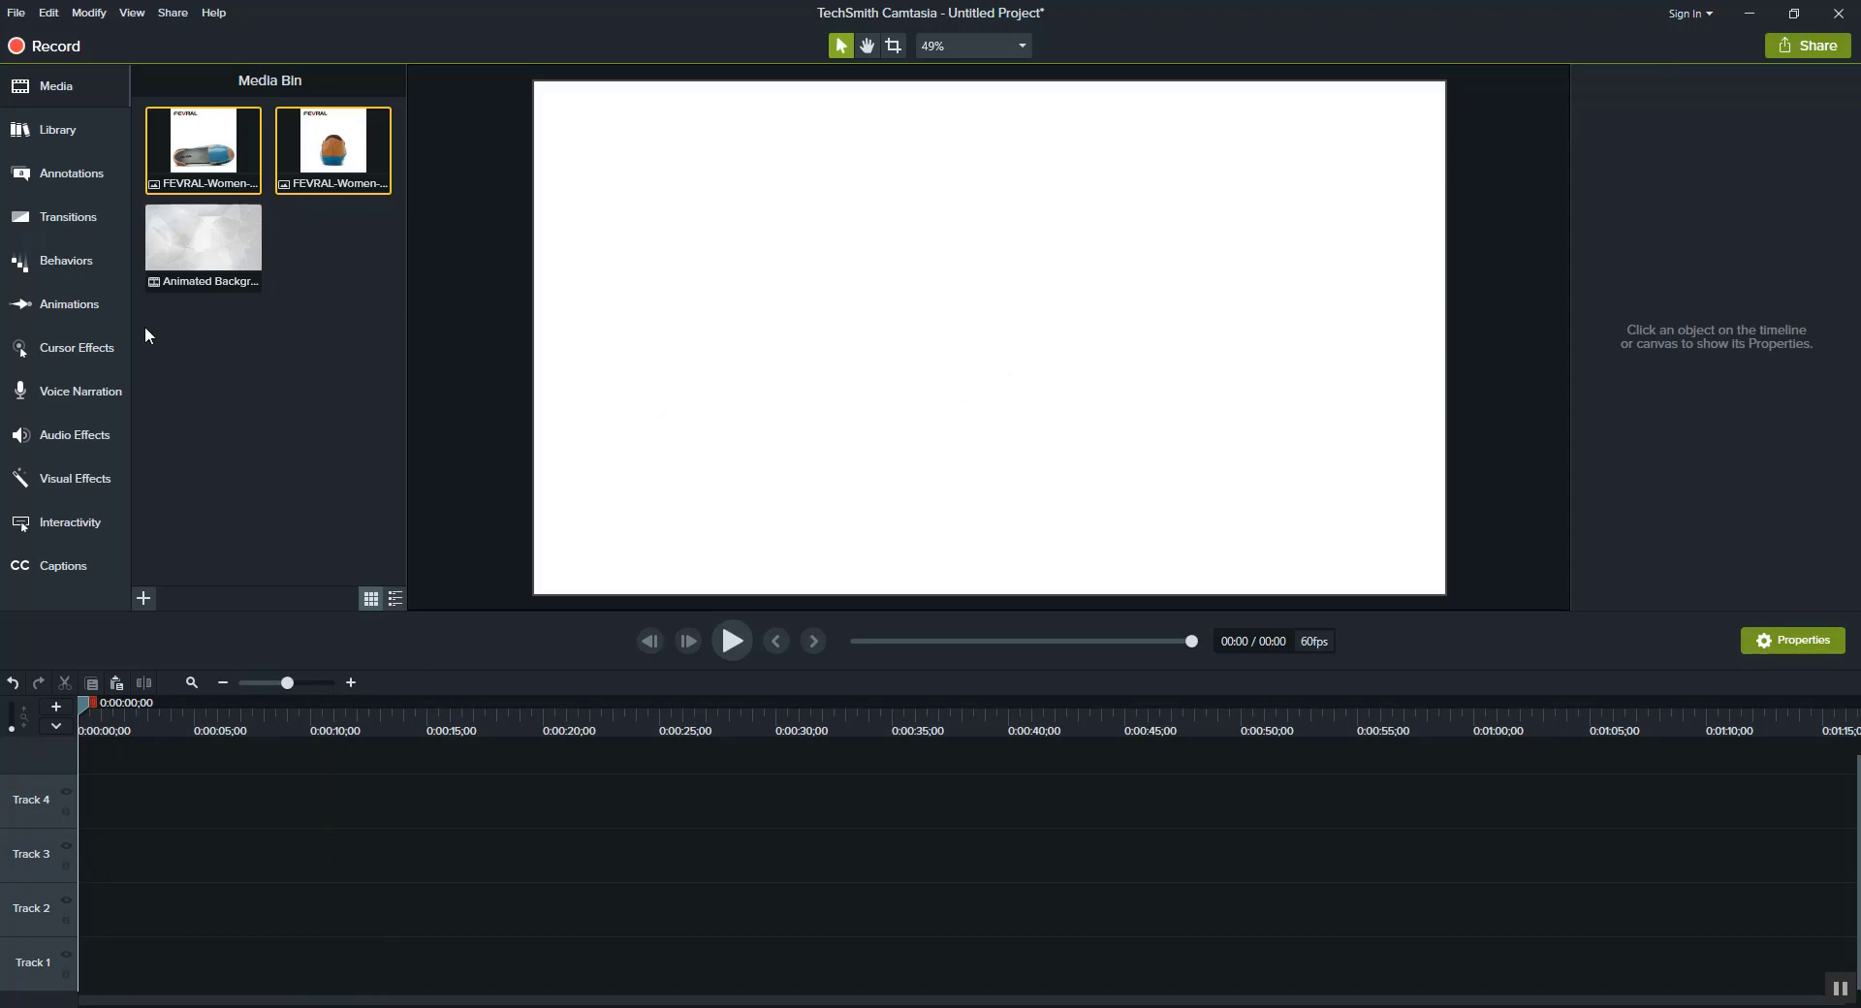
Show the Media Bin with the FEVRAL shoe images and animated background
click(56, 130)
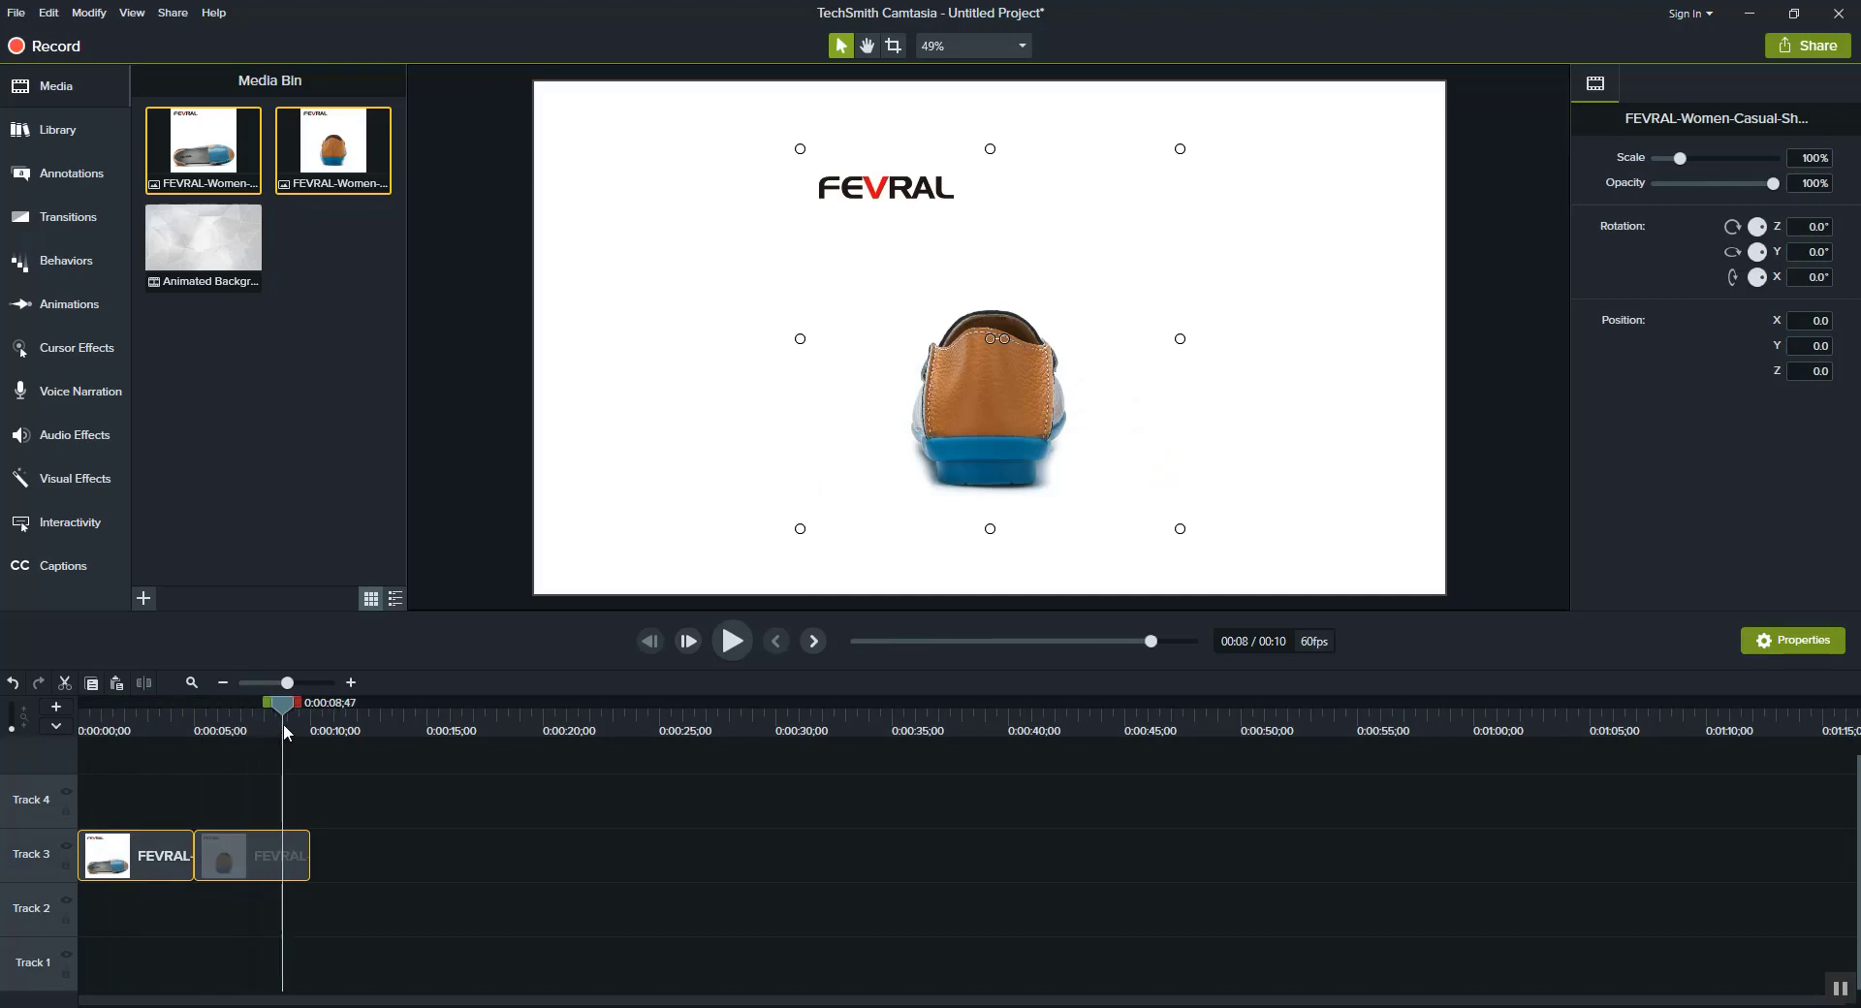
Add the asimpleway music track from the Library to the timeline at the playhead above the shoe images
click(56, 130)
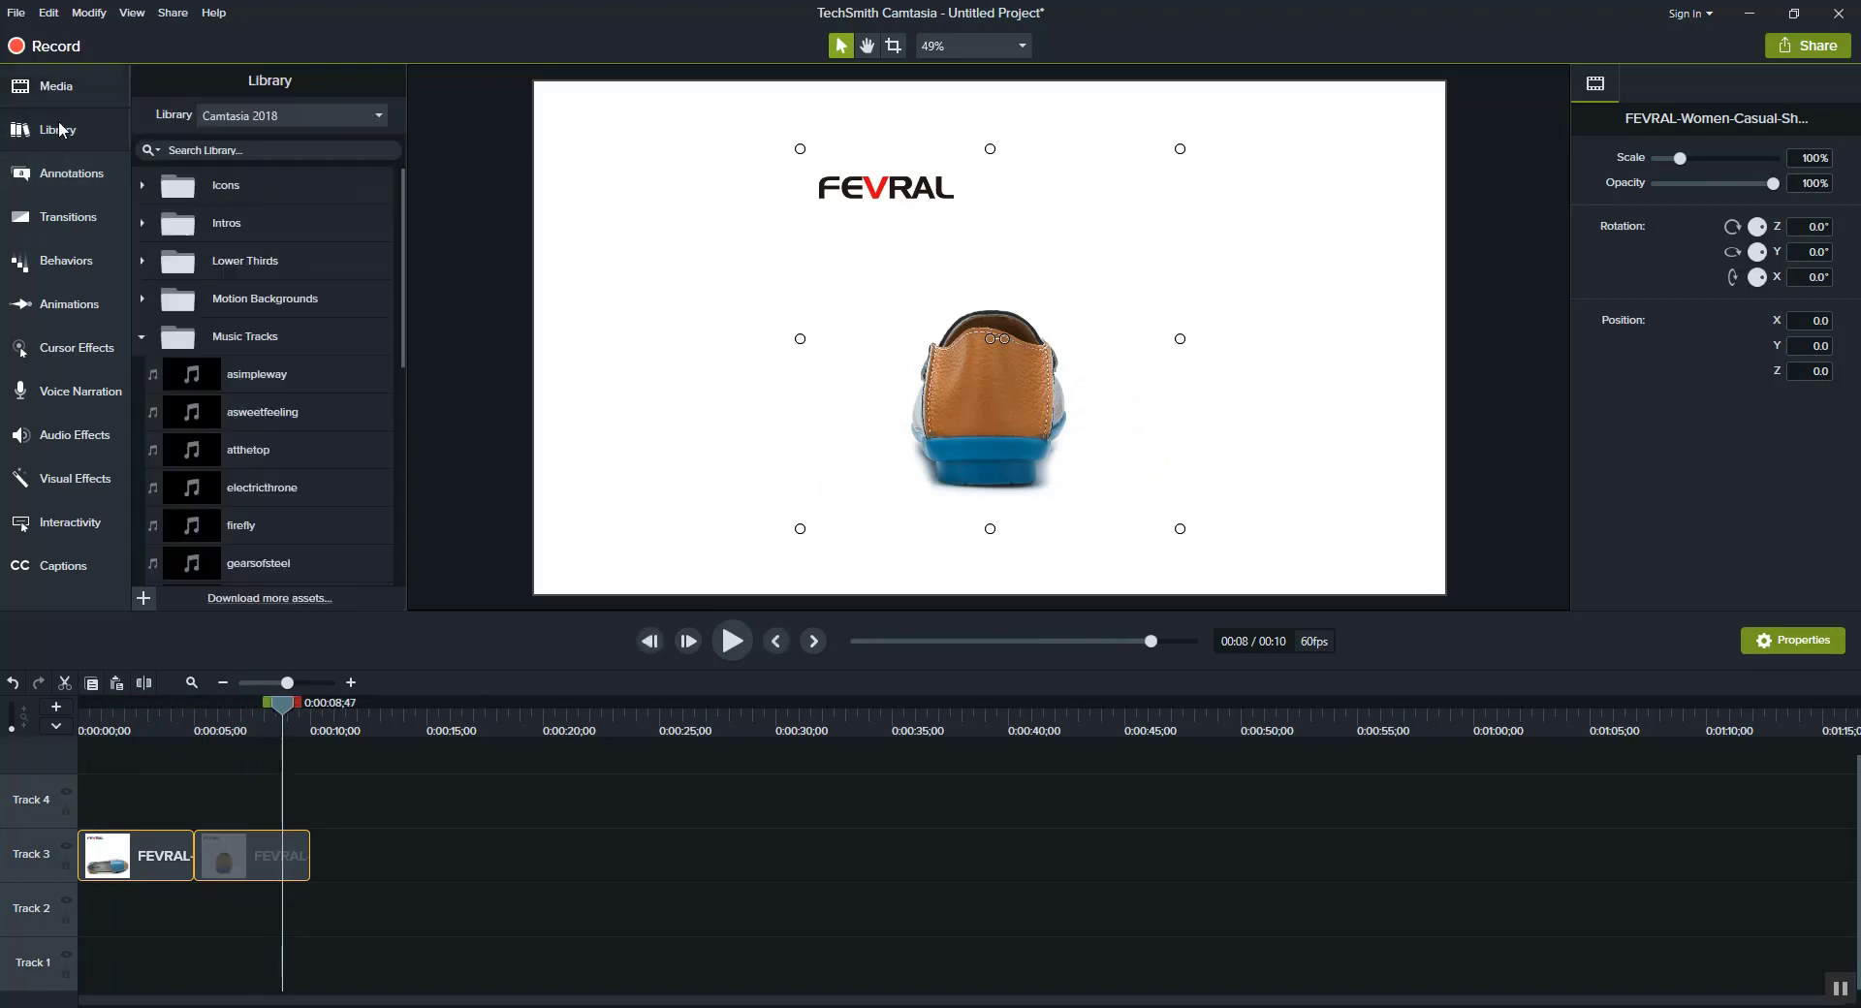
mouse_move(29, 173)
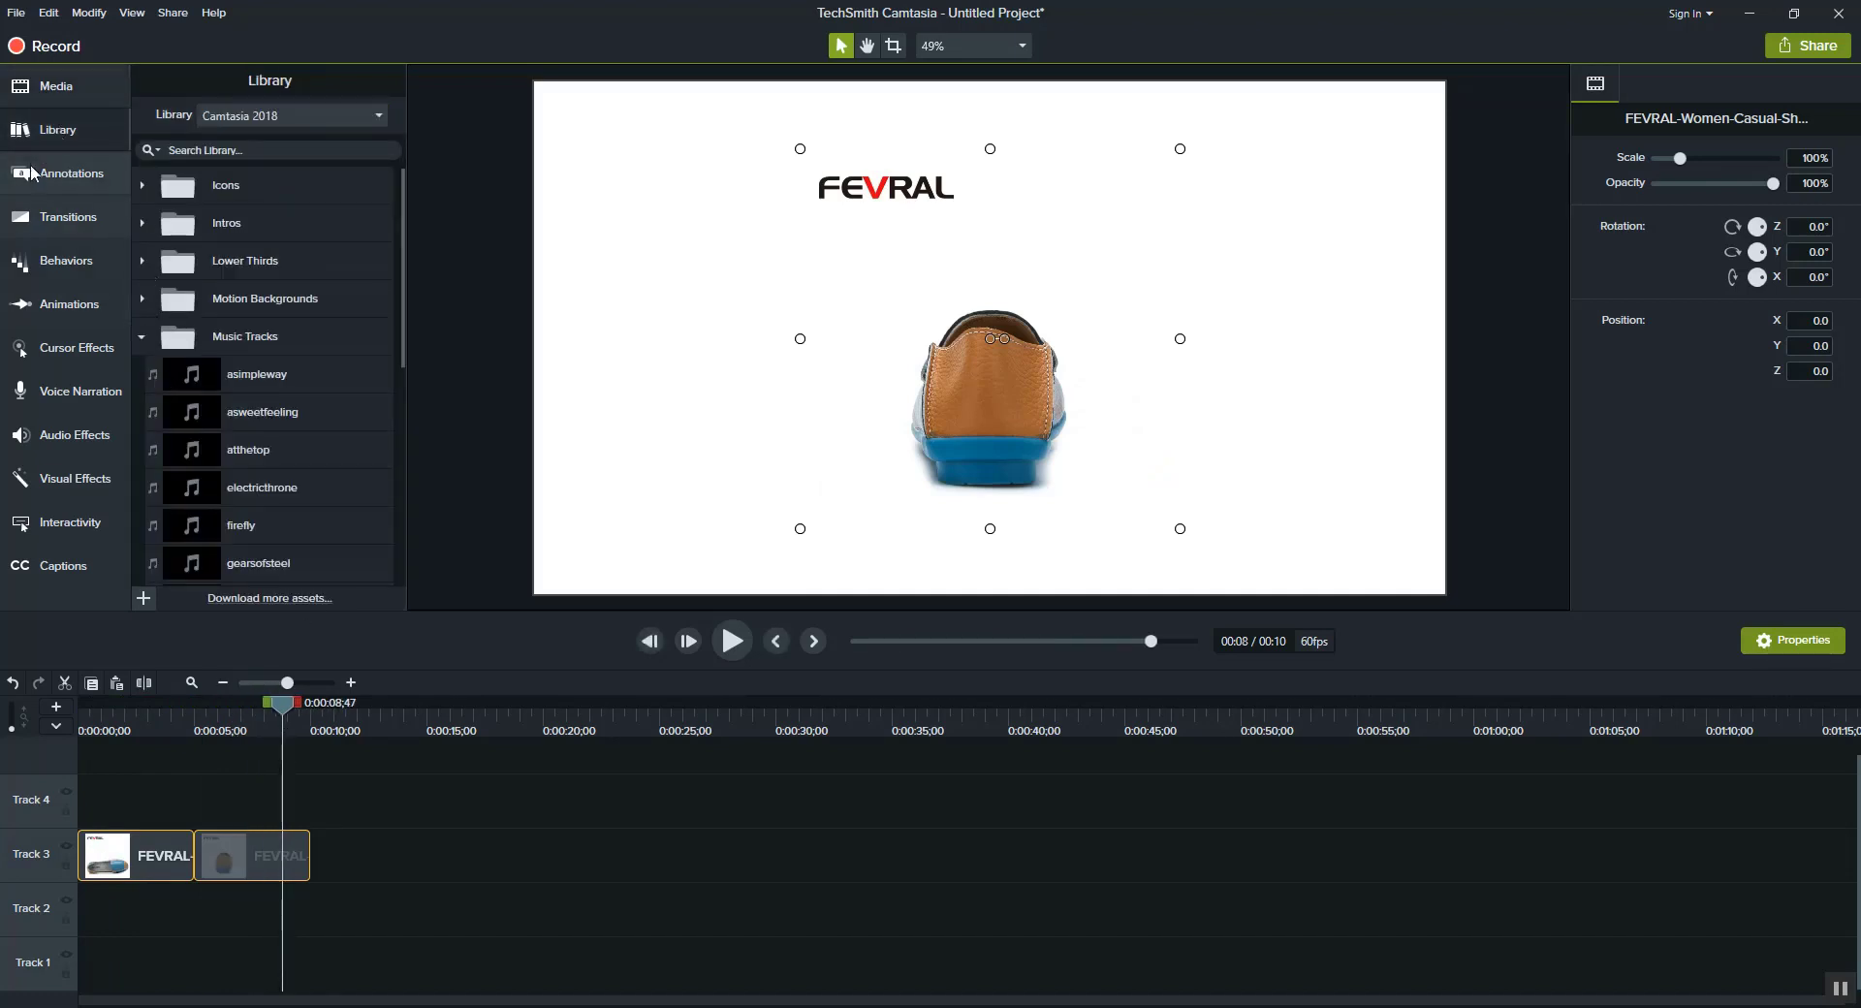
mouse_move(221, 378)
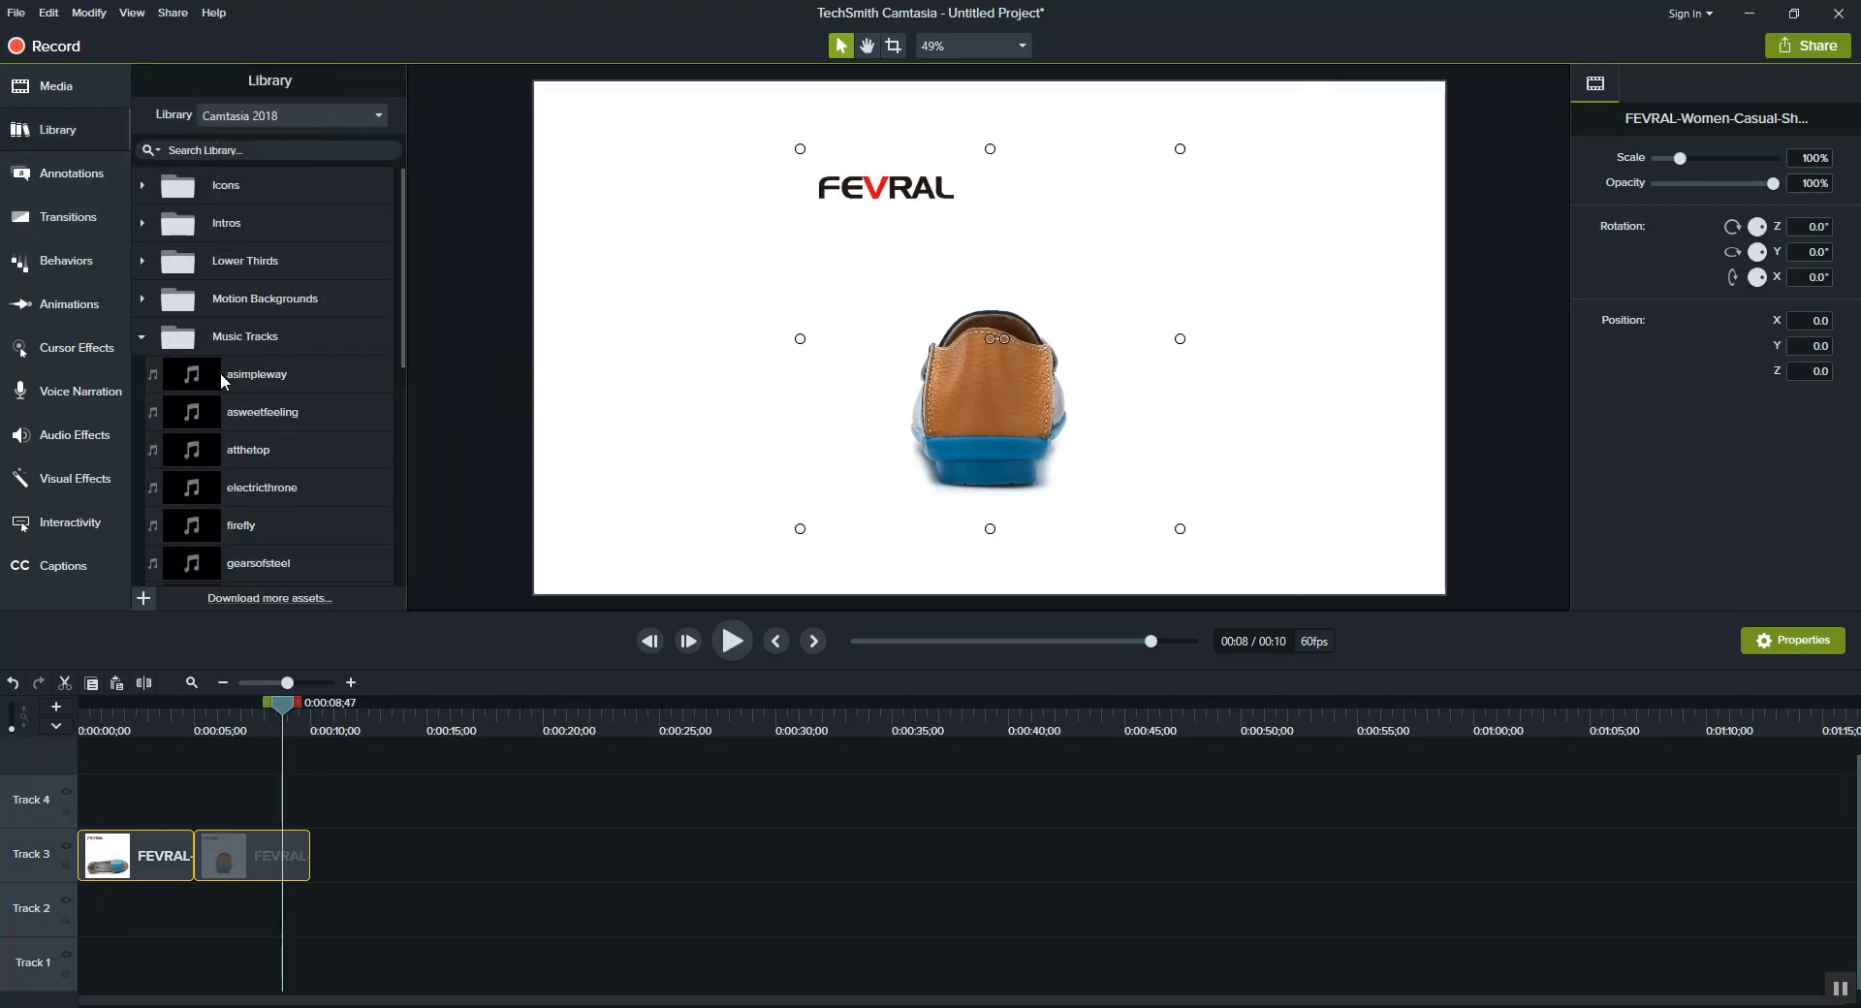
right_click(256, 374)
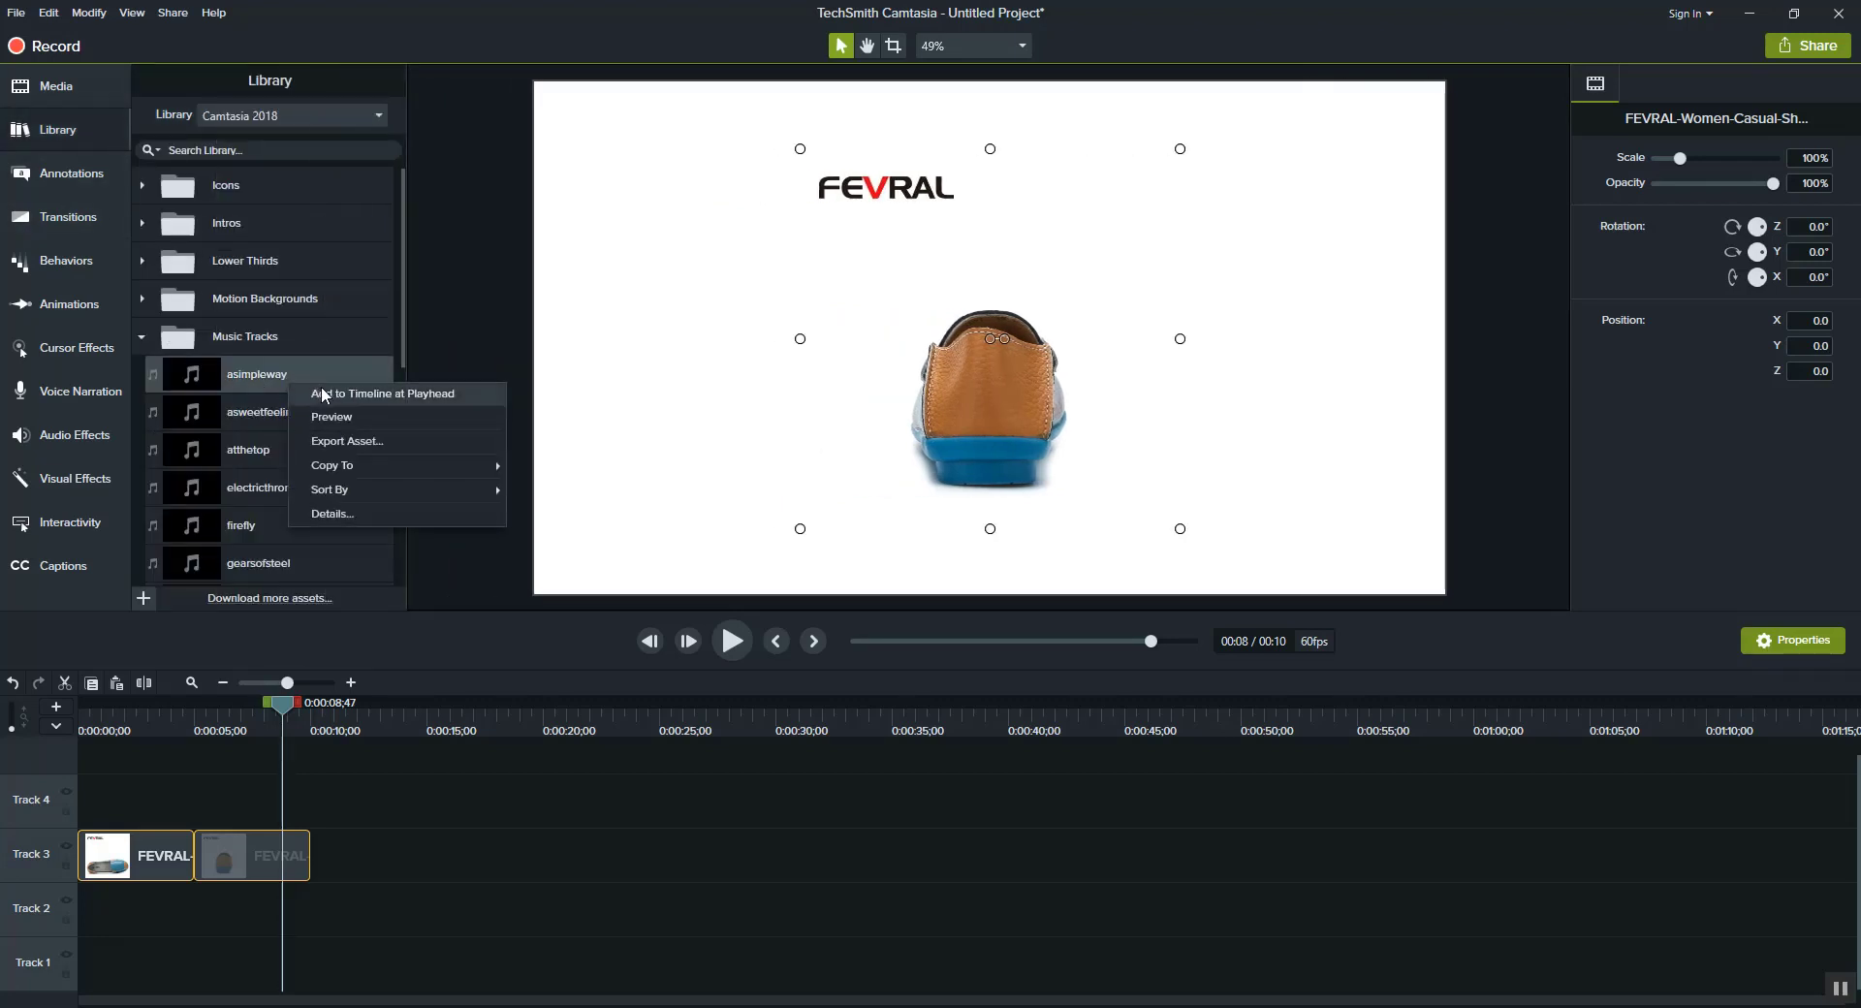
click(382, 393)
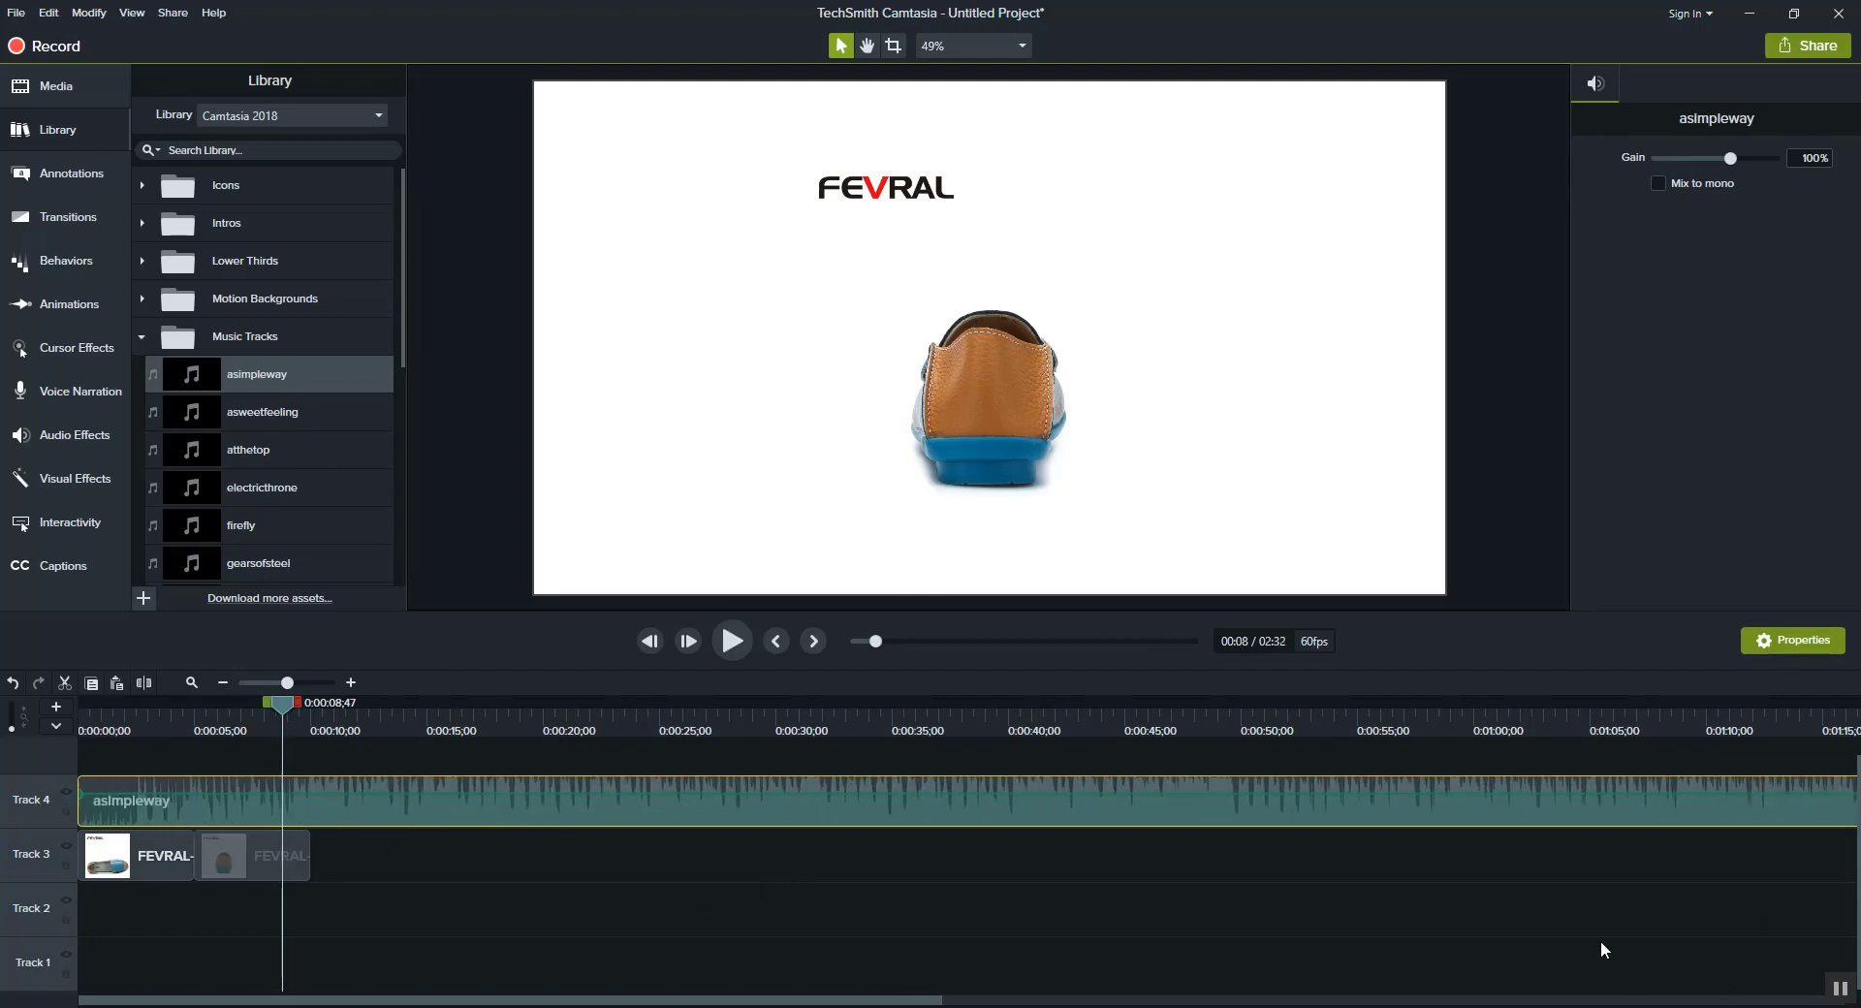
click(1035, 841)
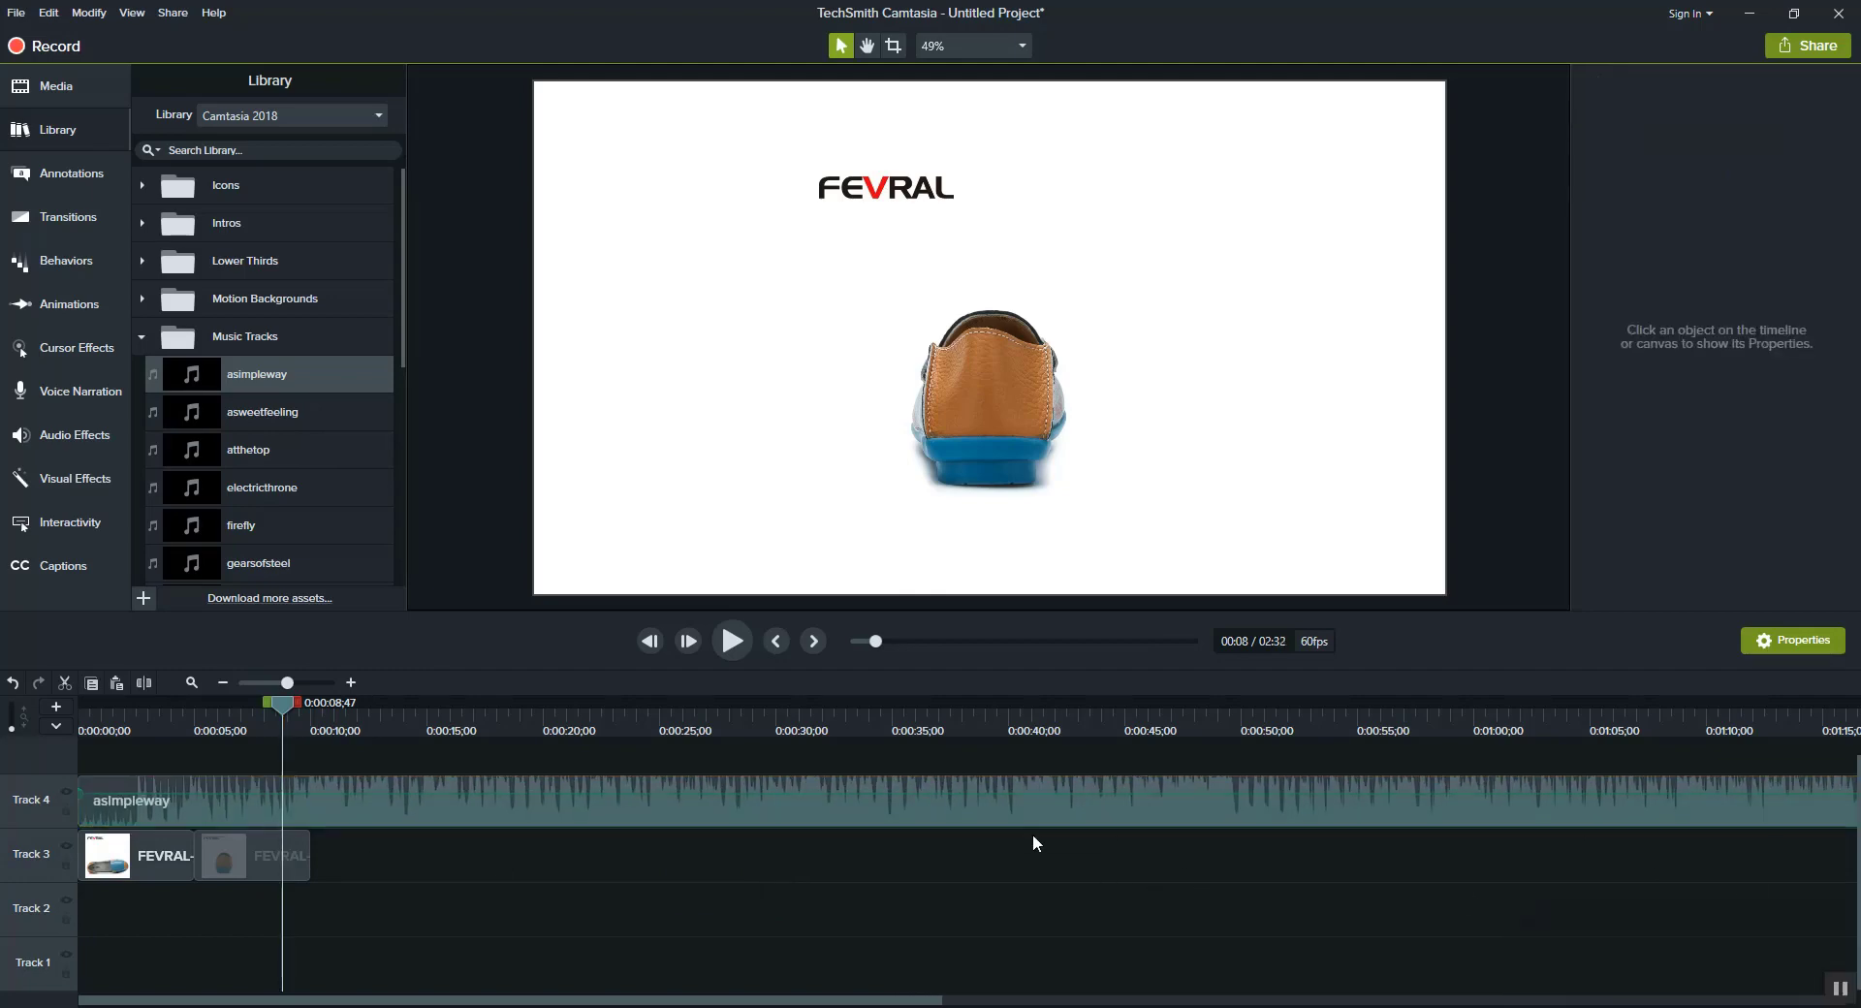
Move the playhead to about 10 seconds and clear the timeline clips
click(731, 640)
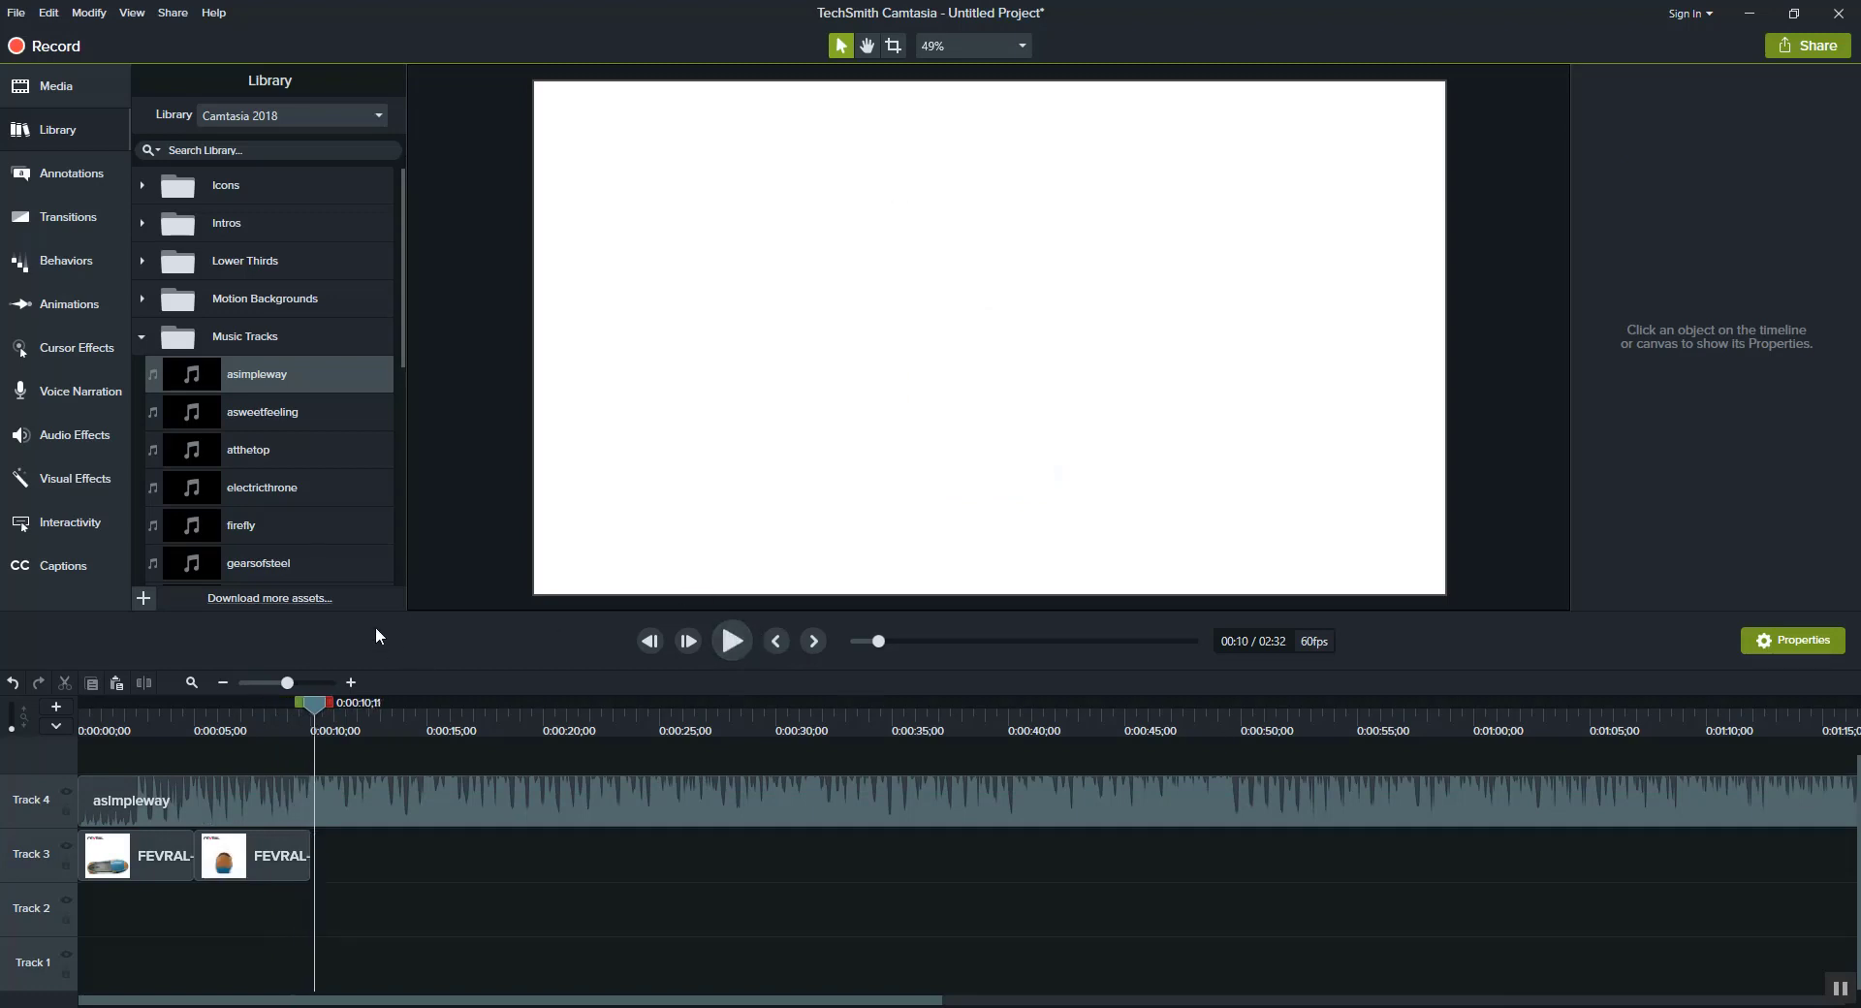
mouse_move(193, 504)
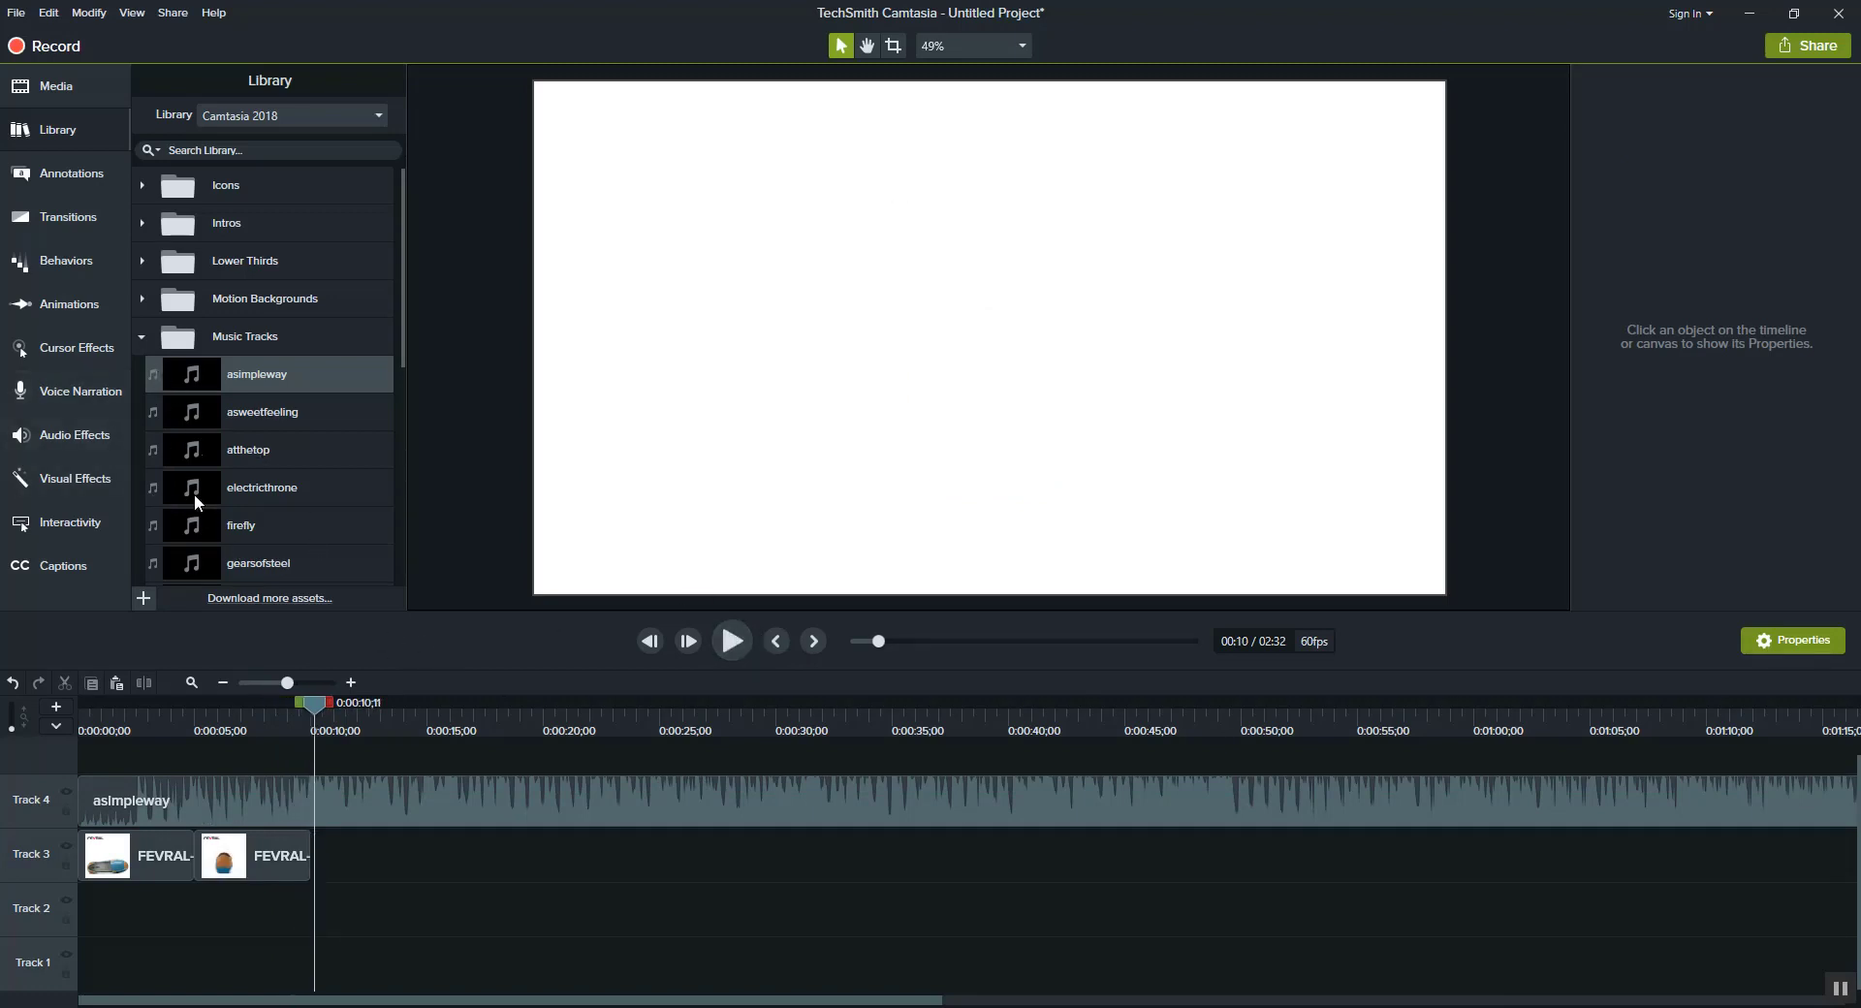
scroll(down, 3)
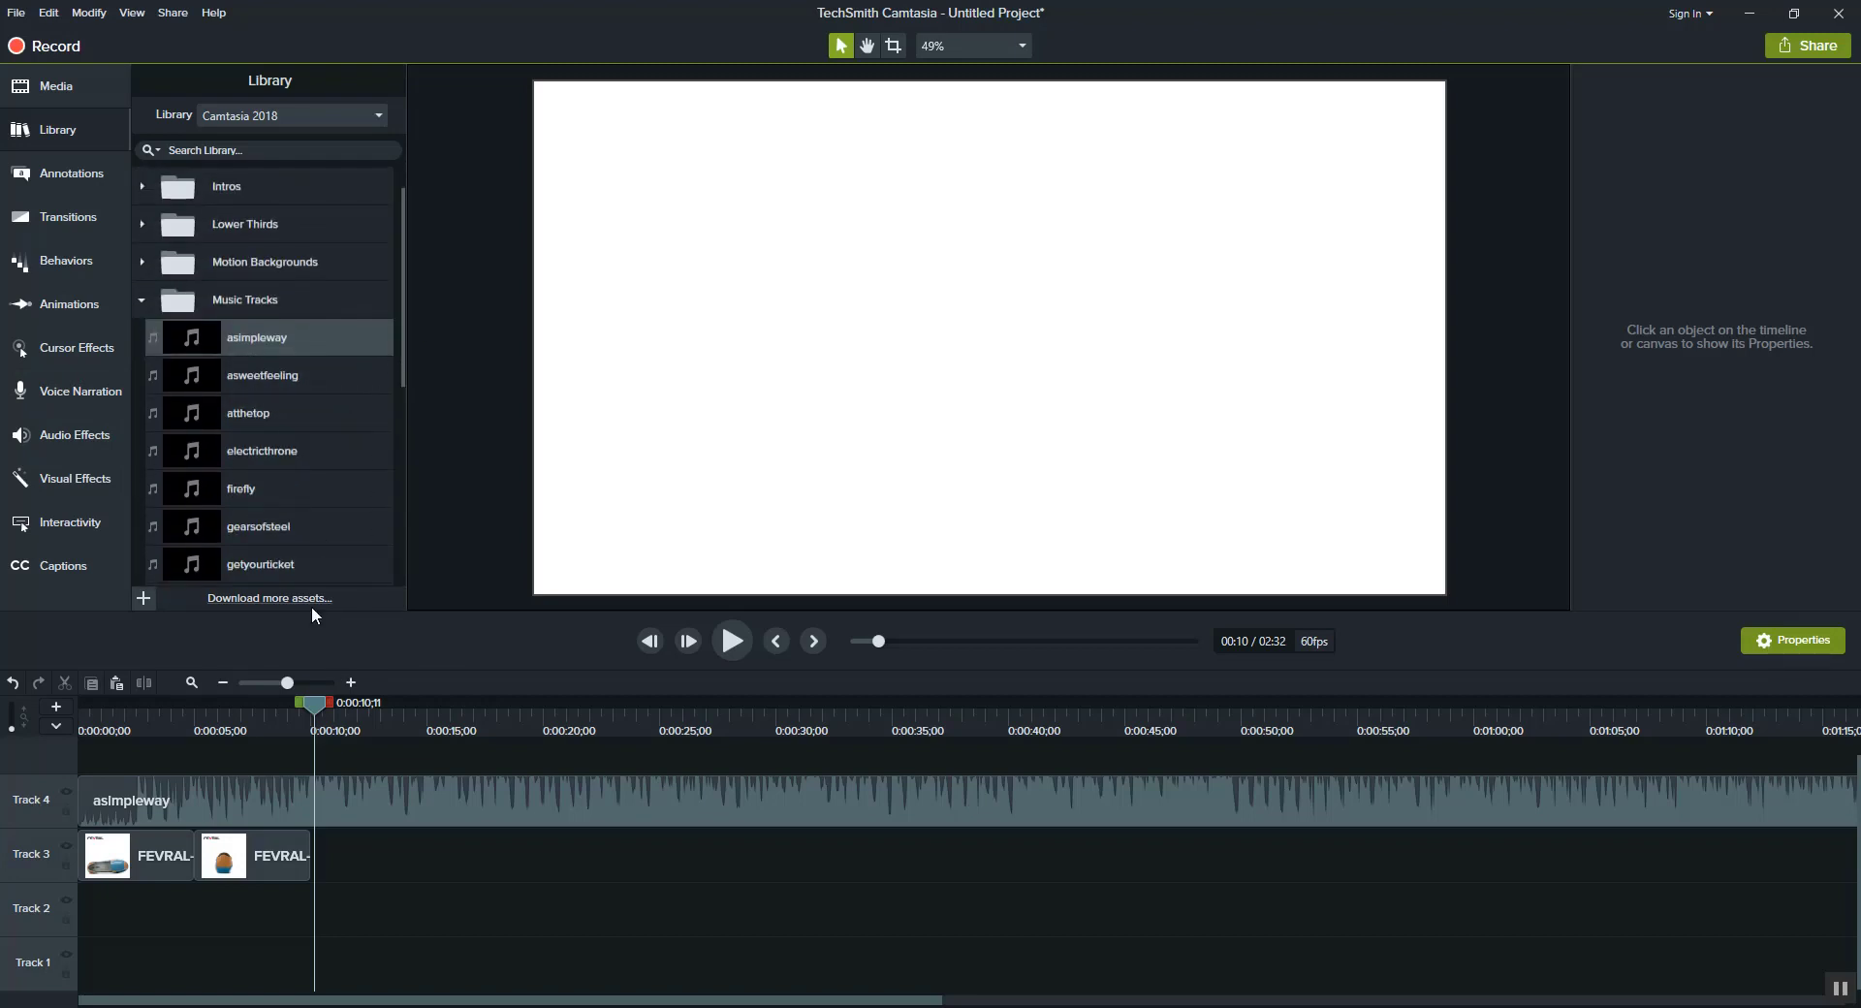
scroll(down, 3)
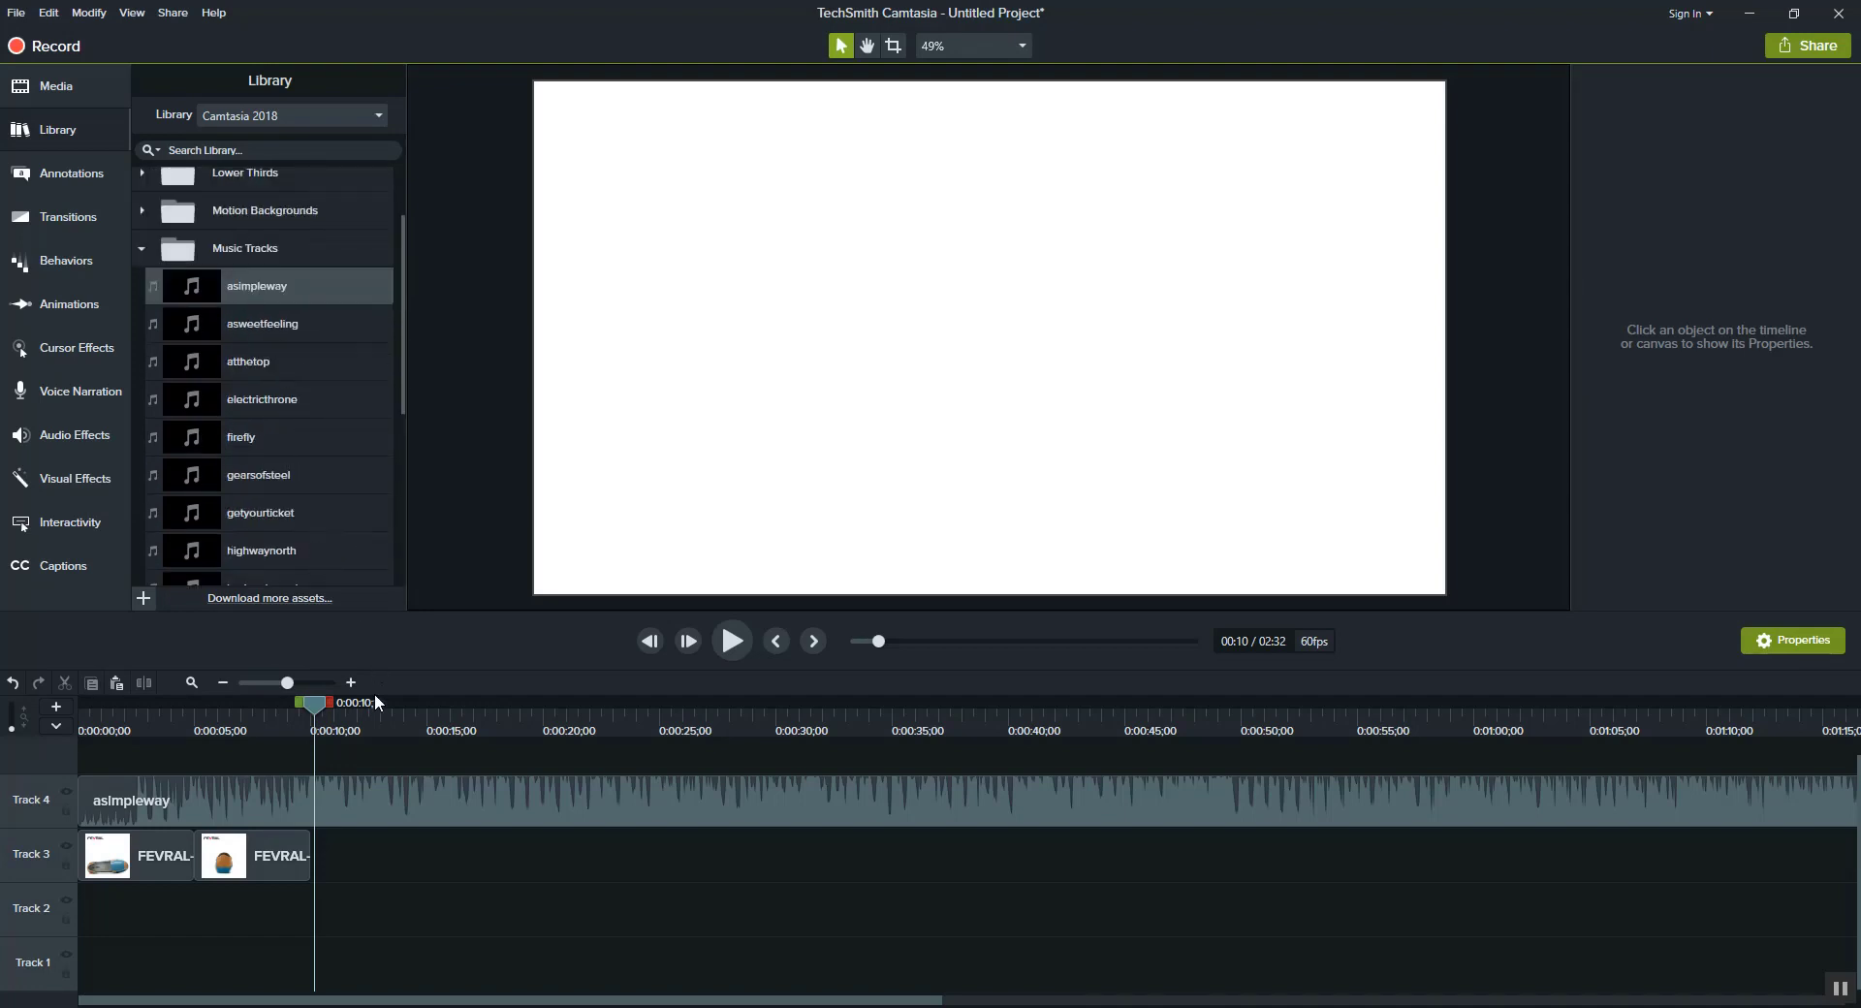
click(179, 801)
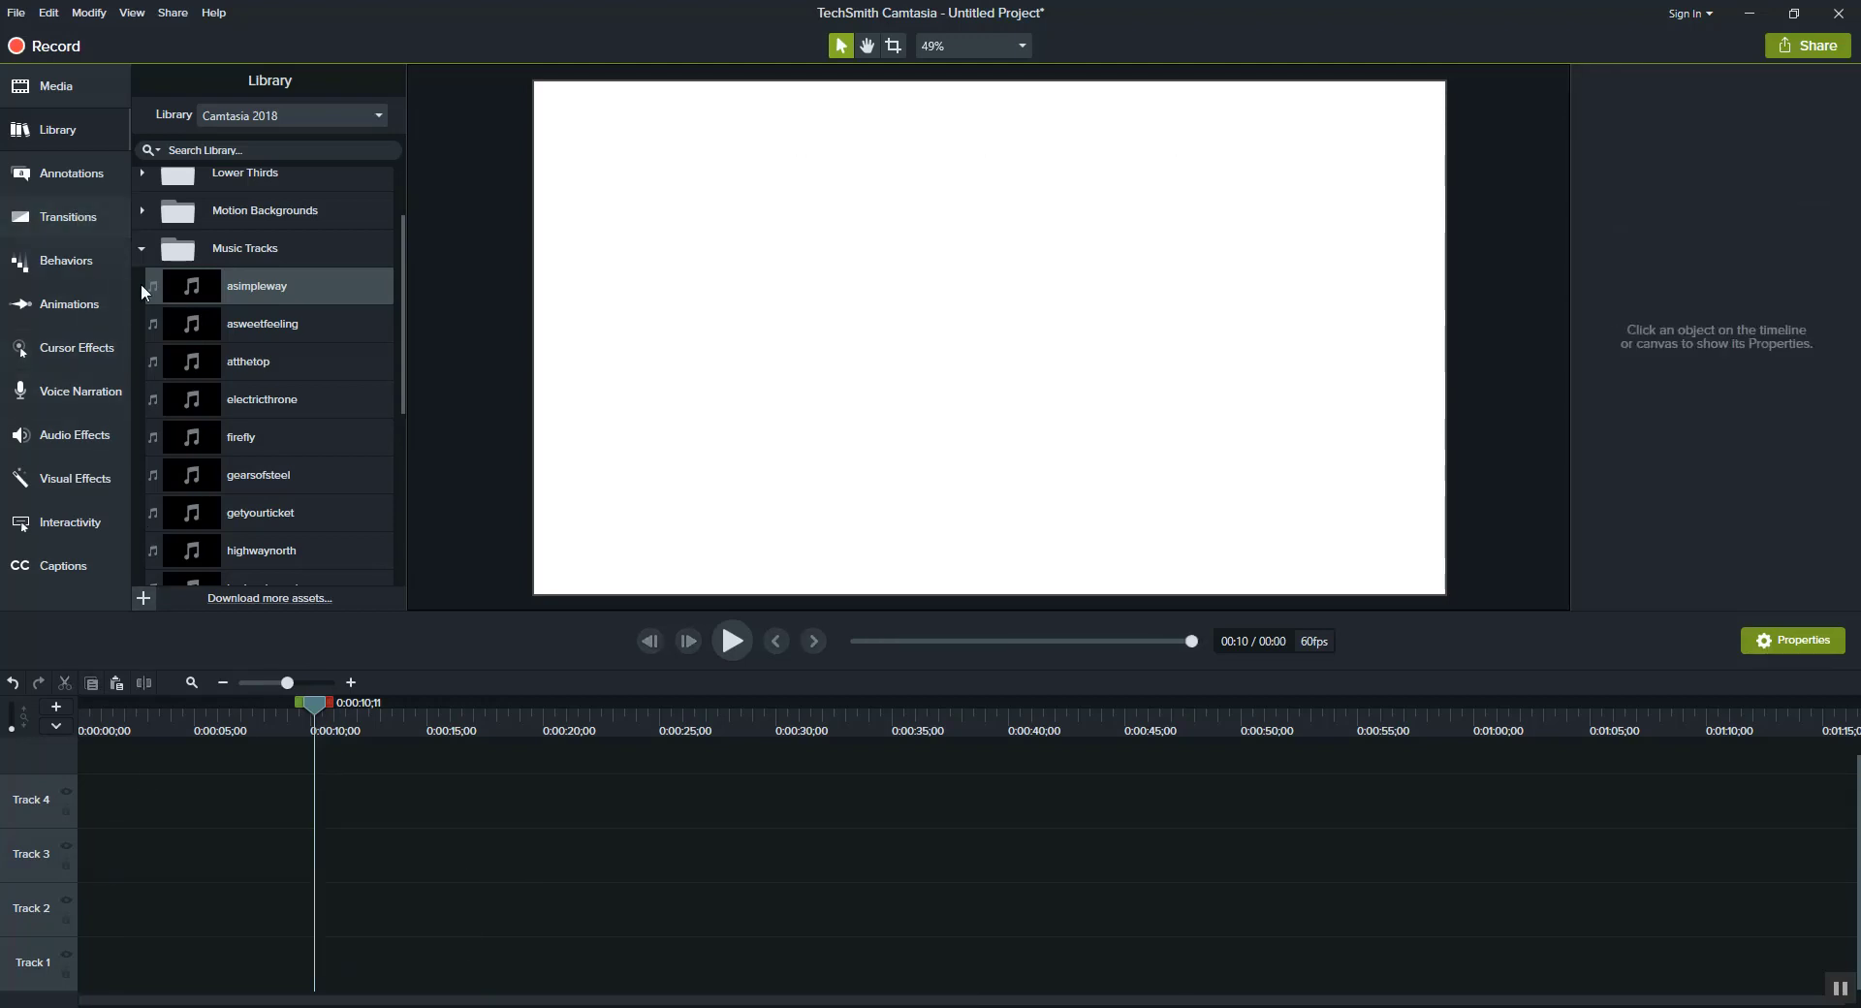
Browse the Annotations callouts and sketch motion tabs, then return to the Media Bin
click(69, 173)
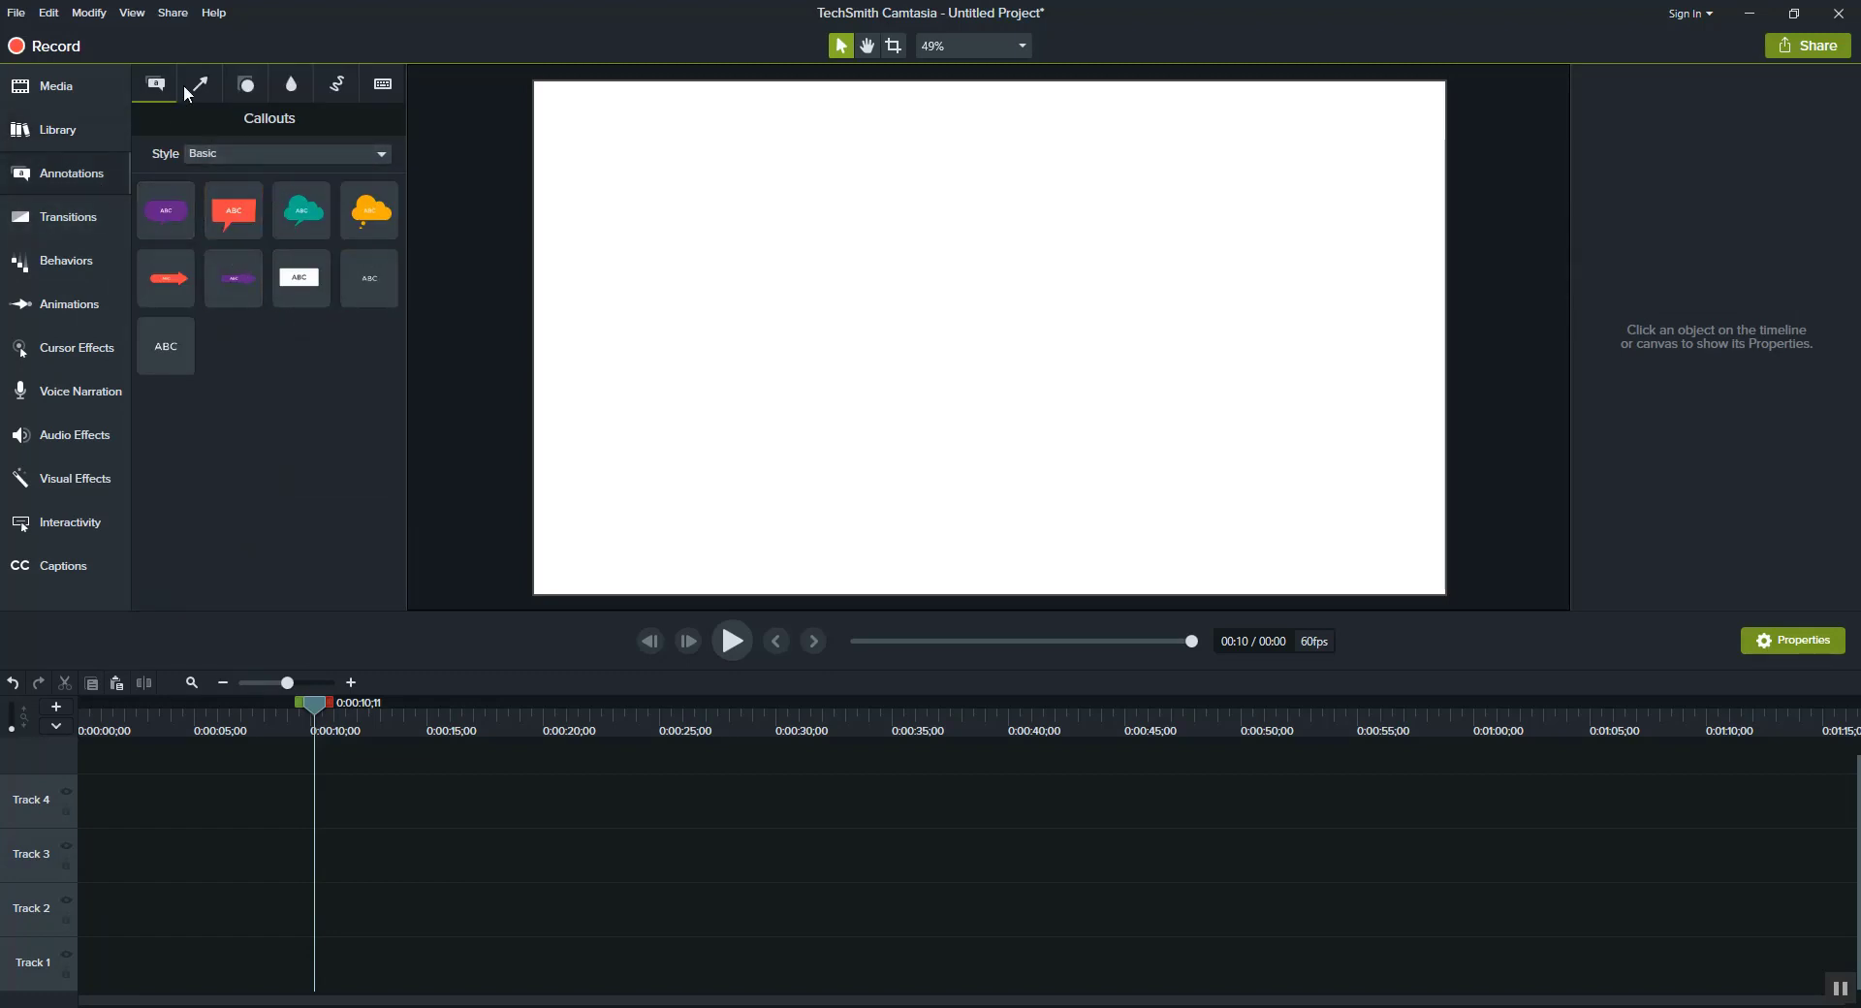
click(336, 84)
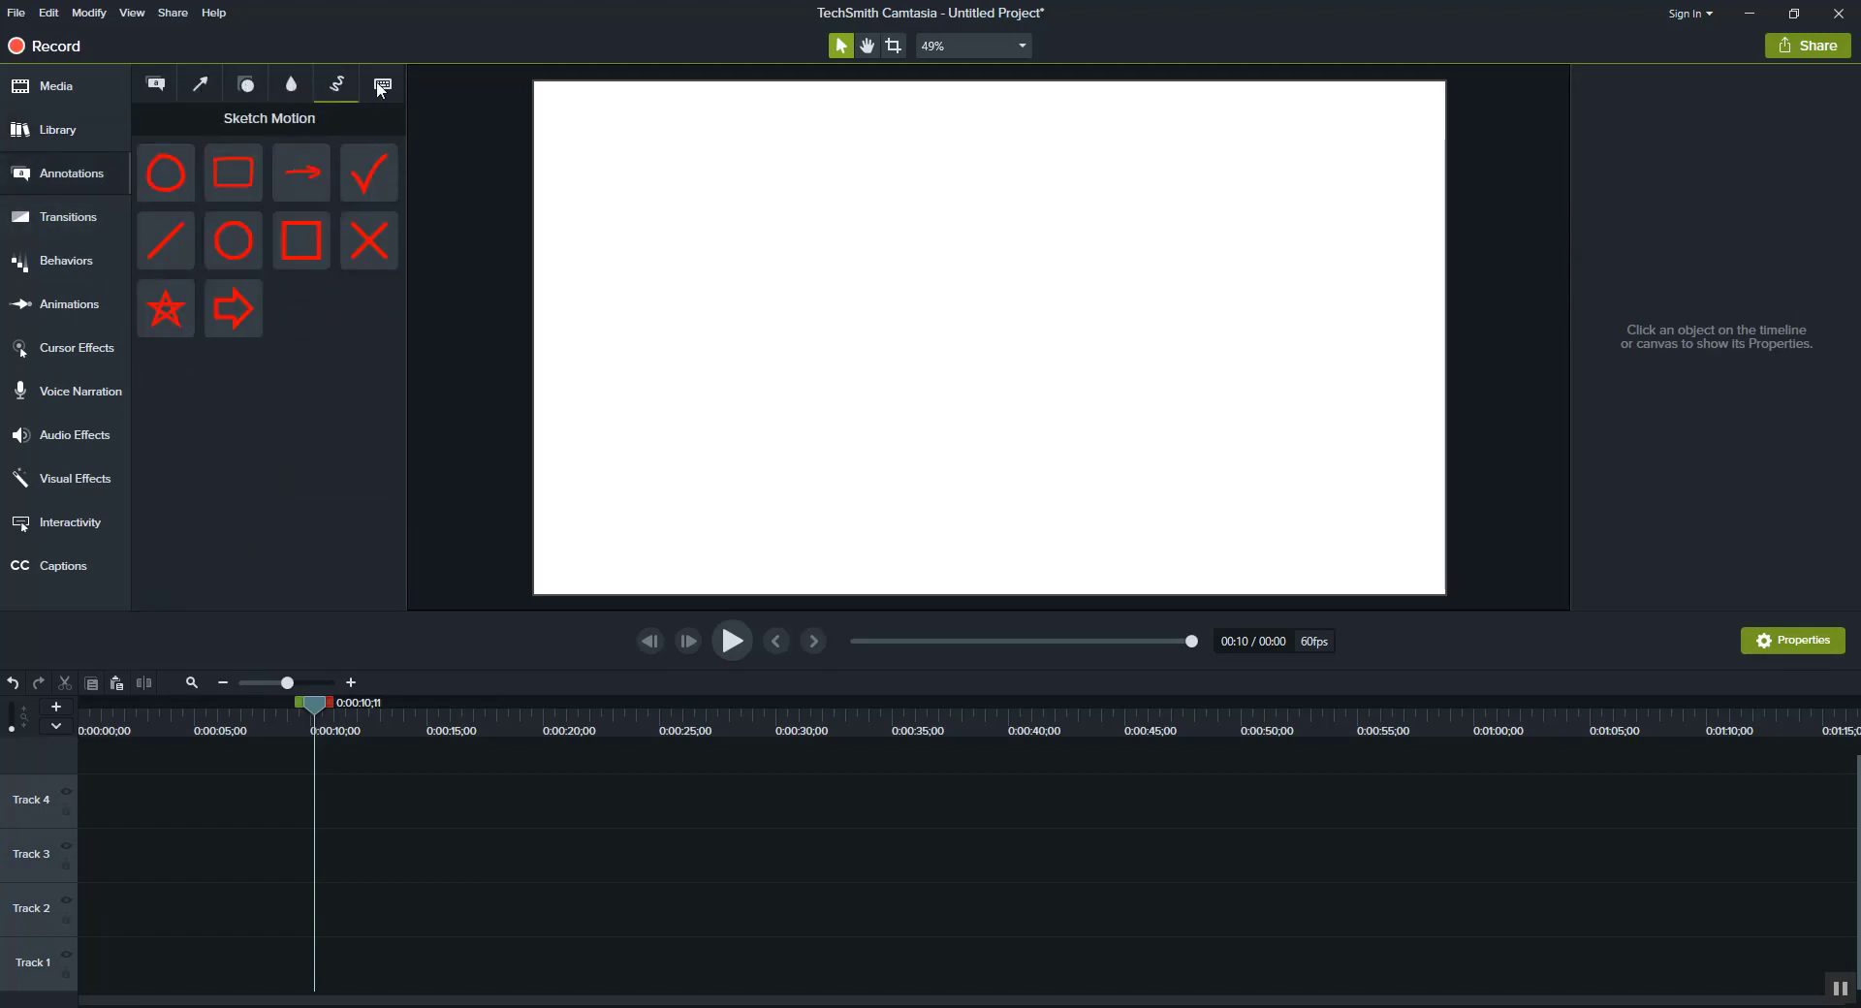
click(155, 83)
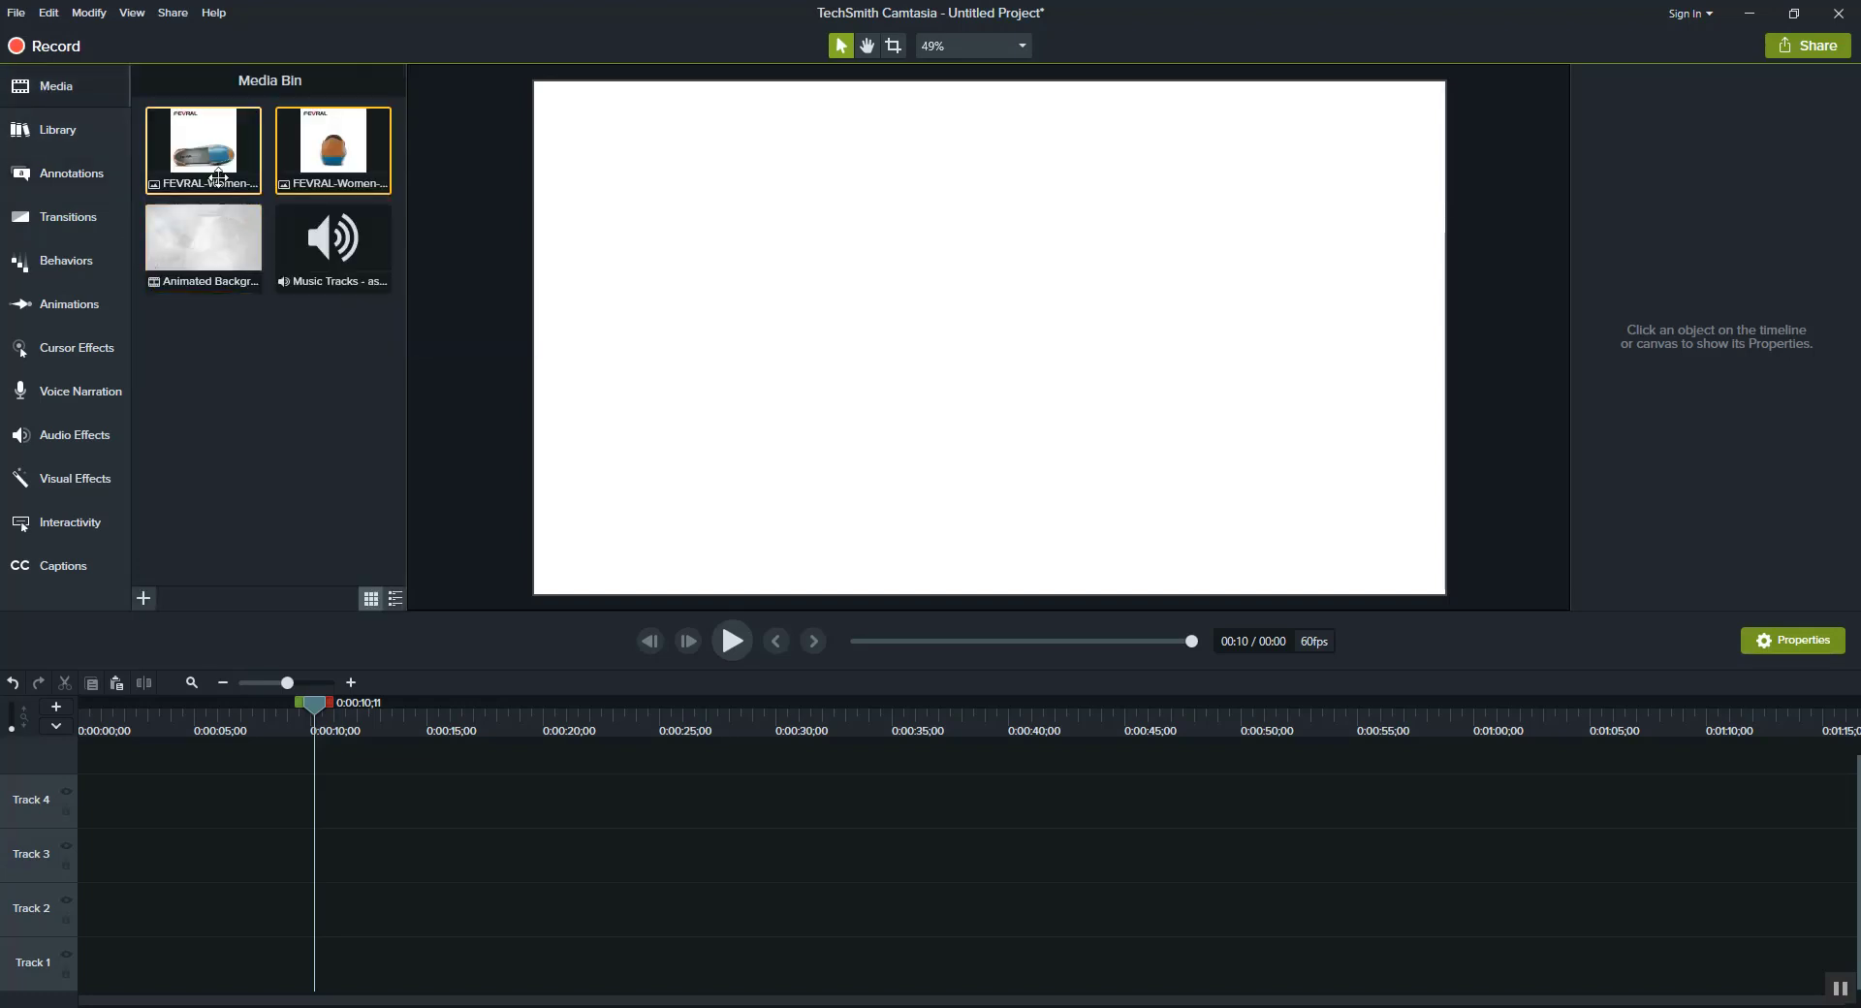
Place both FEVRAL shoe images at 10 seconds with the Assist lower third on the track above
drag(202, 151, 369, 963)
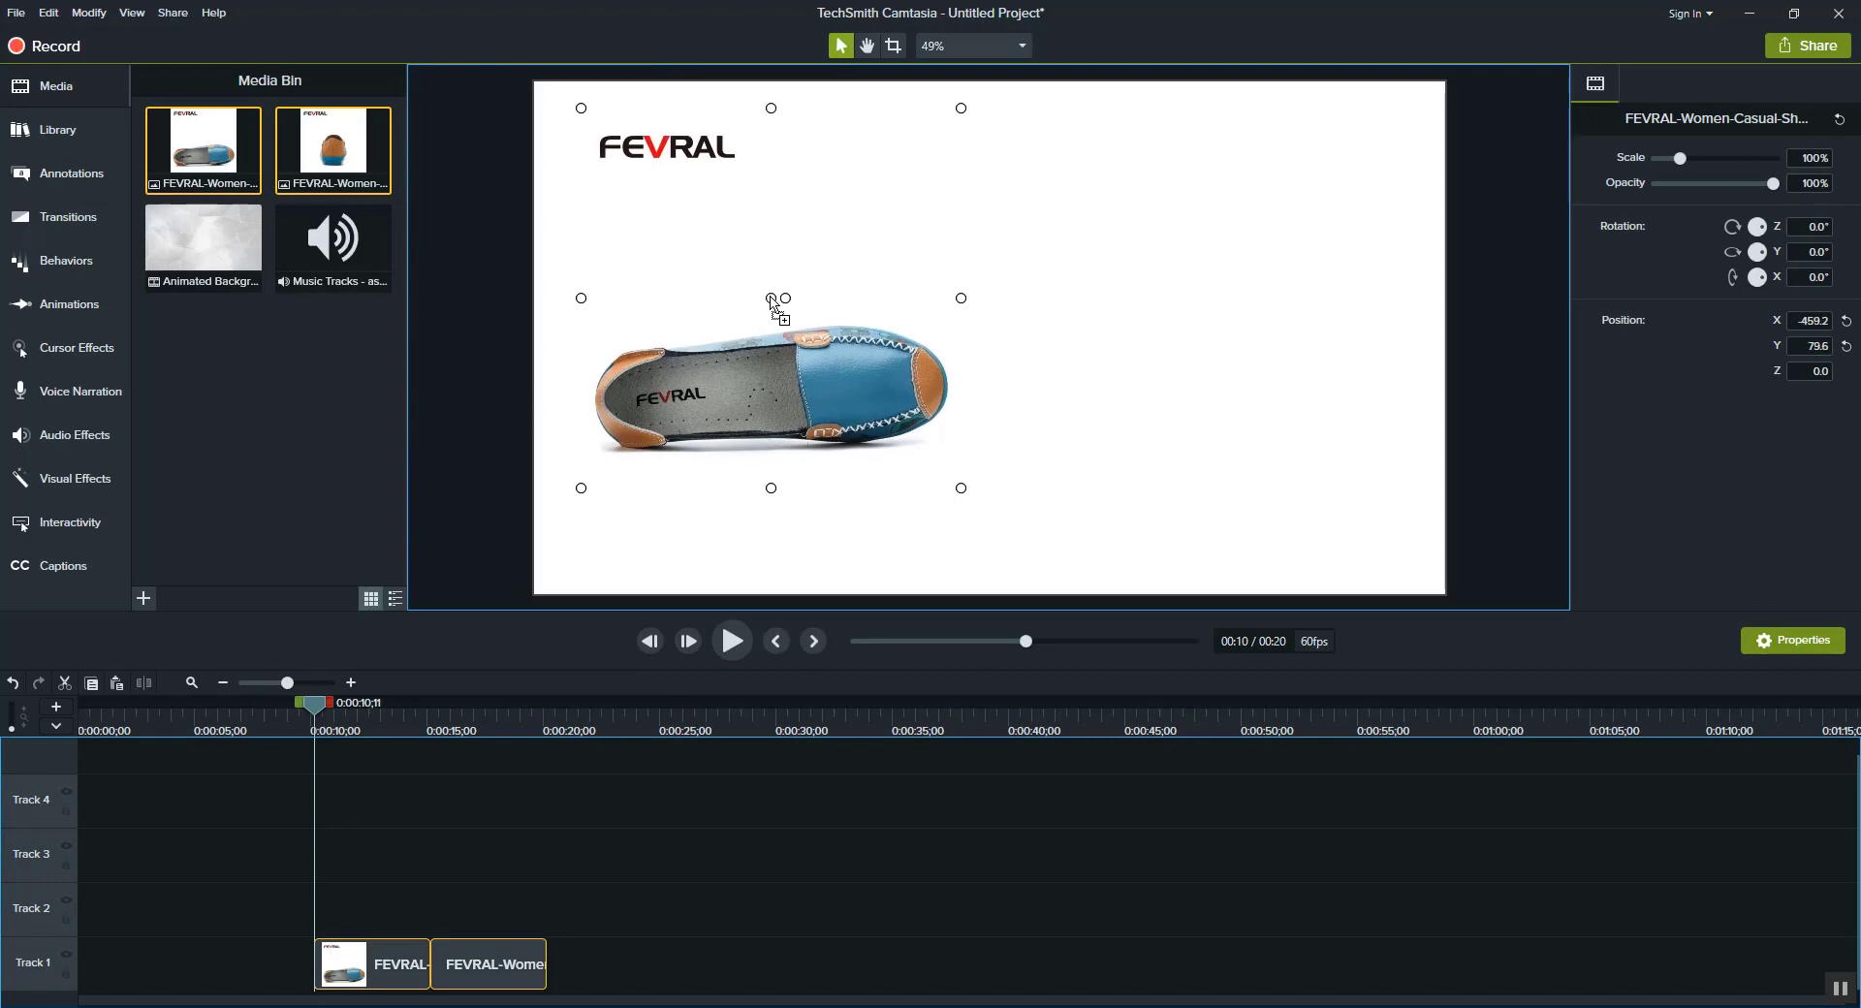
click(56, 130)
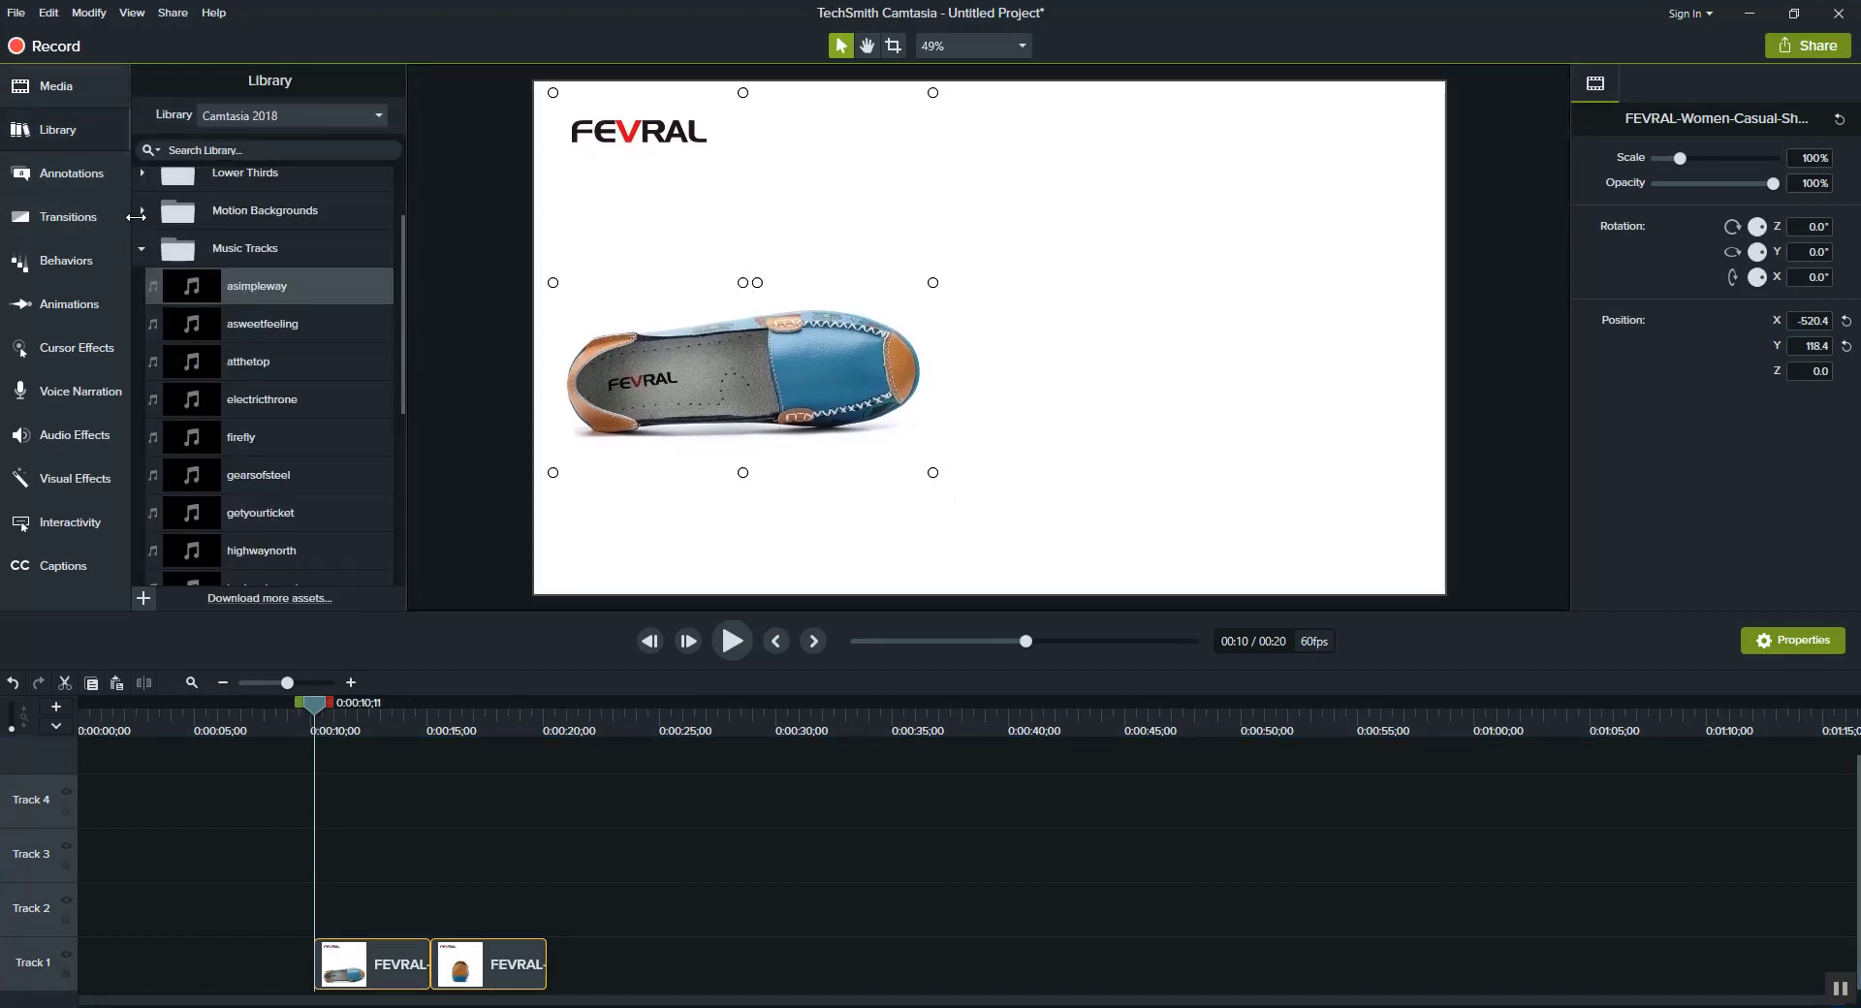
click(142, 172)
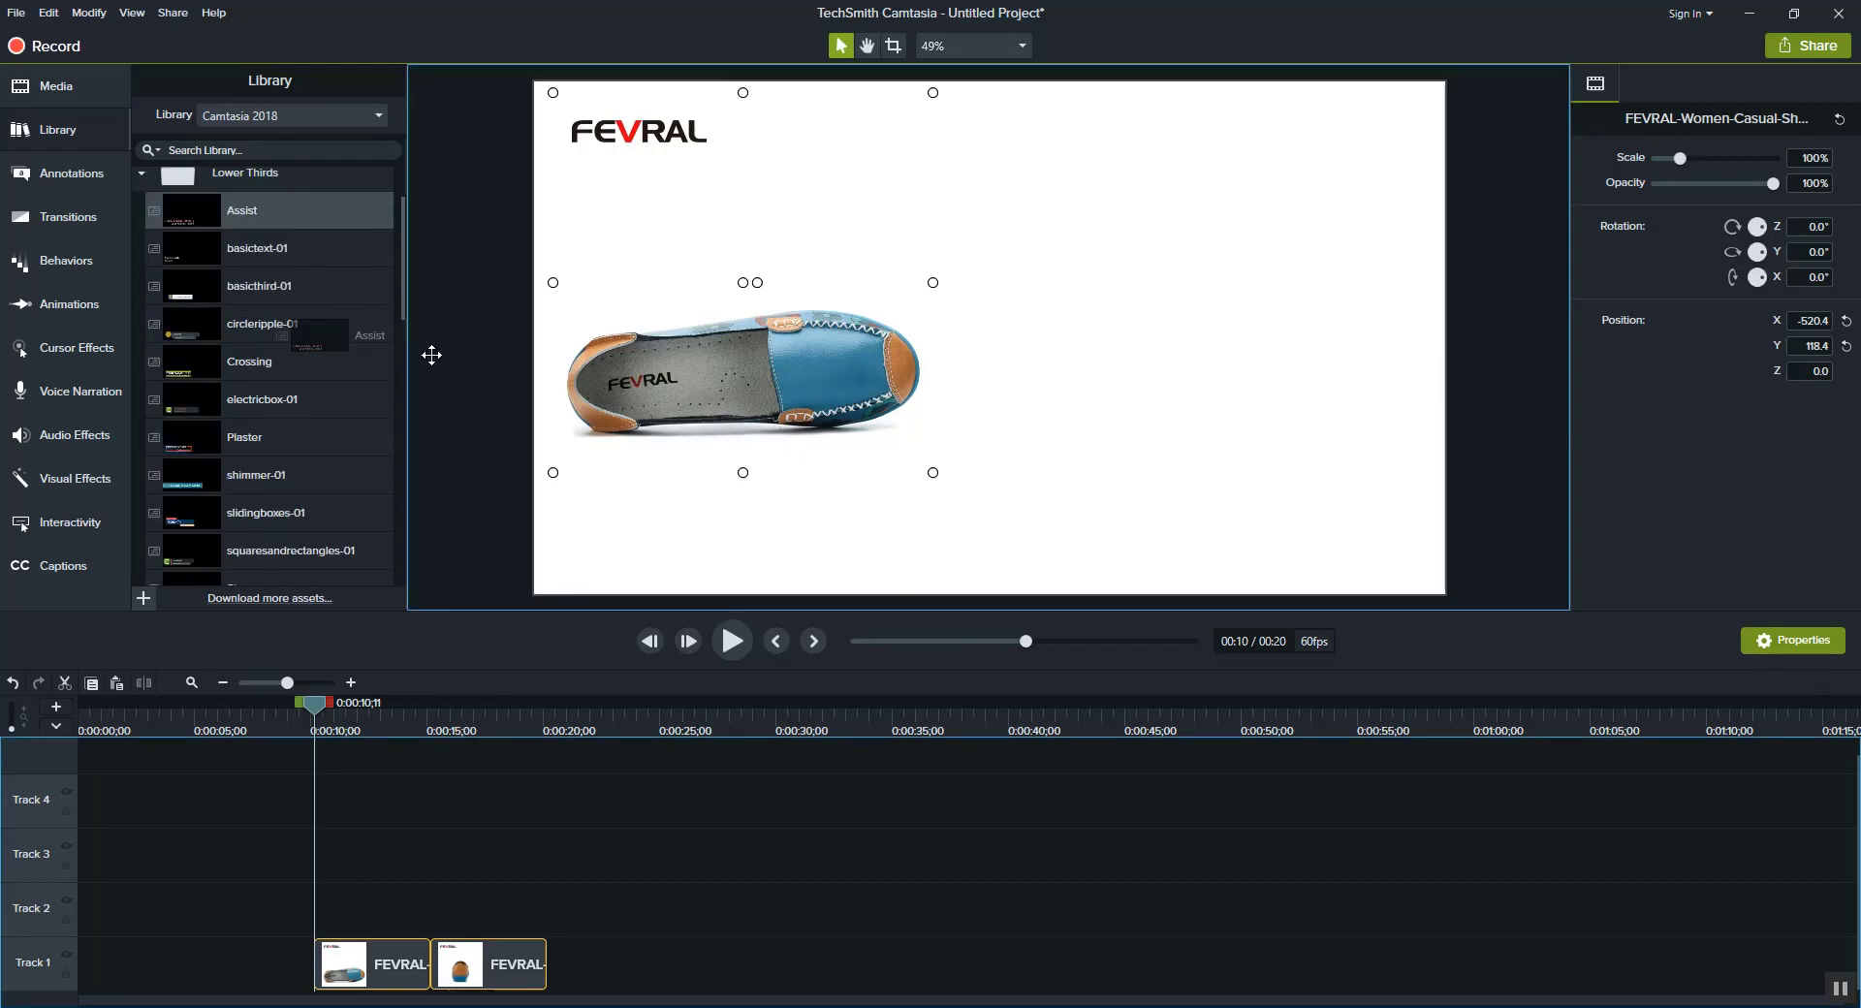
drag(242, 210, 426, 909)
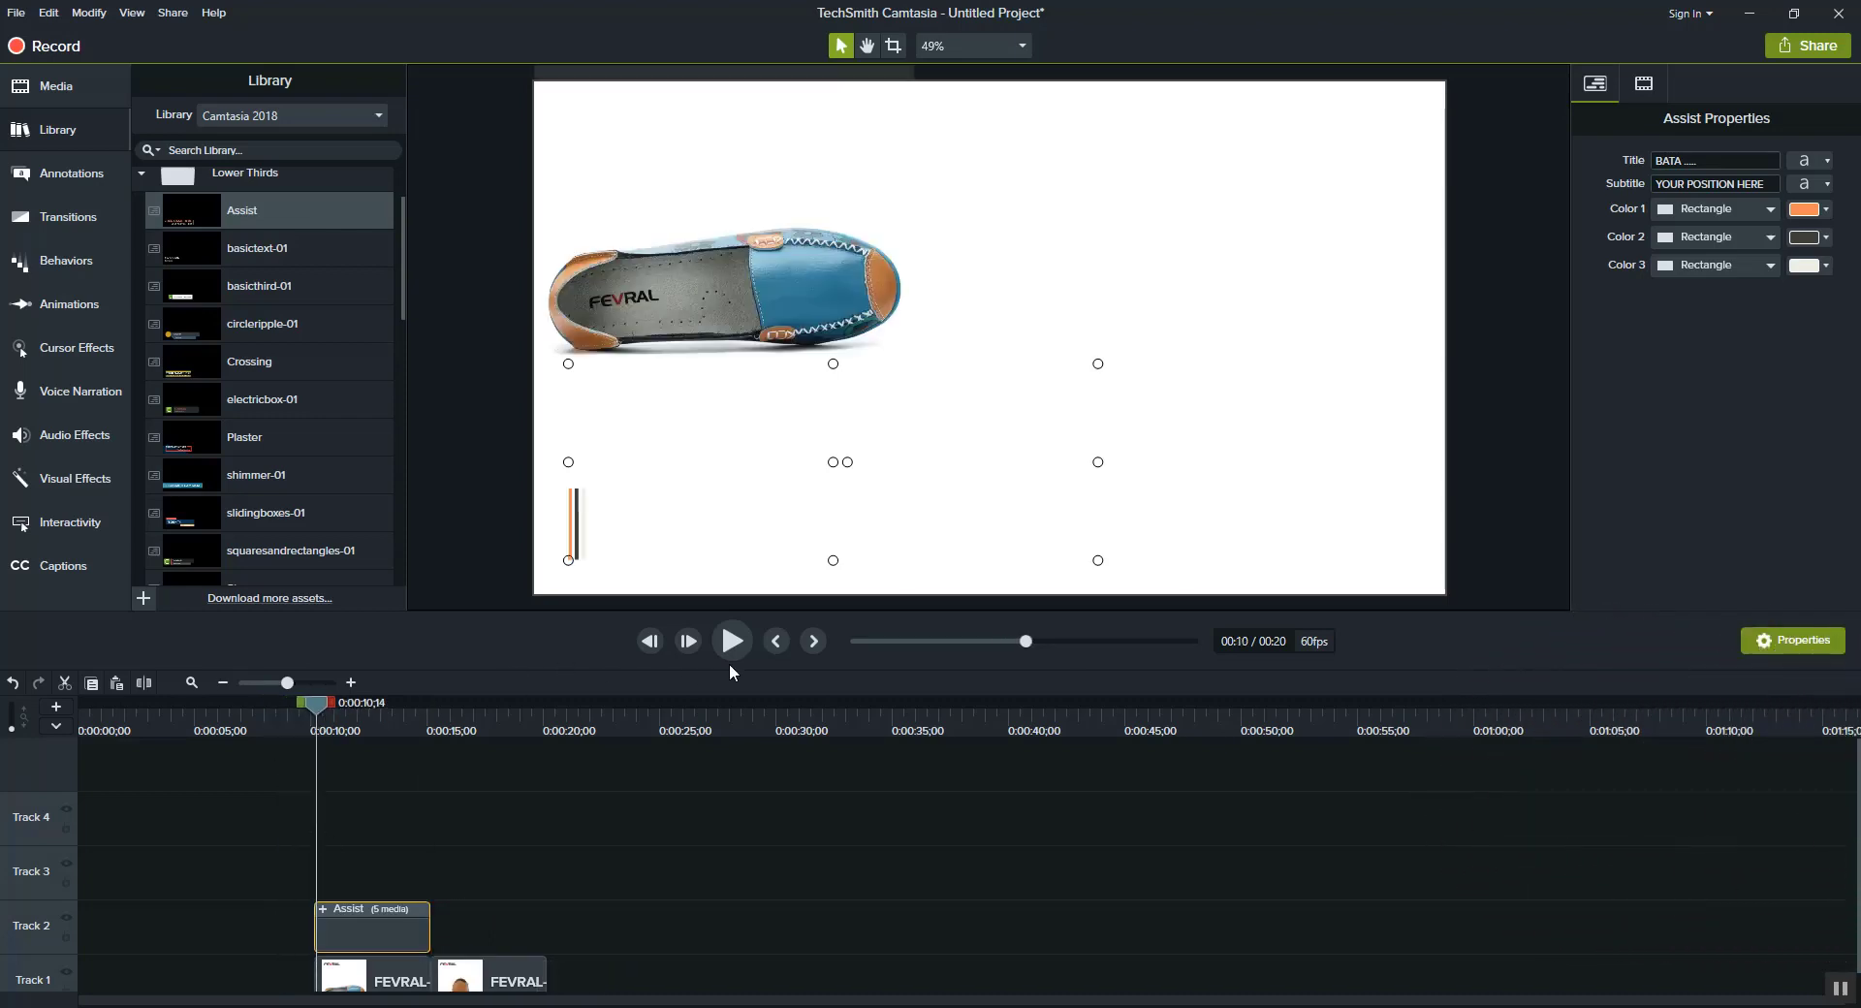
Play back the shoes with the BATA lower third, pause, and collapse the Lower Thirds folder
click(731, 639)
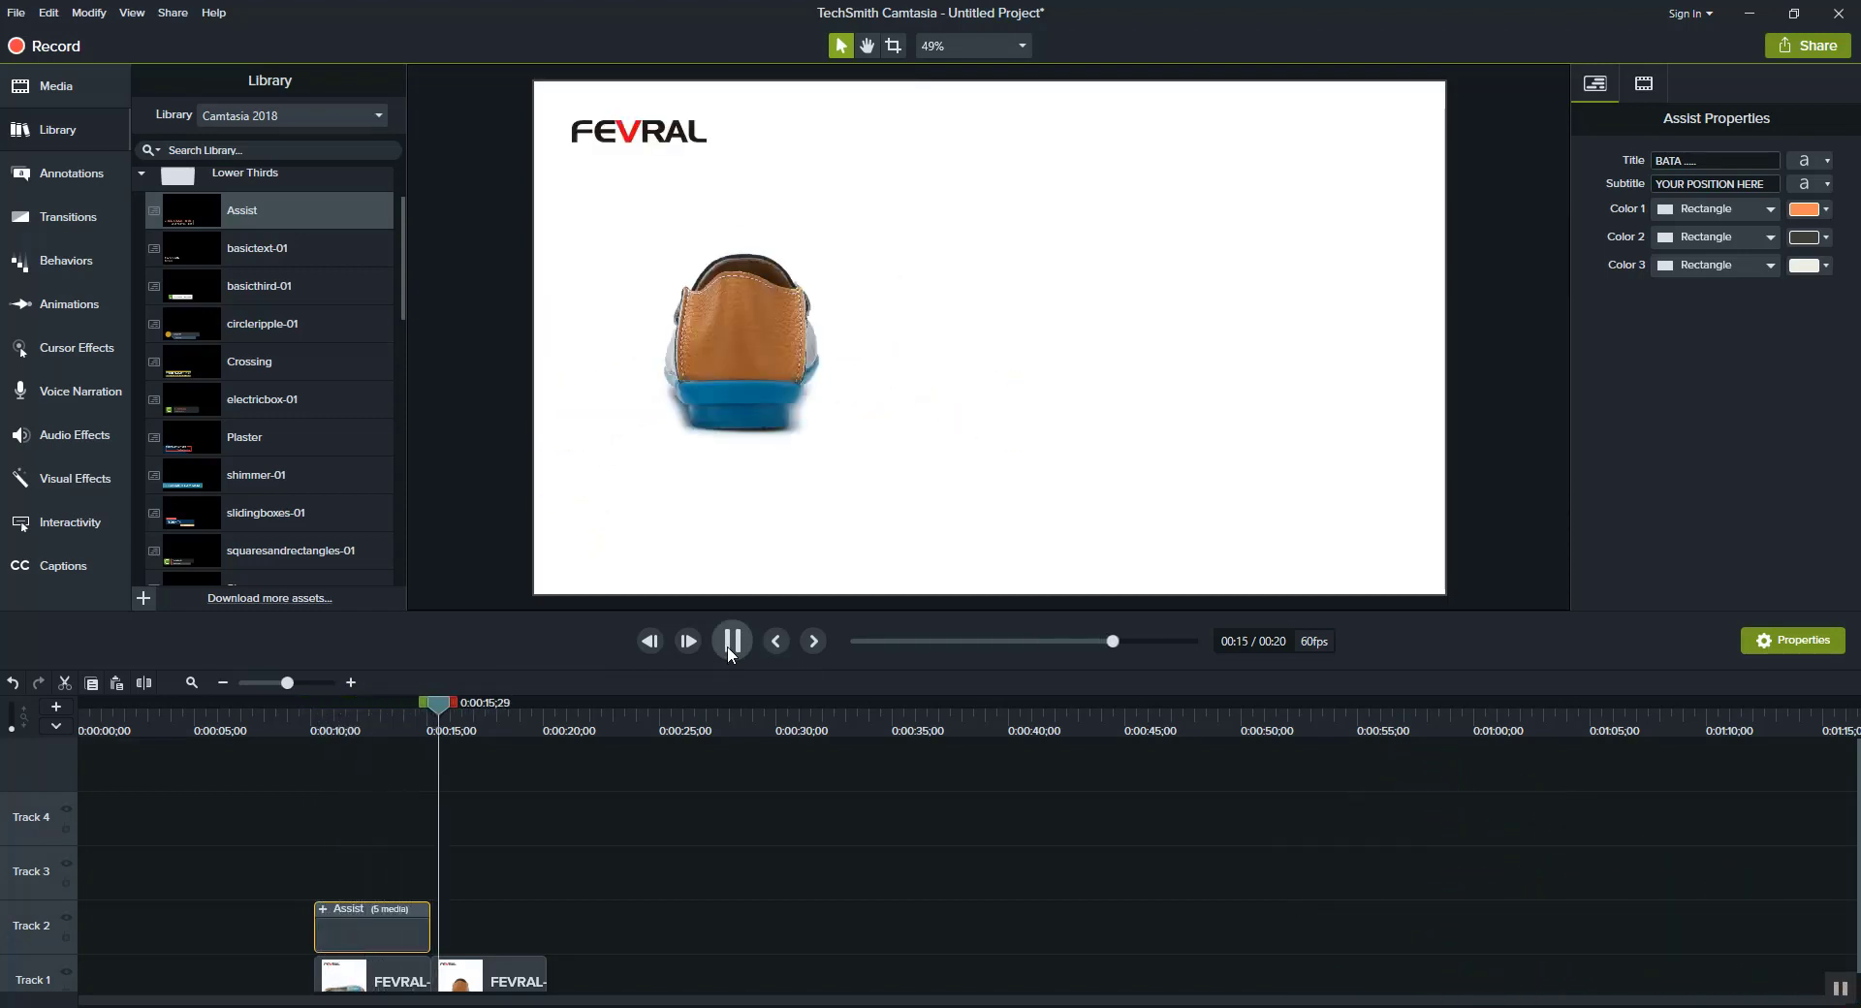
click(731, 640)
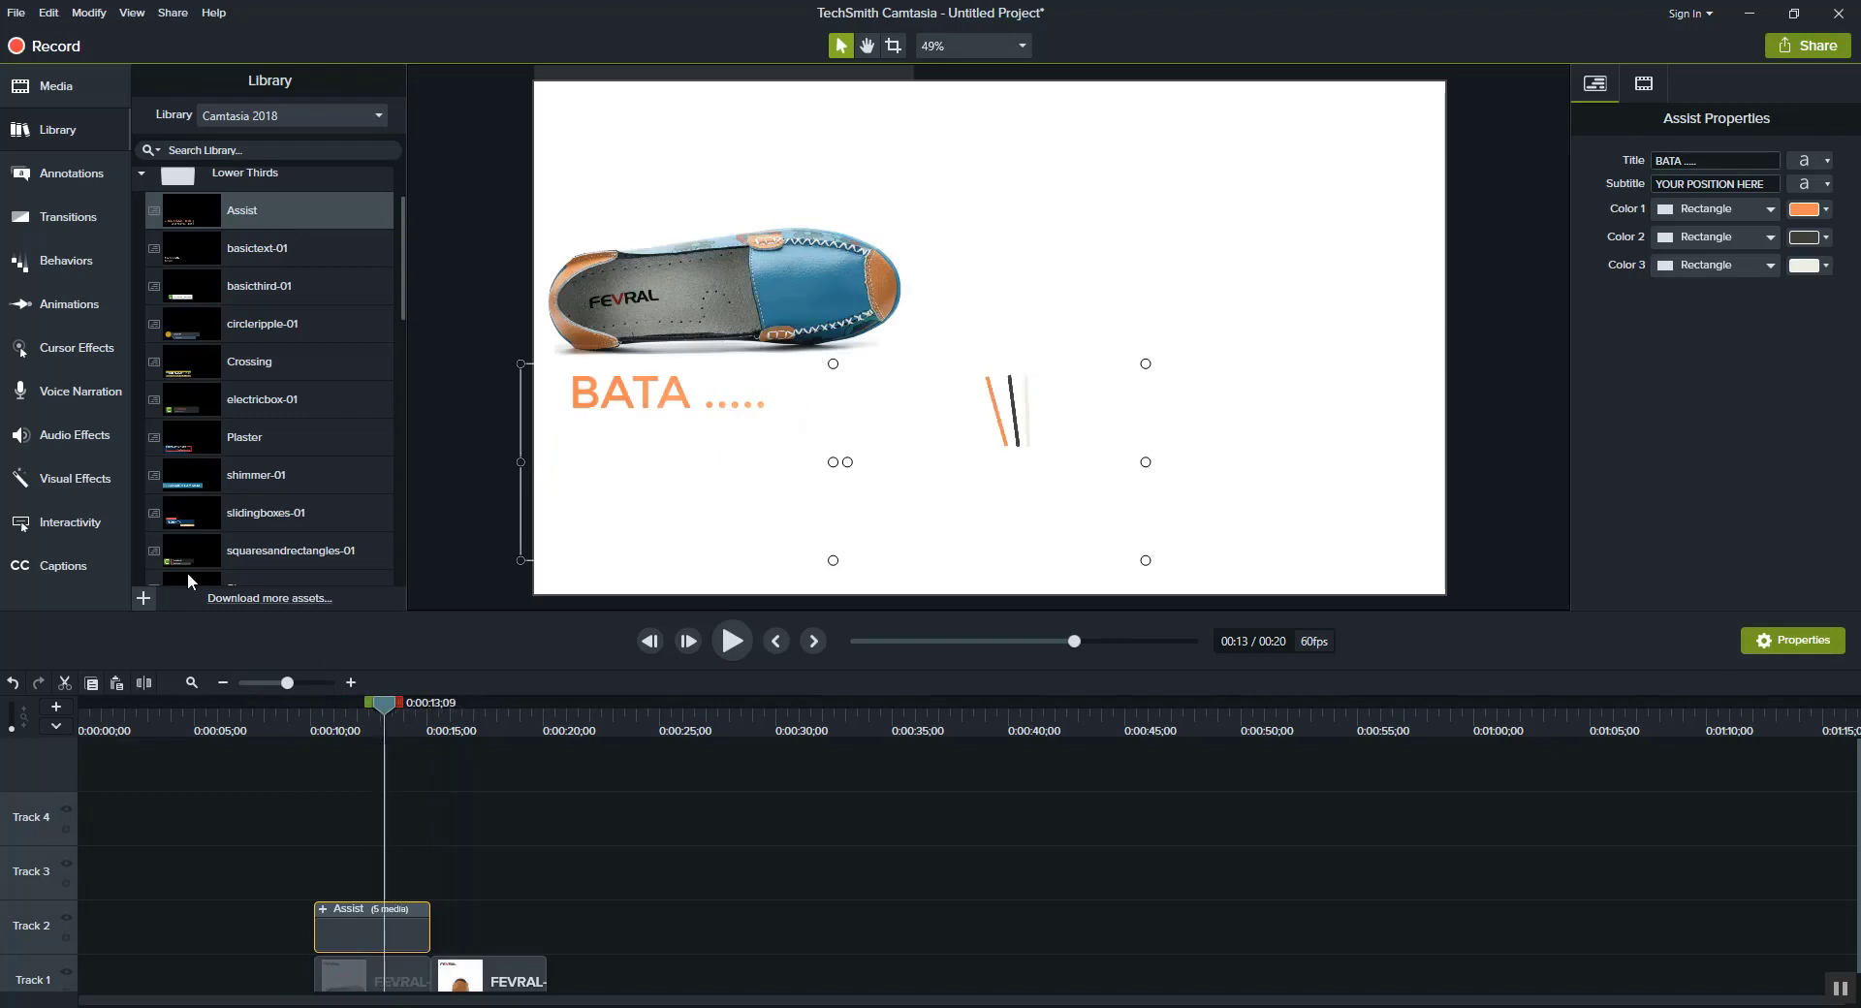
click(246, 248)
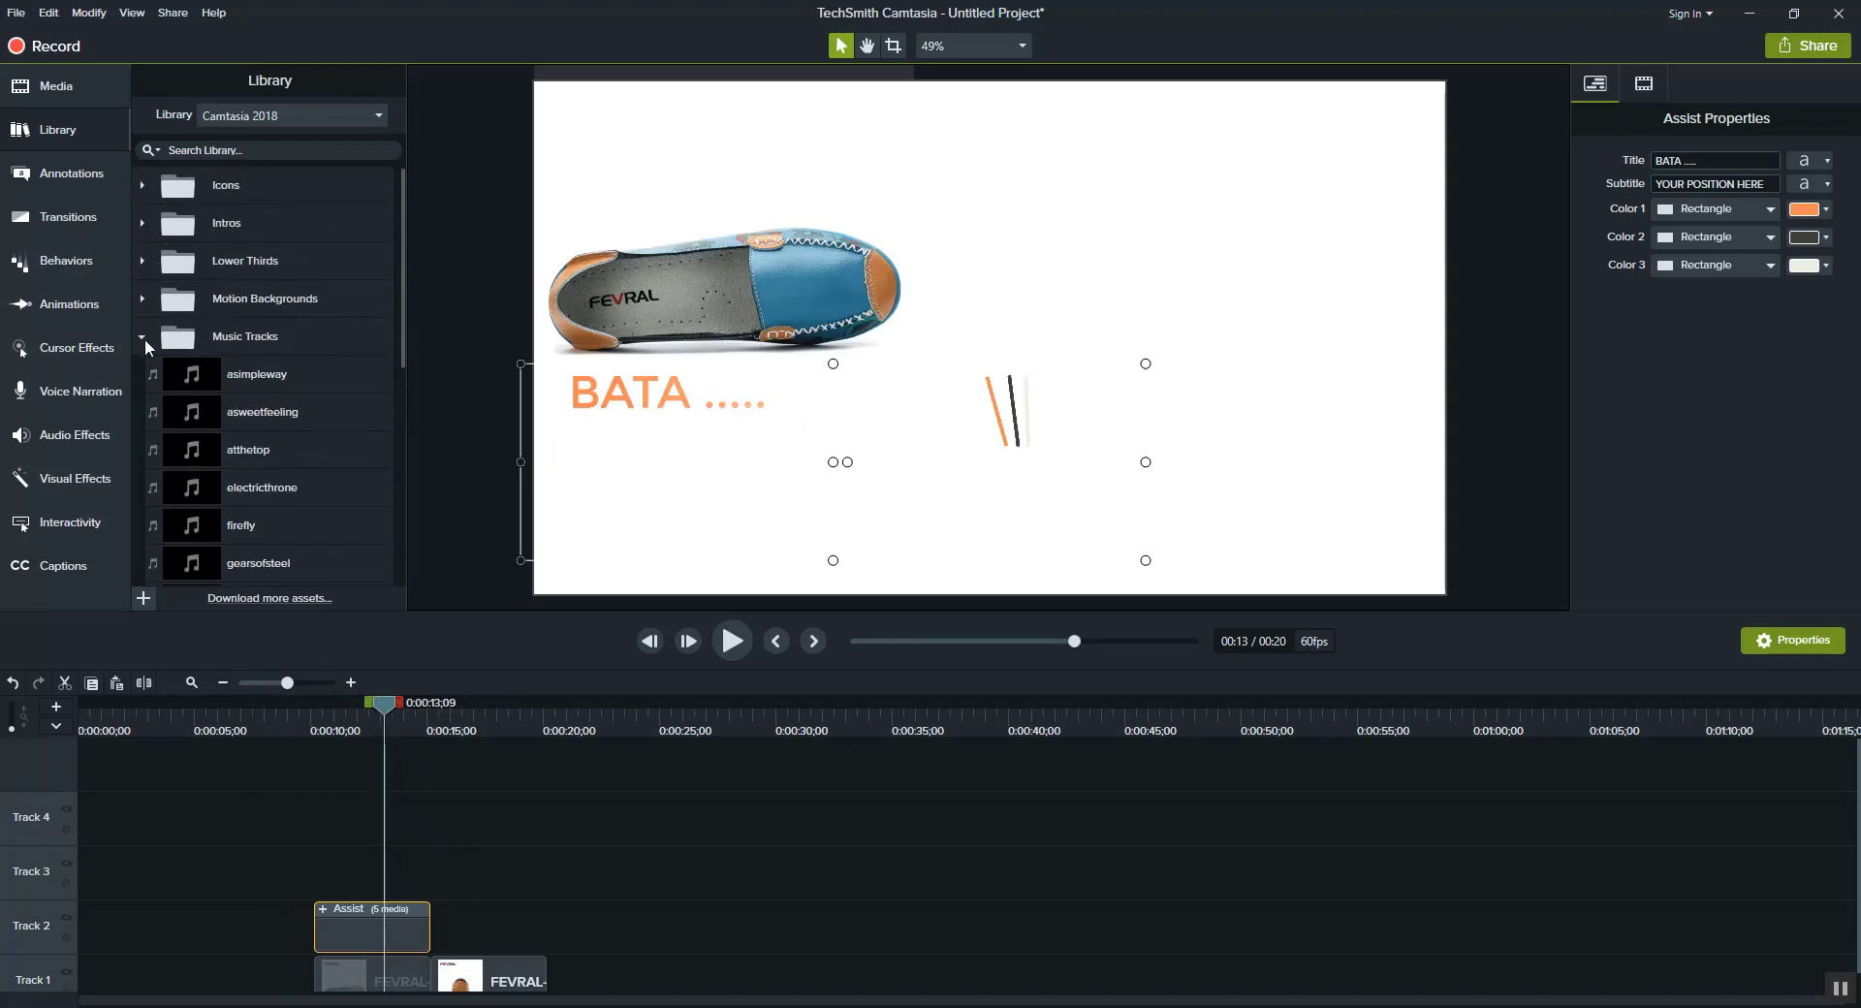
Add a plain white text callout over the shoe image reading 'test demo'
click(72, 172)
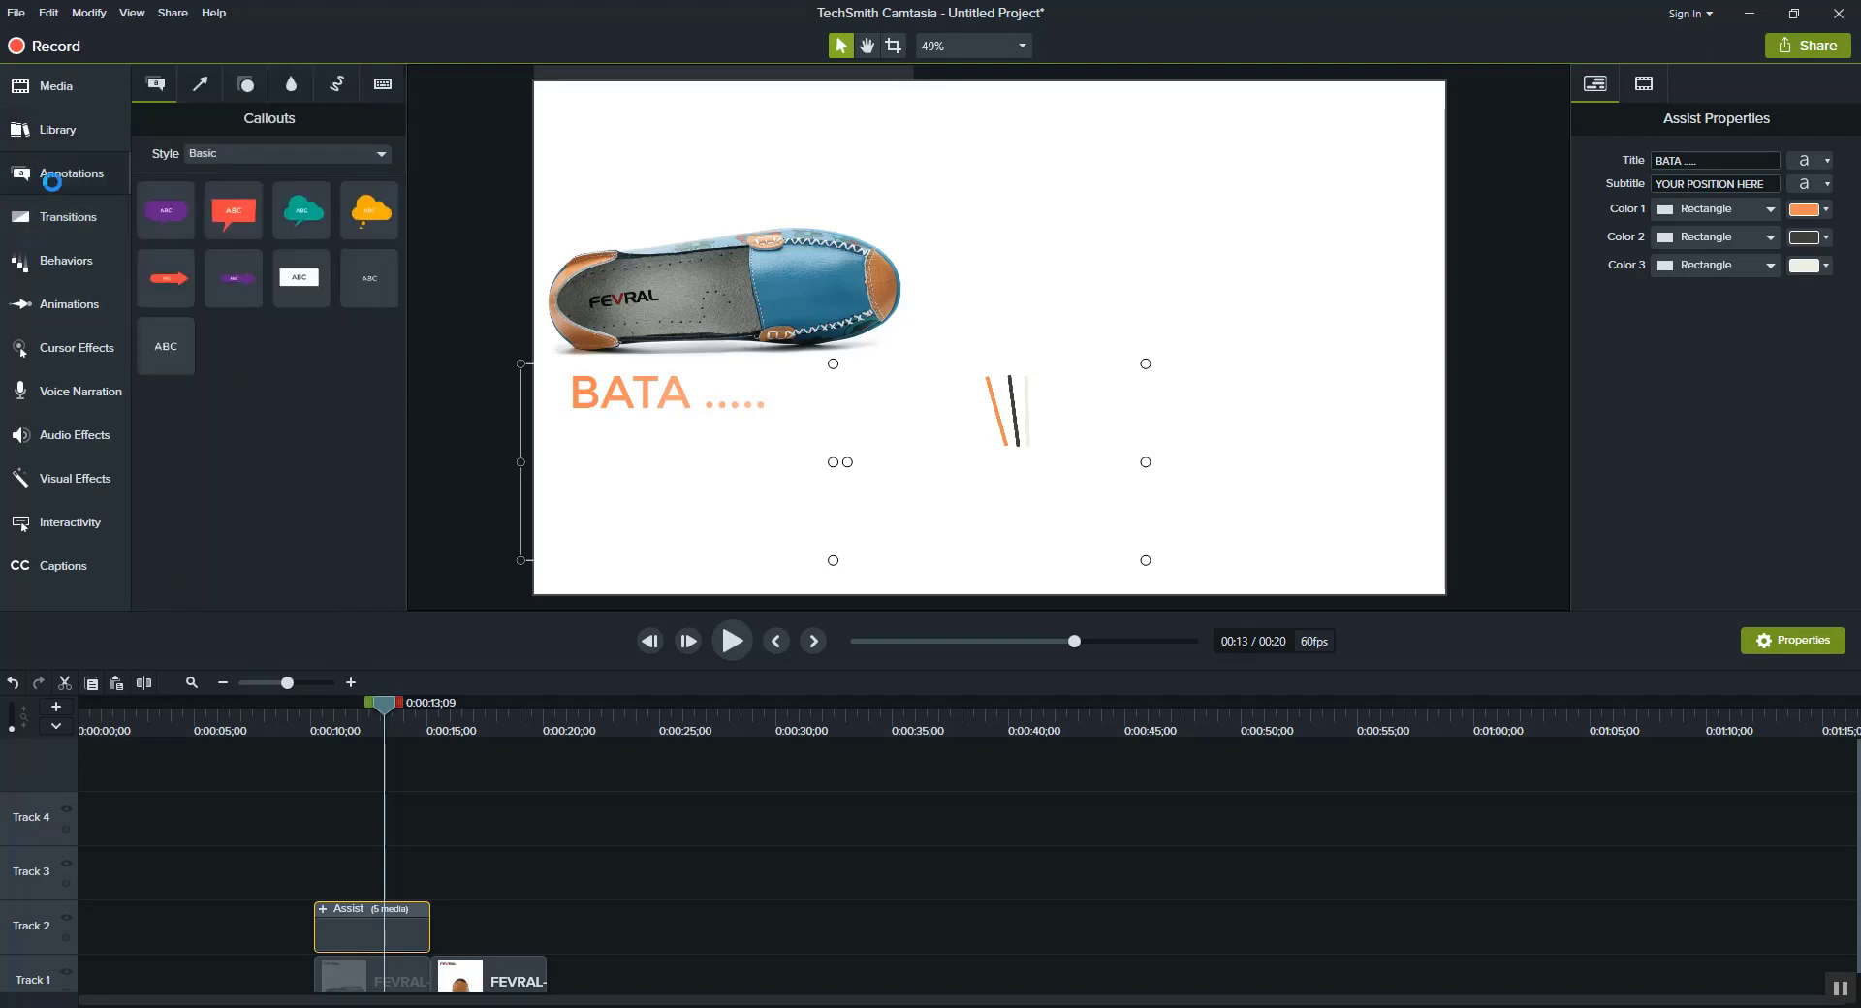
mouse_move(166, 405)
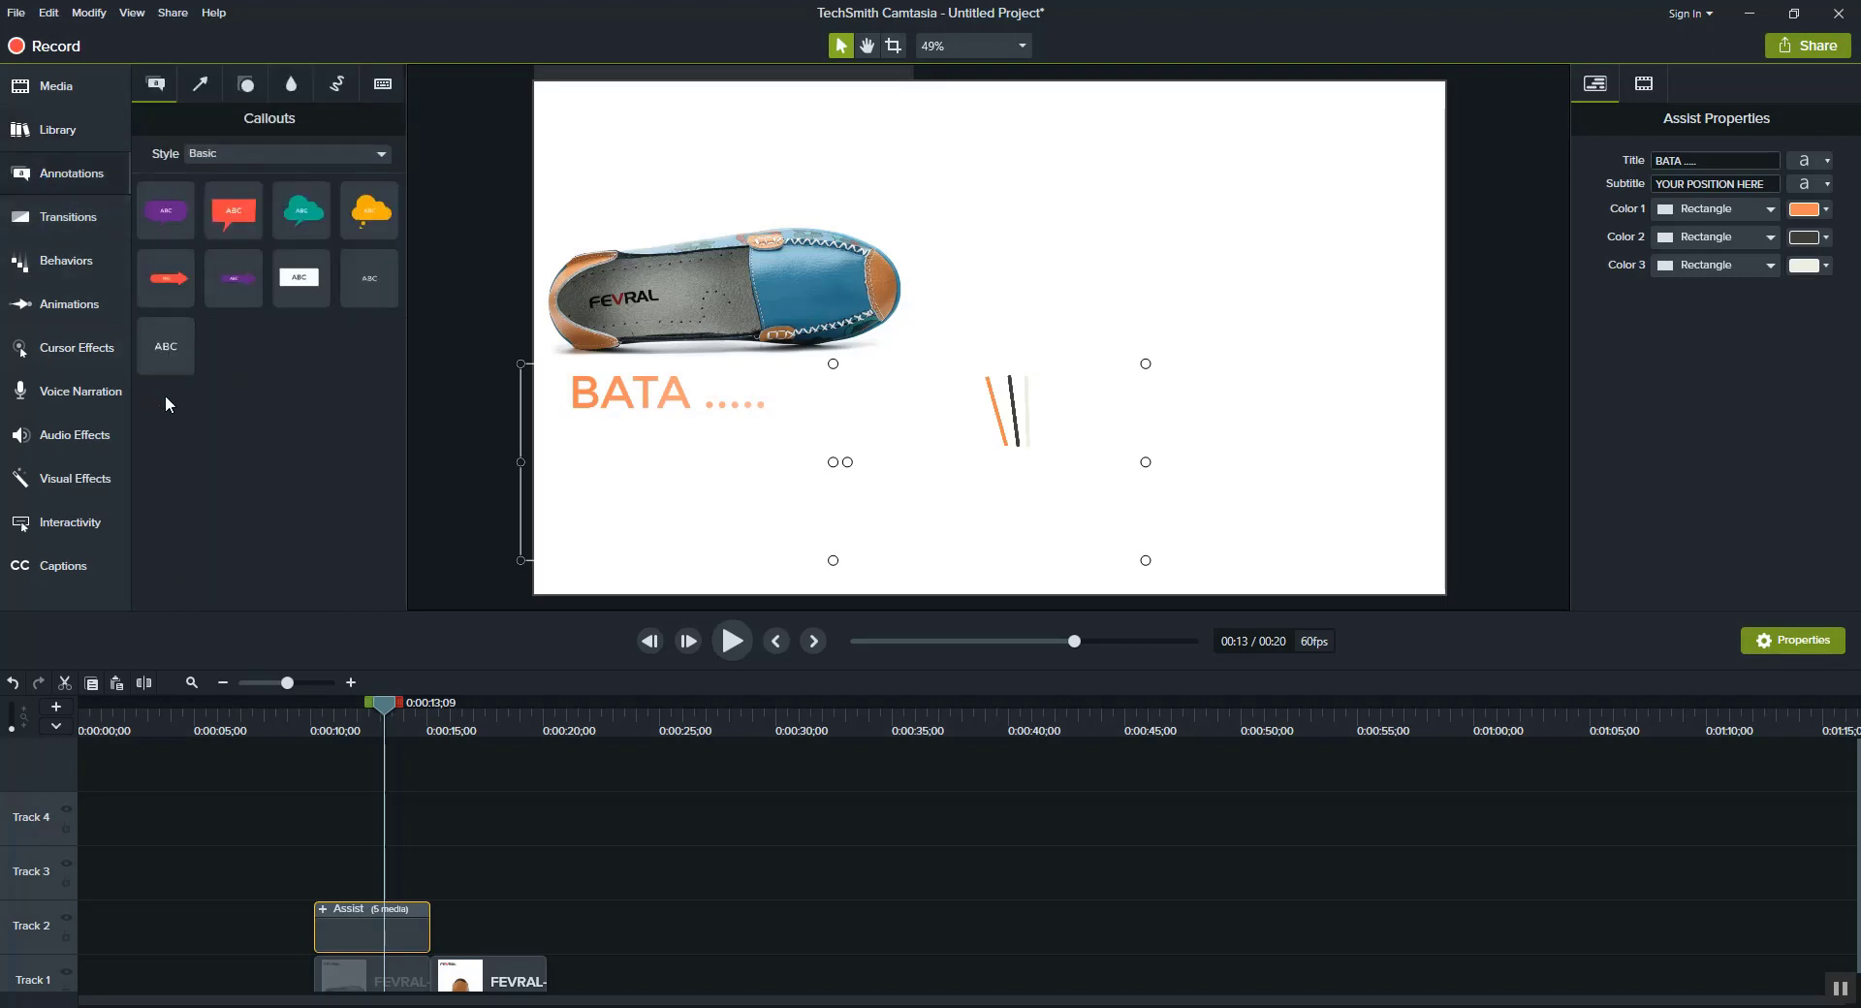
click(301, 277)
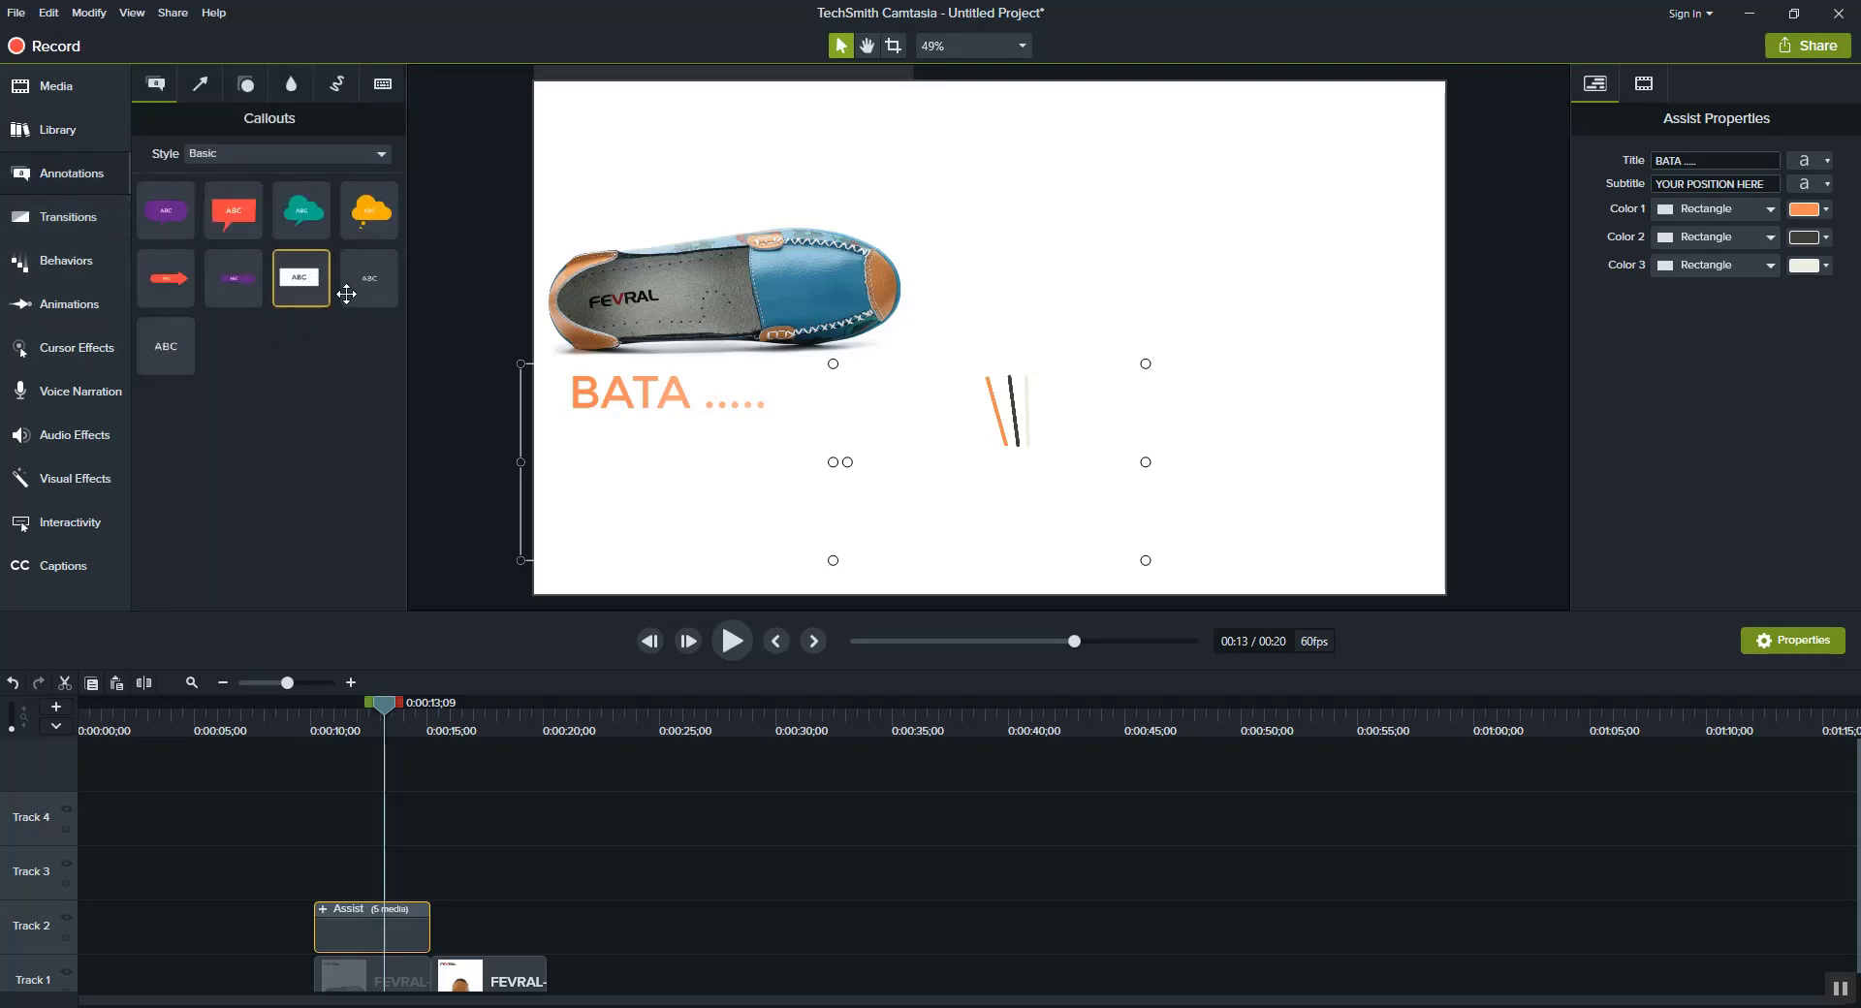
click(369, 277)
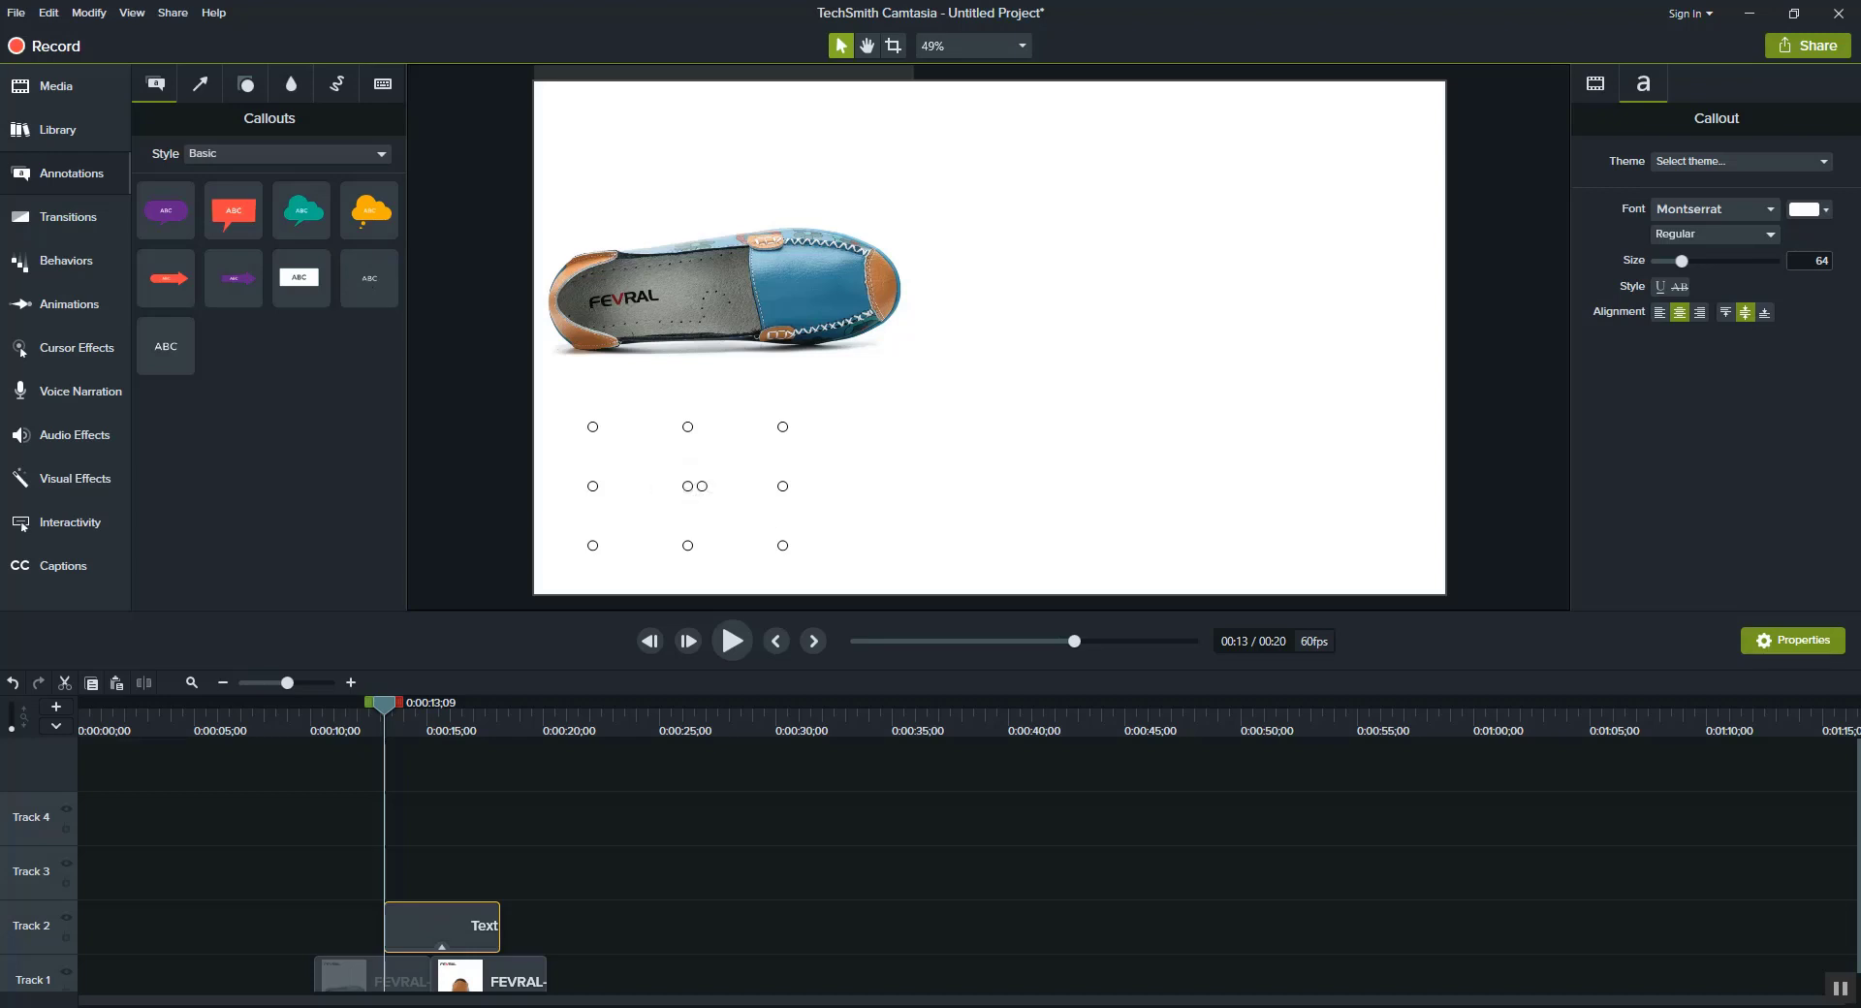
text(test demo)
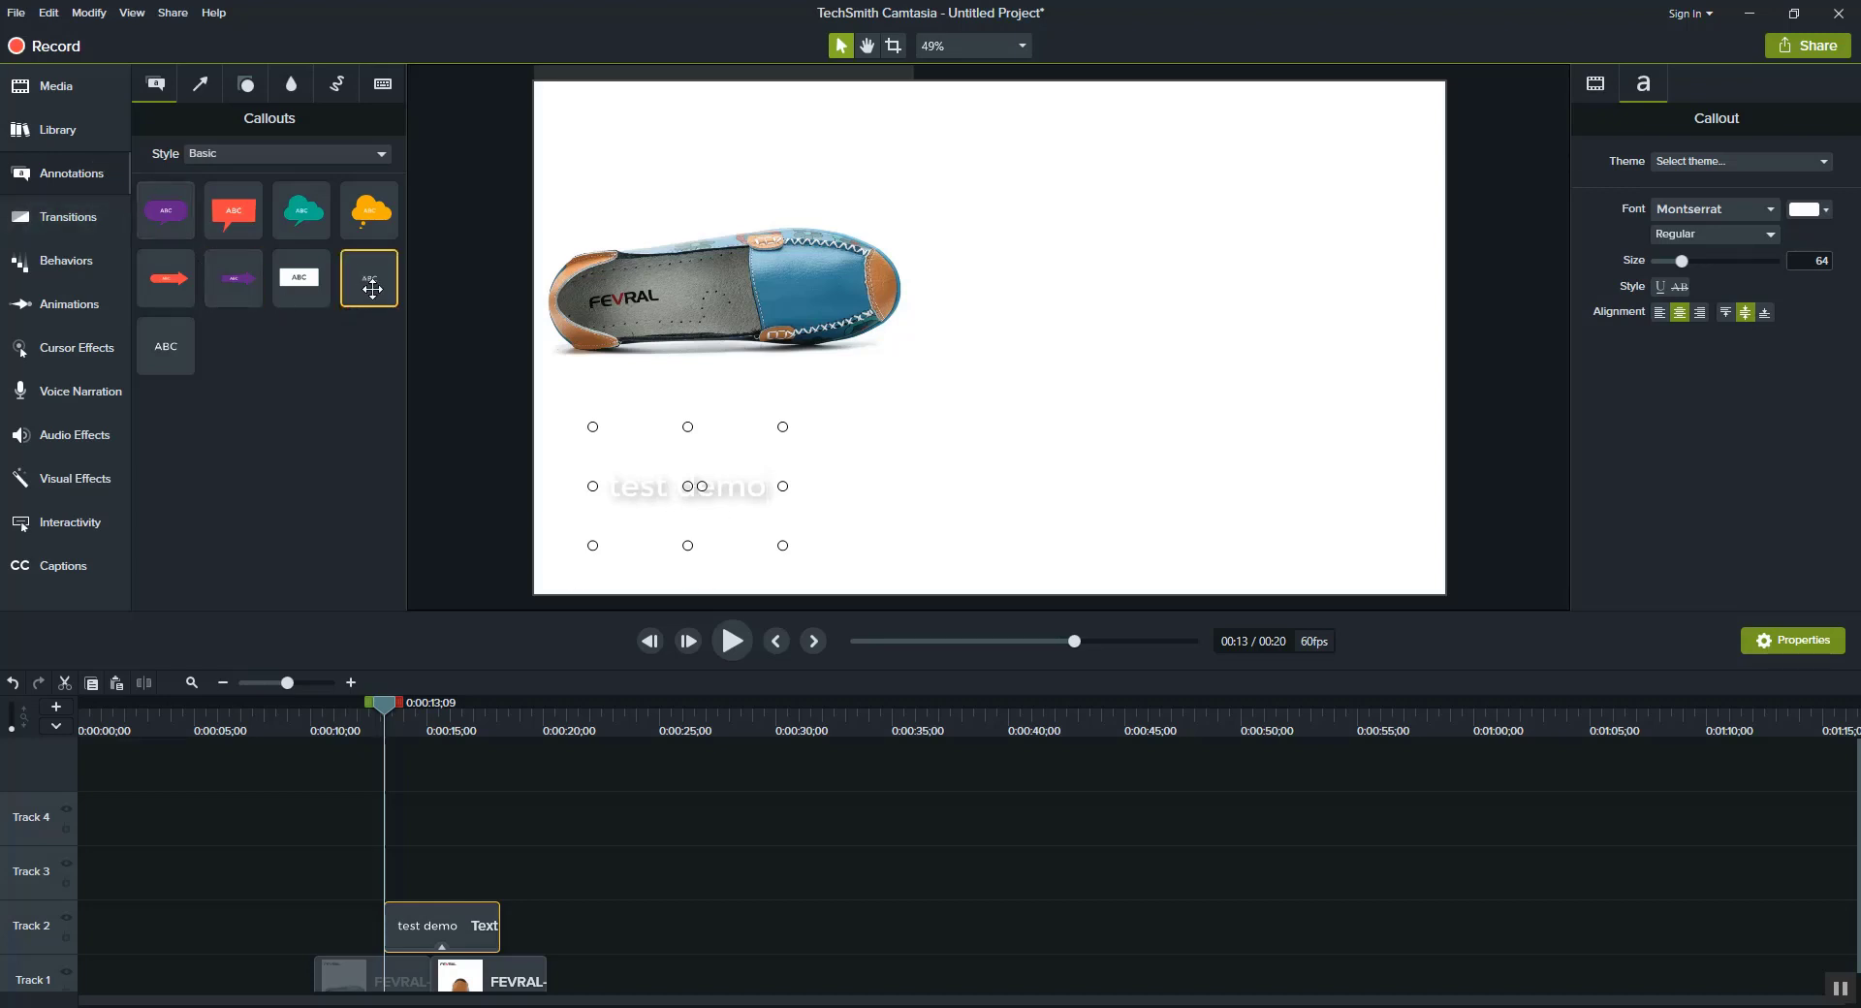
mouse_move(638, 488)
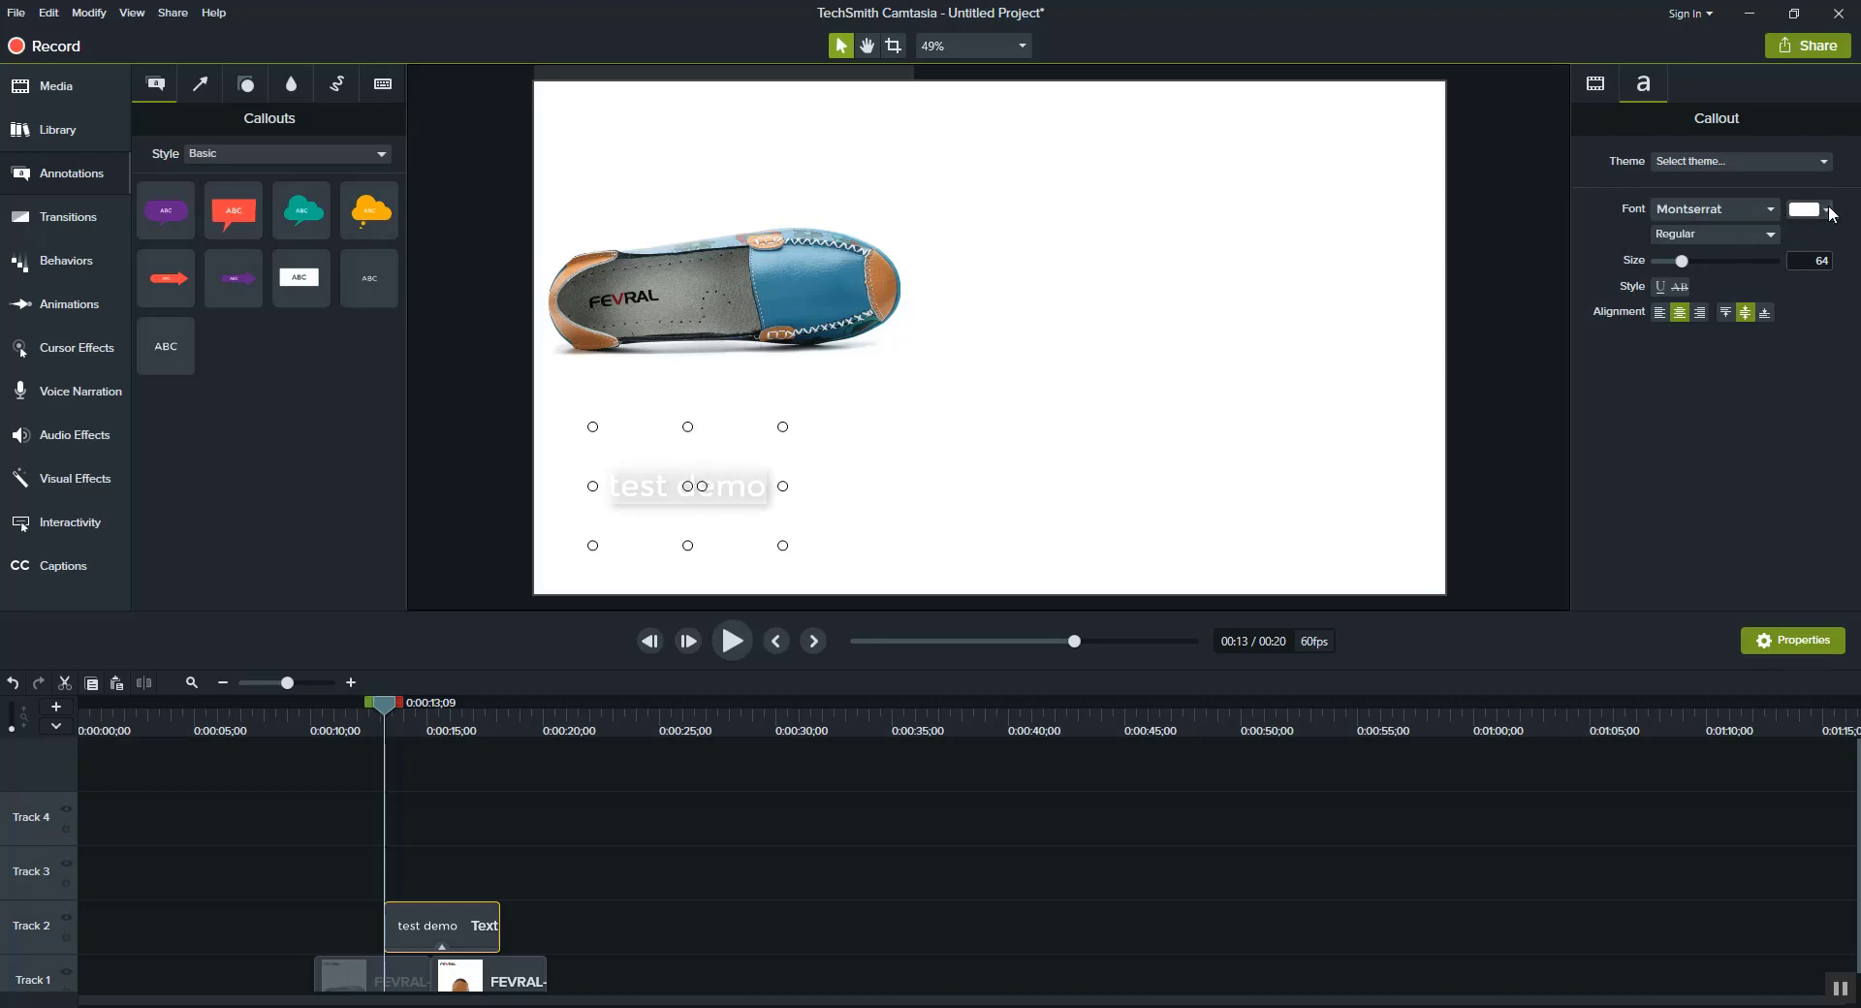
Make the callout text black and set its font to Arial Black
click(1801, 210)
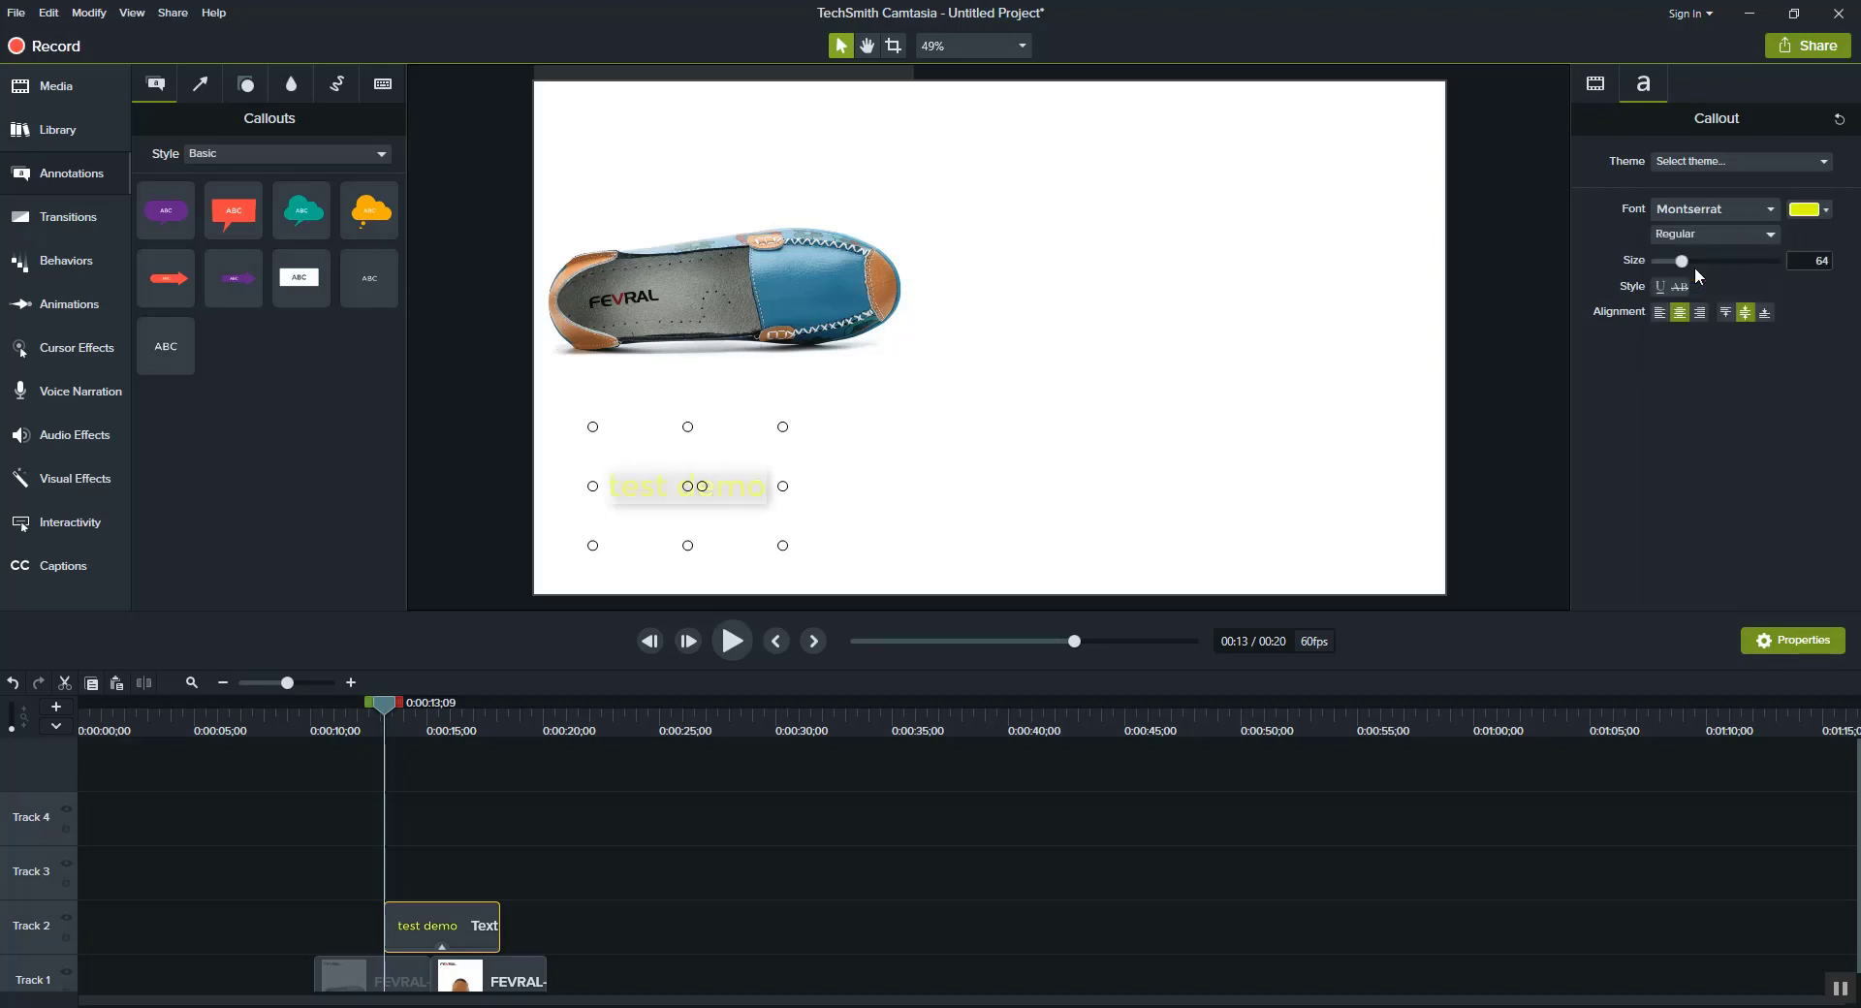
click(1803, 210)
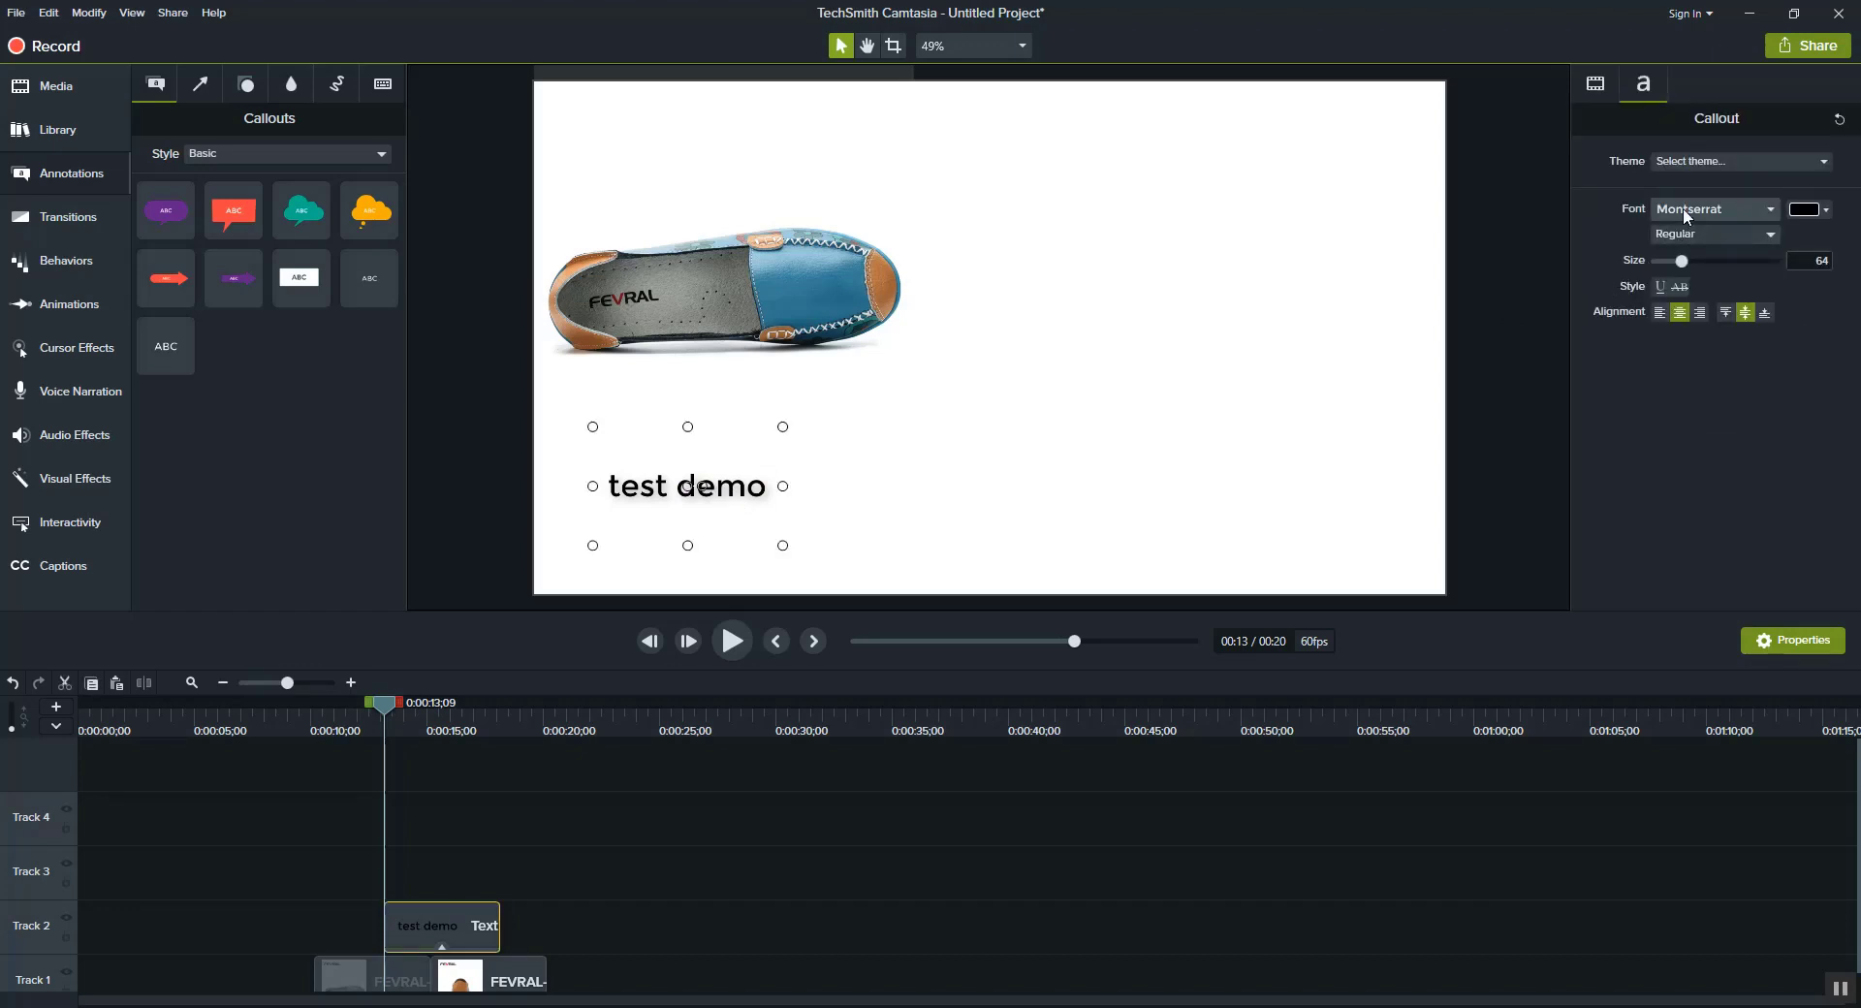
mouse_move(1768, 215)
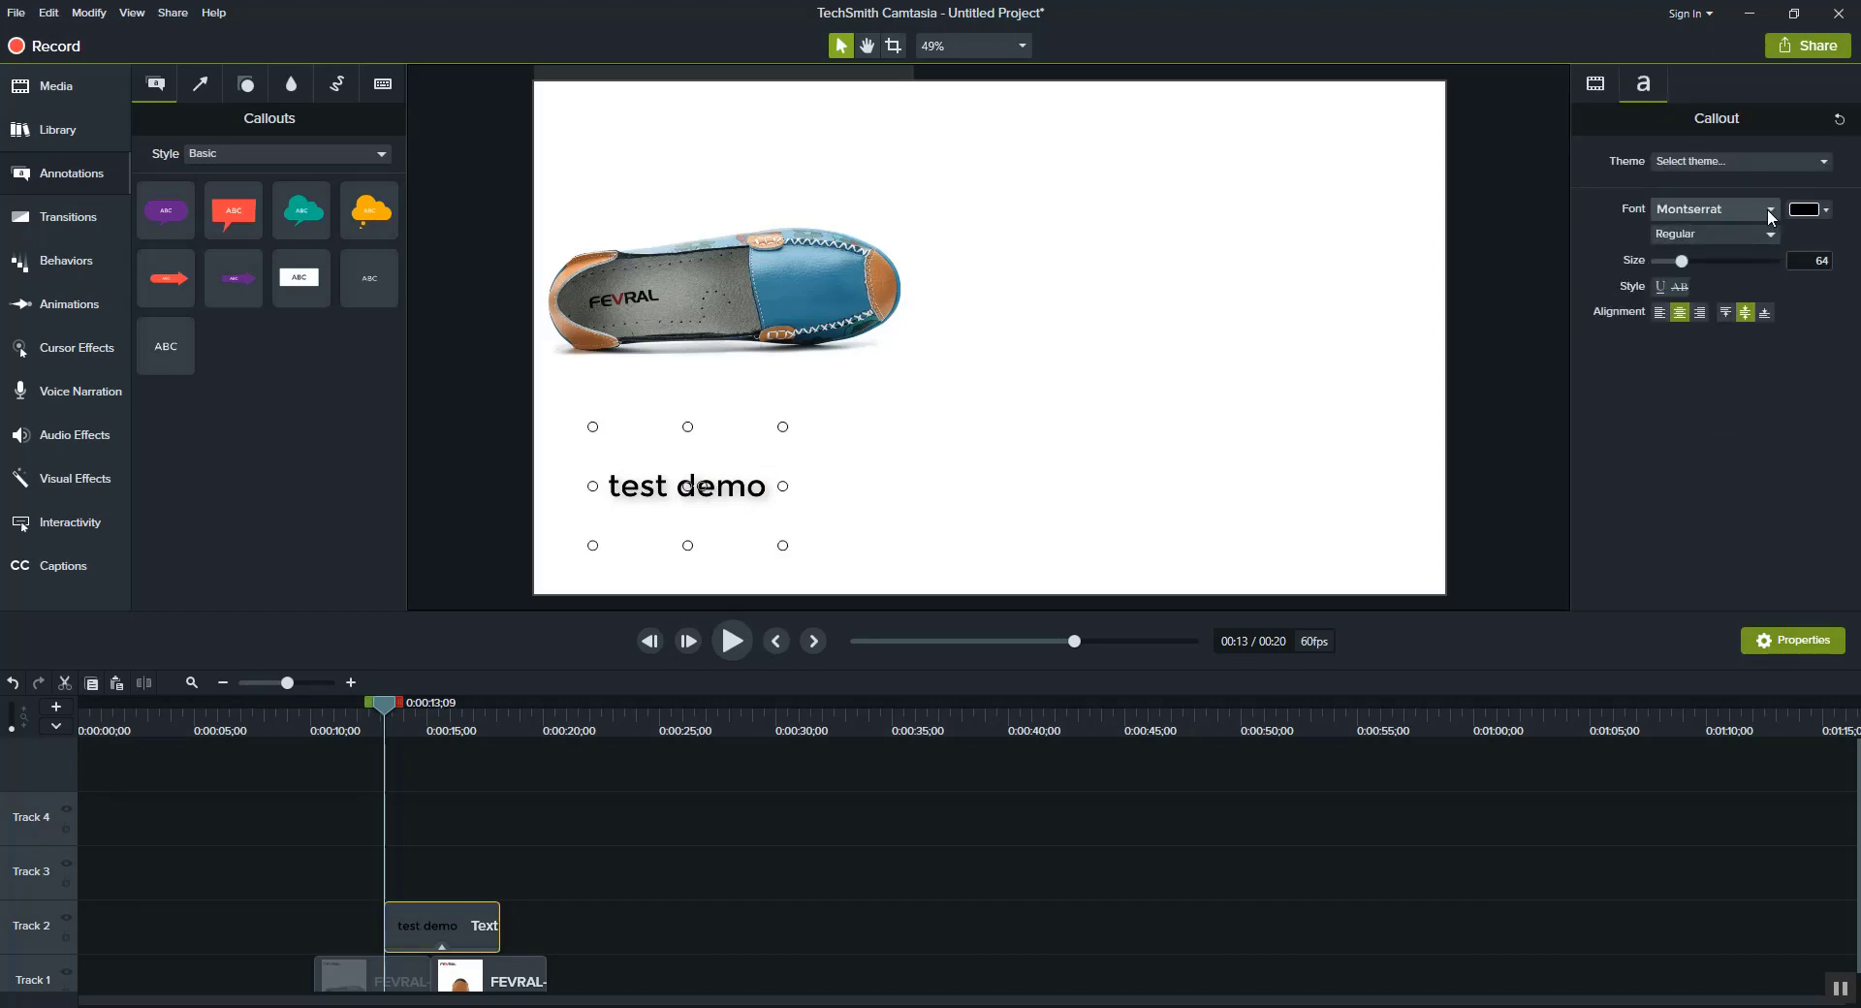
click(1768, 209)
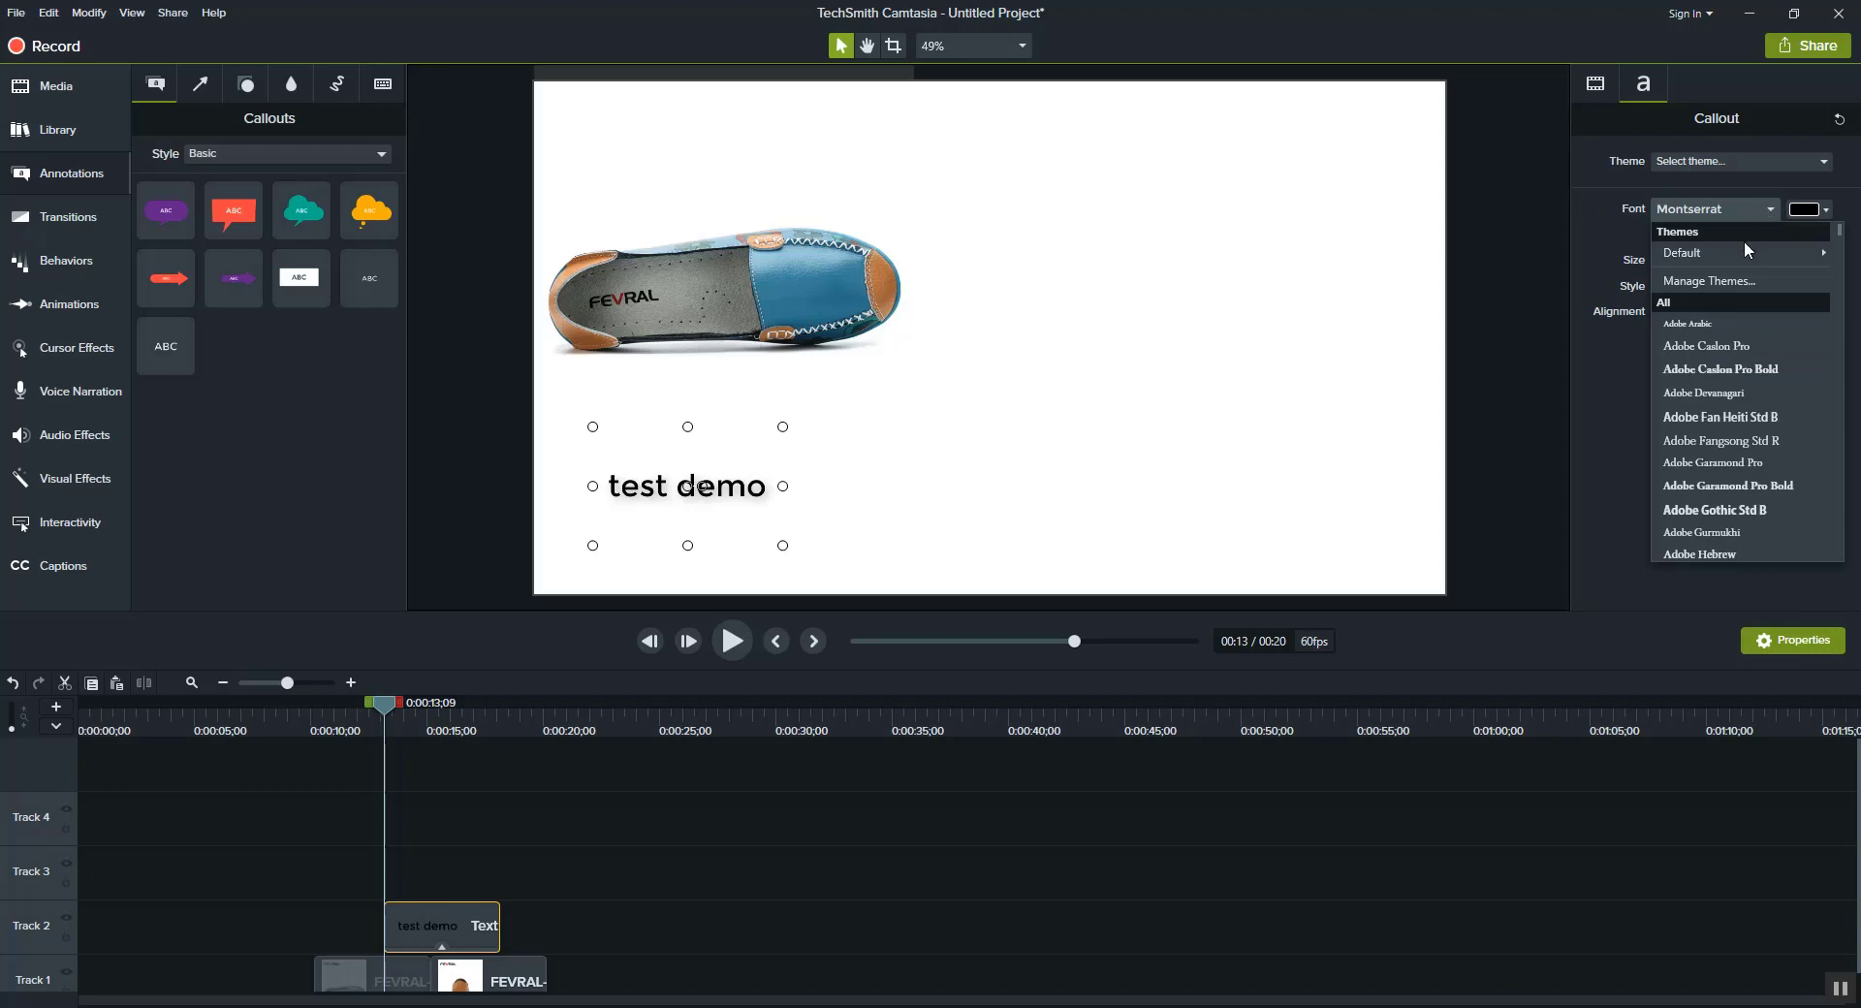
mouse_move(1710, 345)
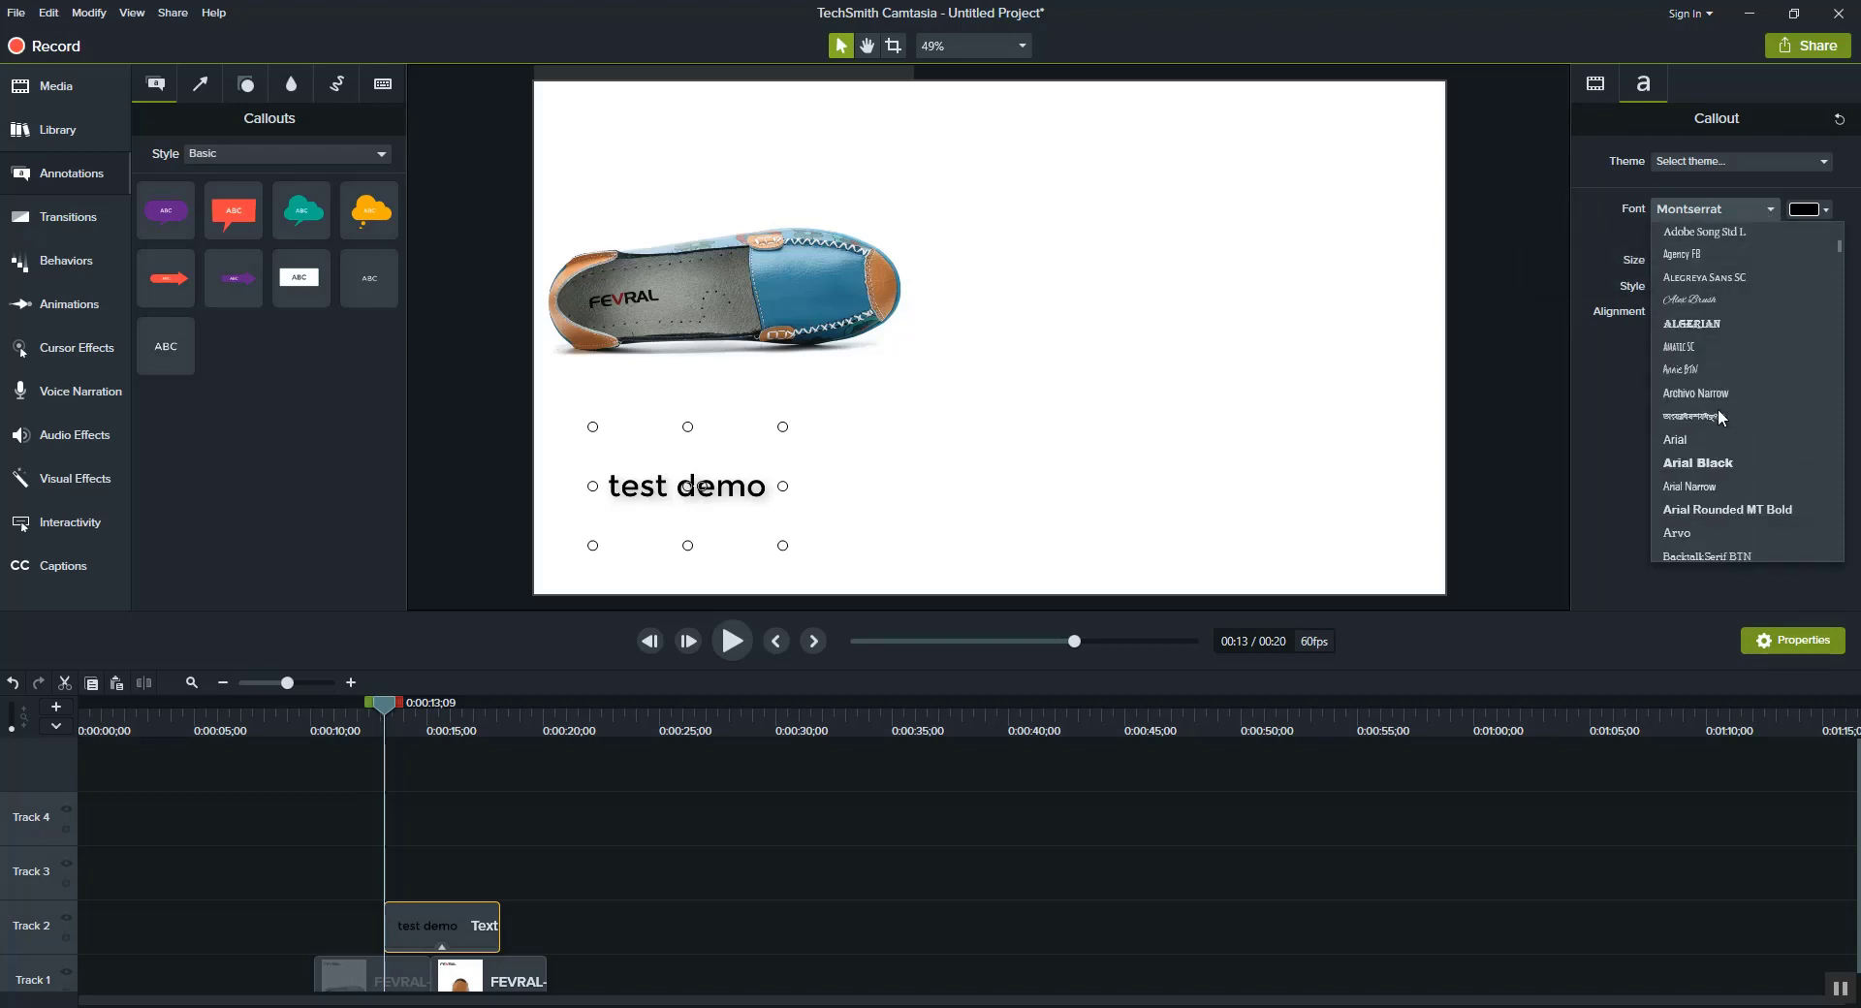
mouse_move(1706, 463)
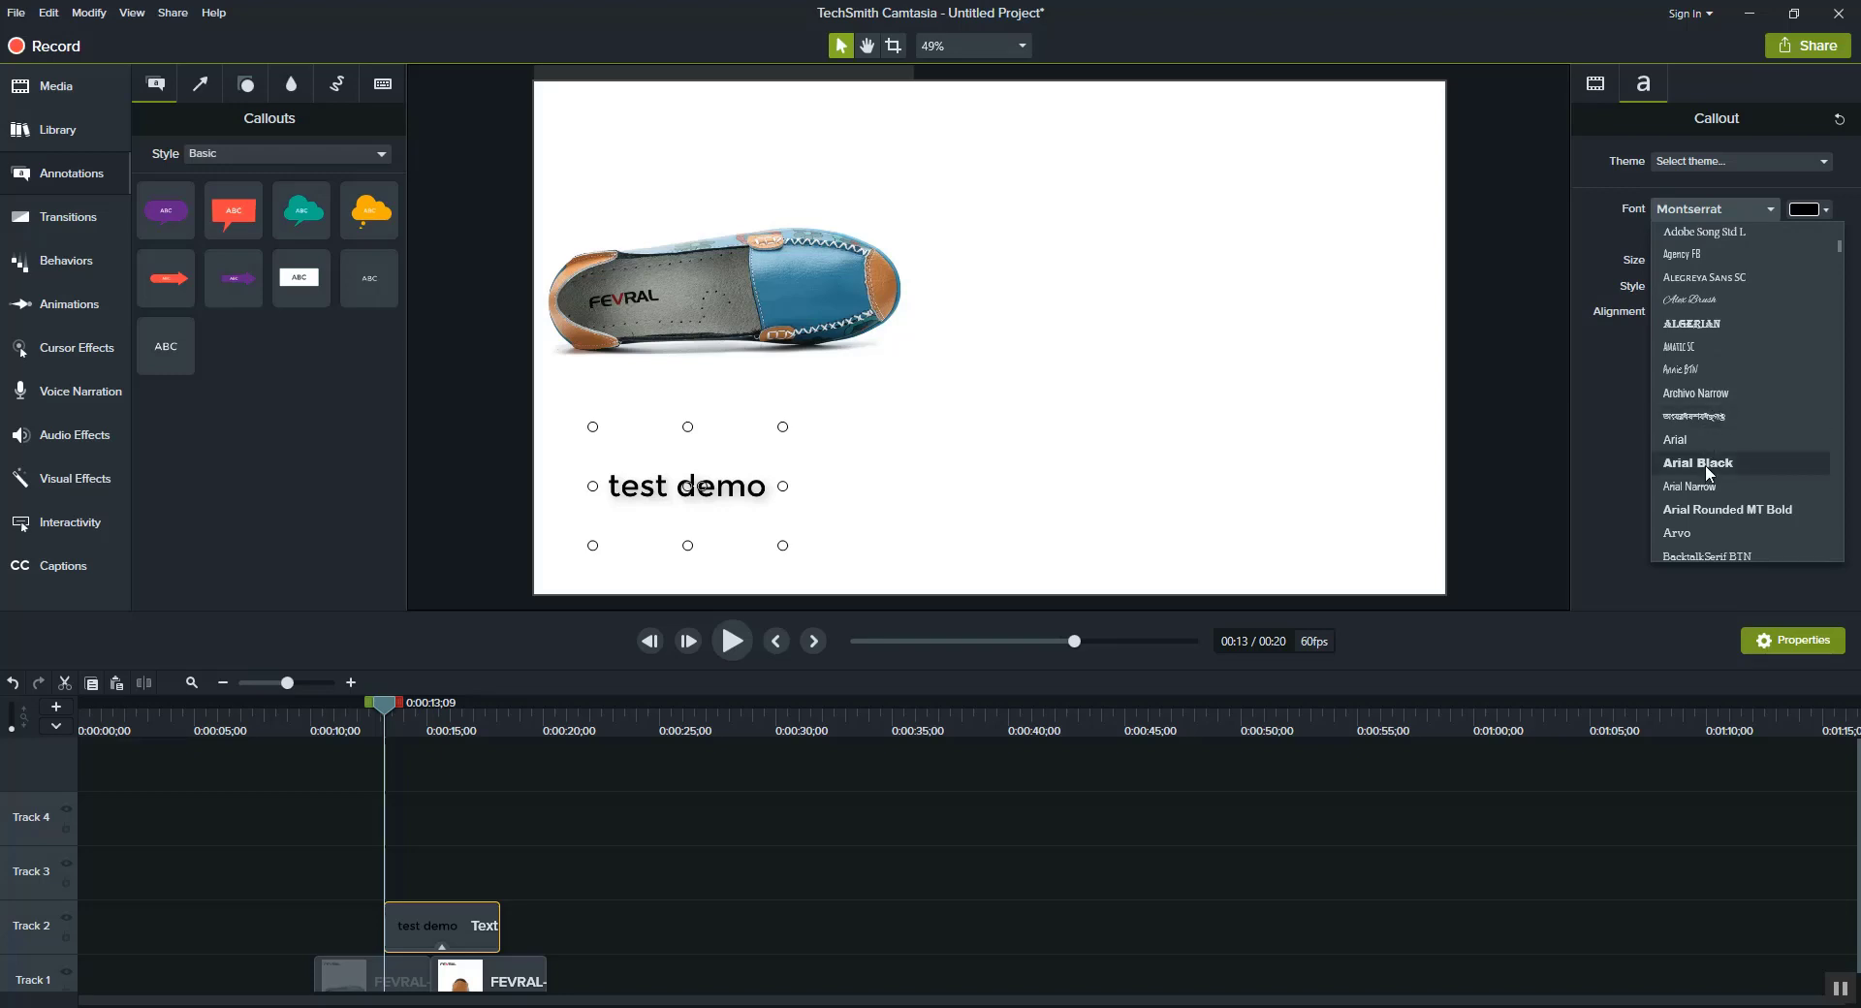
click(1699, 461)
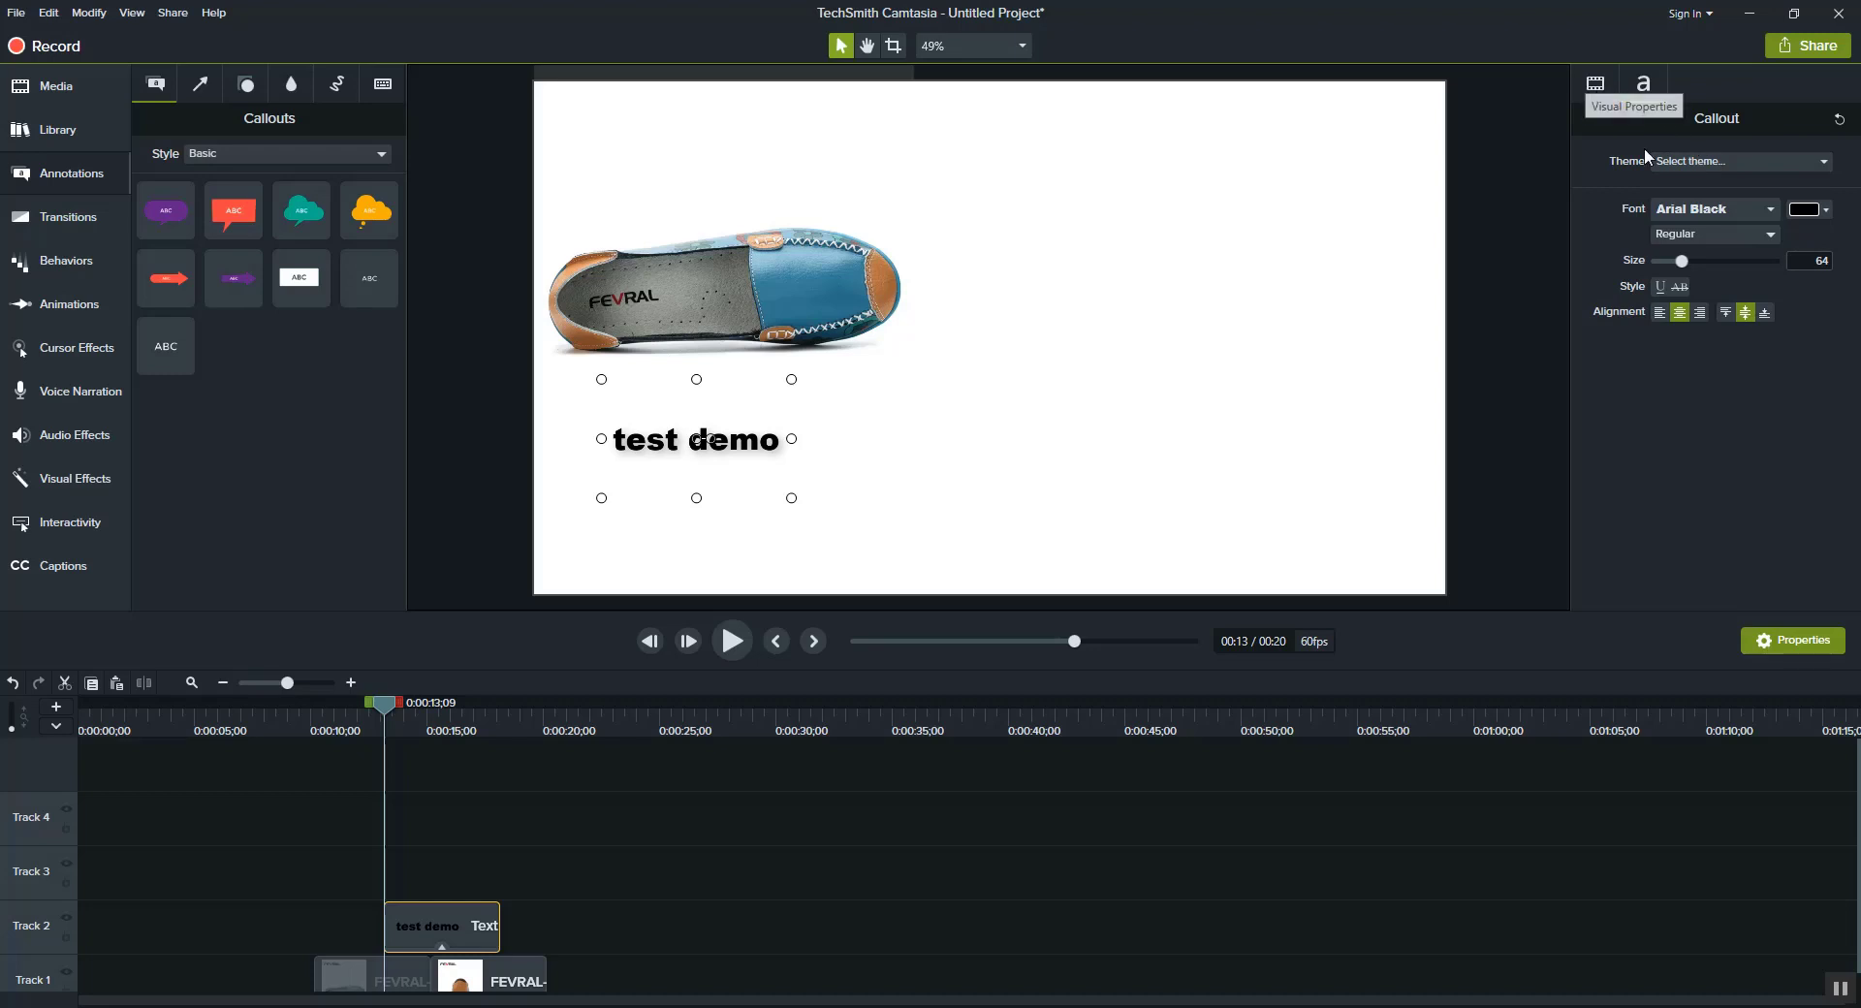
Apply the Default theme to the TEST DEMO callout and bring up Project Settings from the canvas menu
click(1739, 161)
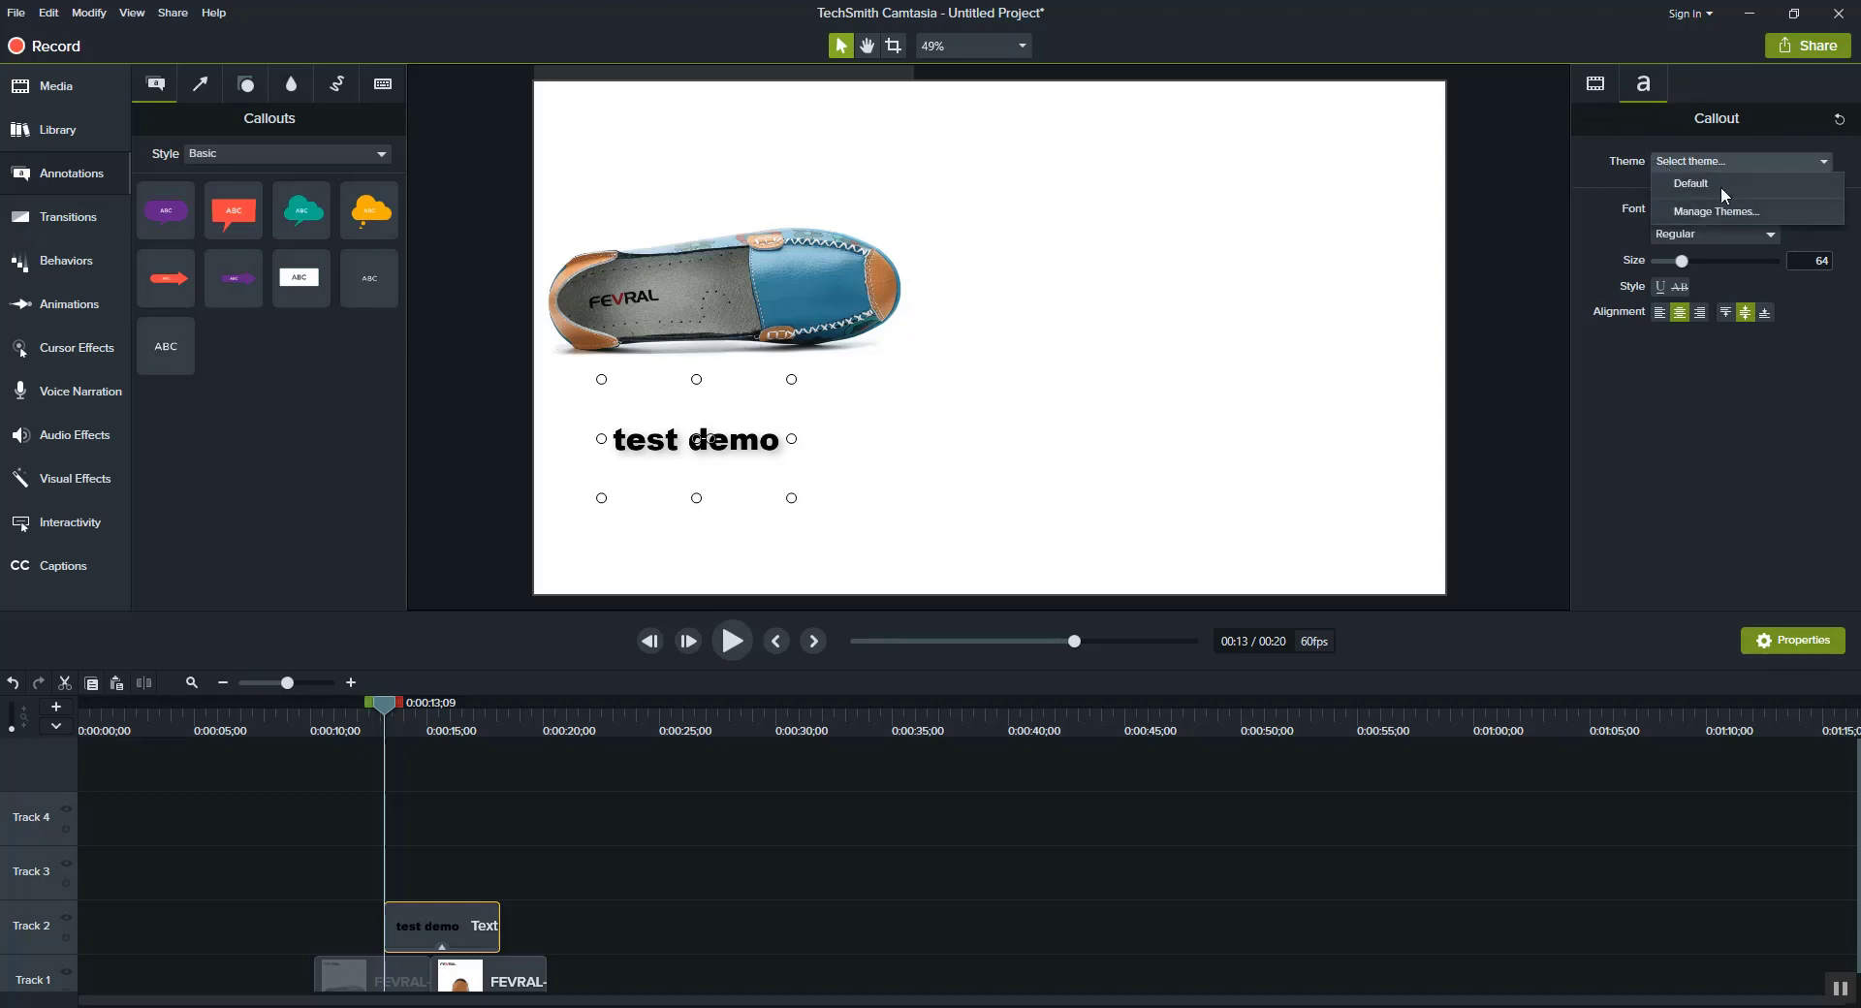
click(1689, 182)
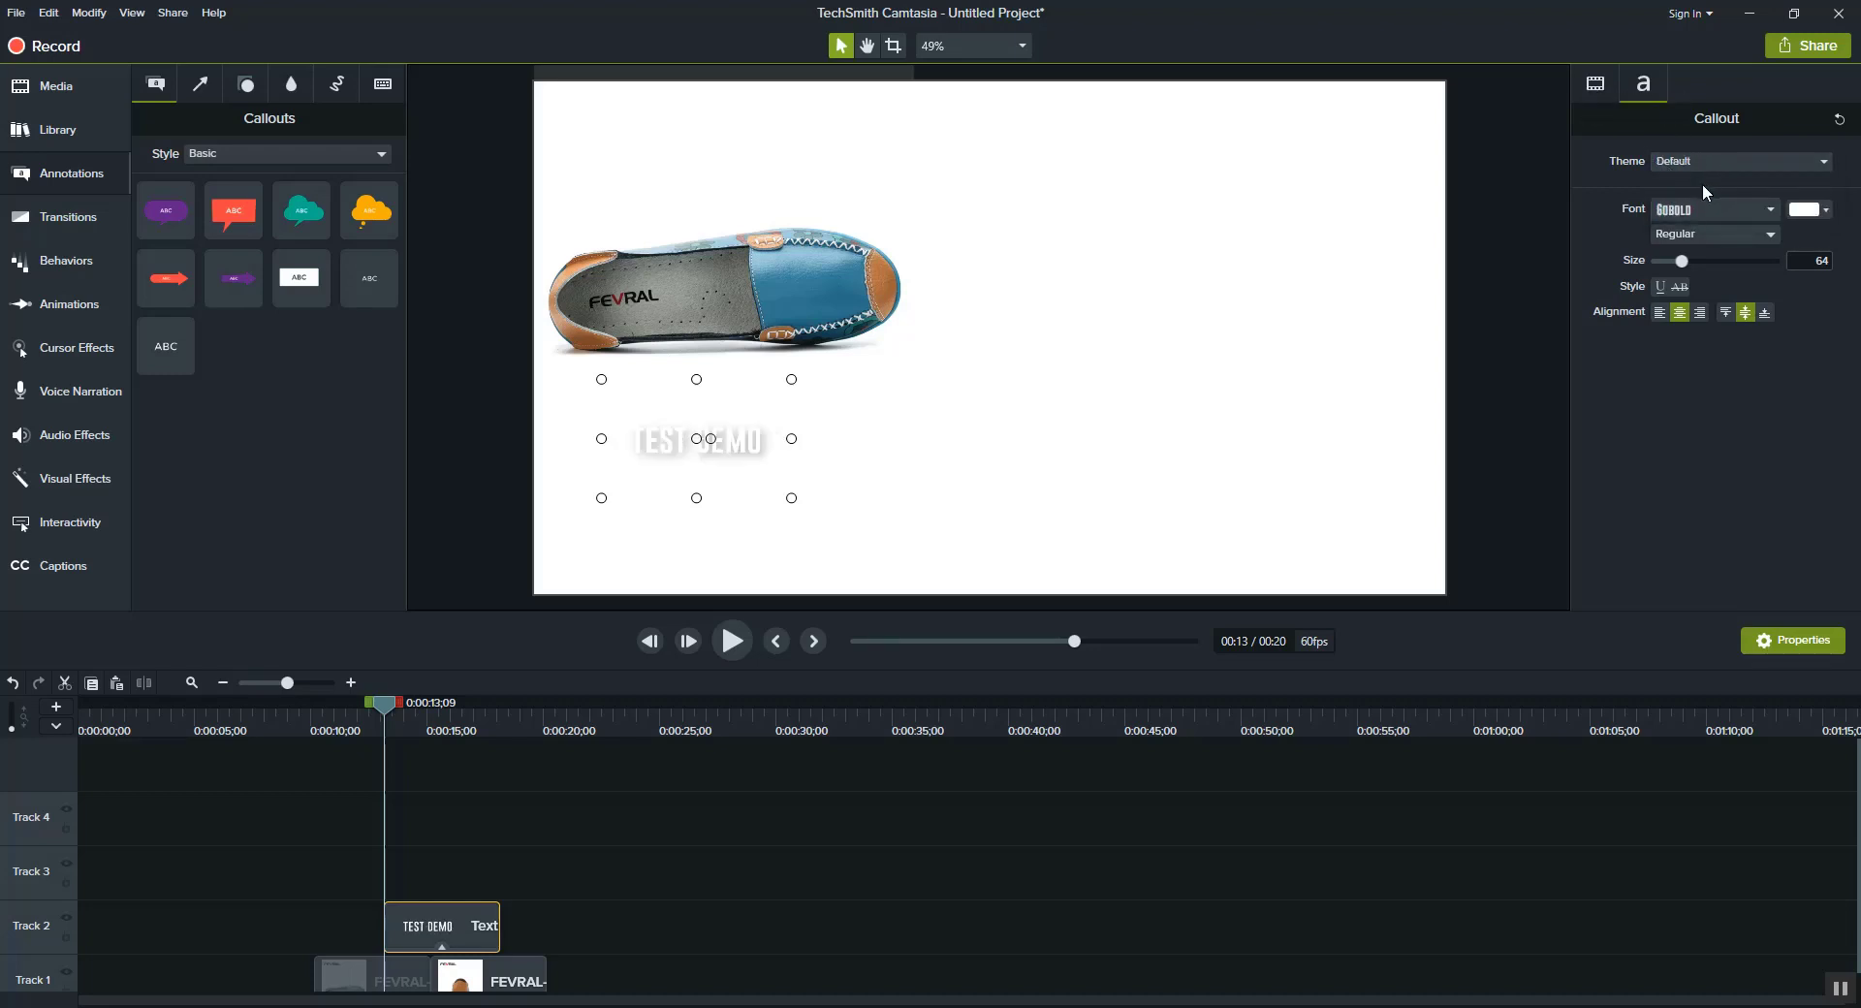
click(1018, 44)
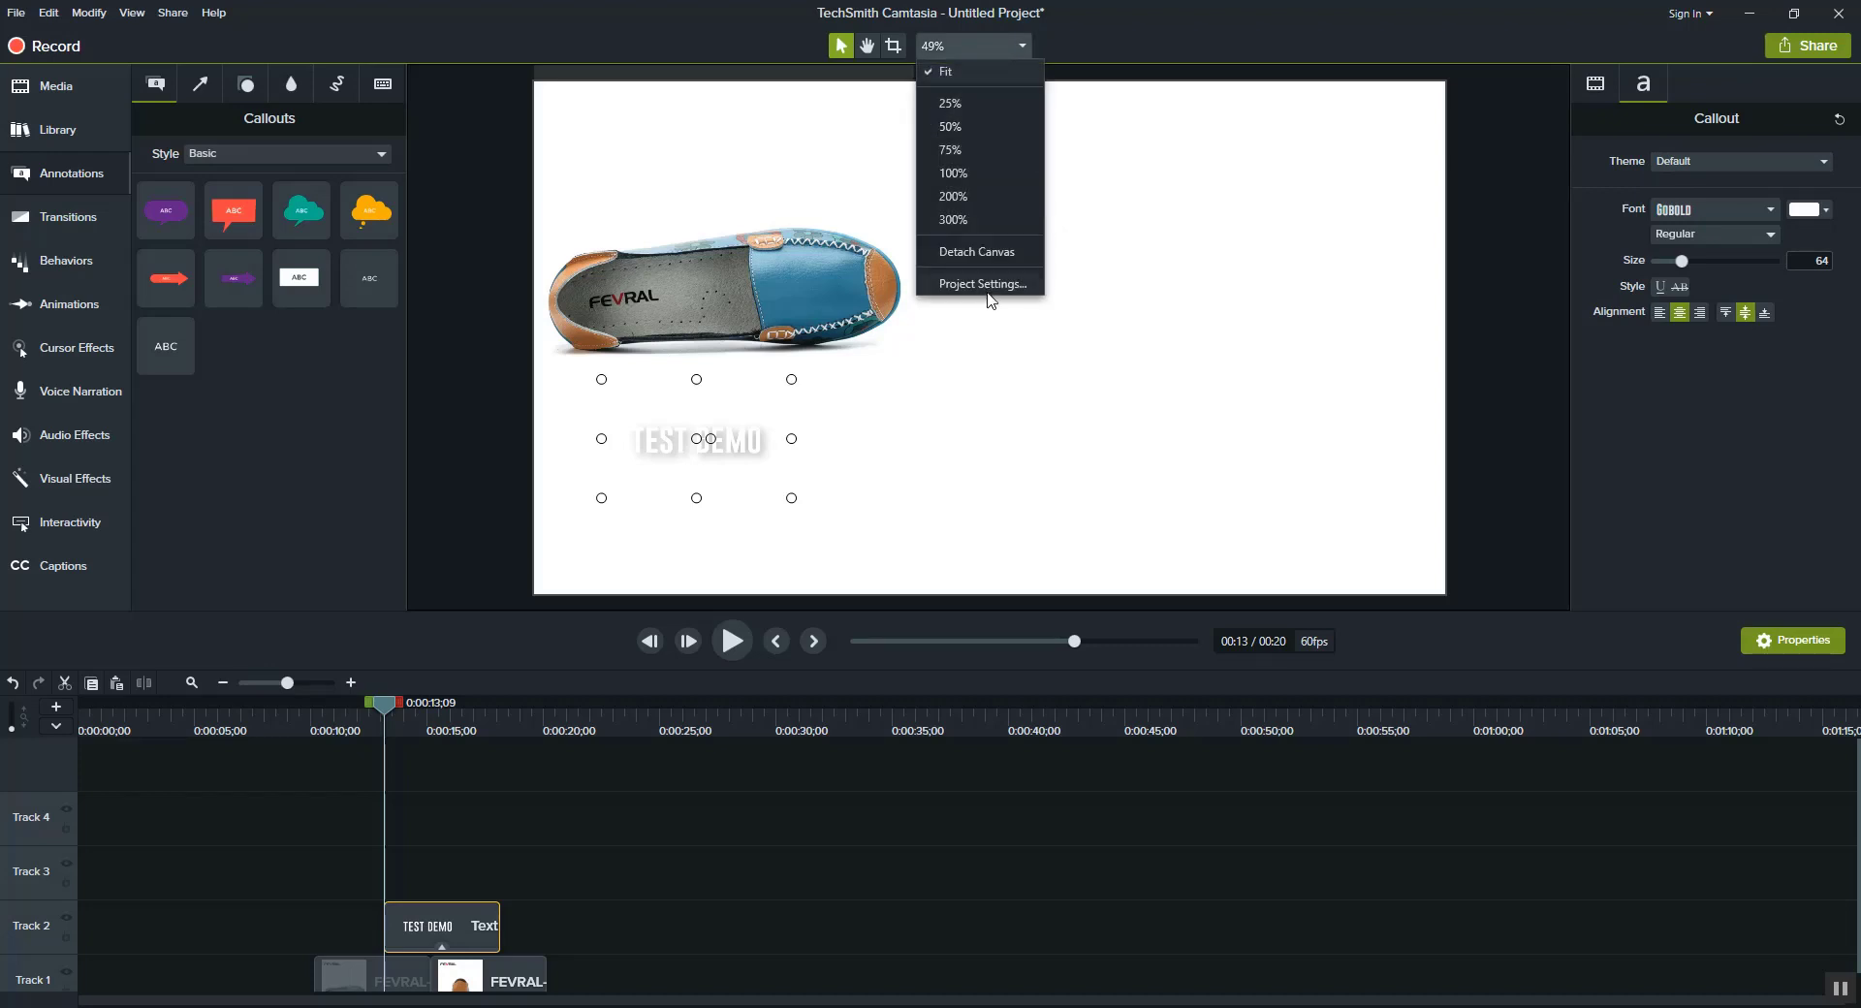
click(981, 283)
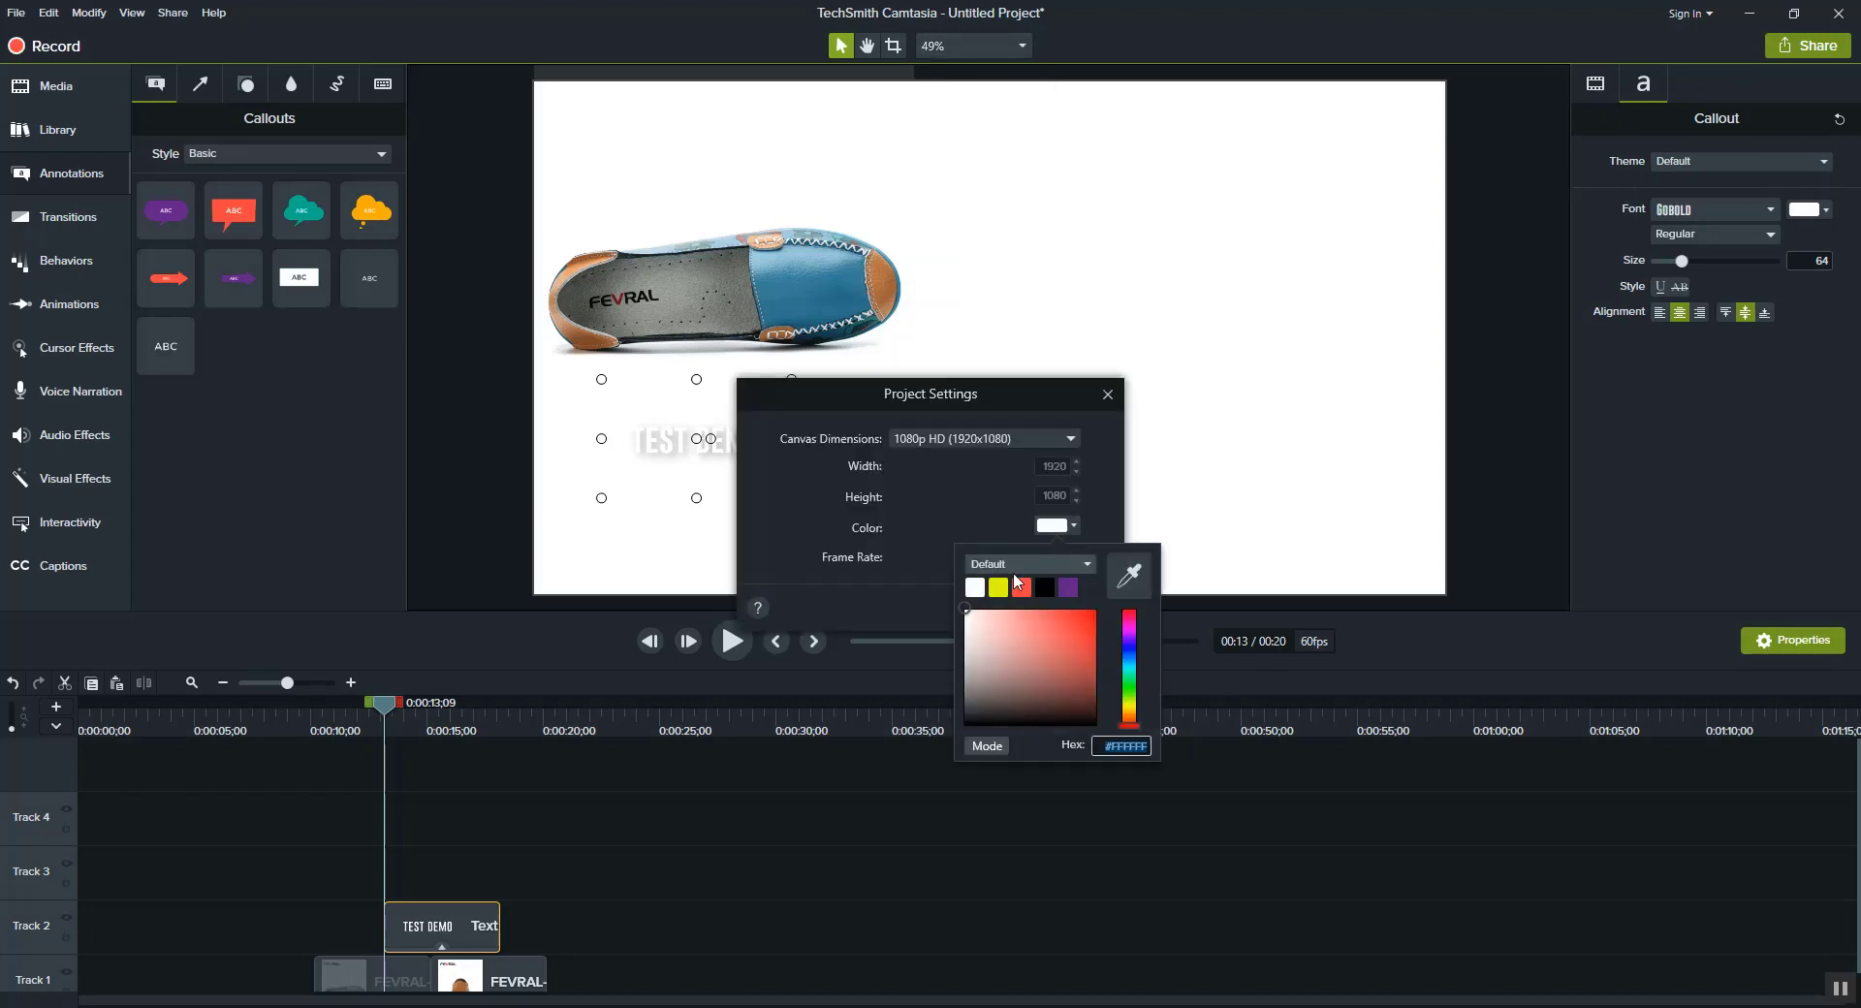
Open the Theme Manager from the colour theme choices, then cancel it and the Project Settings unchanged
click(1028, 564)
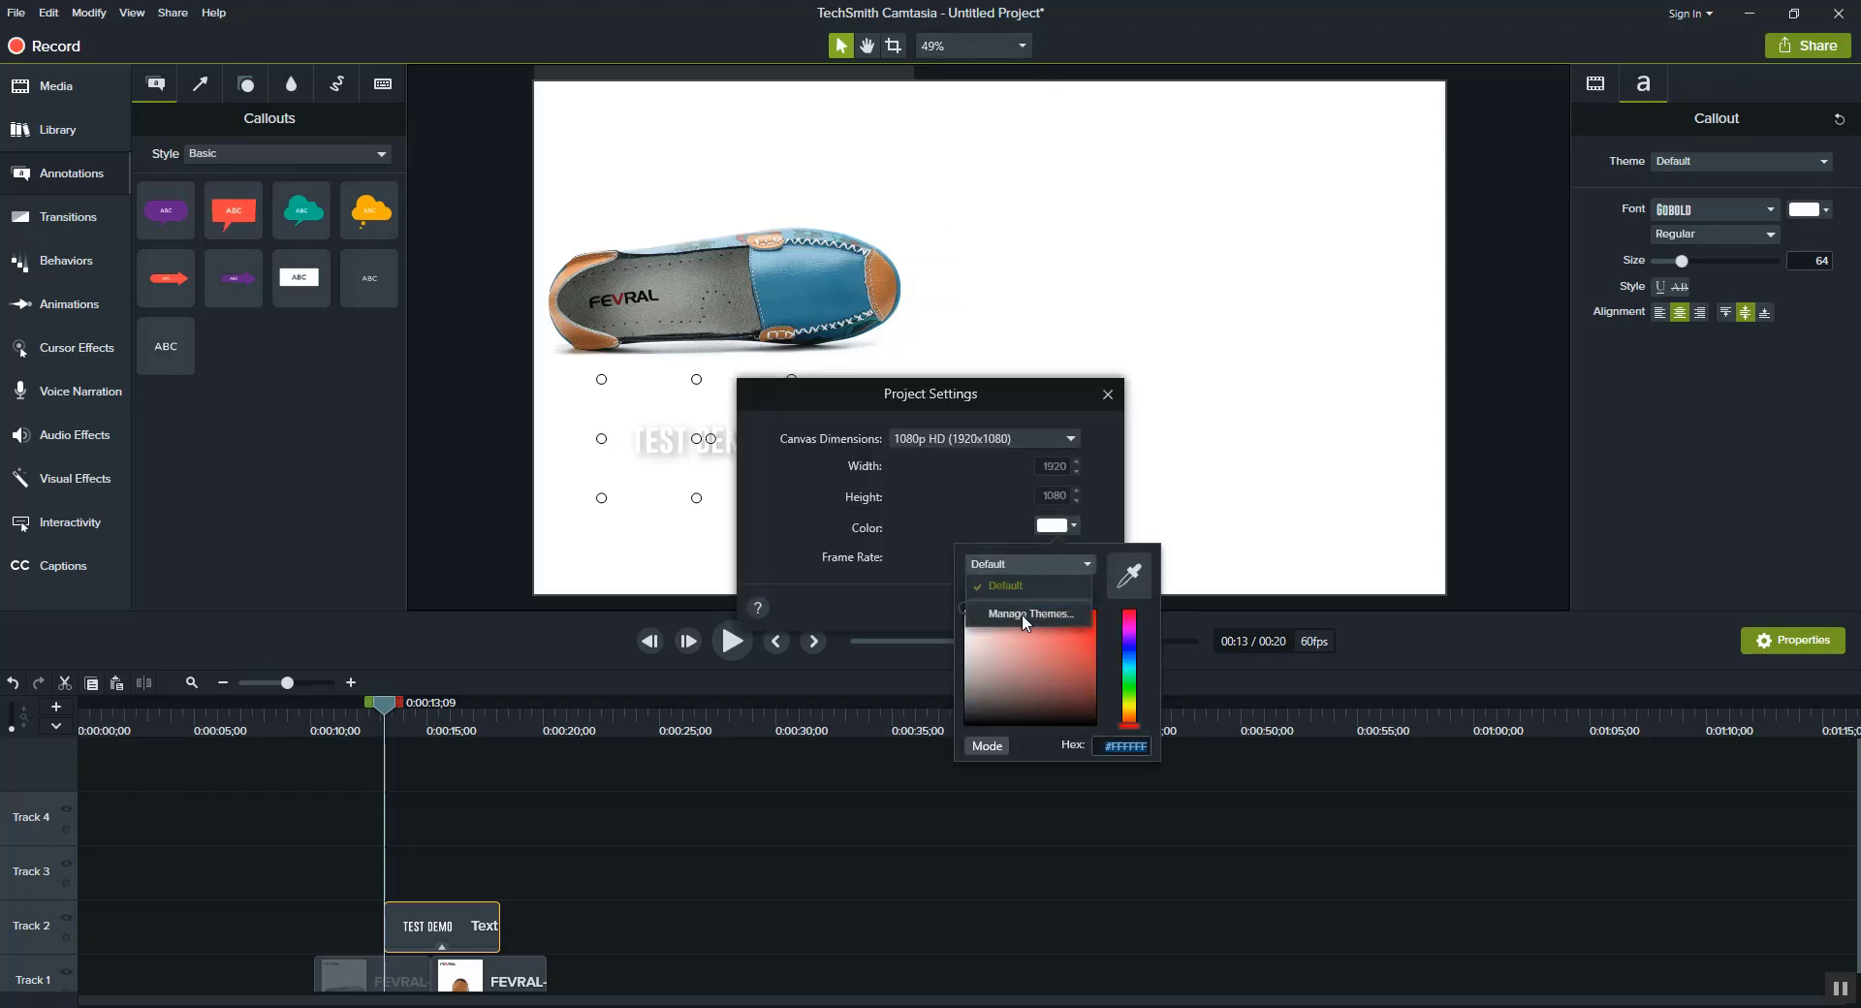
click(1028, 615)
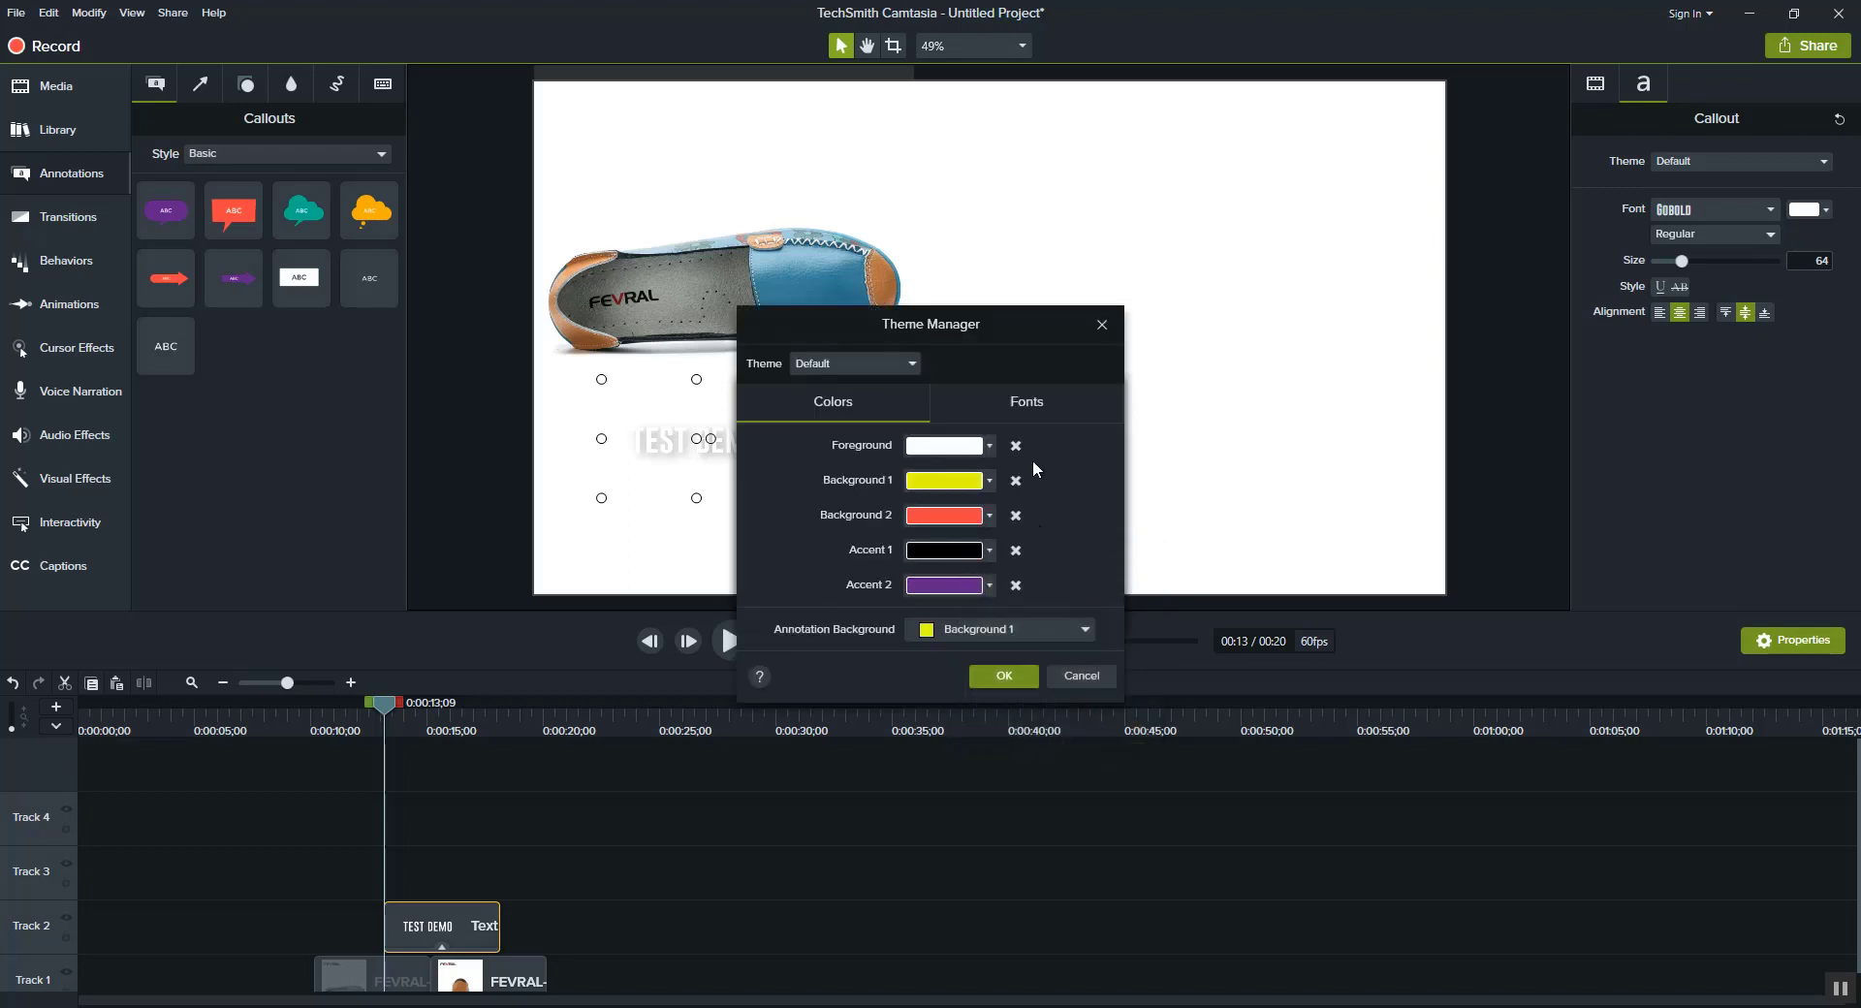
click(1023, 401)
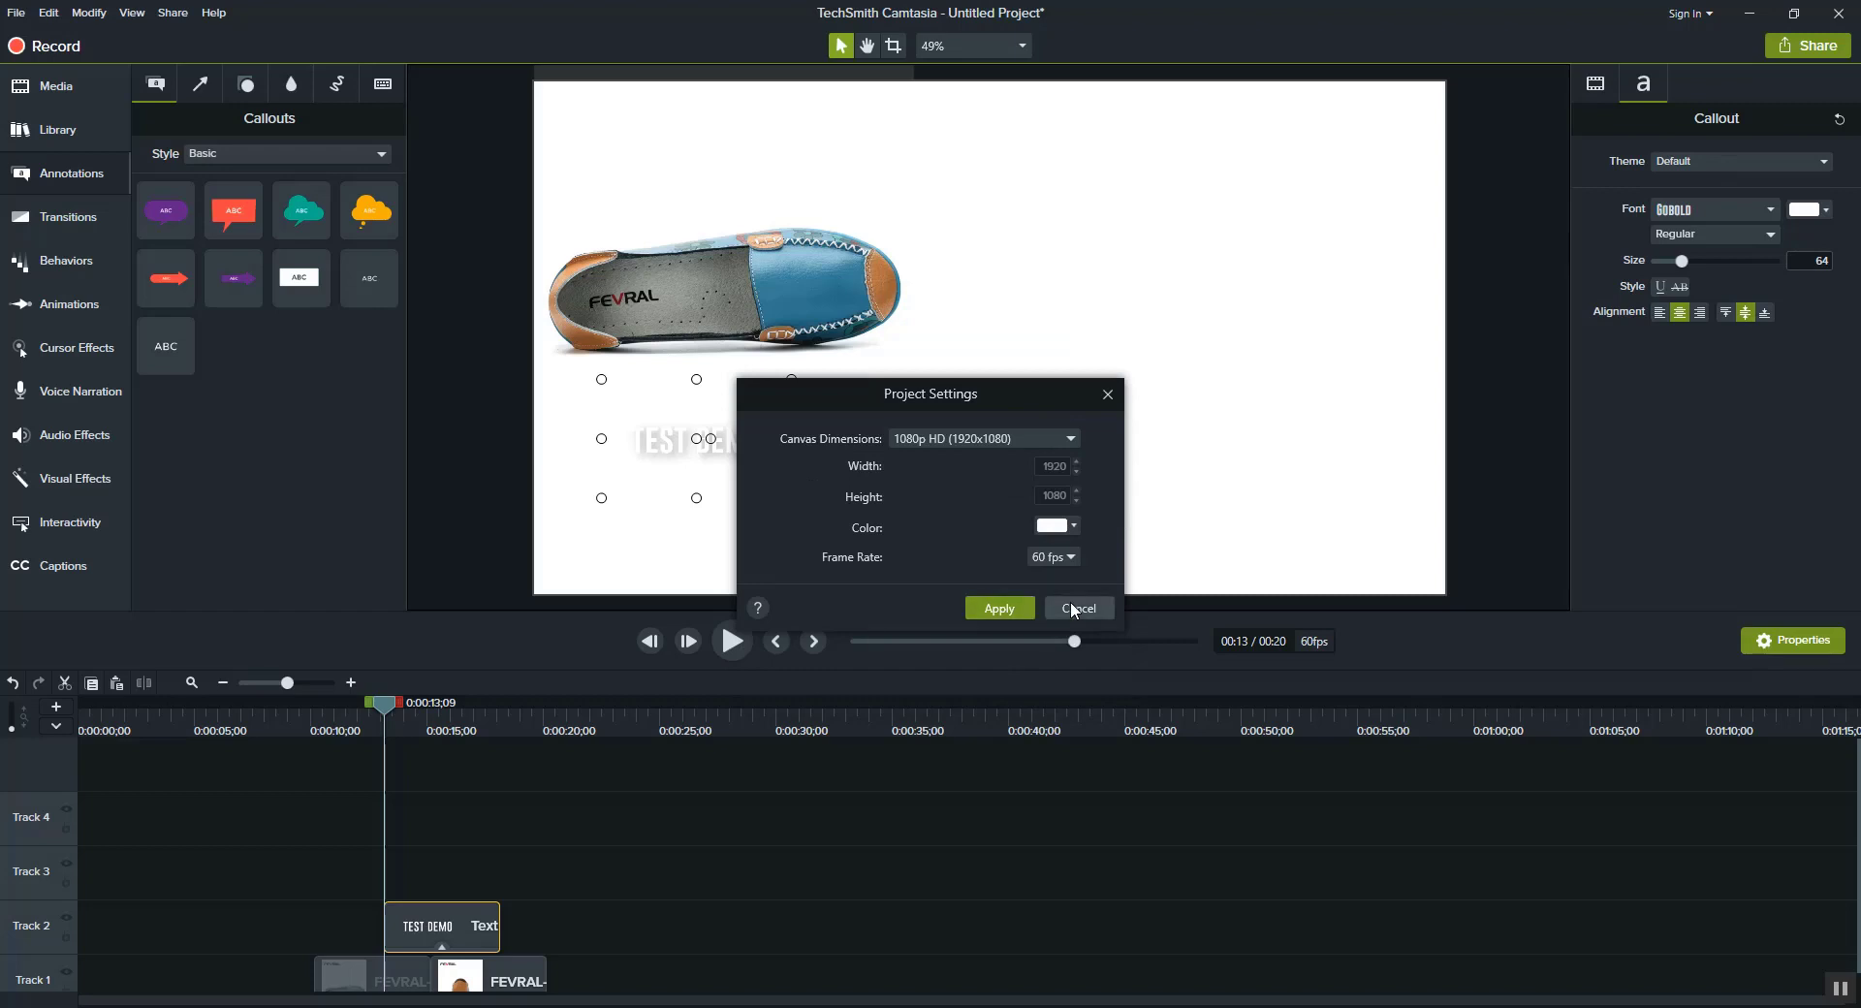
click(1076, 608)
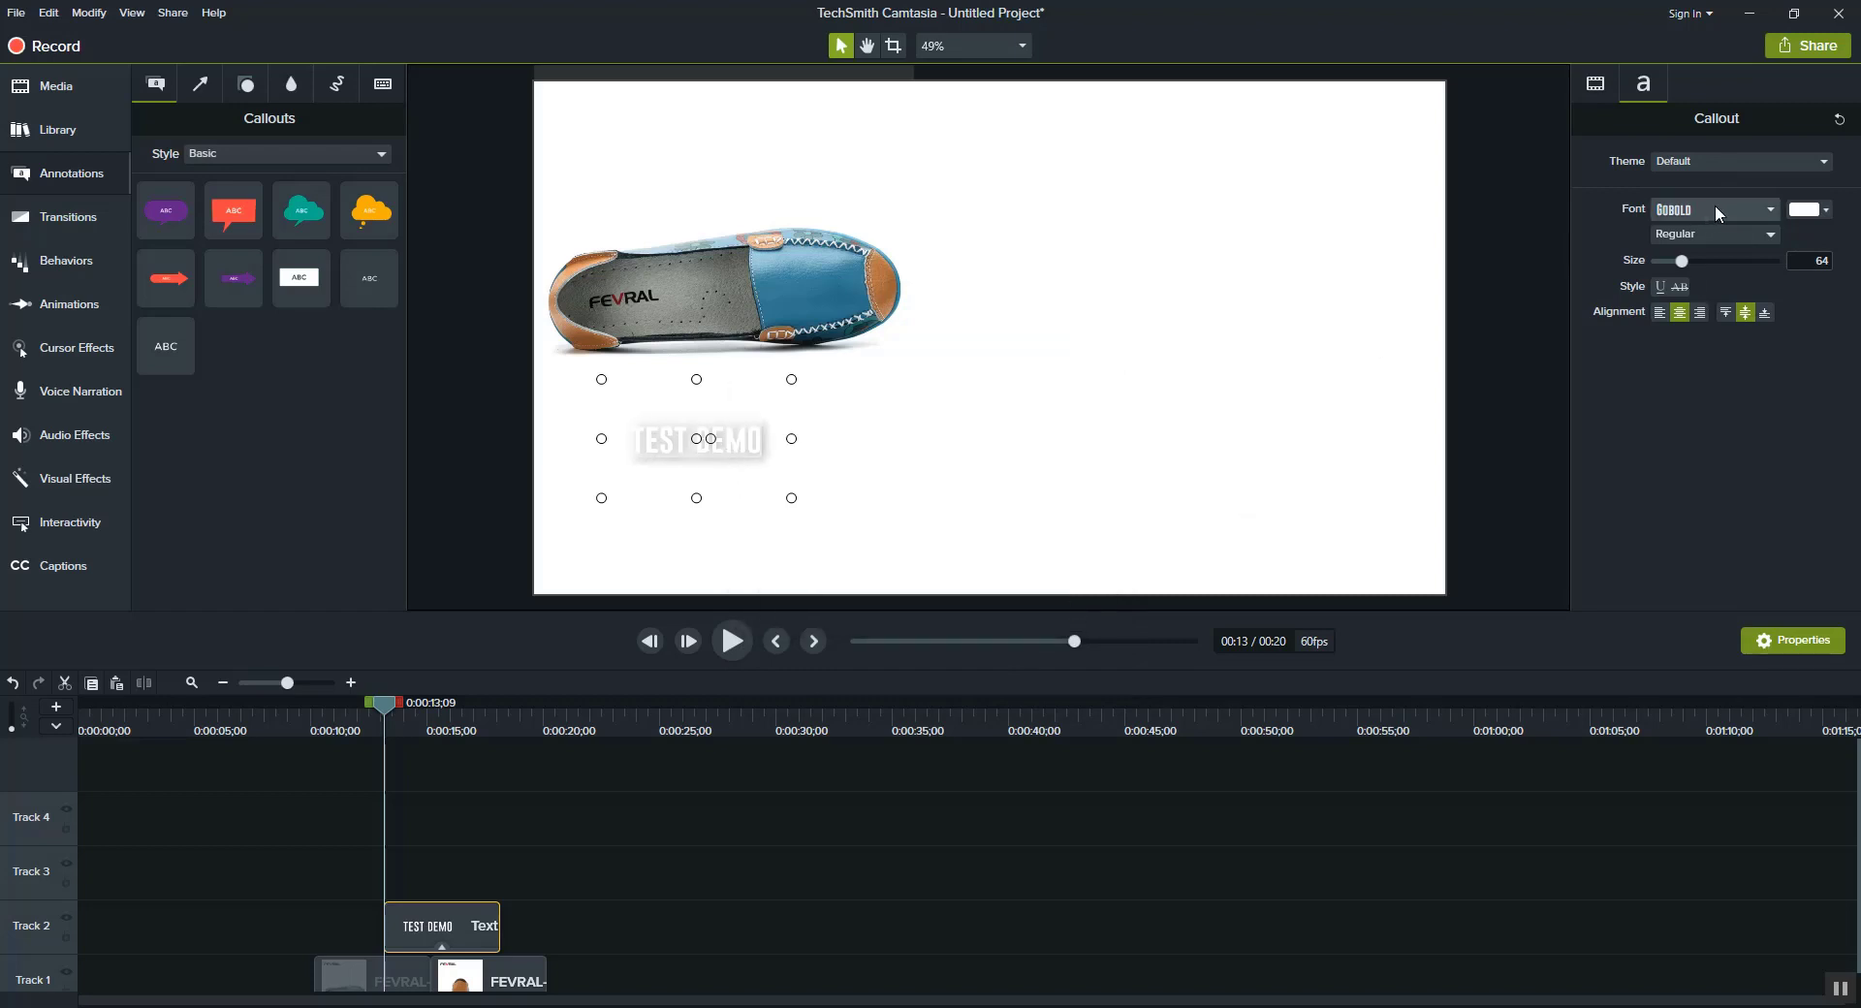
click(1768, 210)
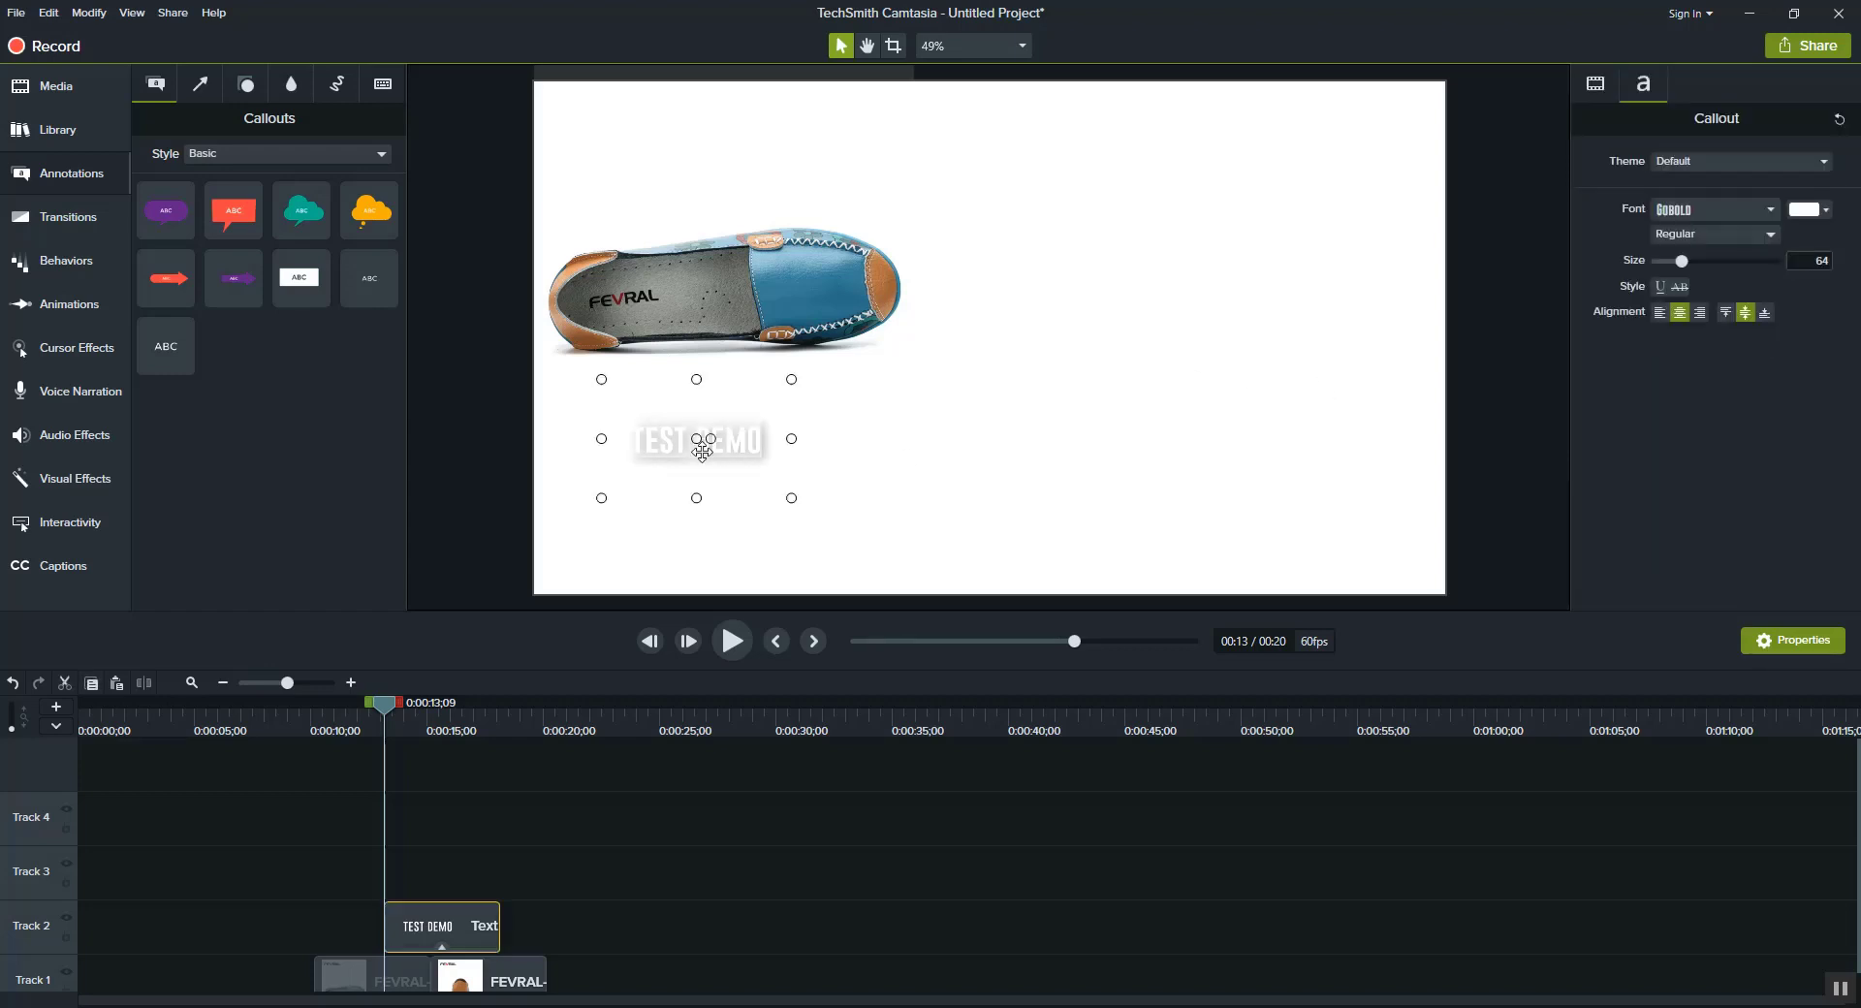
mouse_move(760, 481)
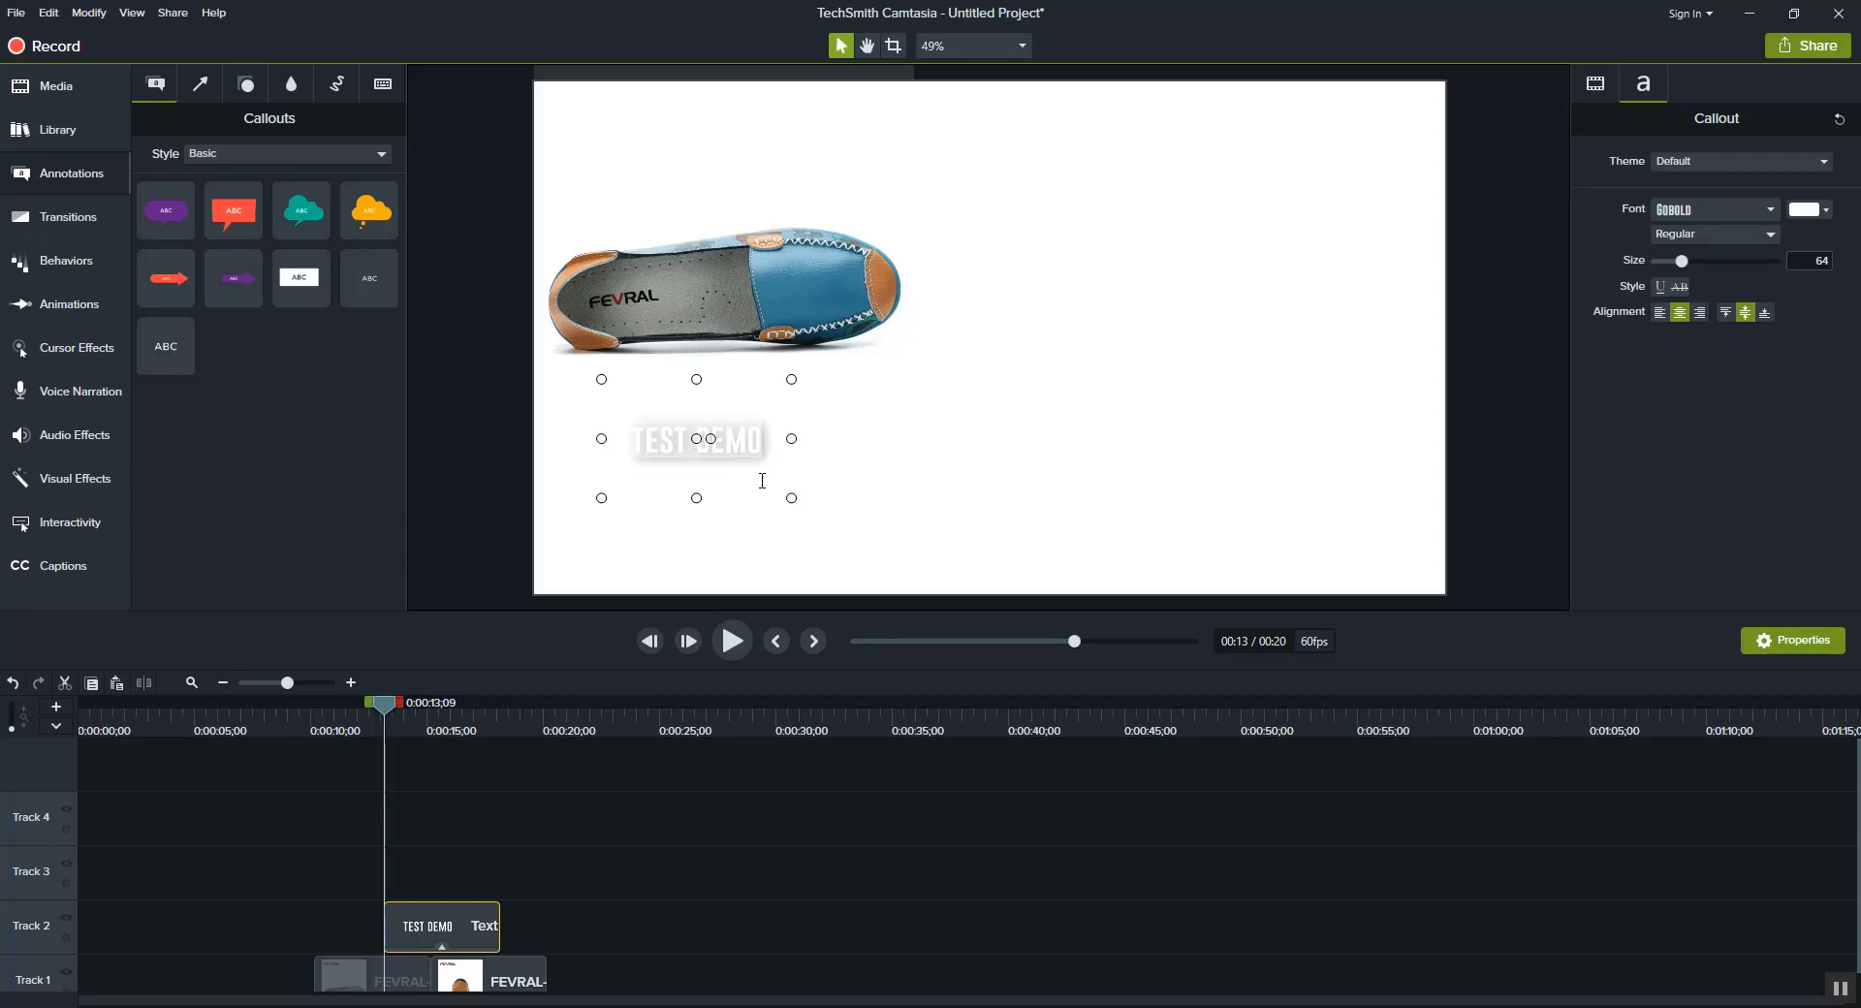
mouse_move(1834, 192)
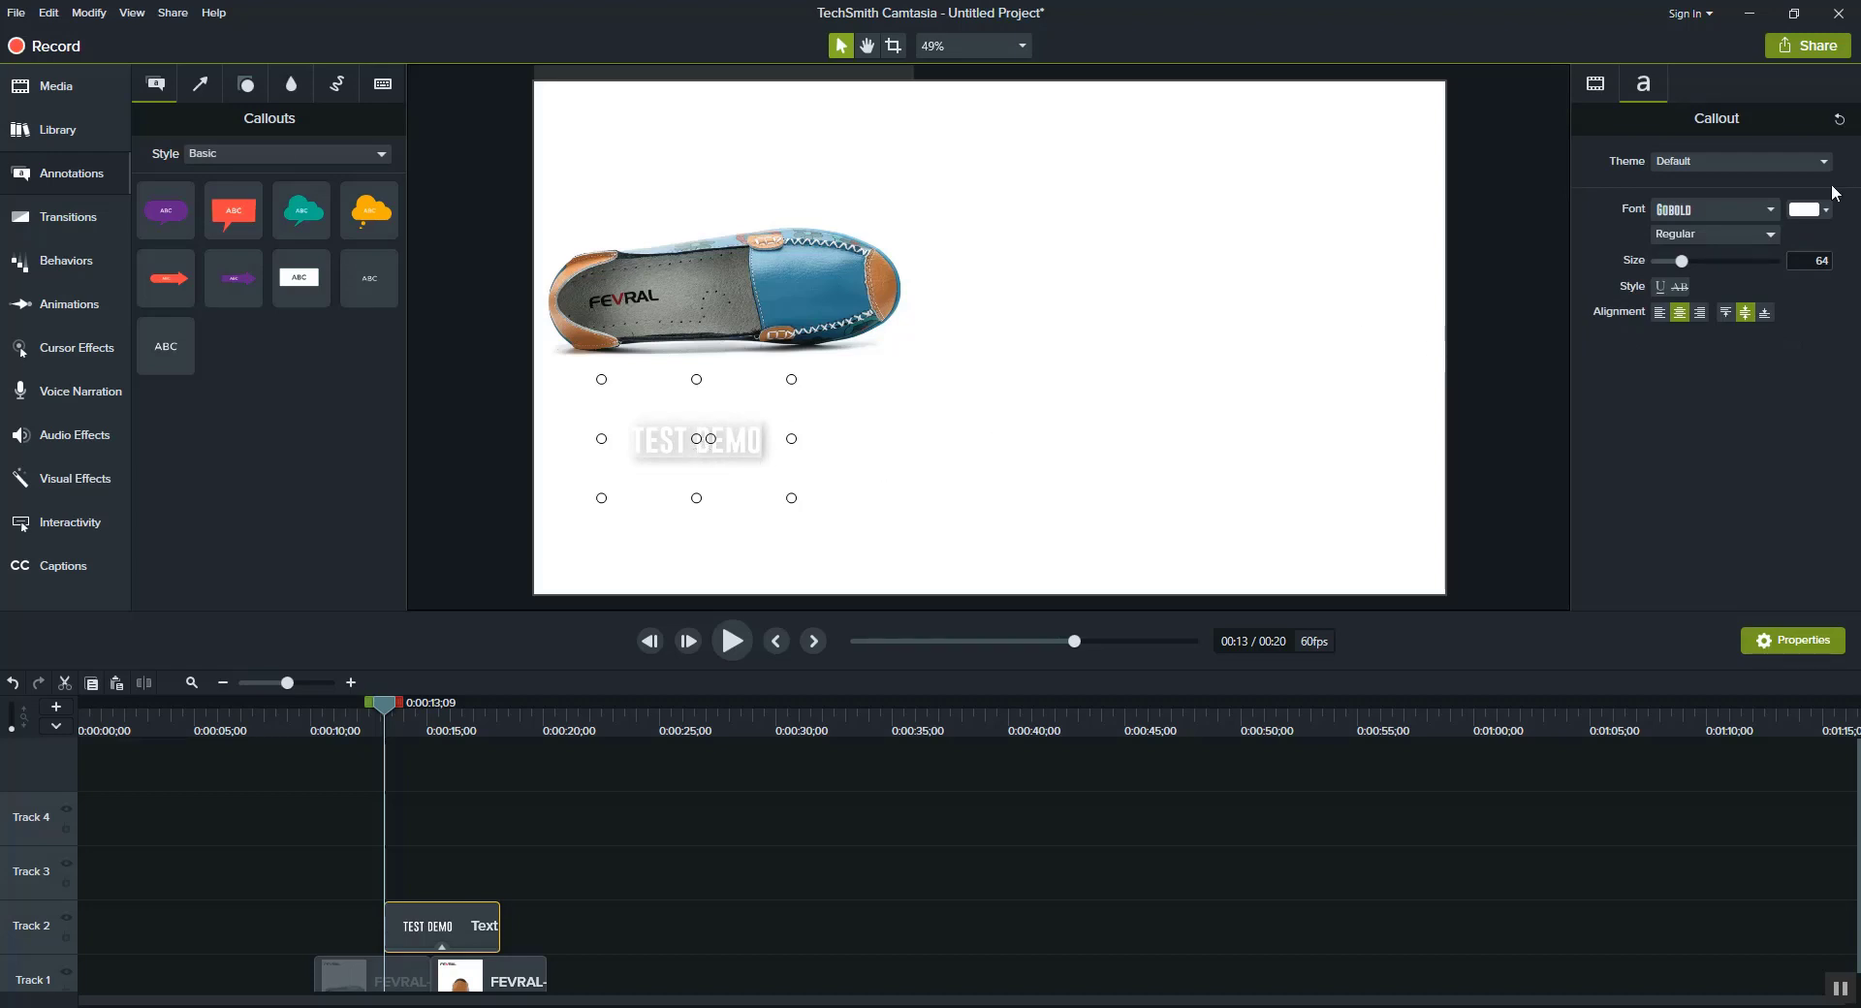
Pick black as the font colour for the TEST DEMO callout text
click(1309, 331)
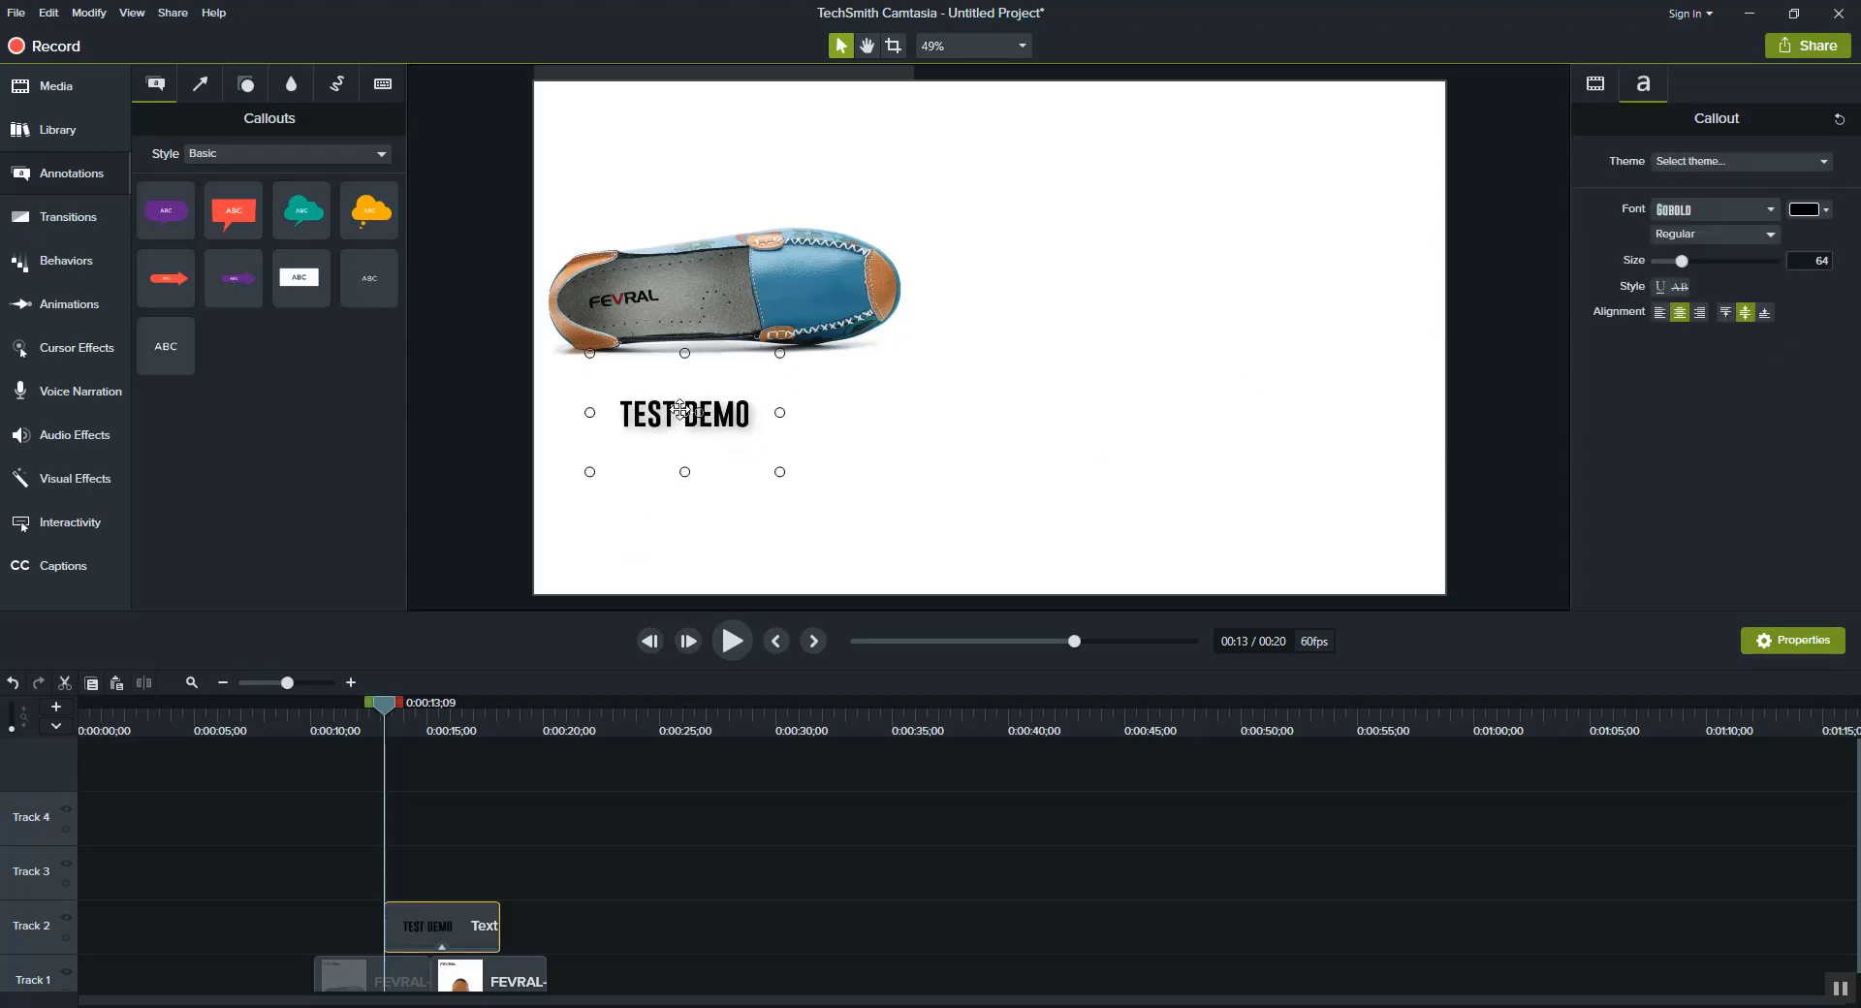
Drag the TEST DEMO callout around the canvas, trying spots below and beside the shoe image
drag(684, 413, 694, 414)
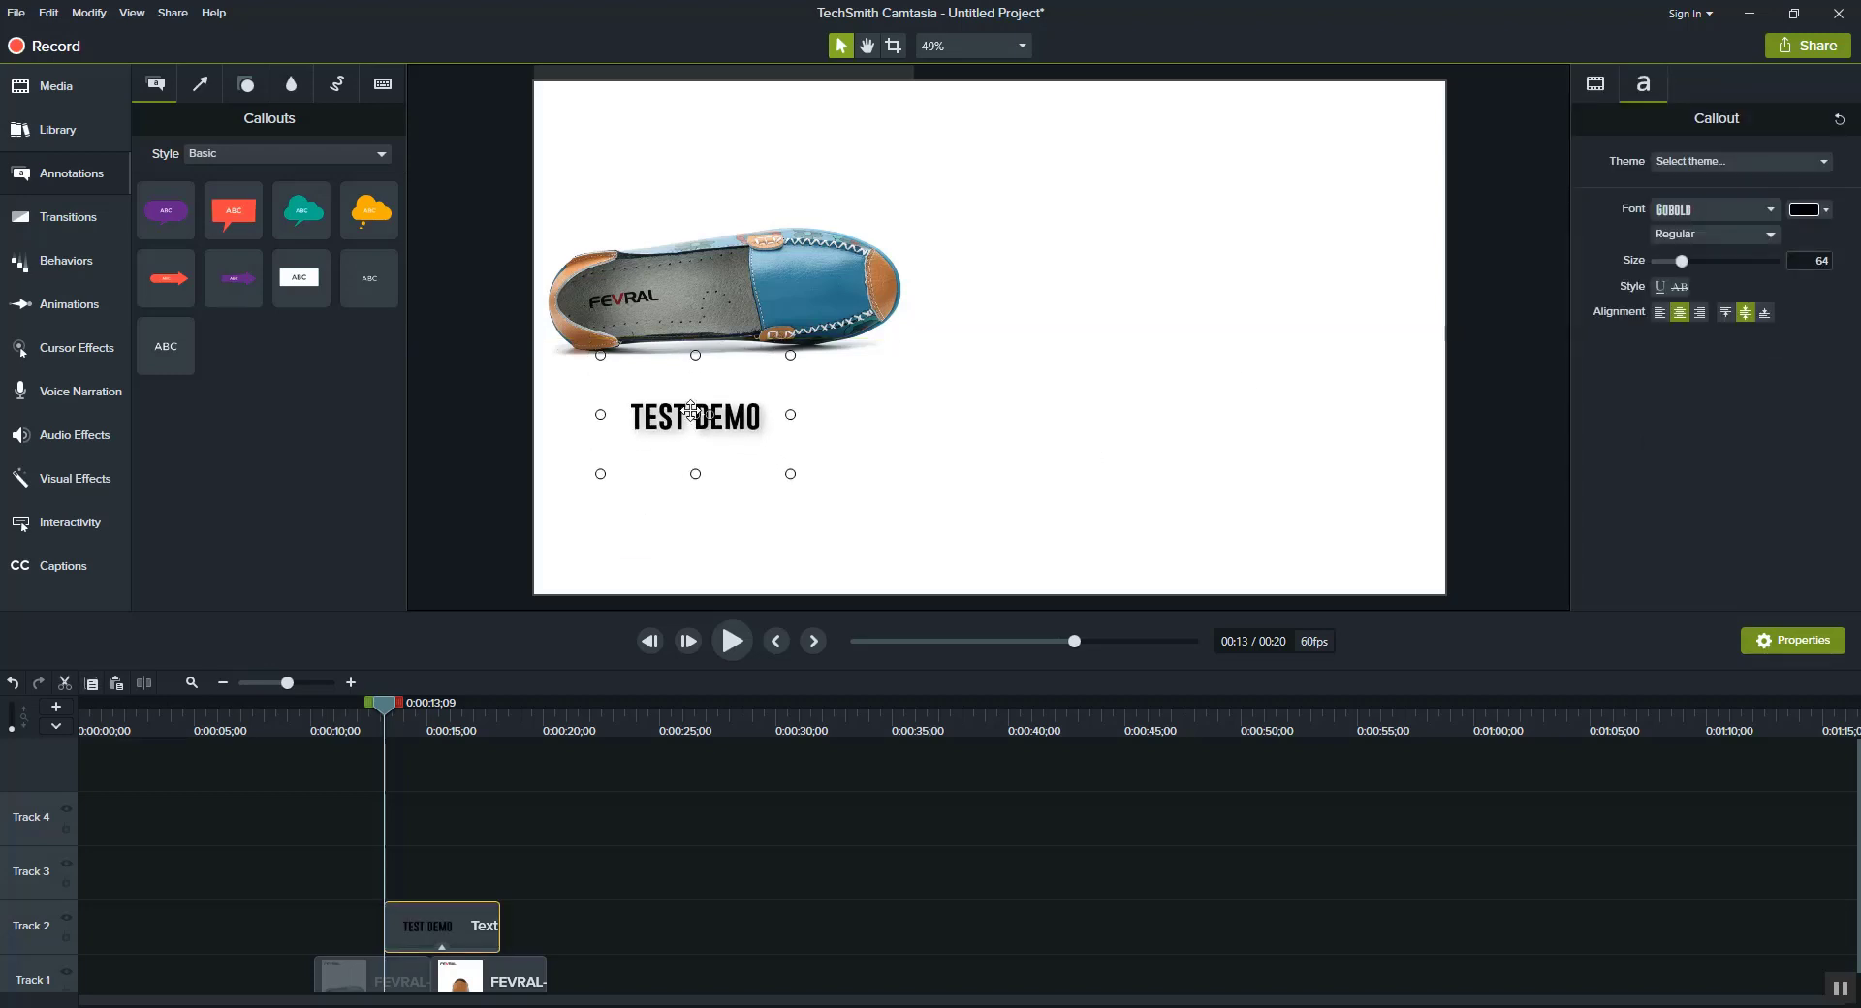
drag(694, 415, 989, 353)
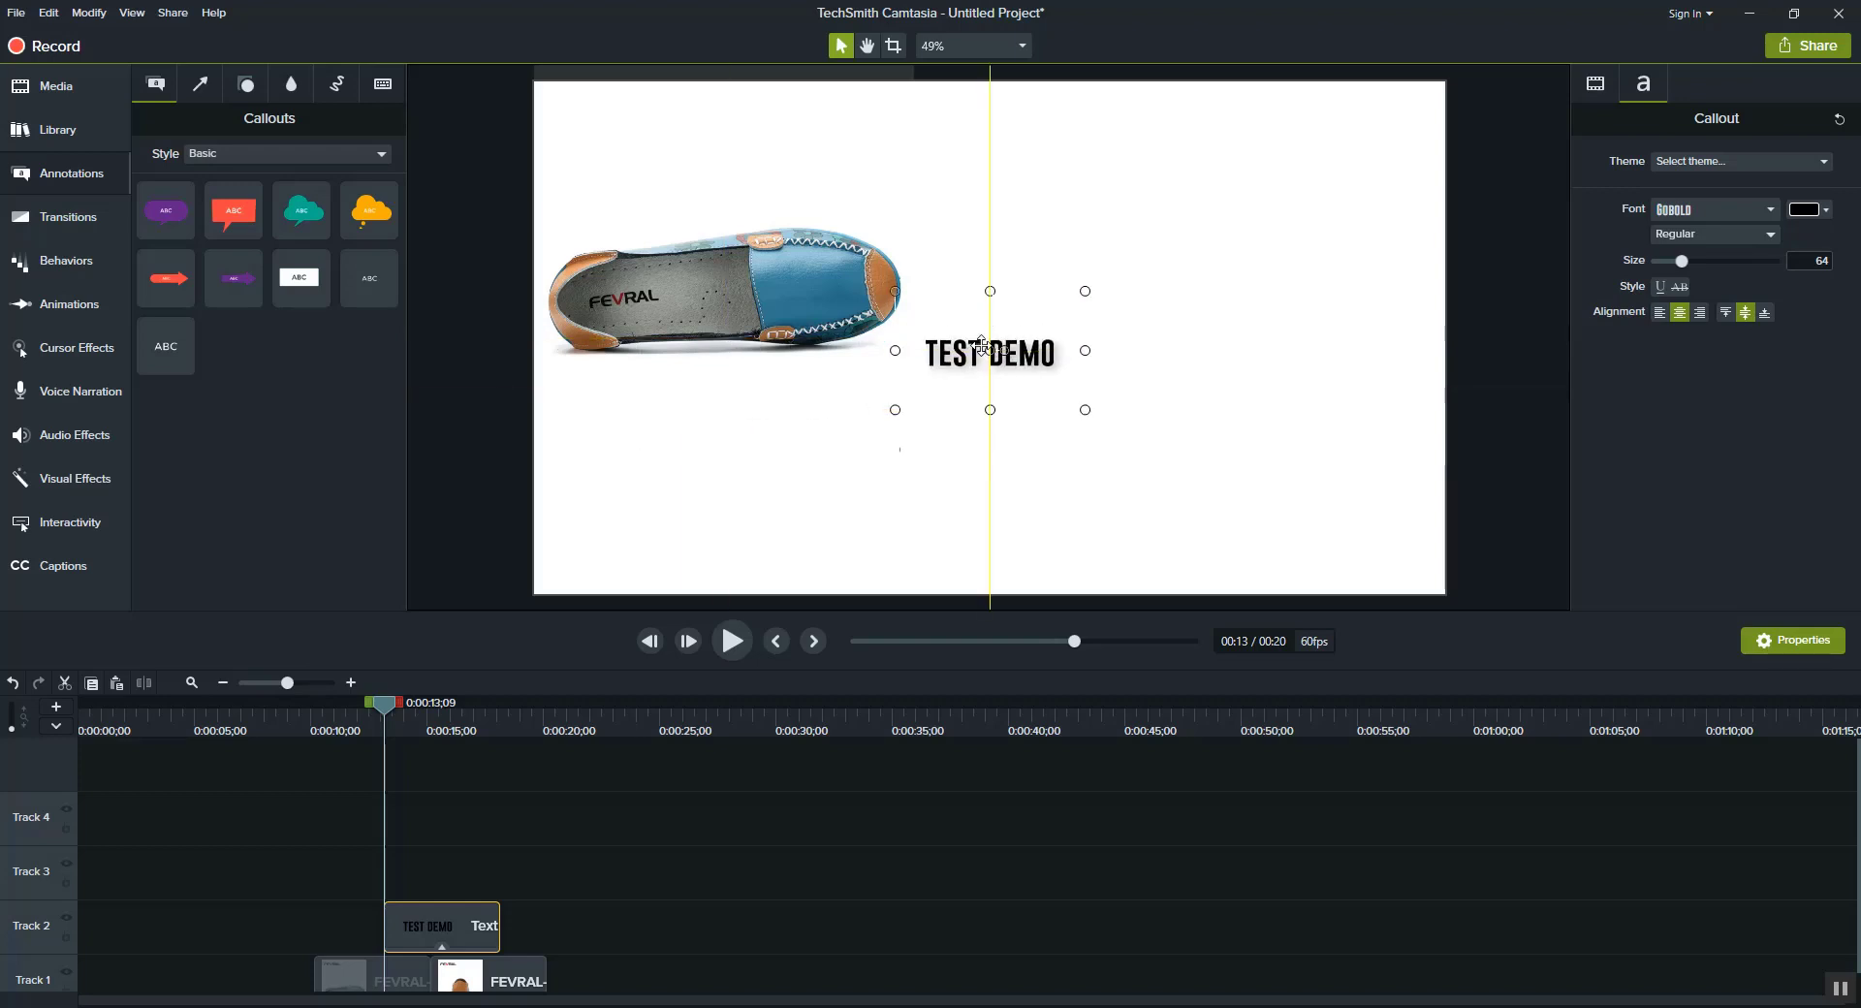
drag(989, 351, 795, 506)
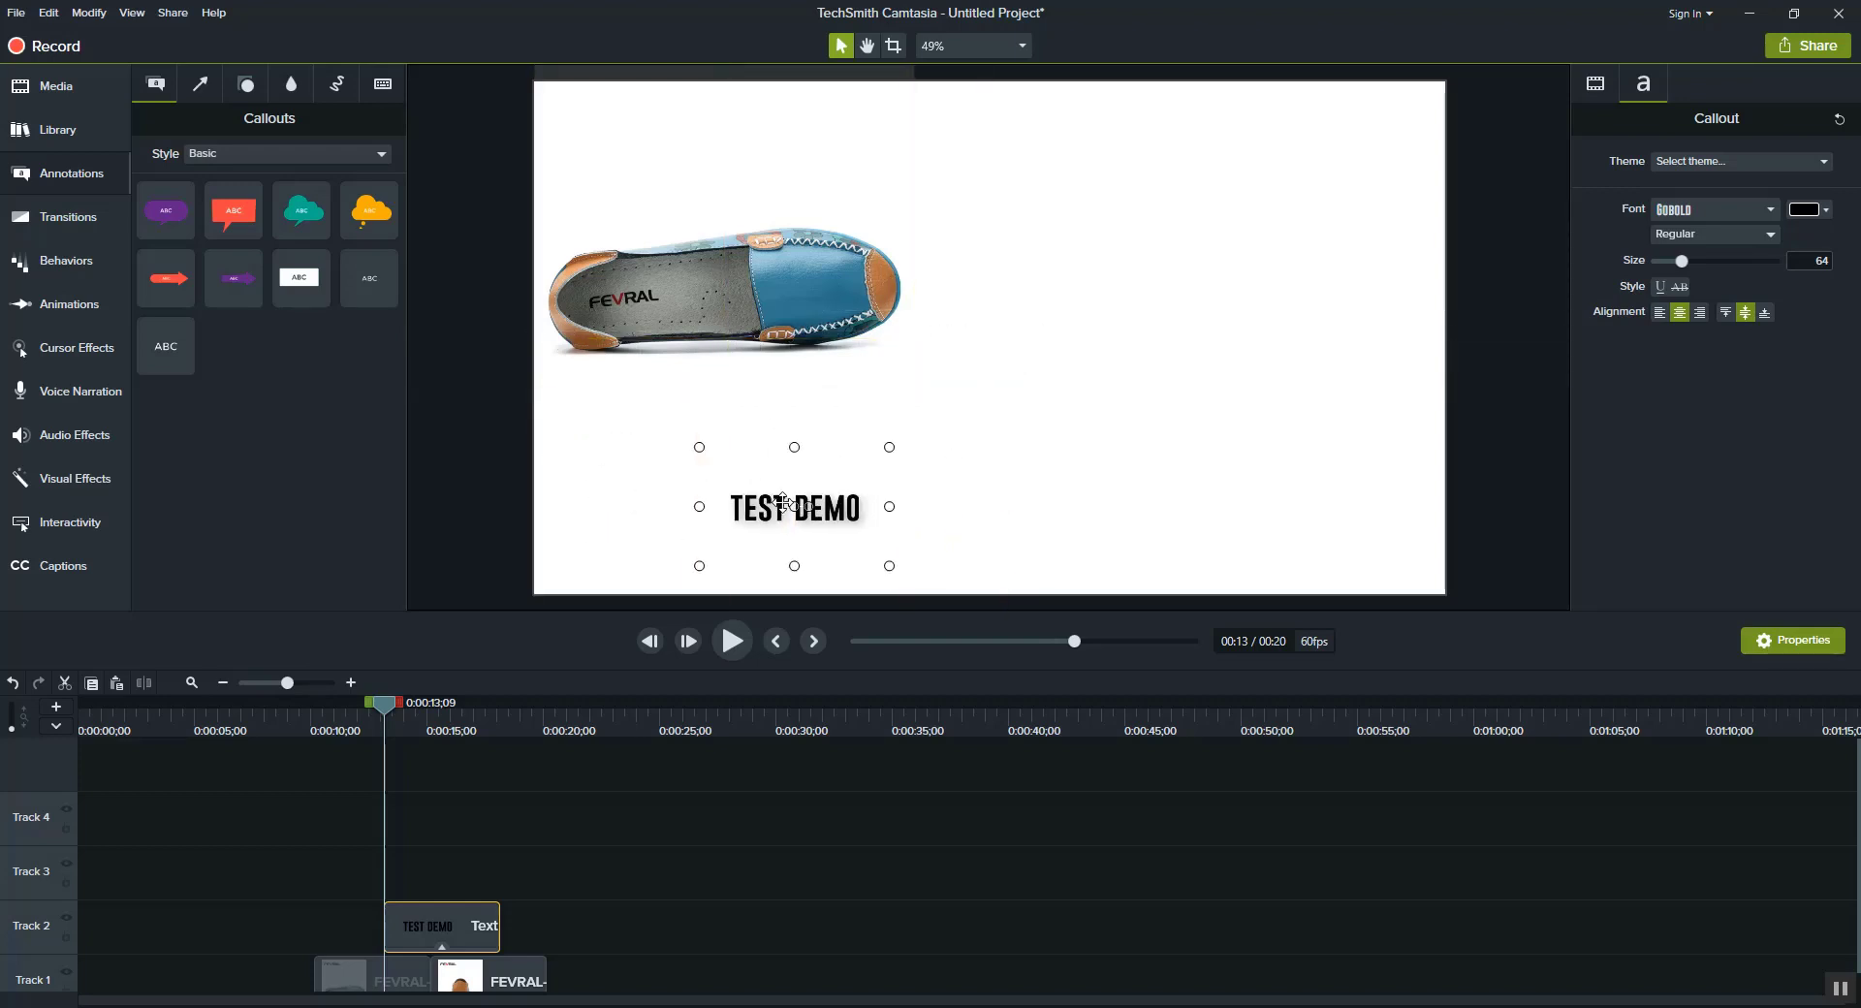
drag(794, 506, 710, 498)
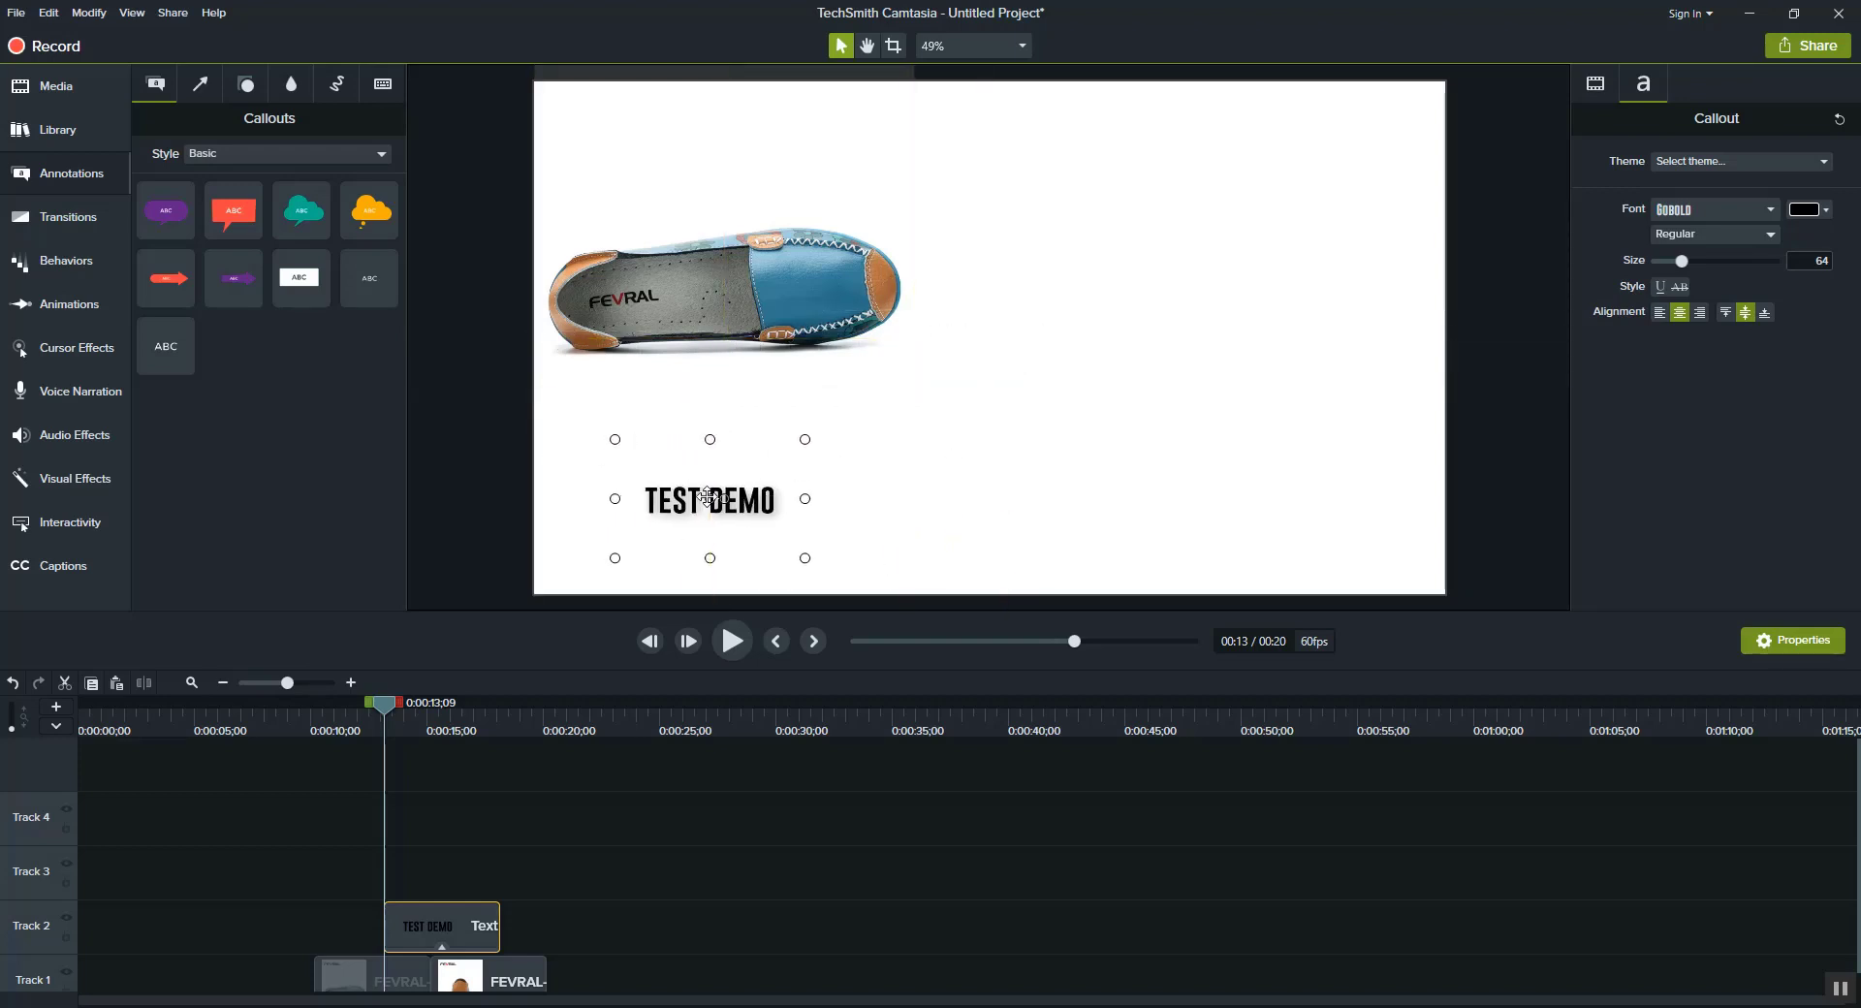
drag(710, 498, 723, 498)
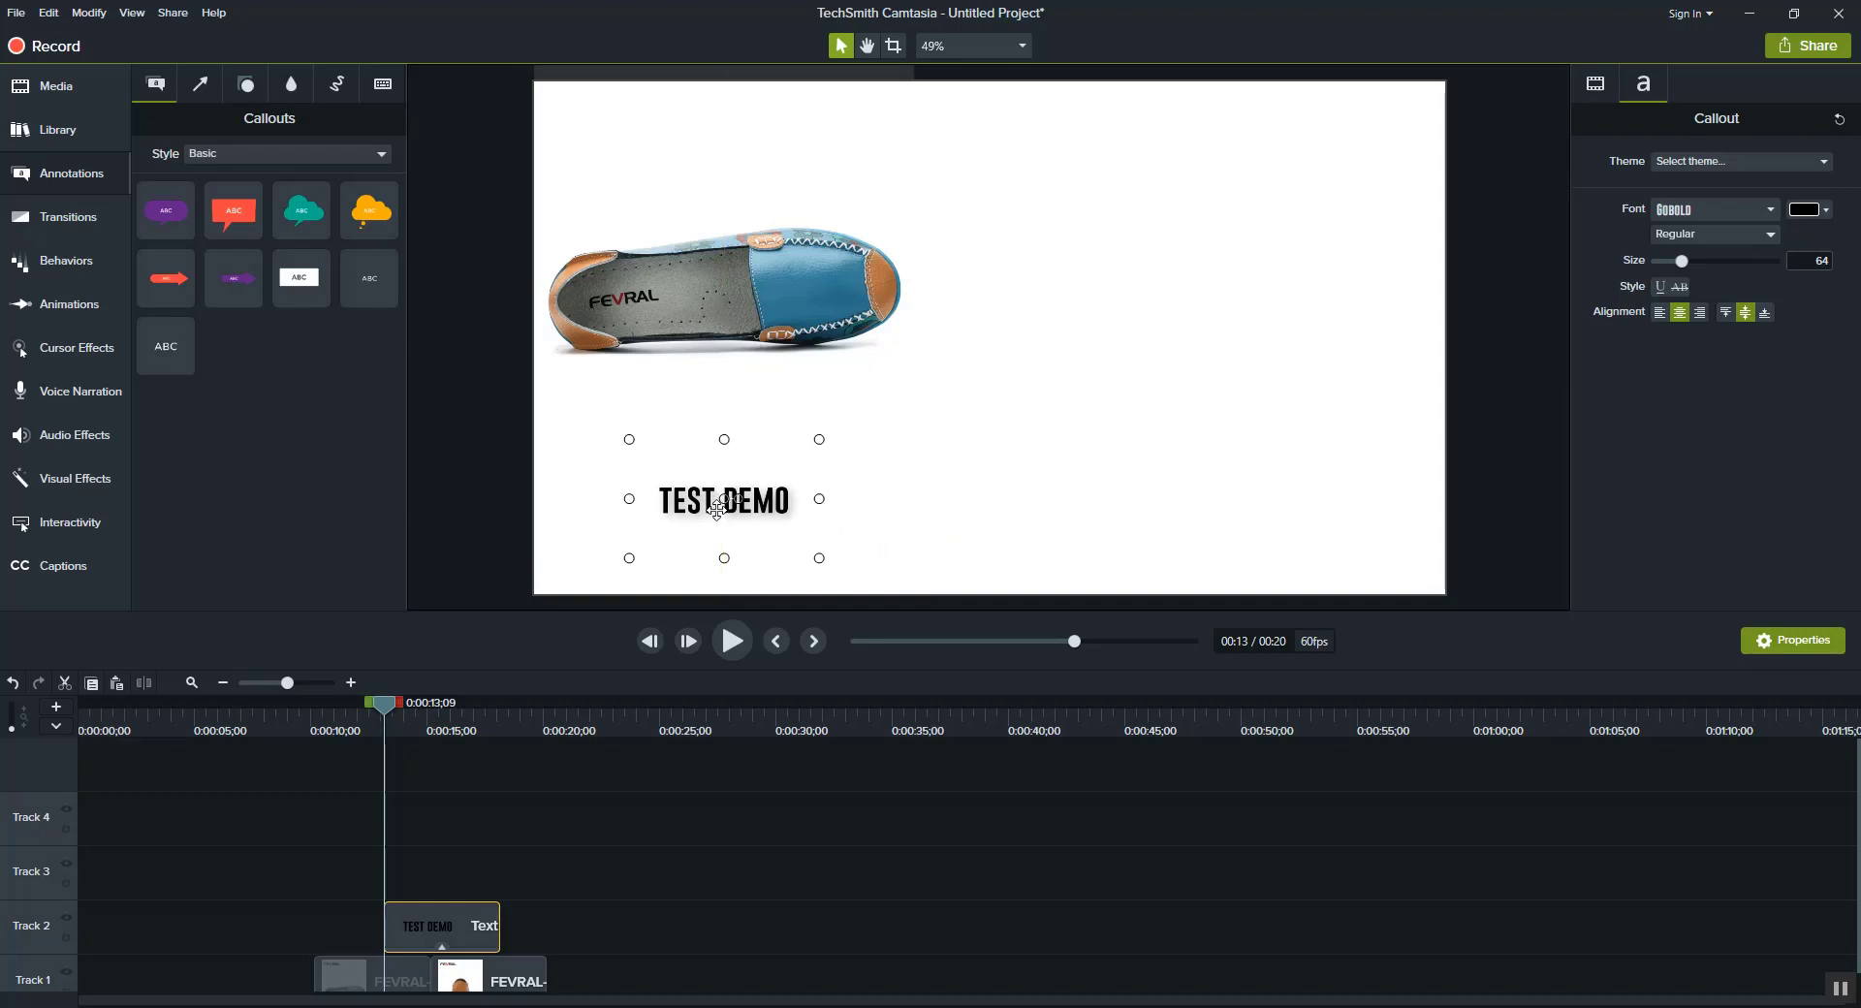
drag(723, 499, 723, 451)
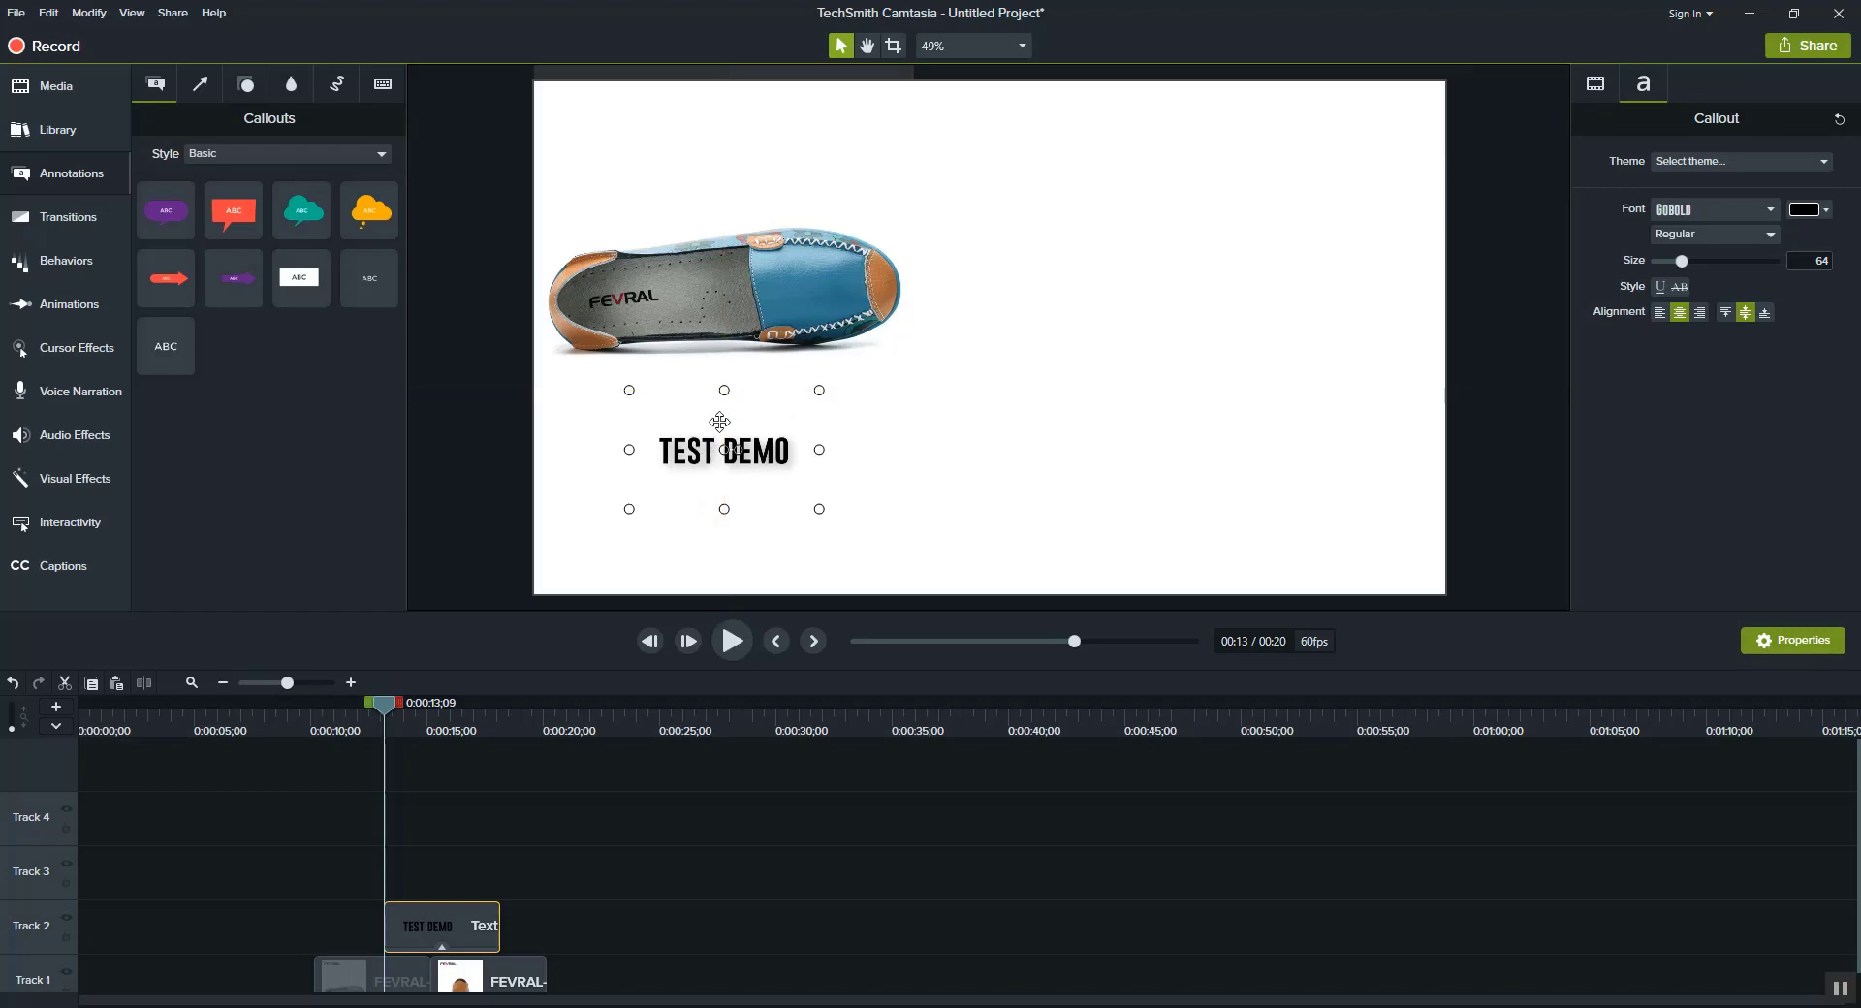
mouse_move(702, 120)
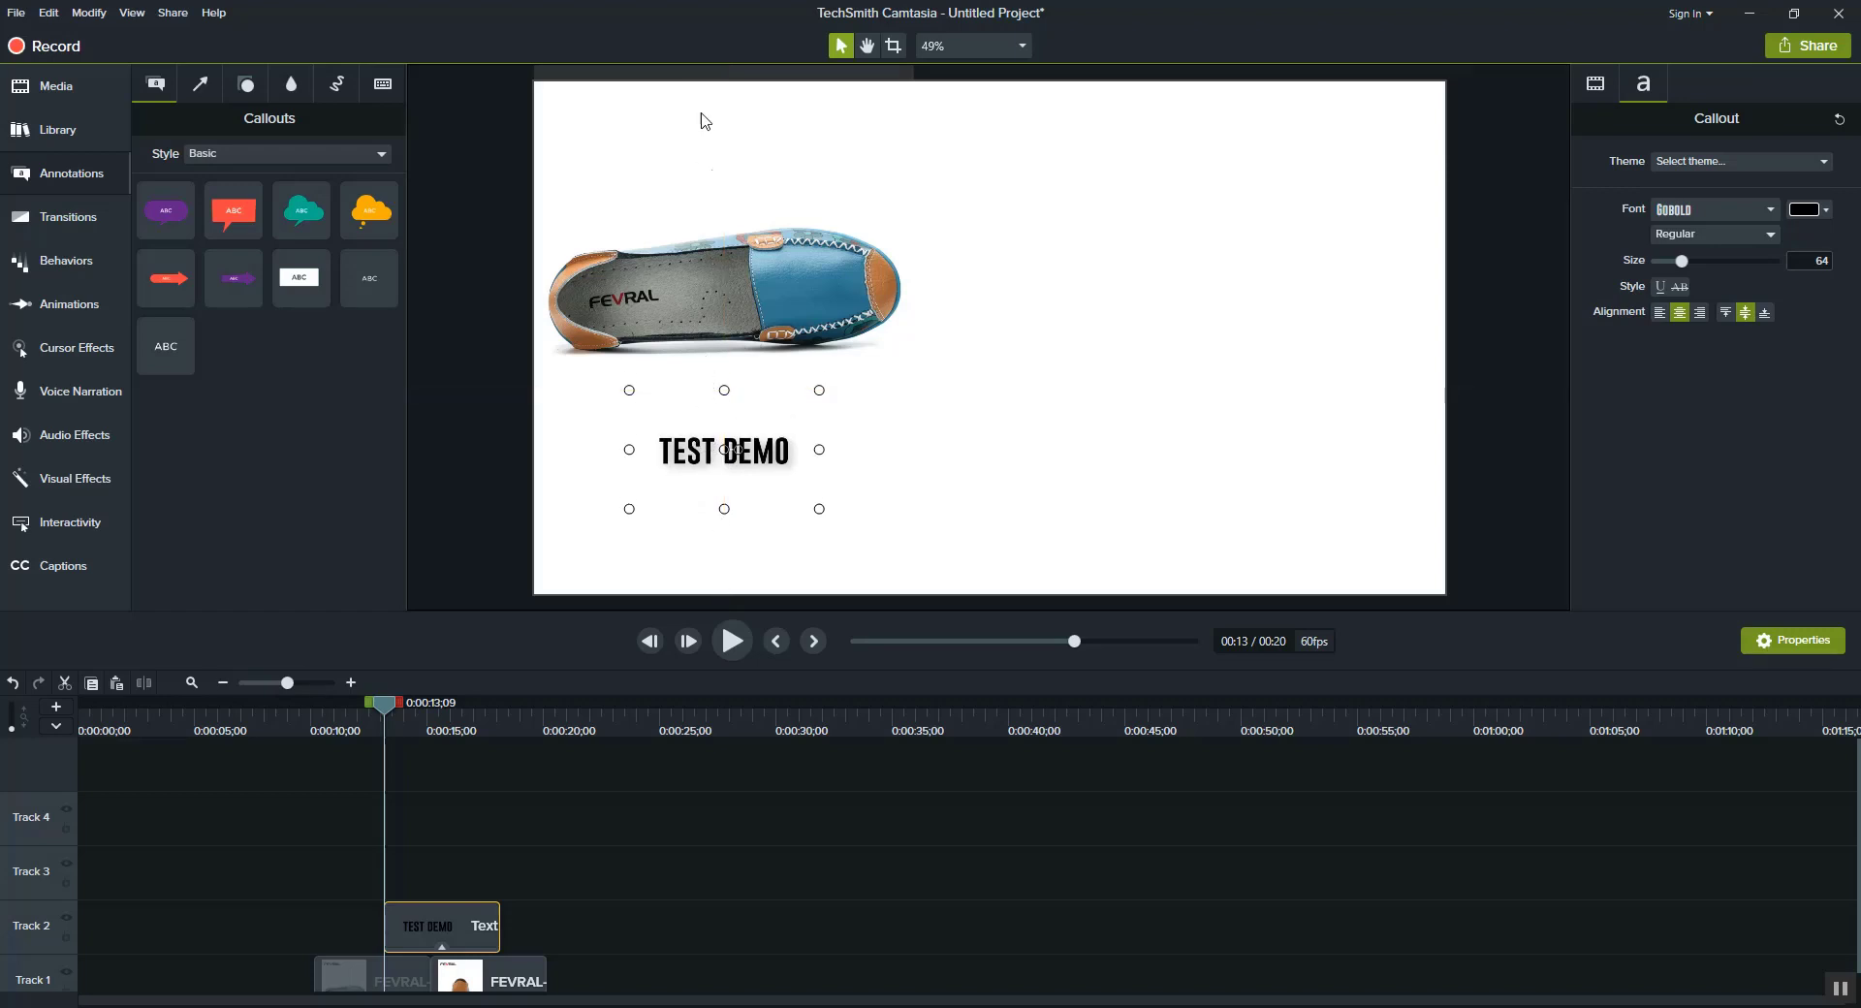
drag(723, 450, 990, 450)
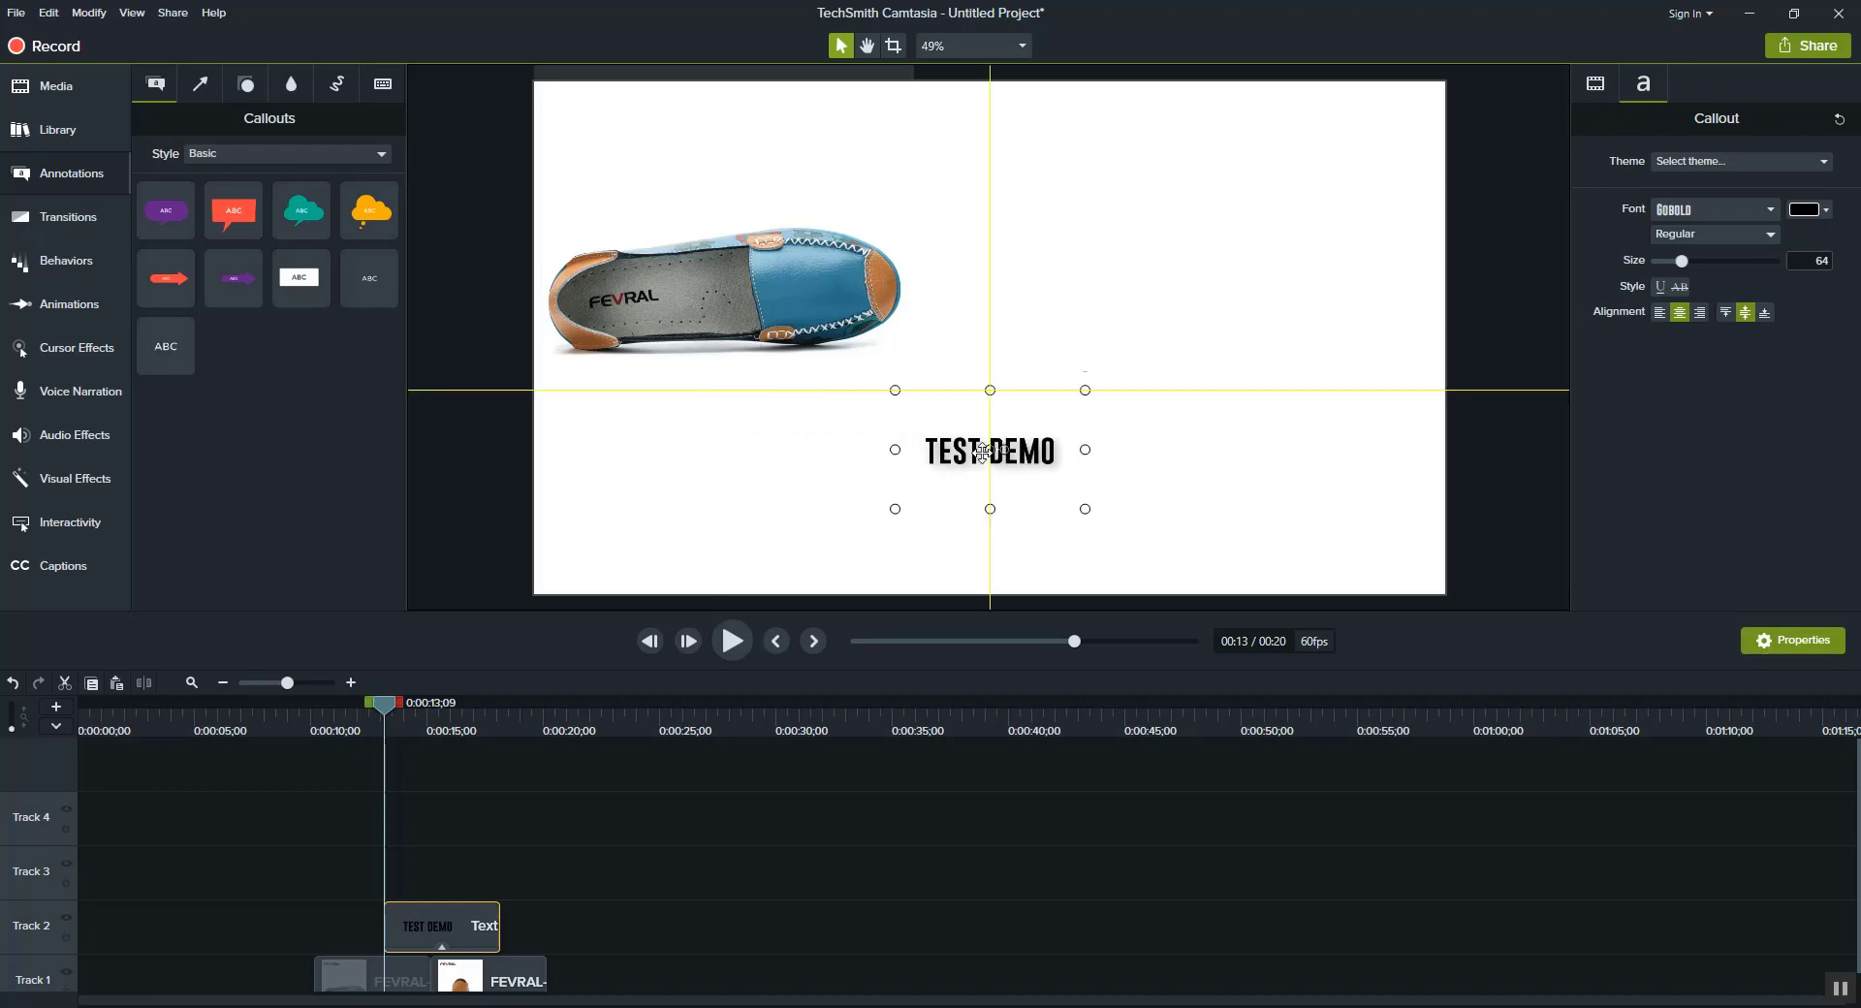
drag(990, 450, 938, 341)
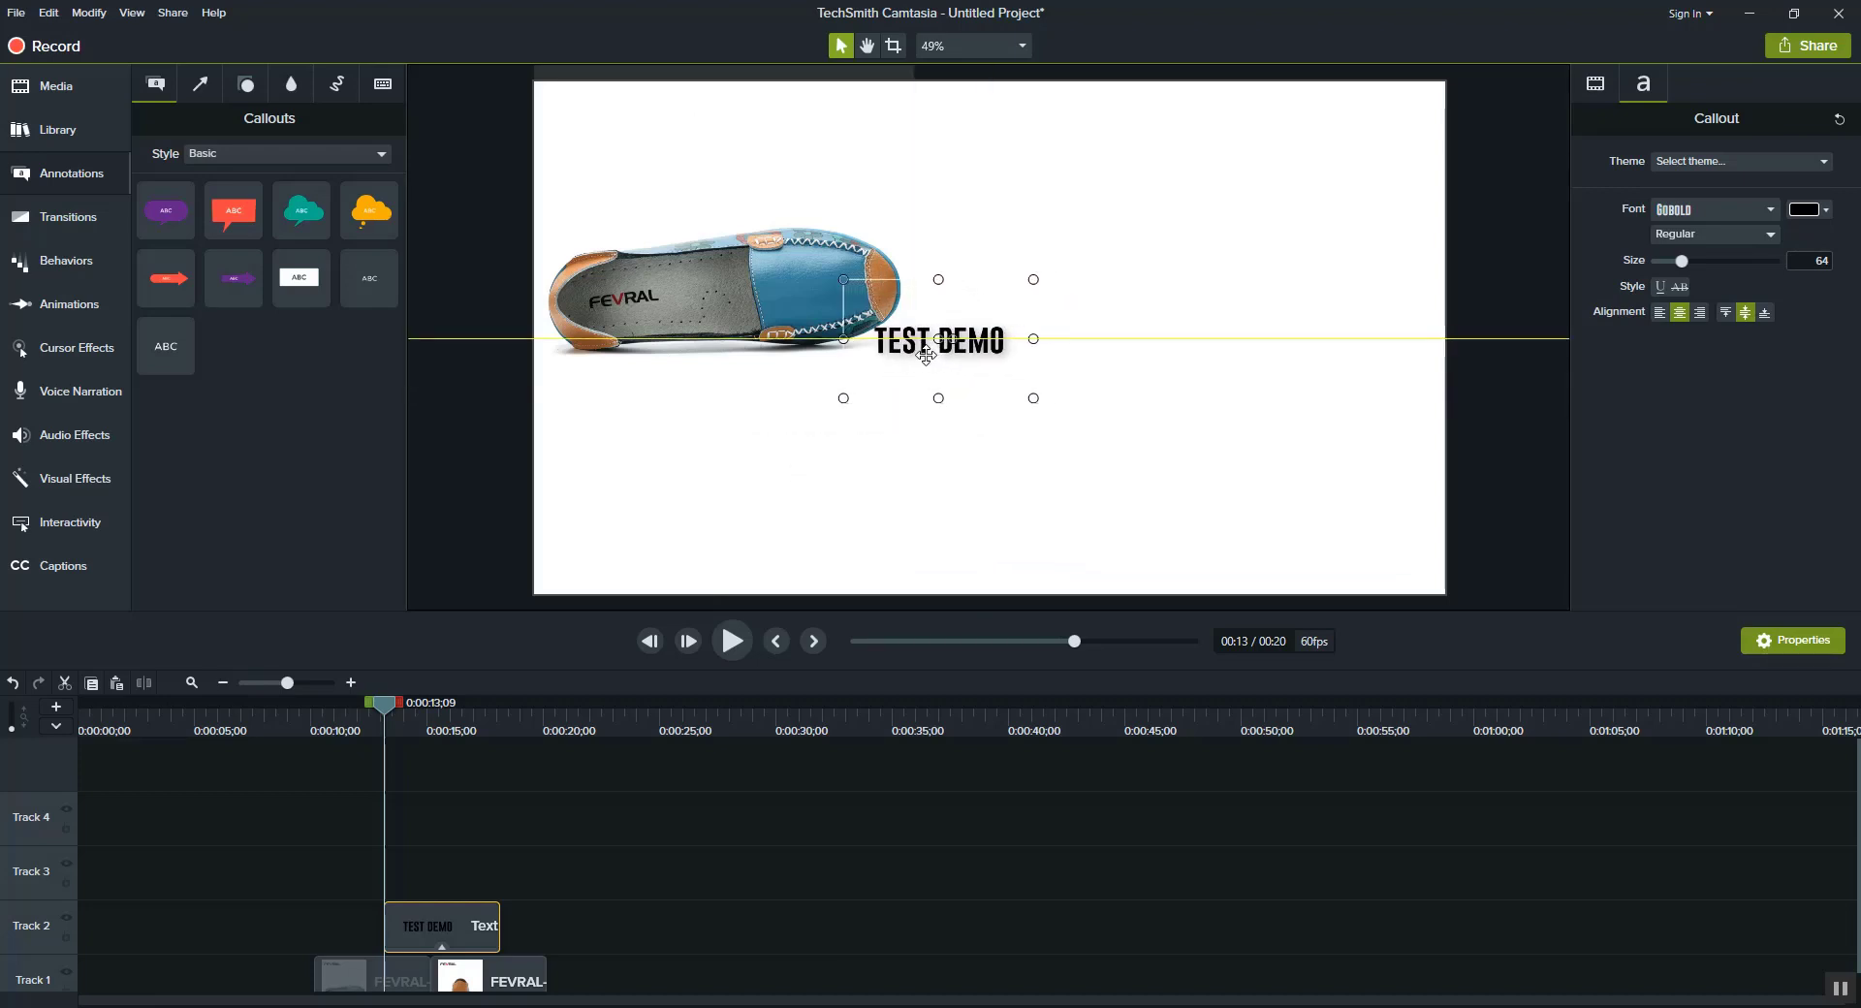
drag(938, 339, 991, 341)
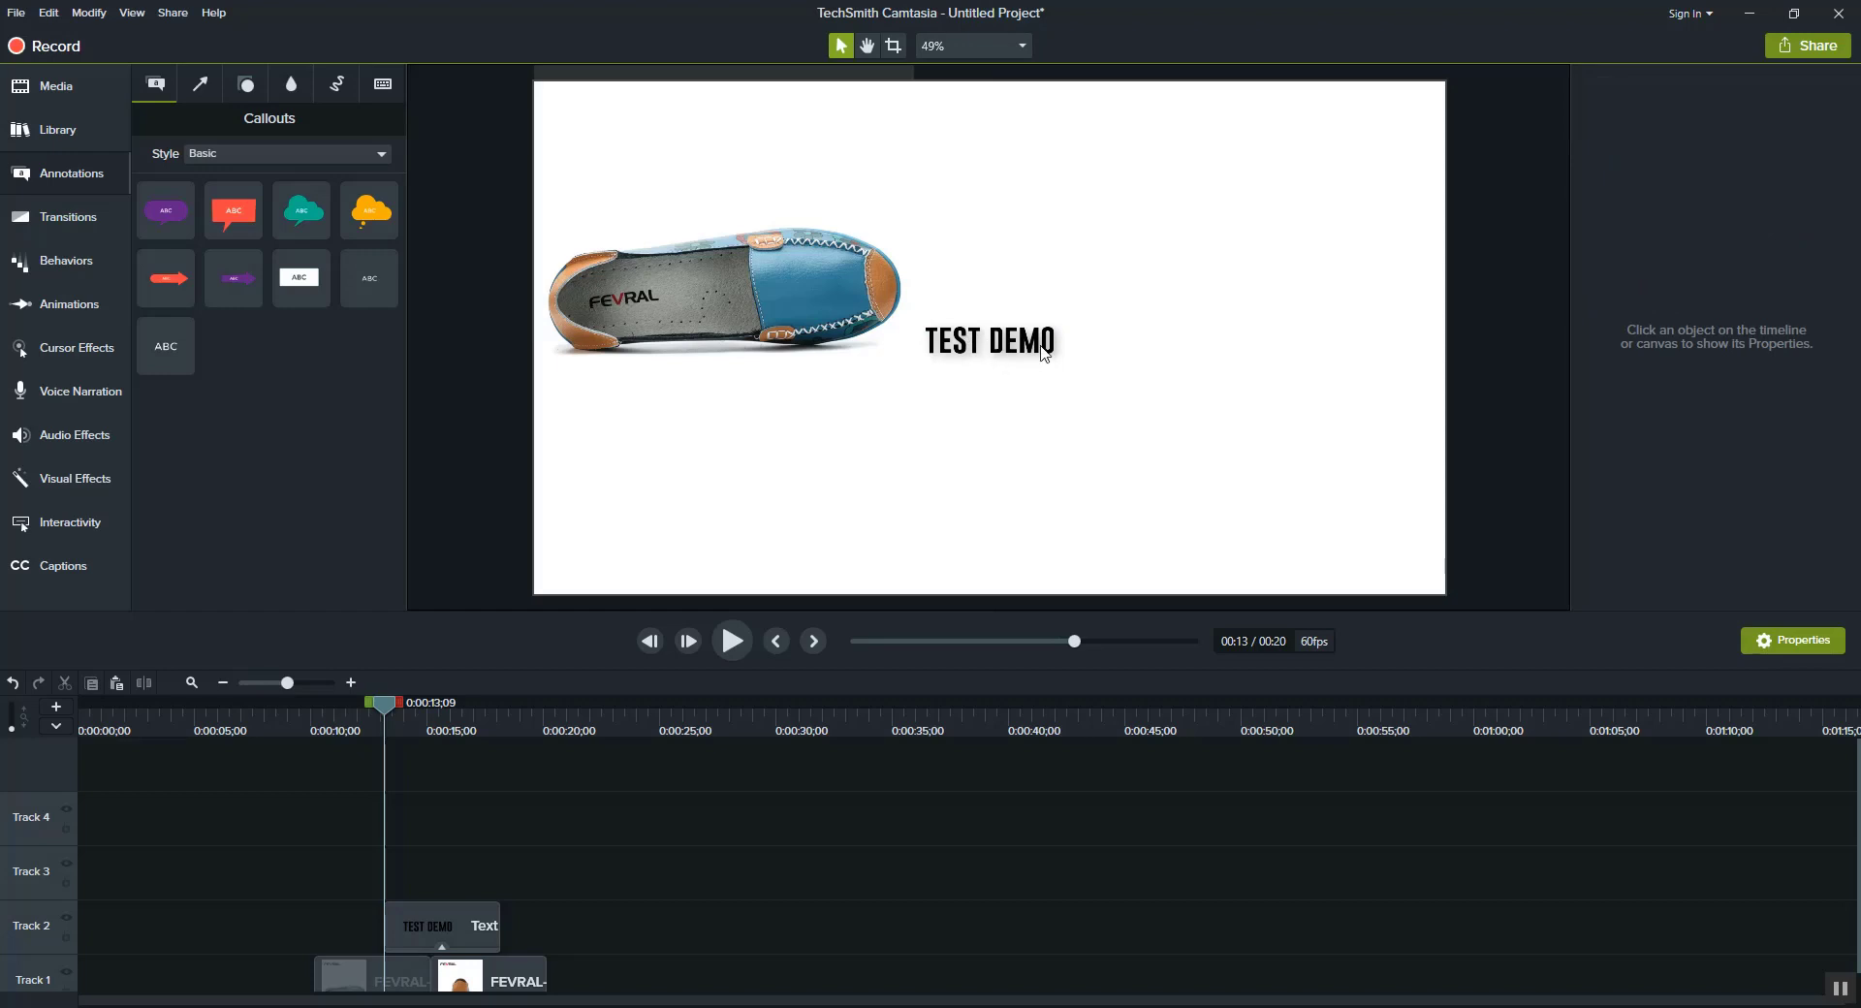
Settle the TEST DEMO callout beneath the shoe image in the lower-left of the canvas
click(1043, 341)
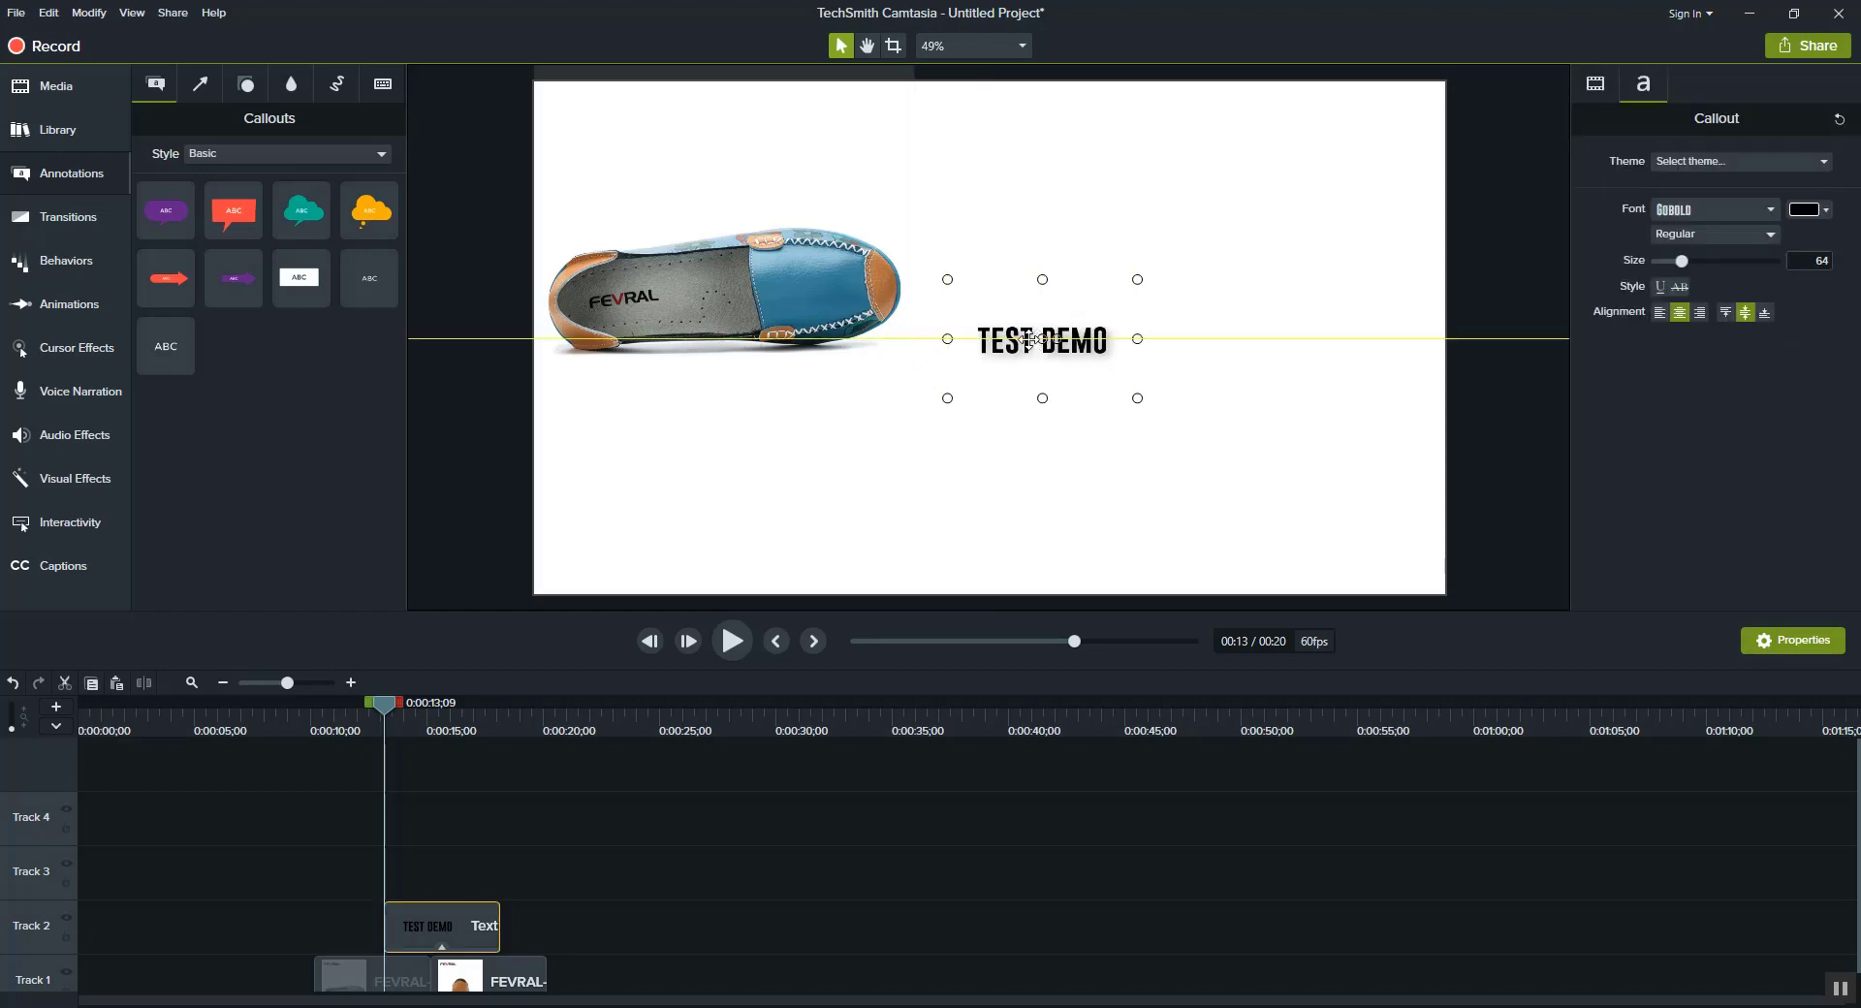
drag(1041, 340, 989, 339)
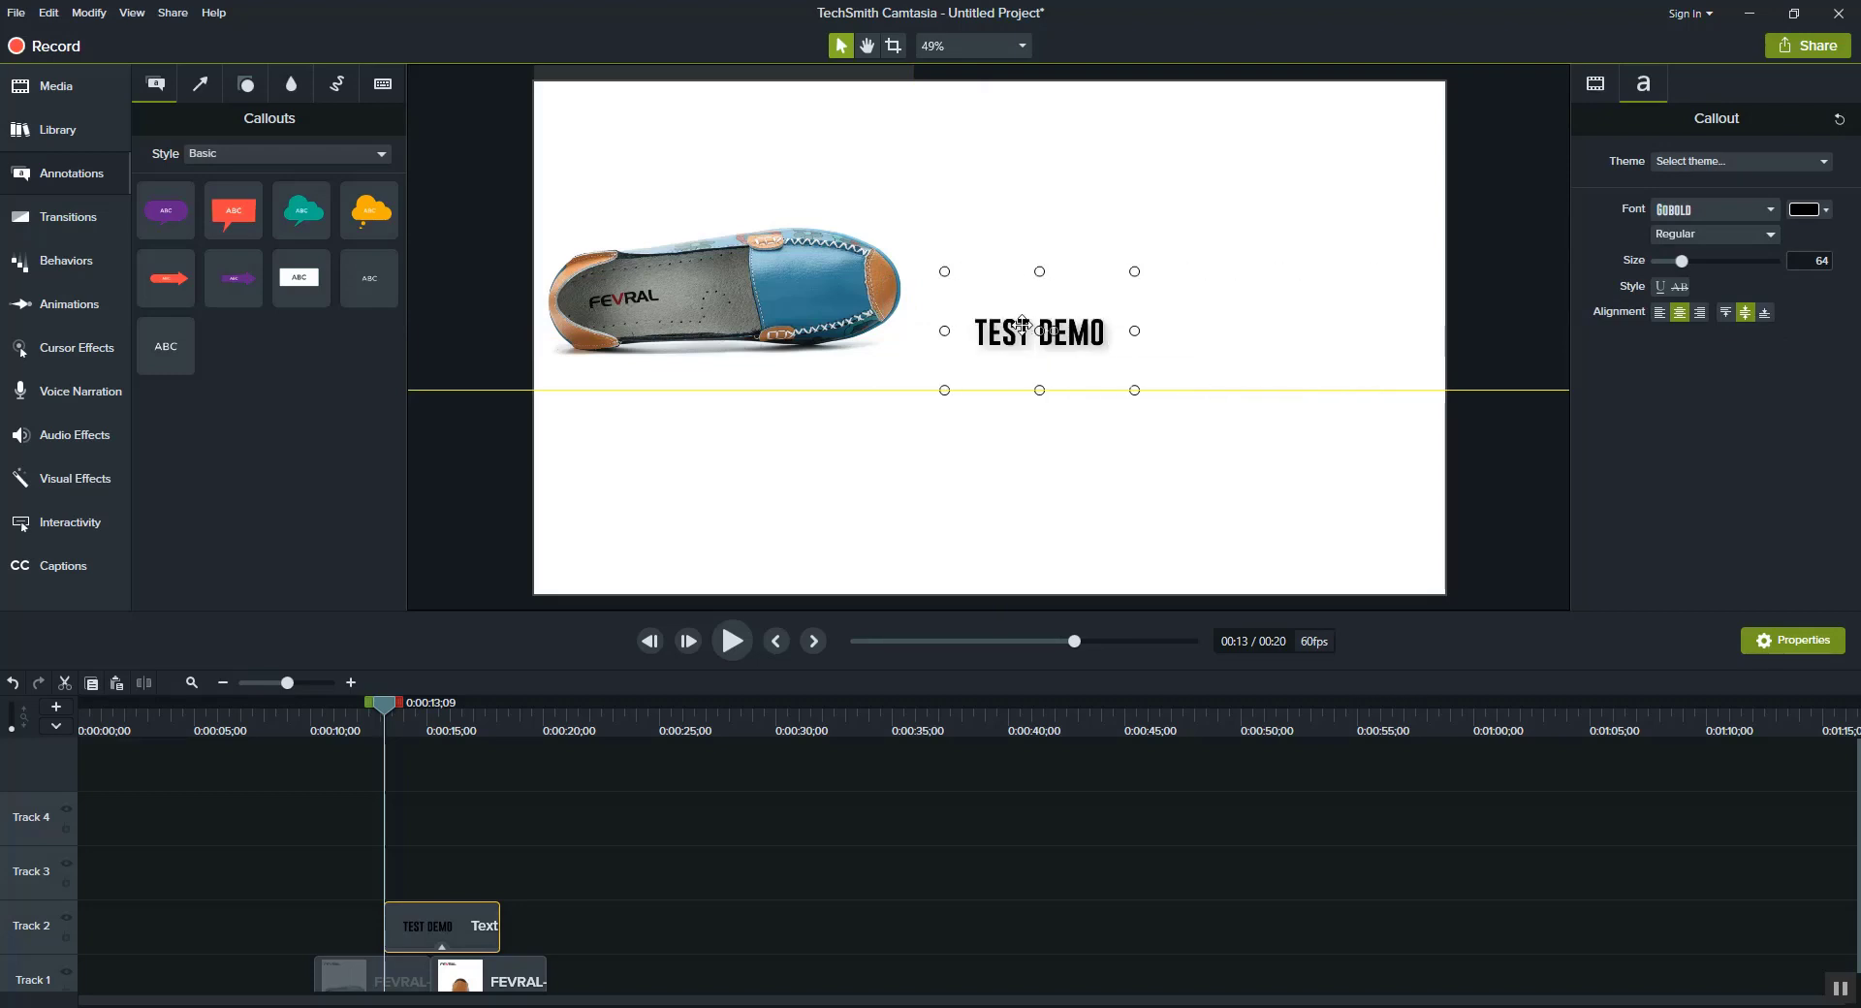
drag(1039, 329, 705, 471)
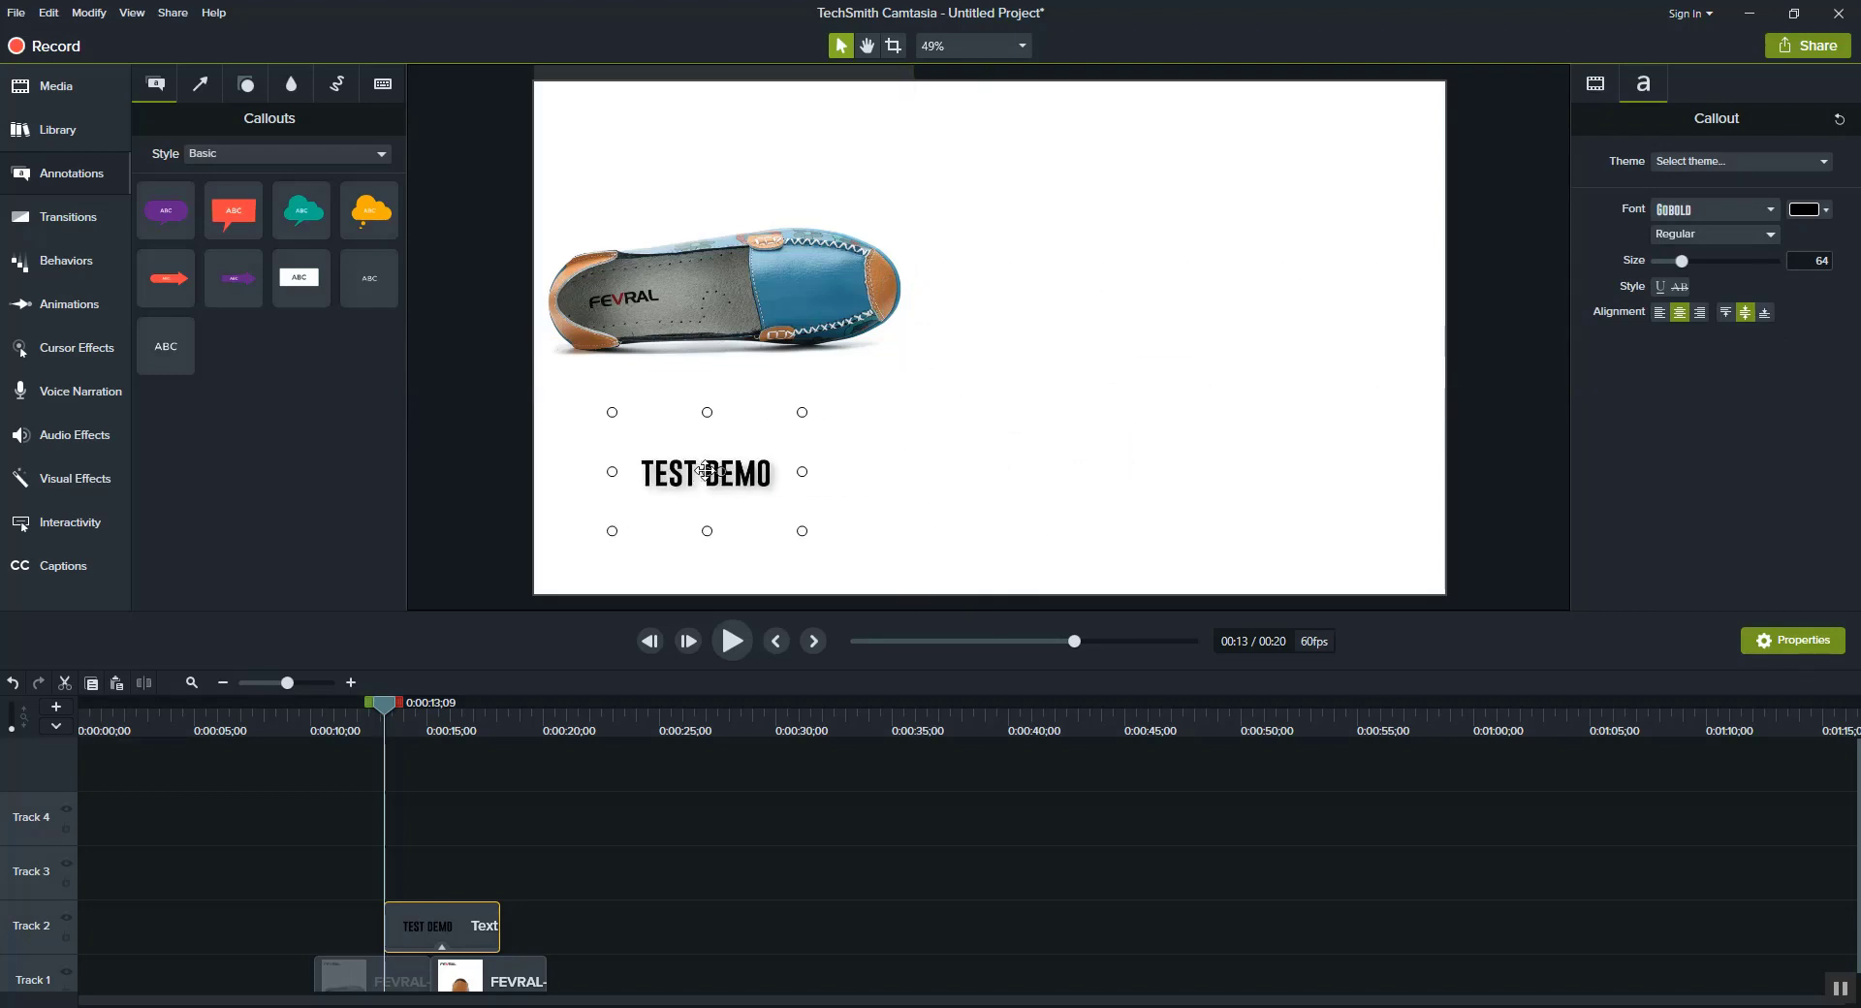
drag(706, 471, 724, 450)
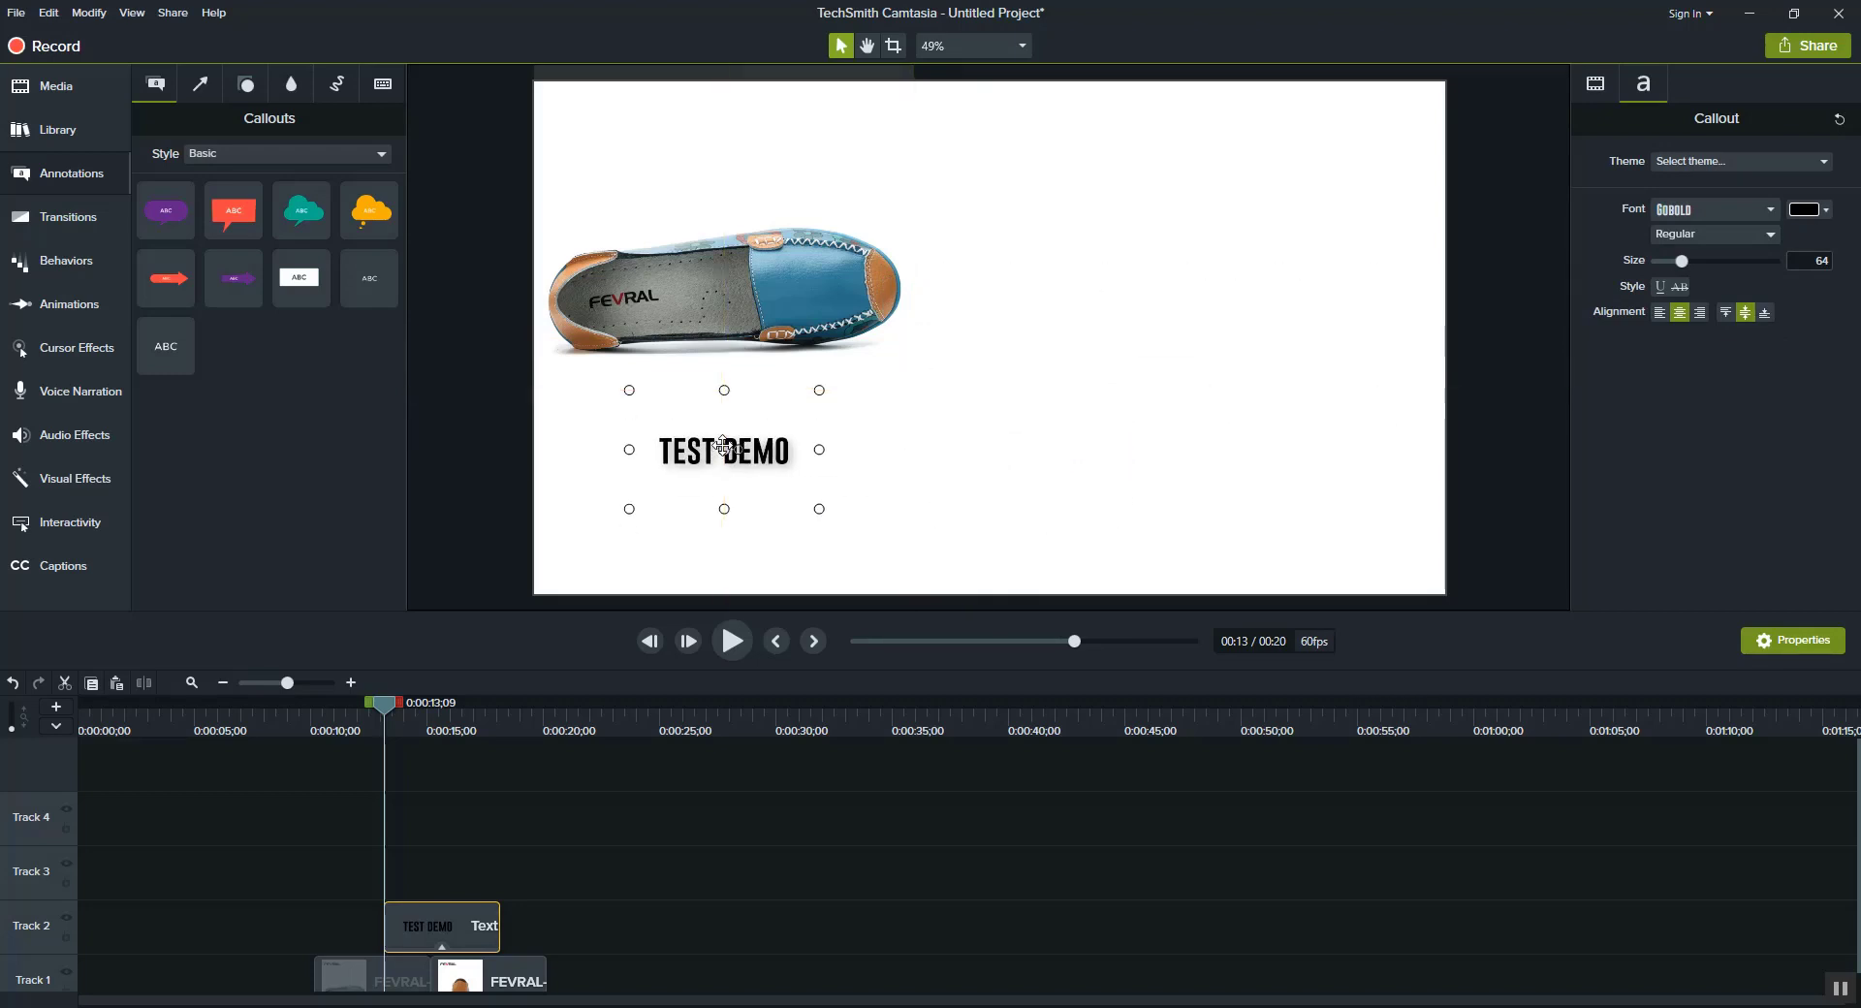
mouse_move(1472, 351)
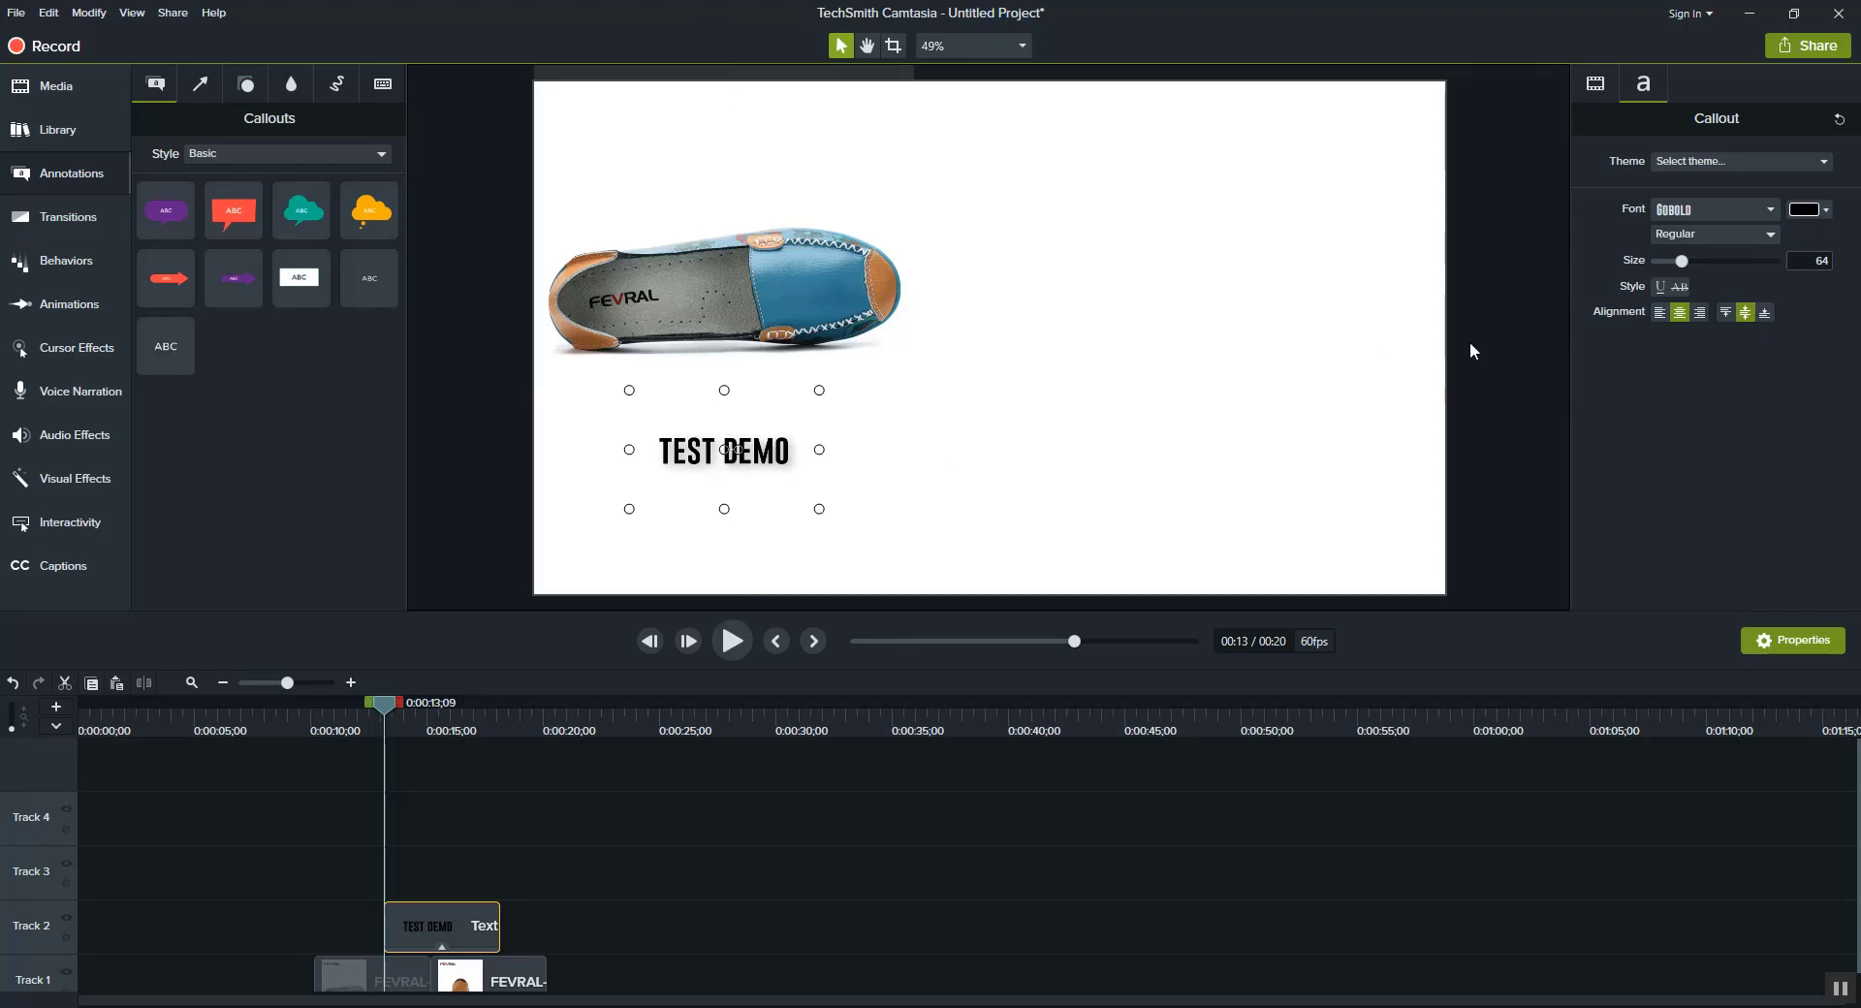
drag(723, 449, 739, 427)
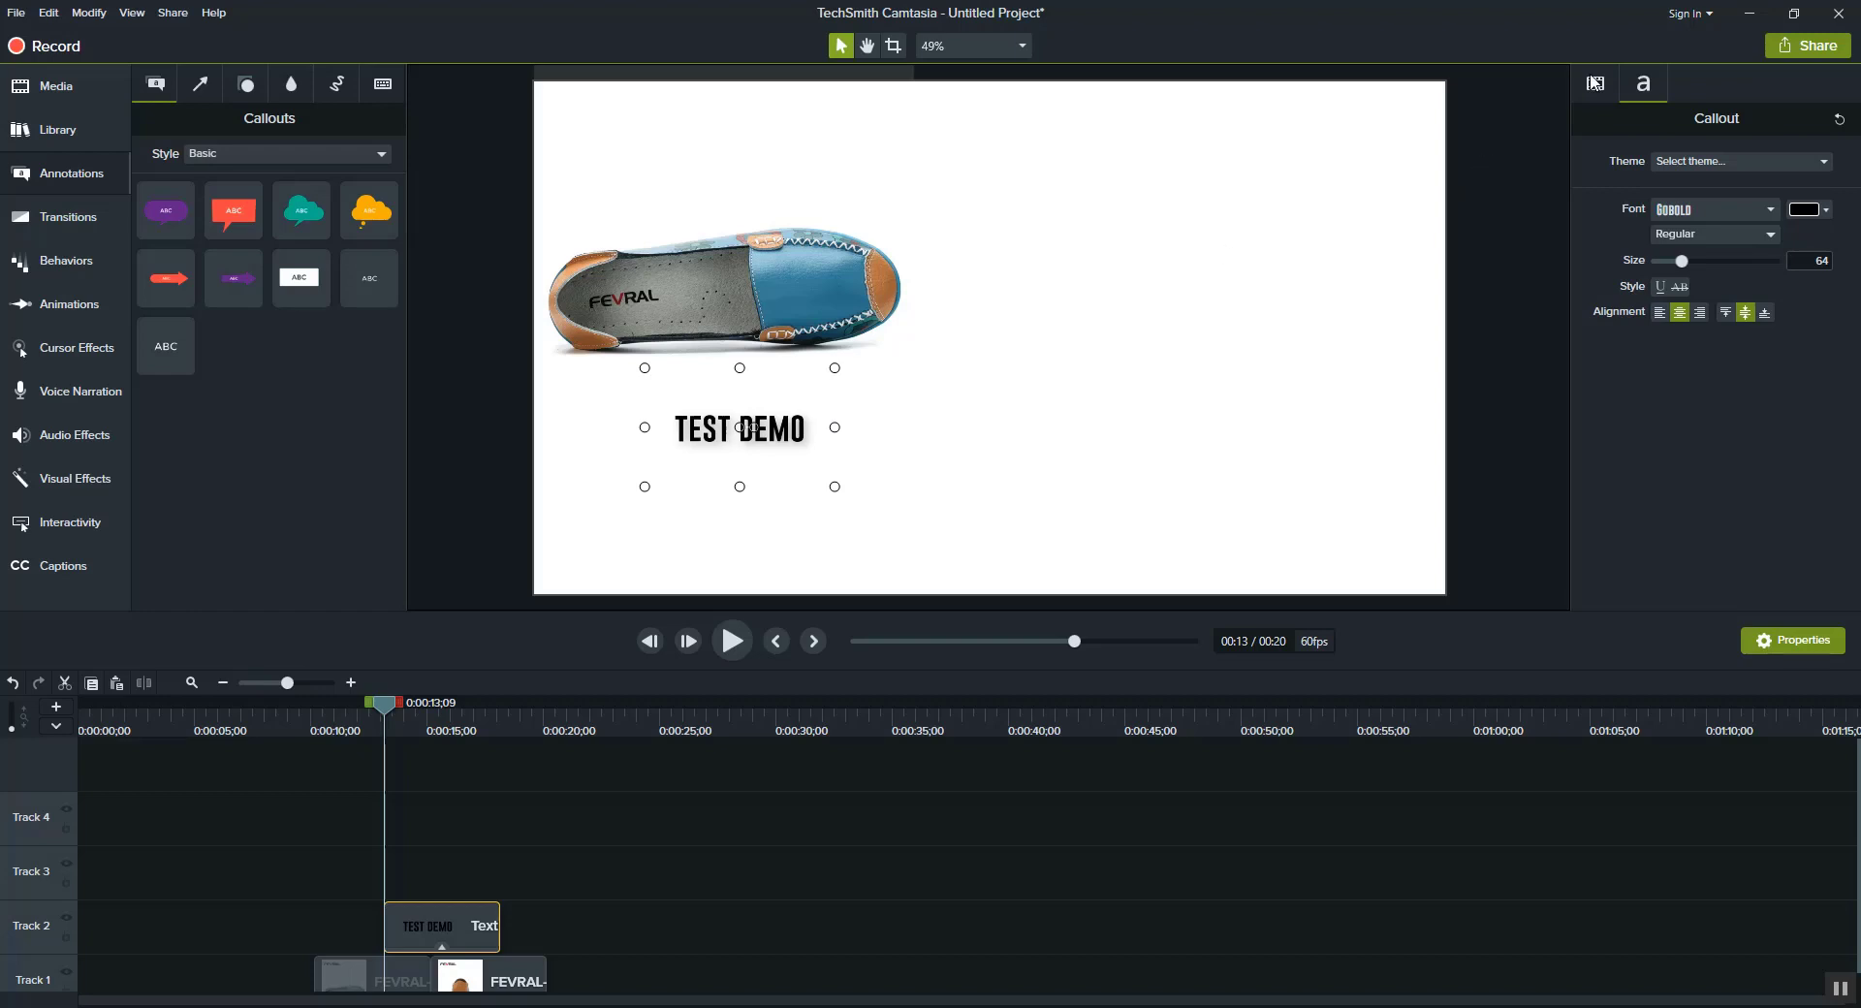
In Visual Properties, adjust the drop shadow's opacity, direction angle and offset so it falls below the text
click(1595, 83)
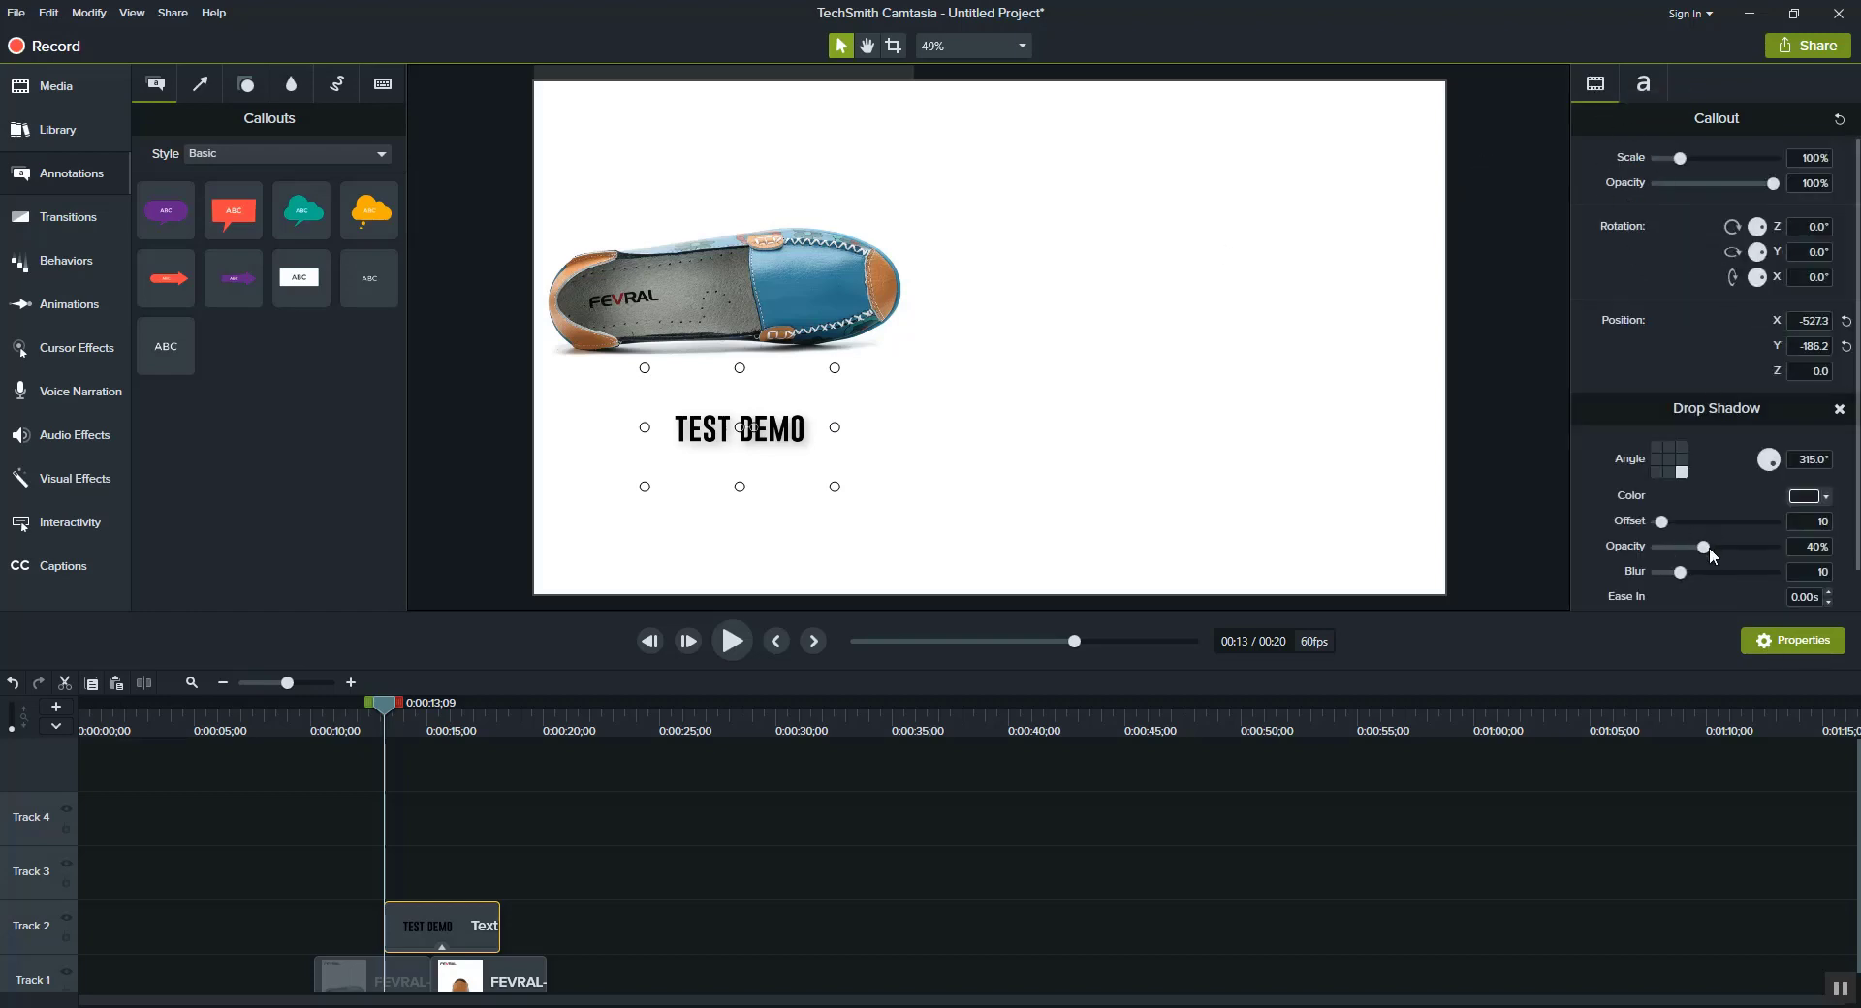
drag(1704, 547, 1768, 547)
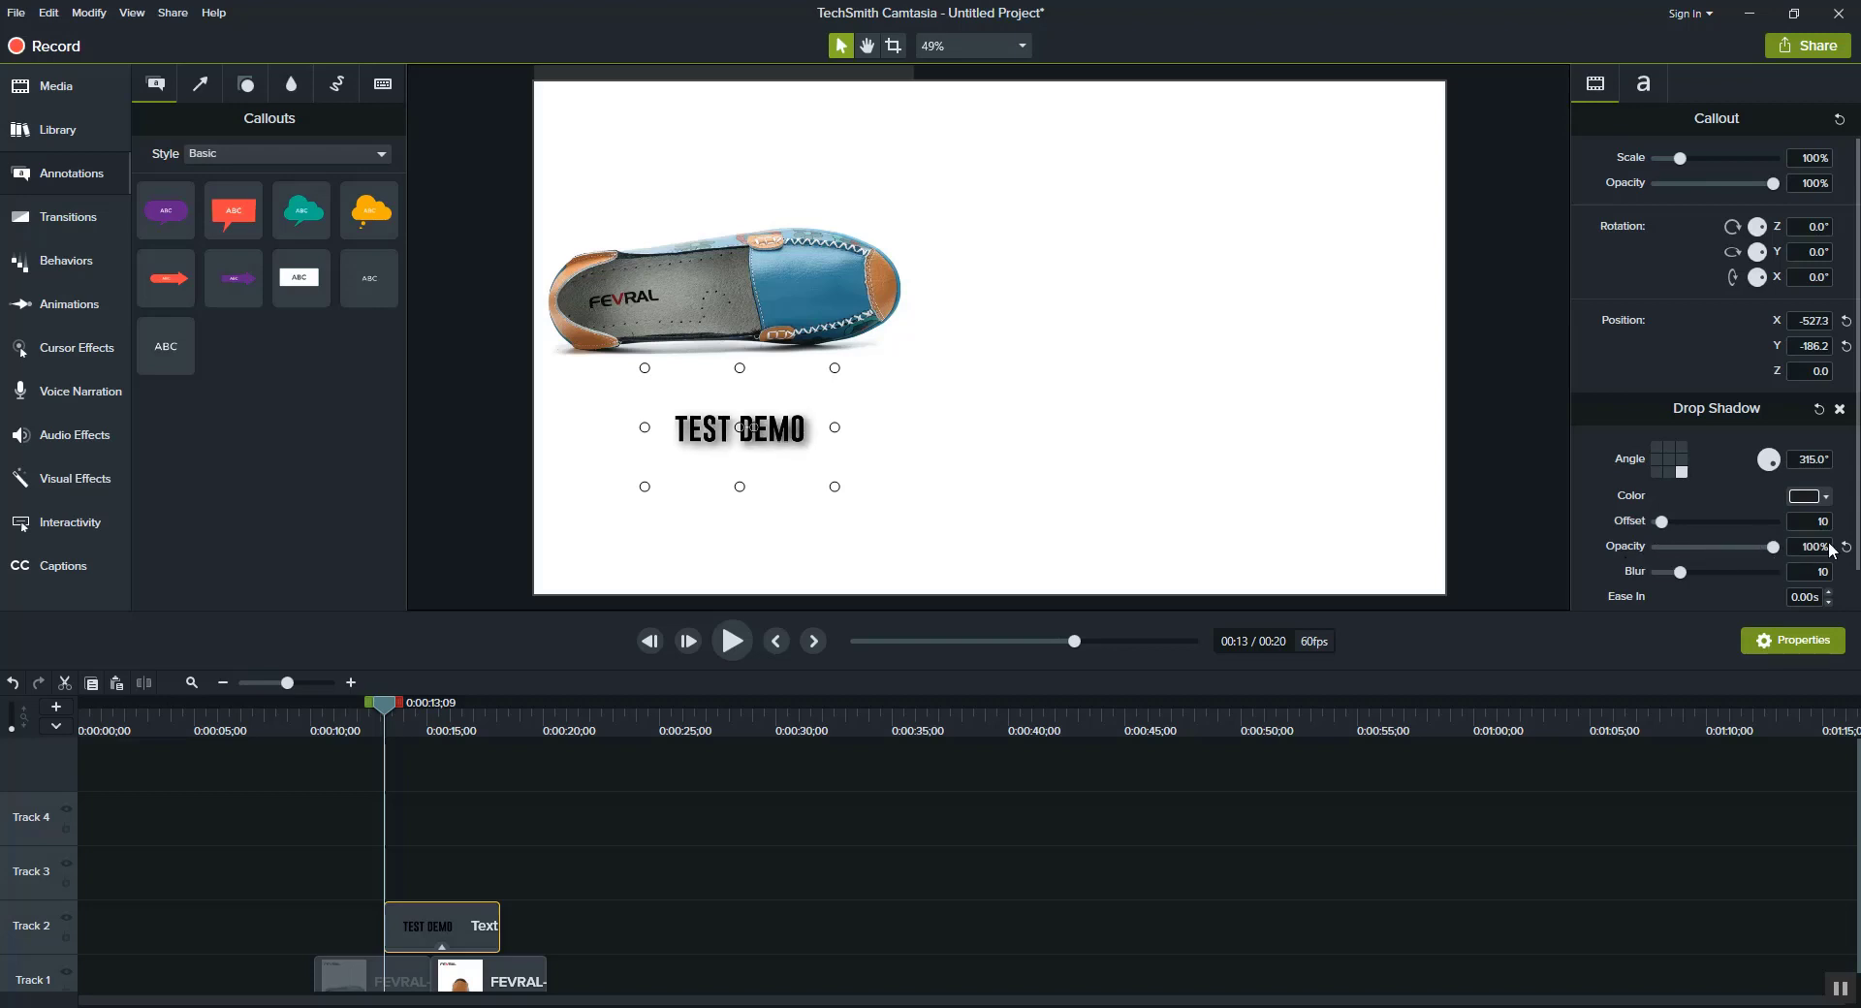
drag(1768, 546, 1749, 546)
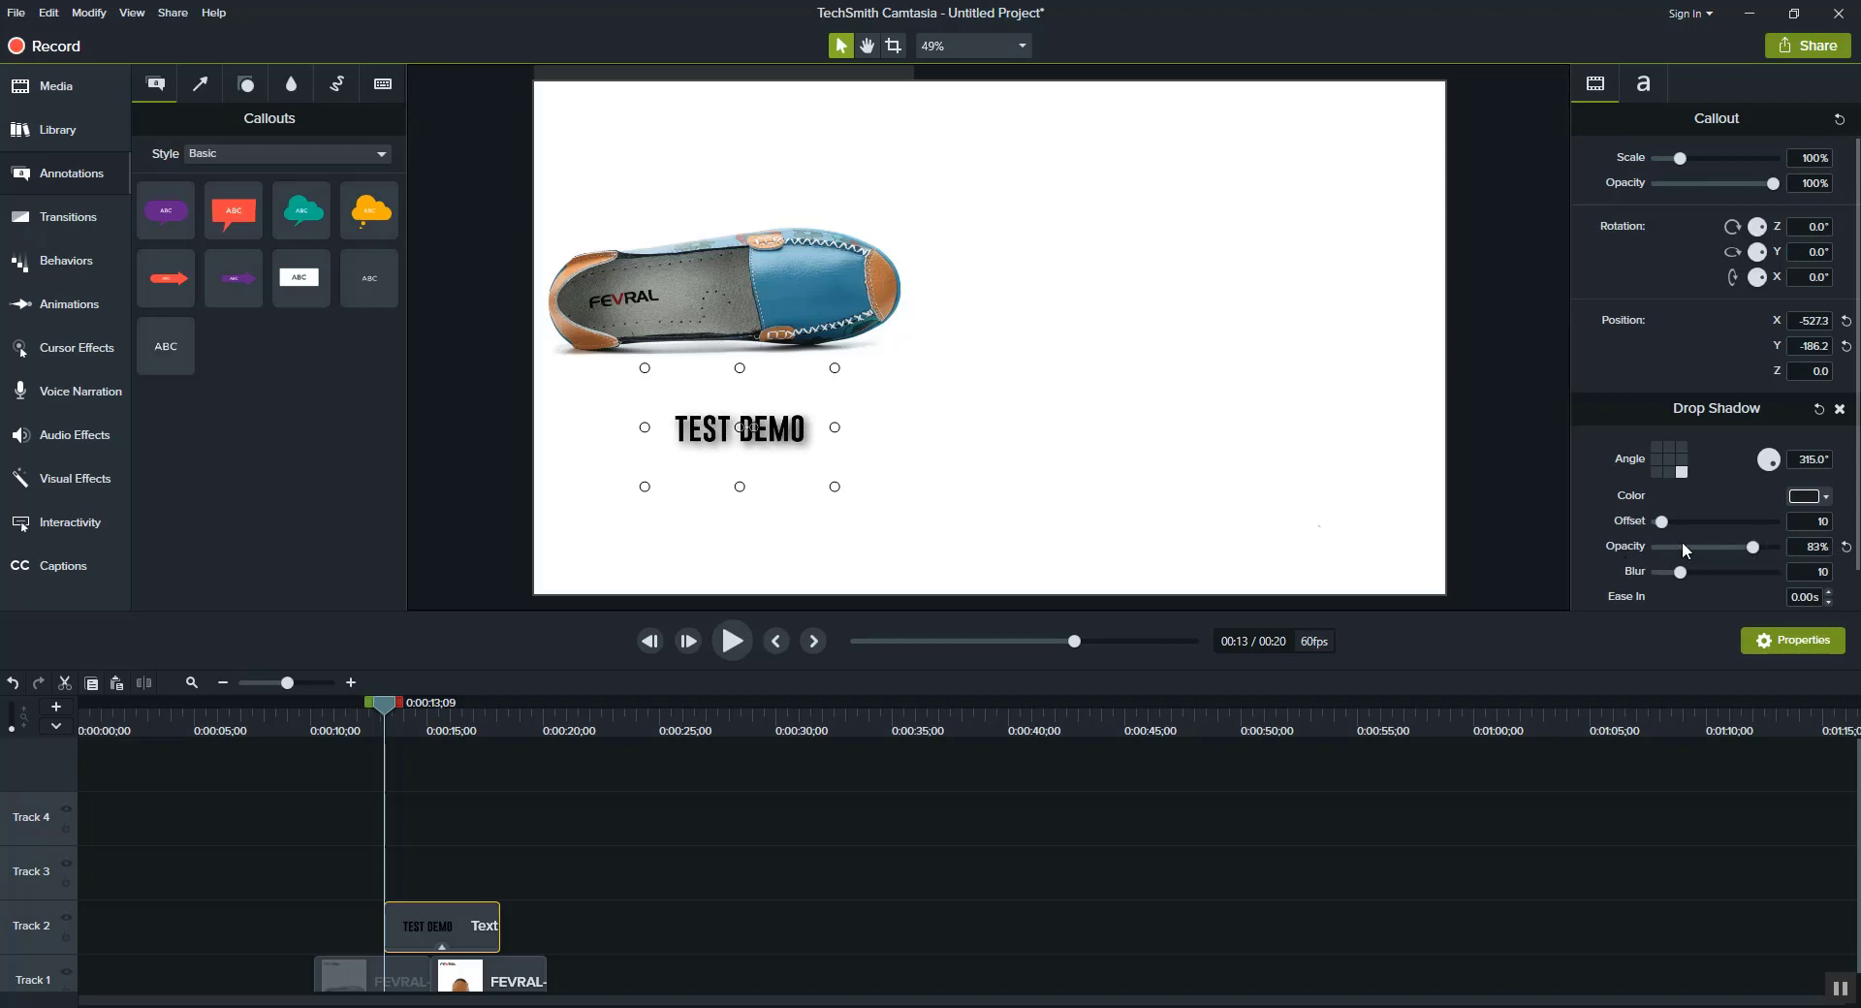
mouse_move(1669, 488)
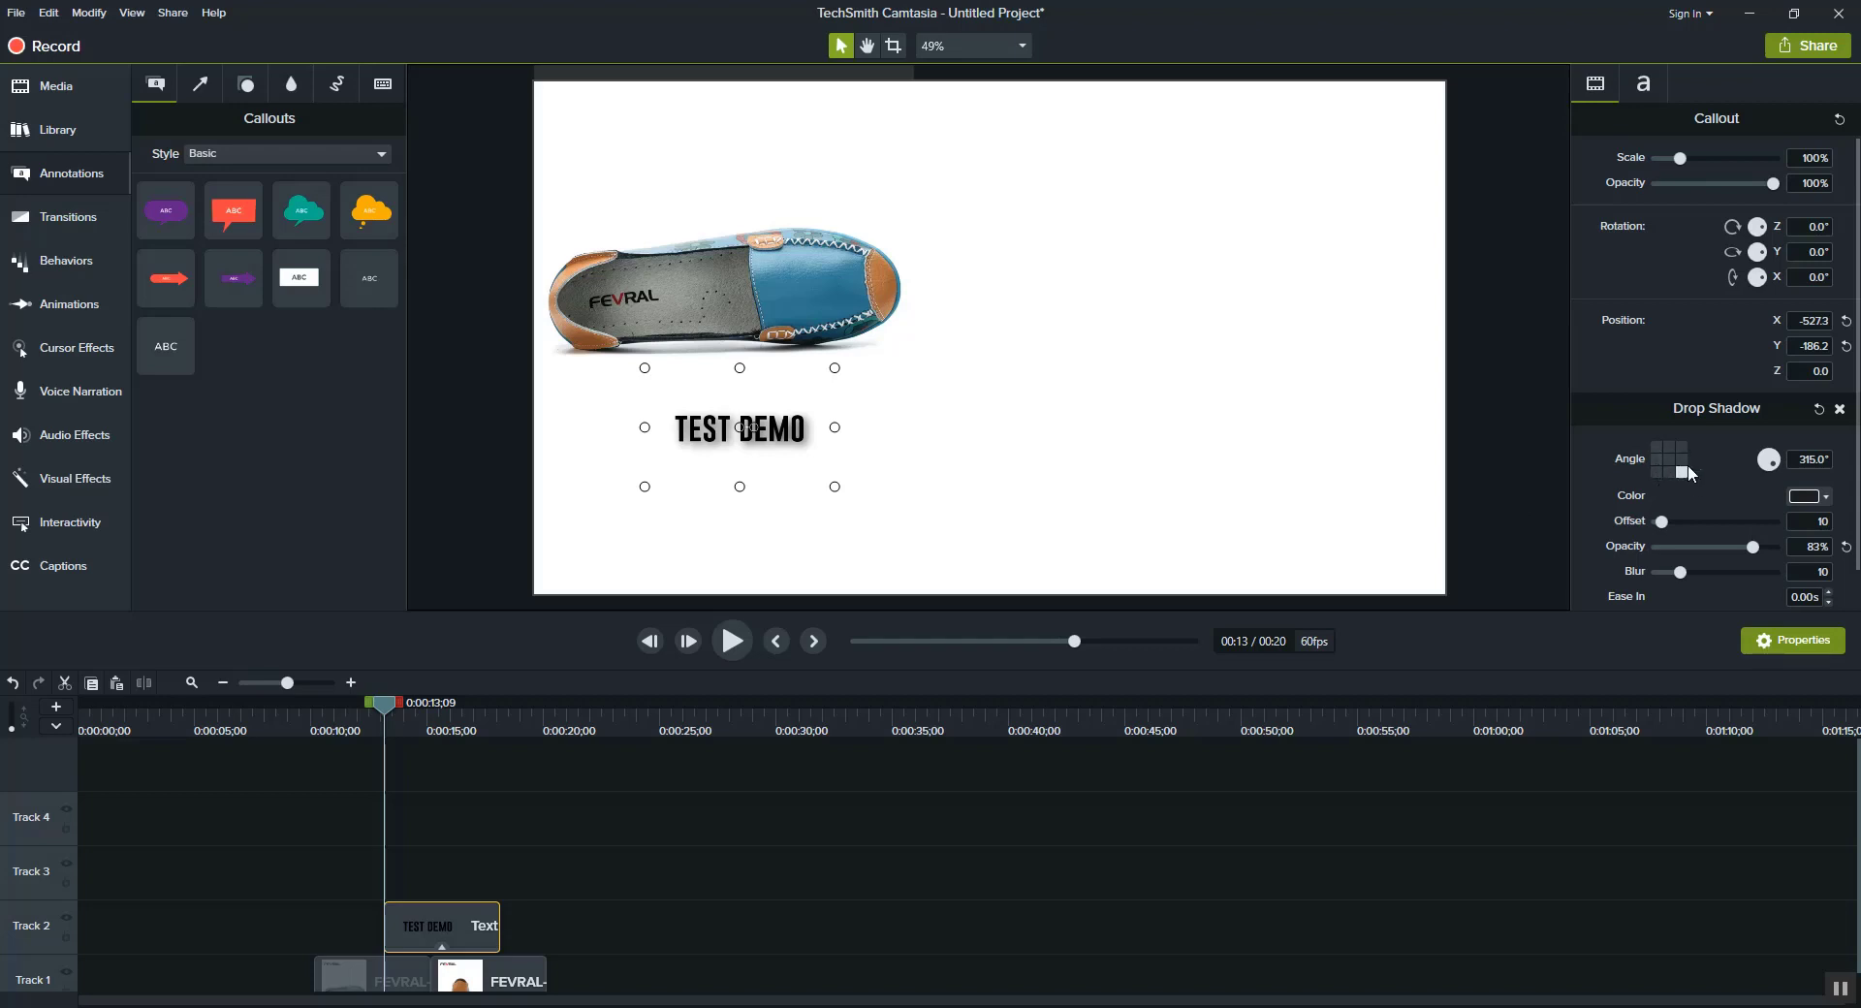
click(1670, 446)
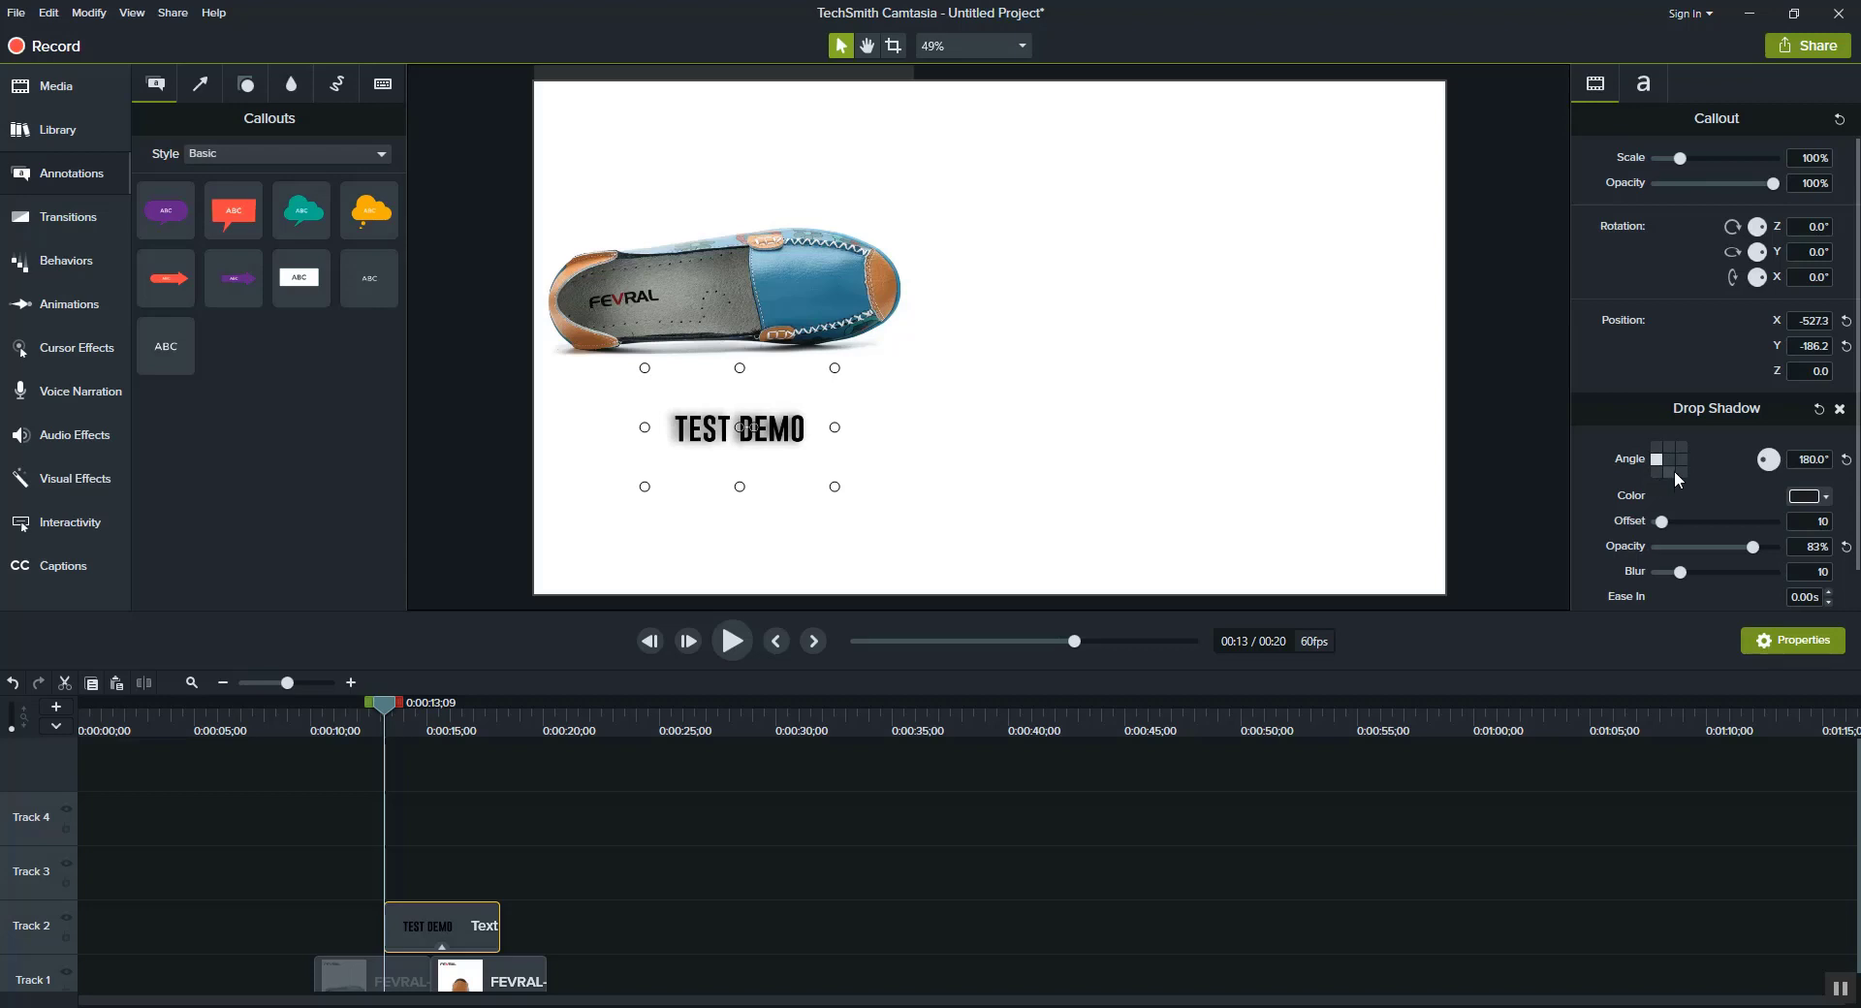
drag(1768, 459, 1762, 473)
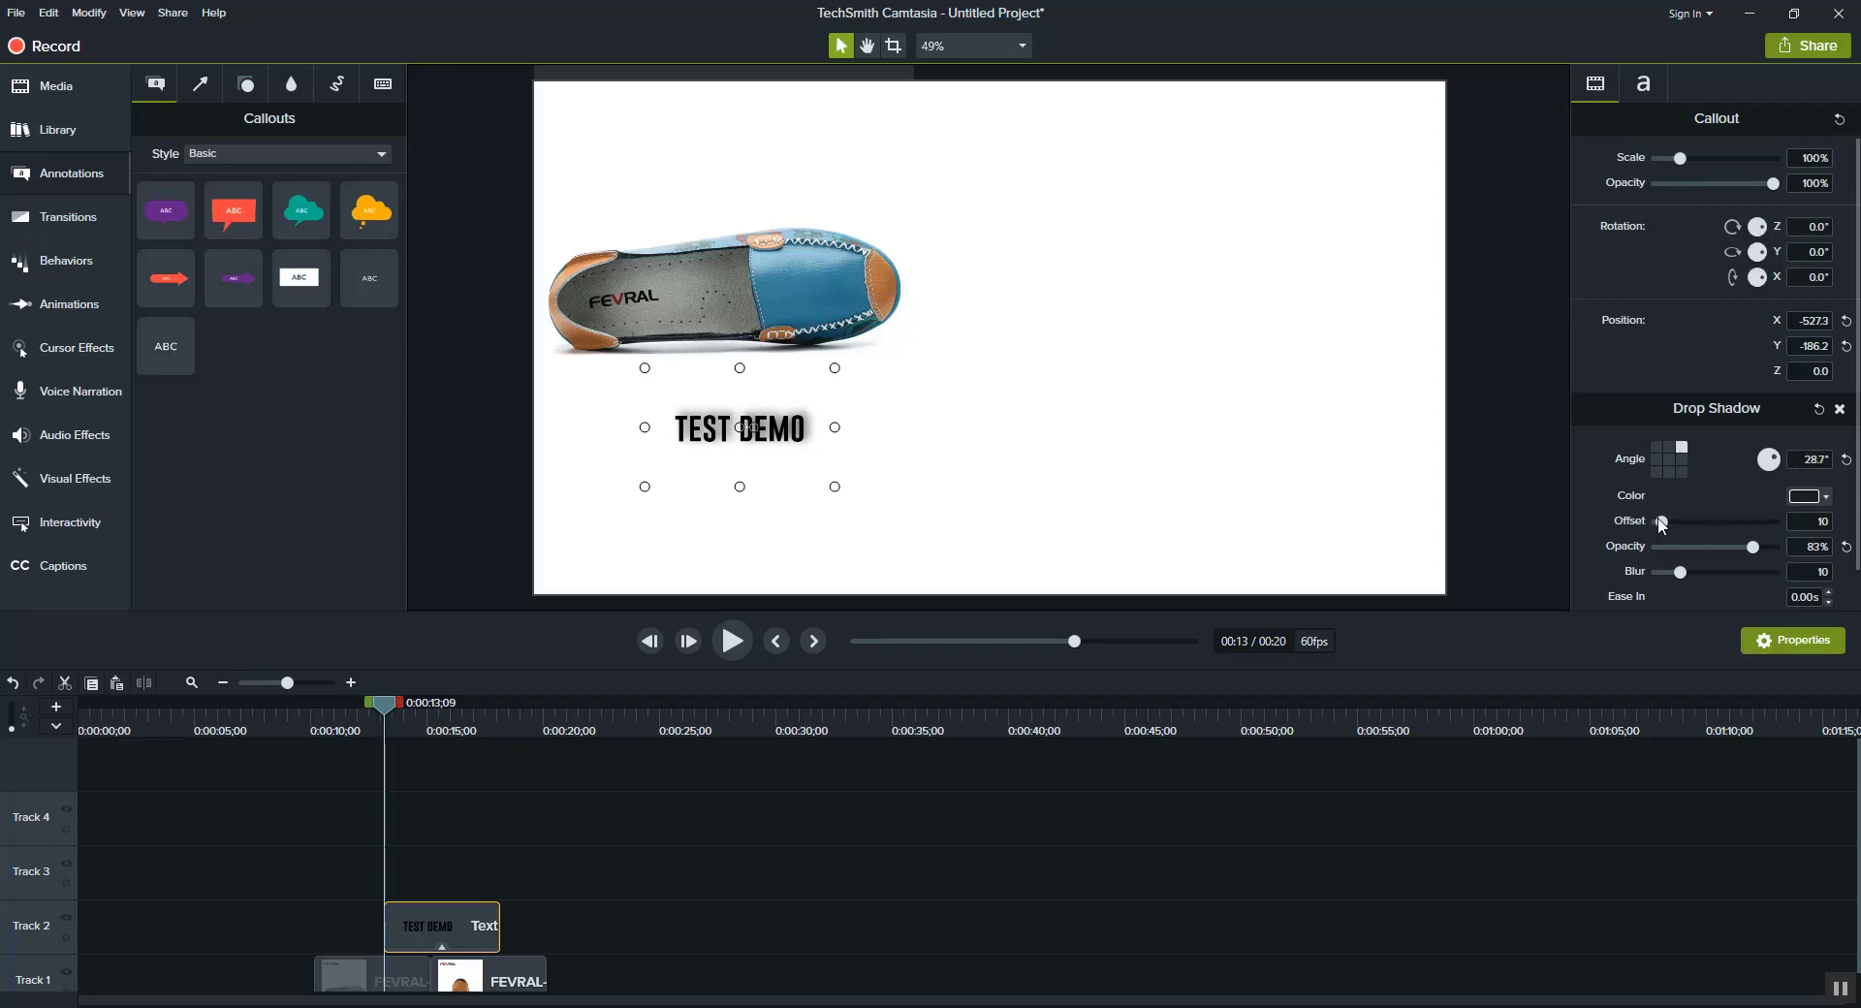
drag(1660, 522, 1698, 522)
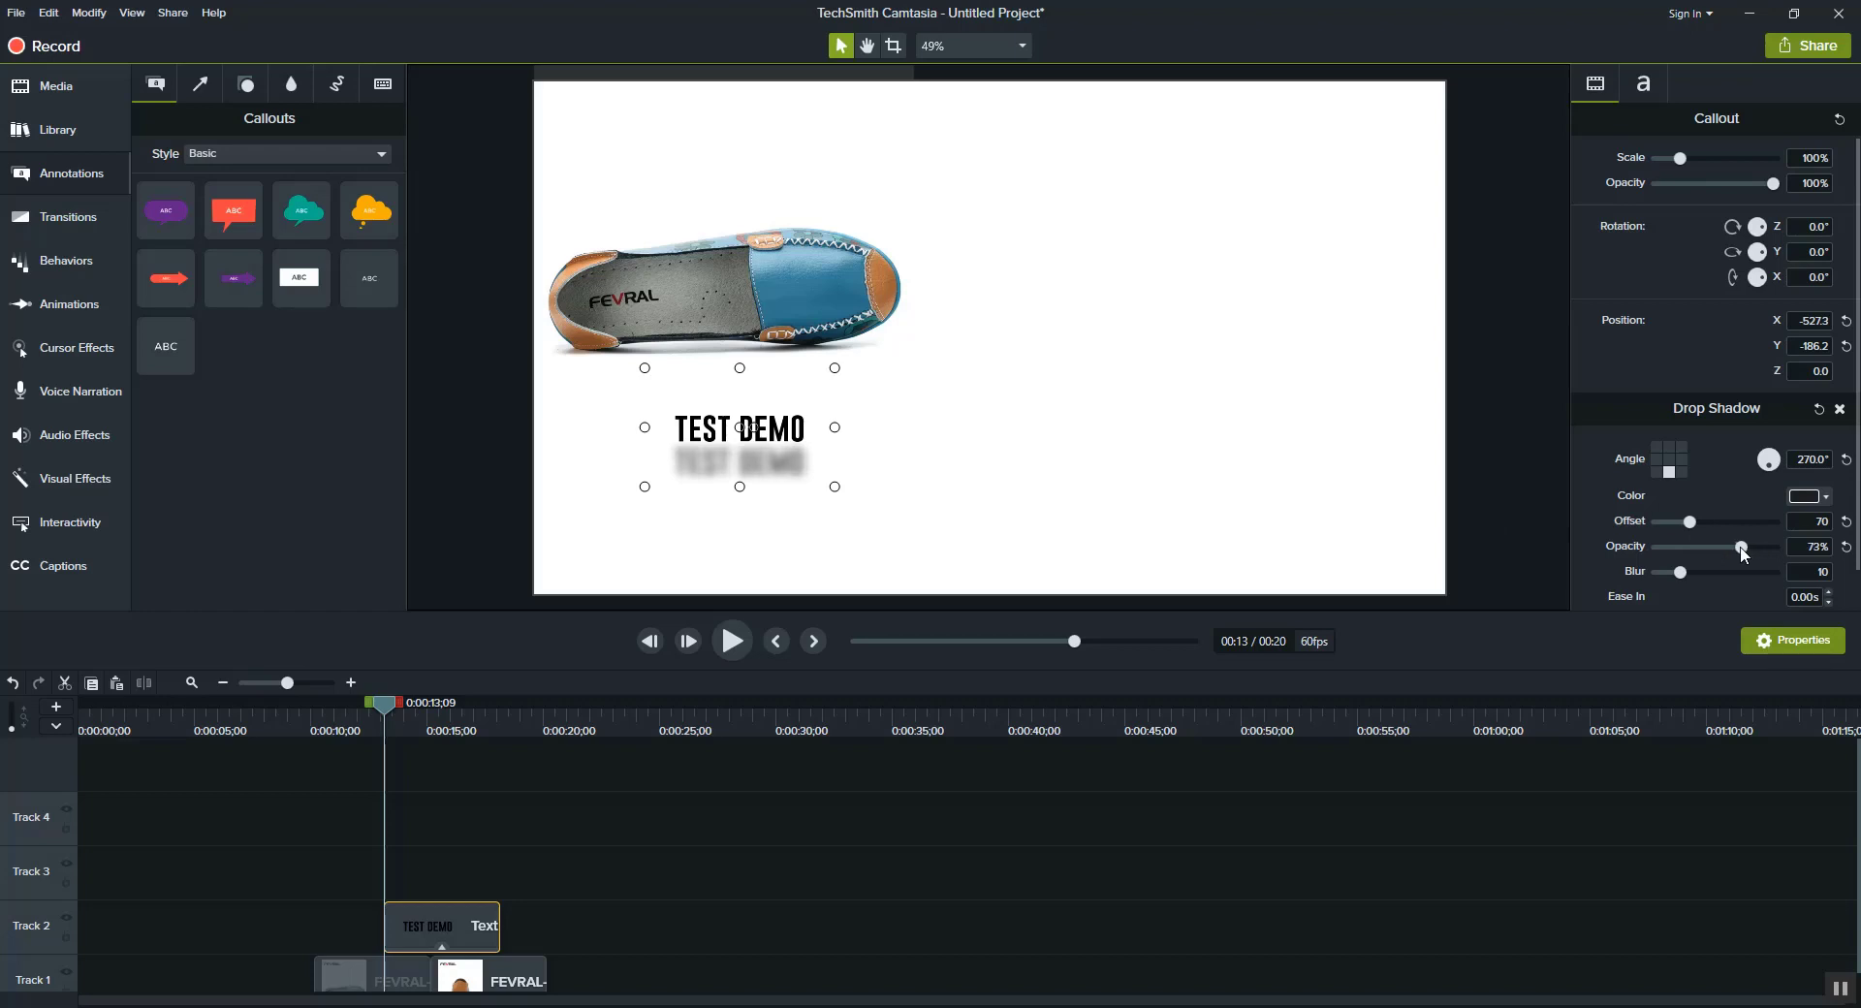
Set shadow opacity to 68% with slight blur, angle straight below, and nudge the callout up
drag(1741, 547, 1762, 547)
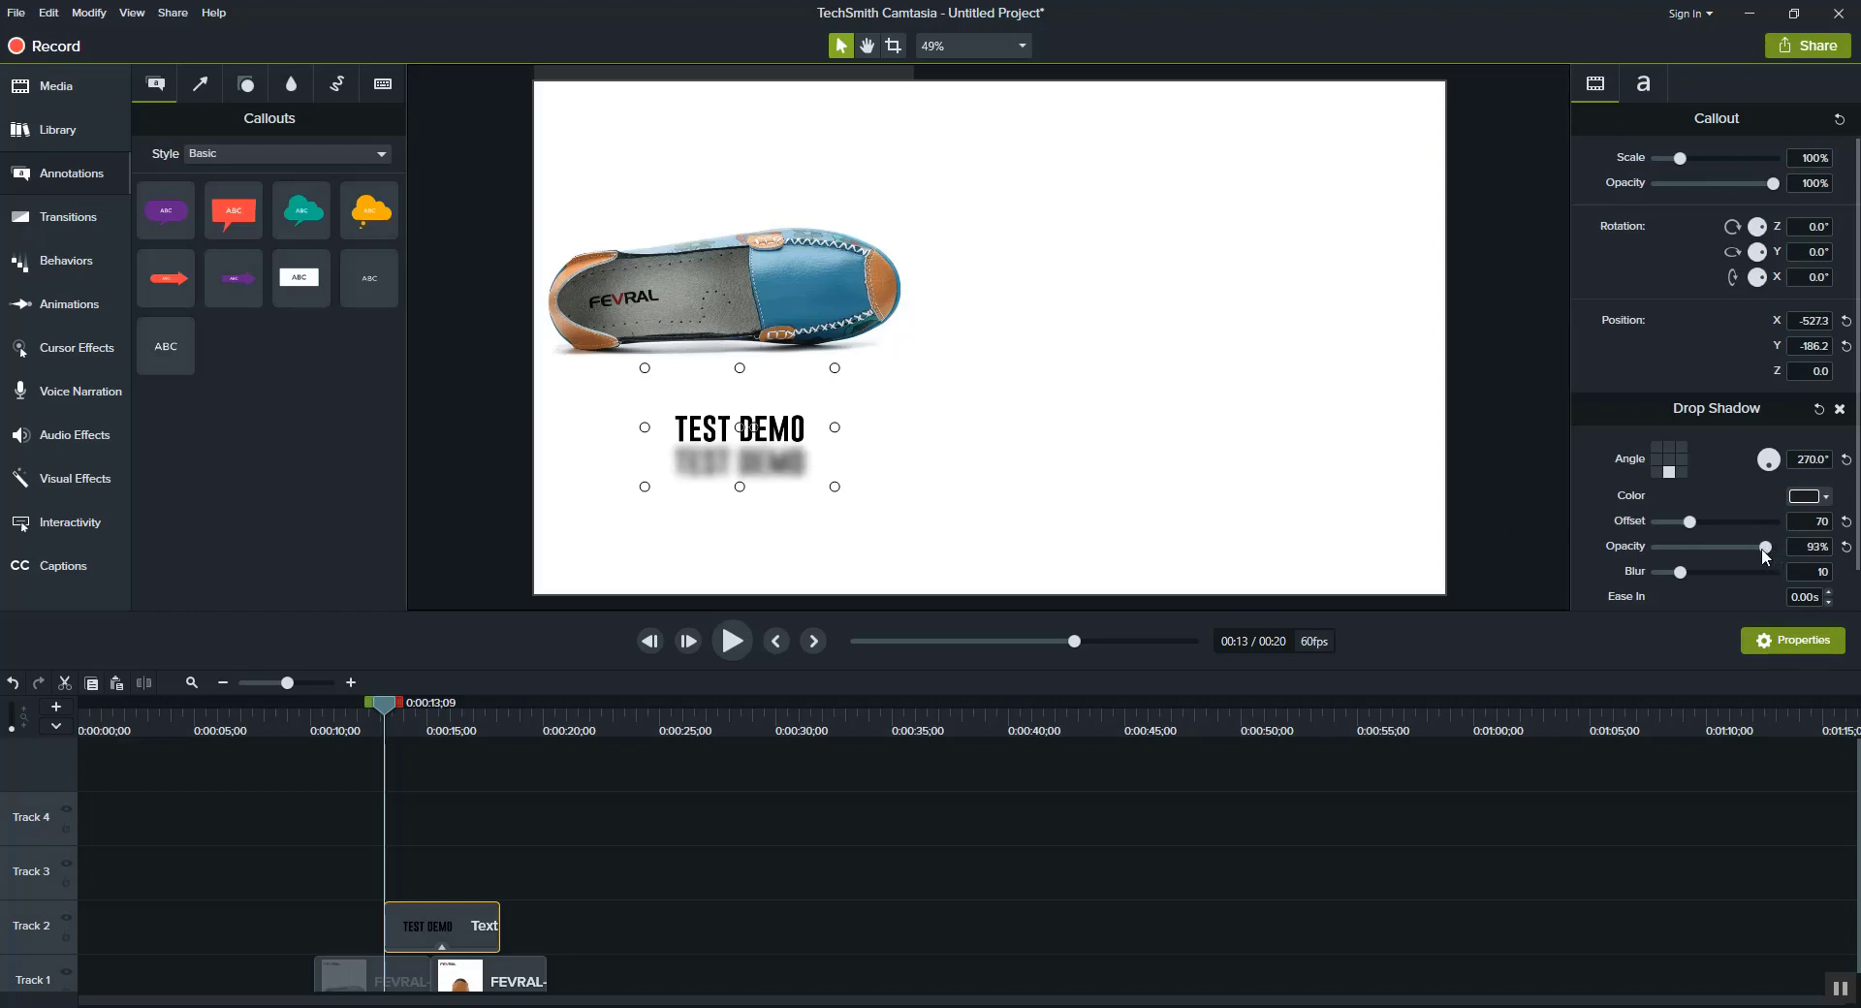
drag(1760, 546, 1731, 547)
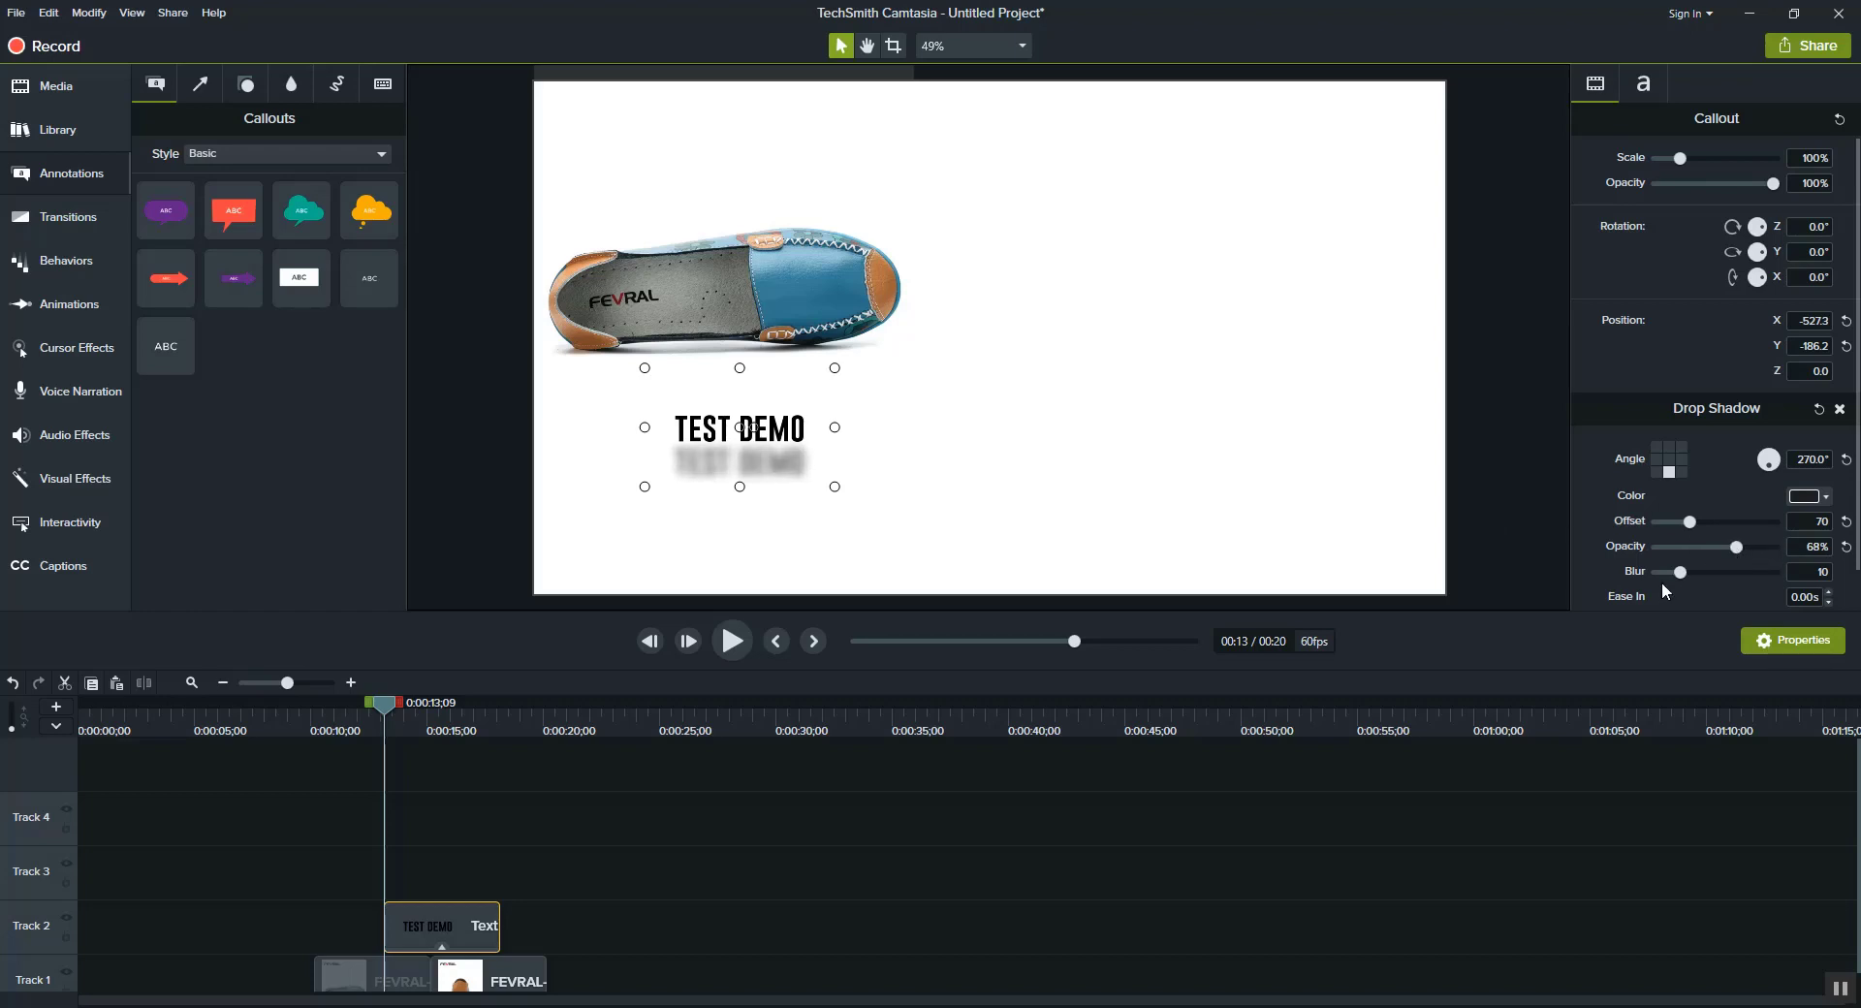
drag(1677, 572, 1682, 572)
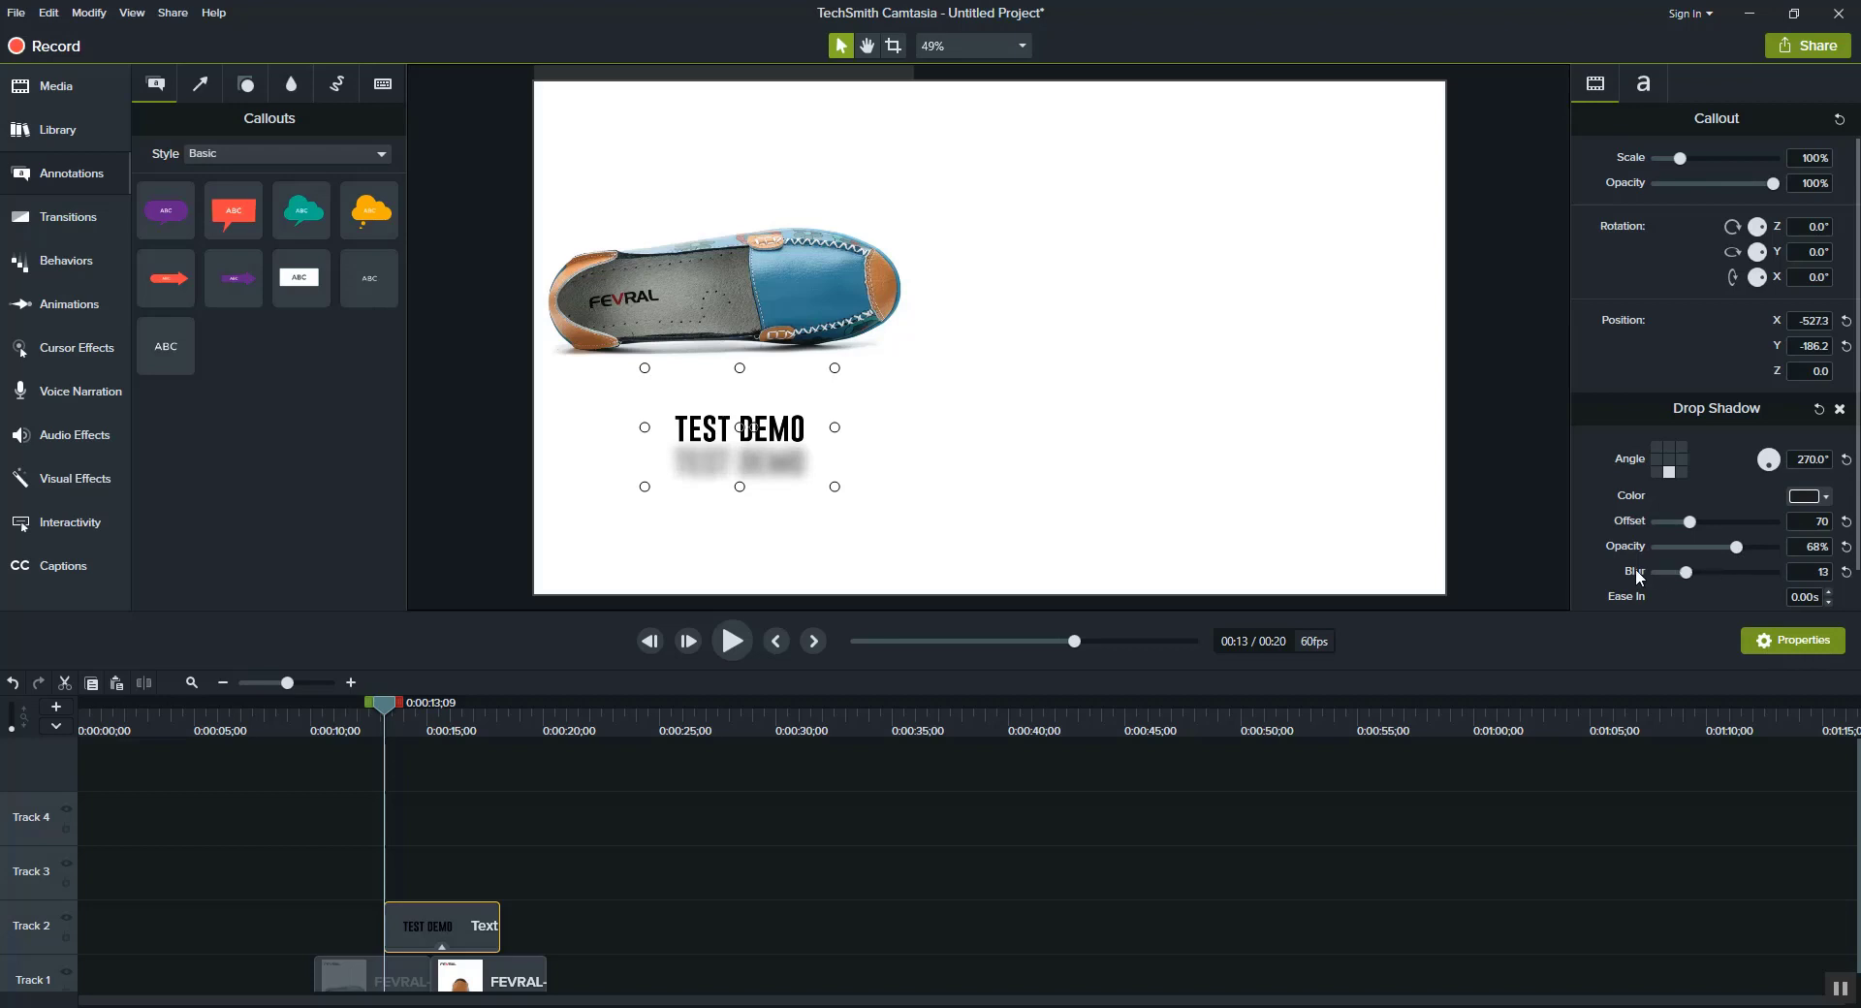
drag(1678, 572, 1662, 572)
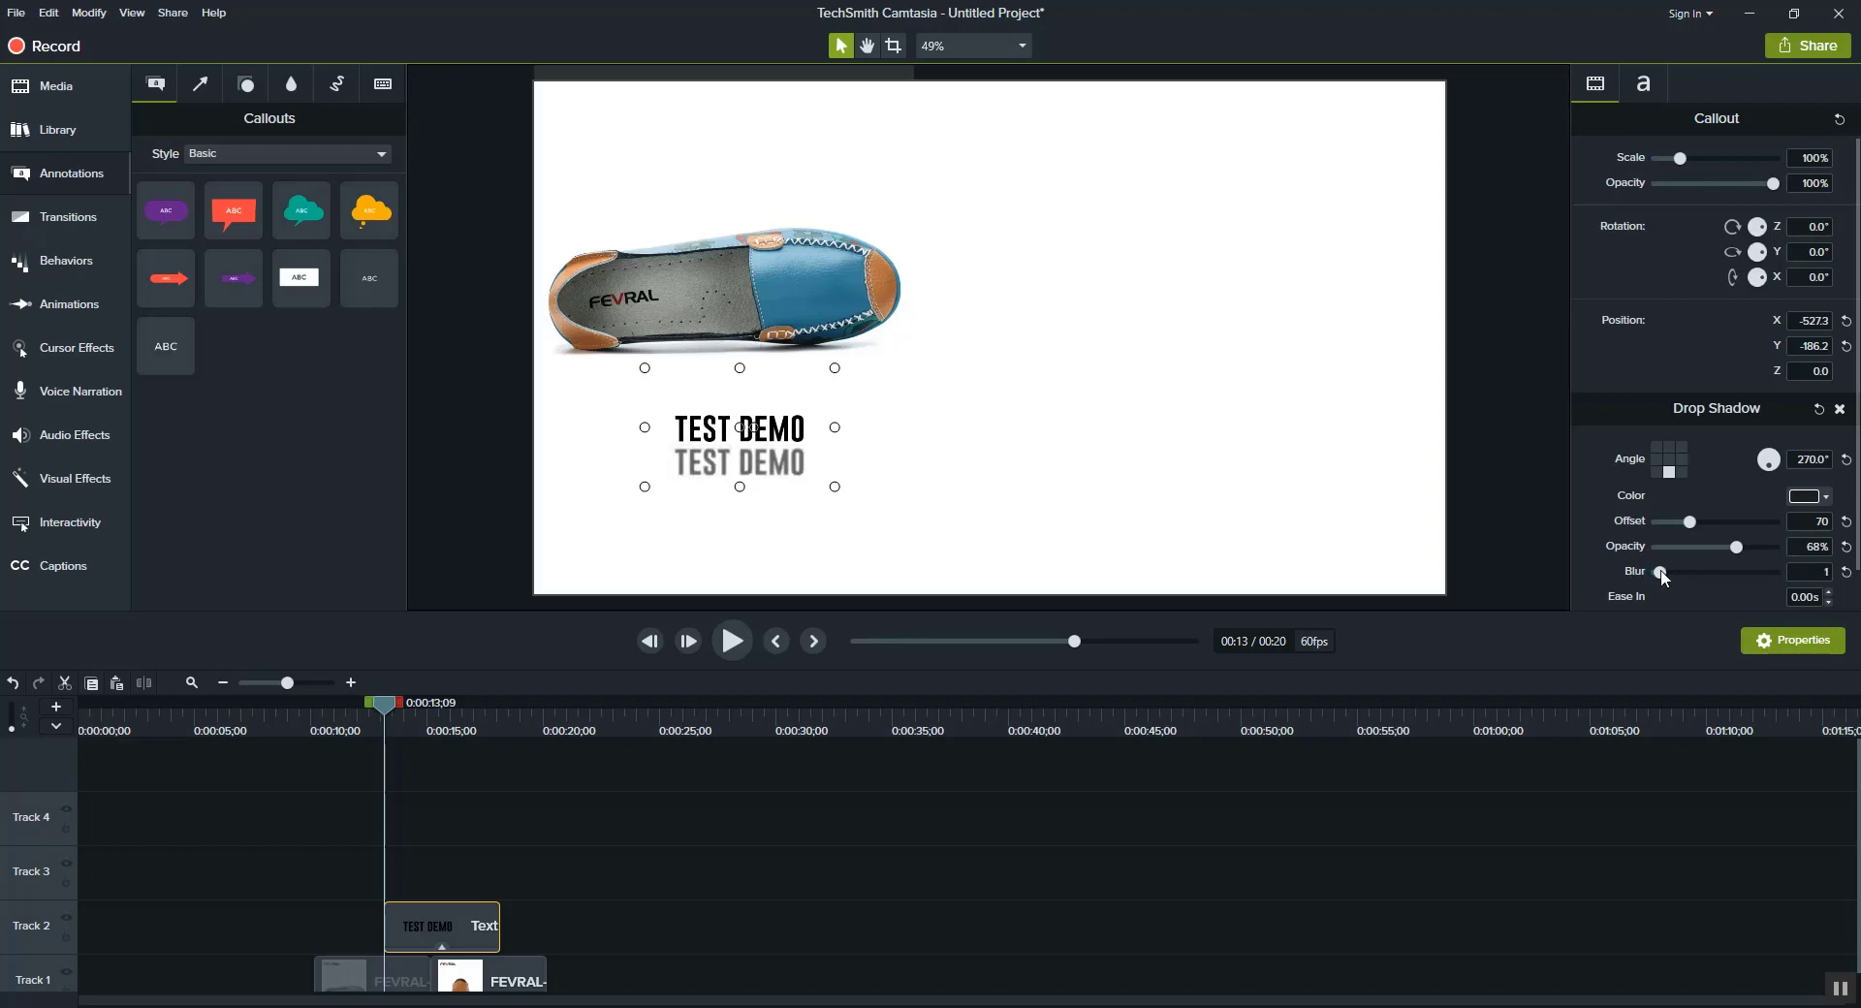
drag(1661, 572, 1668, 571)
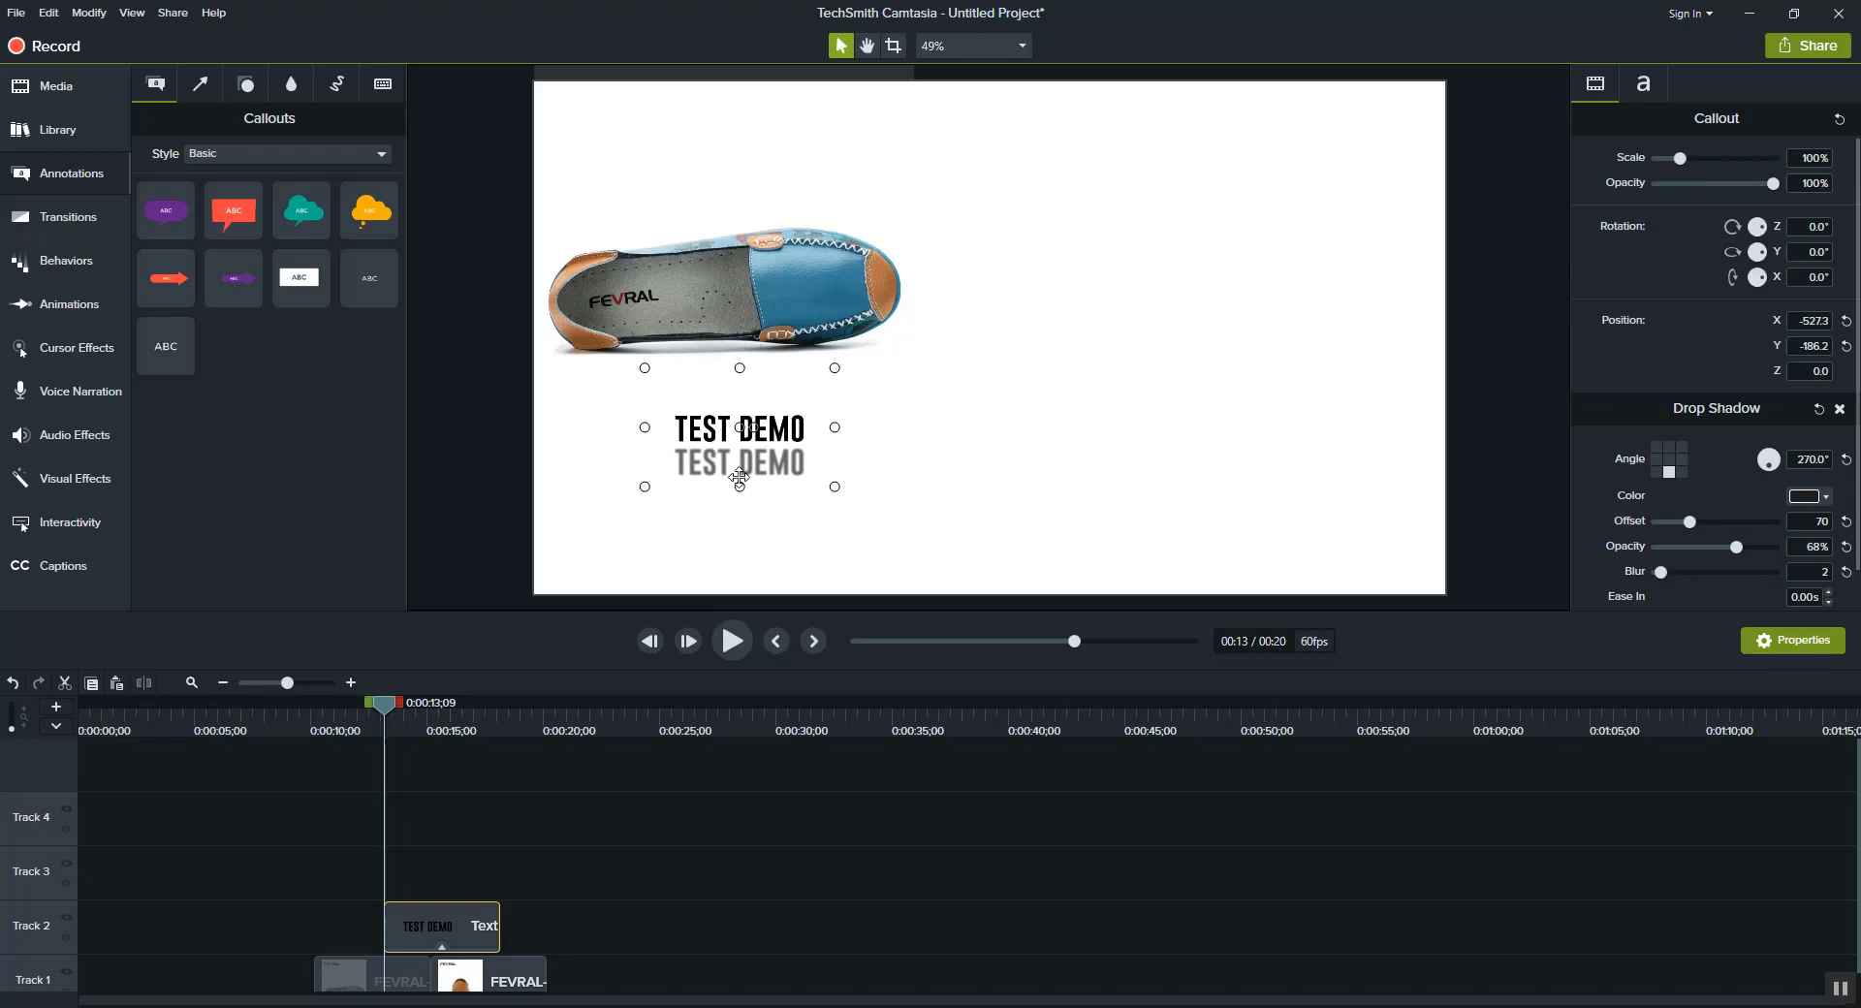
mouse_move(1531, 541)
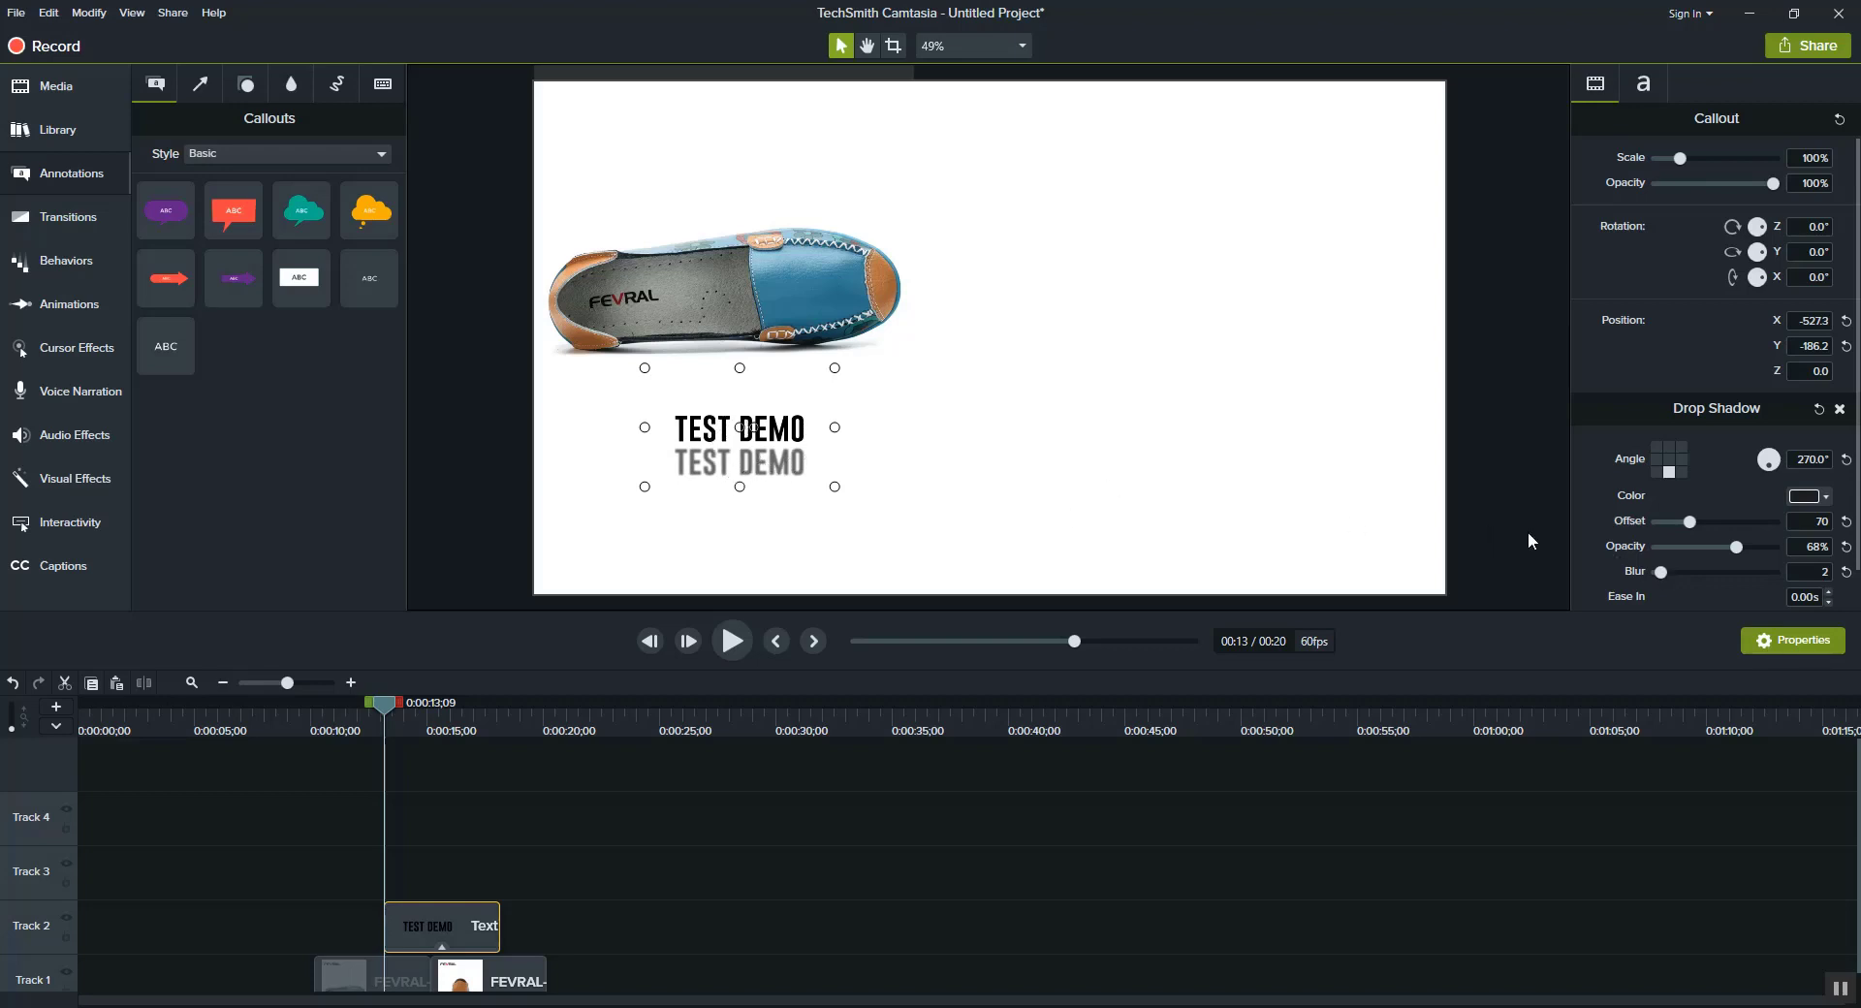
click(1667, 459)
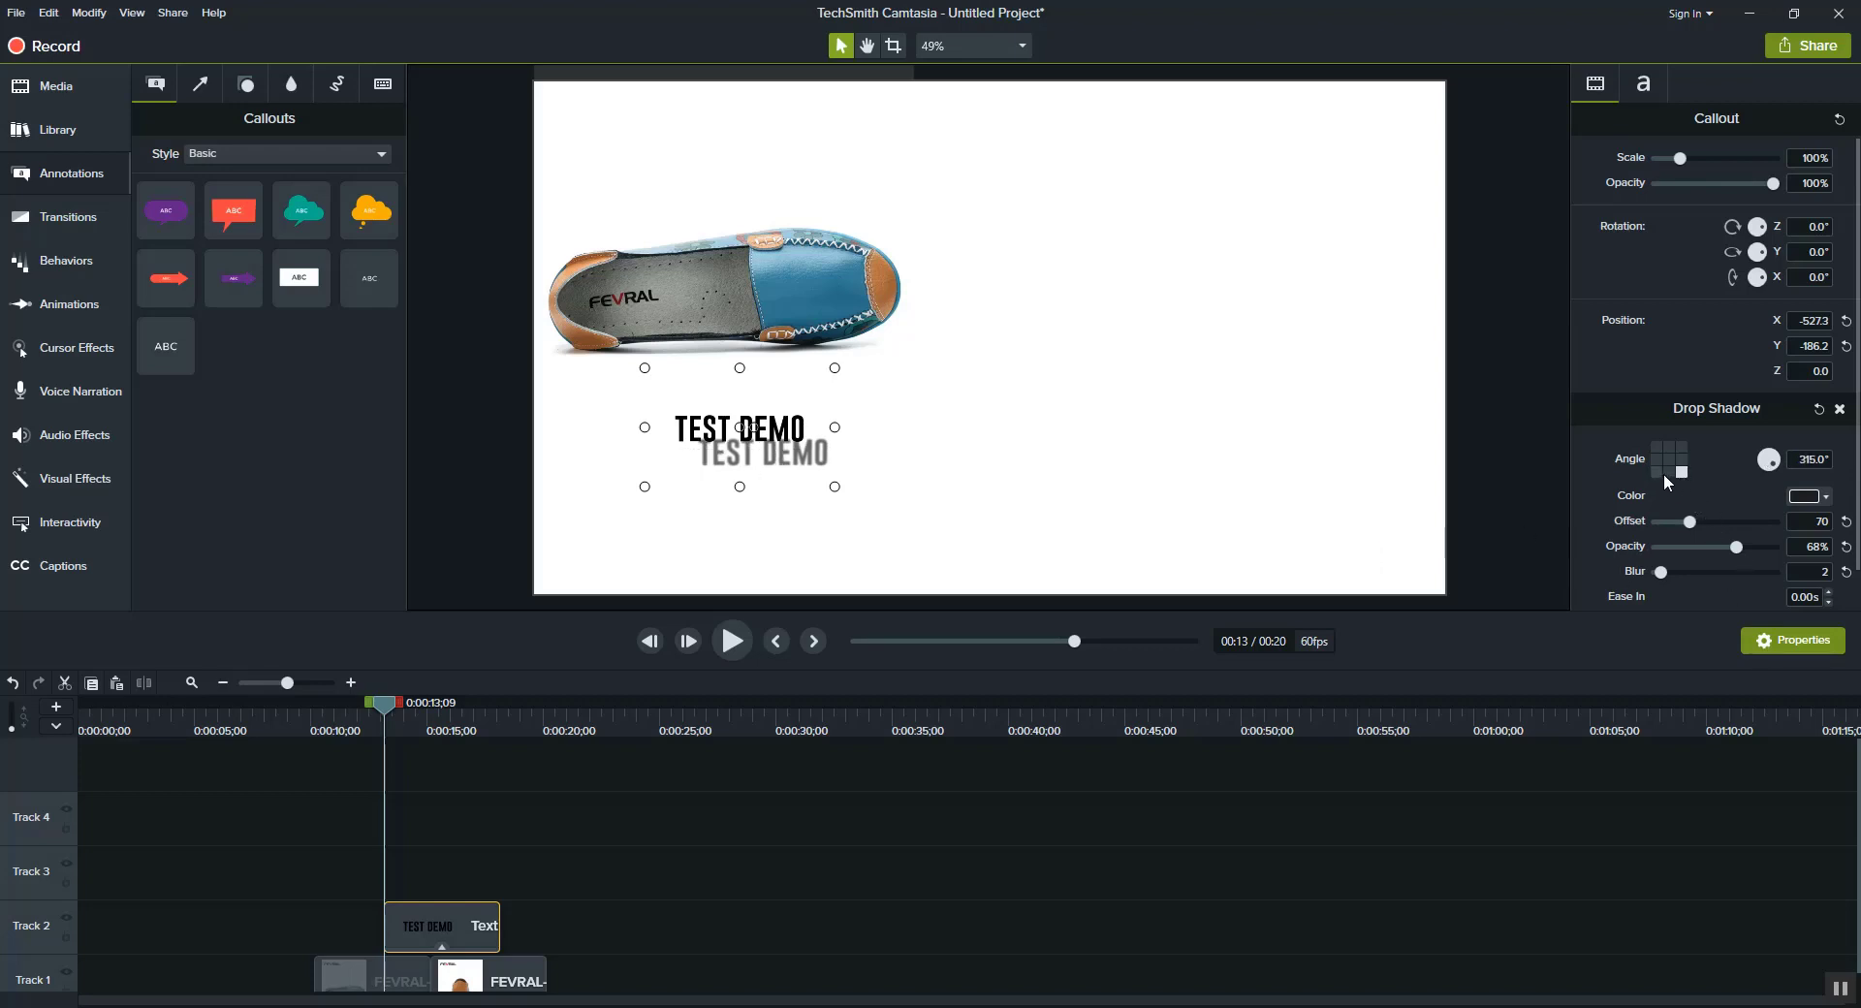
click(1666, 452)
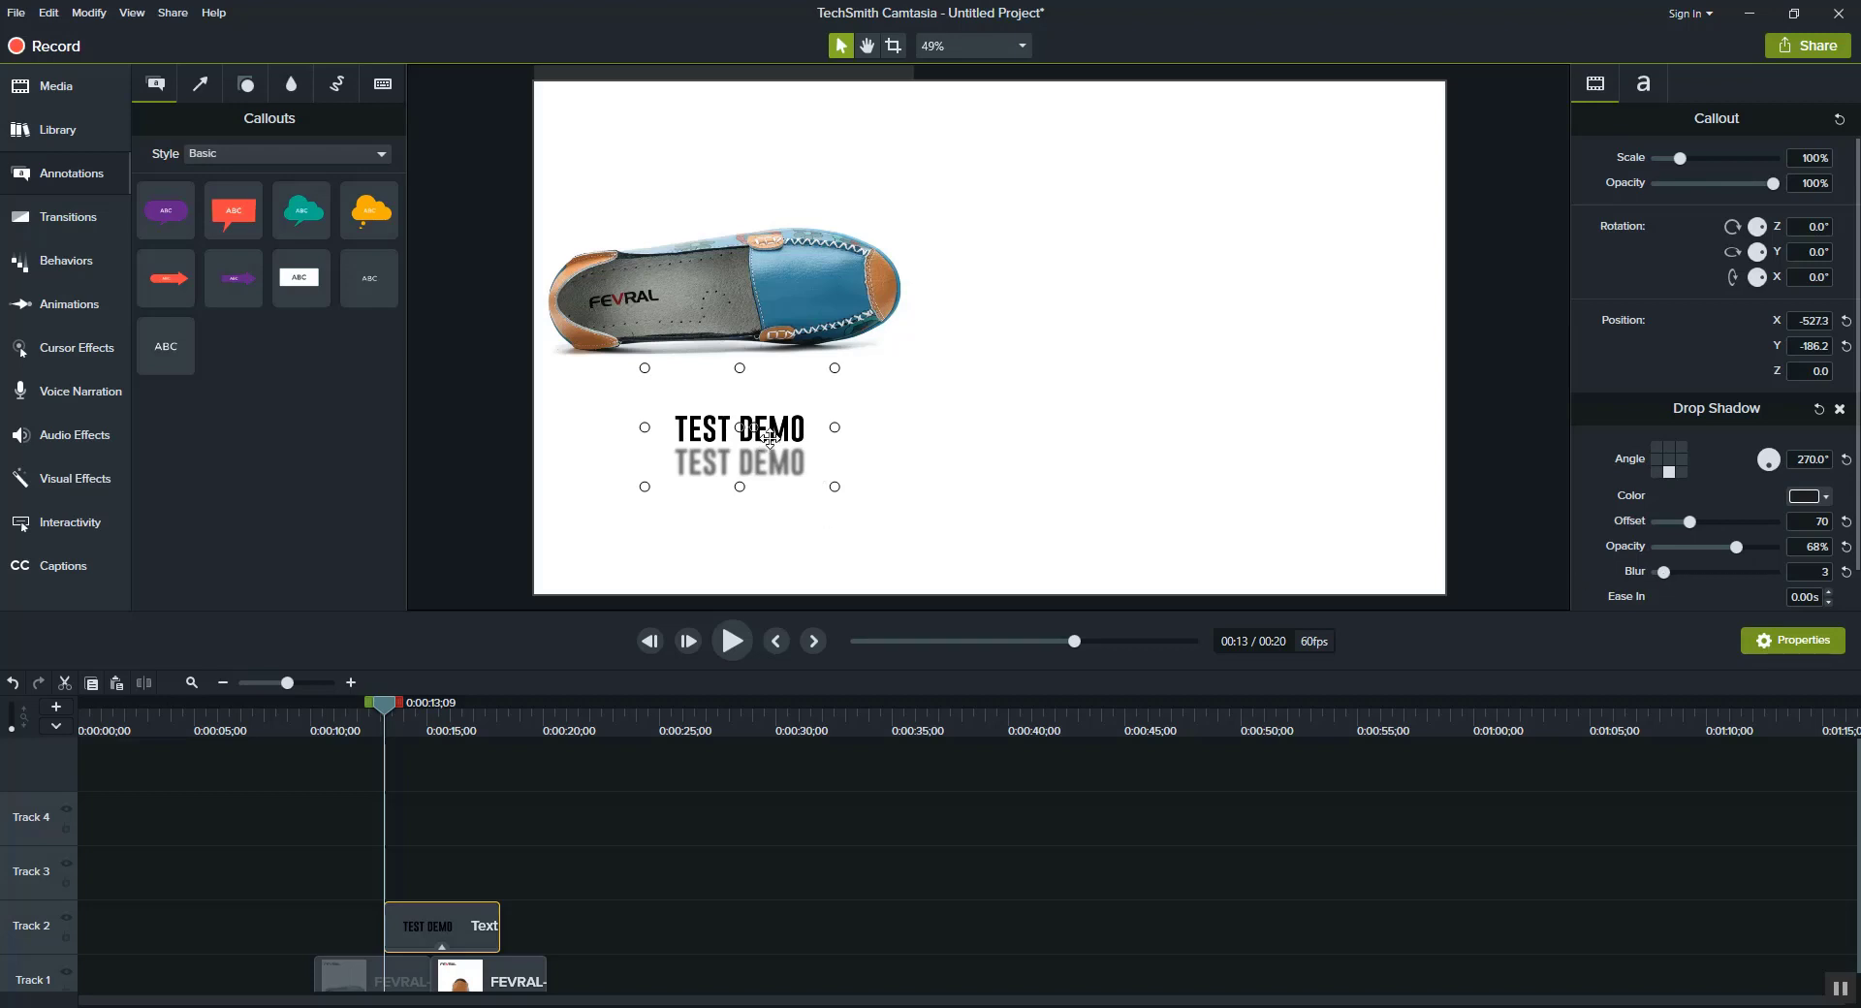
drag(739, 427, 745, 419)
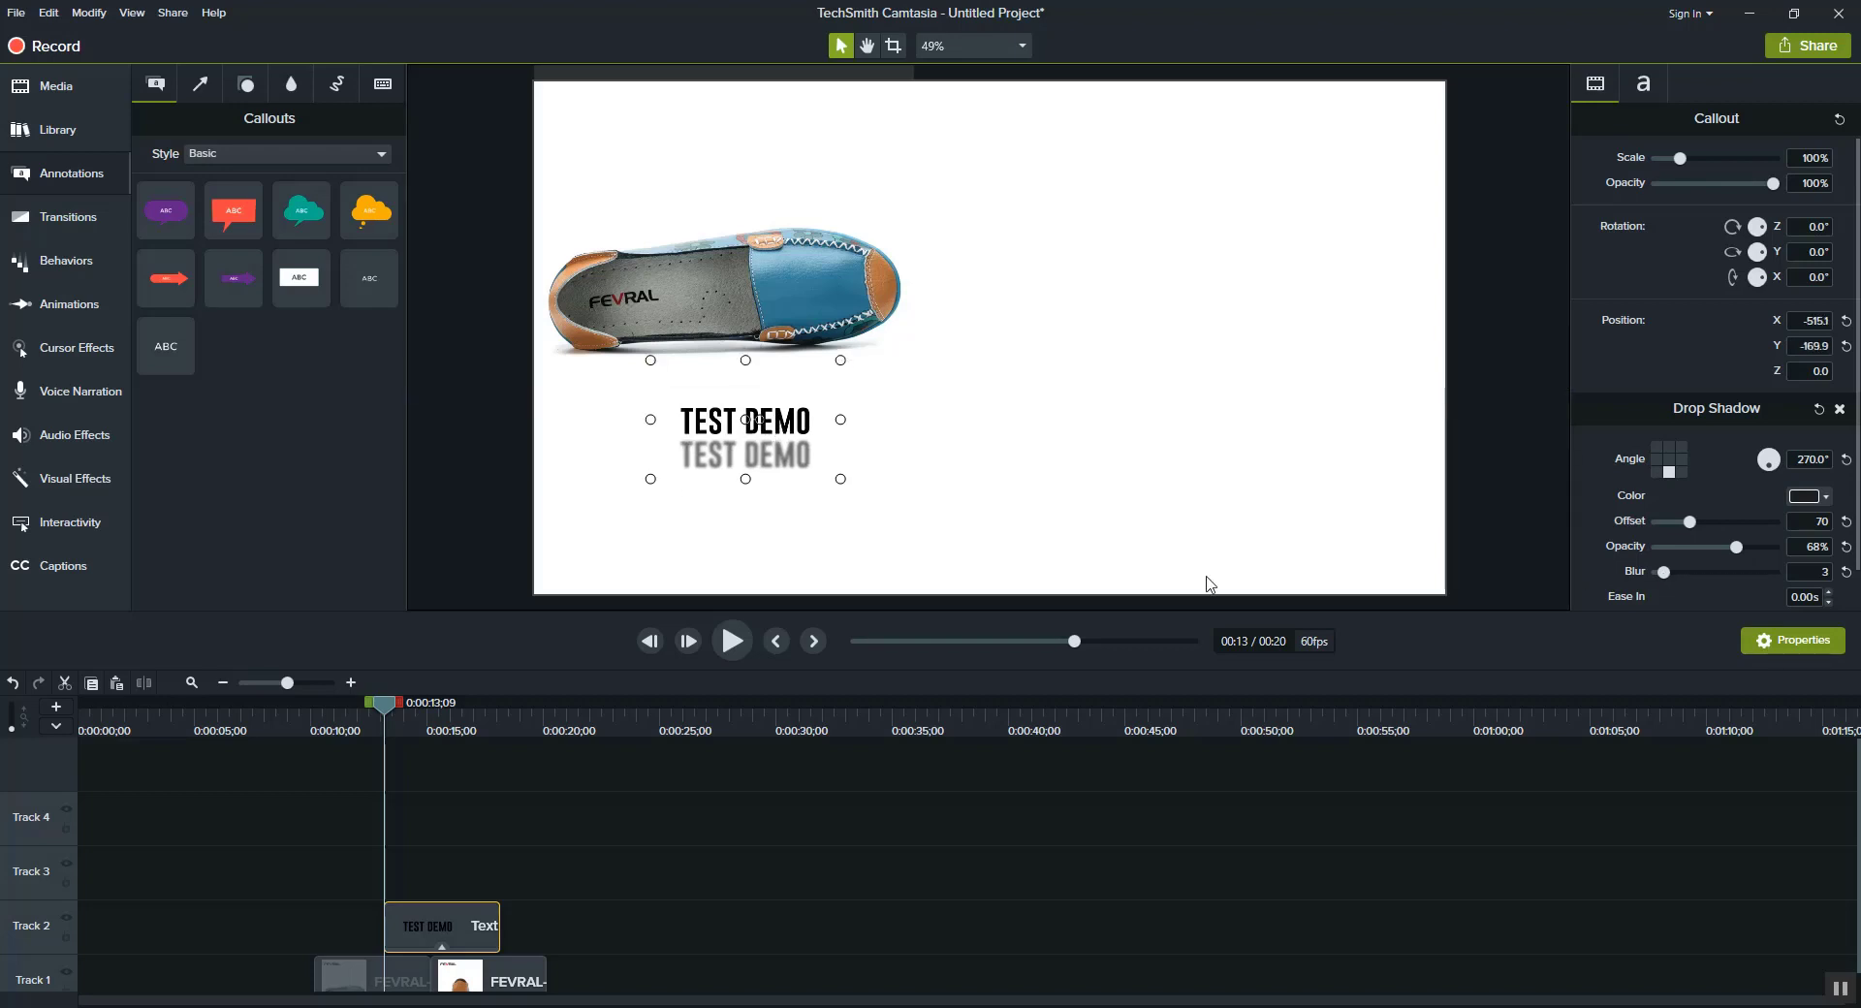
mouse_move(409, 763)
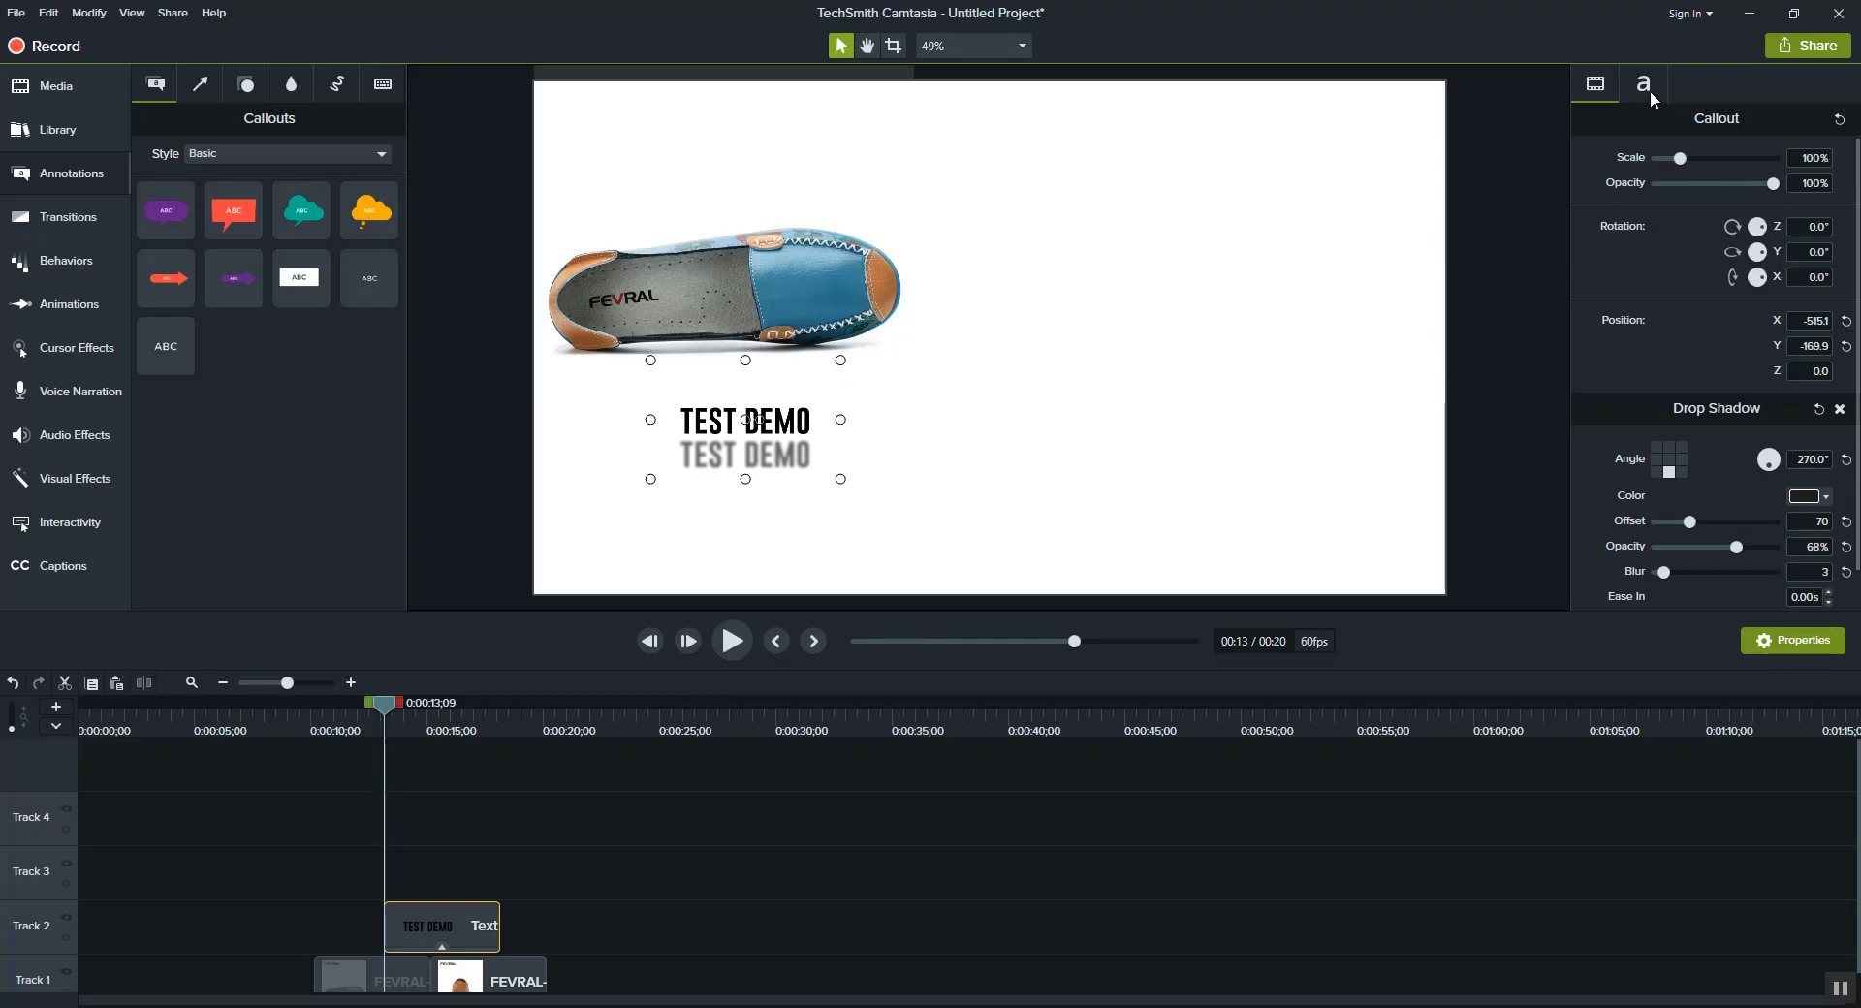
Move the shoe image toward the canvas centre-right and down so the FEVRAL logo shows on top
click(1642, 83)
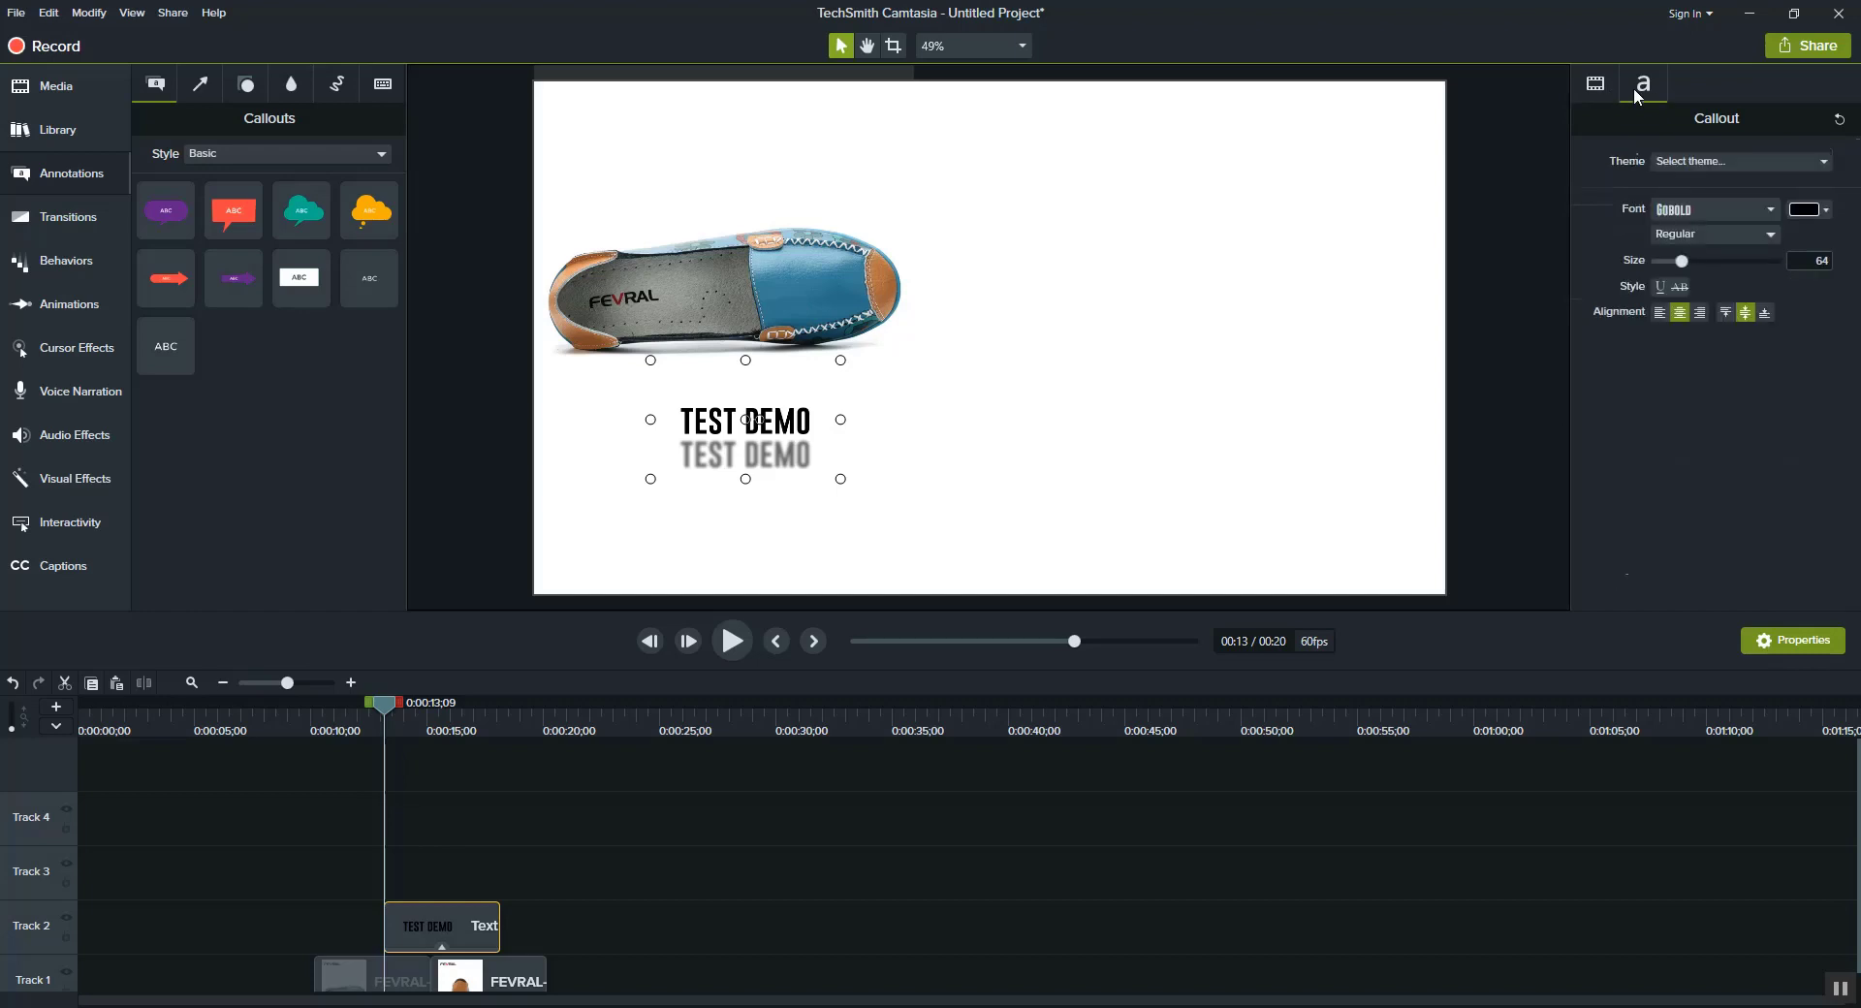
click(165, 209)
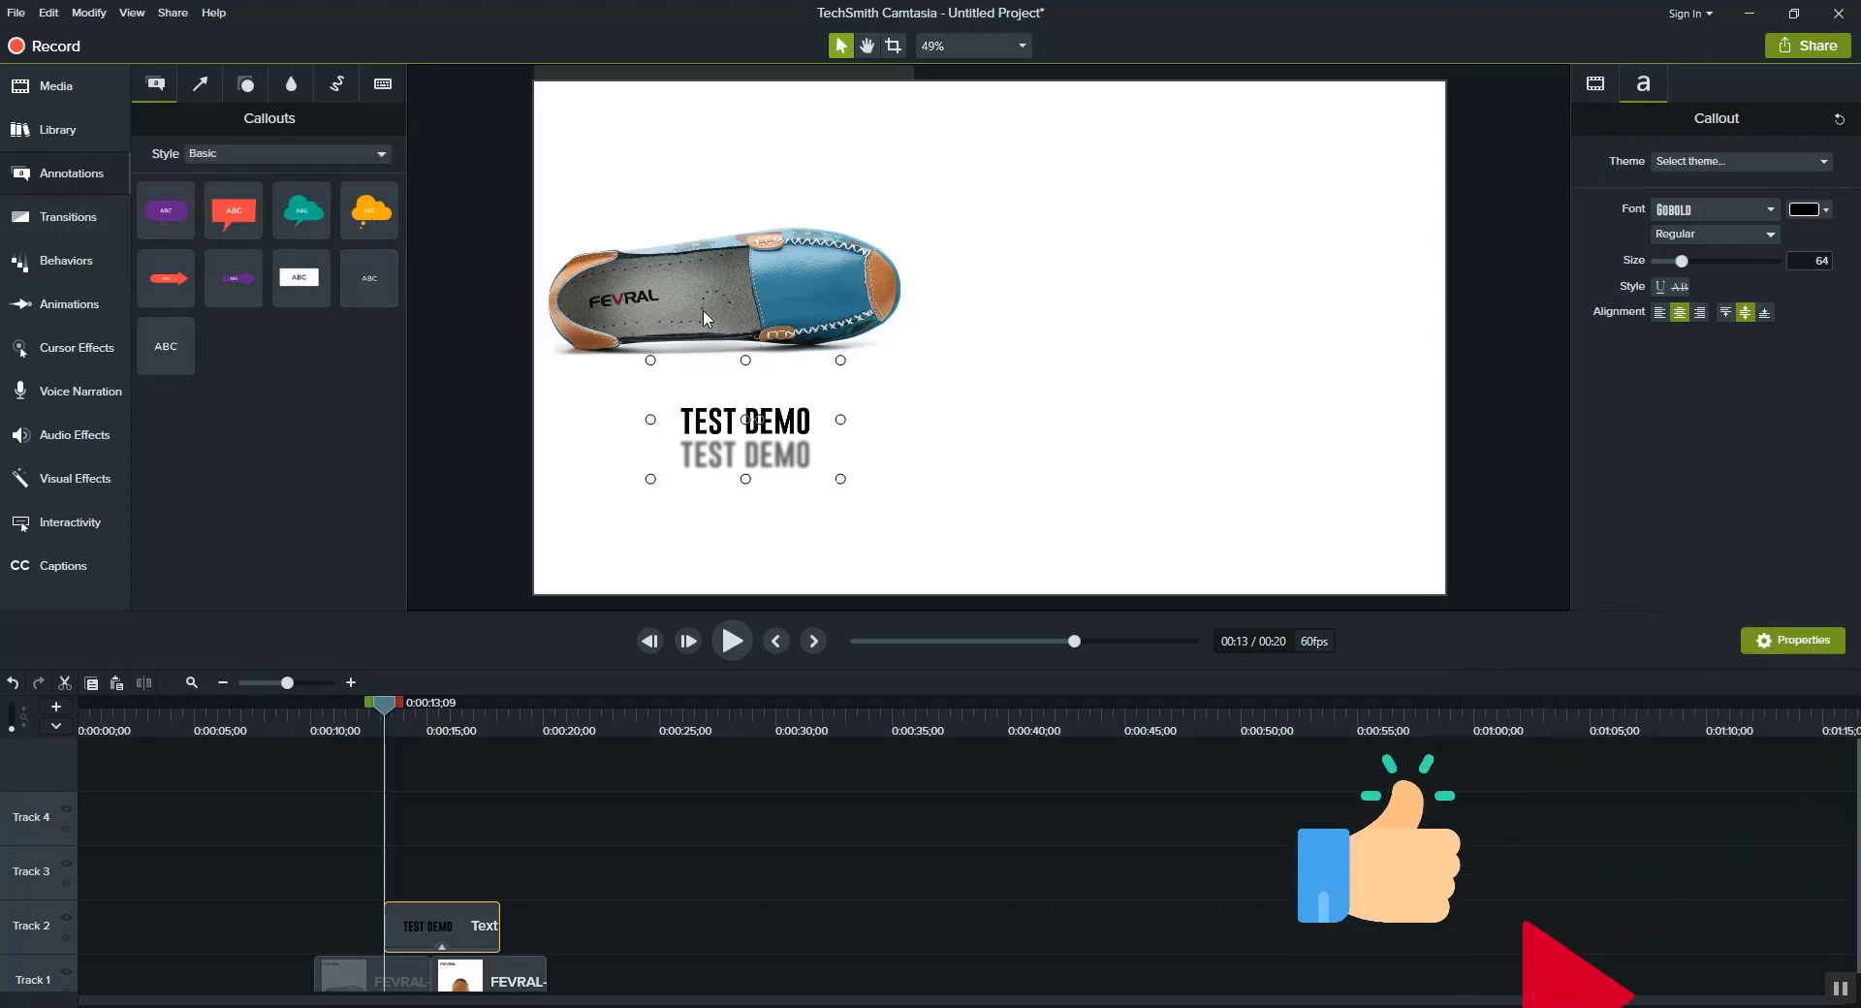
drag(723, 285, 1033, 335)
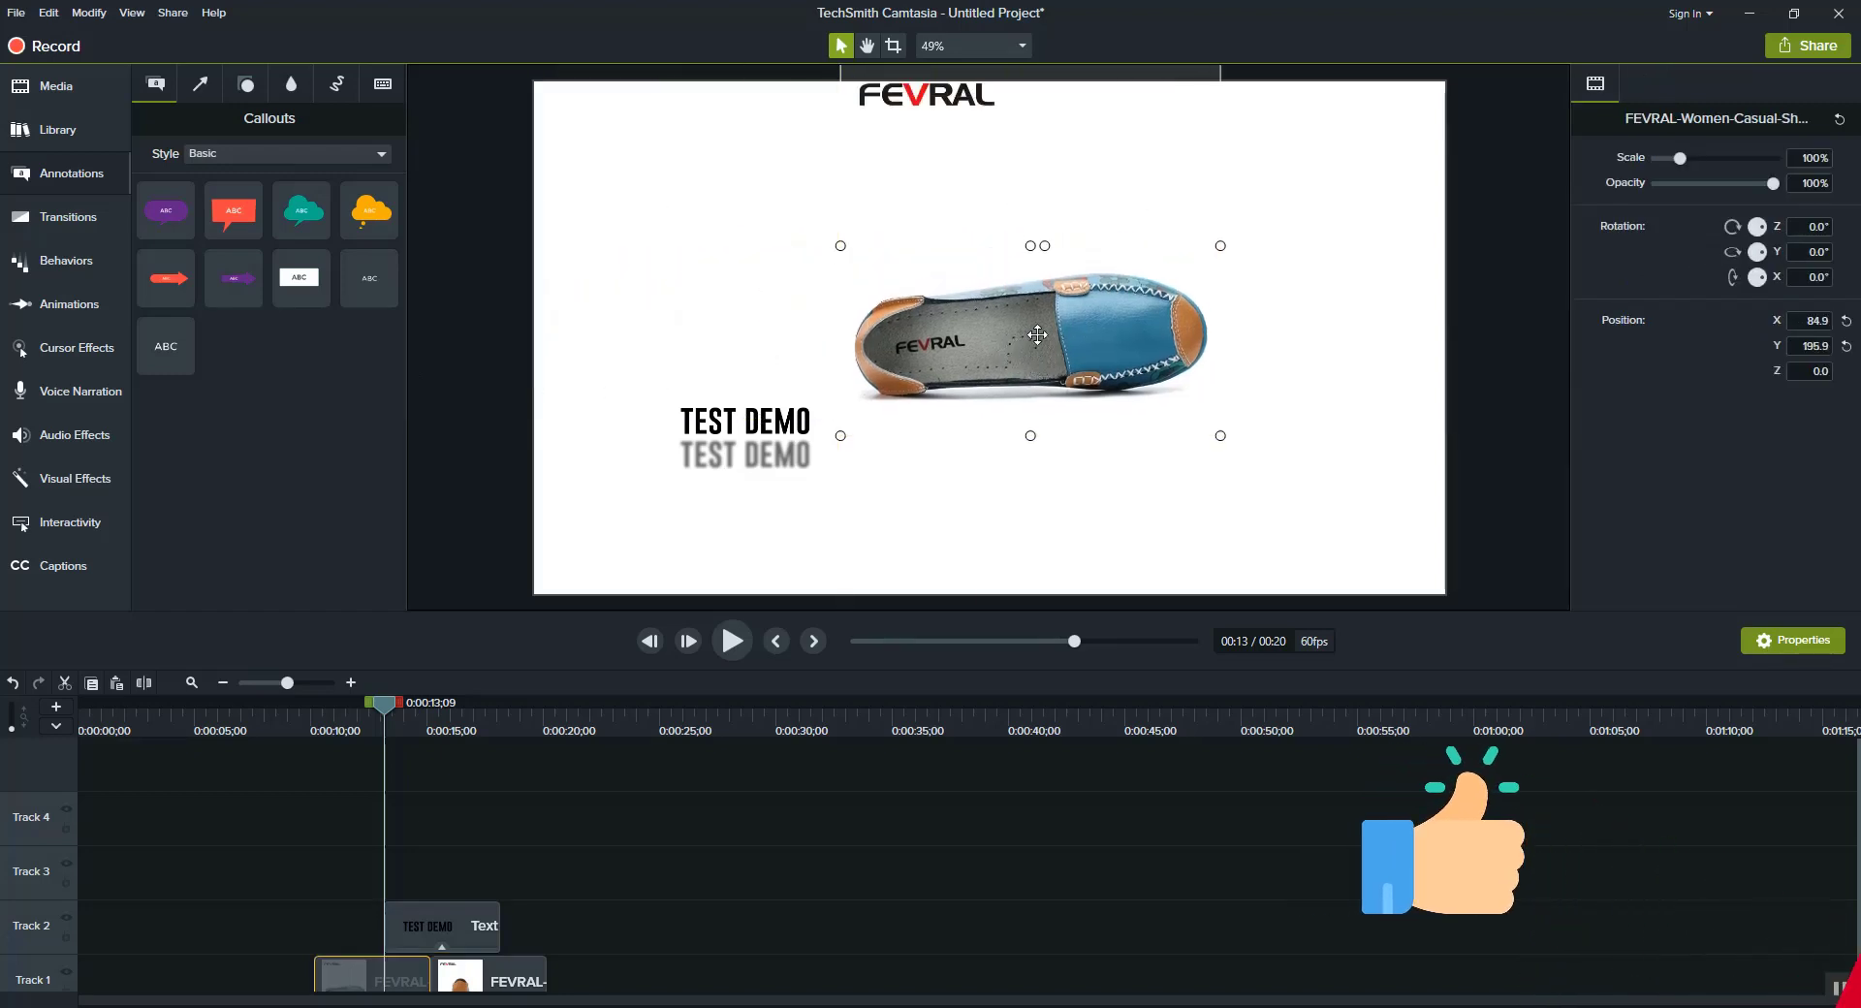
drag(1037, 336, 991, 373)
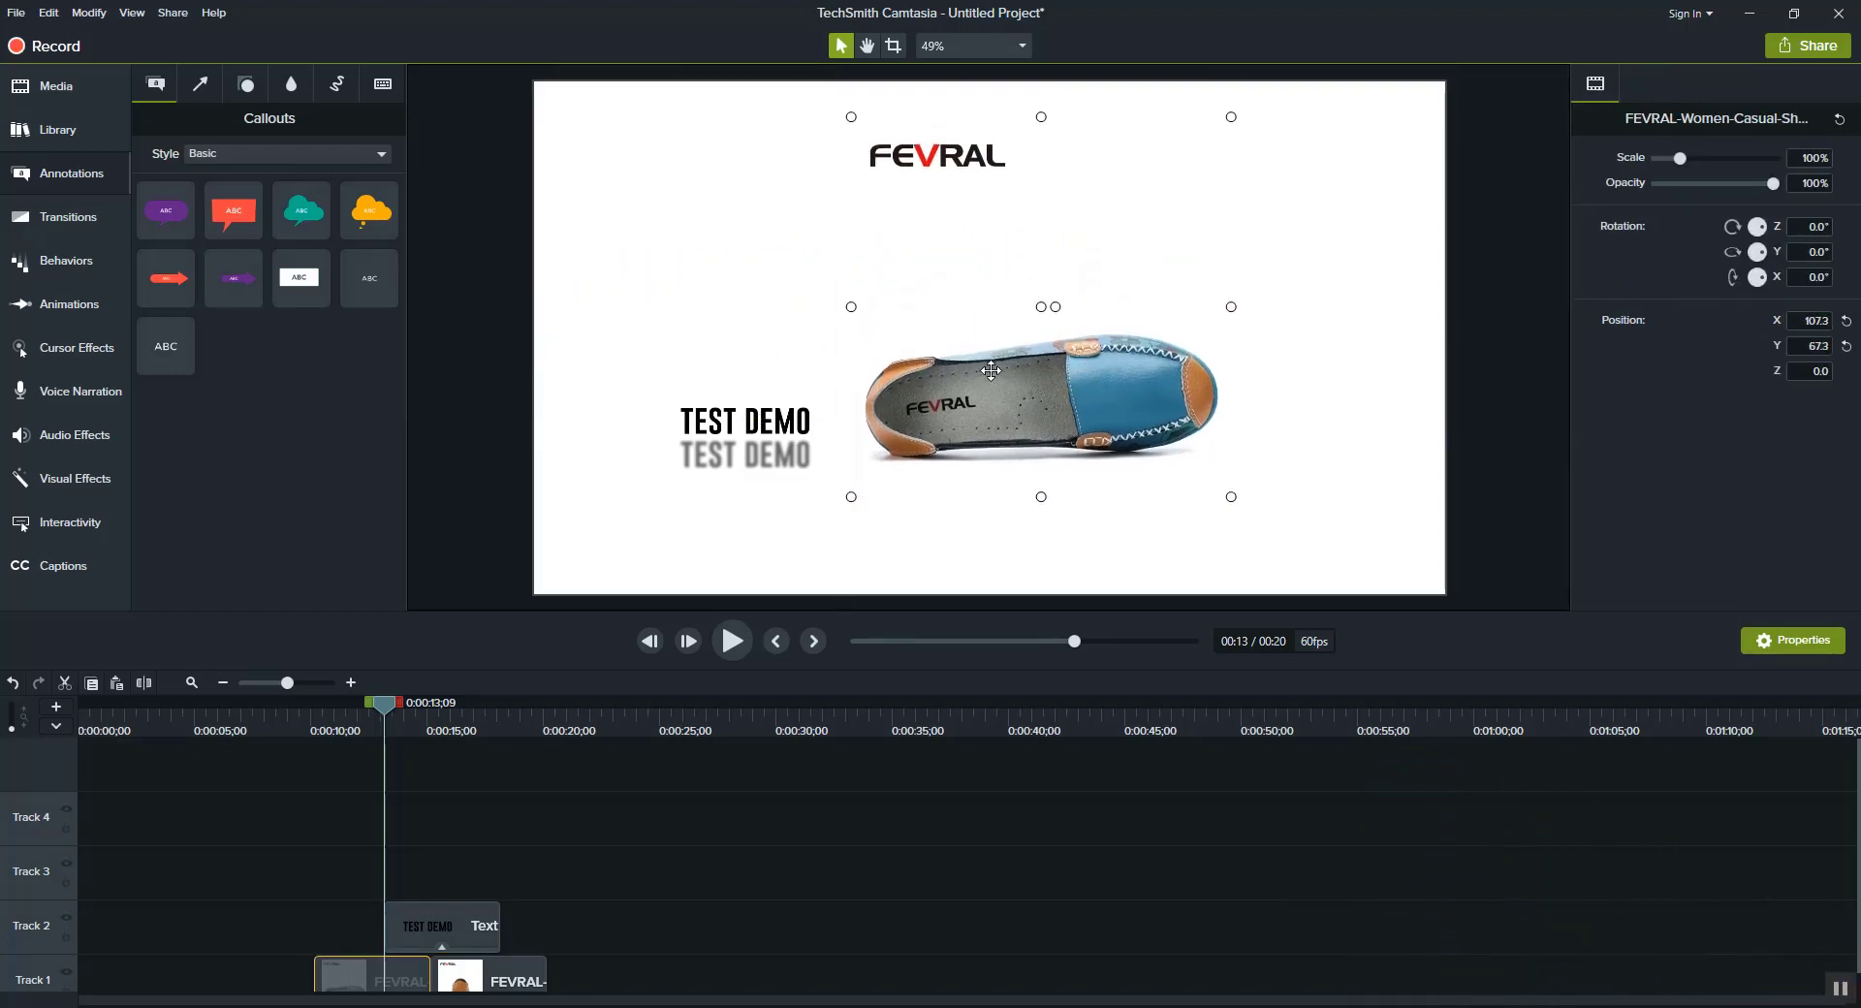